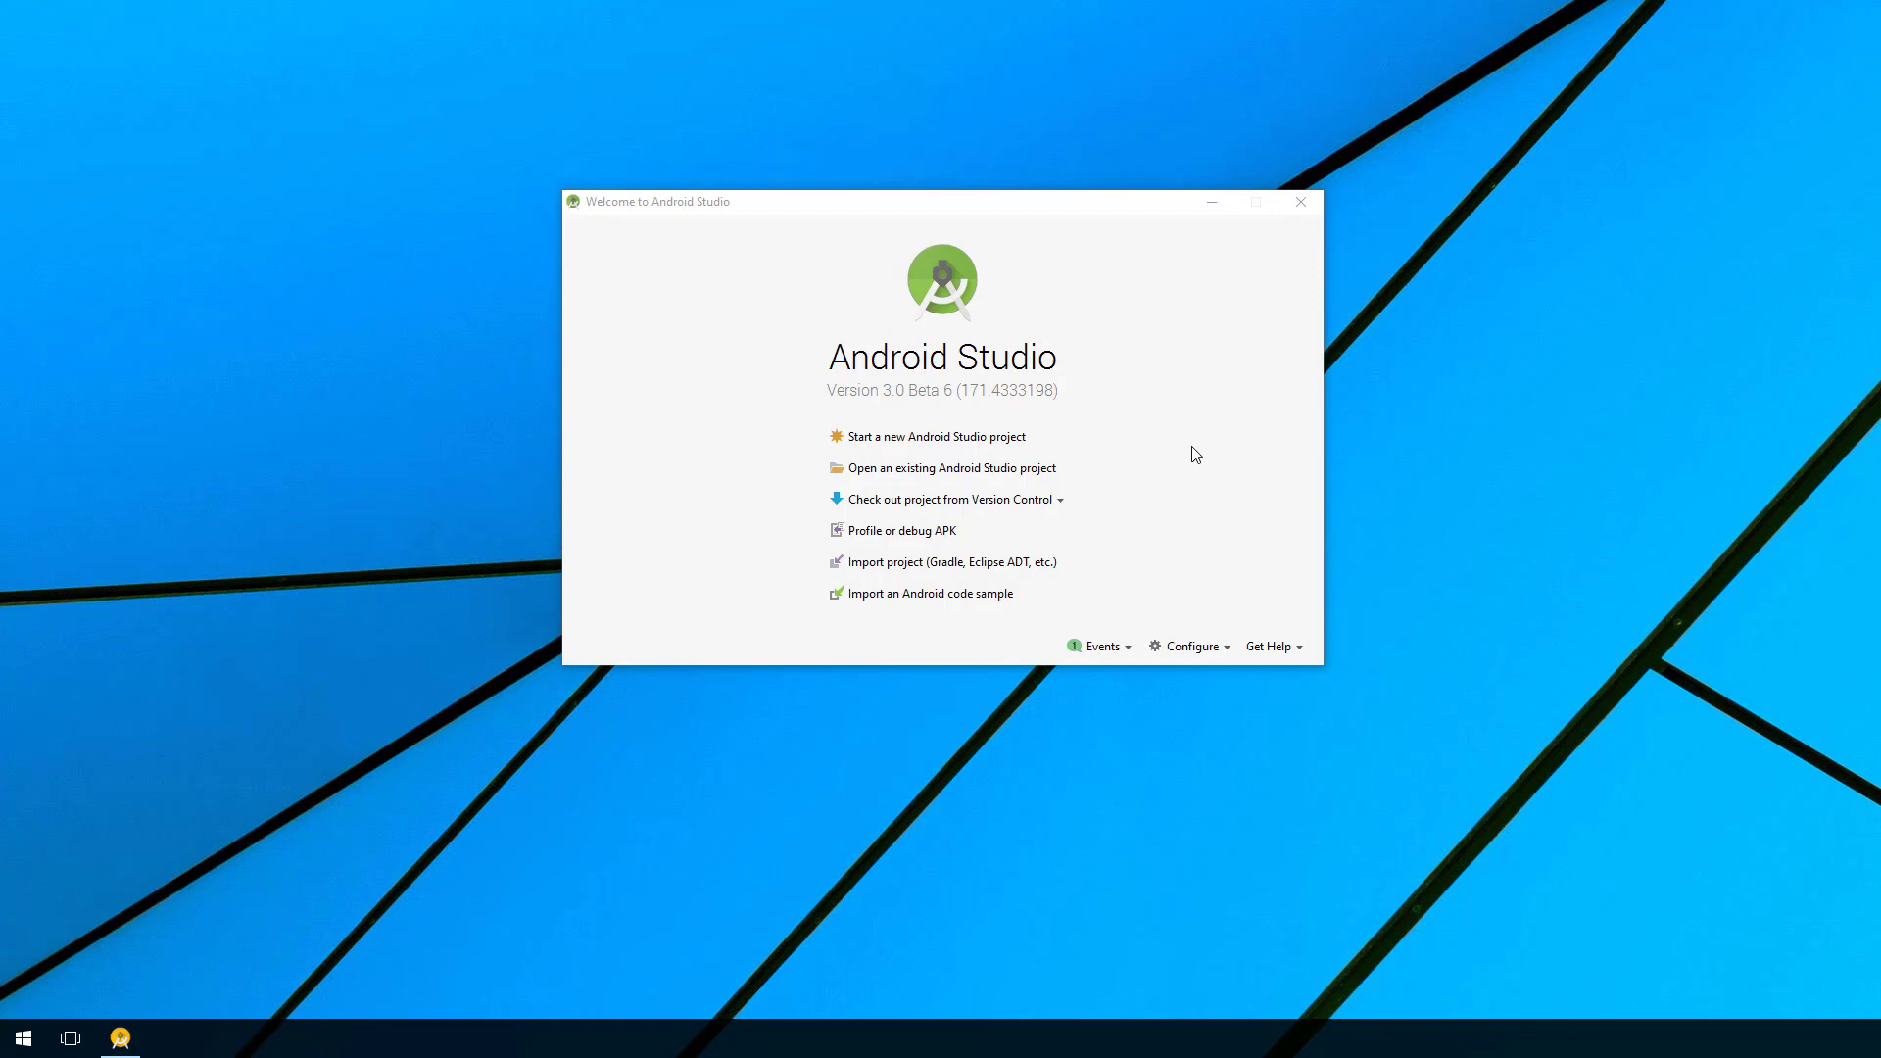
mouse_move(942, 440)
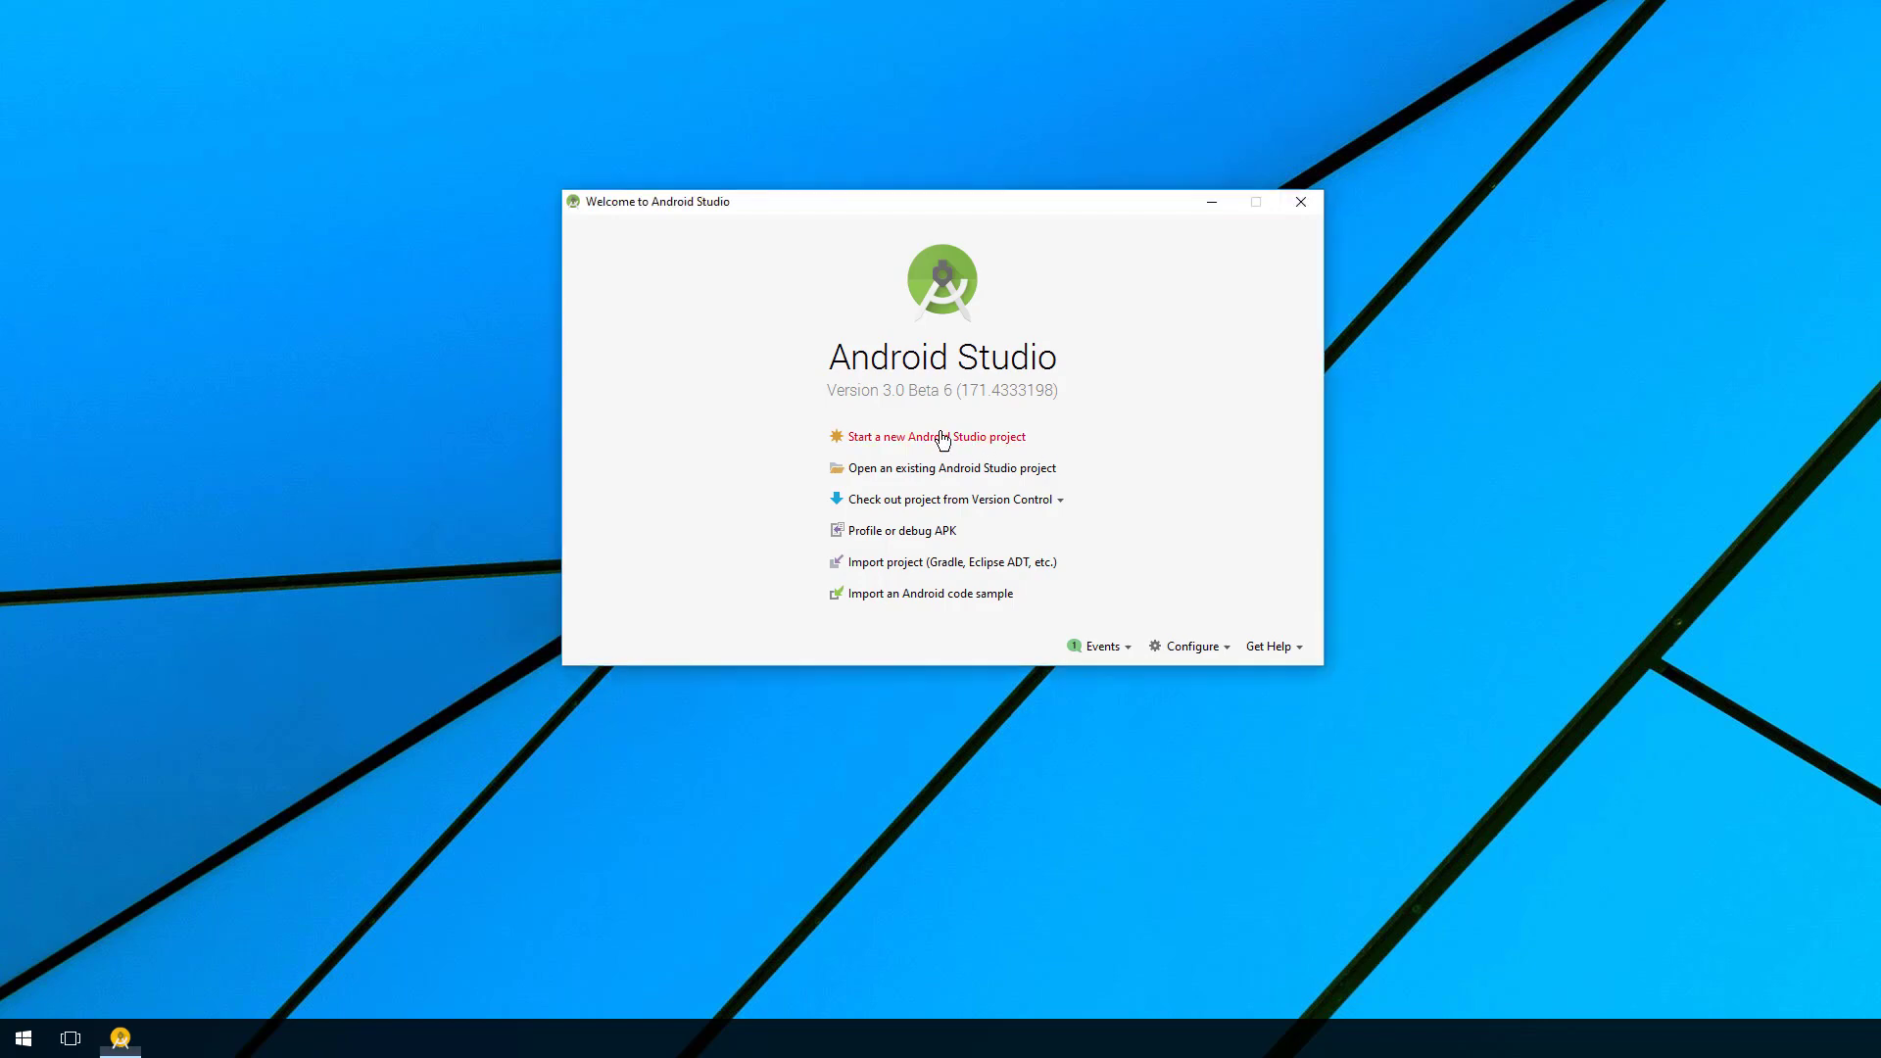
Step: Create the MoreIntents project for phone and tablet, API 19, using the Empty Activity template
click(926, 436)
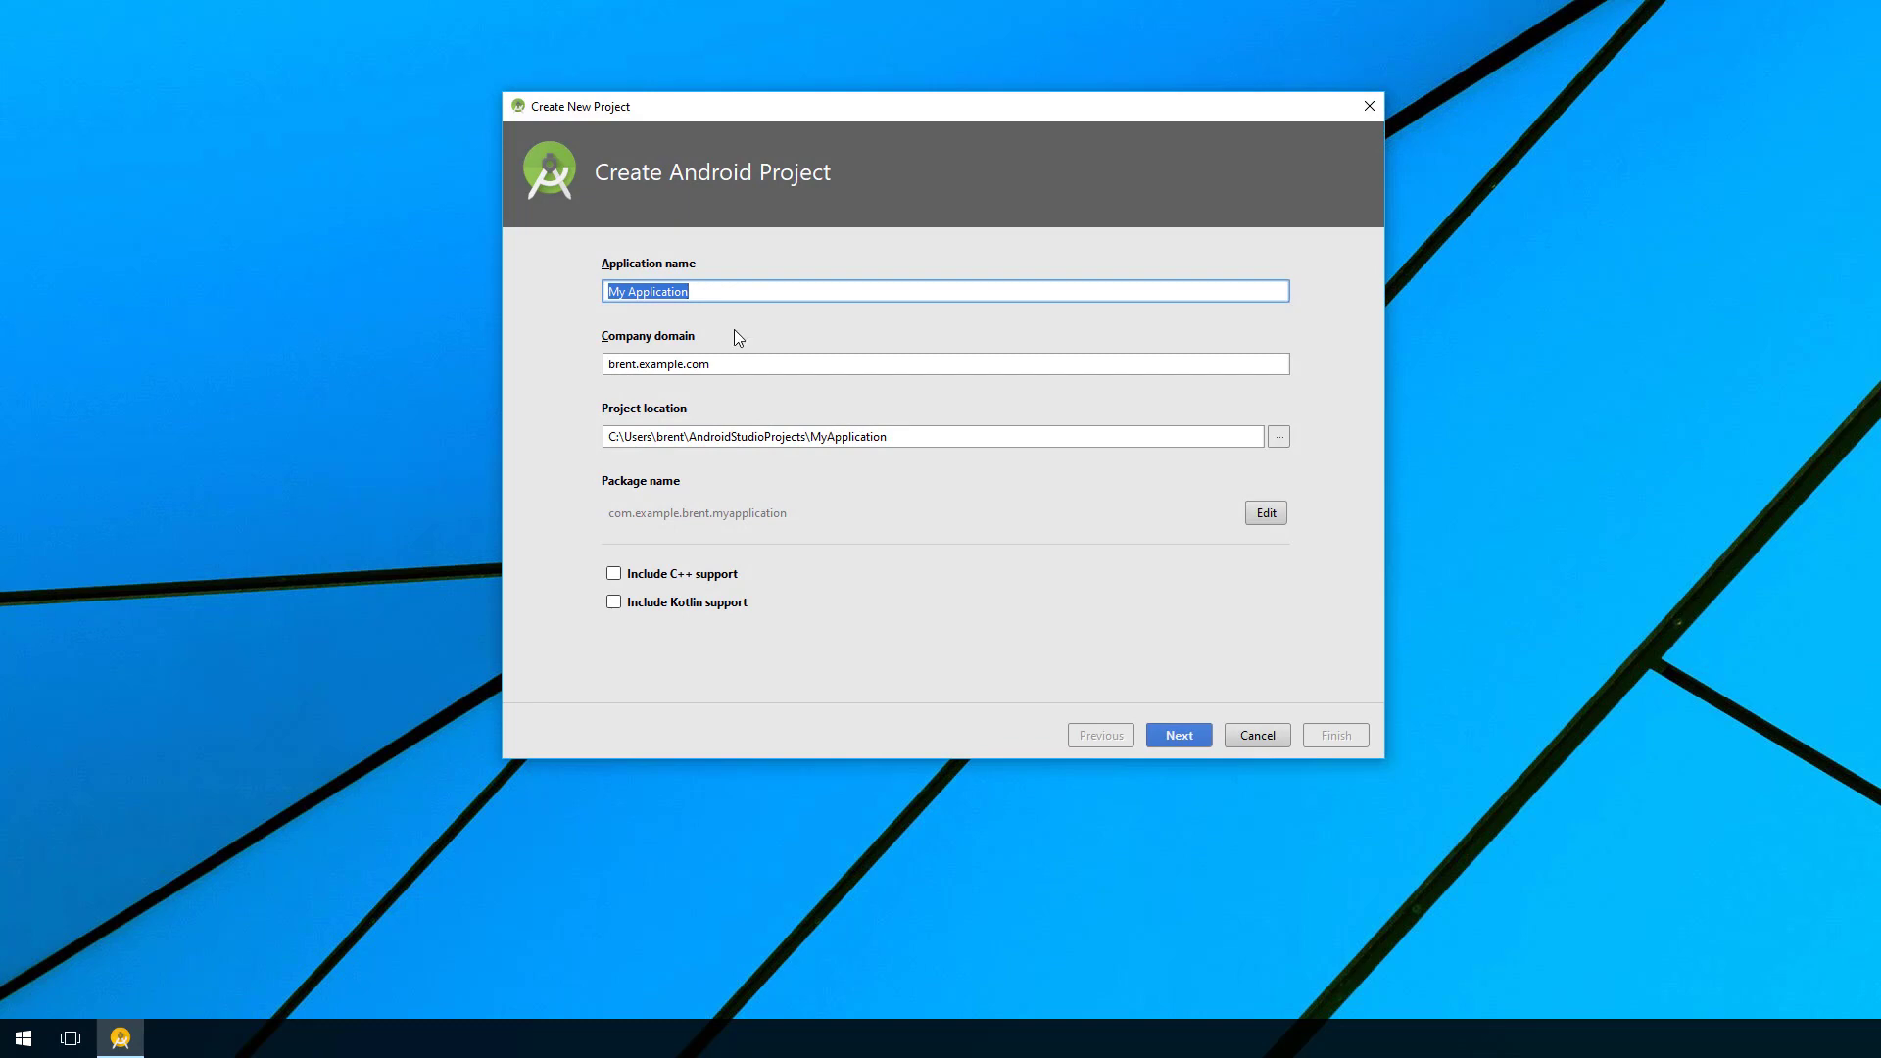
text(Morel)
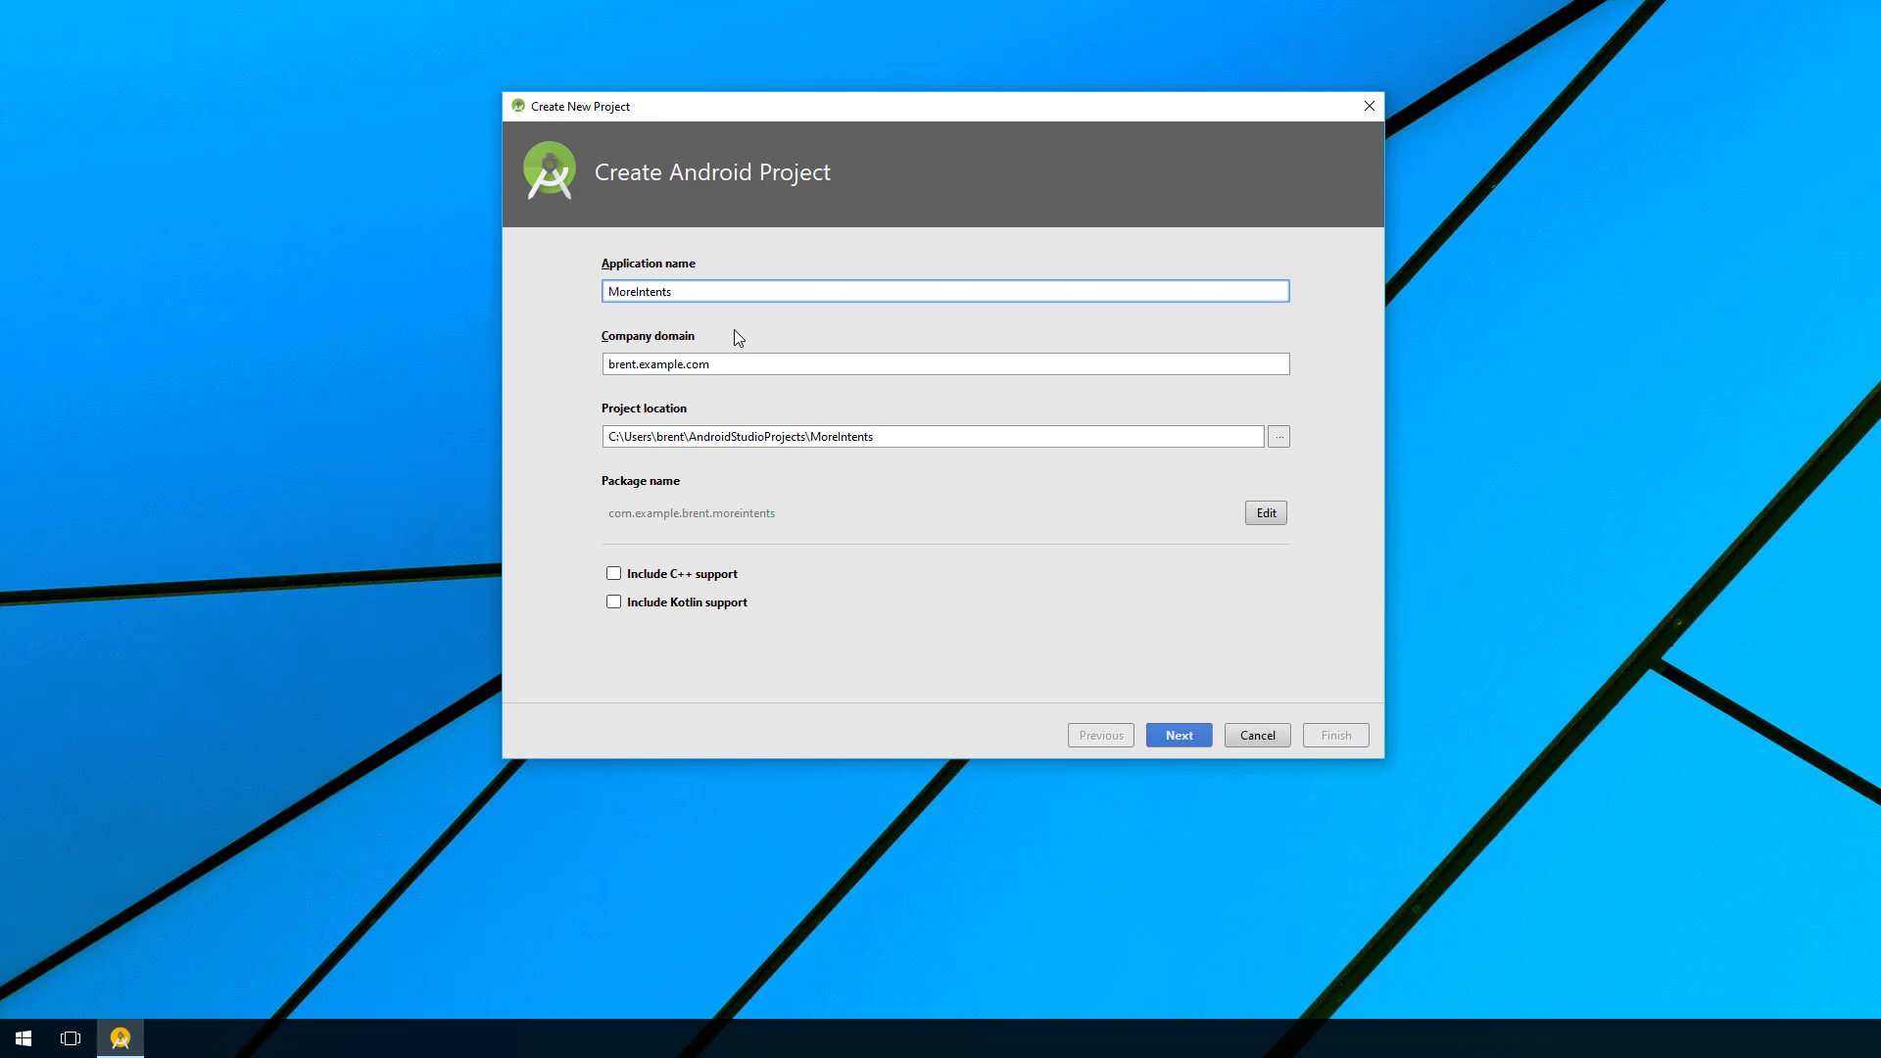
click(1179, 735)
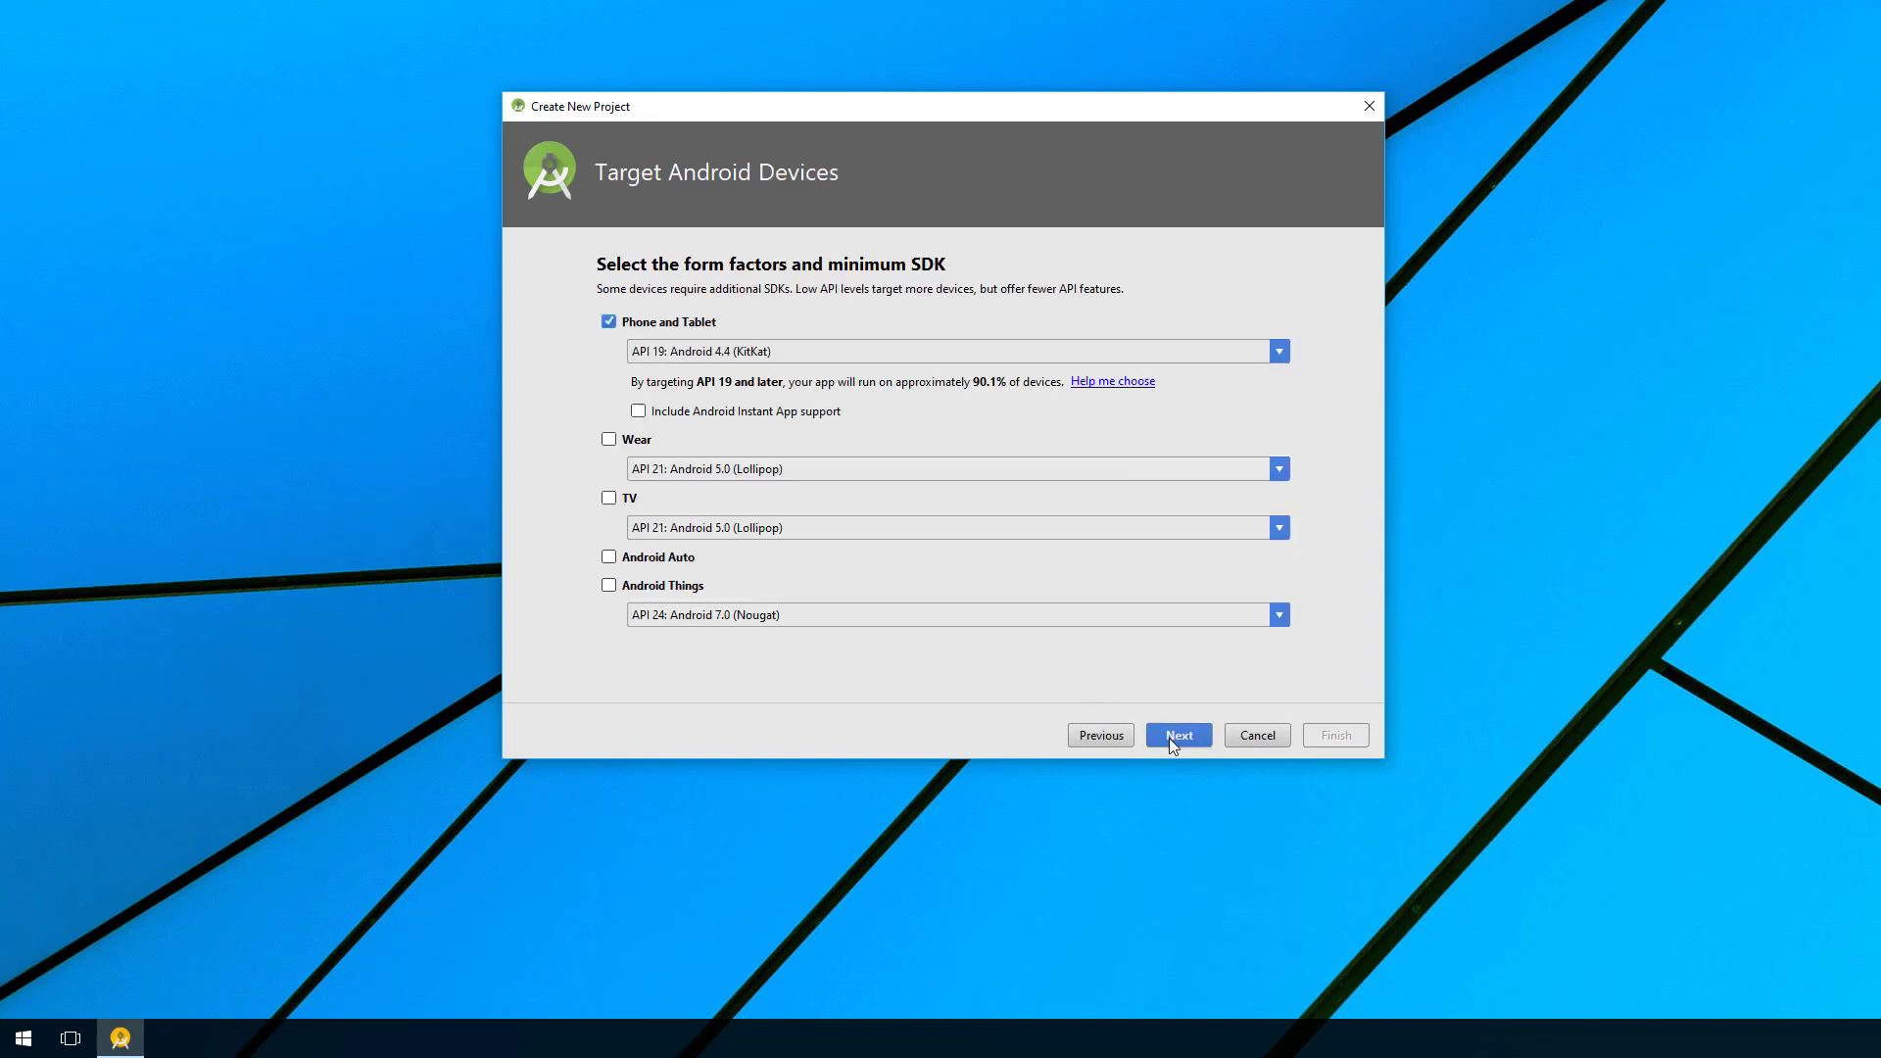
click(1179, 735)
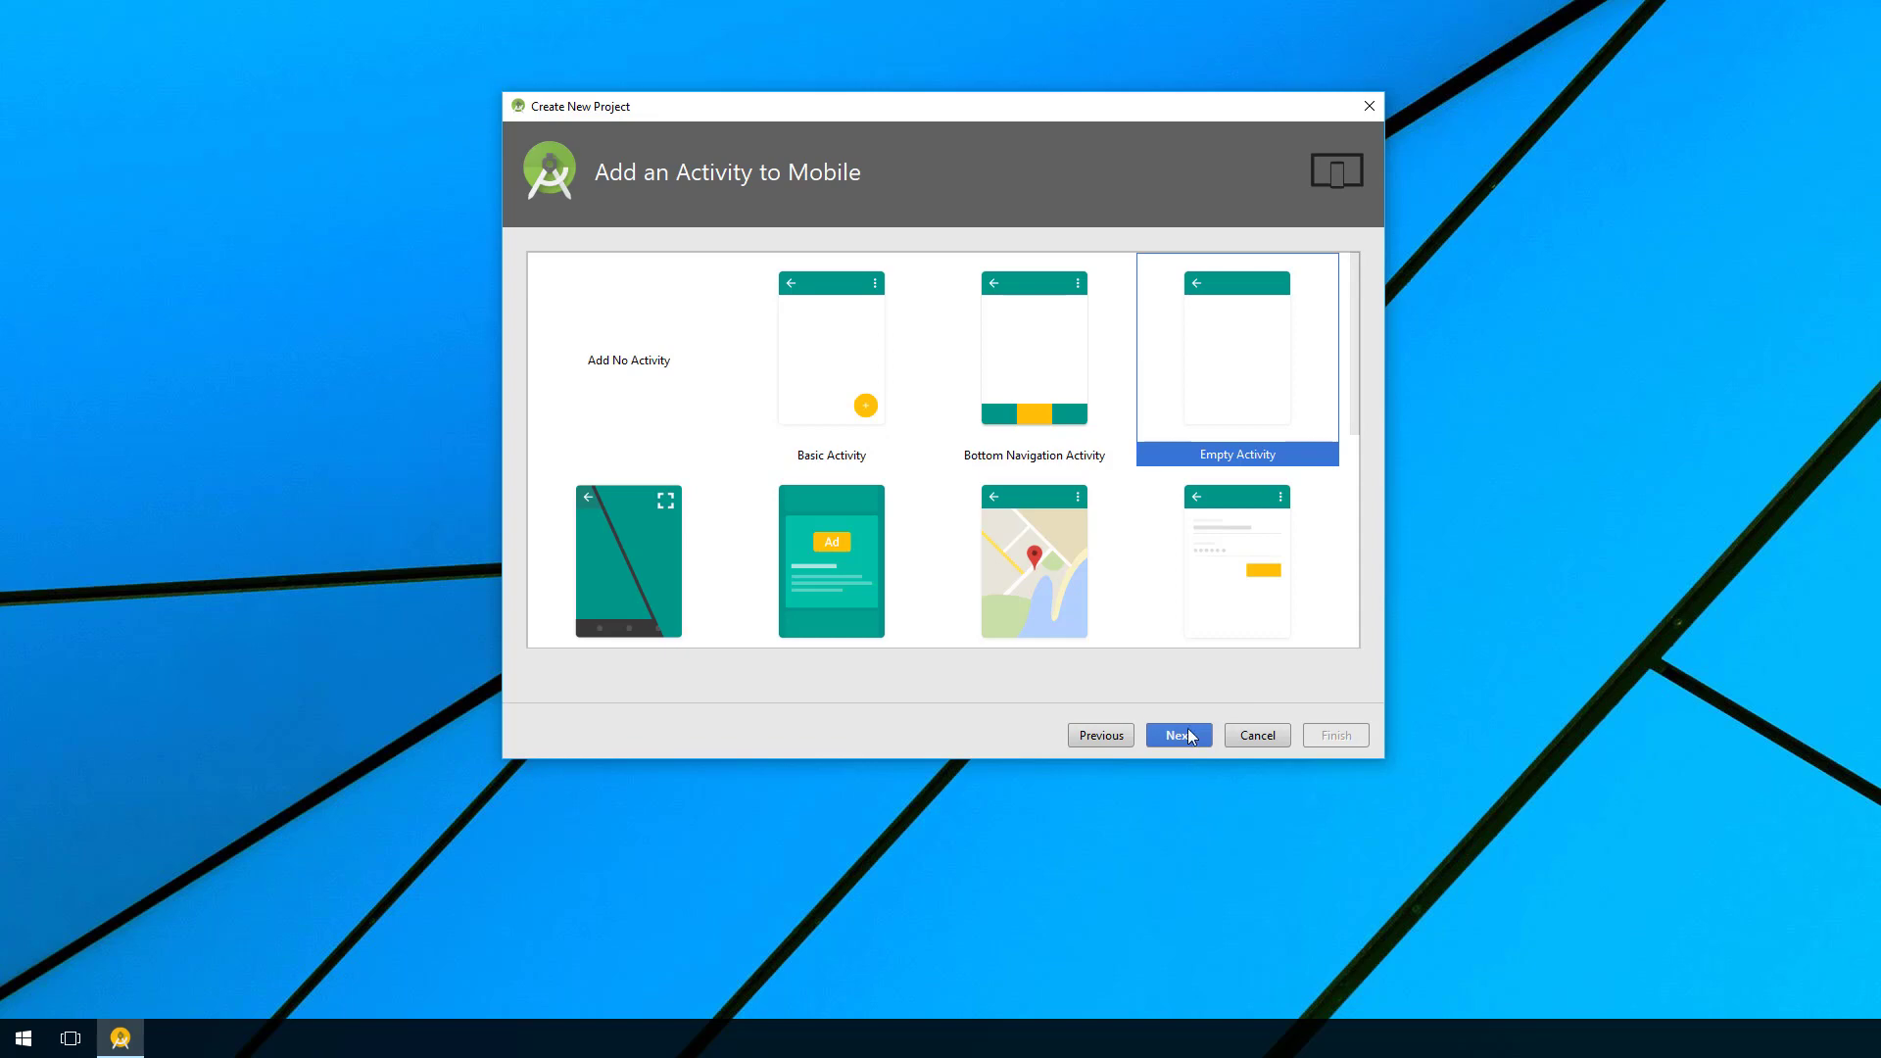
click(1179, 735)
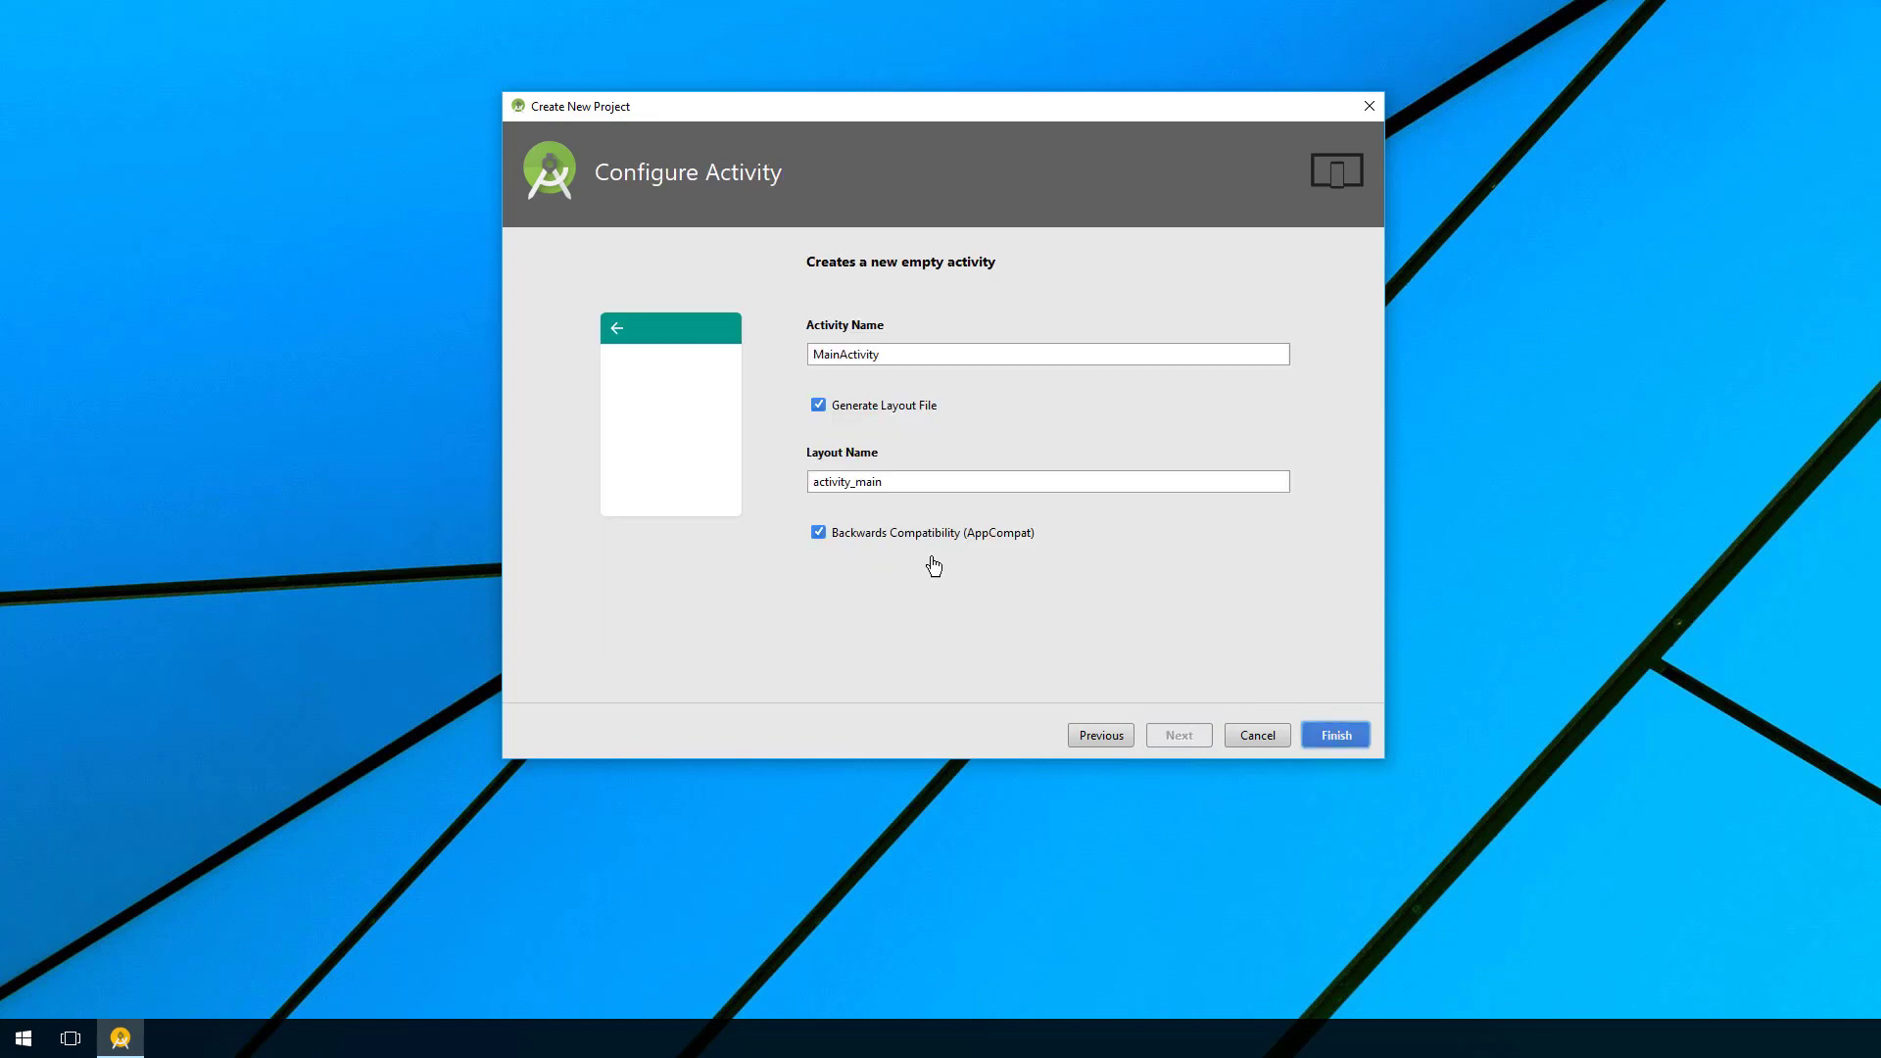
click(1336, 735)
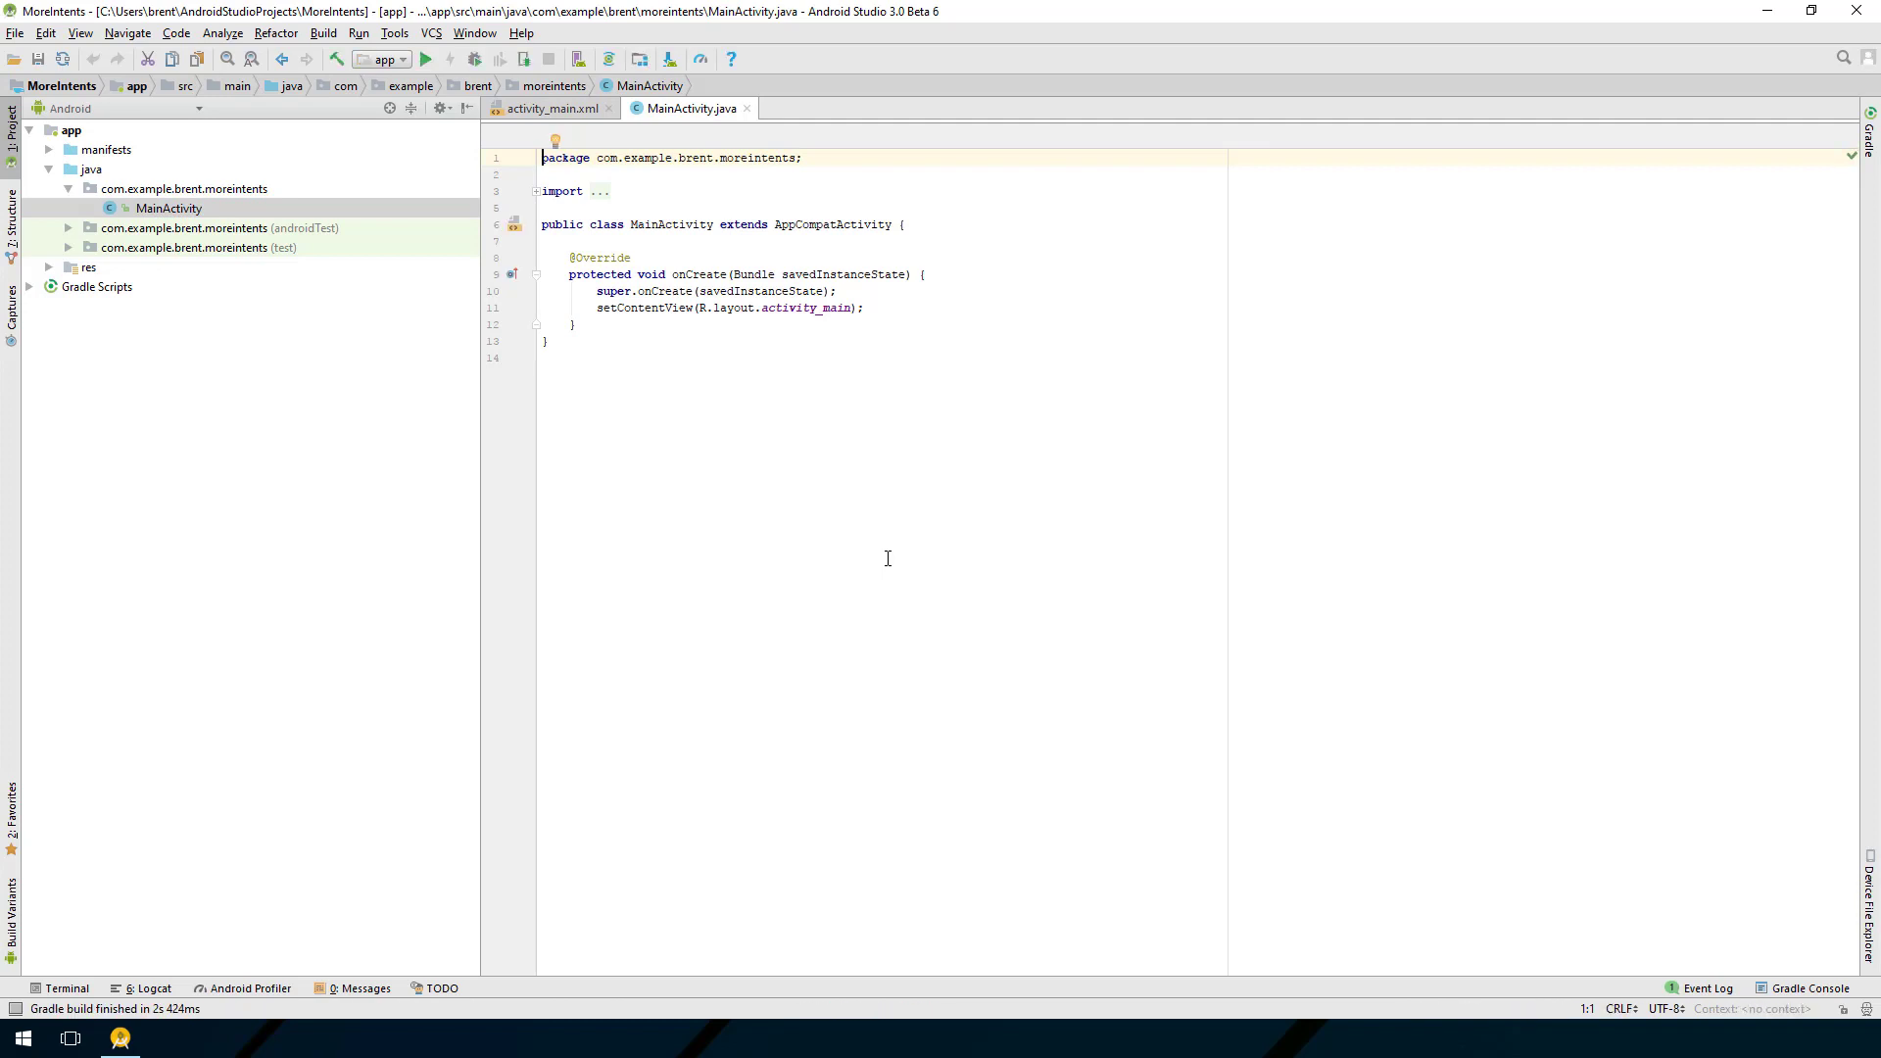
mouse_move(742, 419)
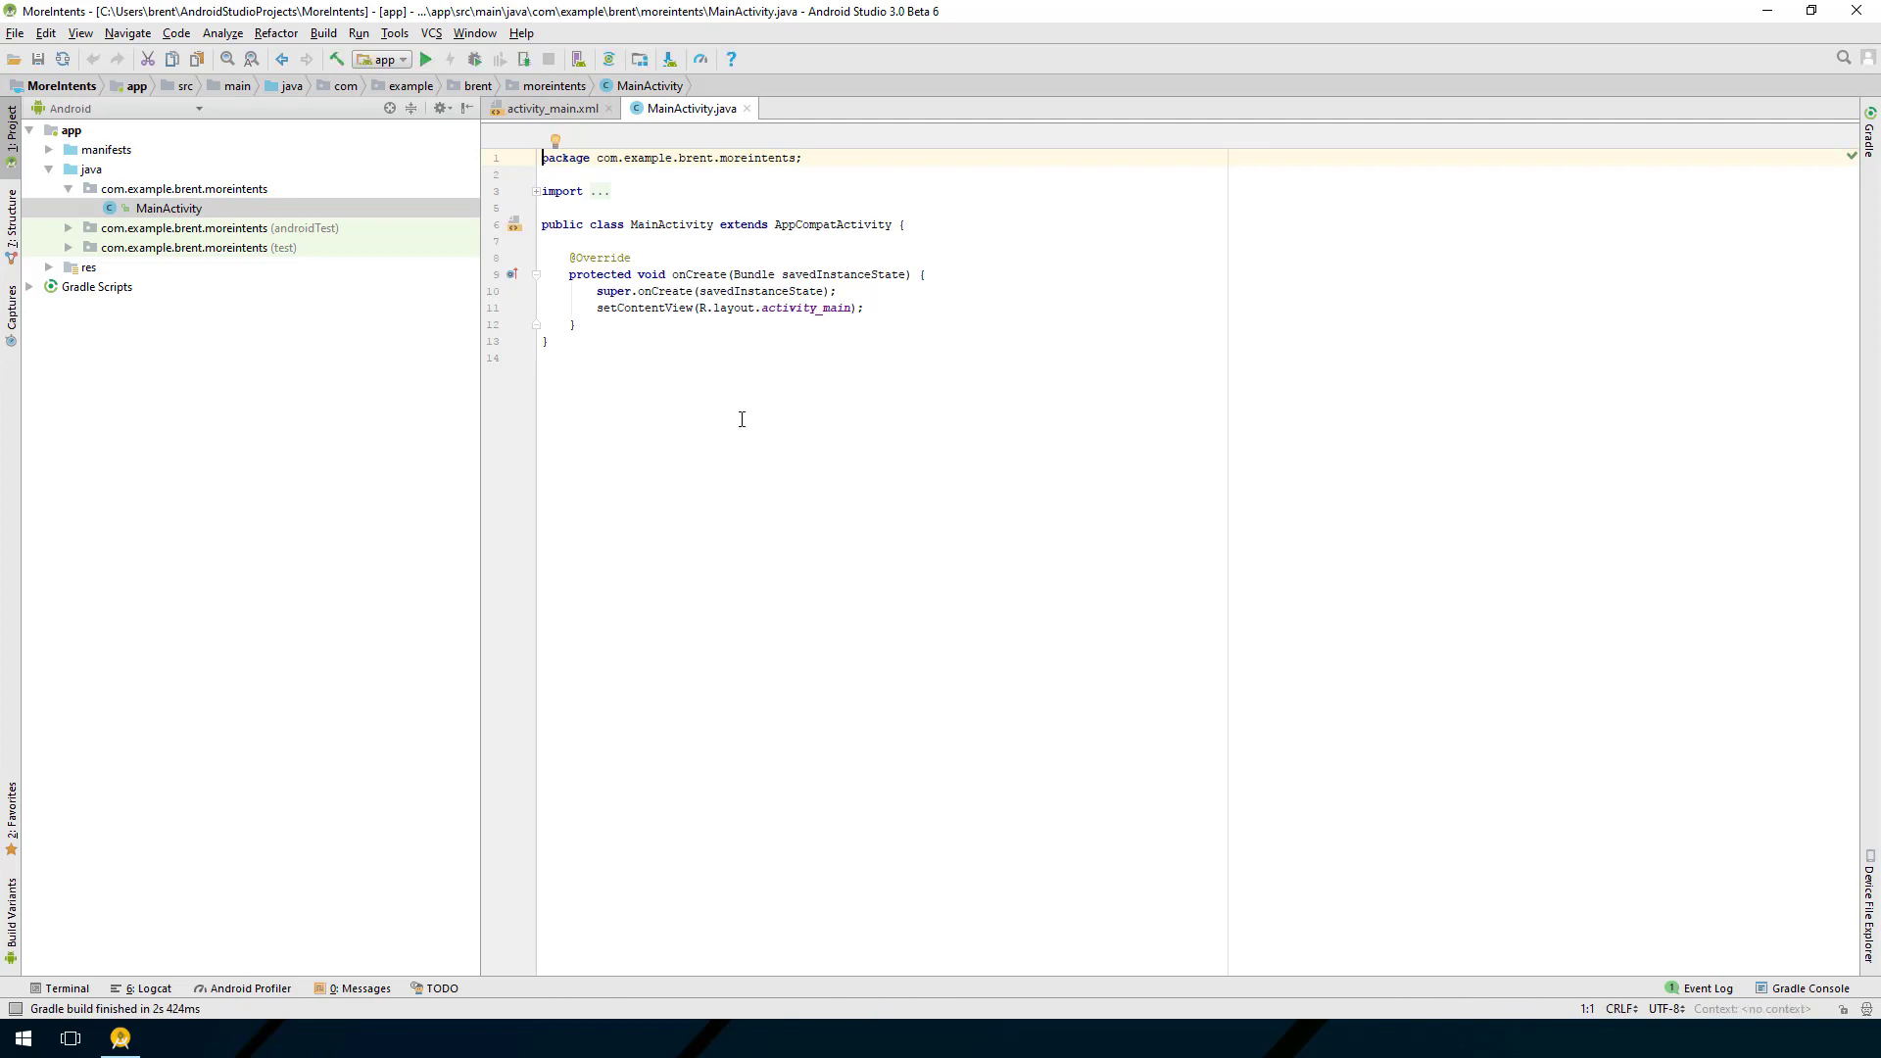
mouse_move(731, 391)
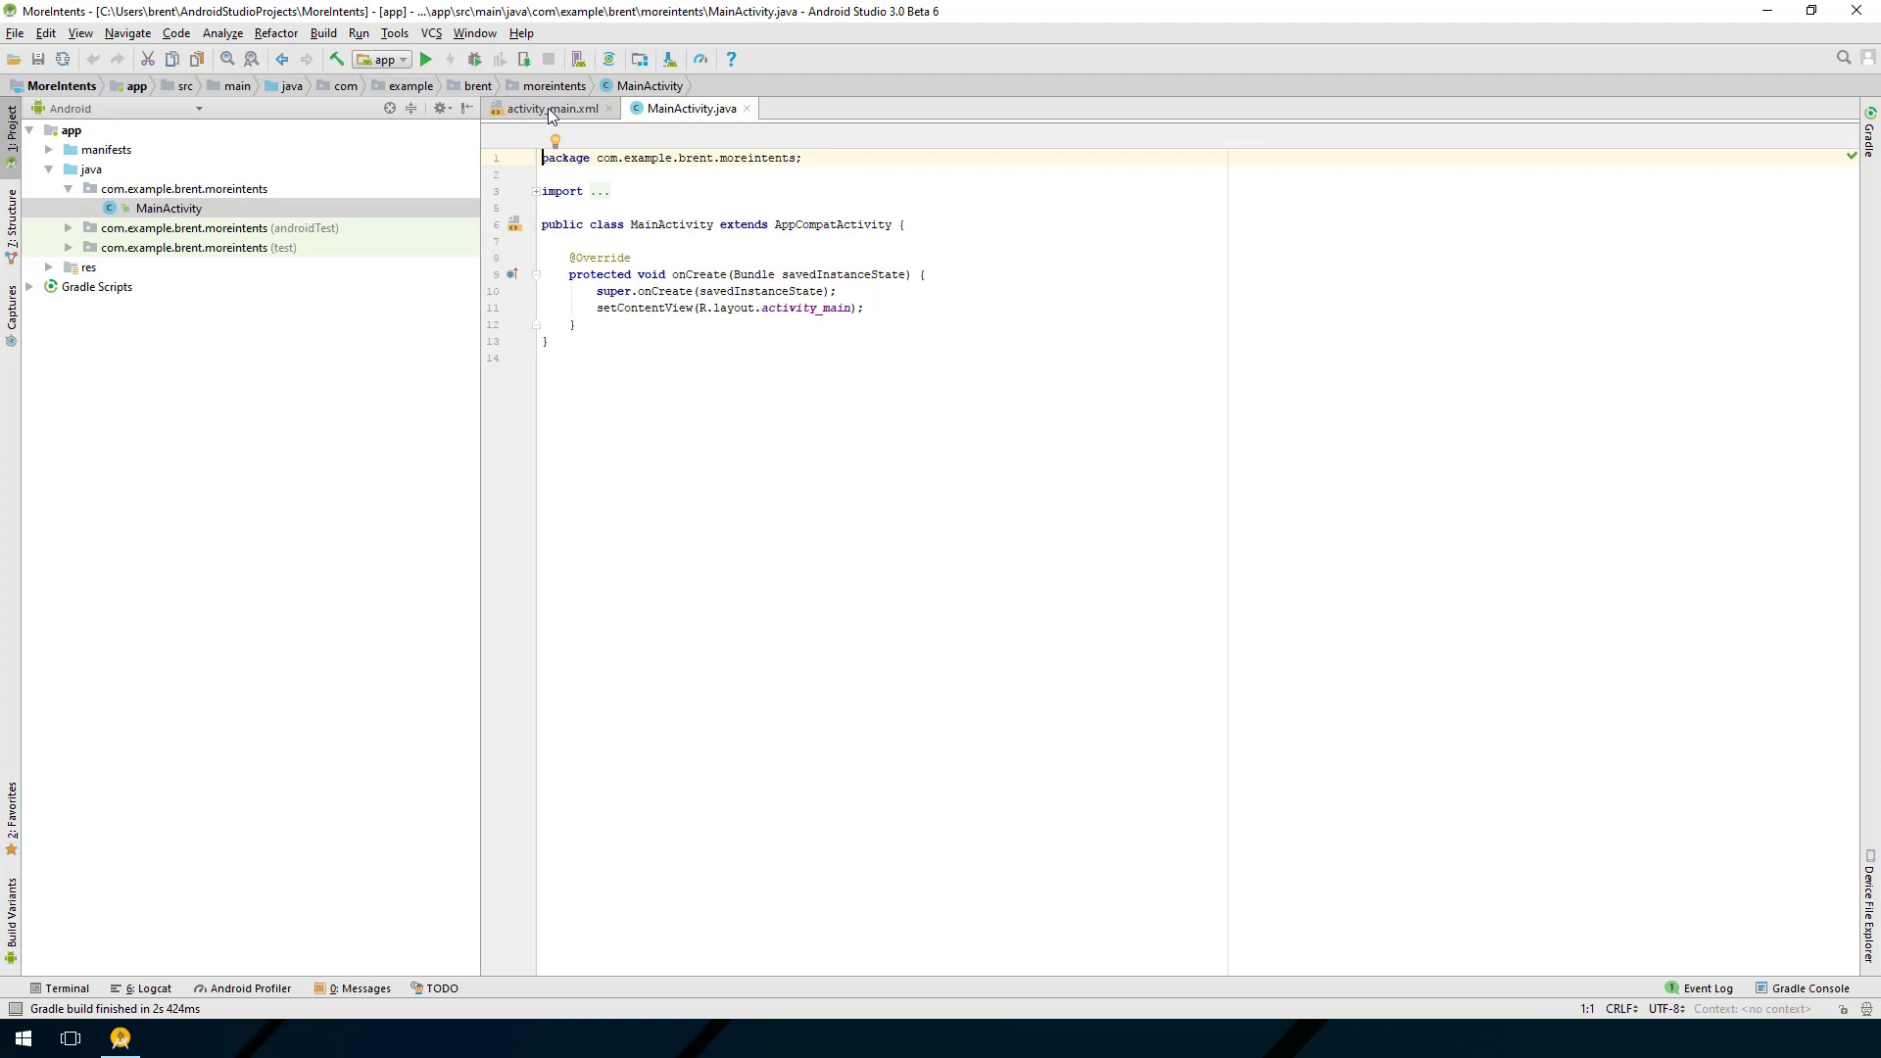
Step: Delete the Hello World TextView from activity_main.xml
click(552, 108)
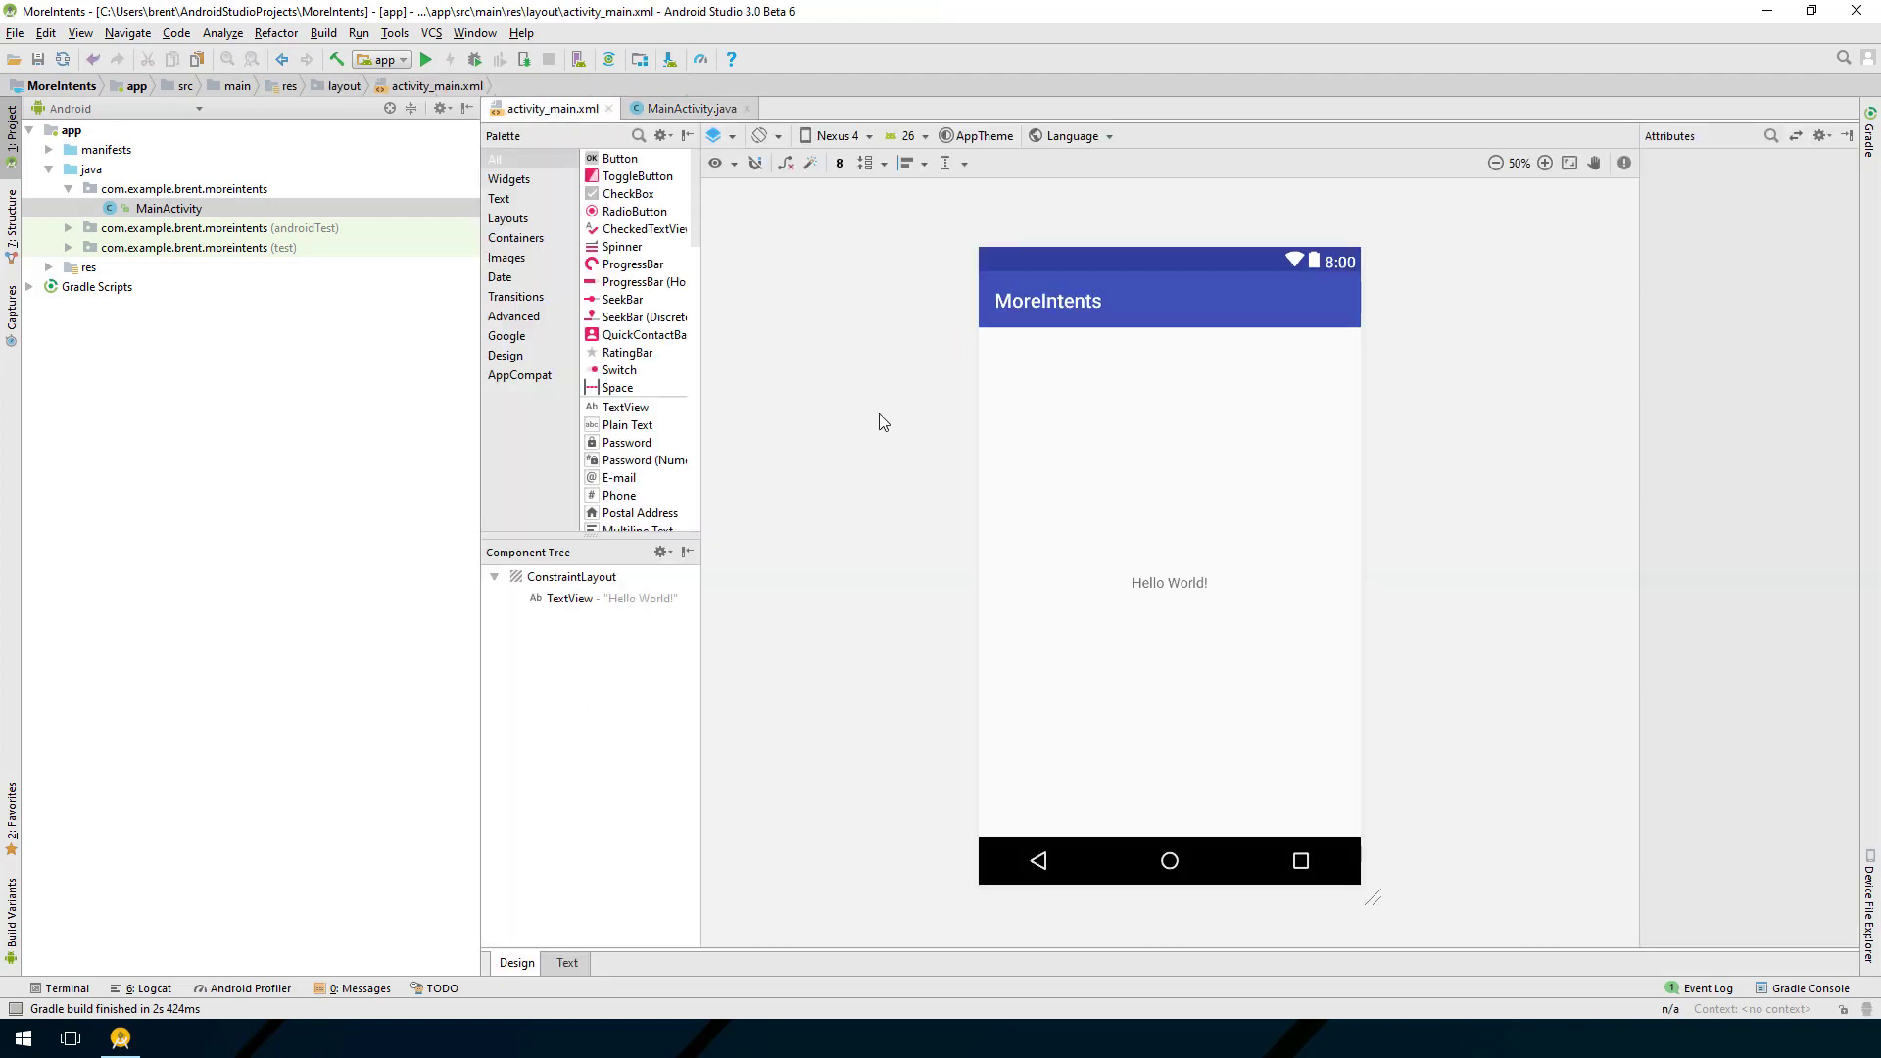
click(1169, 582)
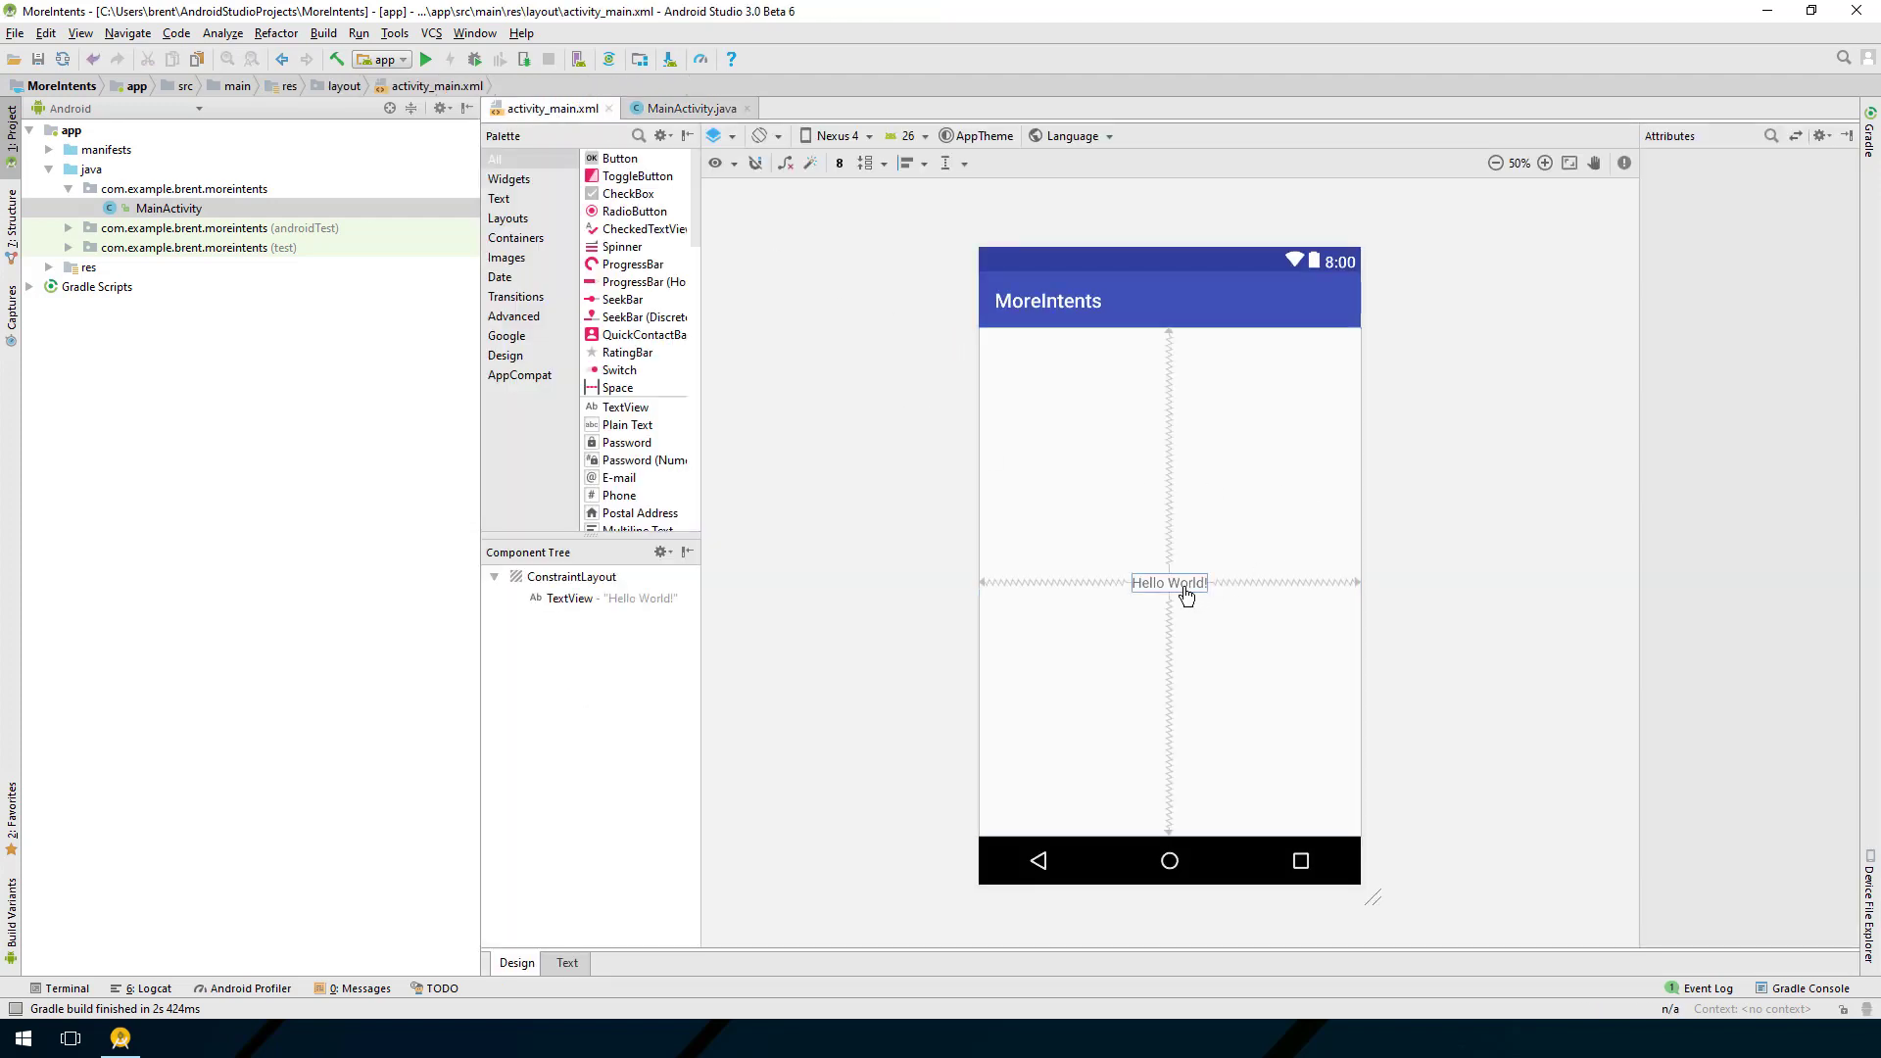
click(1169, 583)
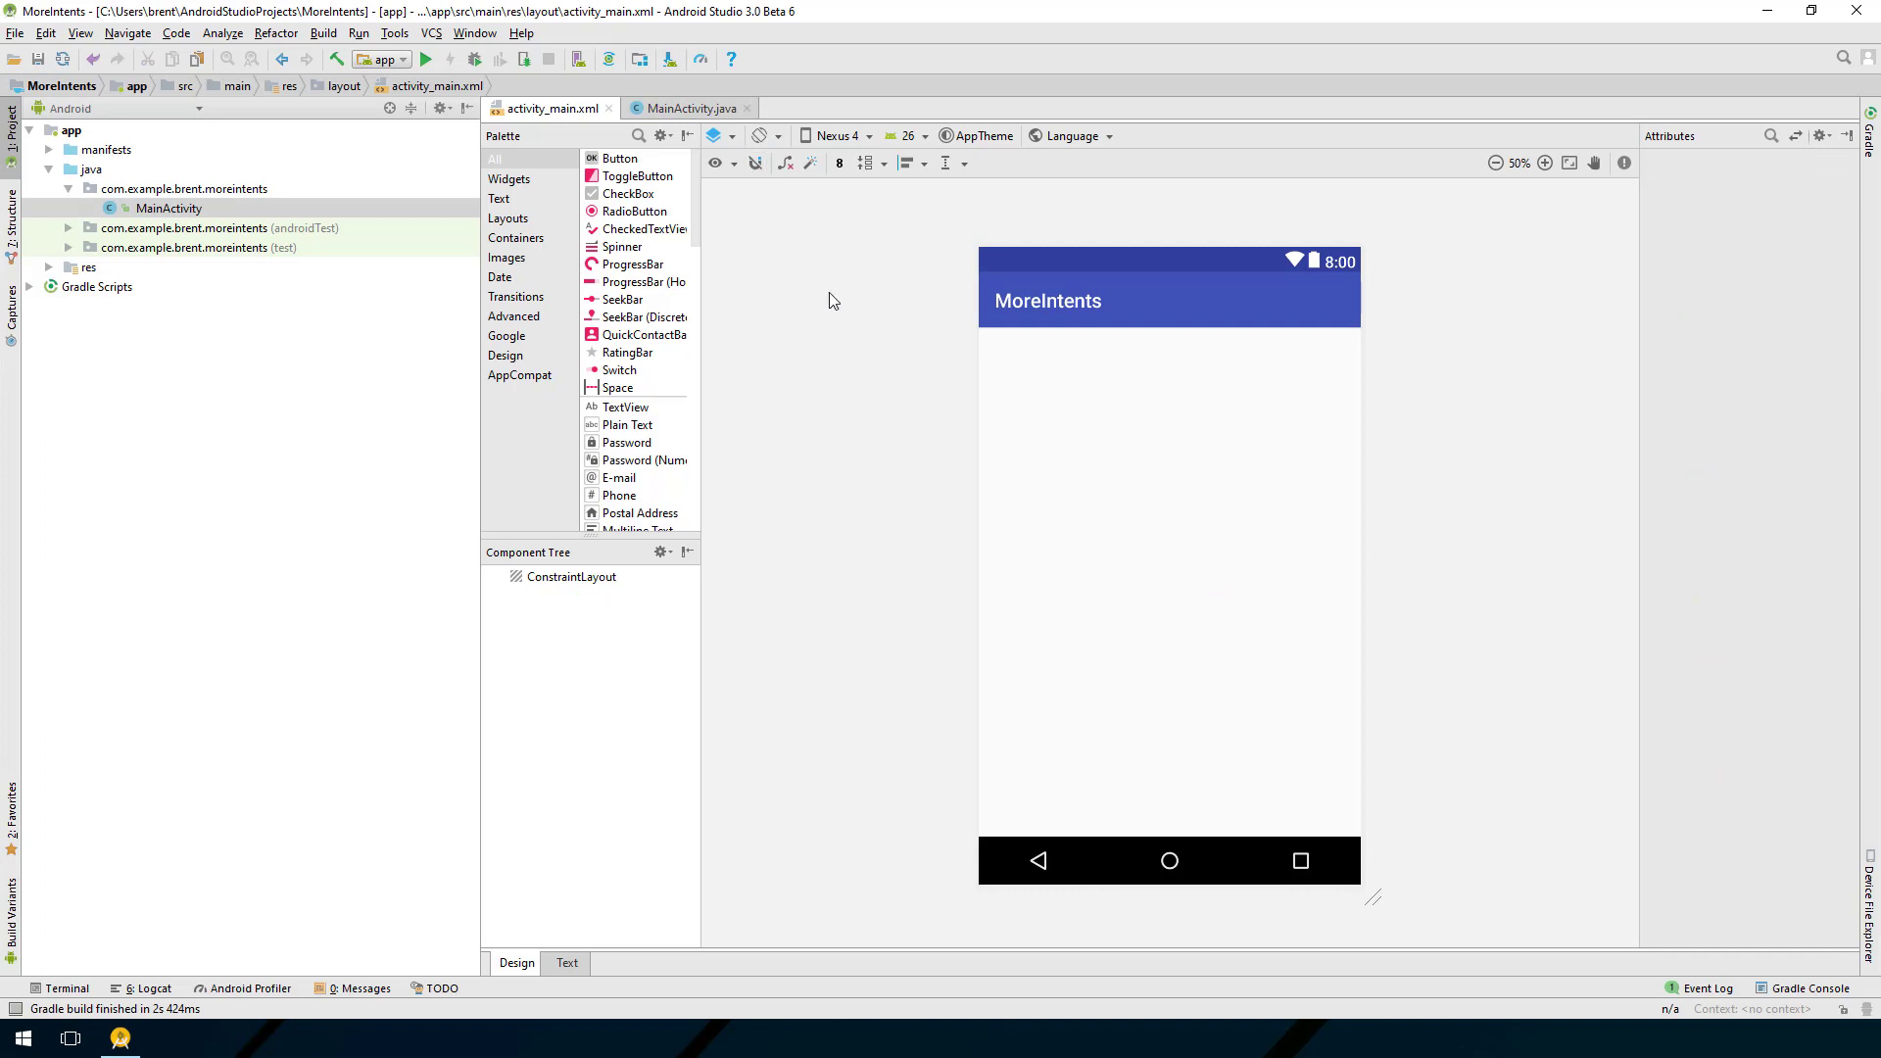
mouse_move(616, 158)
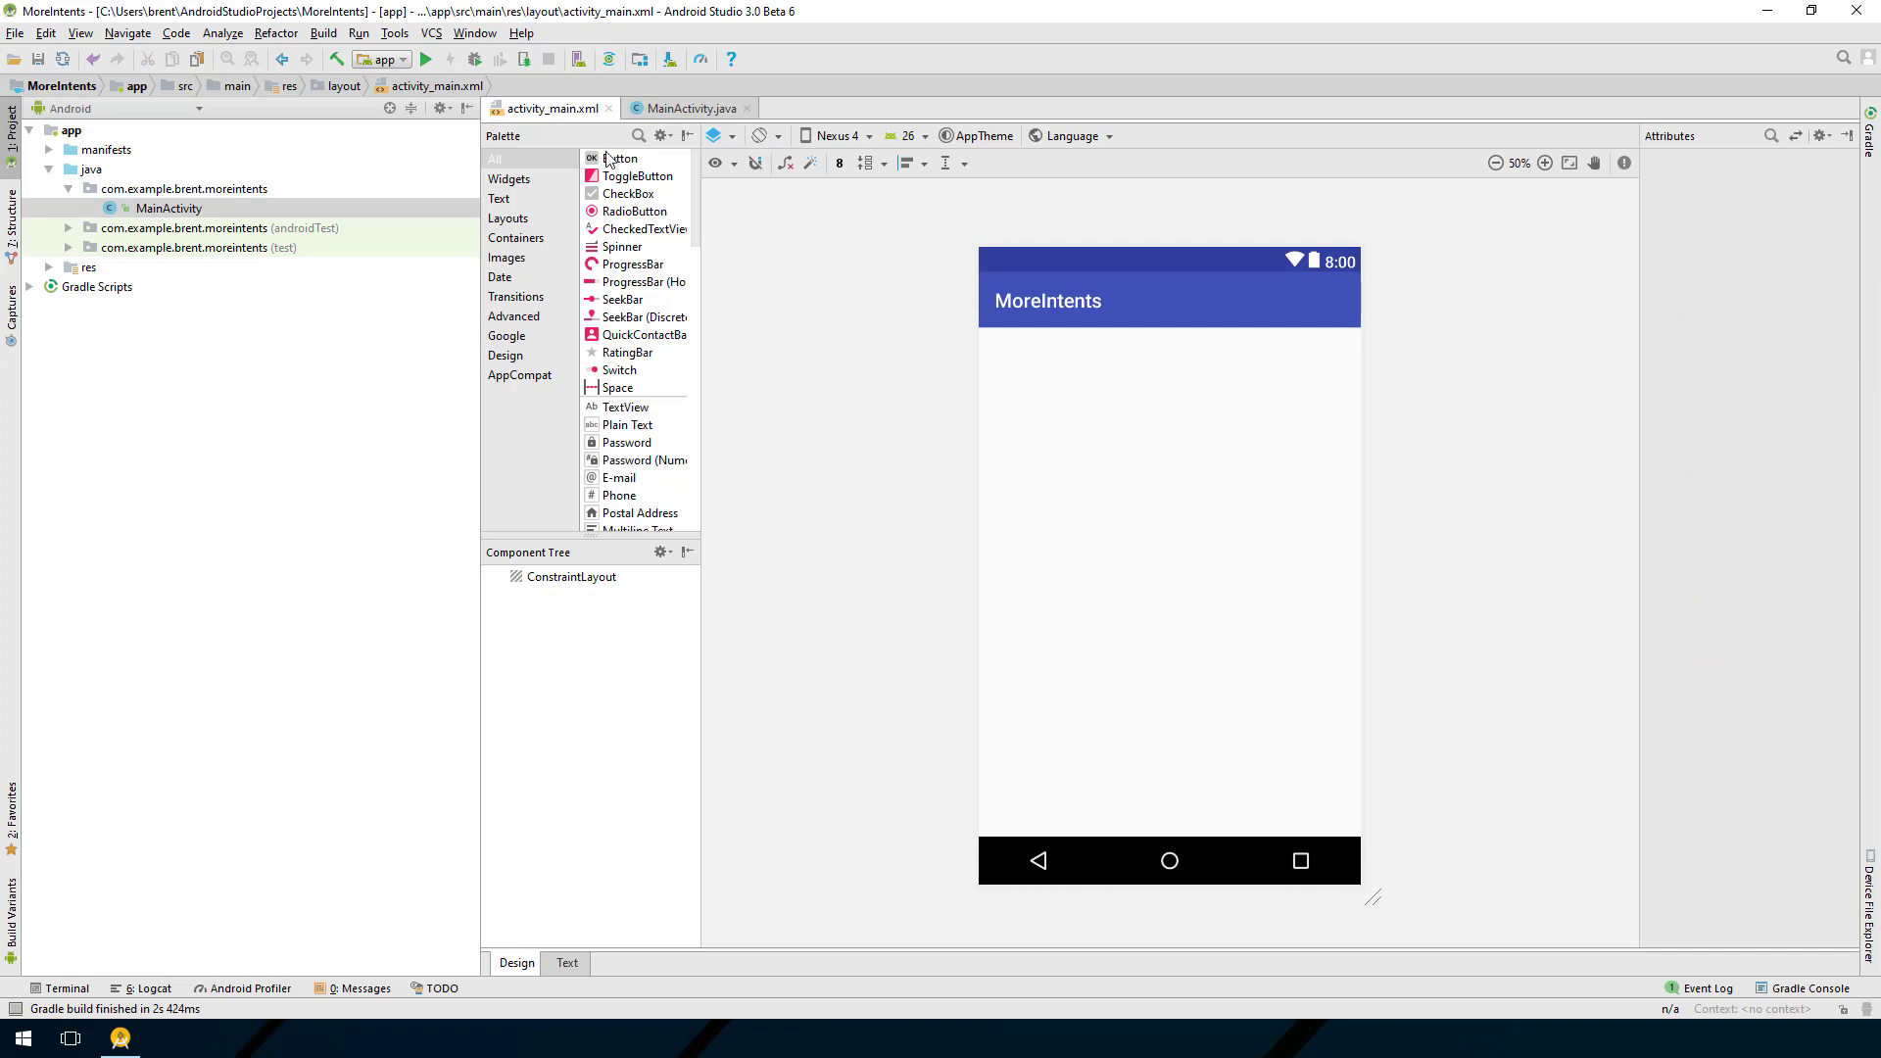
Step: Drag Buttons from the Palette, stacking them near the top centre of the layout
drag(620, 157, 1254, 420)
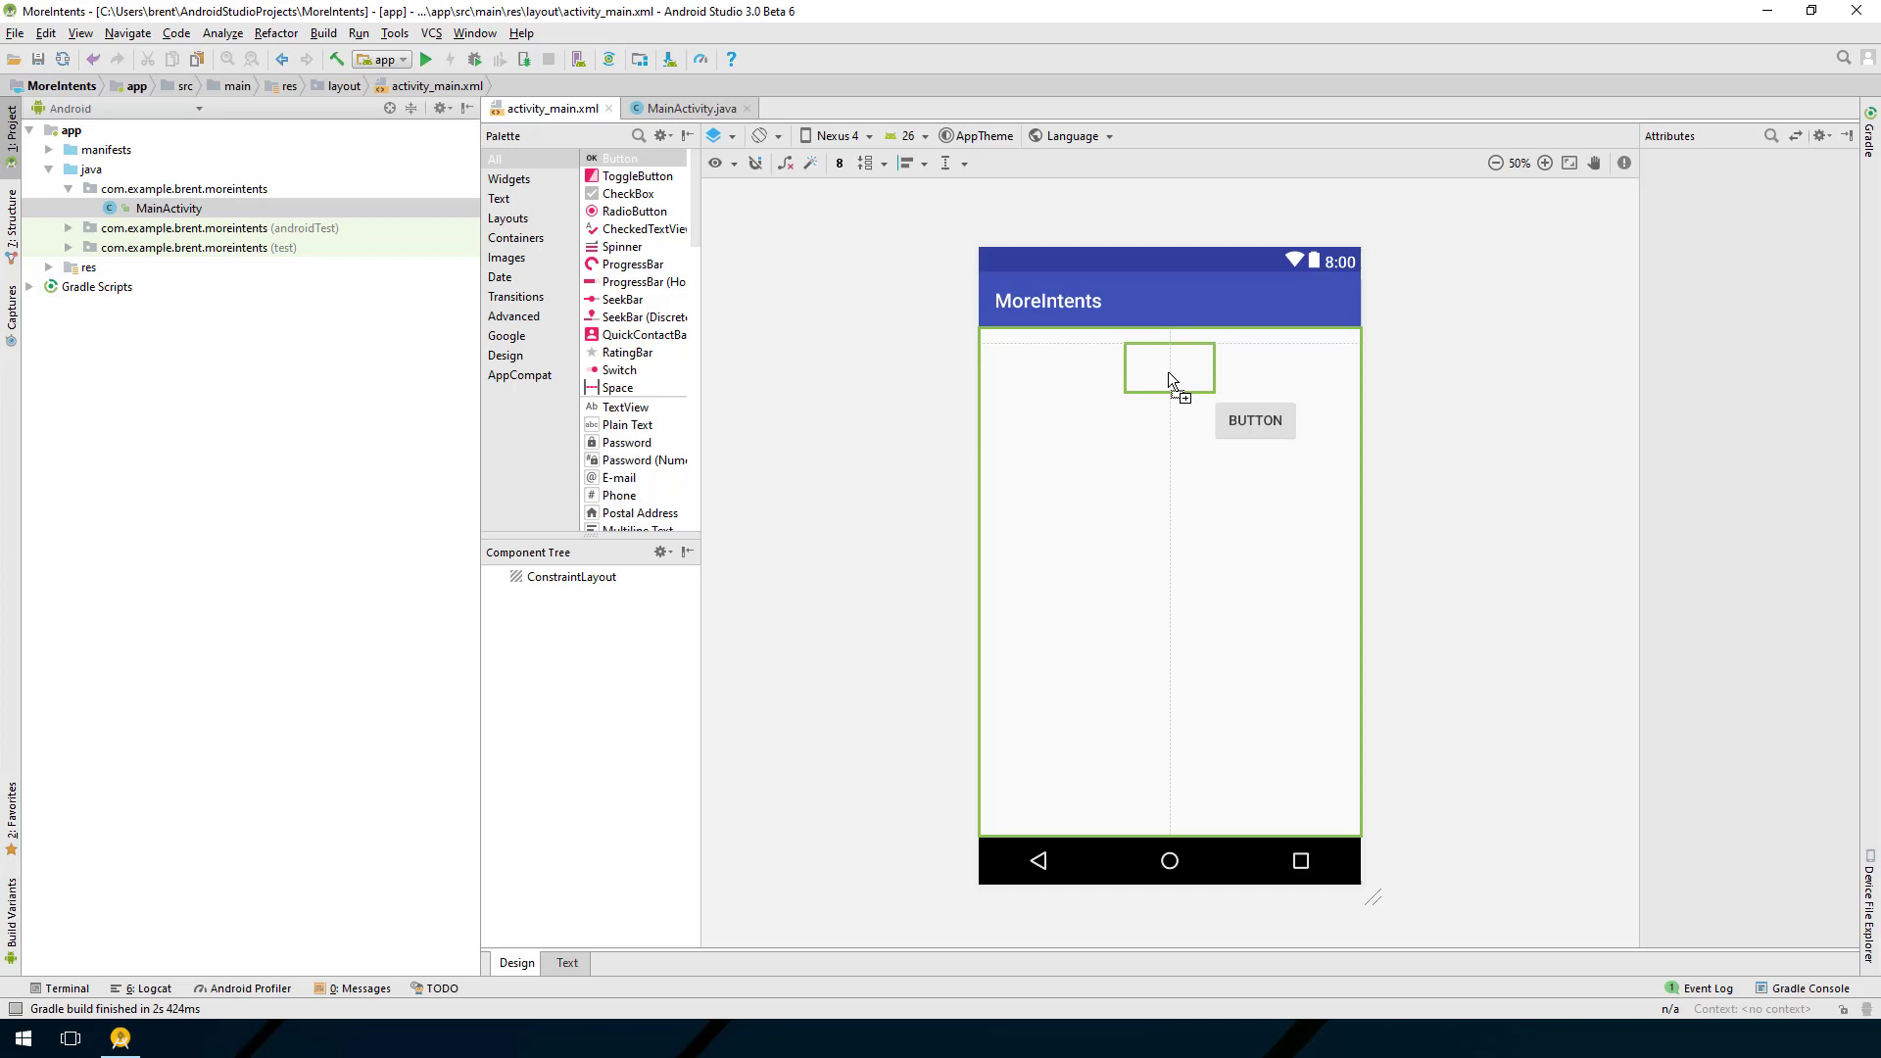
drag(1255, 421, 1169, 367)
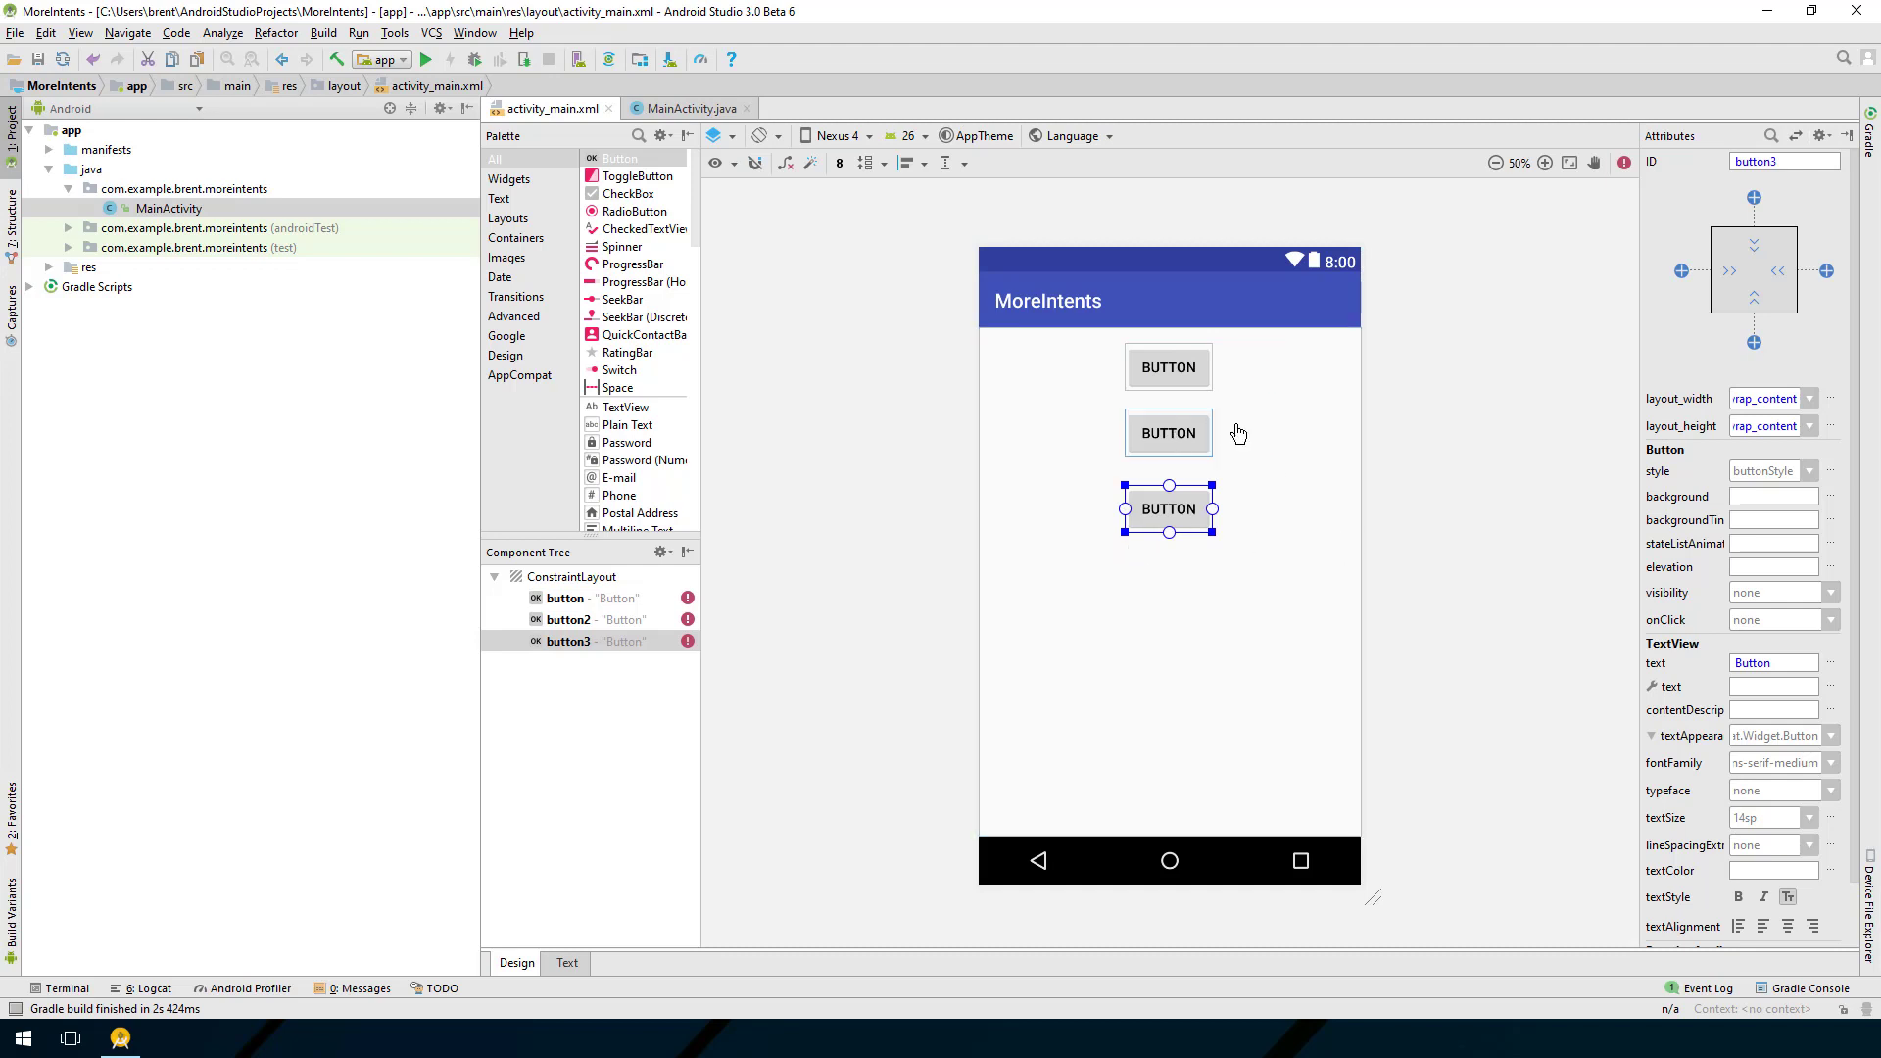
mouse_move(1061, 423)
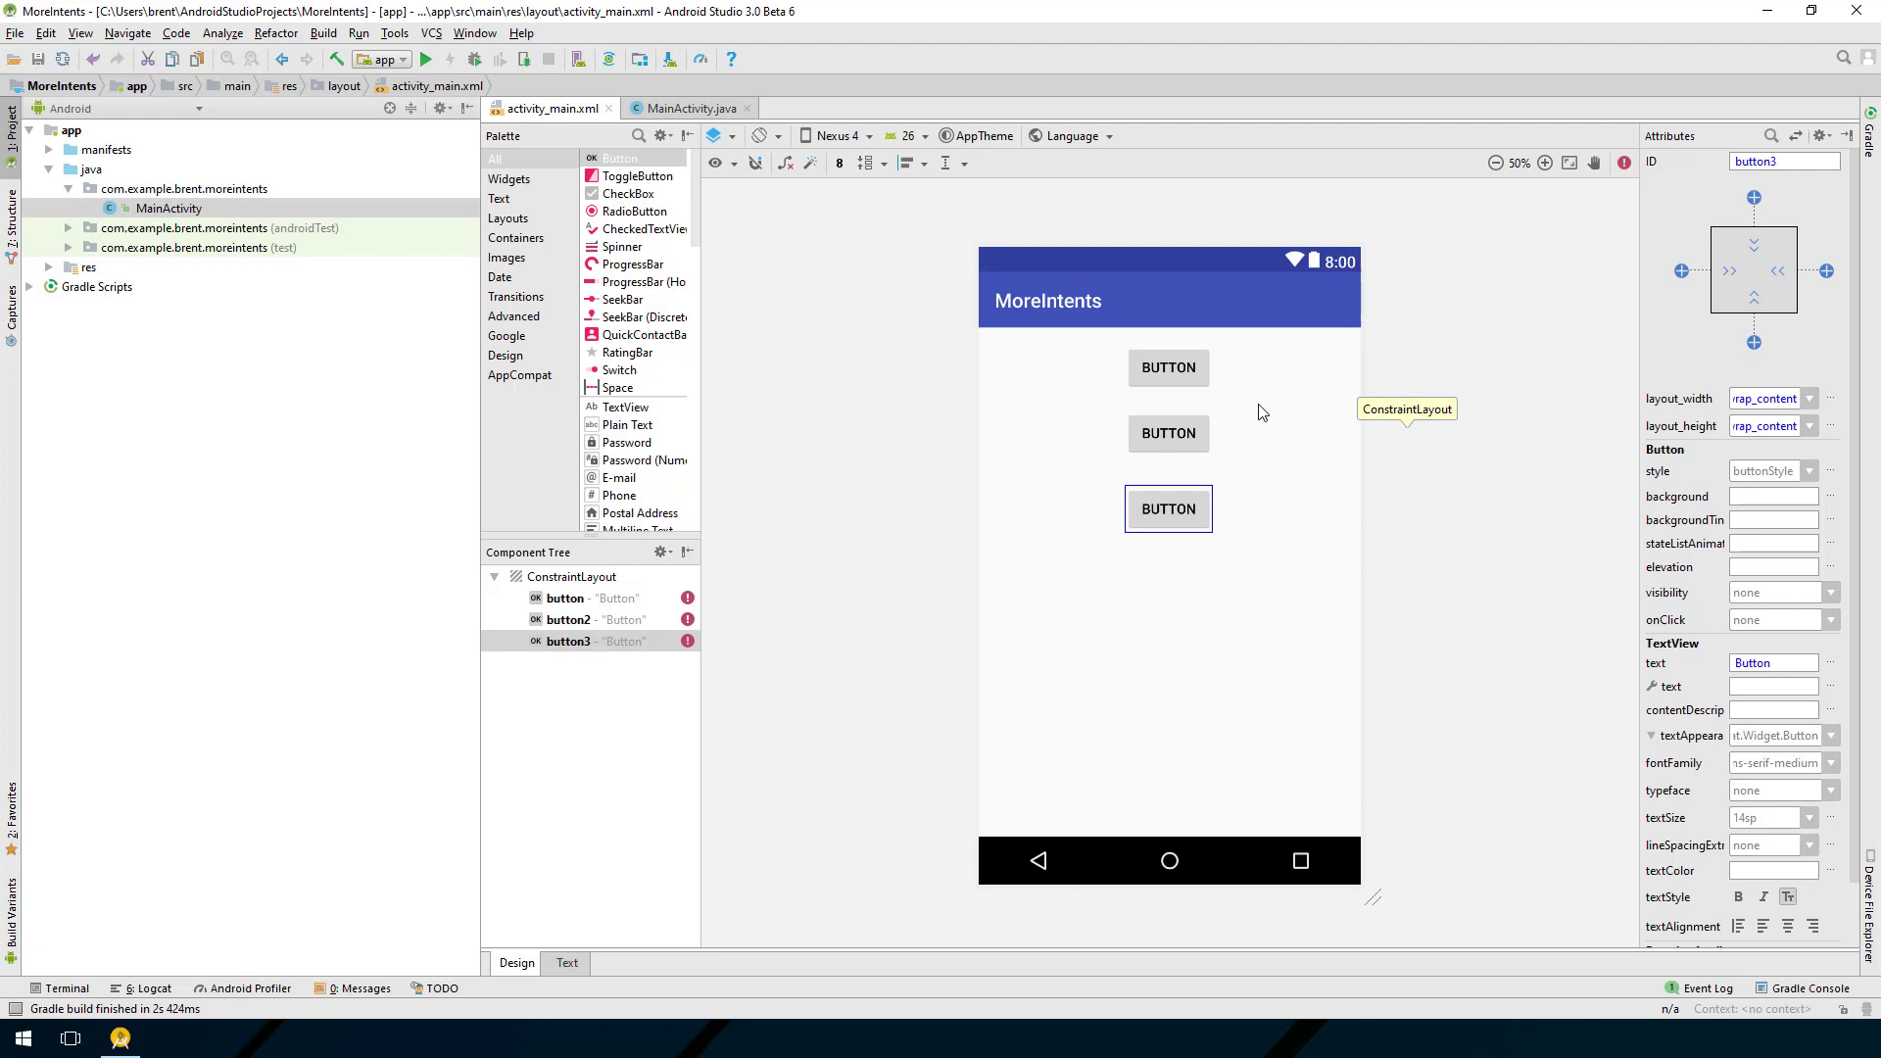
Step: Give the top button a 16 dp top margin and set Default Margins to 16
click(1168, 367)
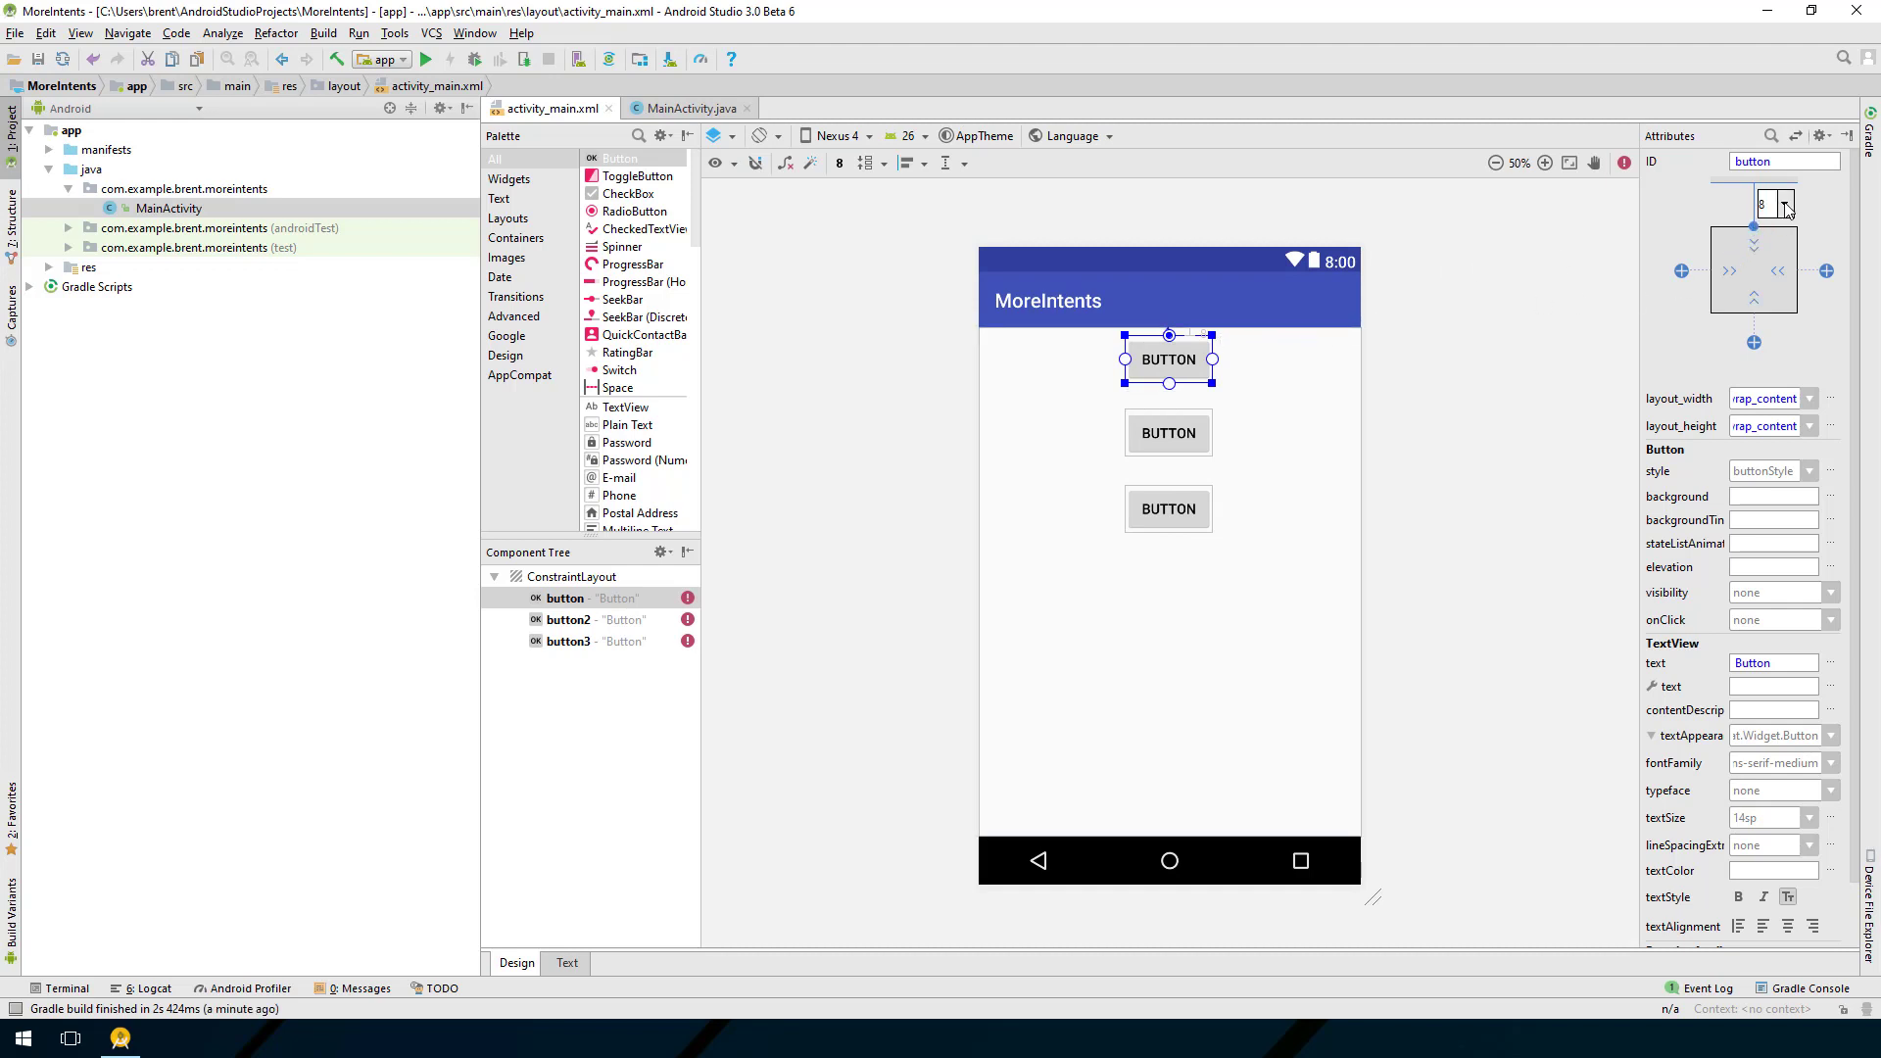
click(1794, 202)
text(16)
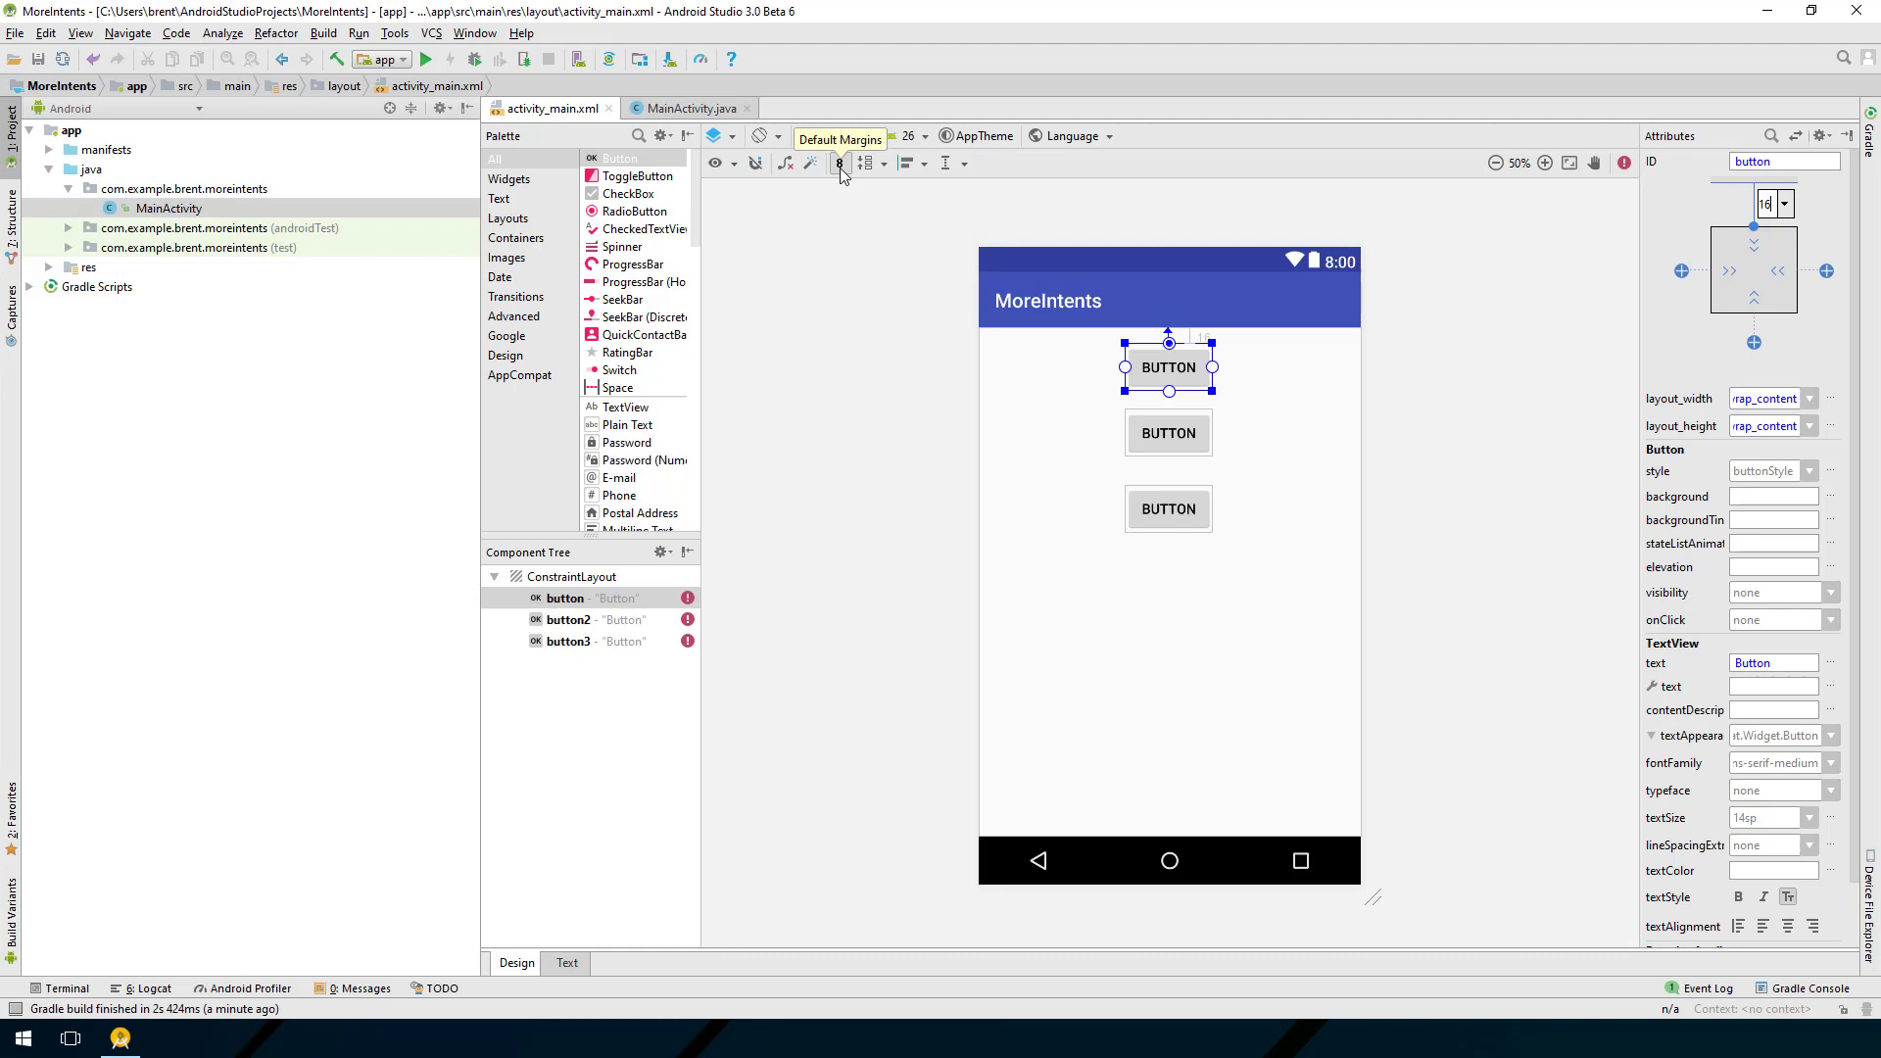
click(840, 164)
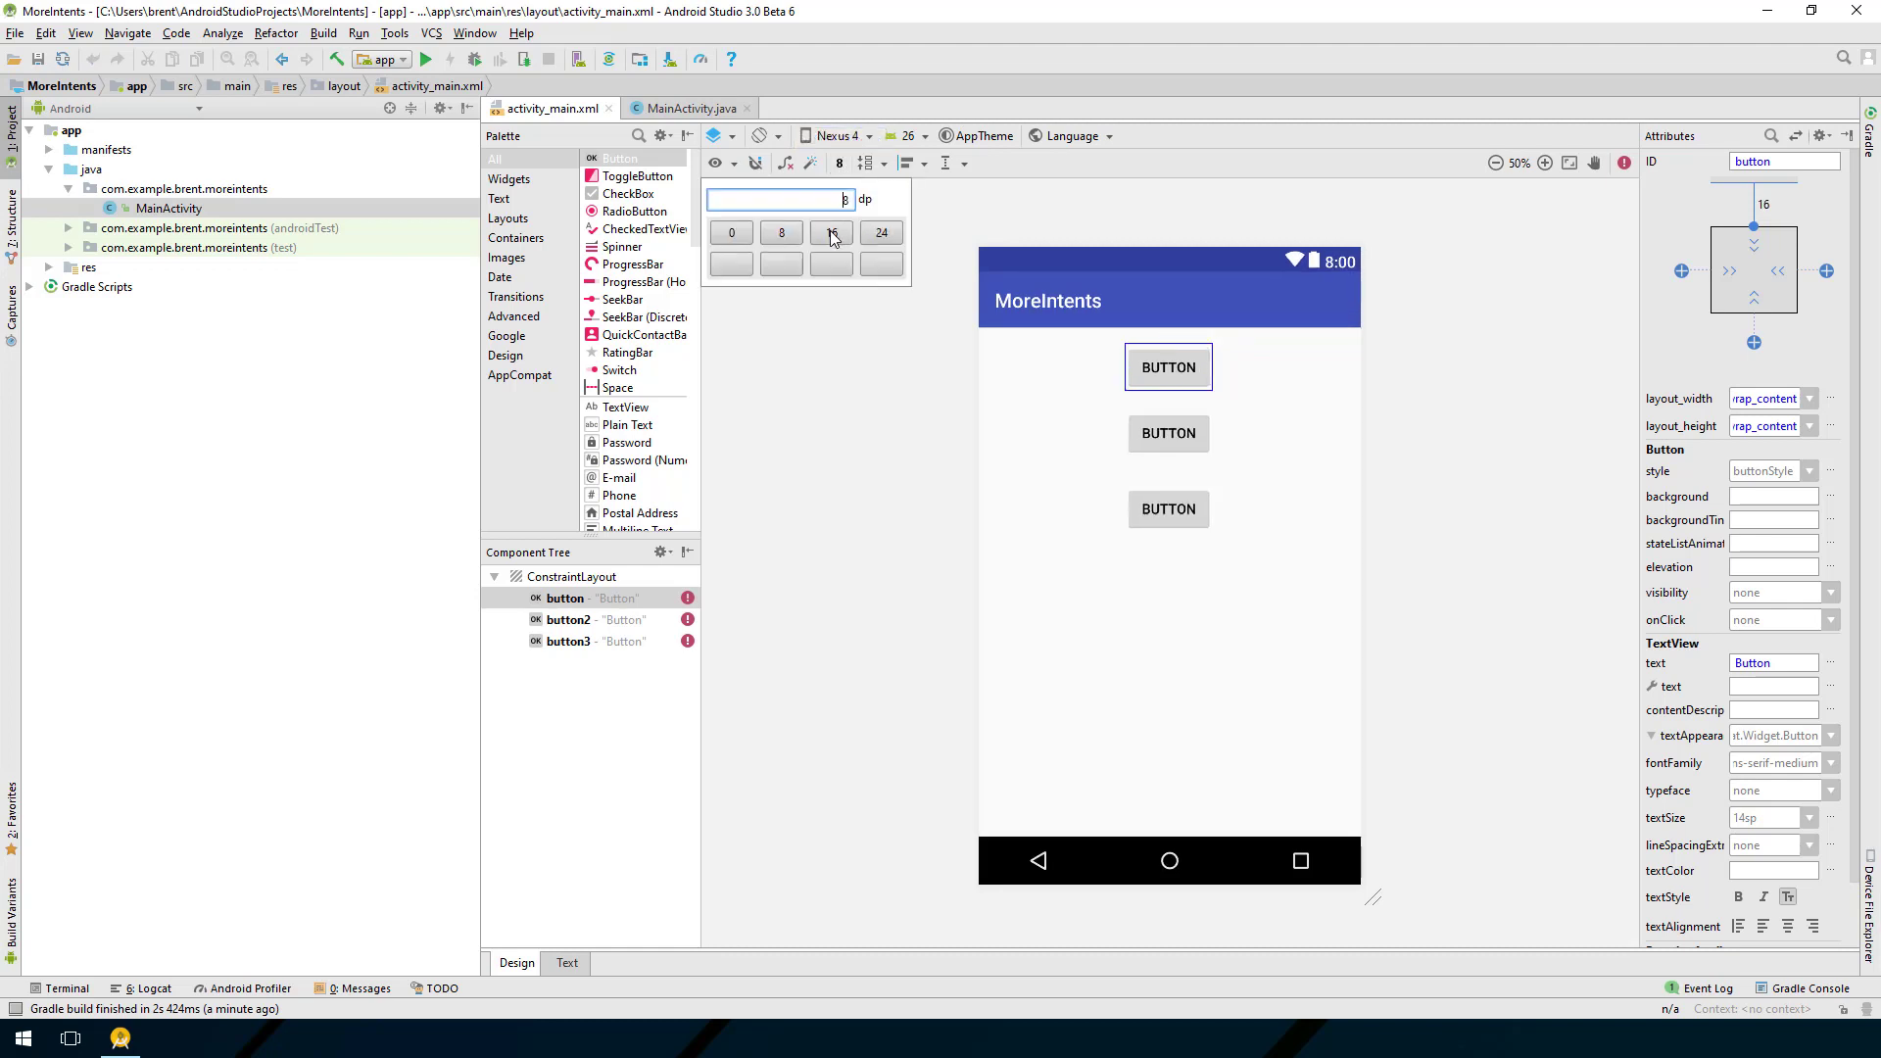
click(831, 232)
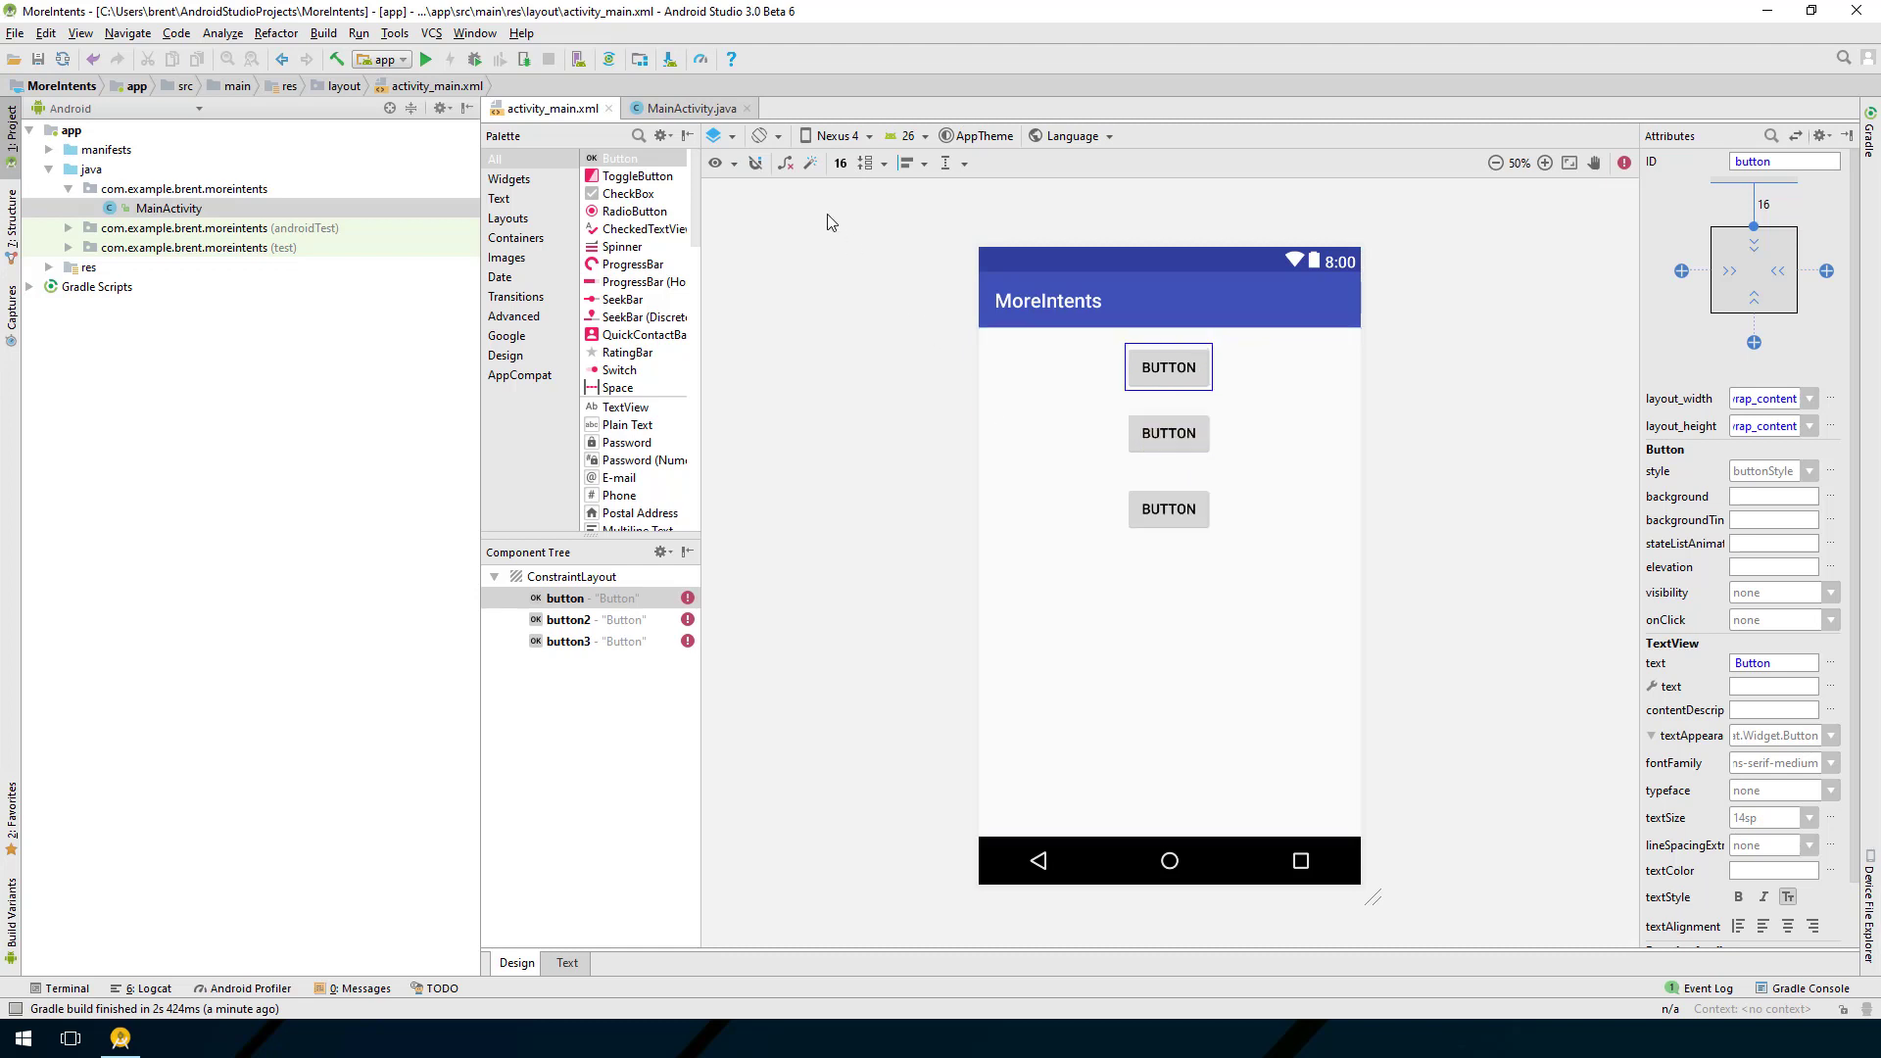
Step: Constrain the second button's top to the bottom of the first button
click(1168, 366)
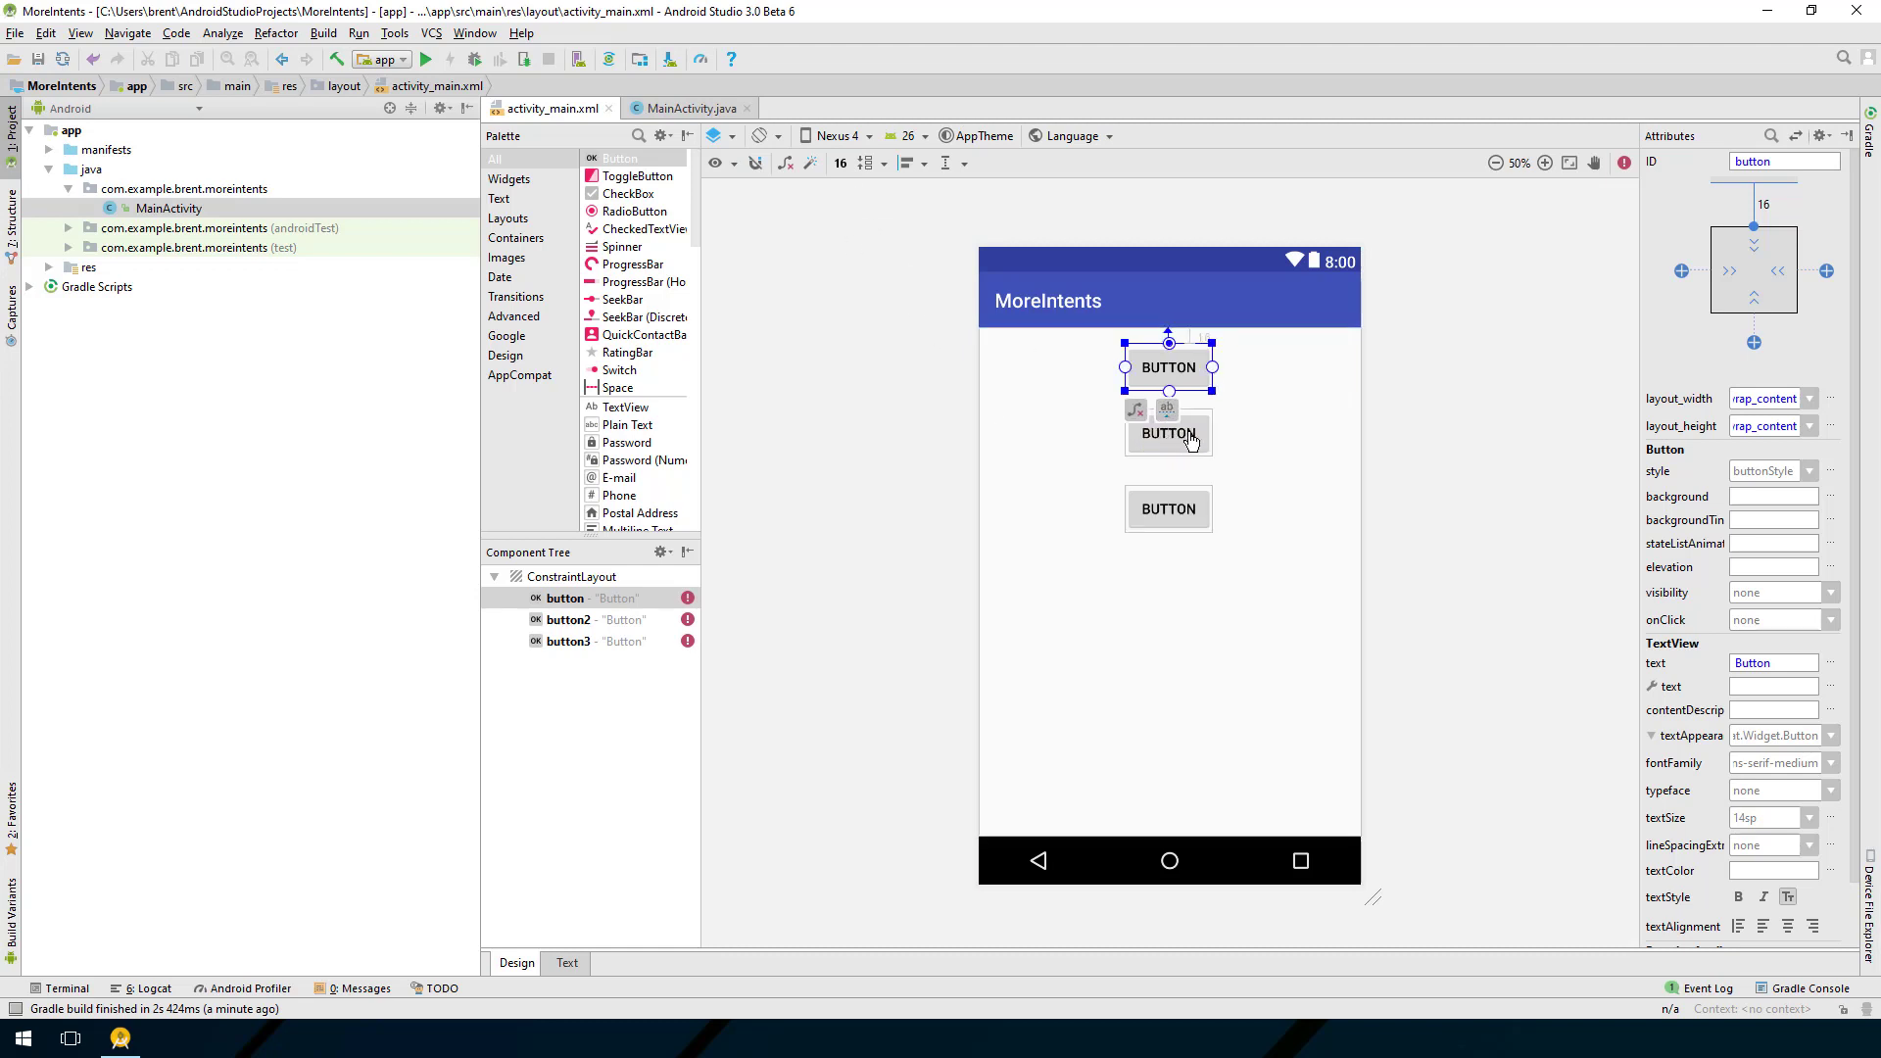
click(1169, 434)
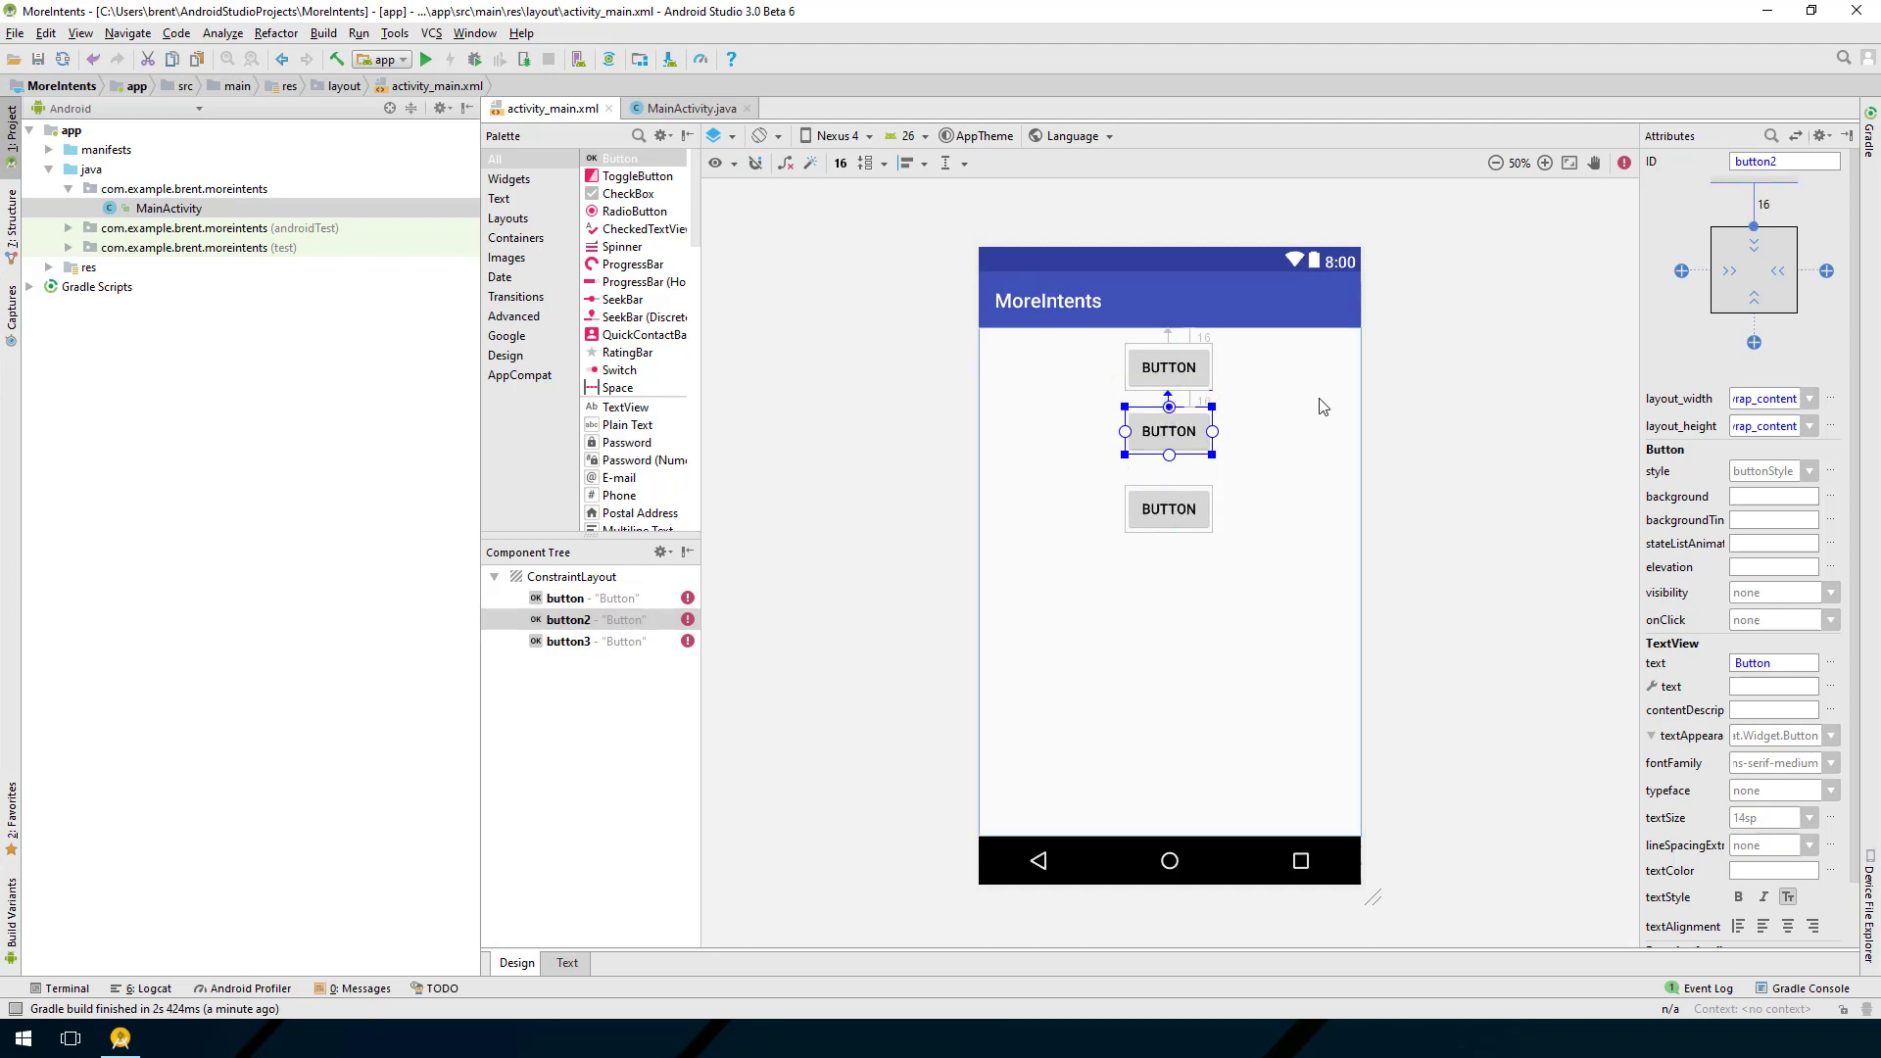
click(1168, 508)
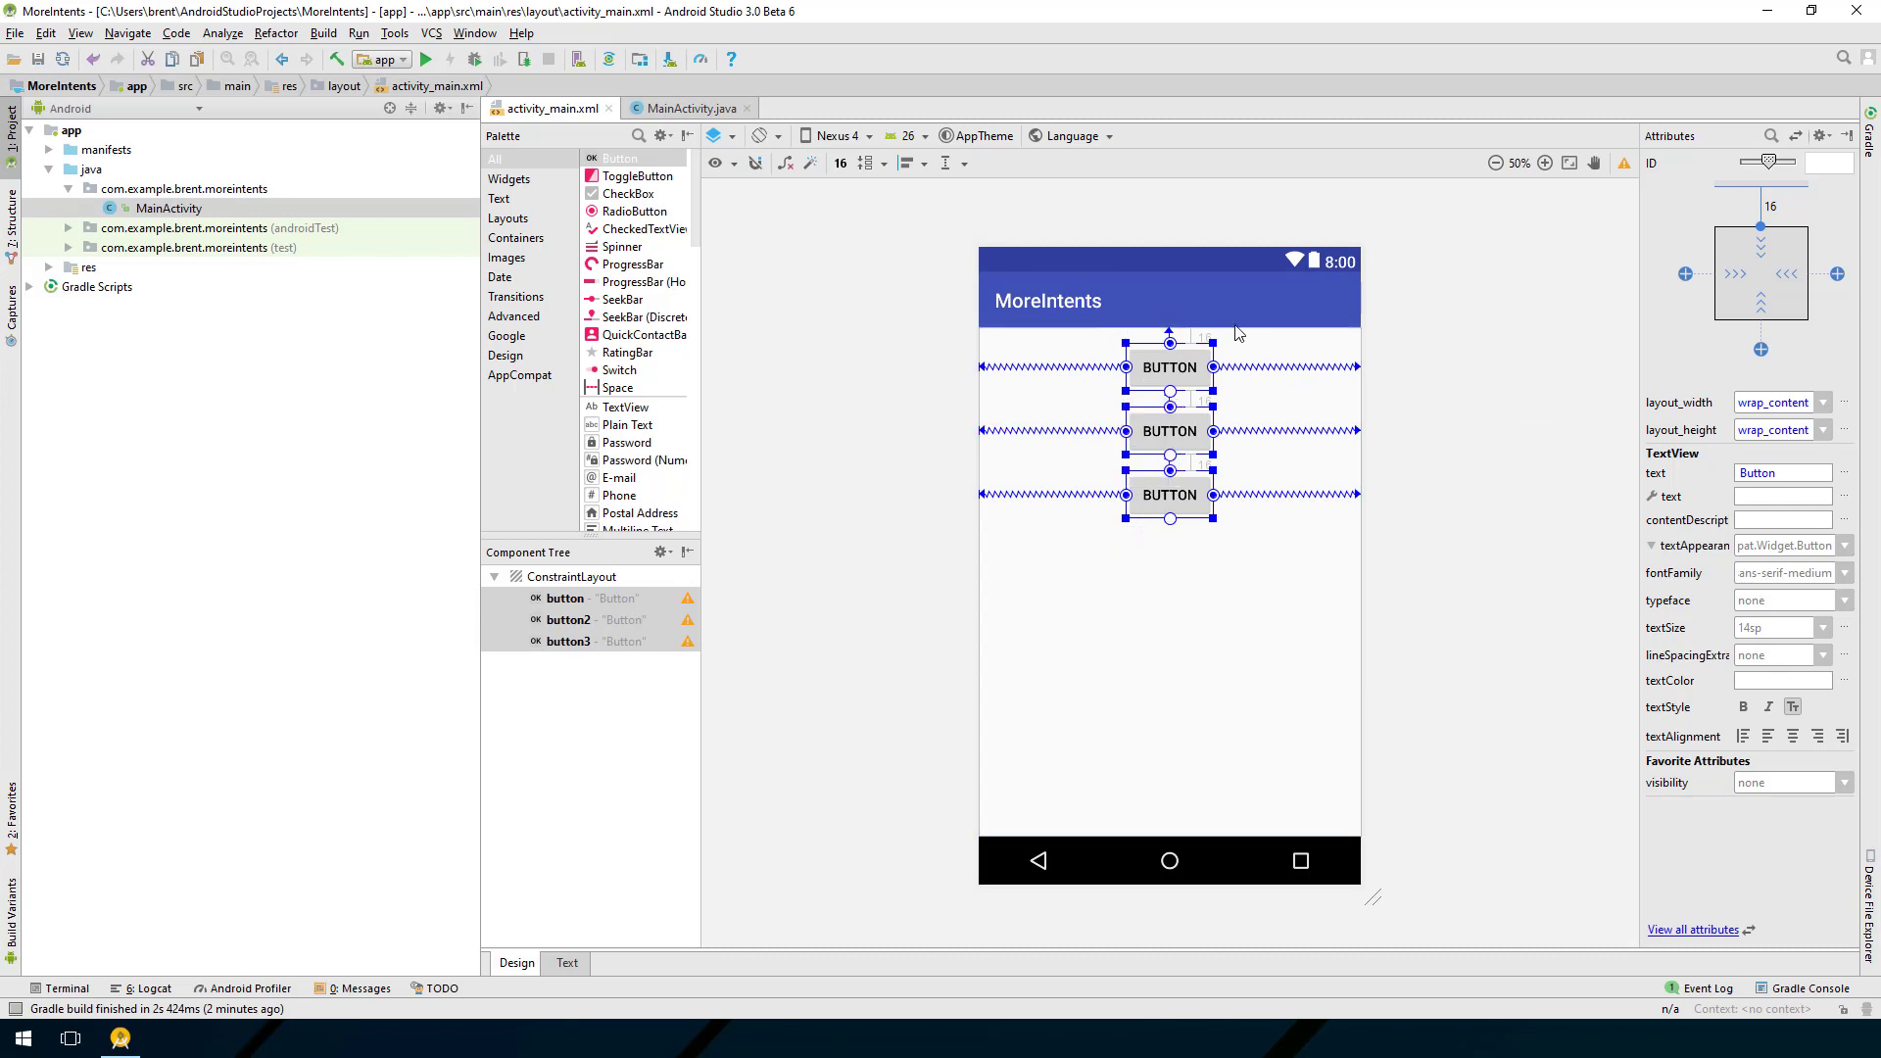
mouse_move(1344, 583)
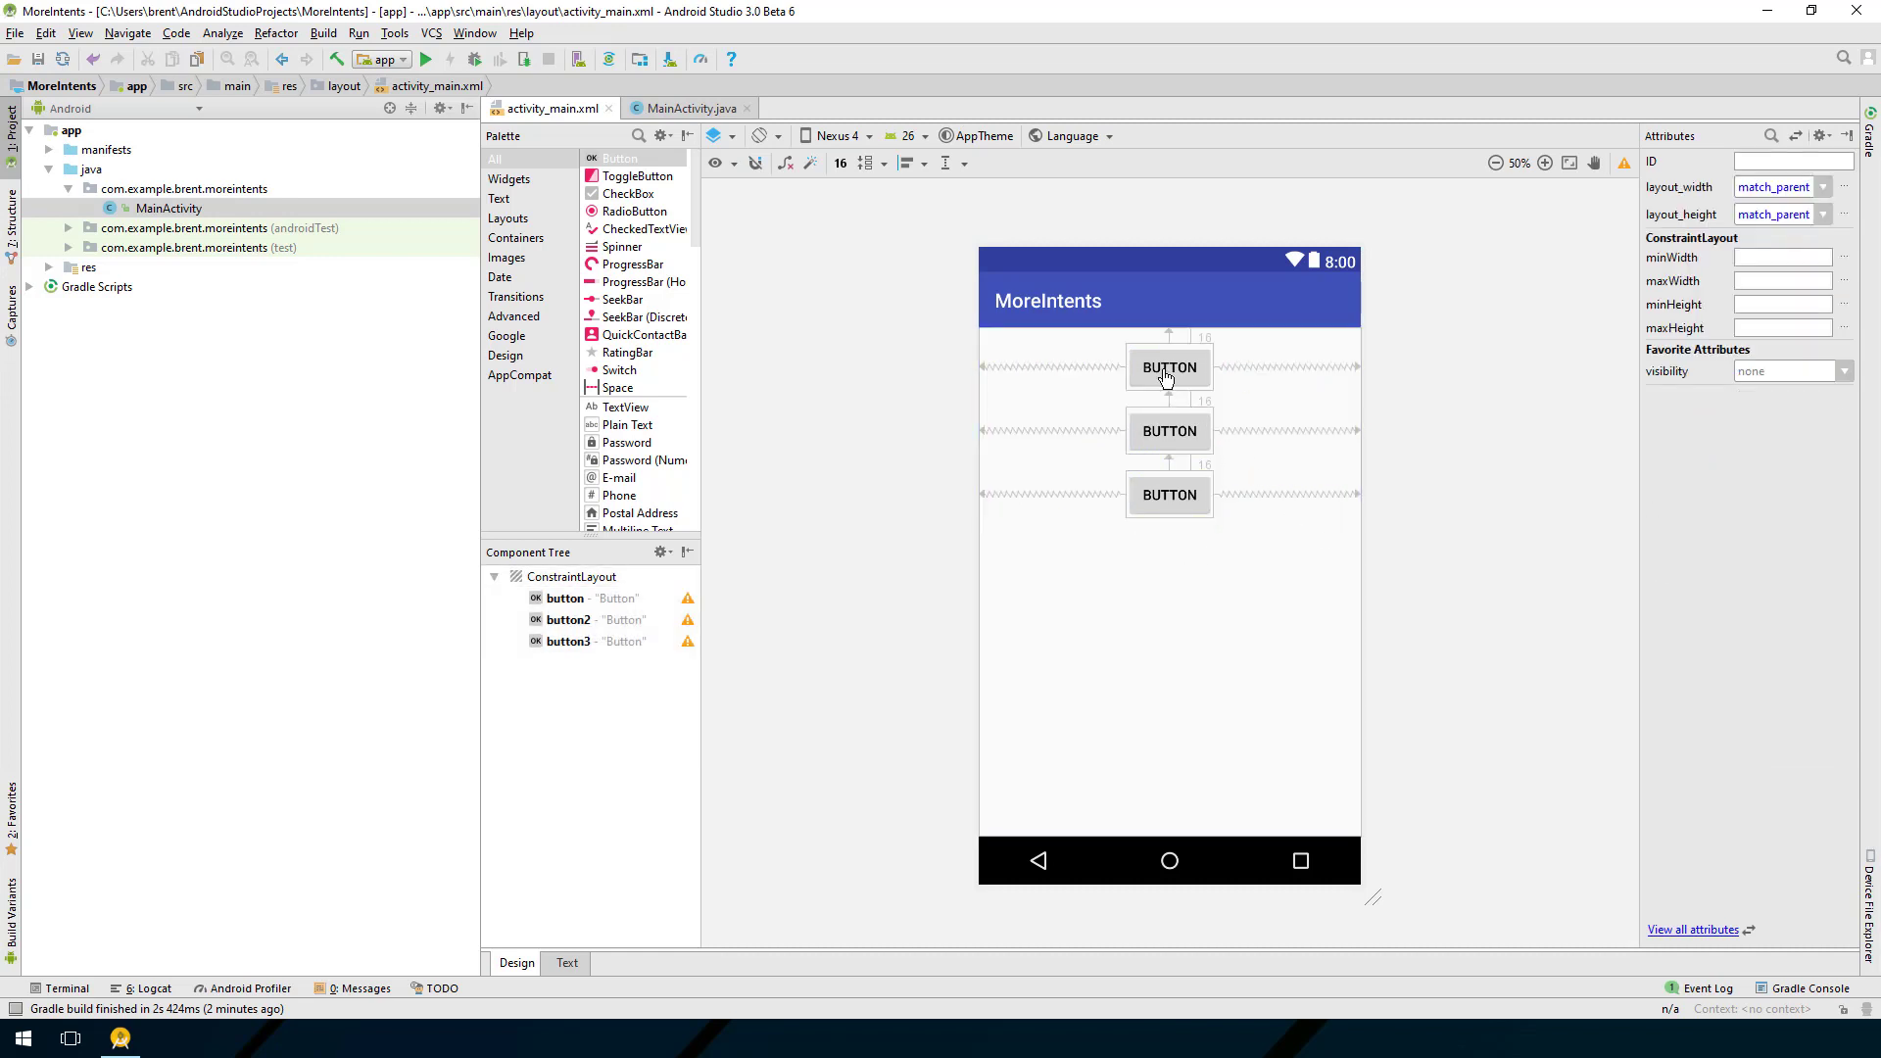
Step: Enter Call Home and Share Text as the buttons' text attributes
click(1169, 367)
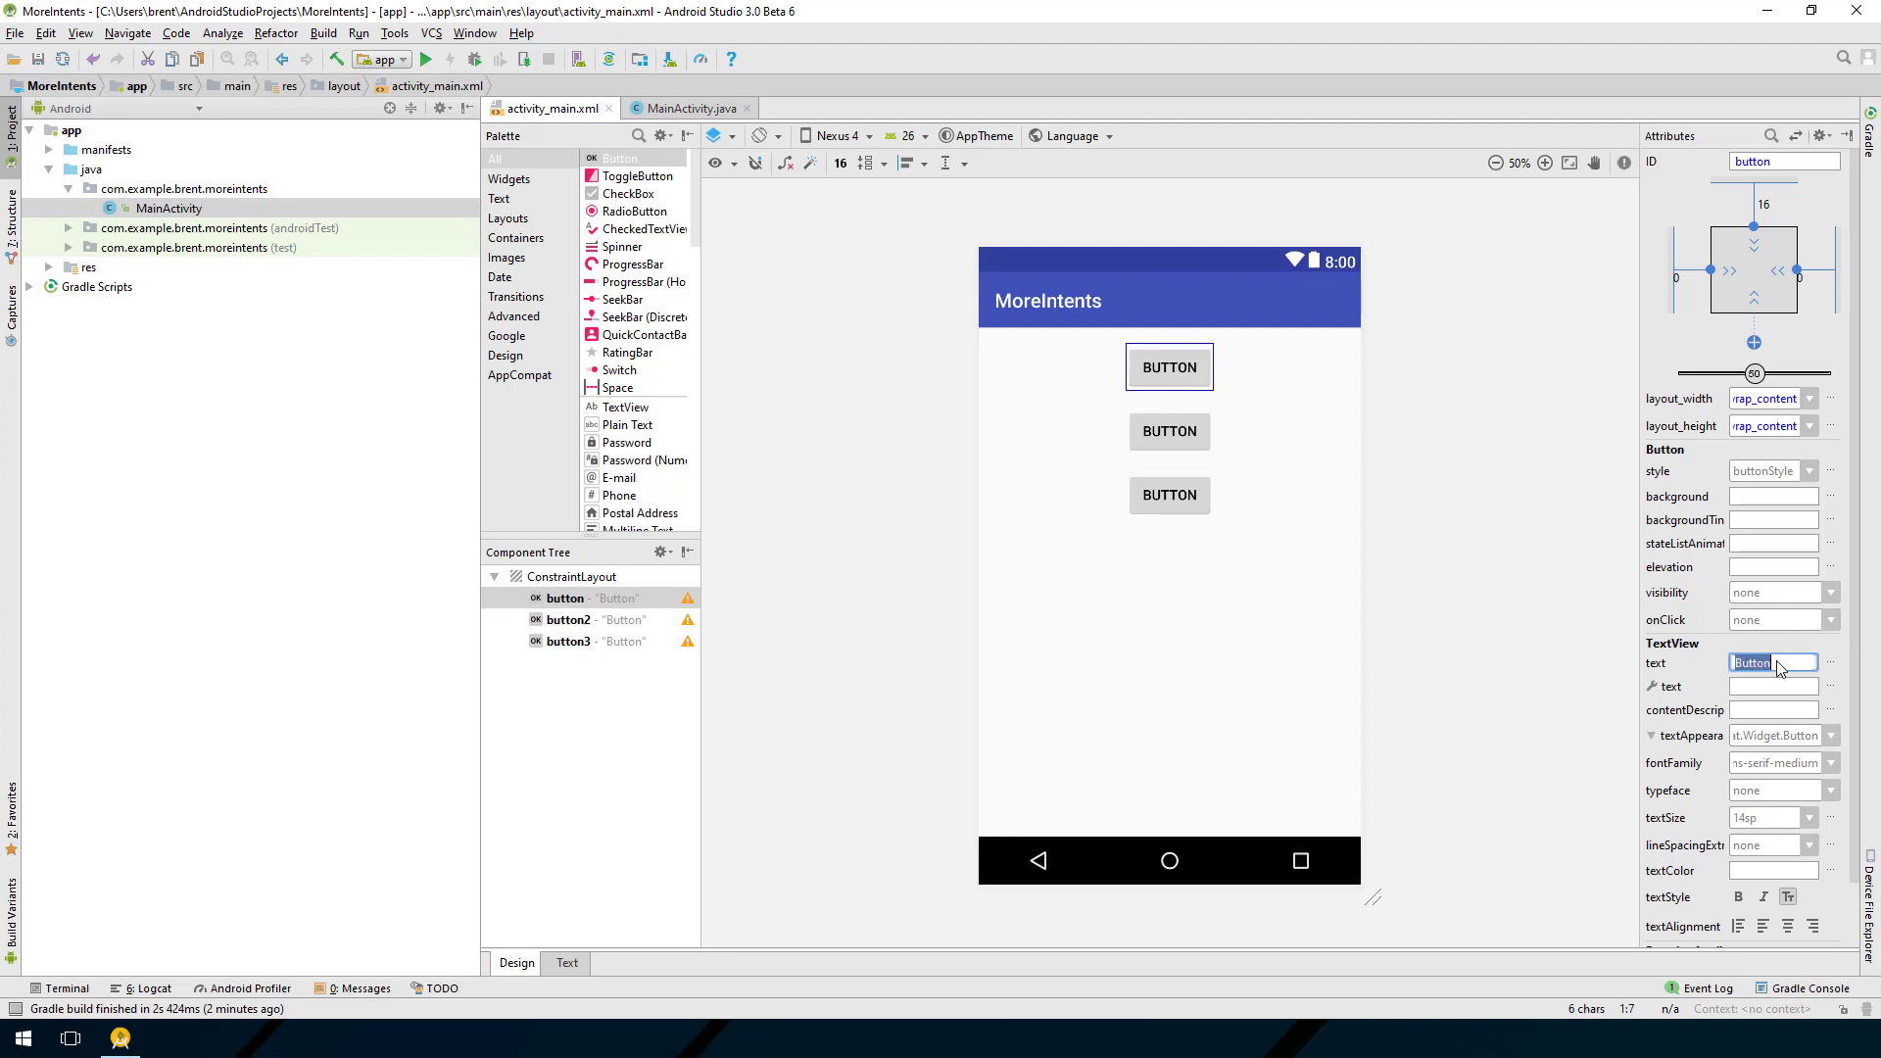
text(Call Home)
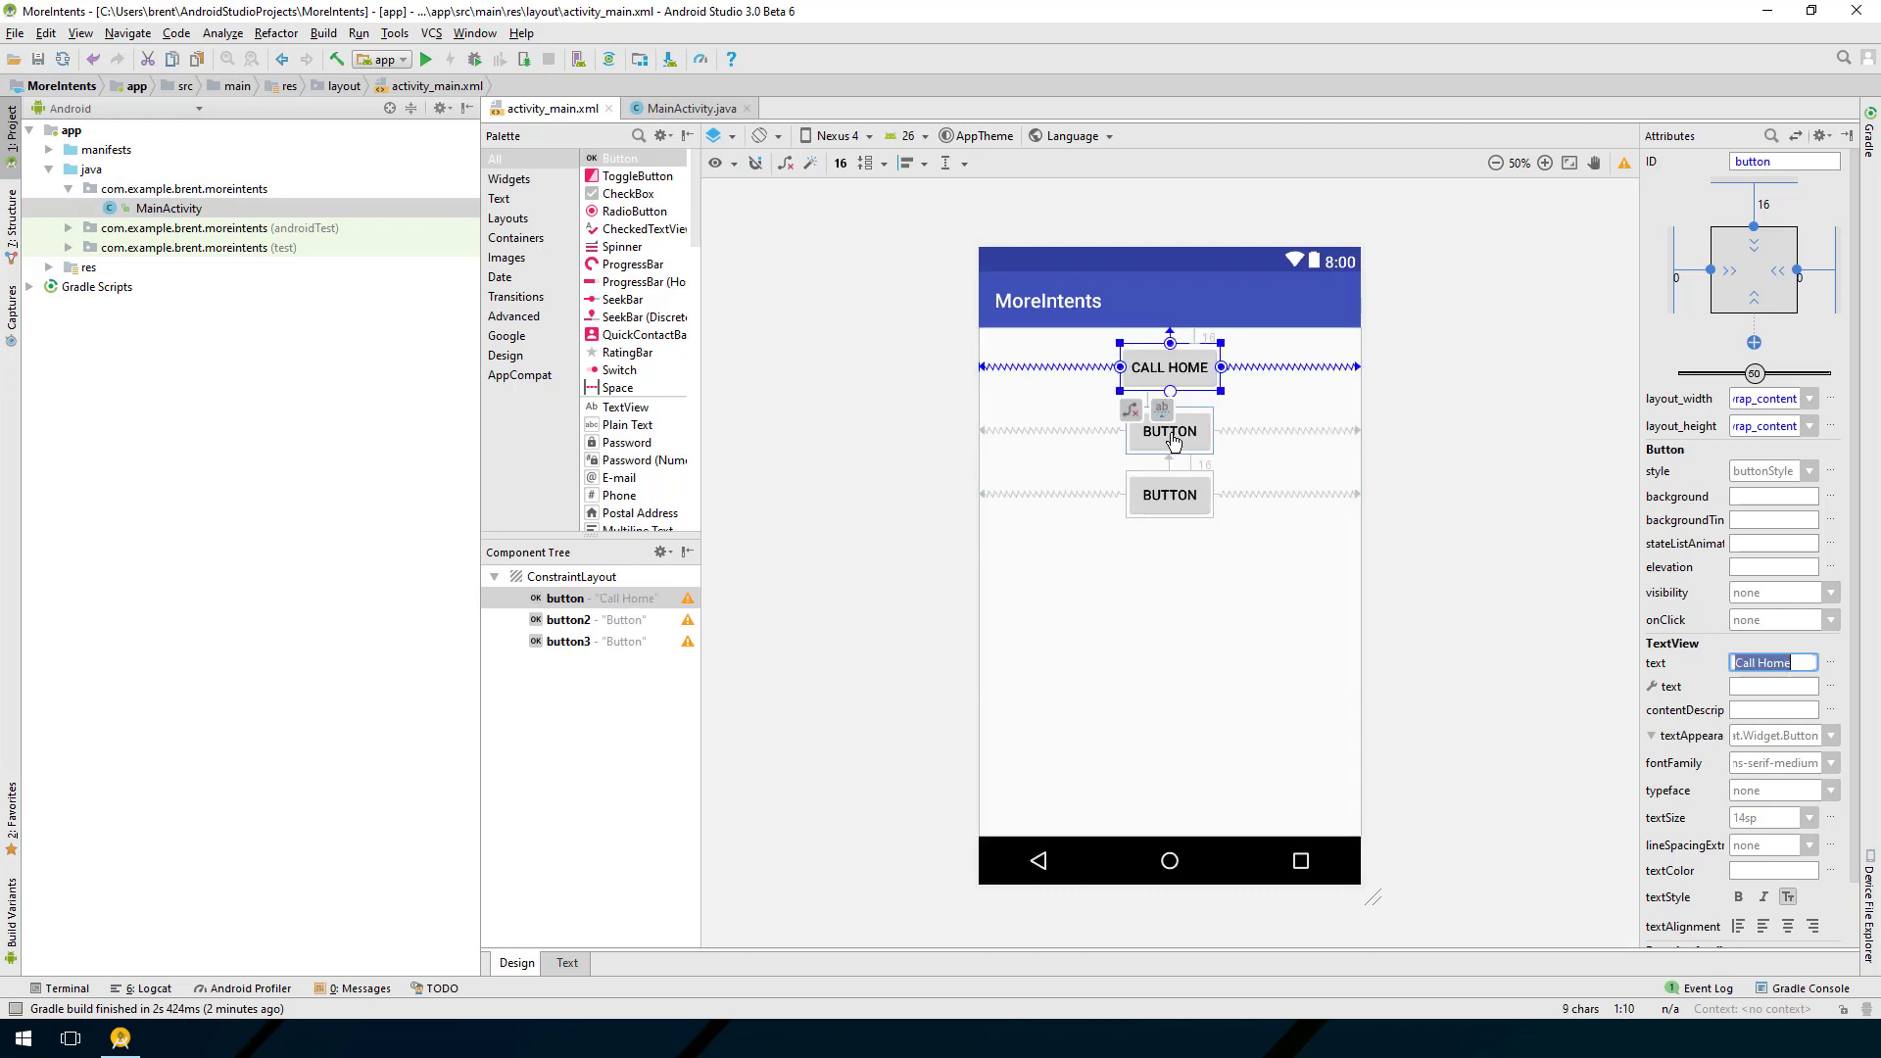
click(1169, 431)
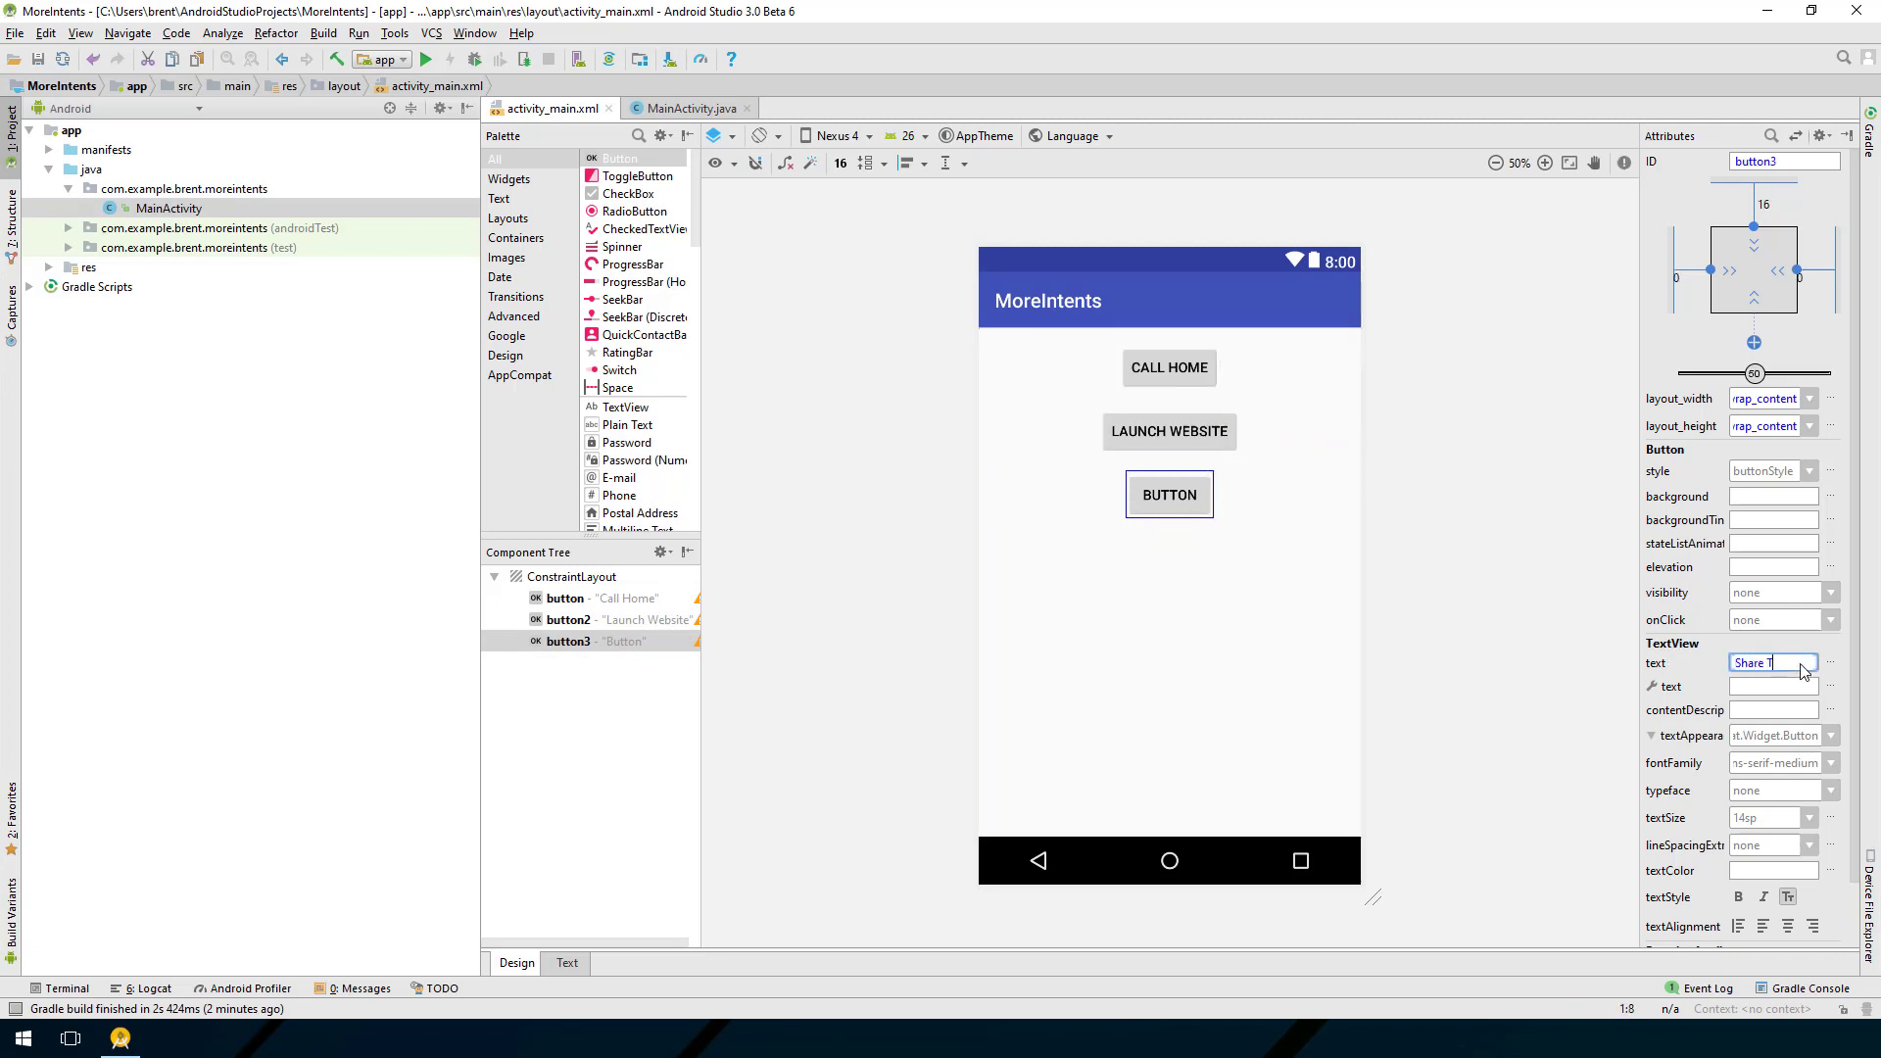
text(Share Text)
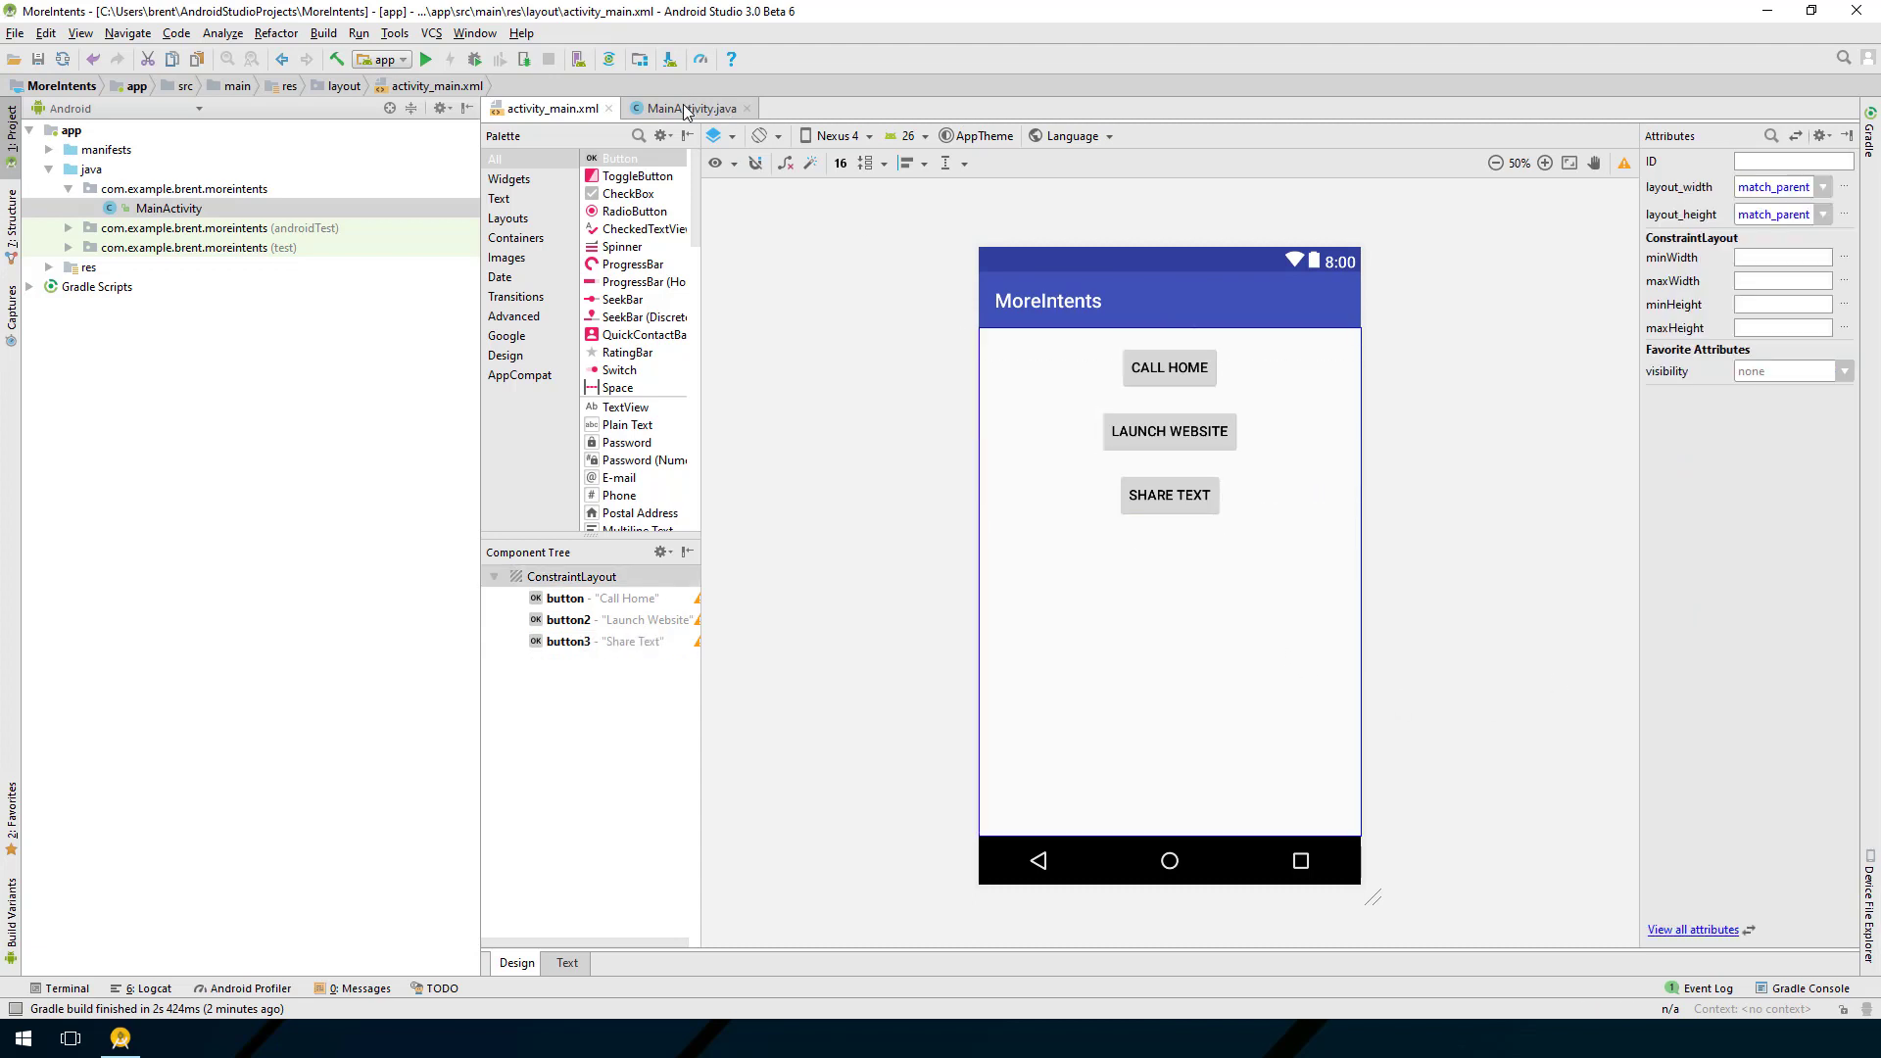
Step: Write public void callHome(View view) in MainActivity, importing View
click(689, 108)
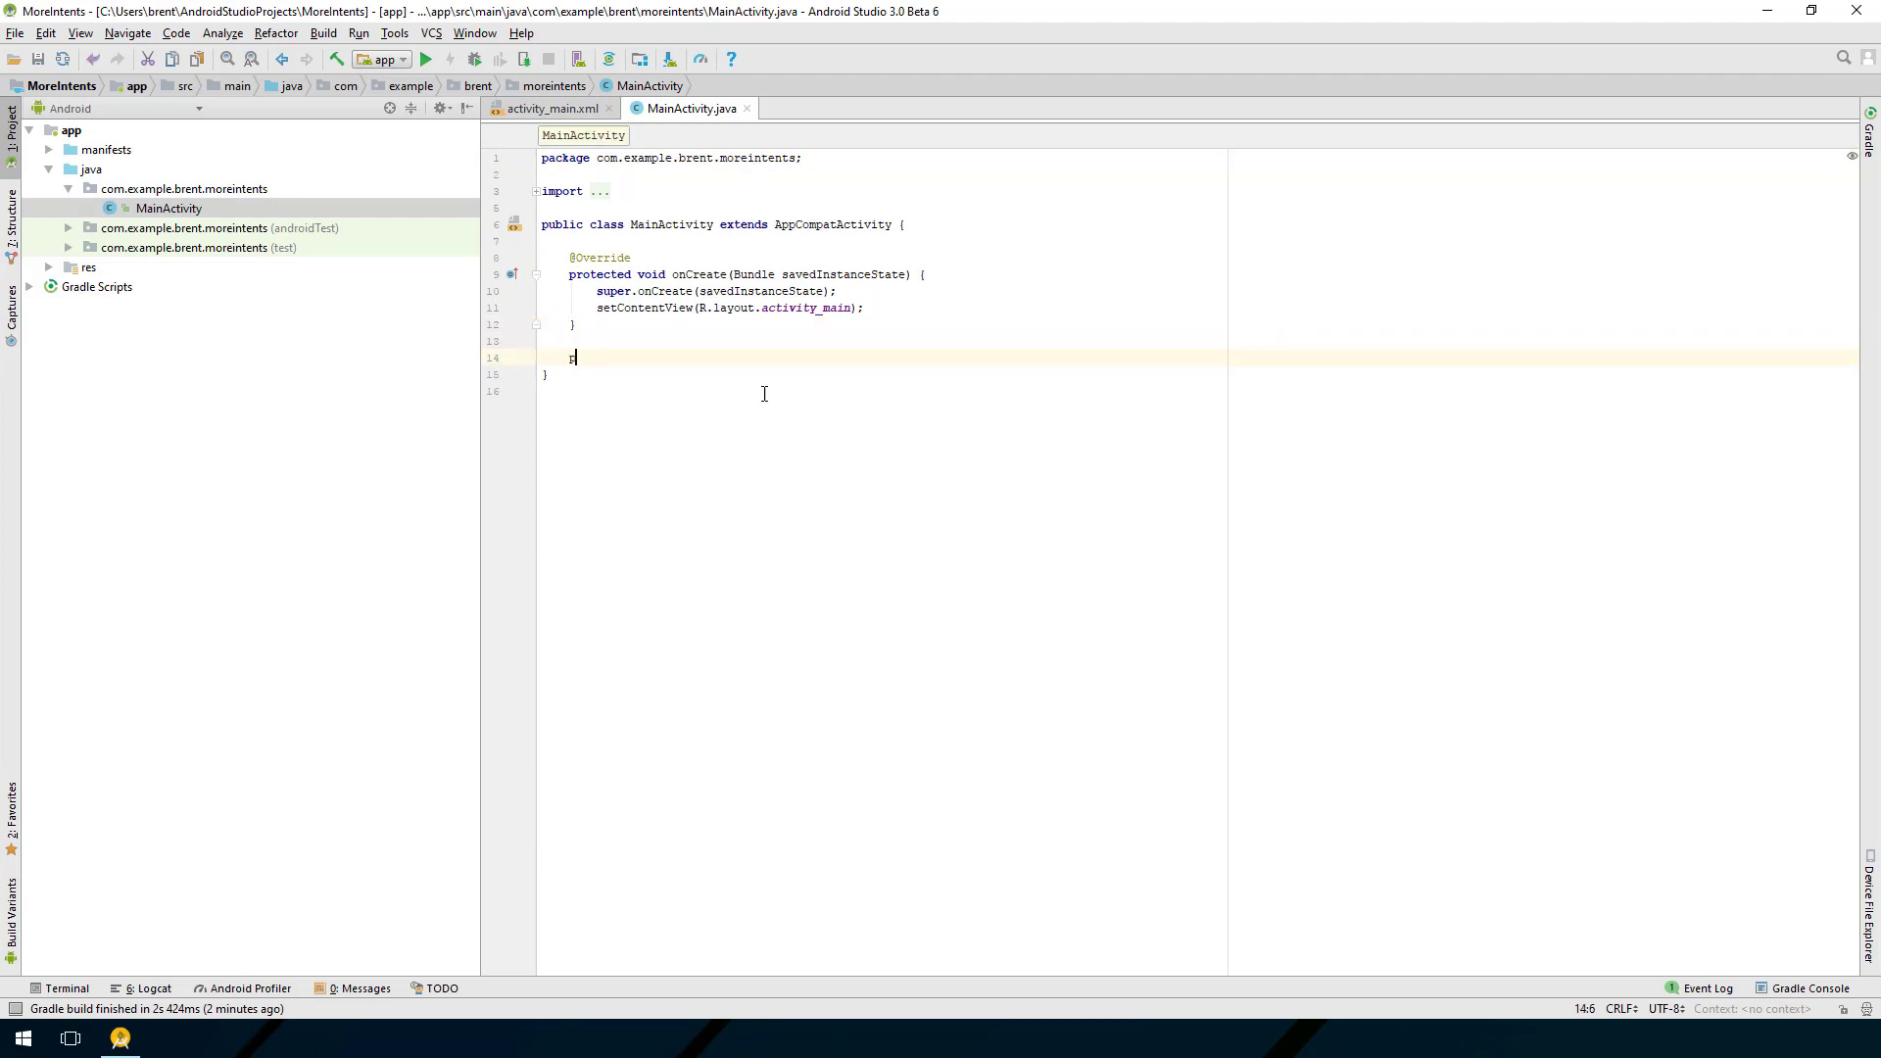
text(public void)
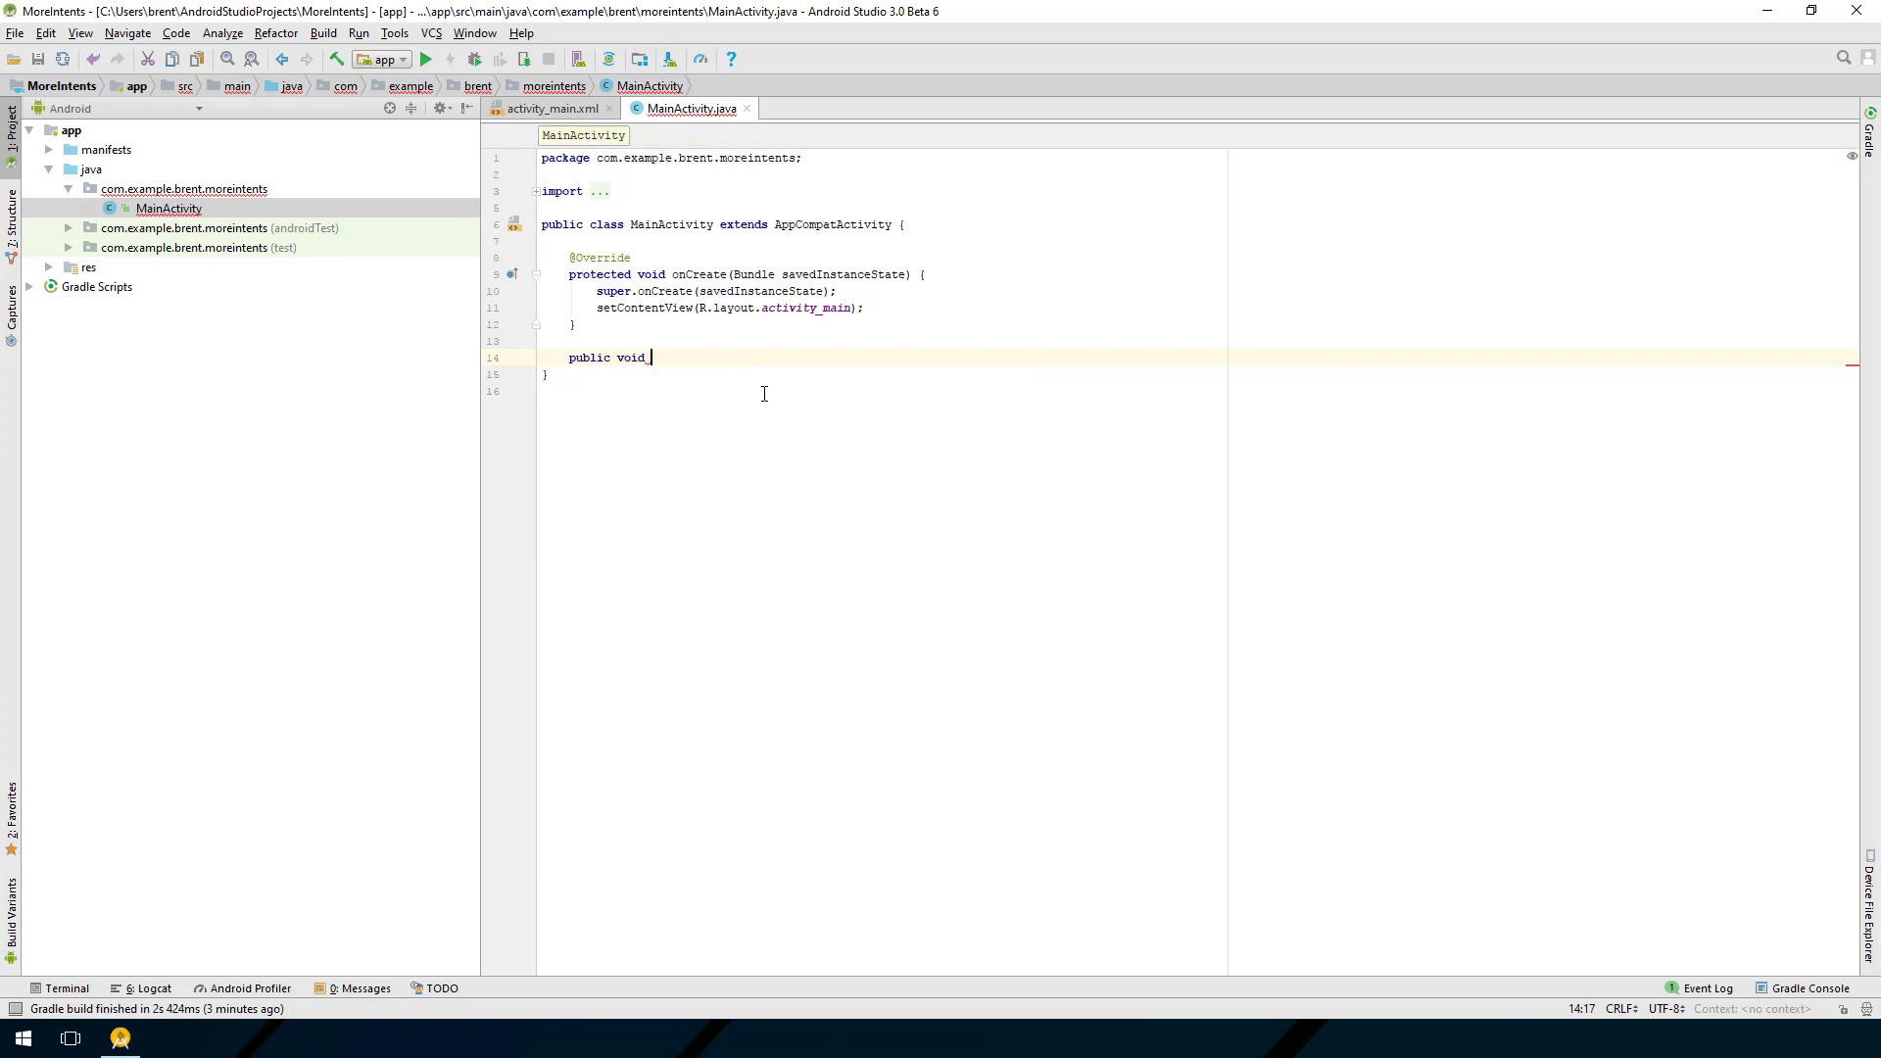
text(callHom)
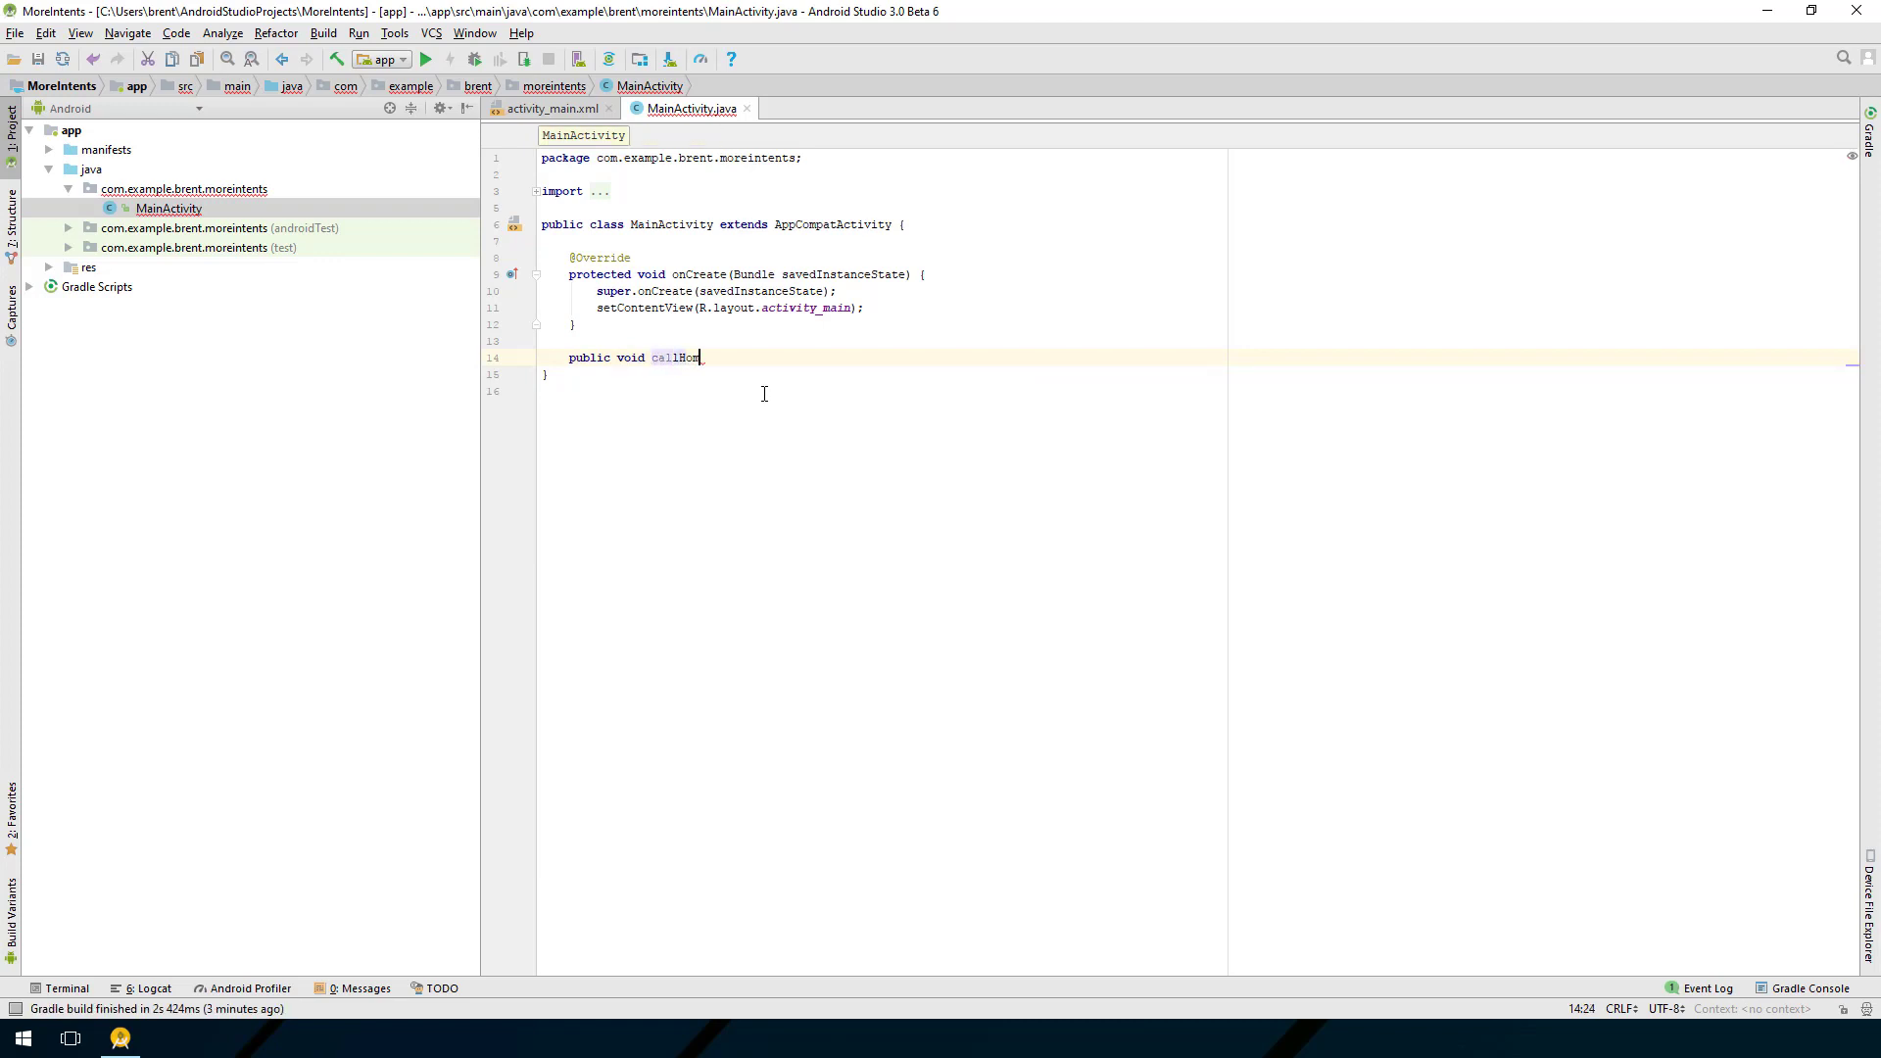
text(e(Vi)
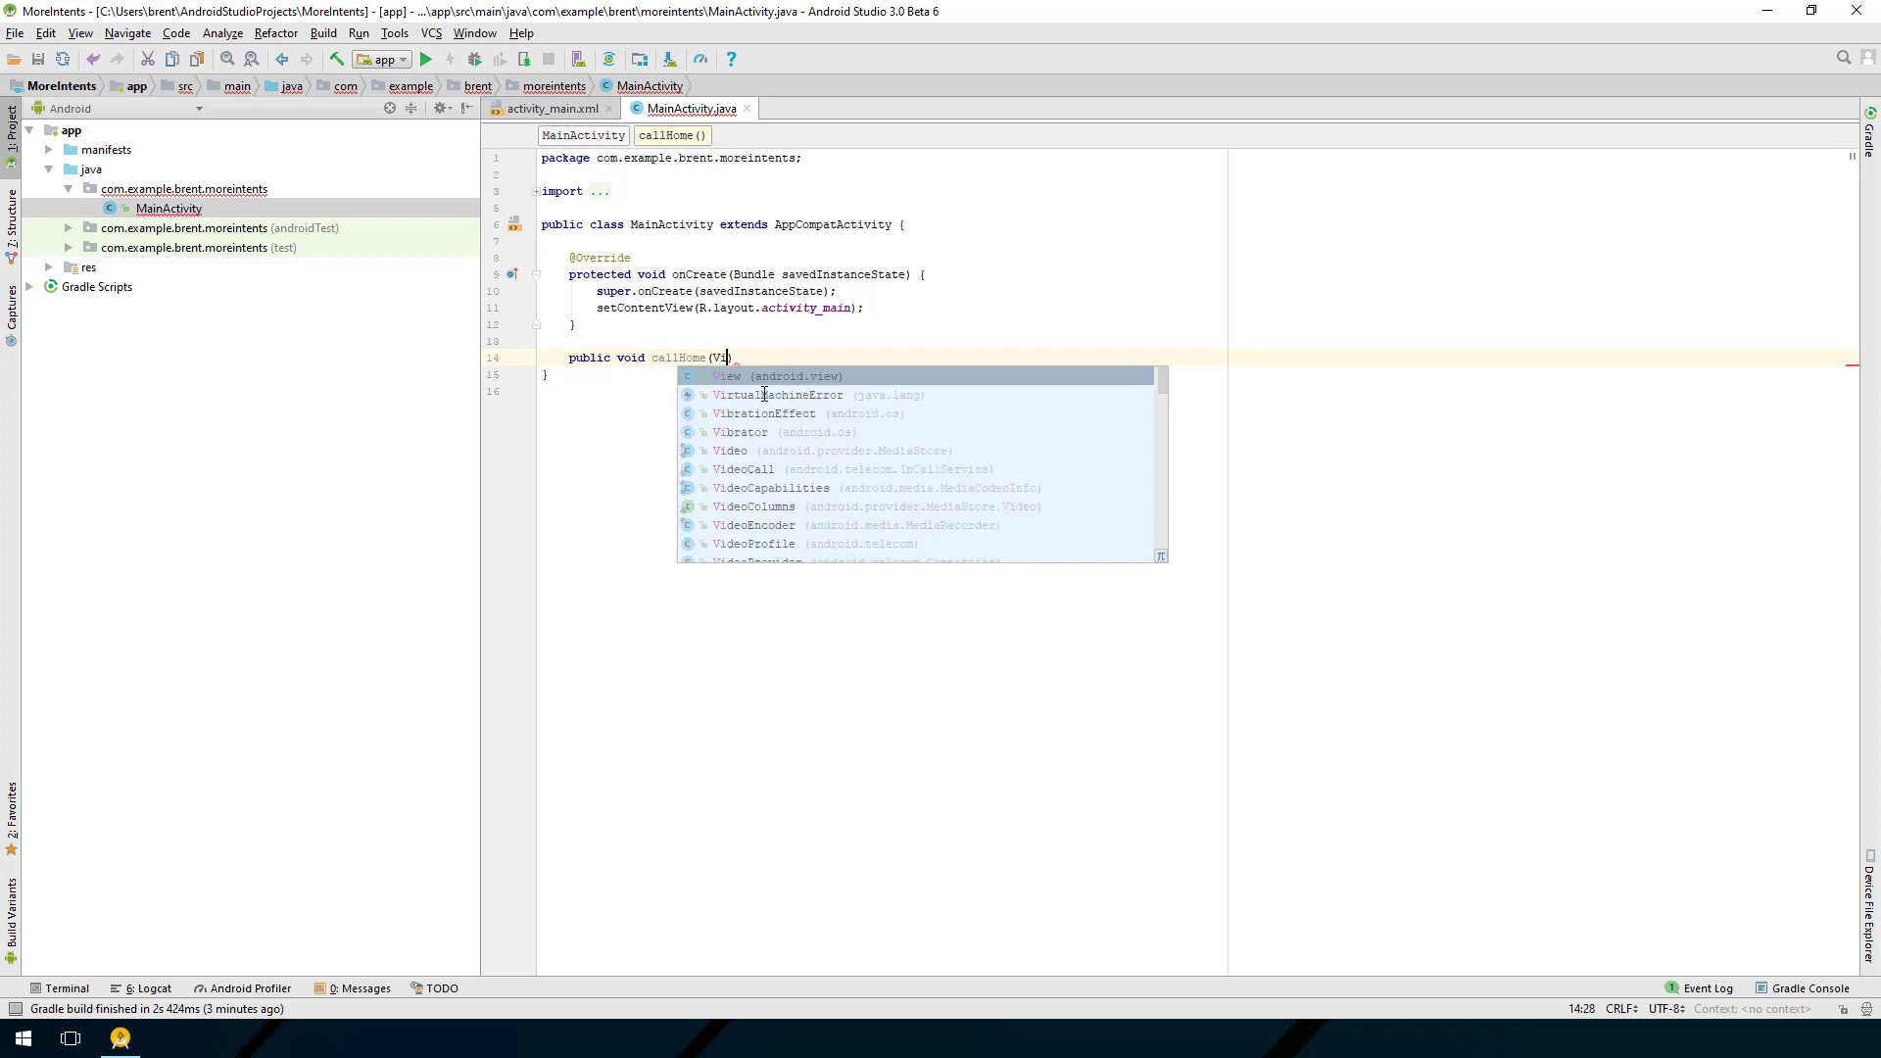
key(Enter)
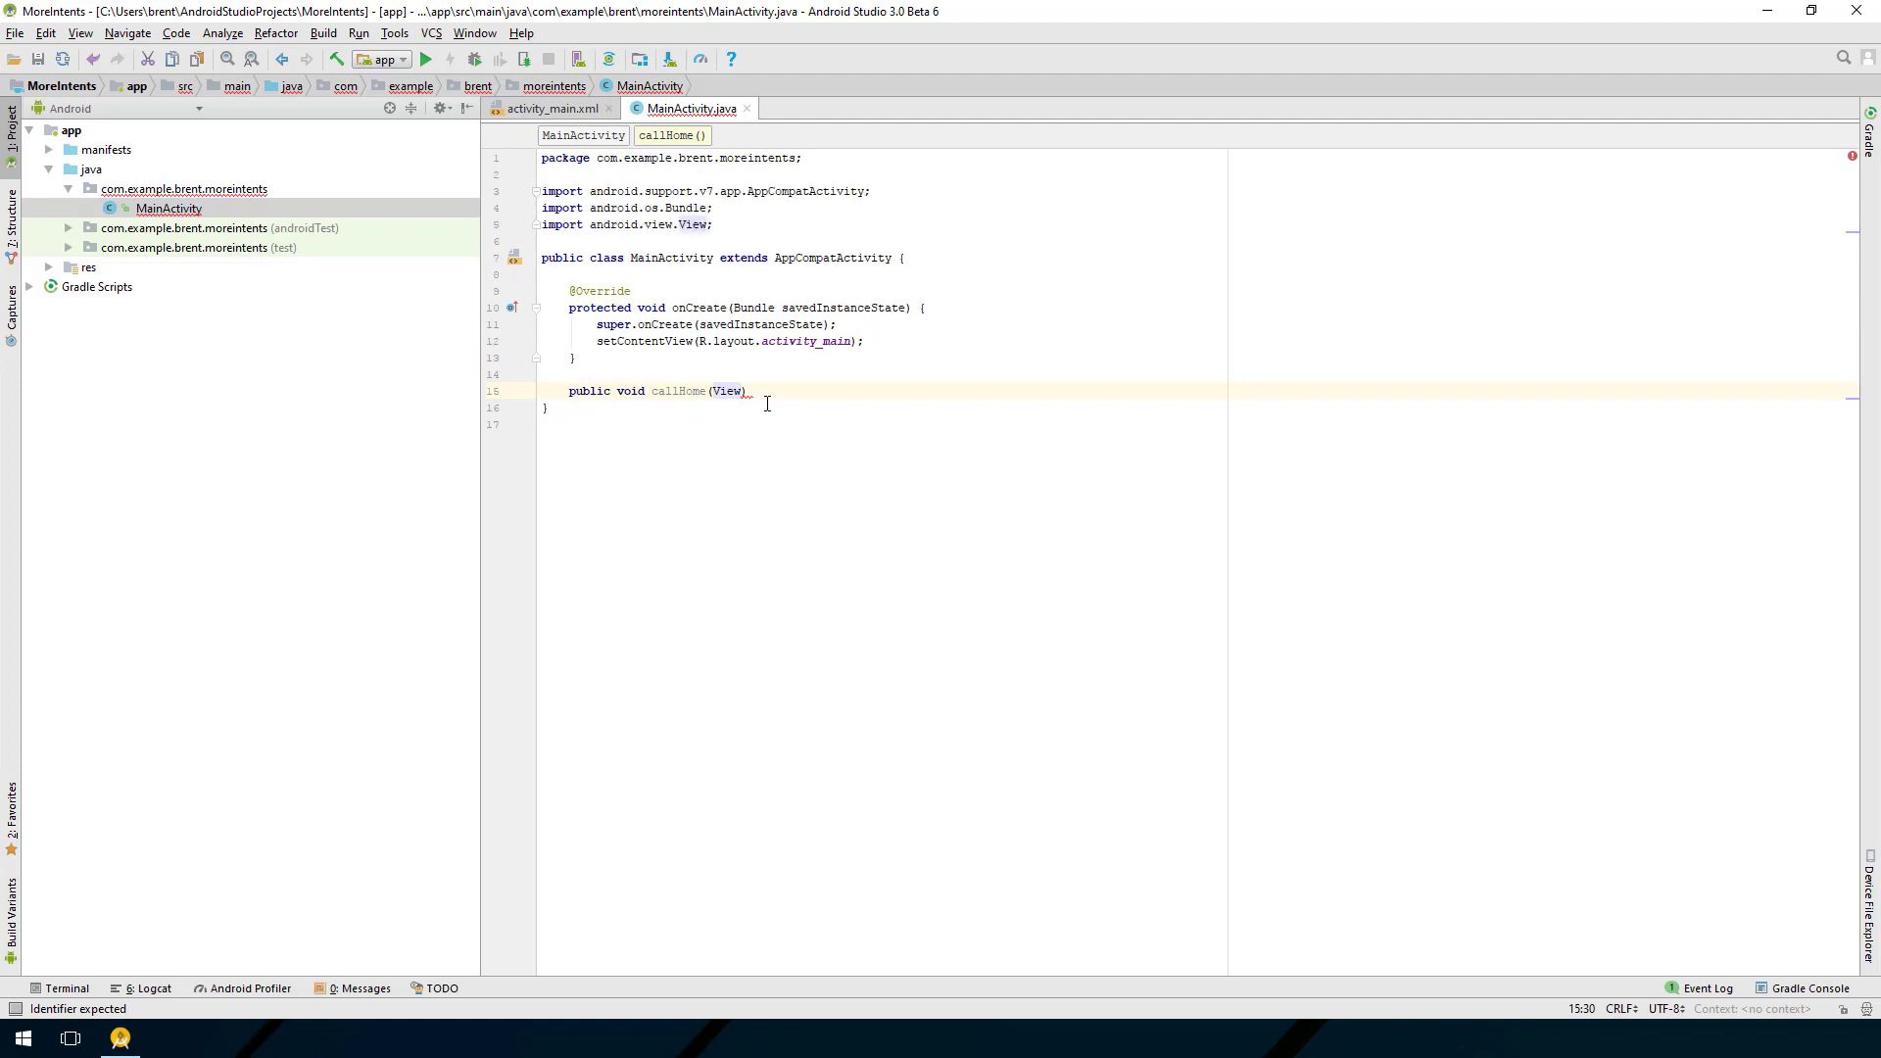
text(view)
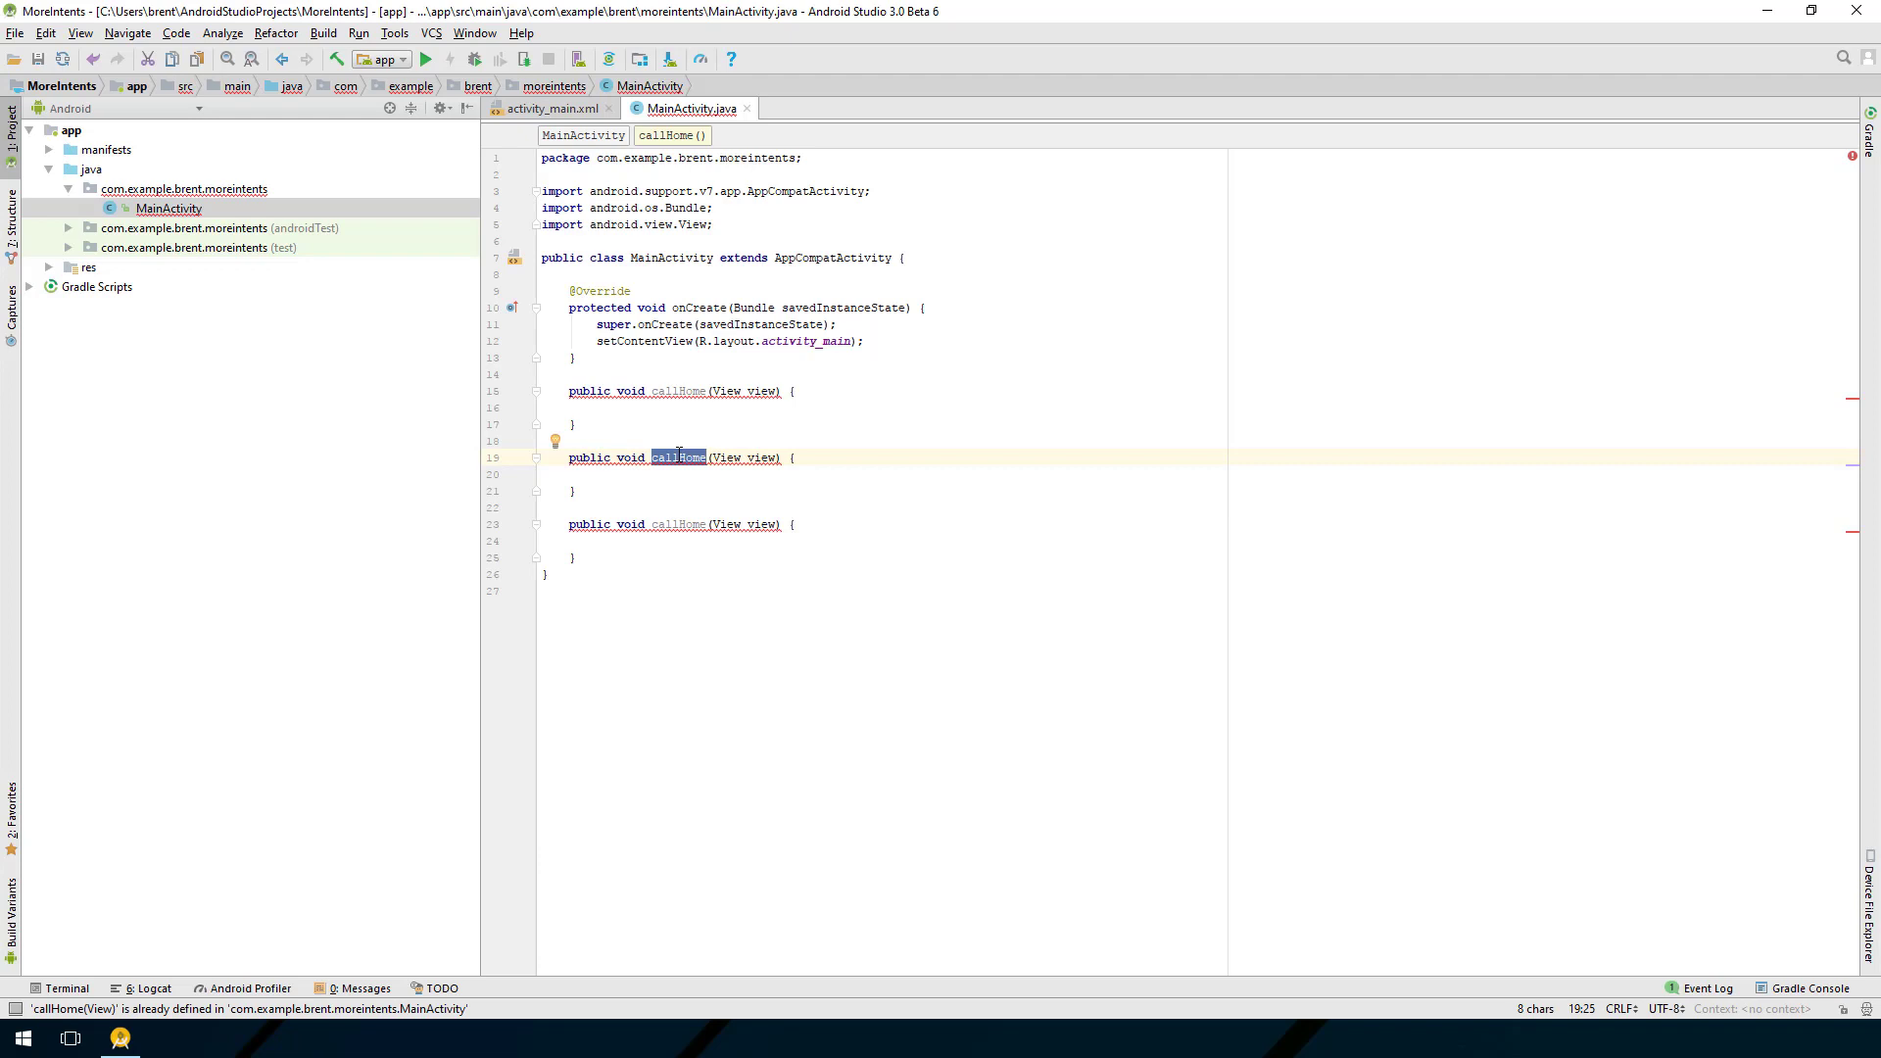
Step: Rename the duplicated methods to launchWebsite and shareText
text(launchWebsit)
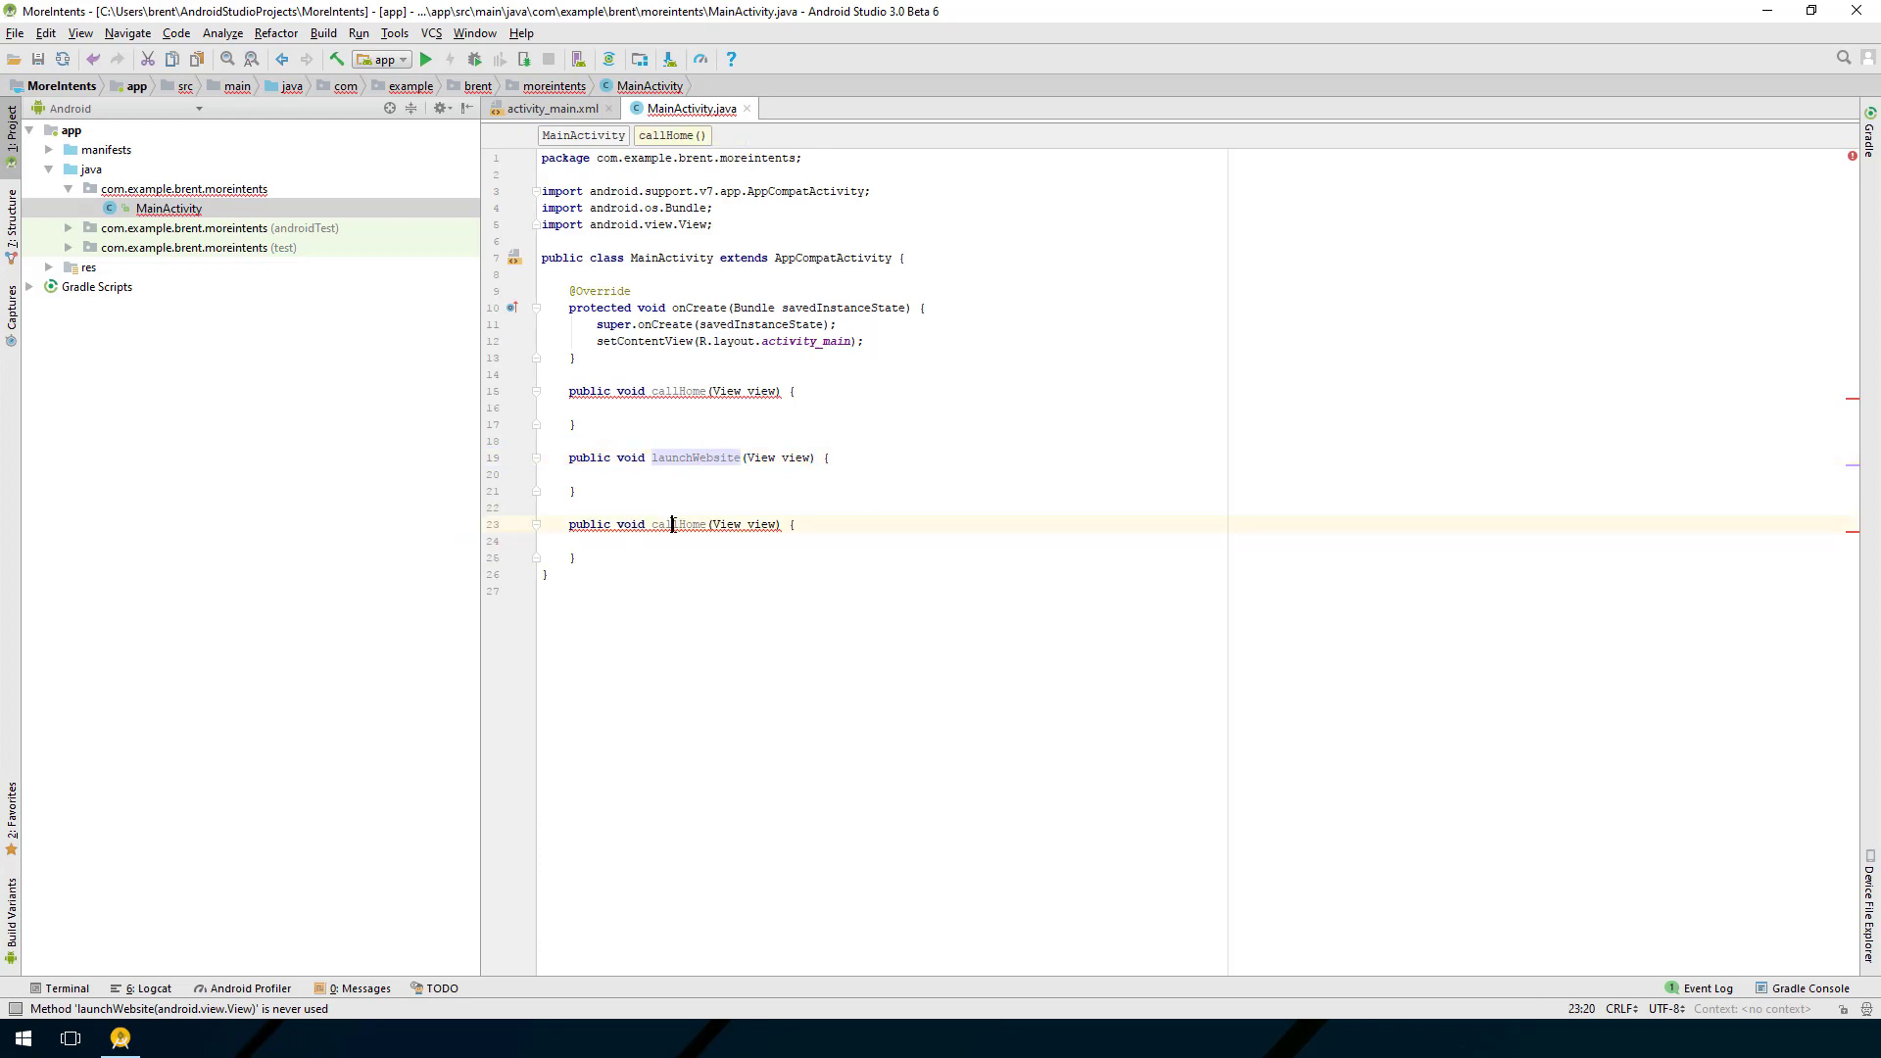
text(share)
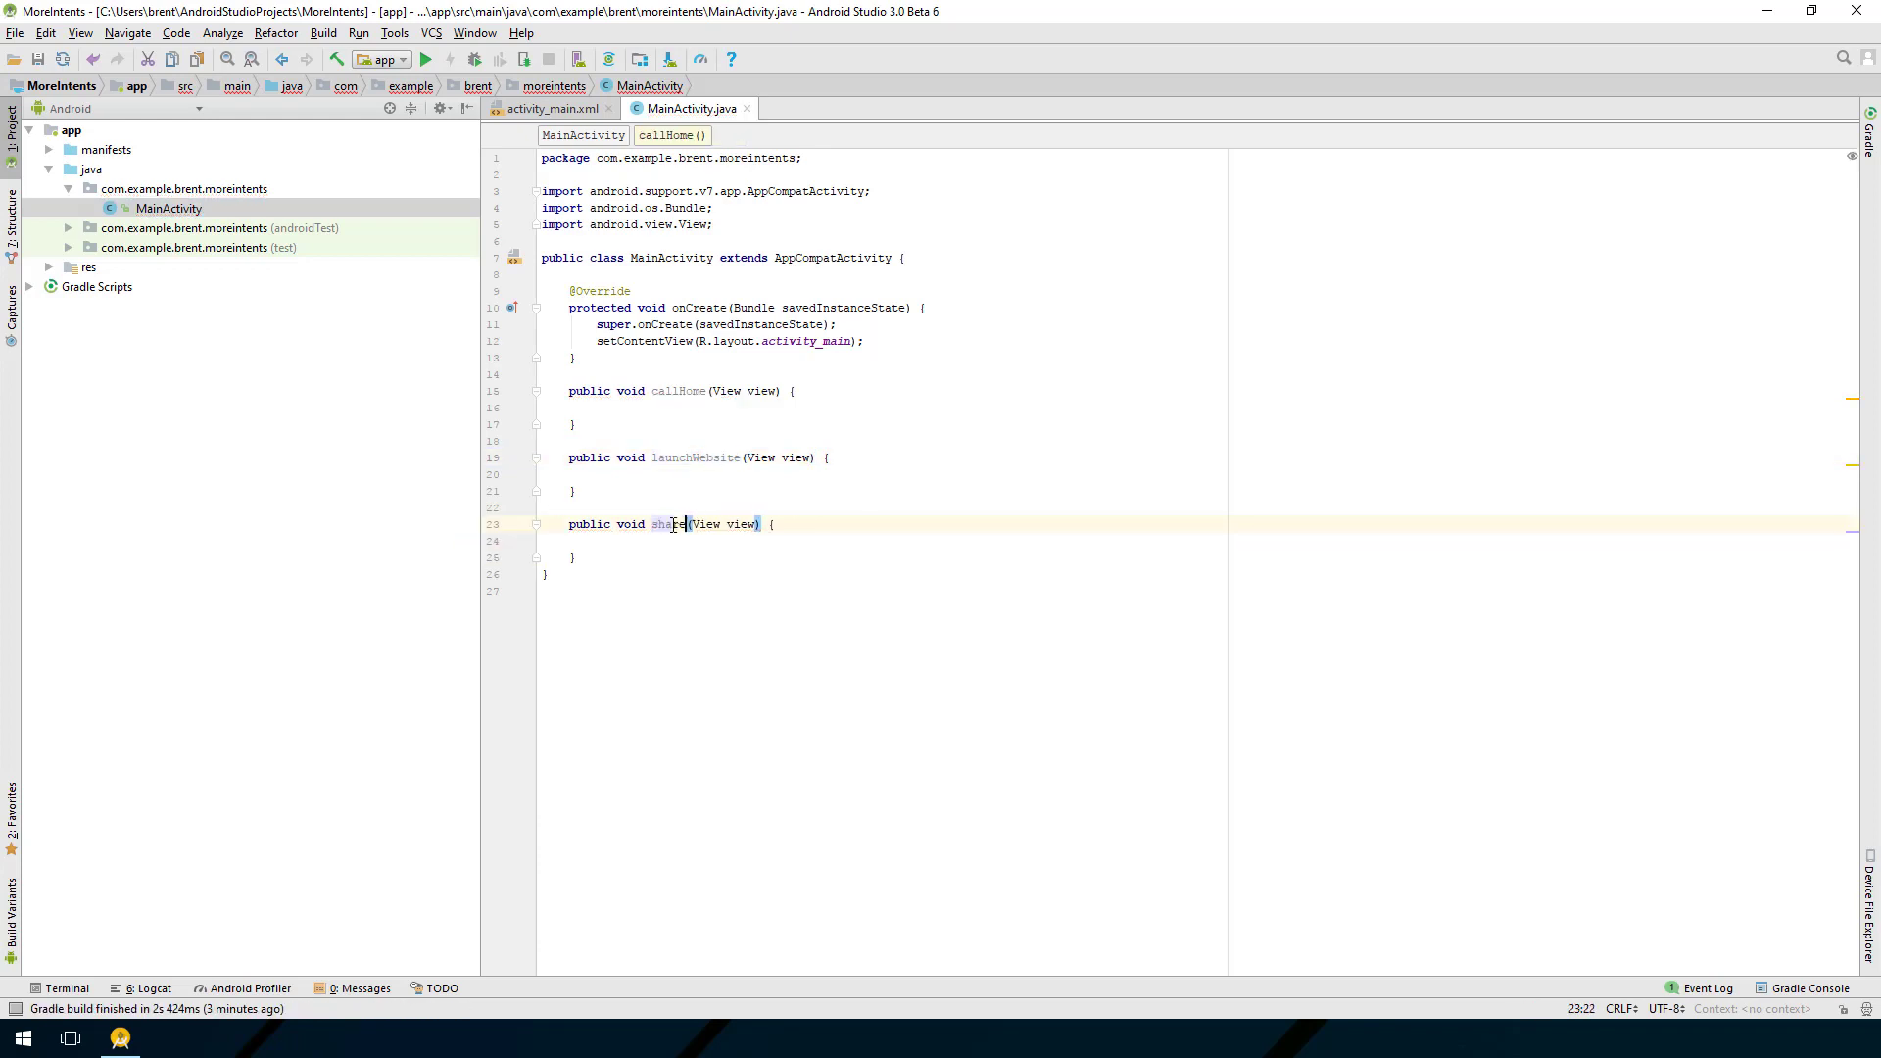
text(Text)
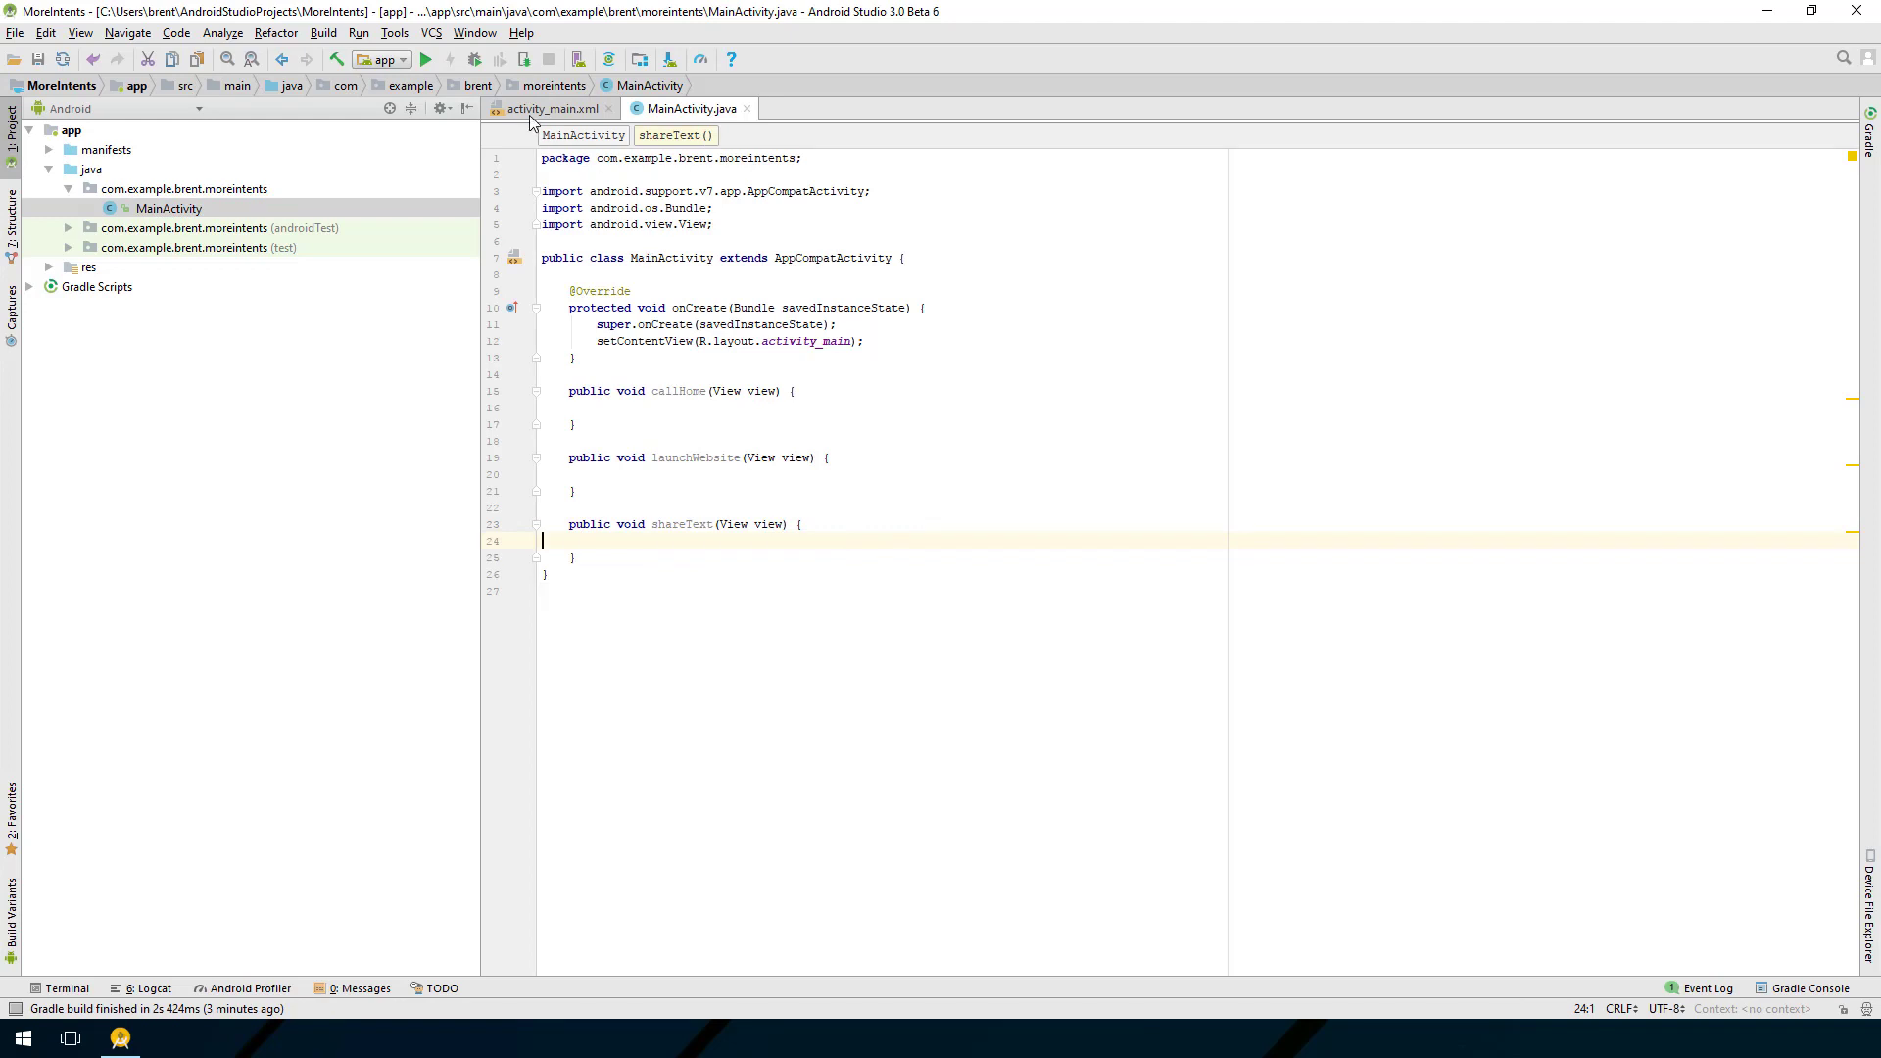
Step: Set onClick to callHome for Call Home and launchWebsite for Launch Website
click(551, 108)
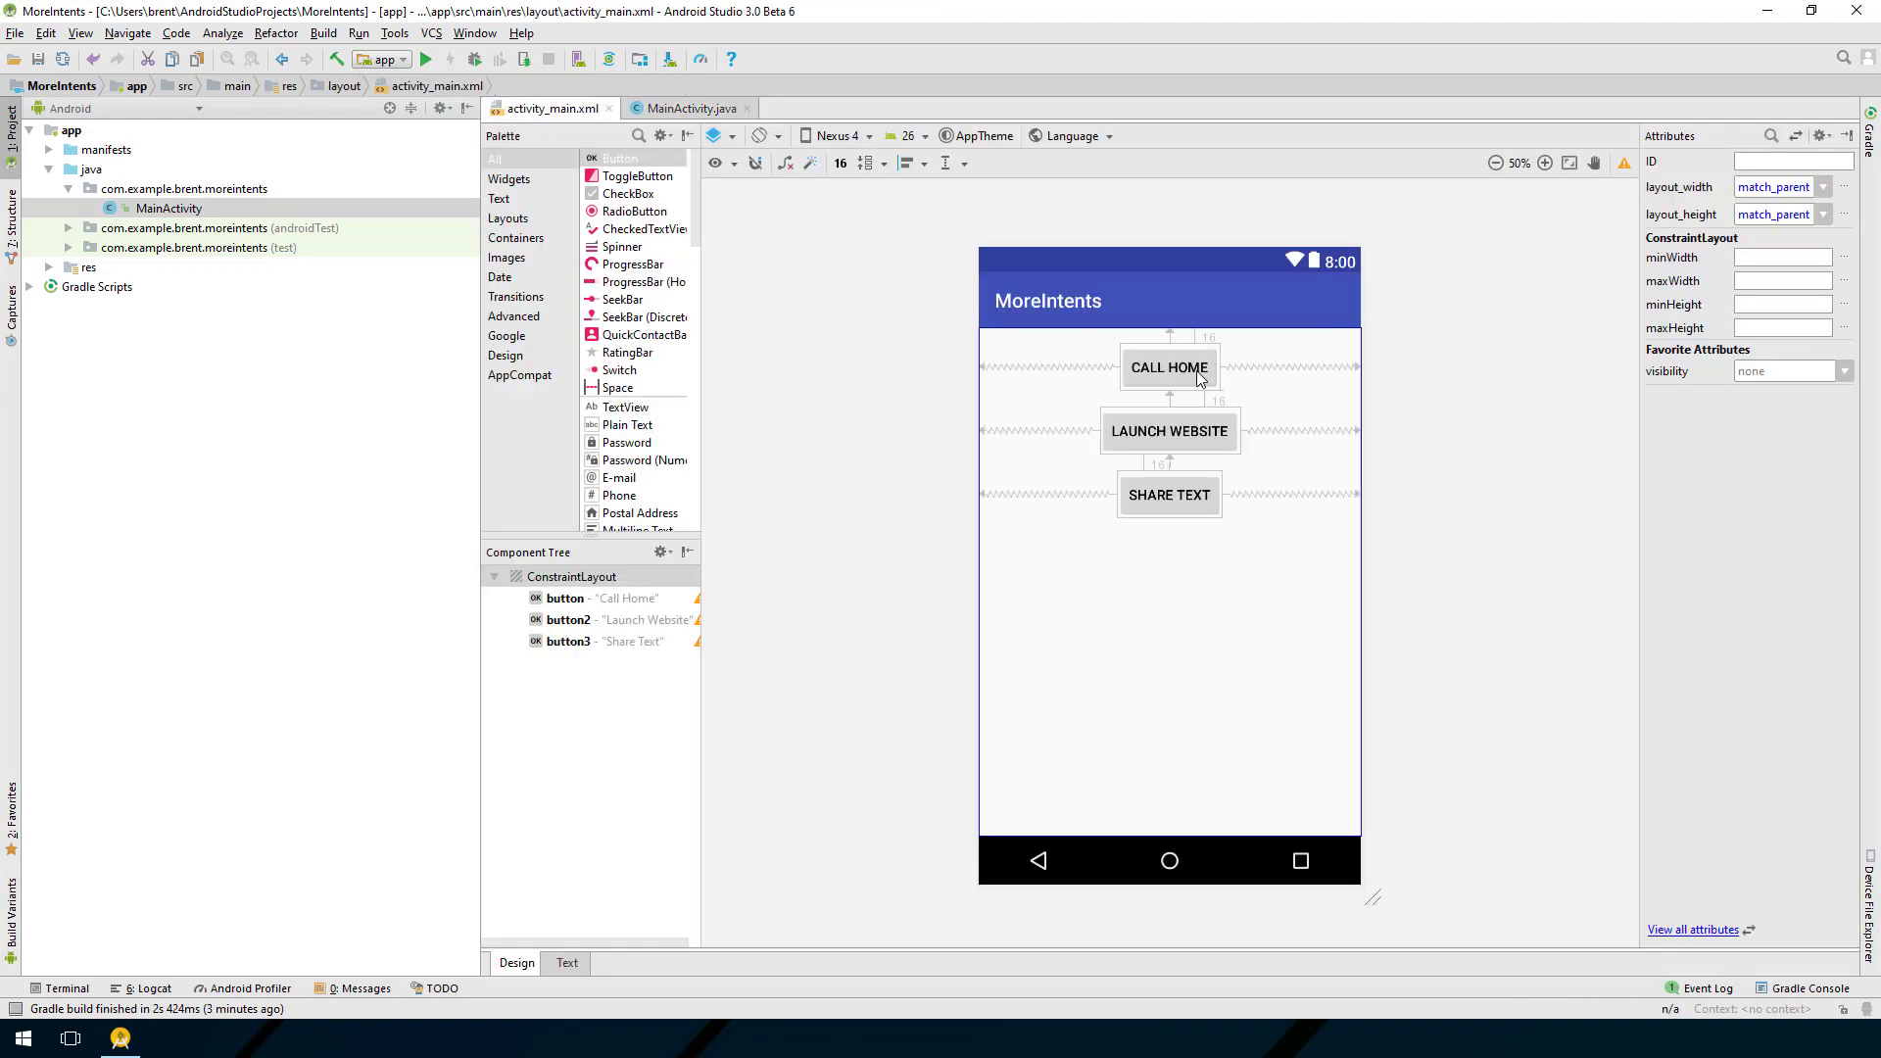
click(1169, 368)
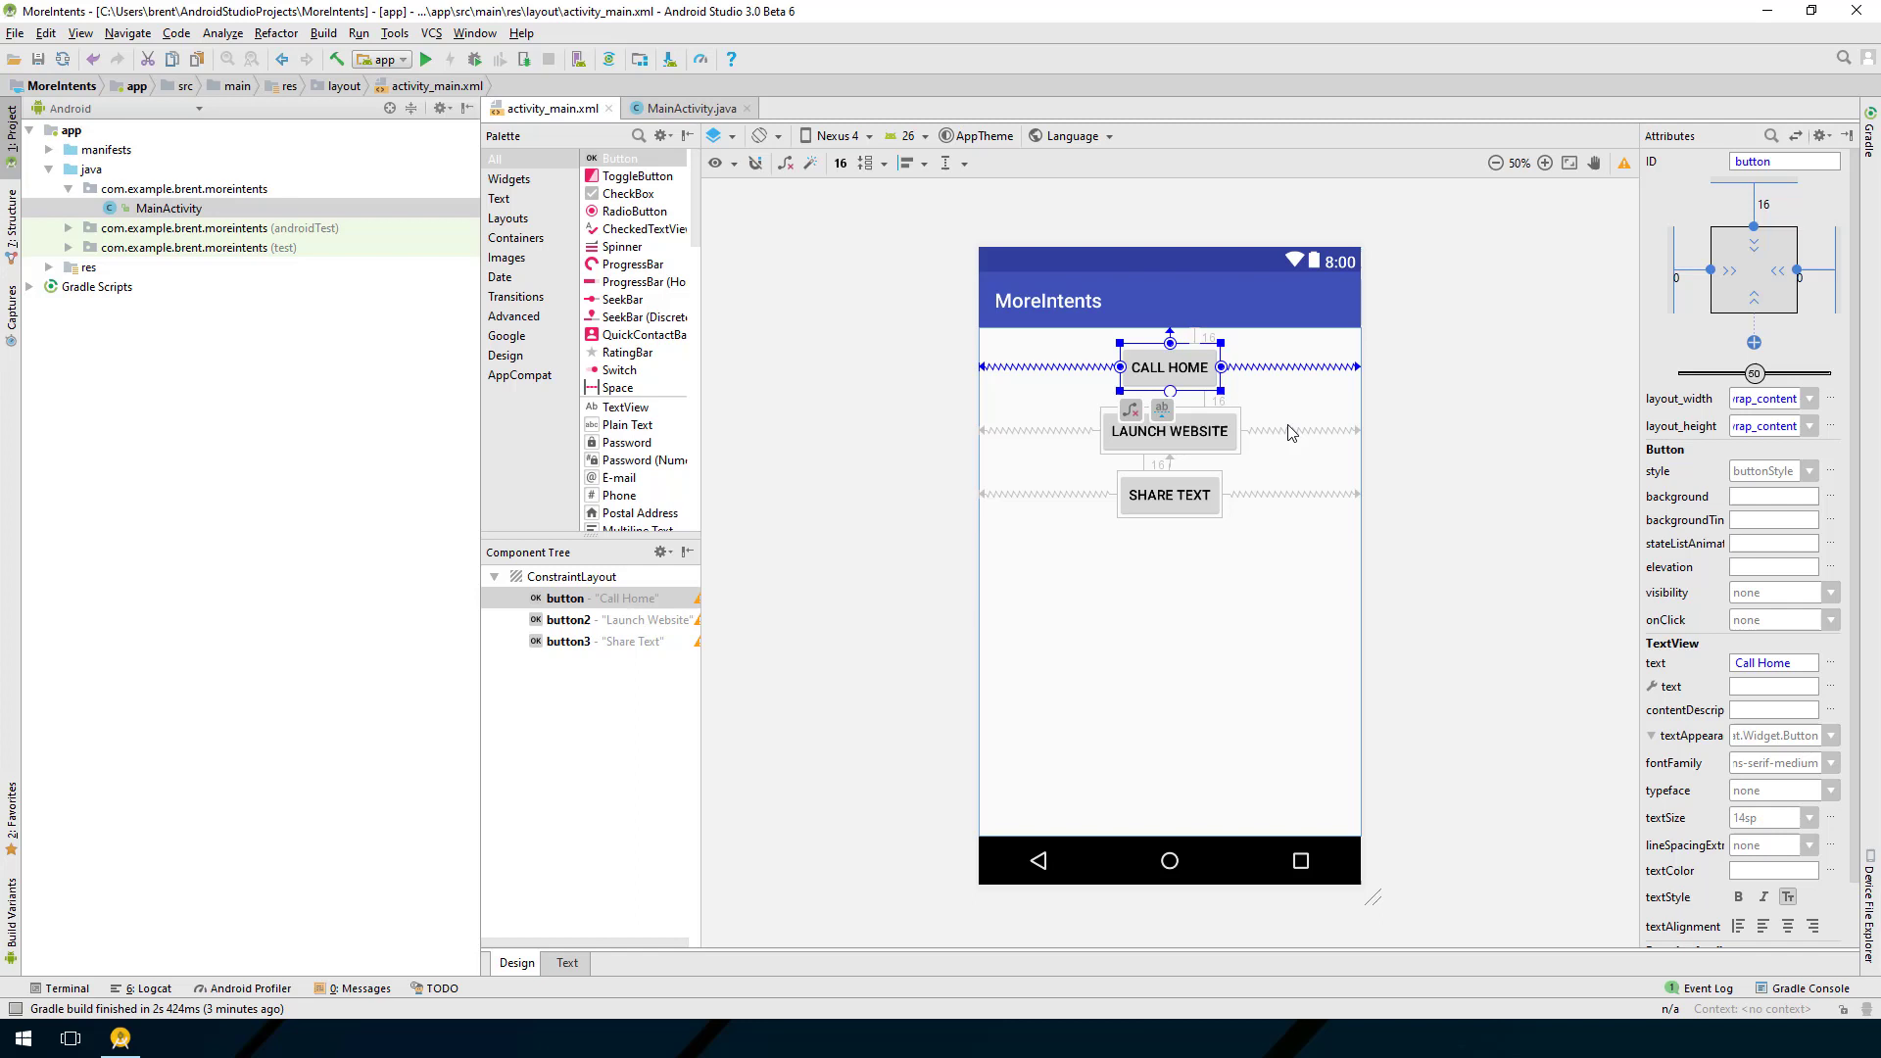
click(1829, 619)
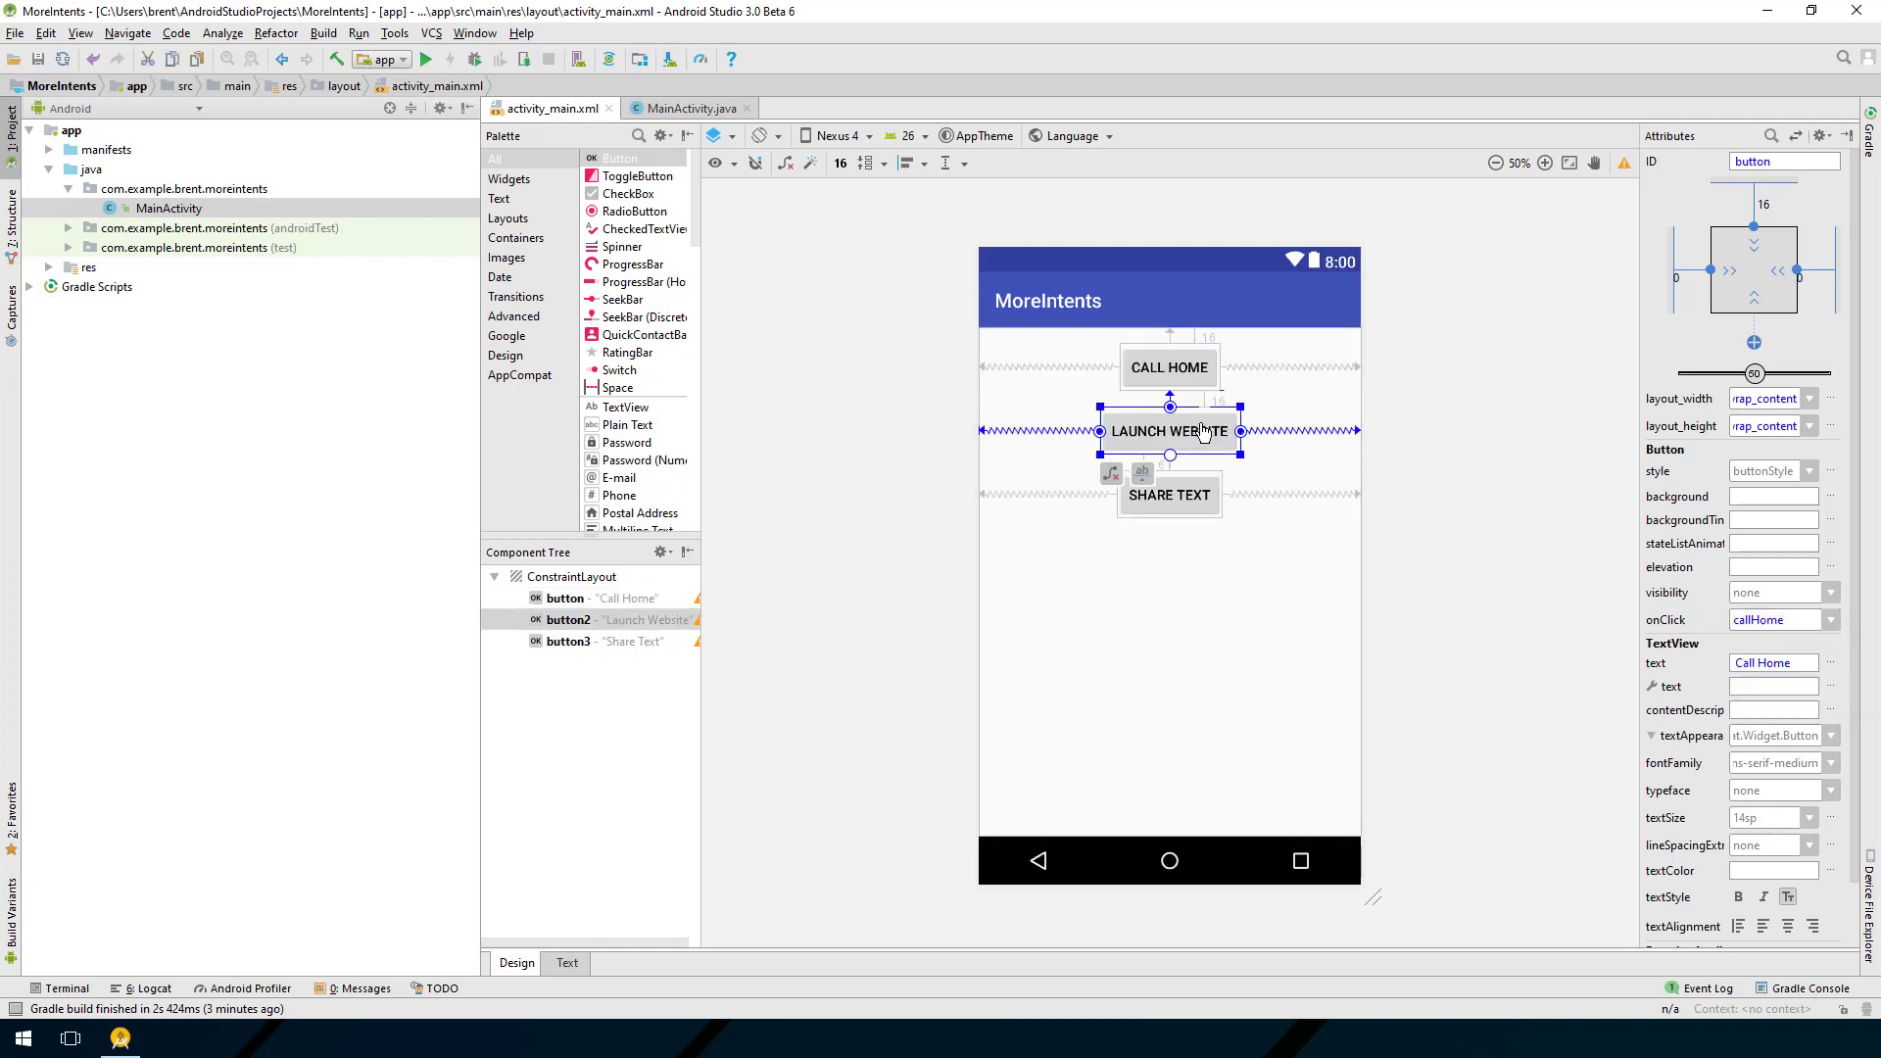
click(1832, 619)
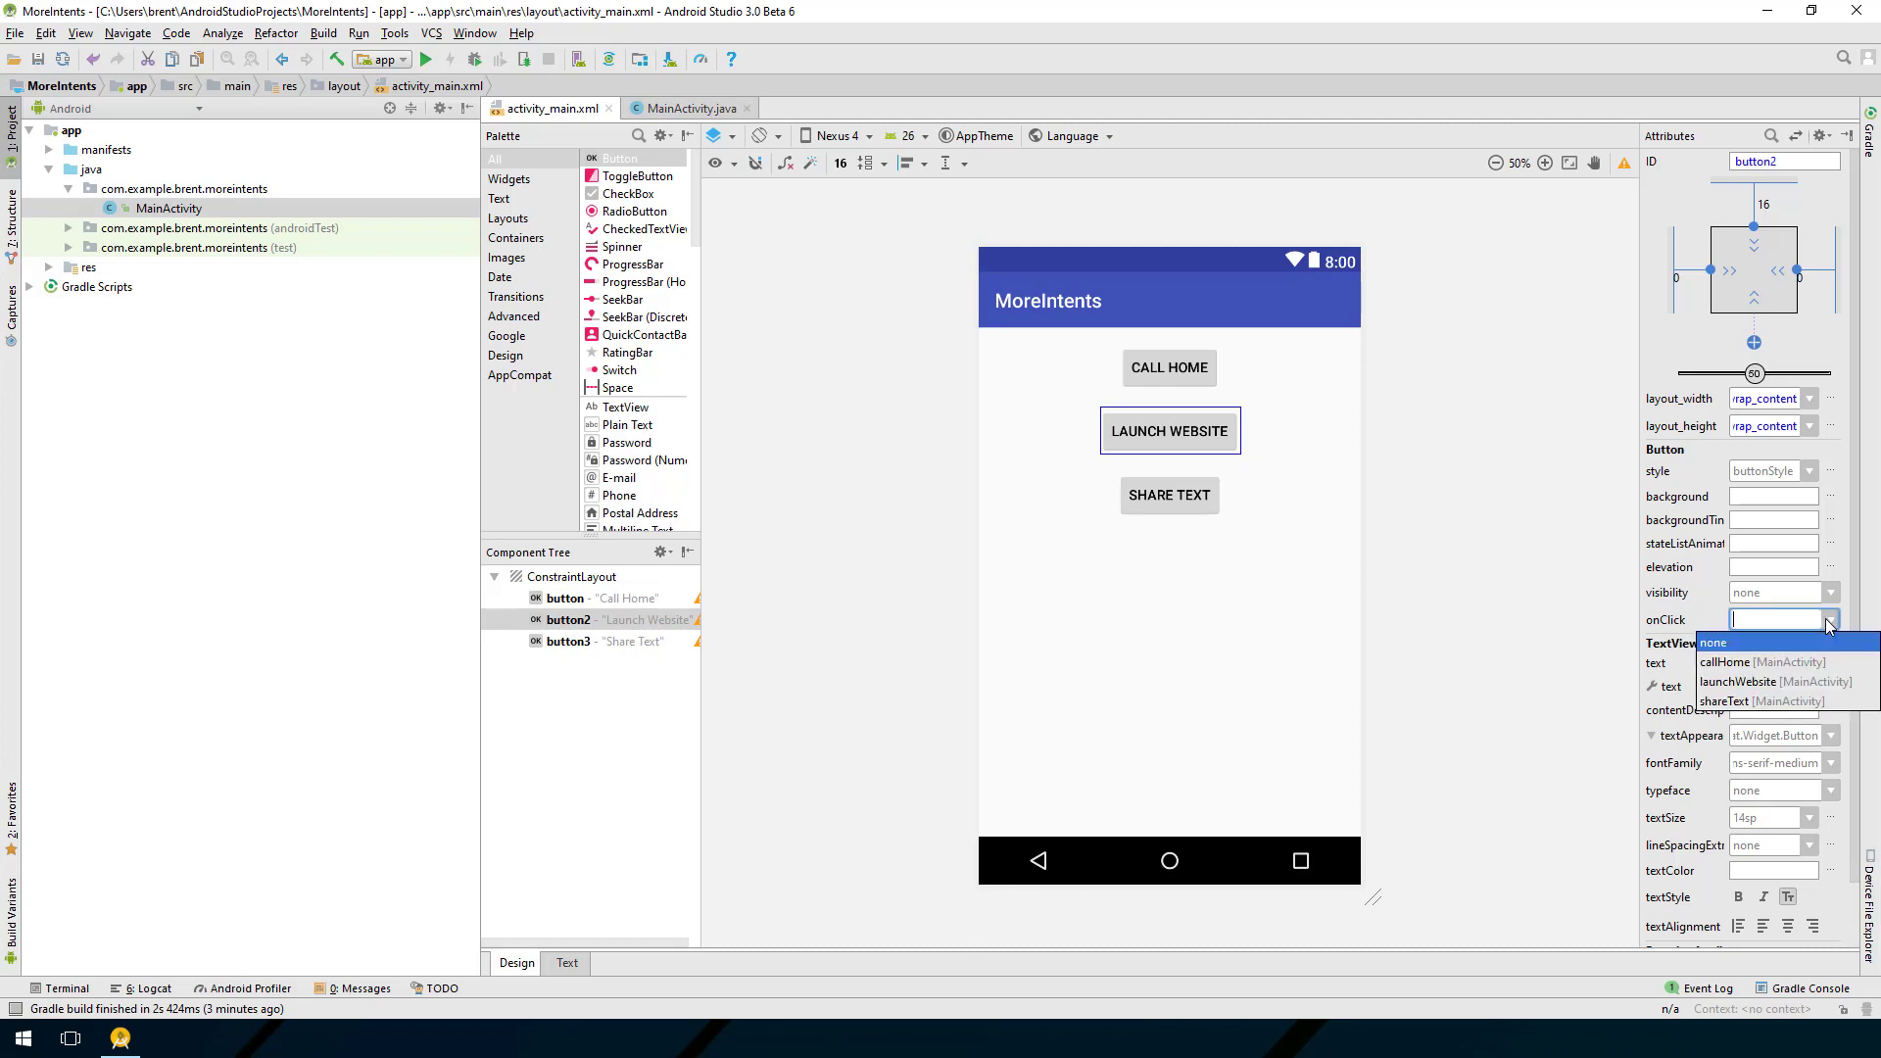
click(1739, 682)
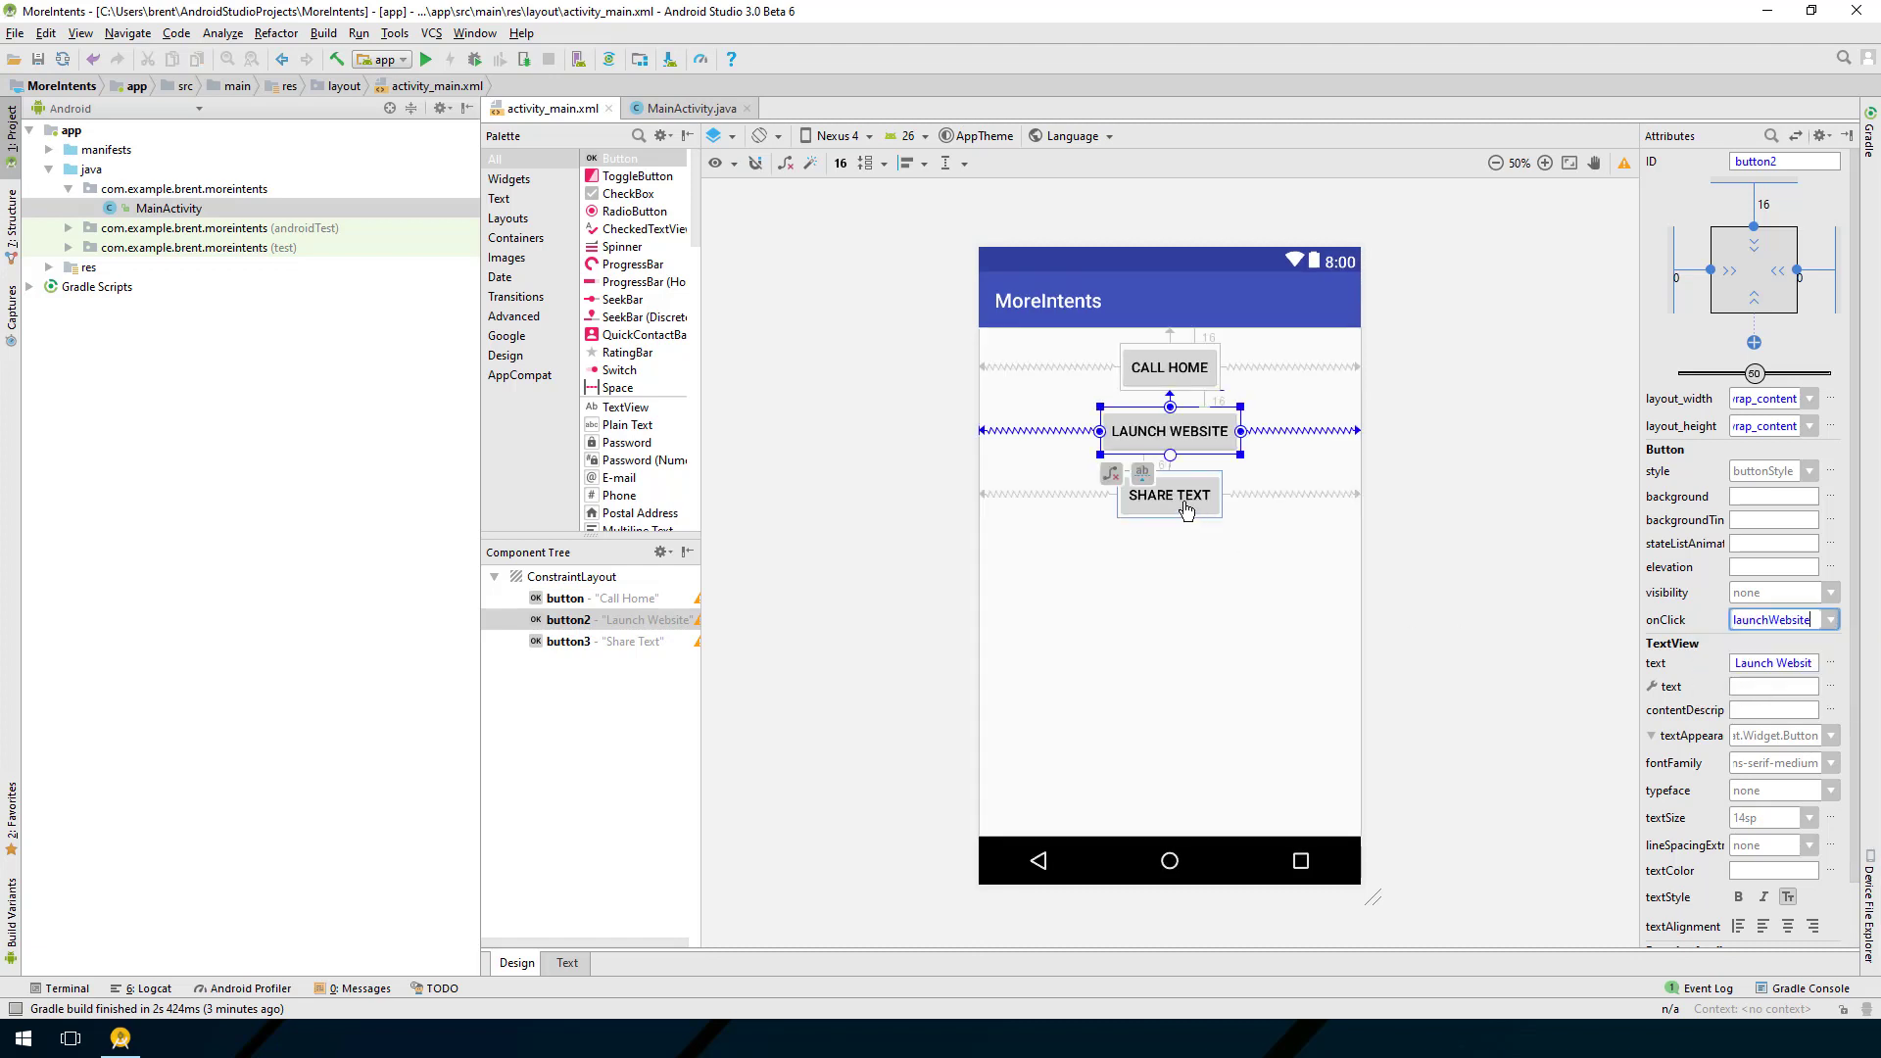
click(1169, 495)
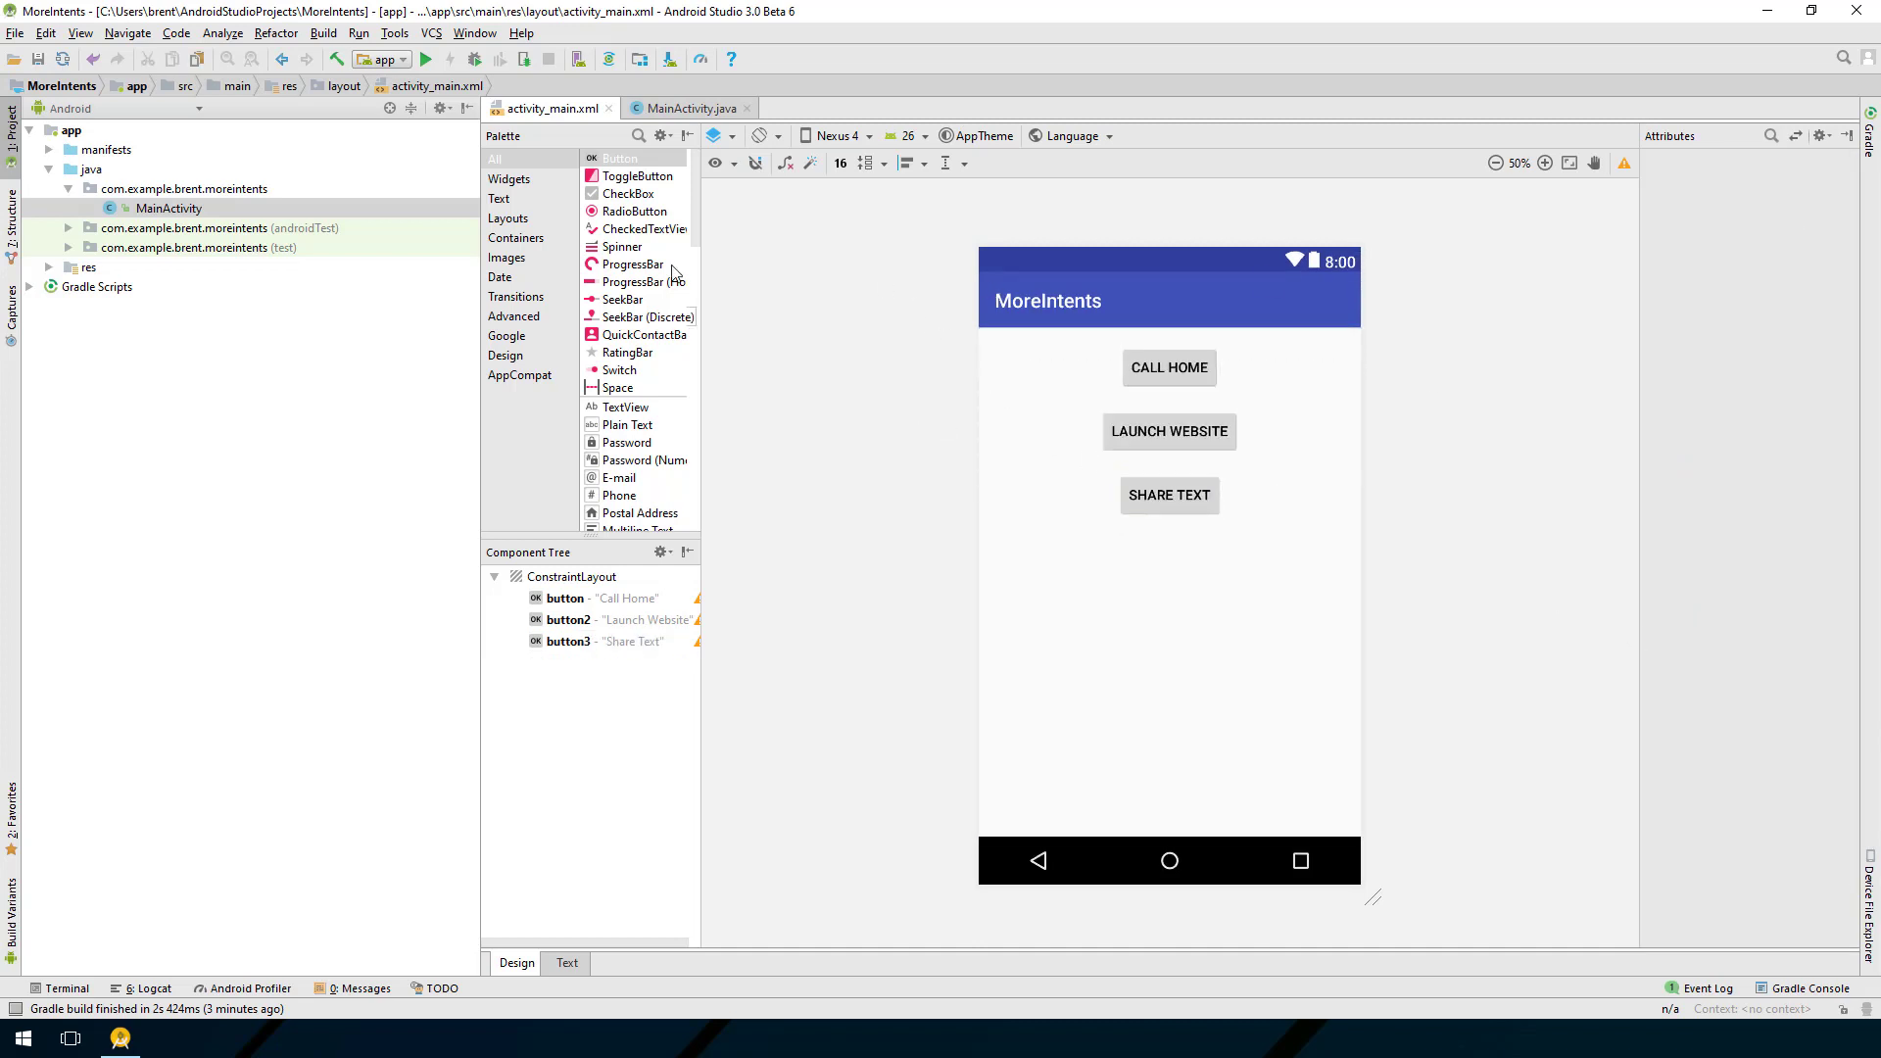
click(697, 108)
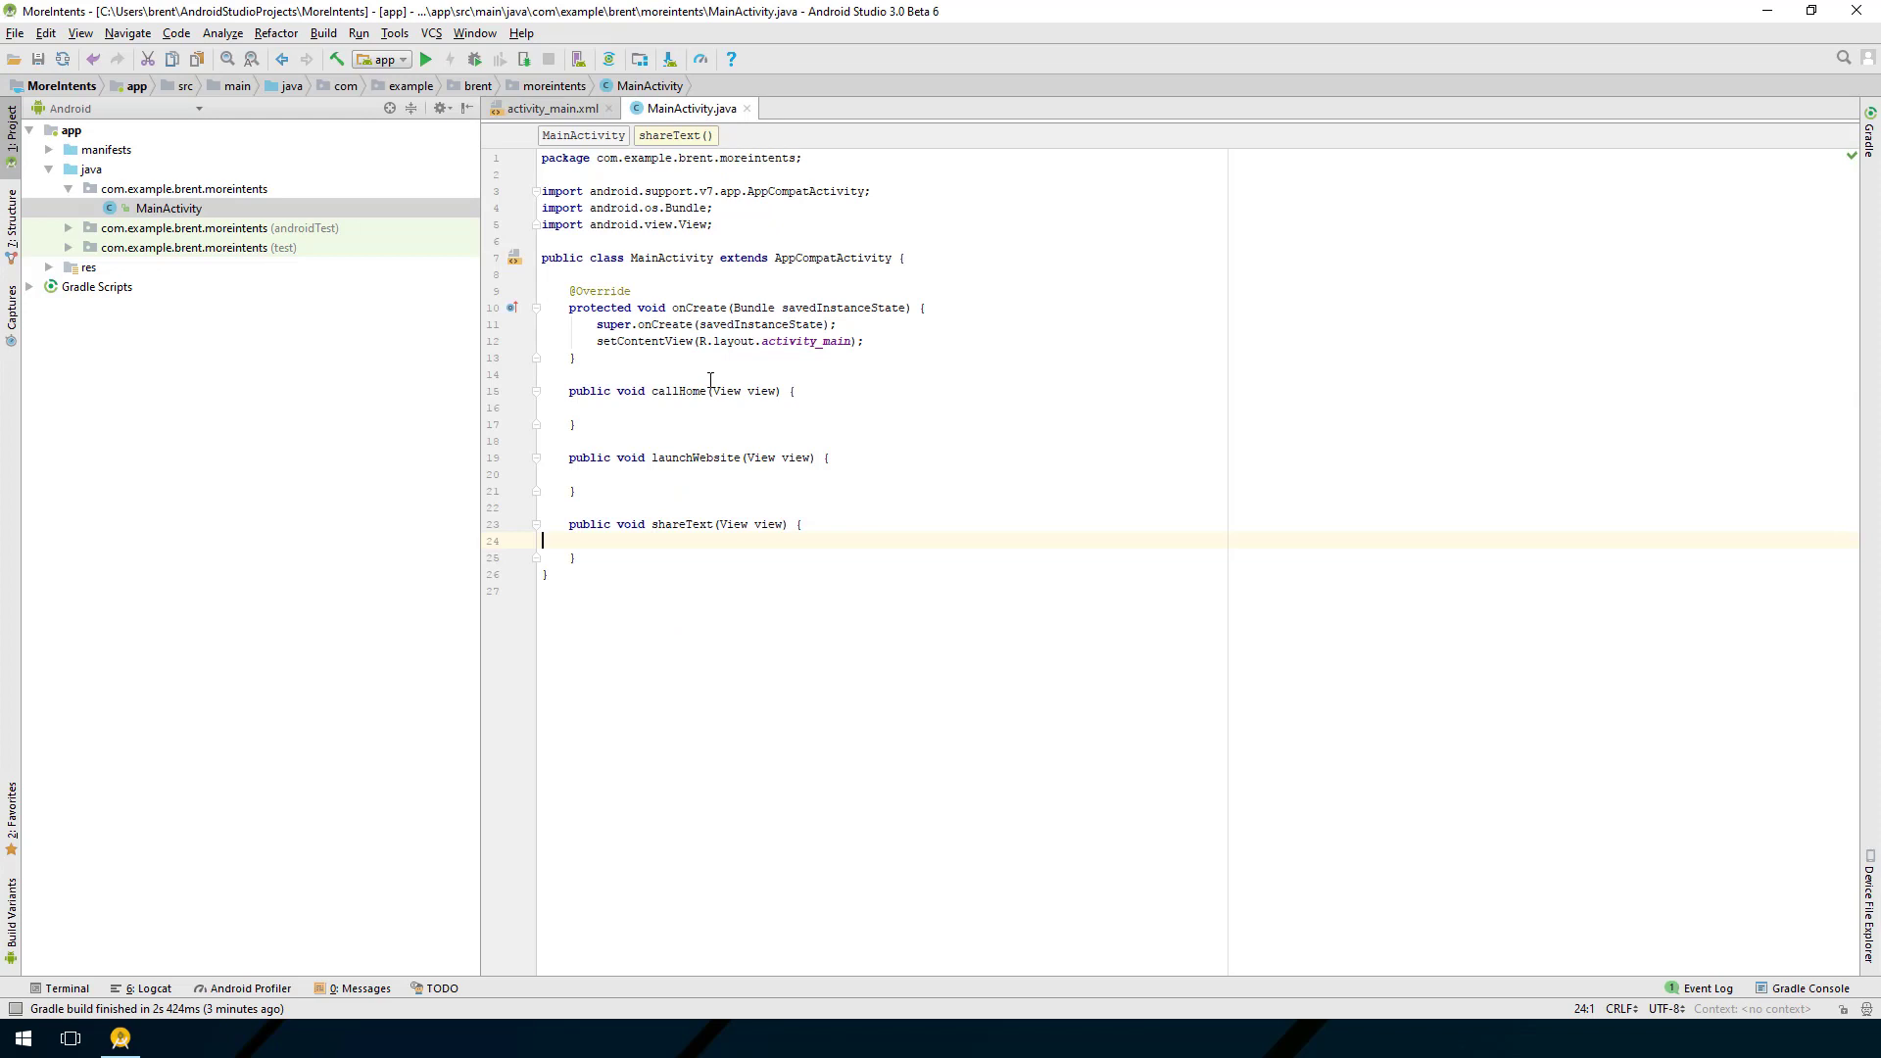
click(661, 407)
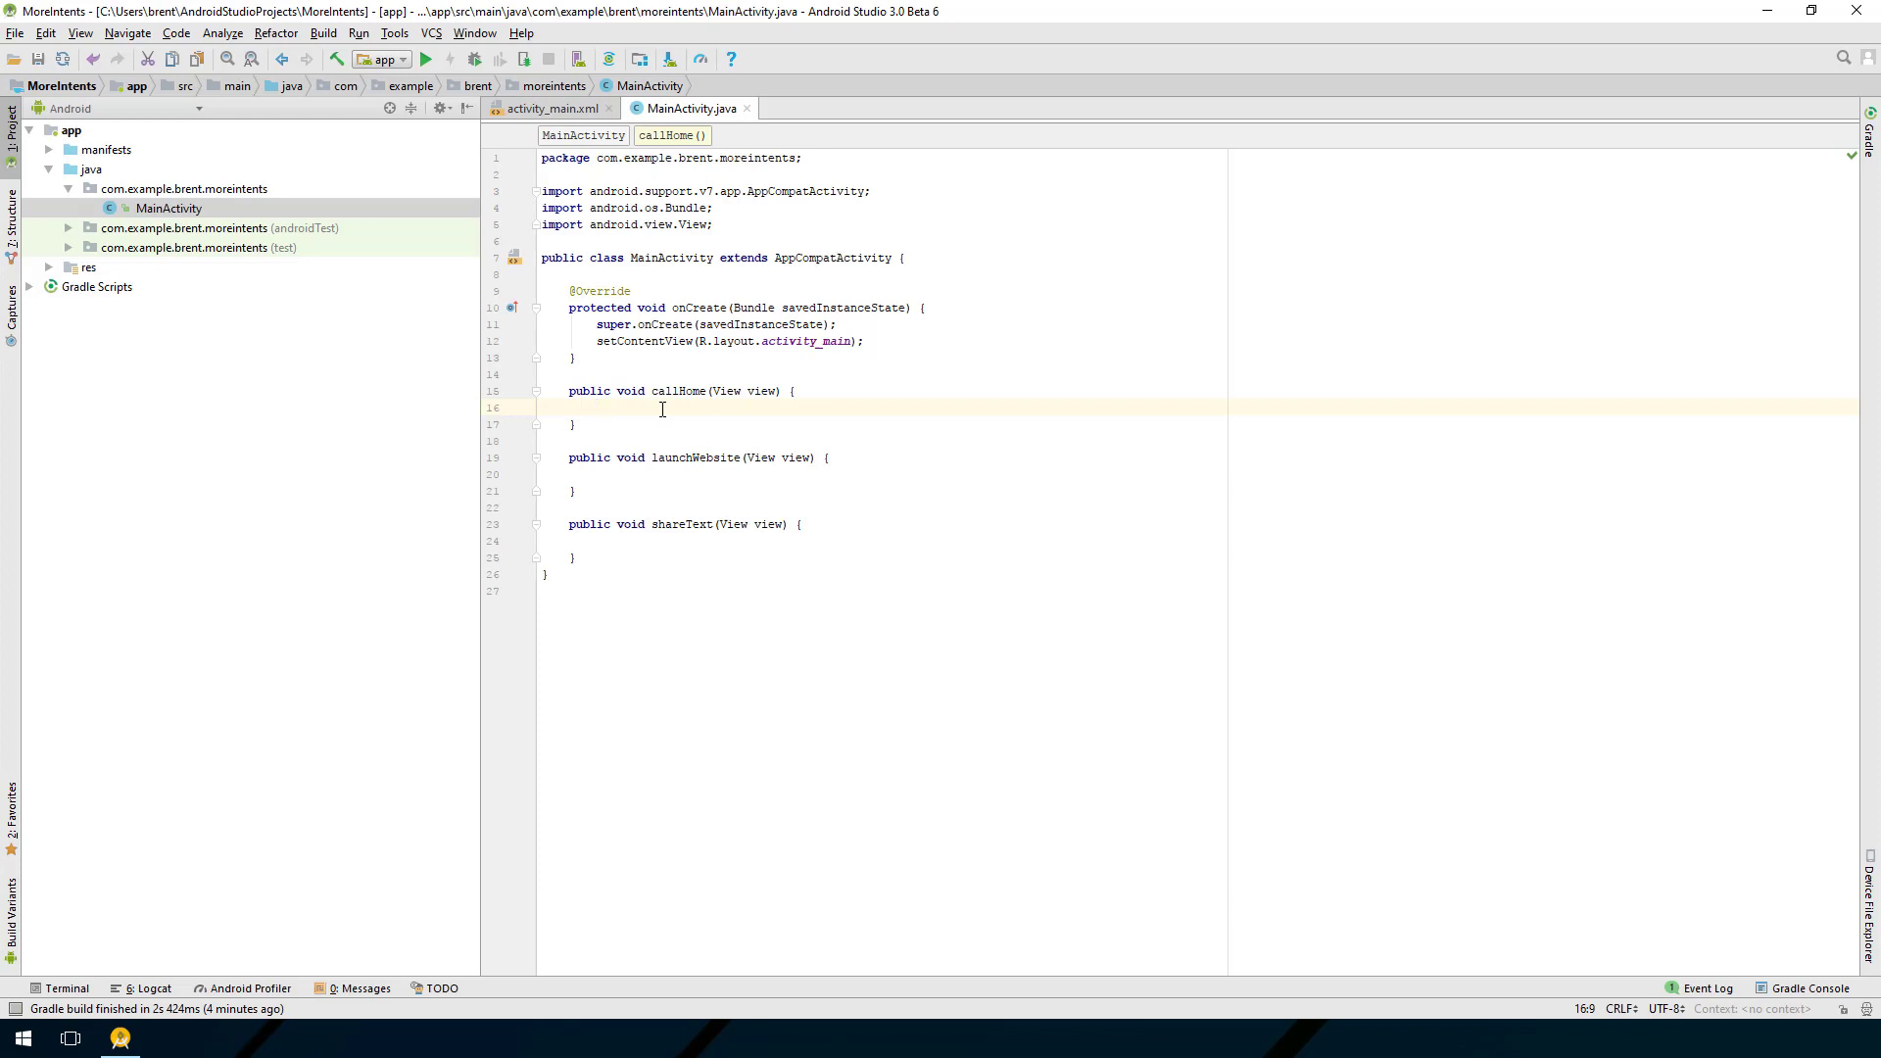
text(U)
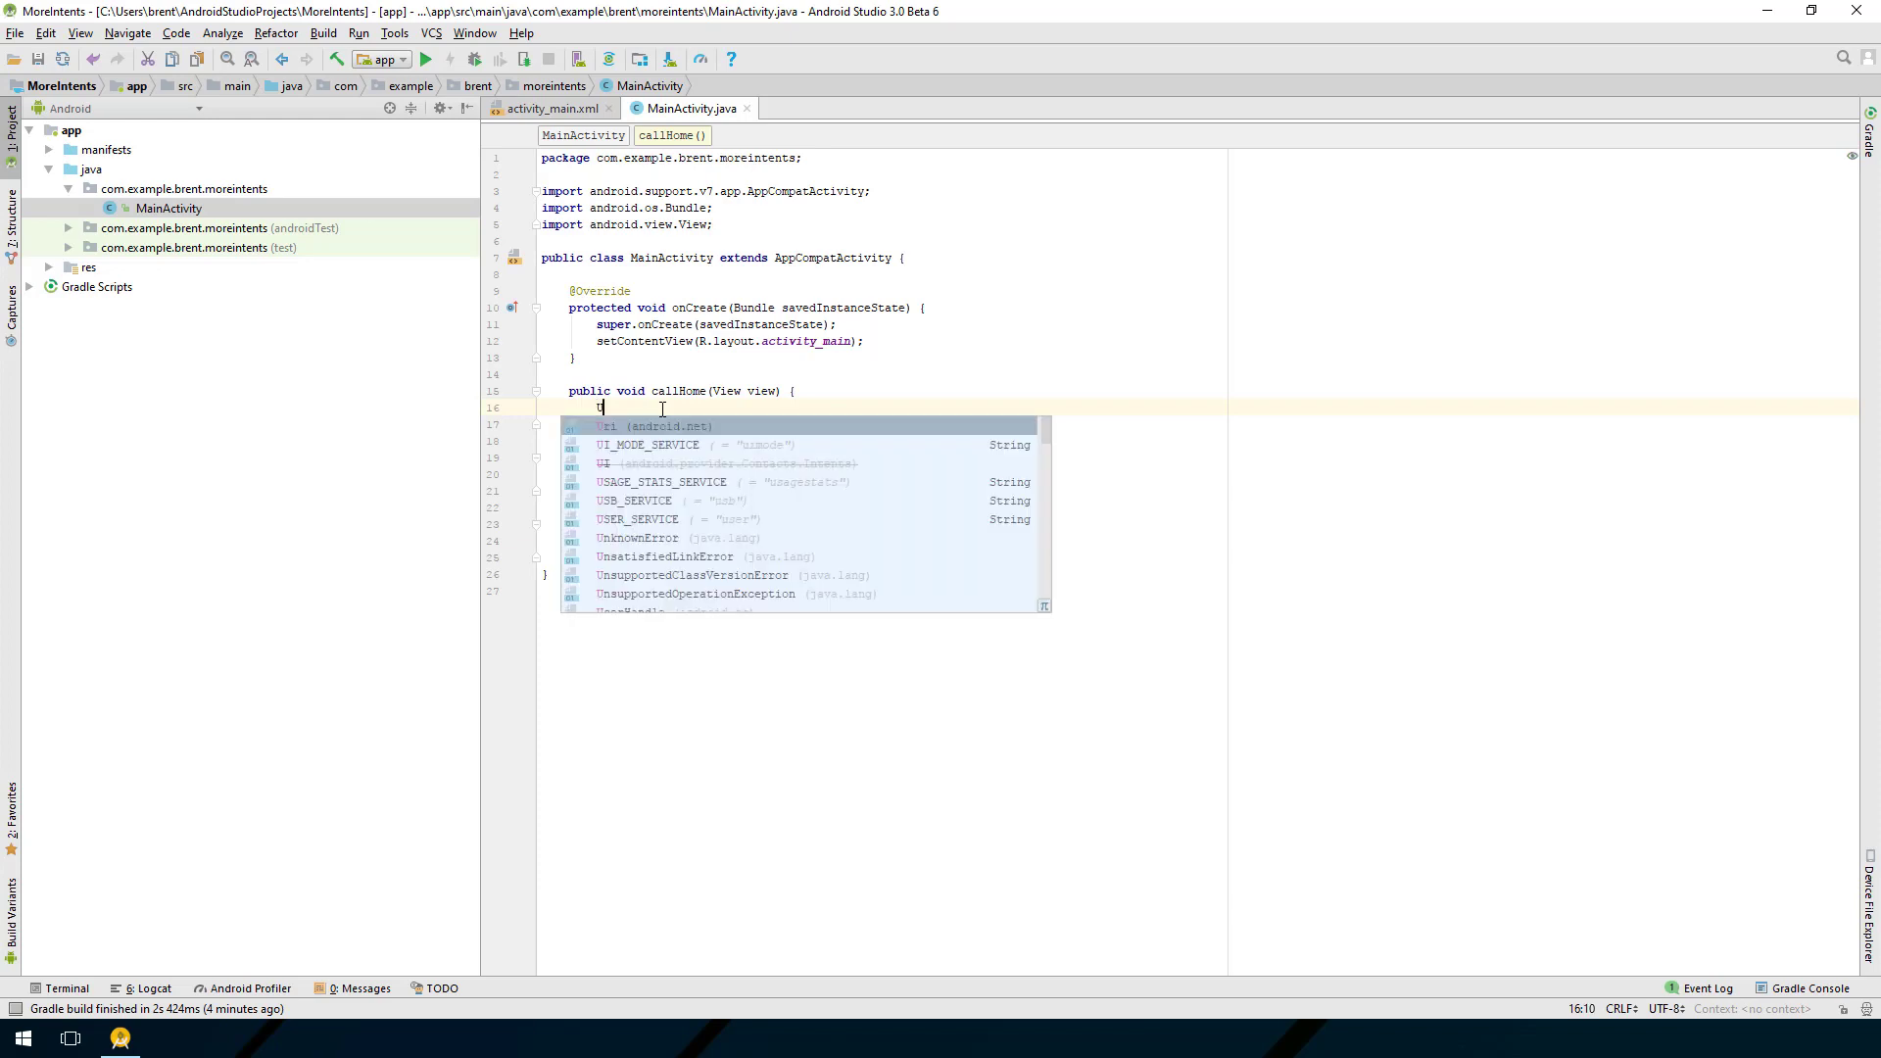
text(Uri)
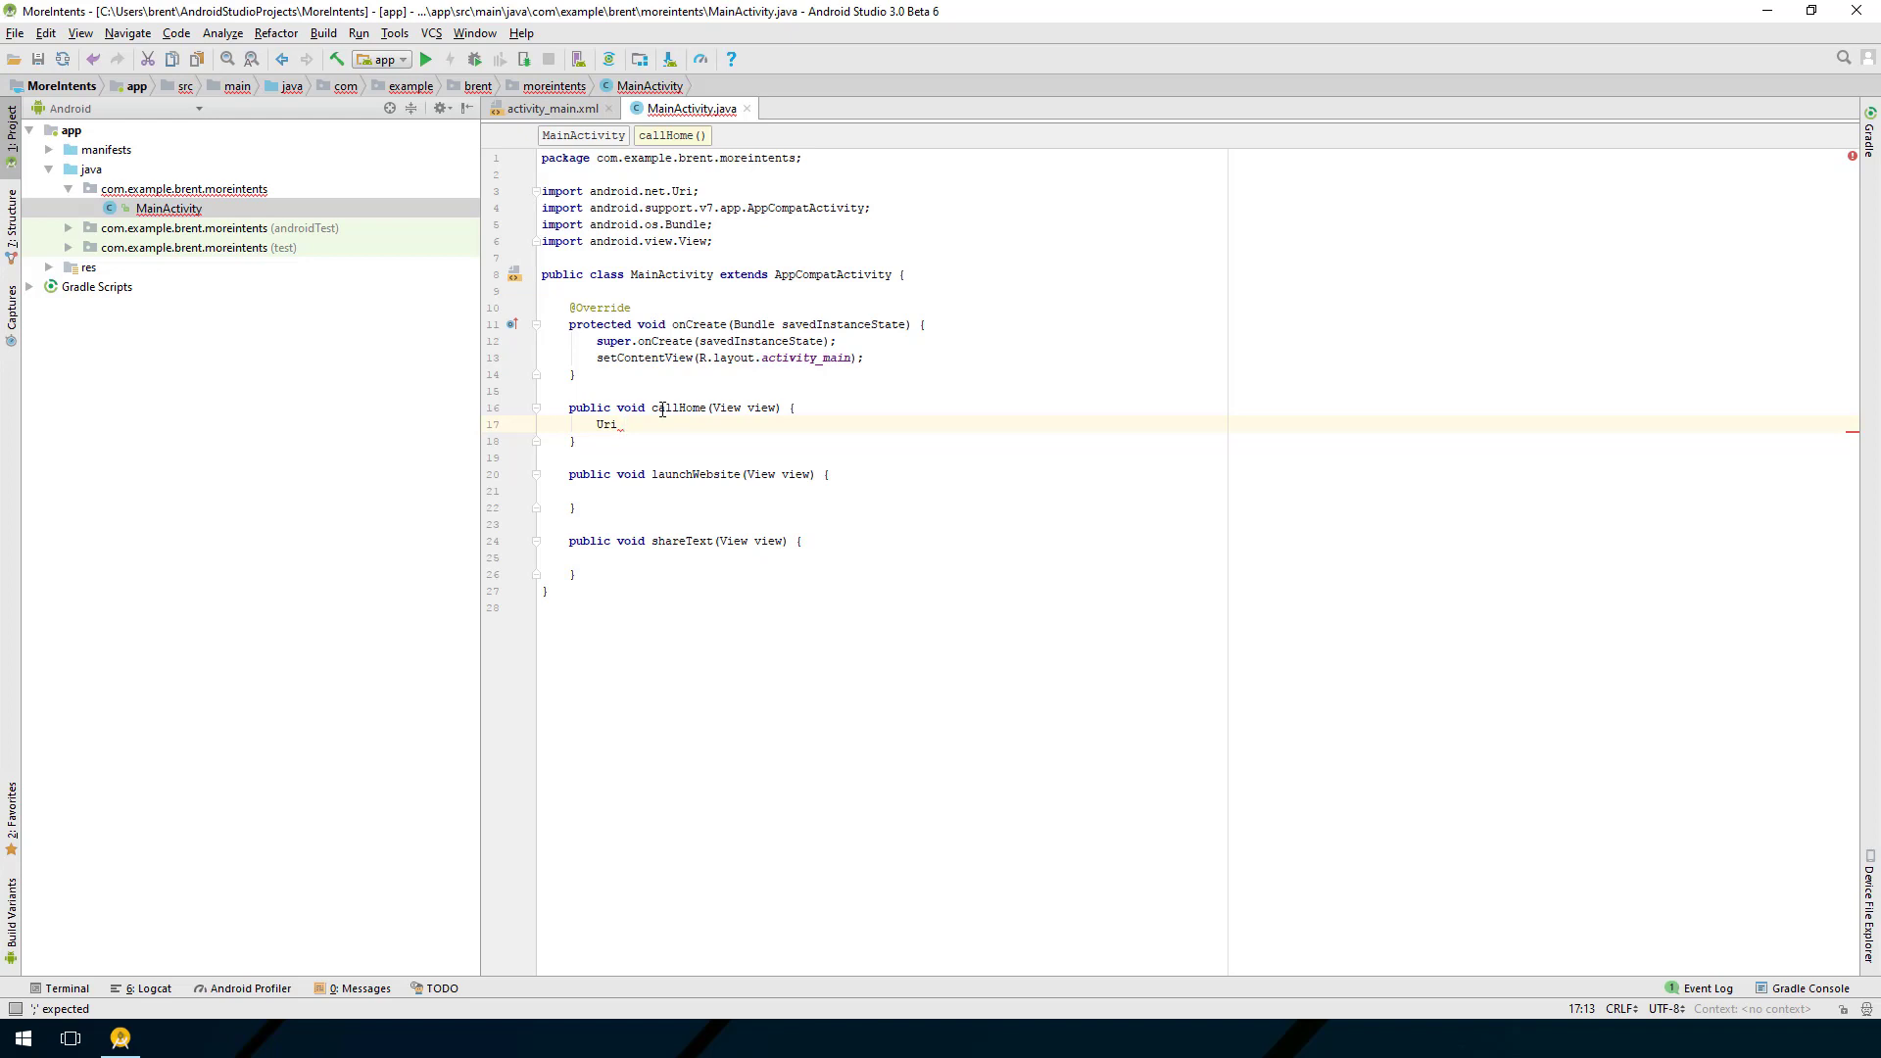
text(number =)
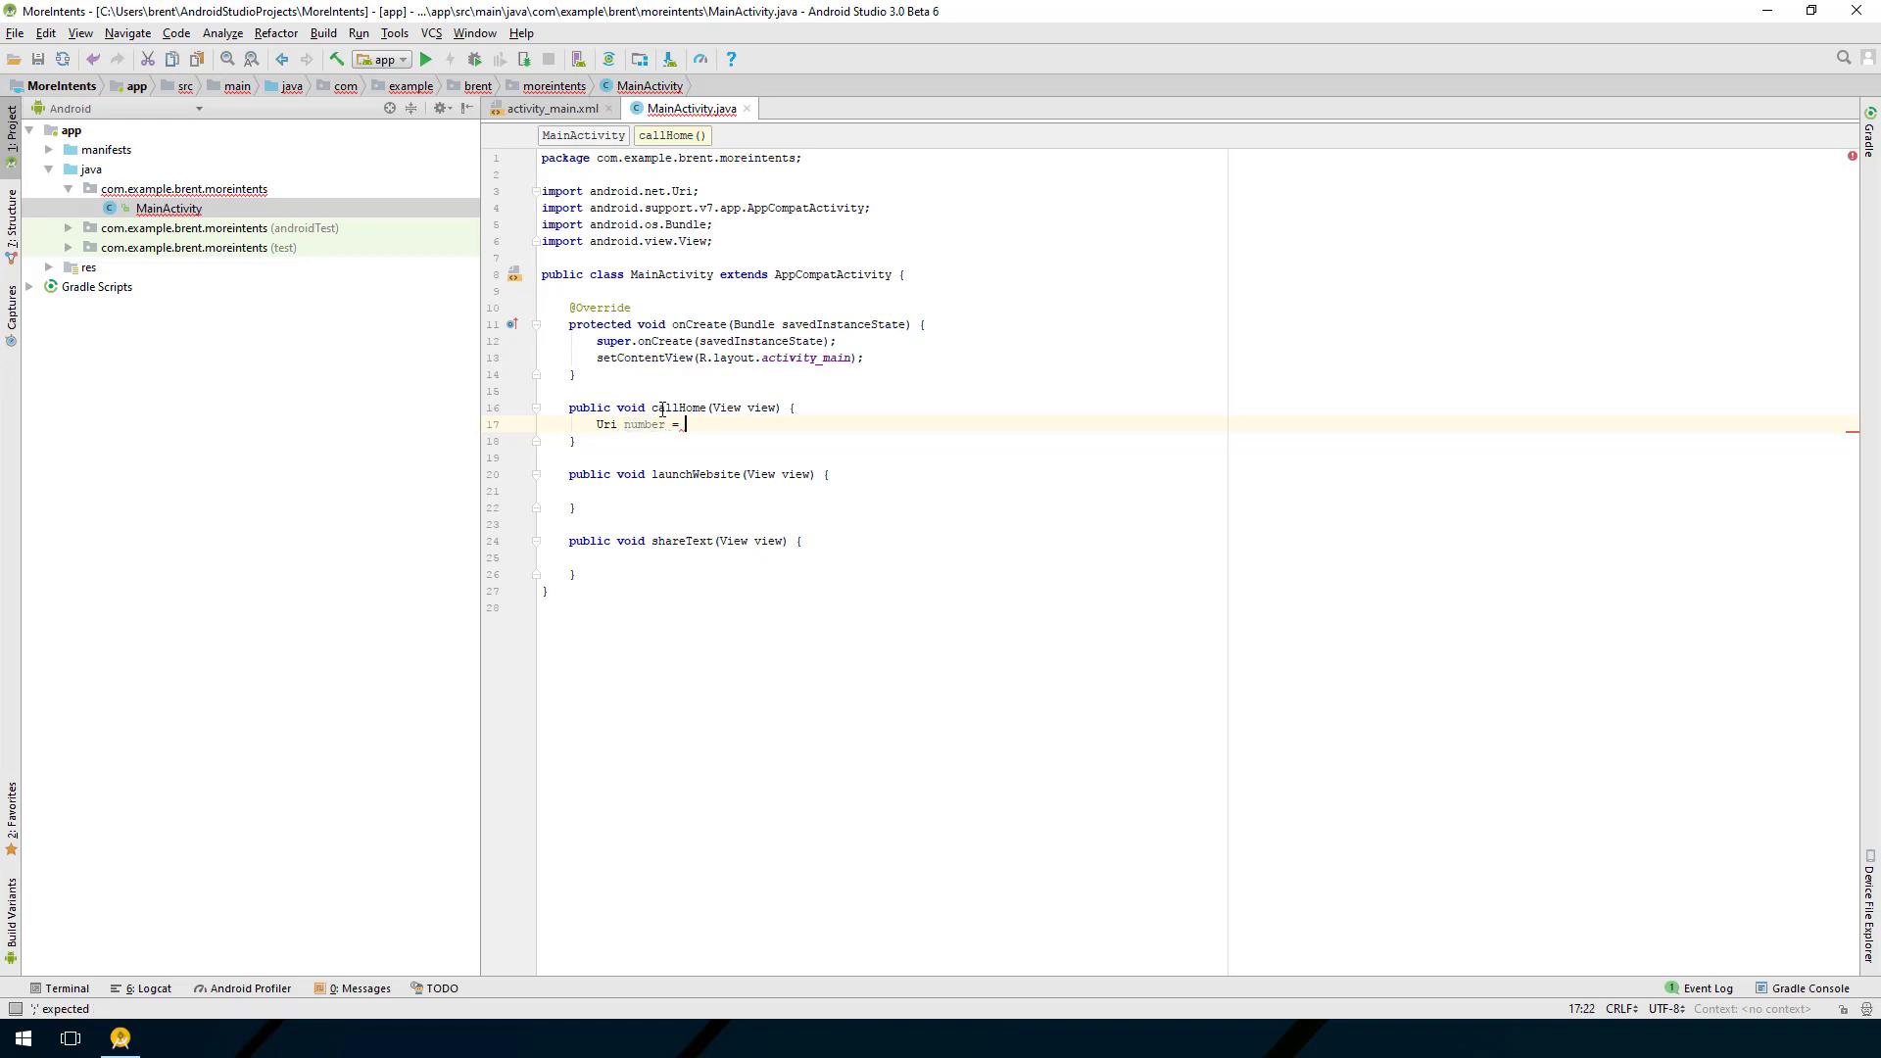
text(Uri.)
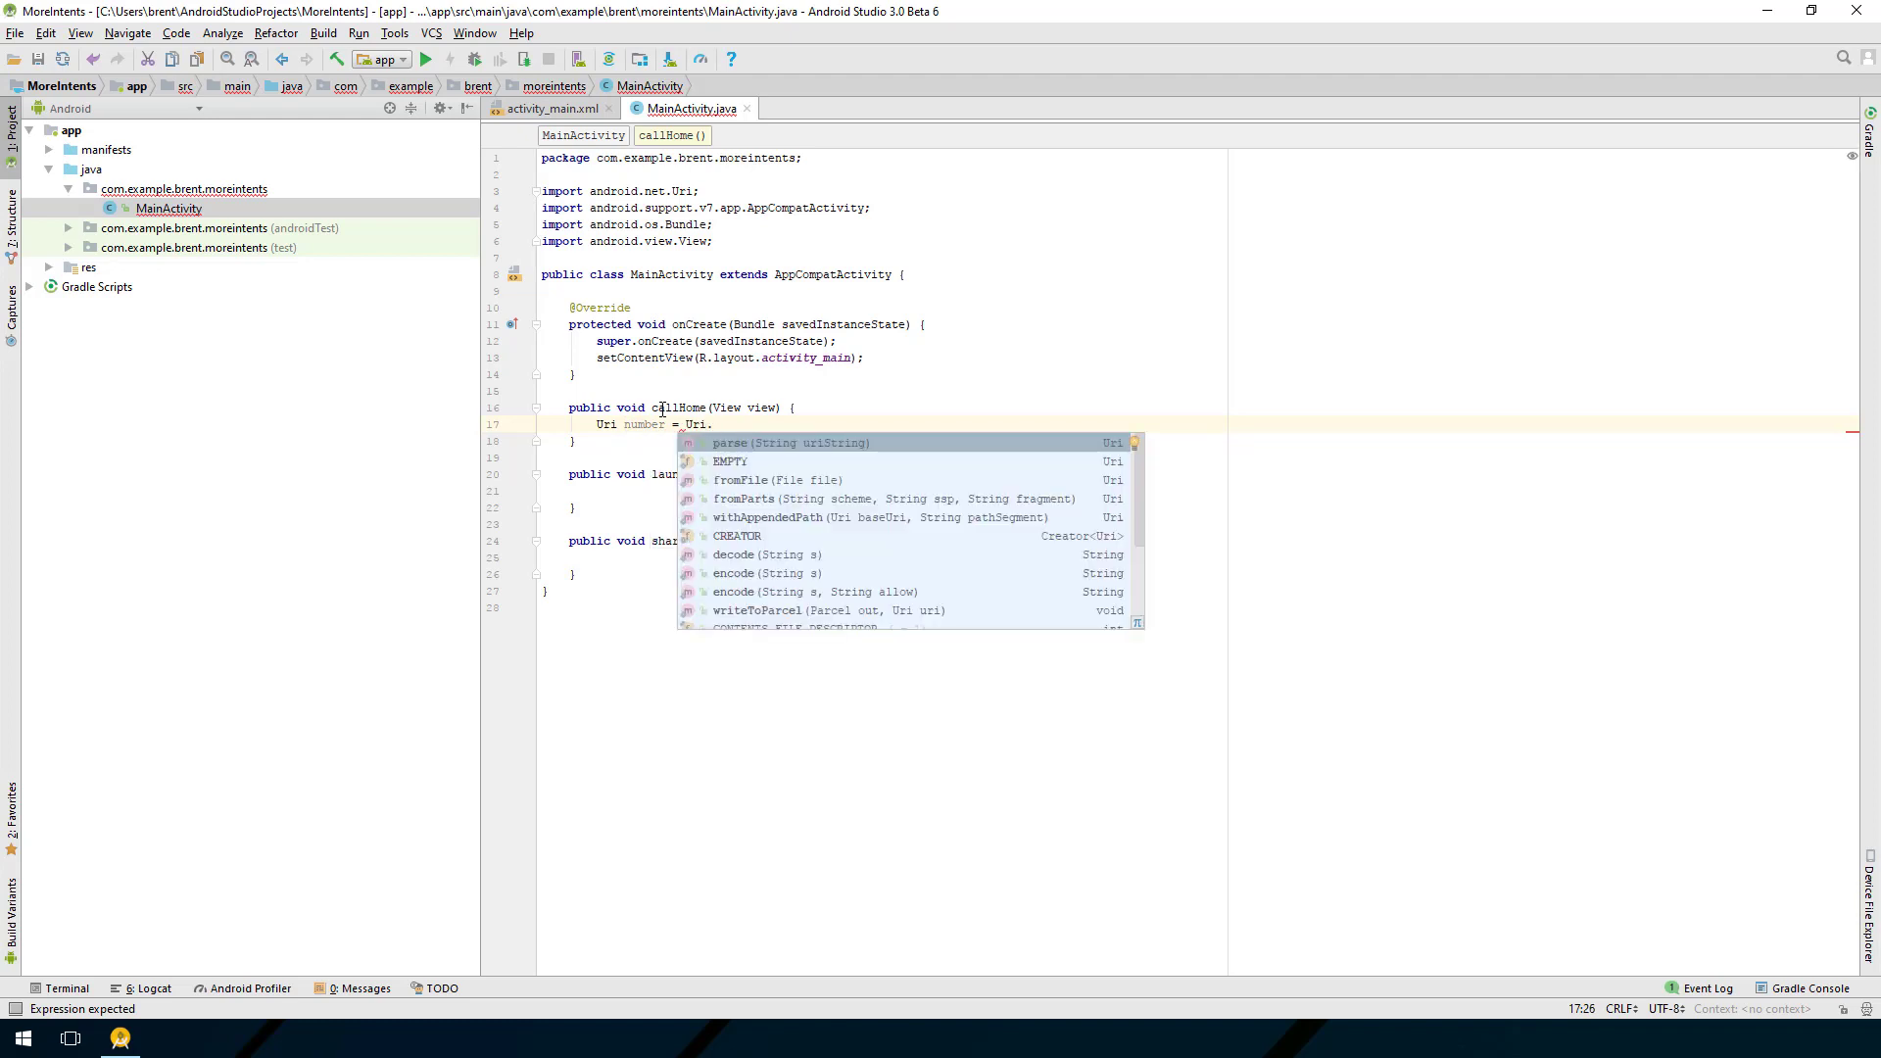
click(728, 443)
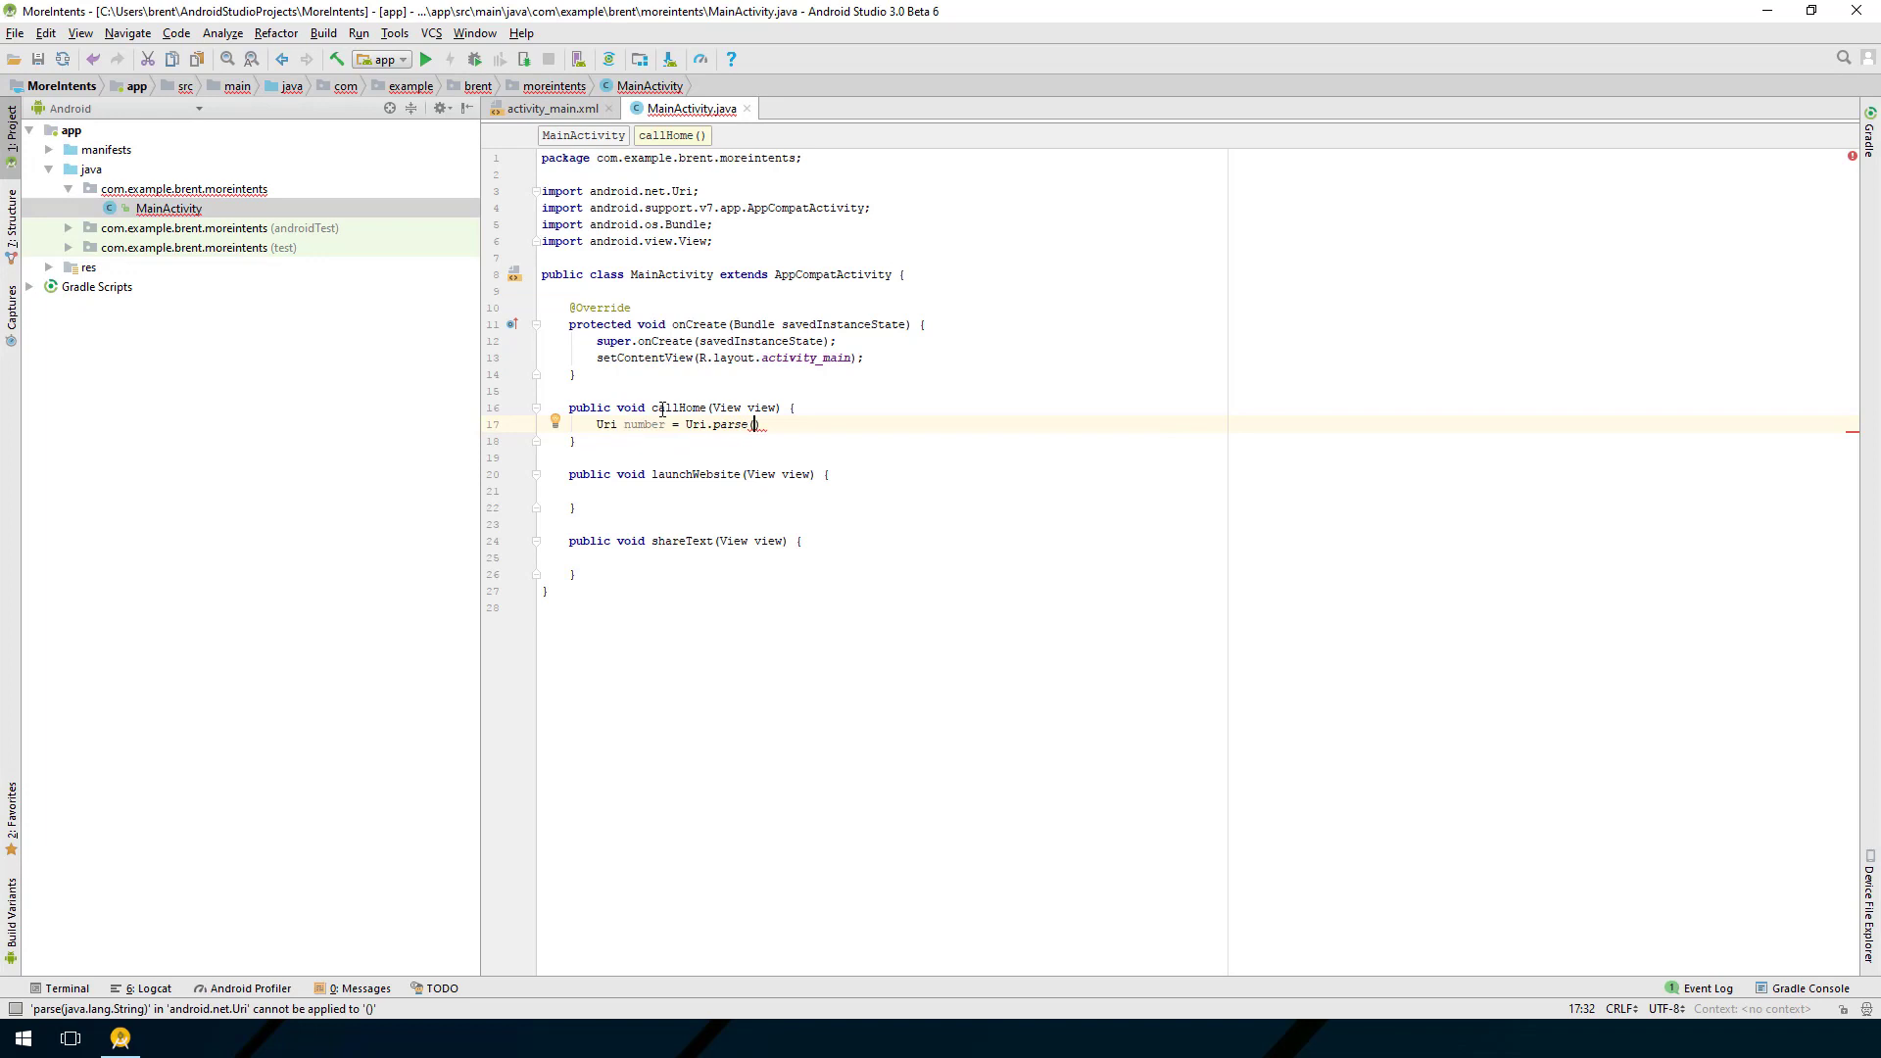
text(")
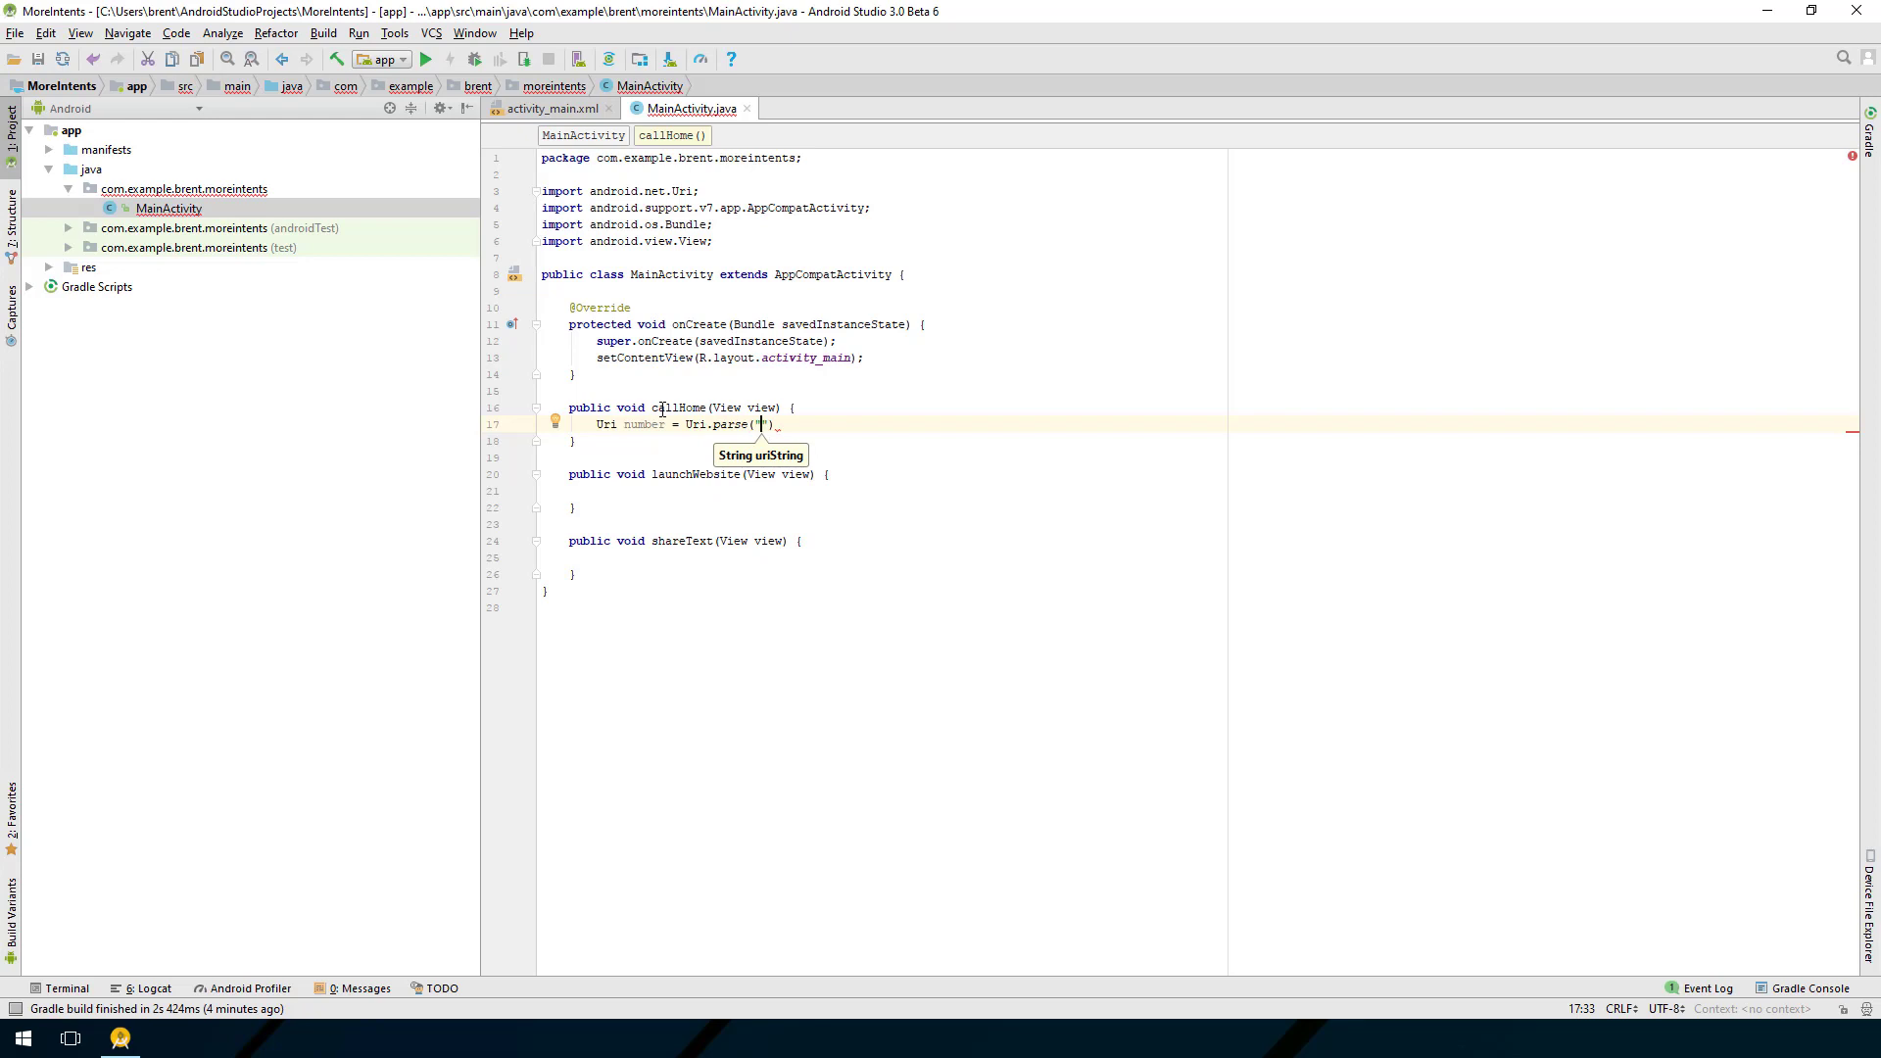
text(tel:)
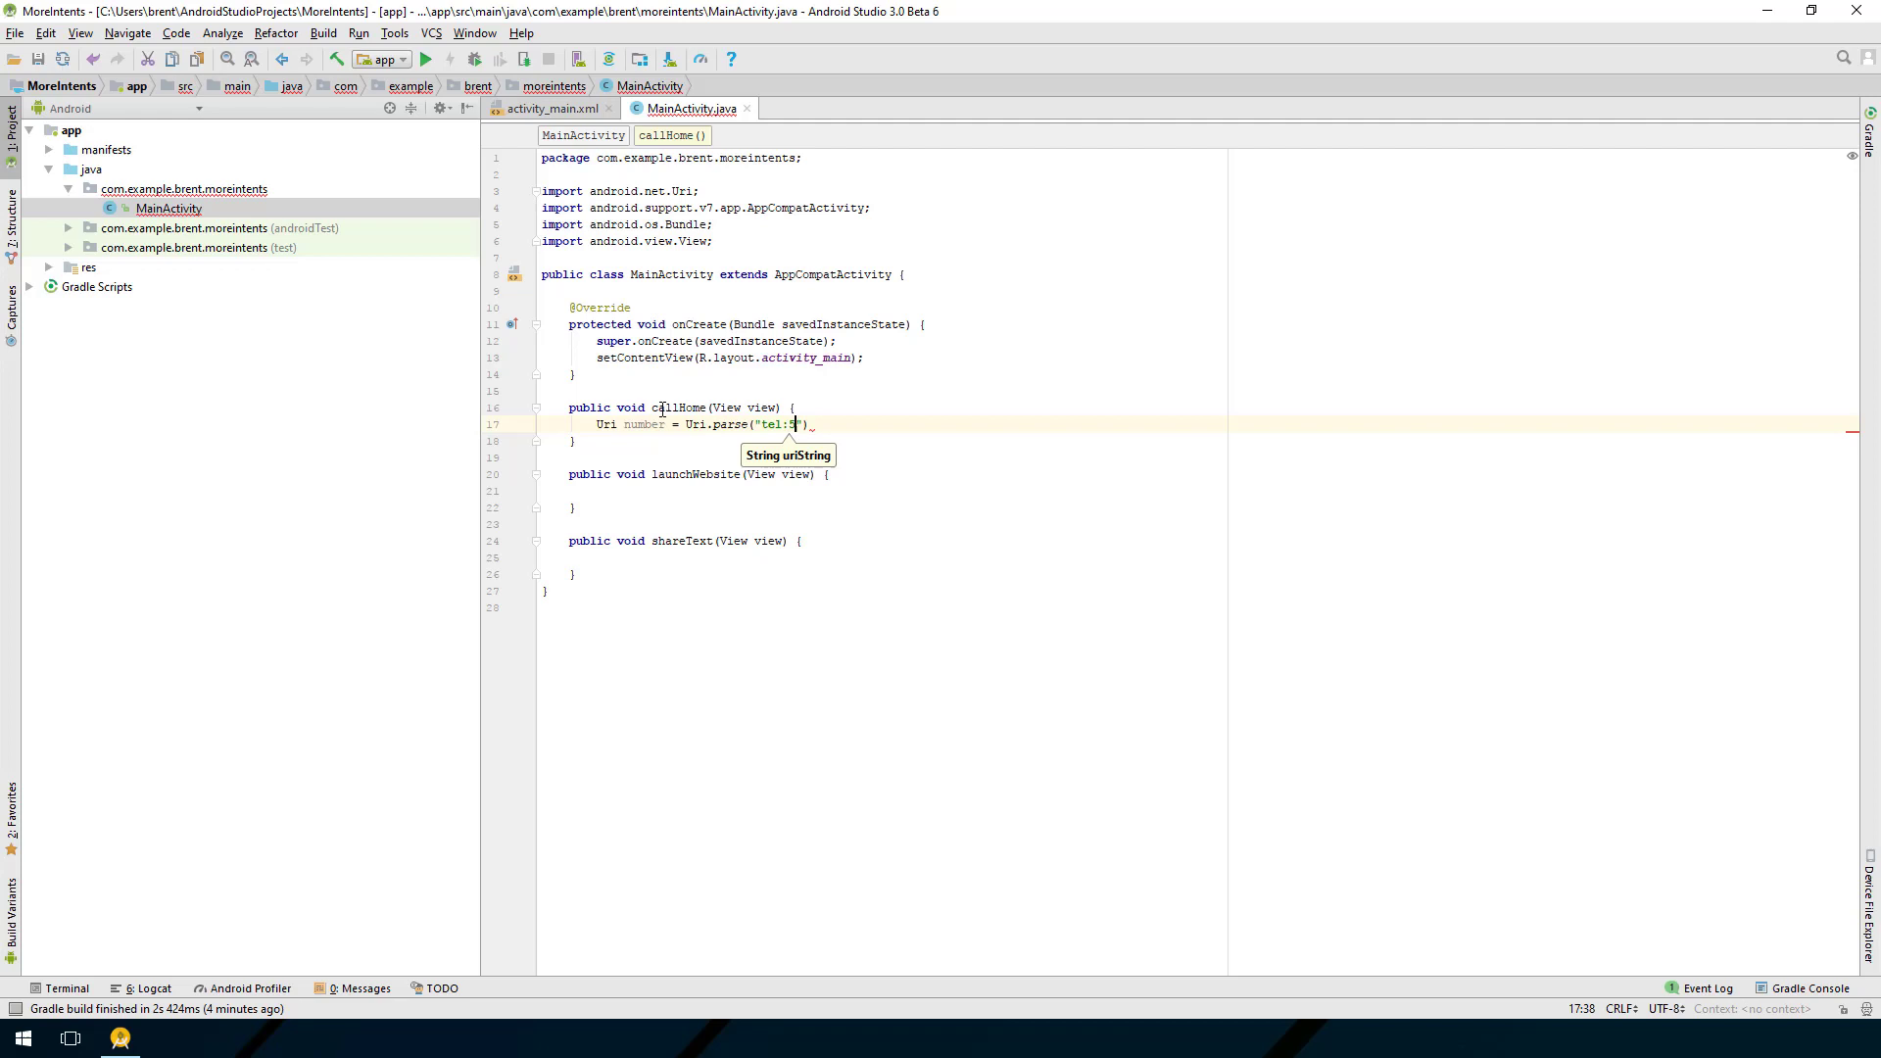
text(55555)
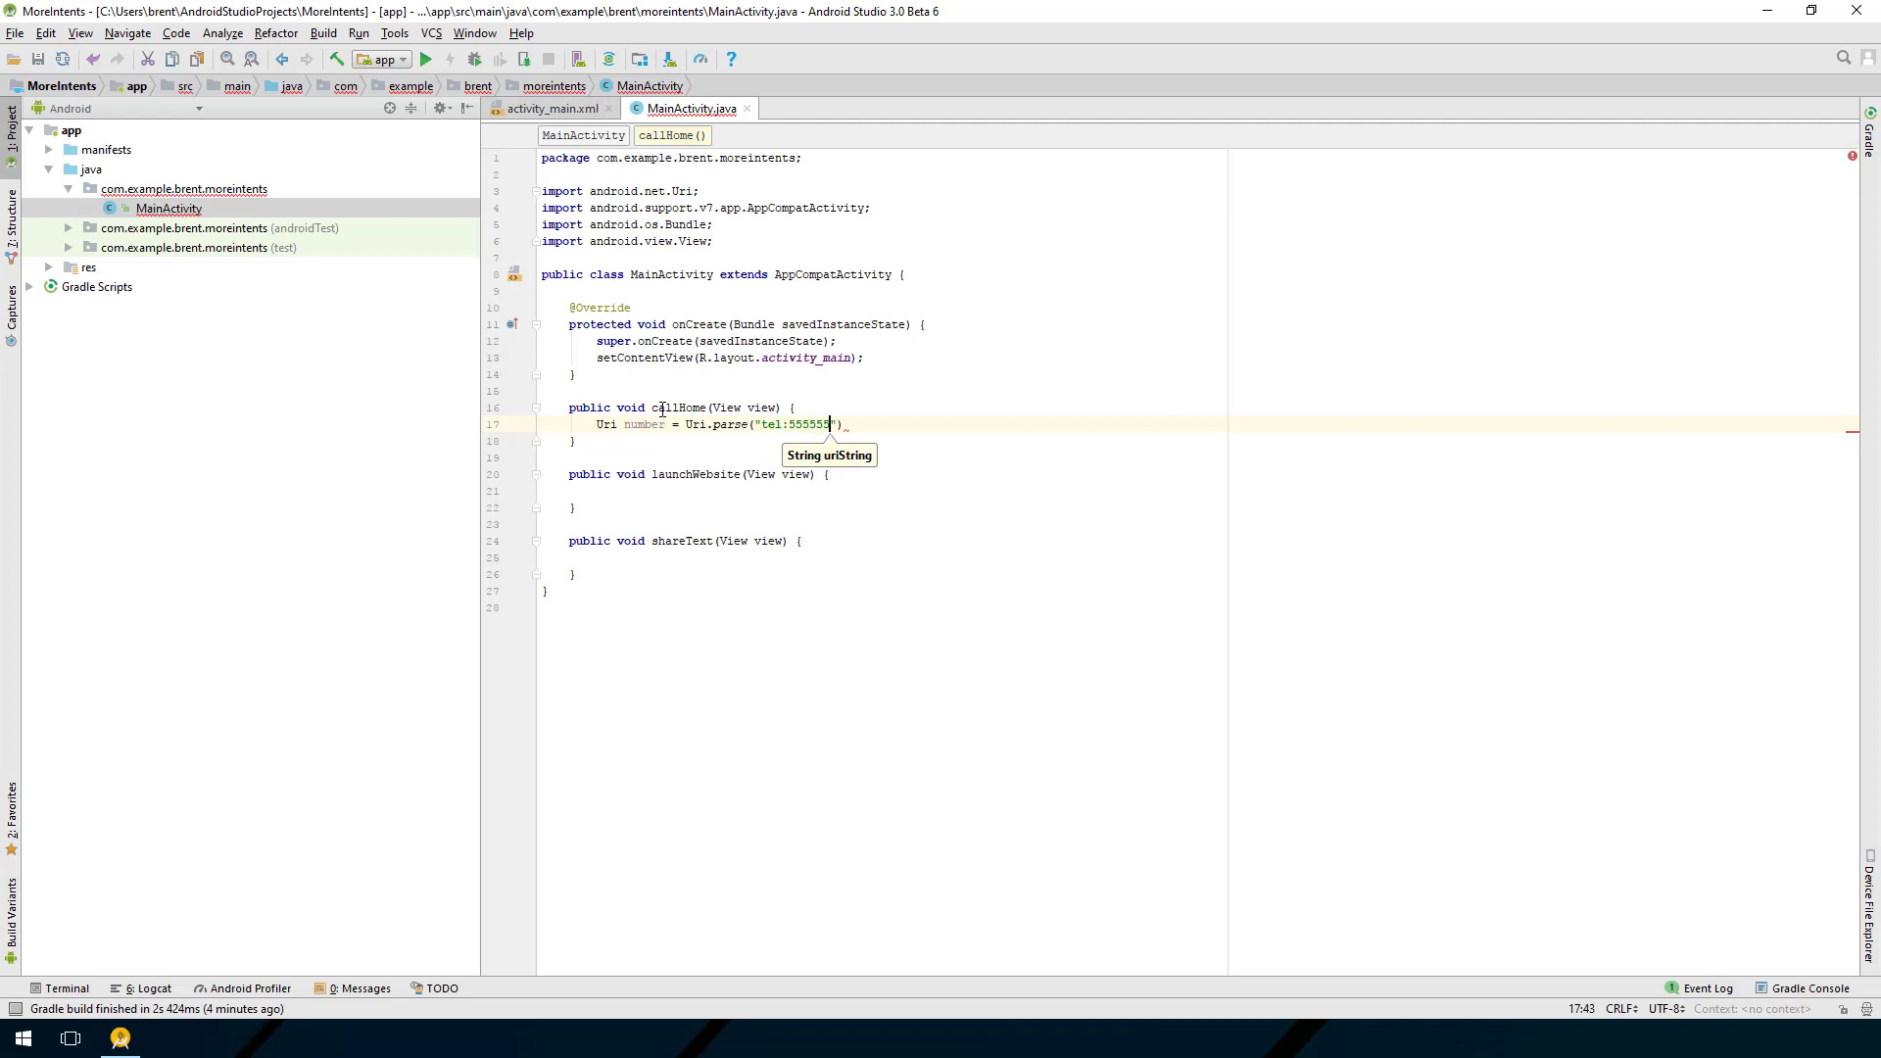
text(1234)
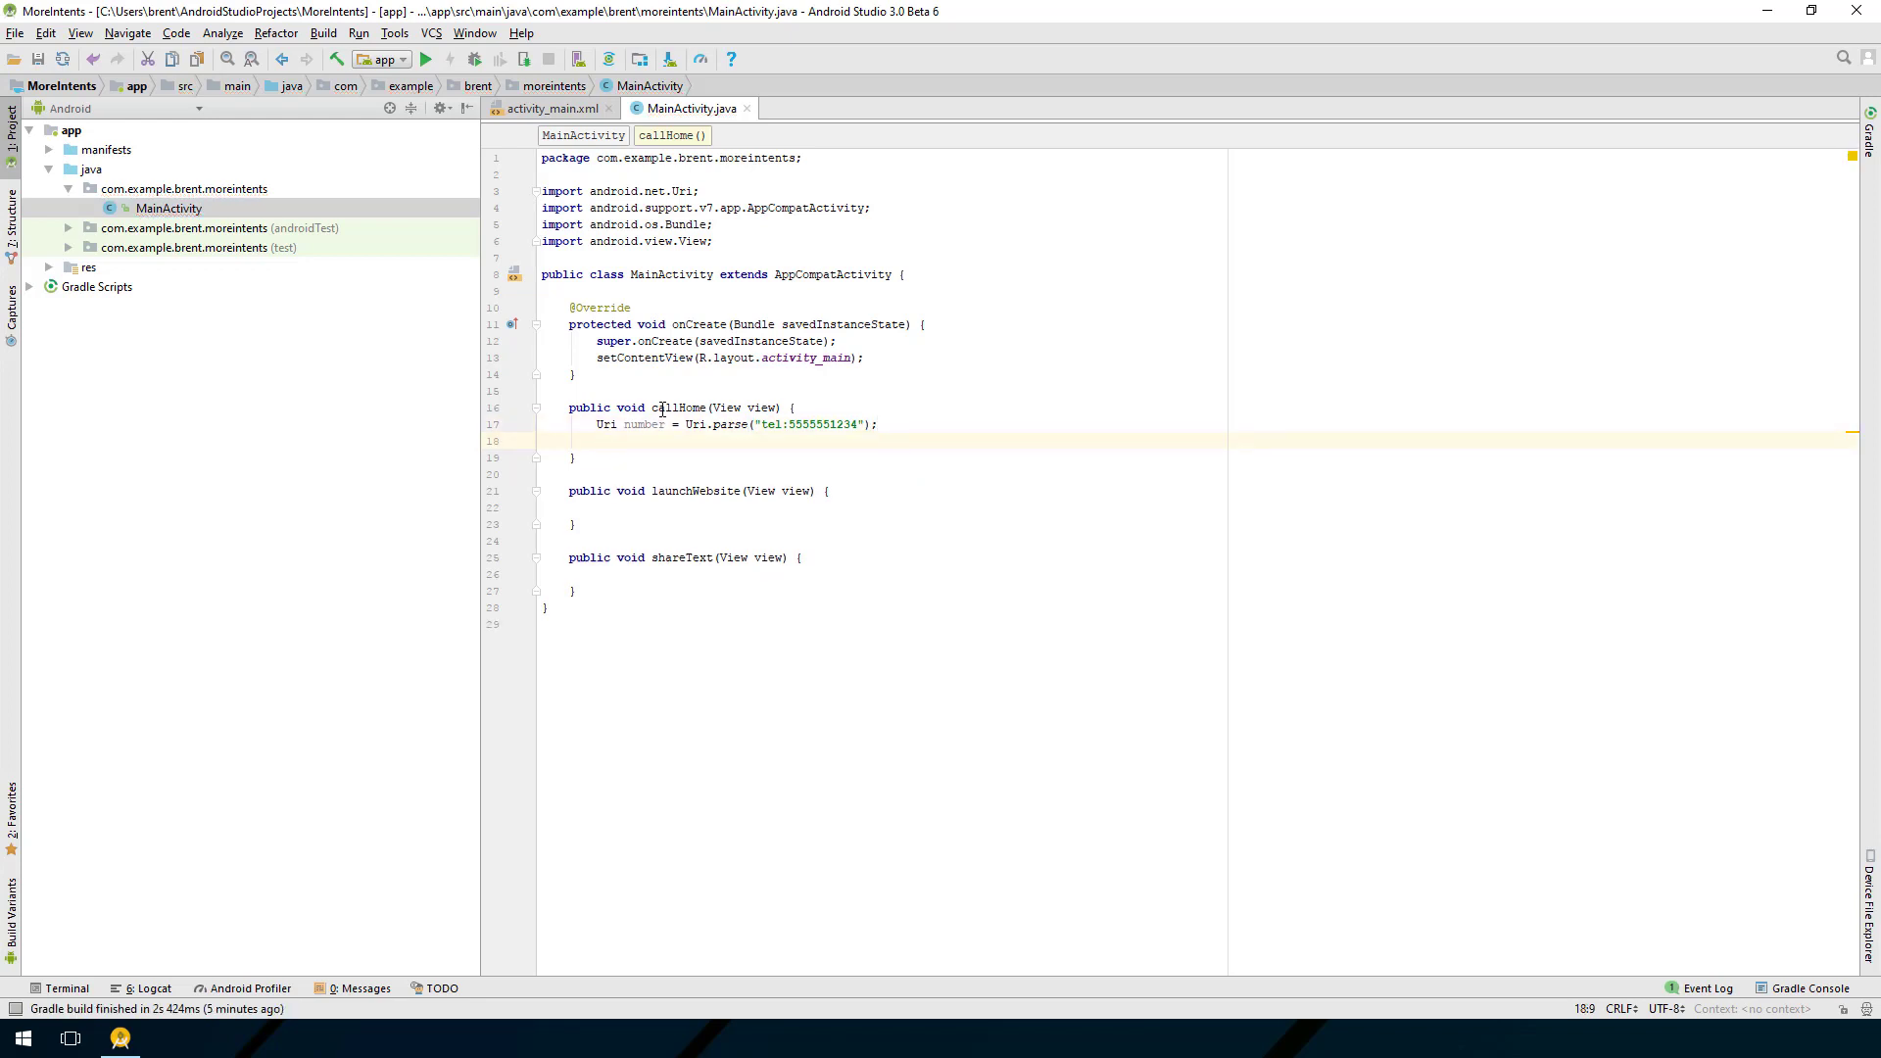
Step: Create callIntent = new Intent(Intent.ACTION_DIAL, number), importing Intent
text(I)
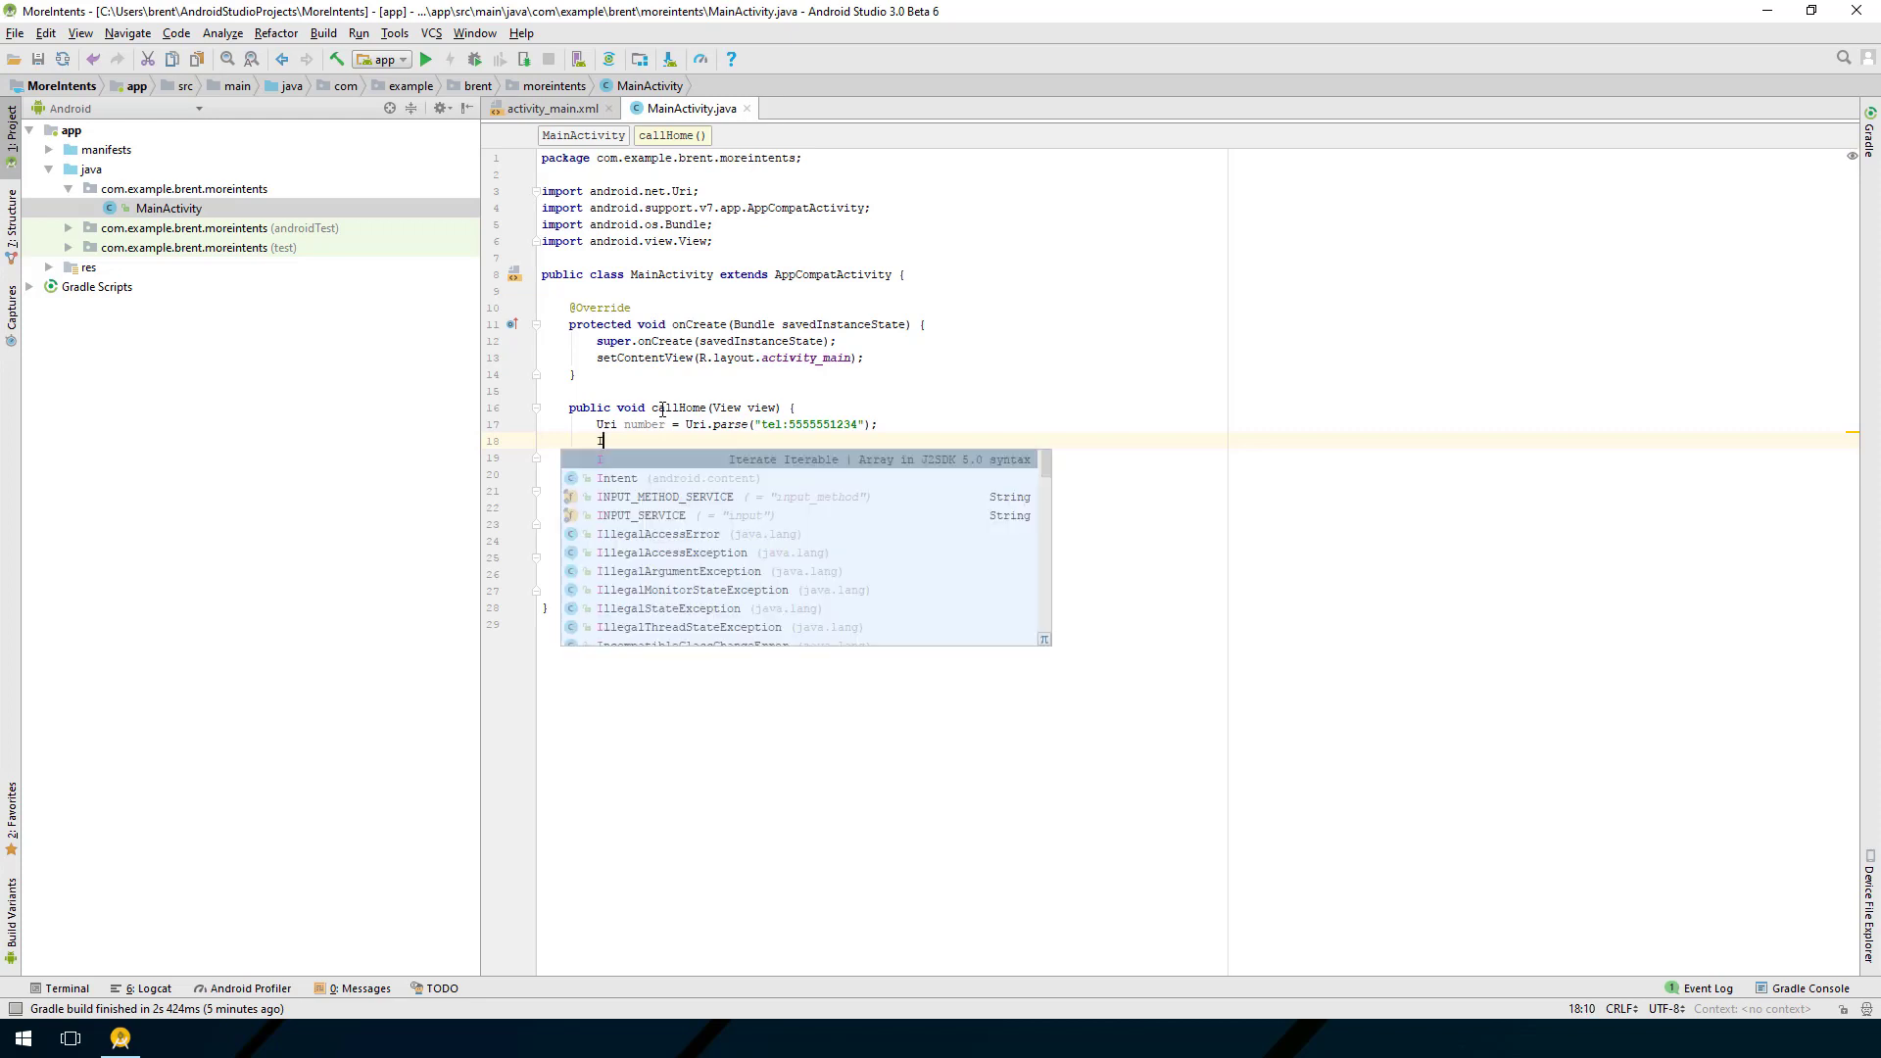
text(Intent)
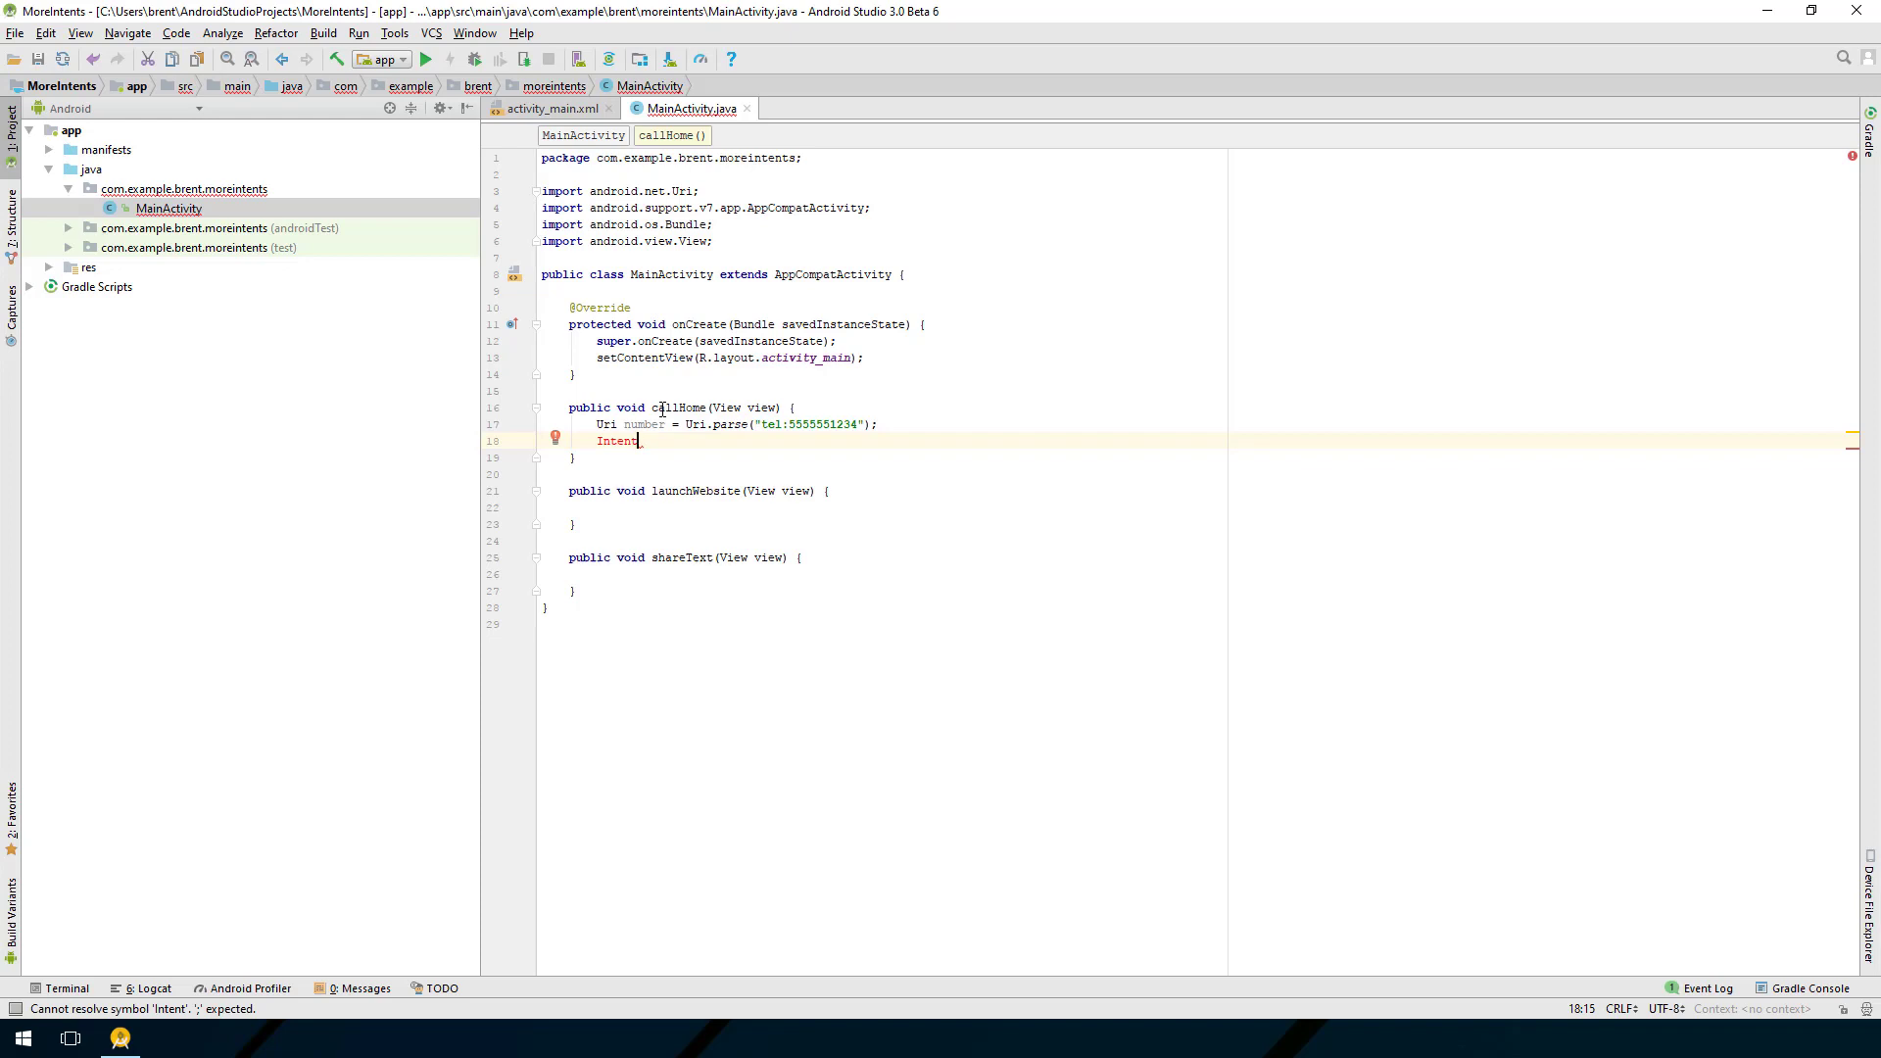
key(alt+enter)
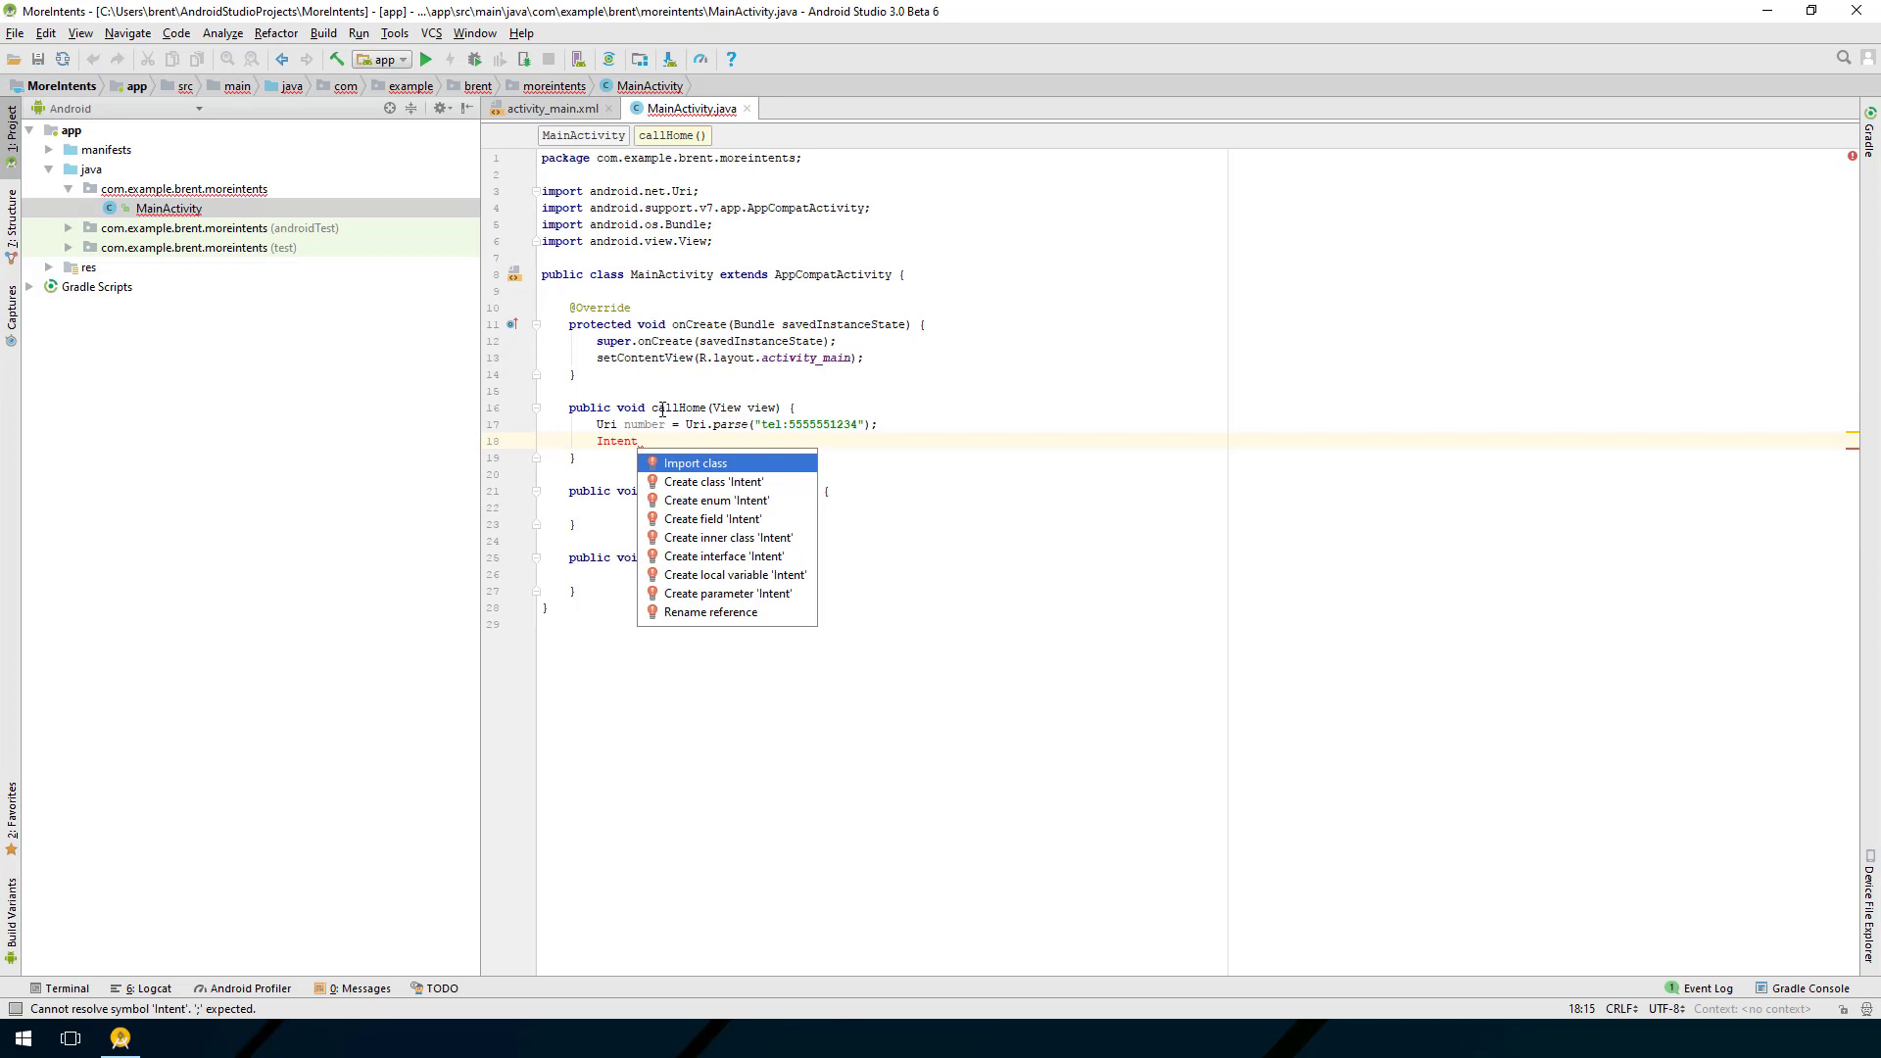
click(695, 463)
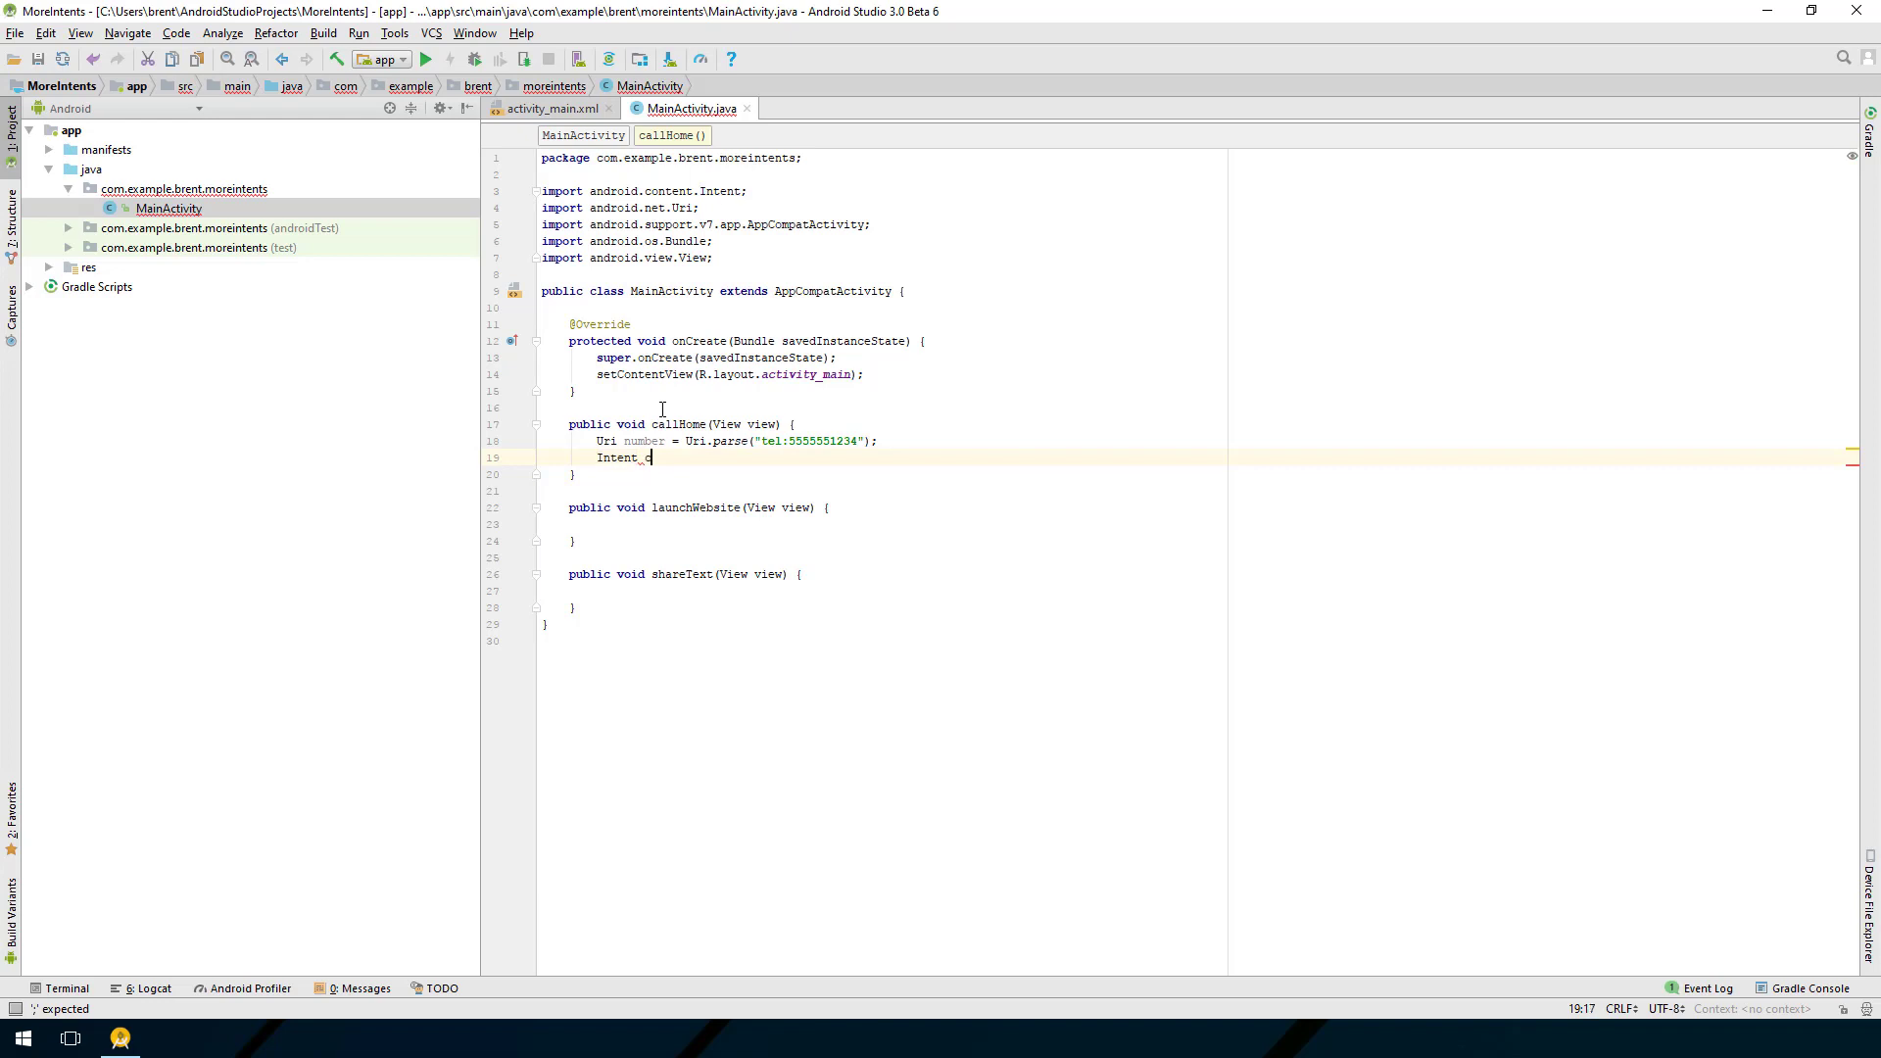
text(callInte)
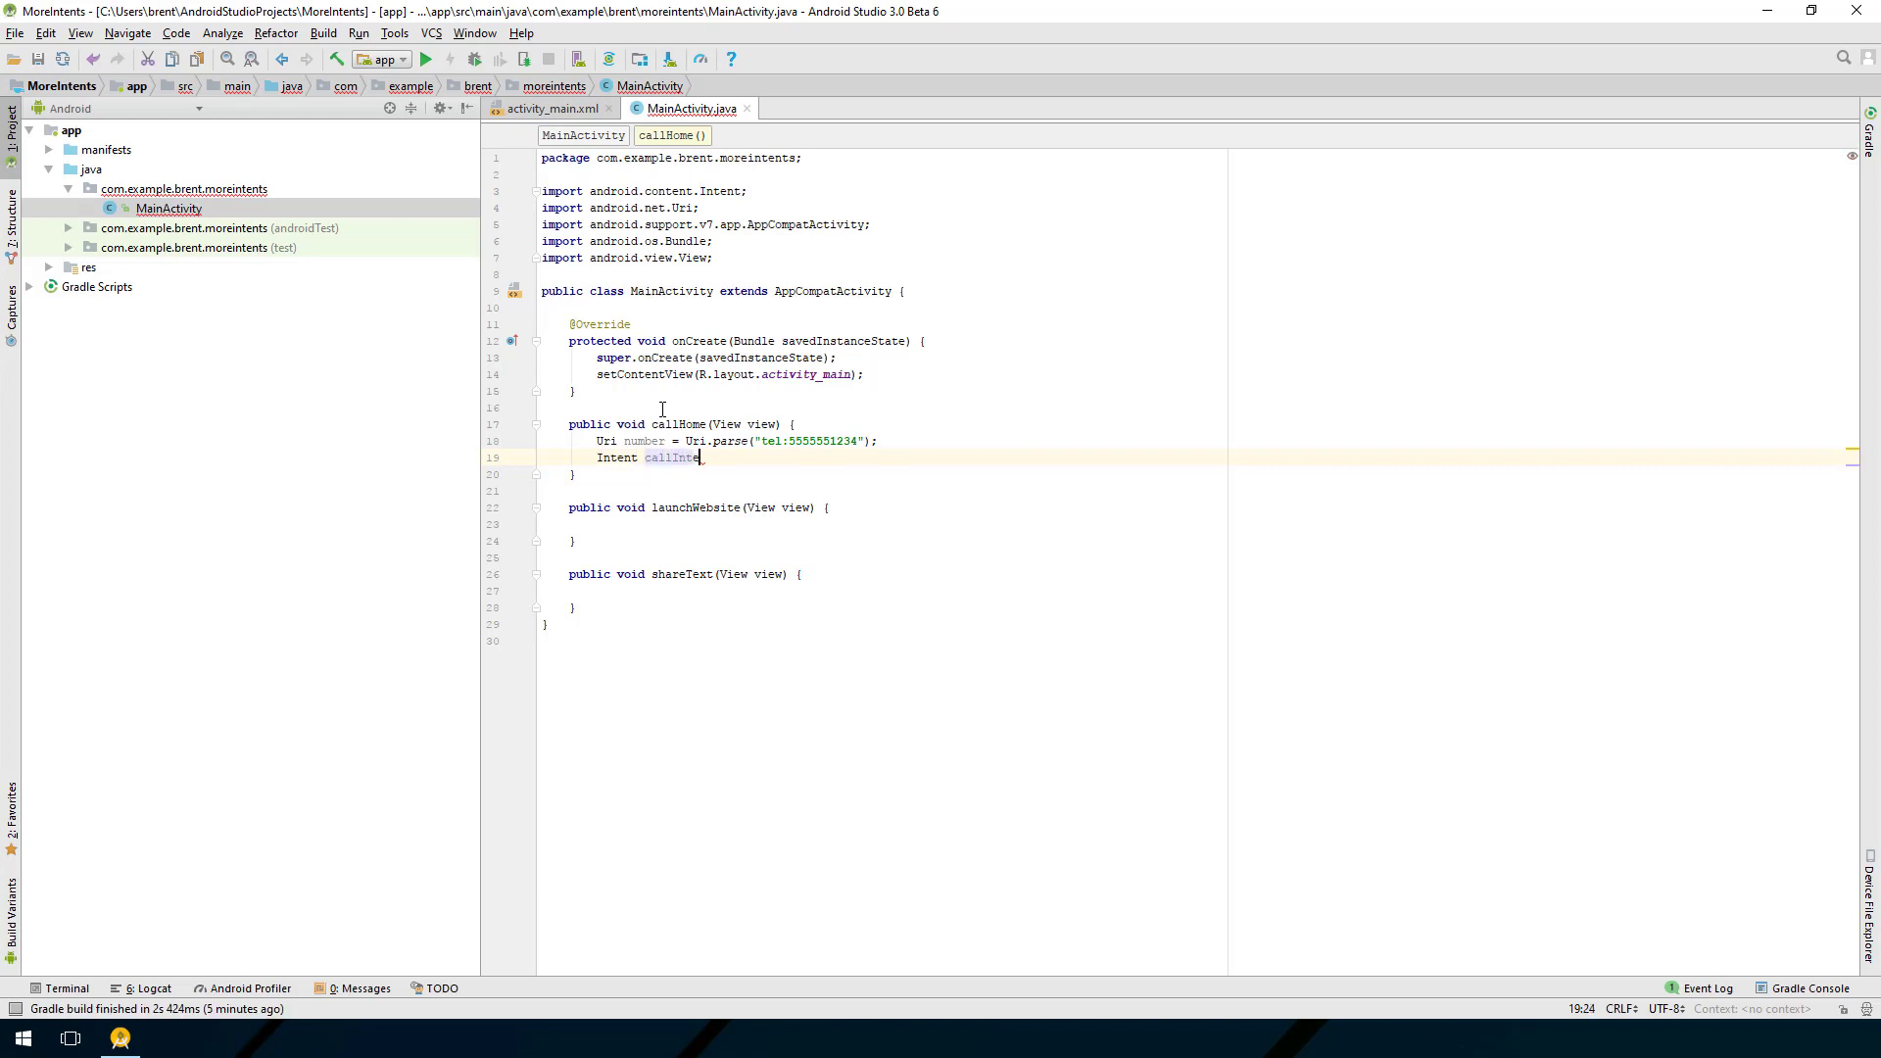
text(= new Intent()
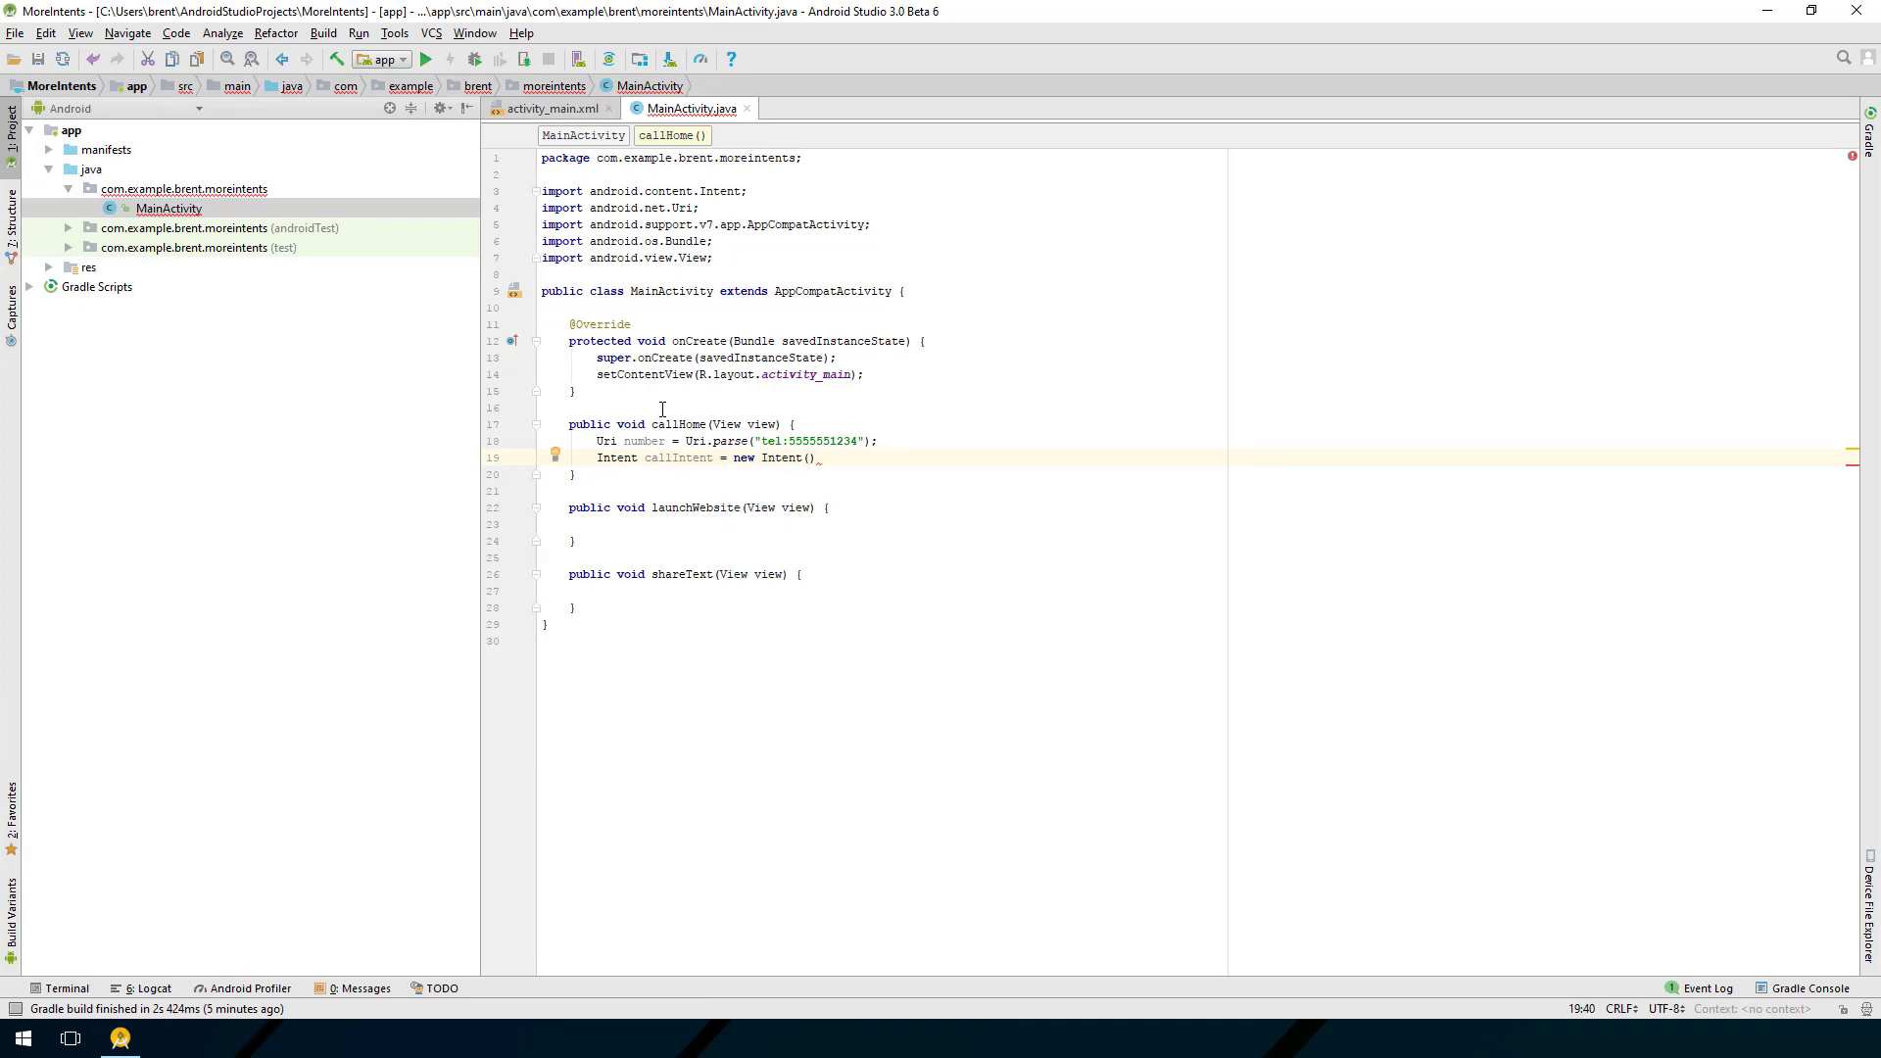
text(()
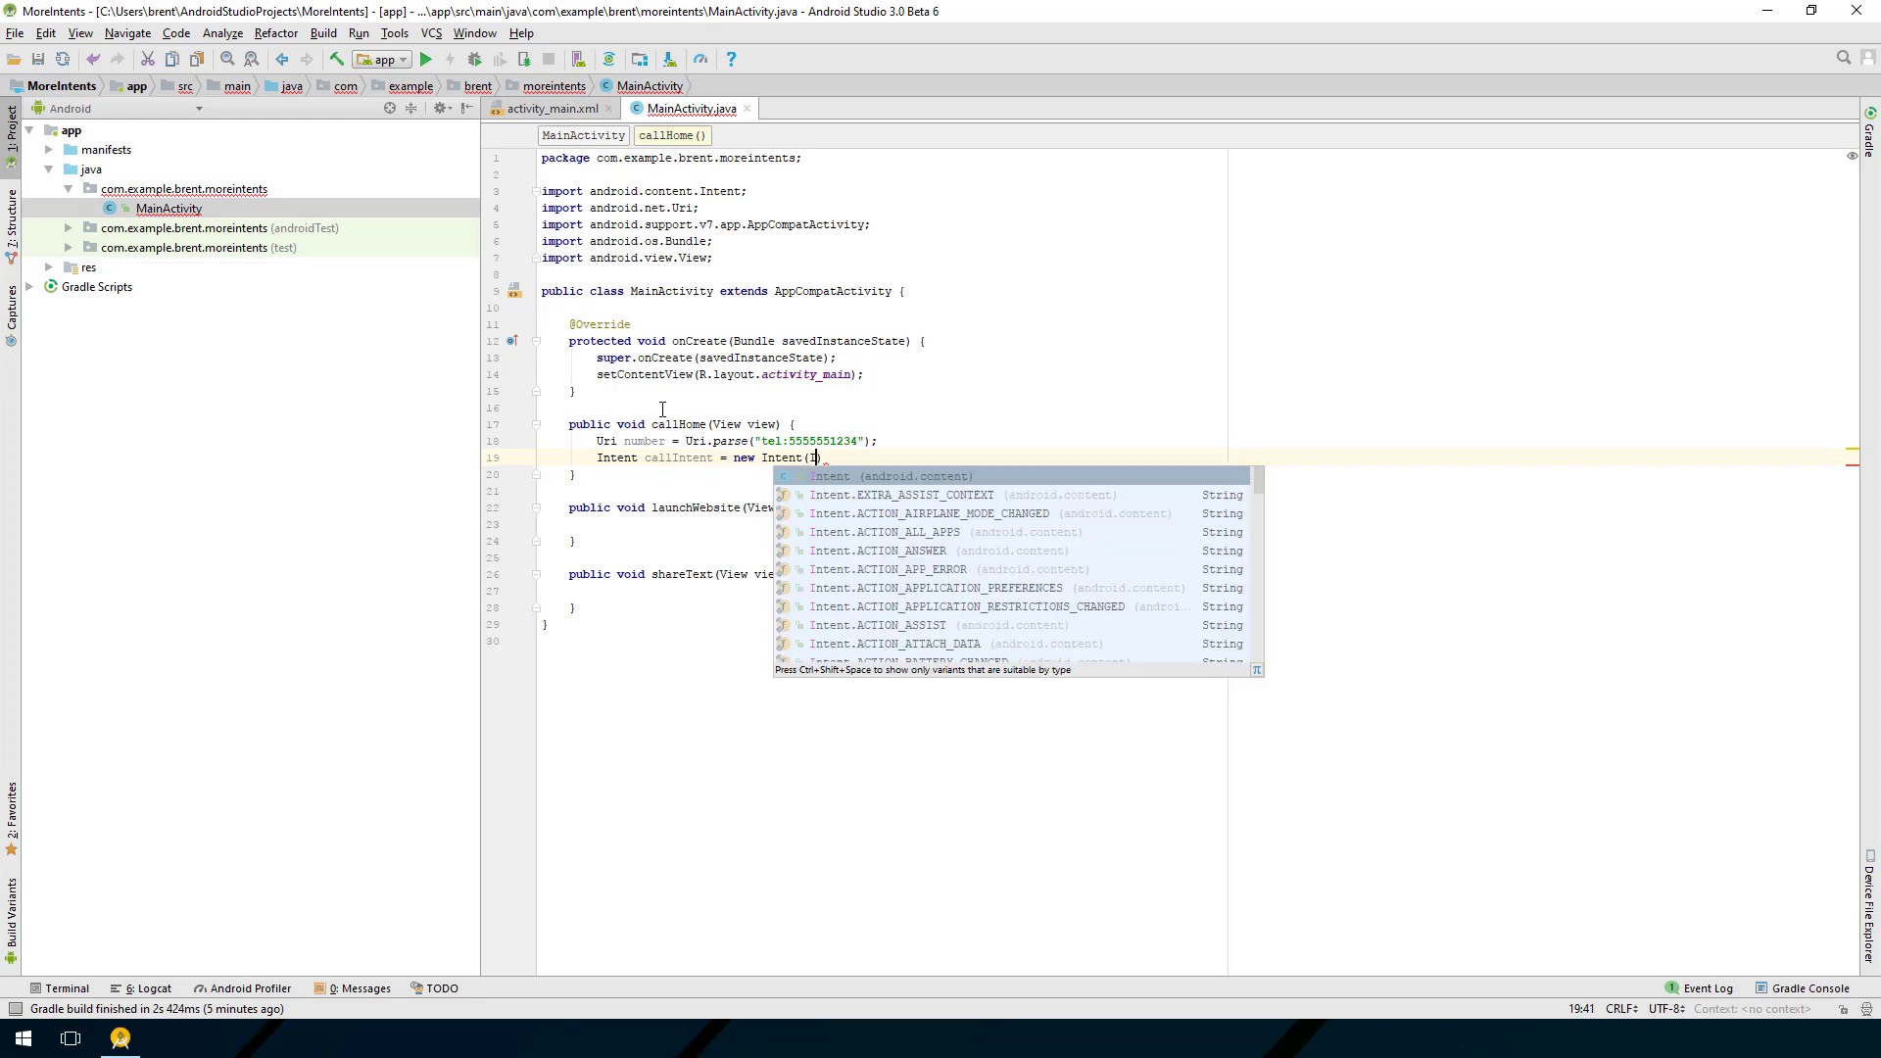
text(Intent.)
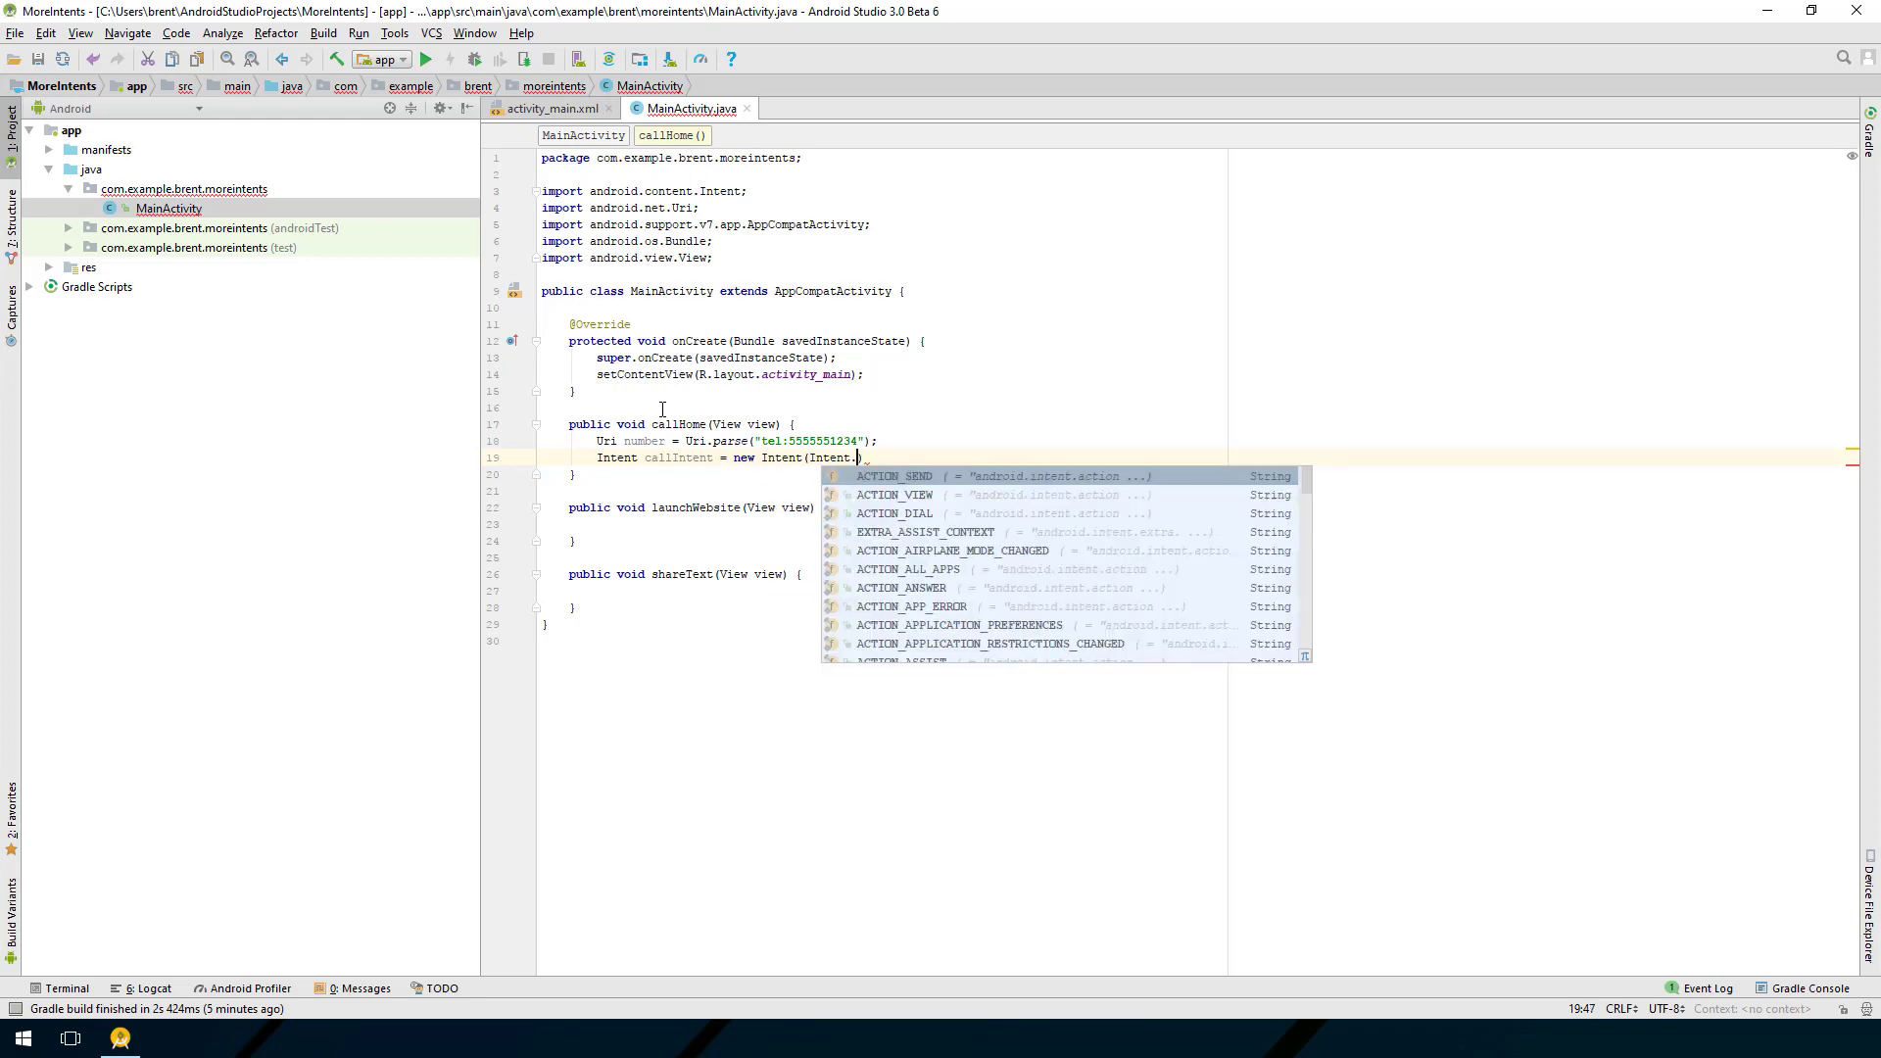
text(ACT)
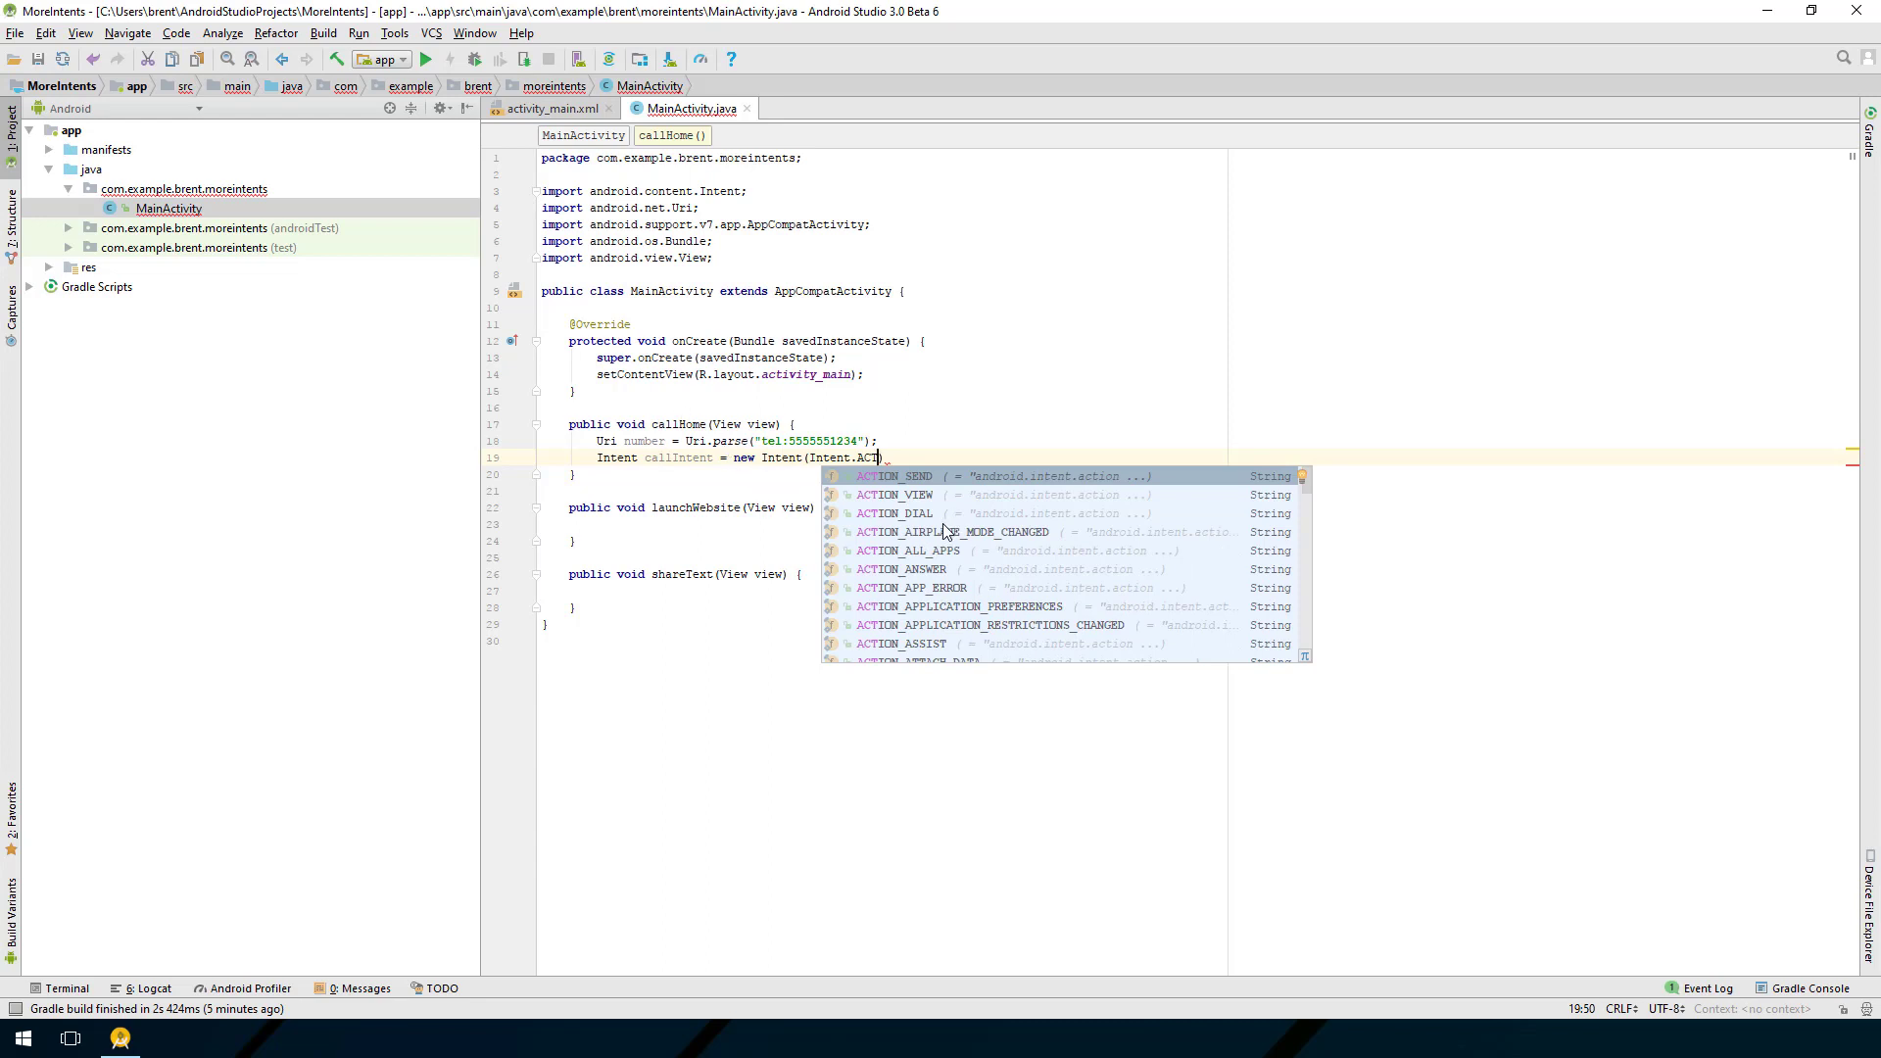
mouse_move(909, 550)
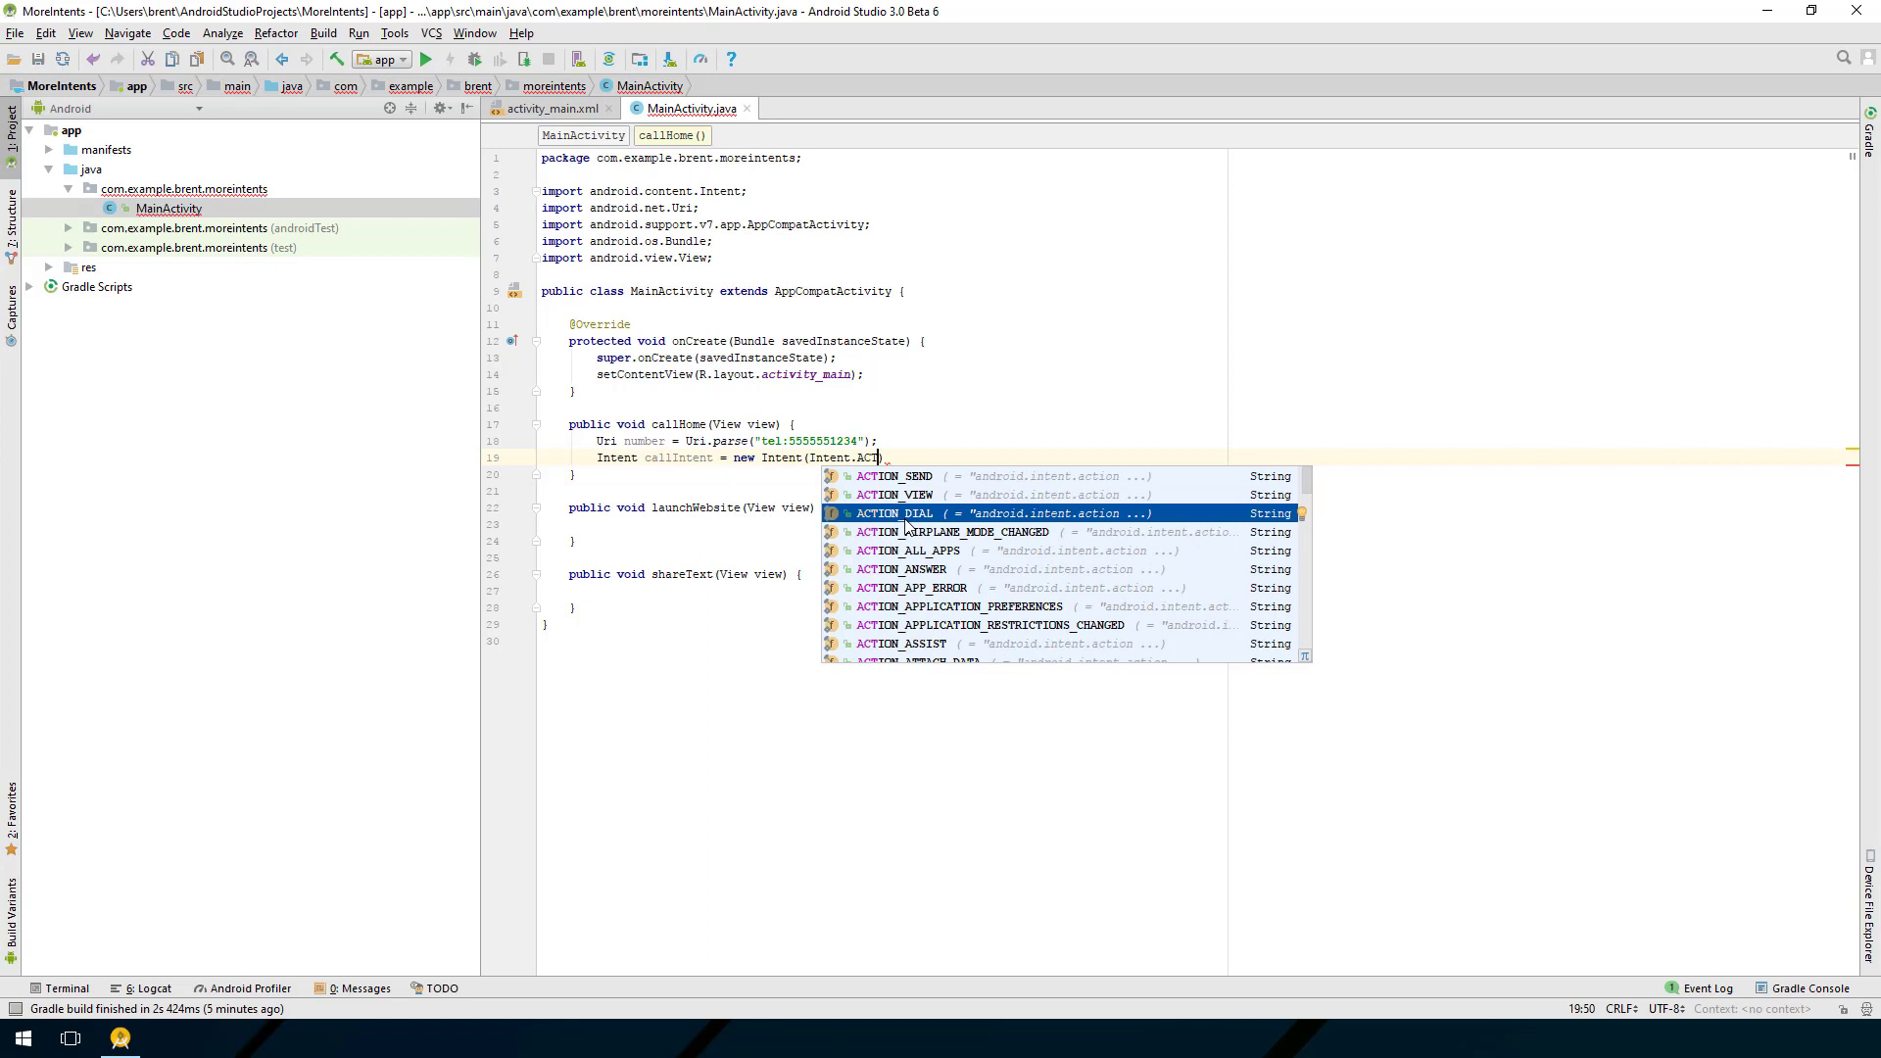
click(895, 514)
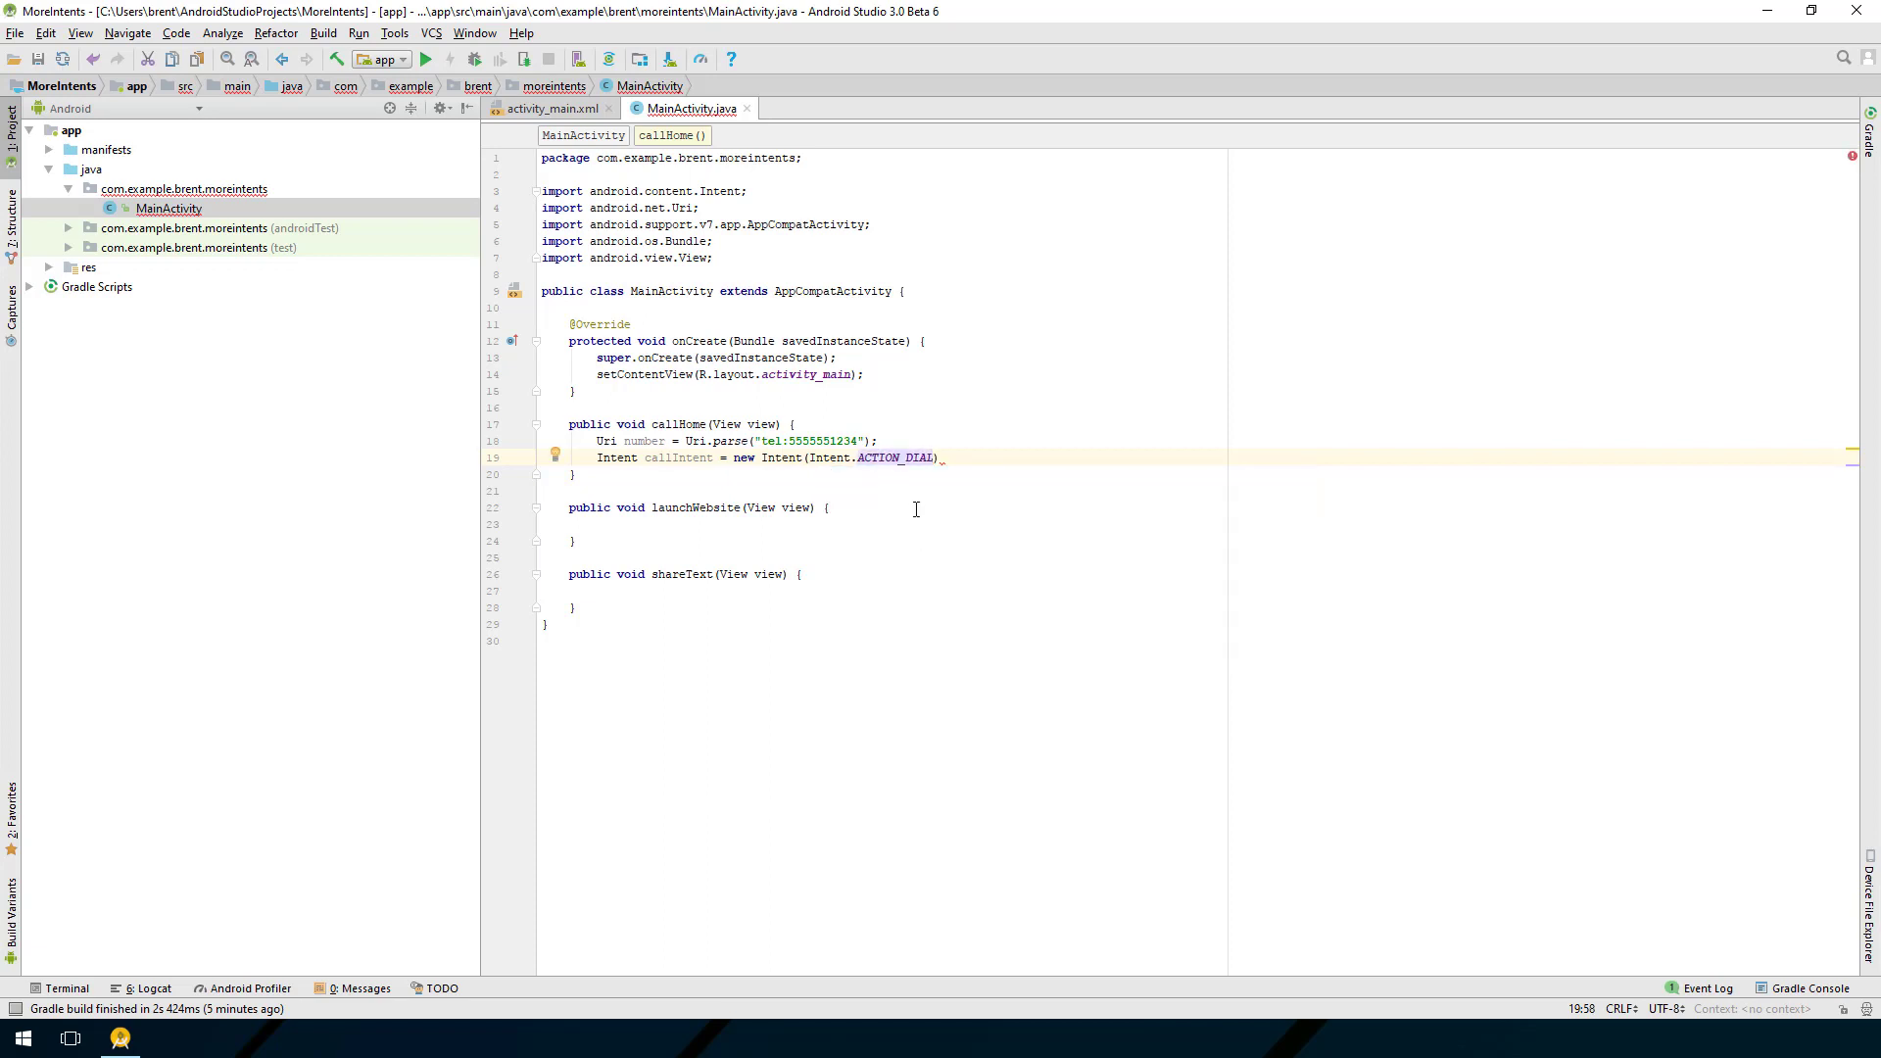
text(, _number)
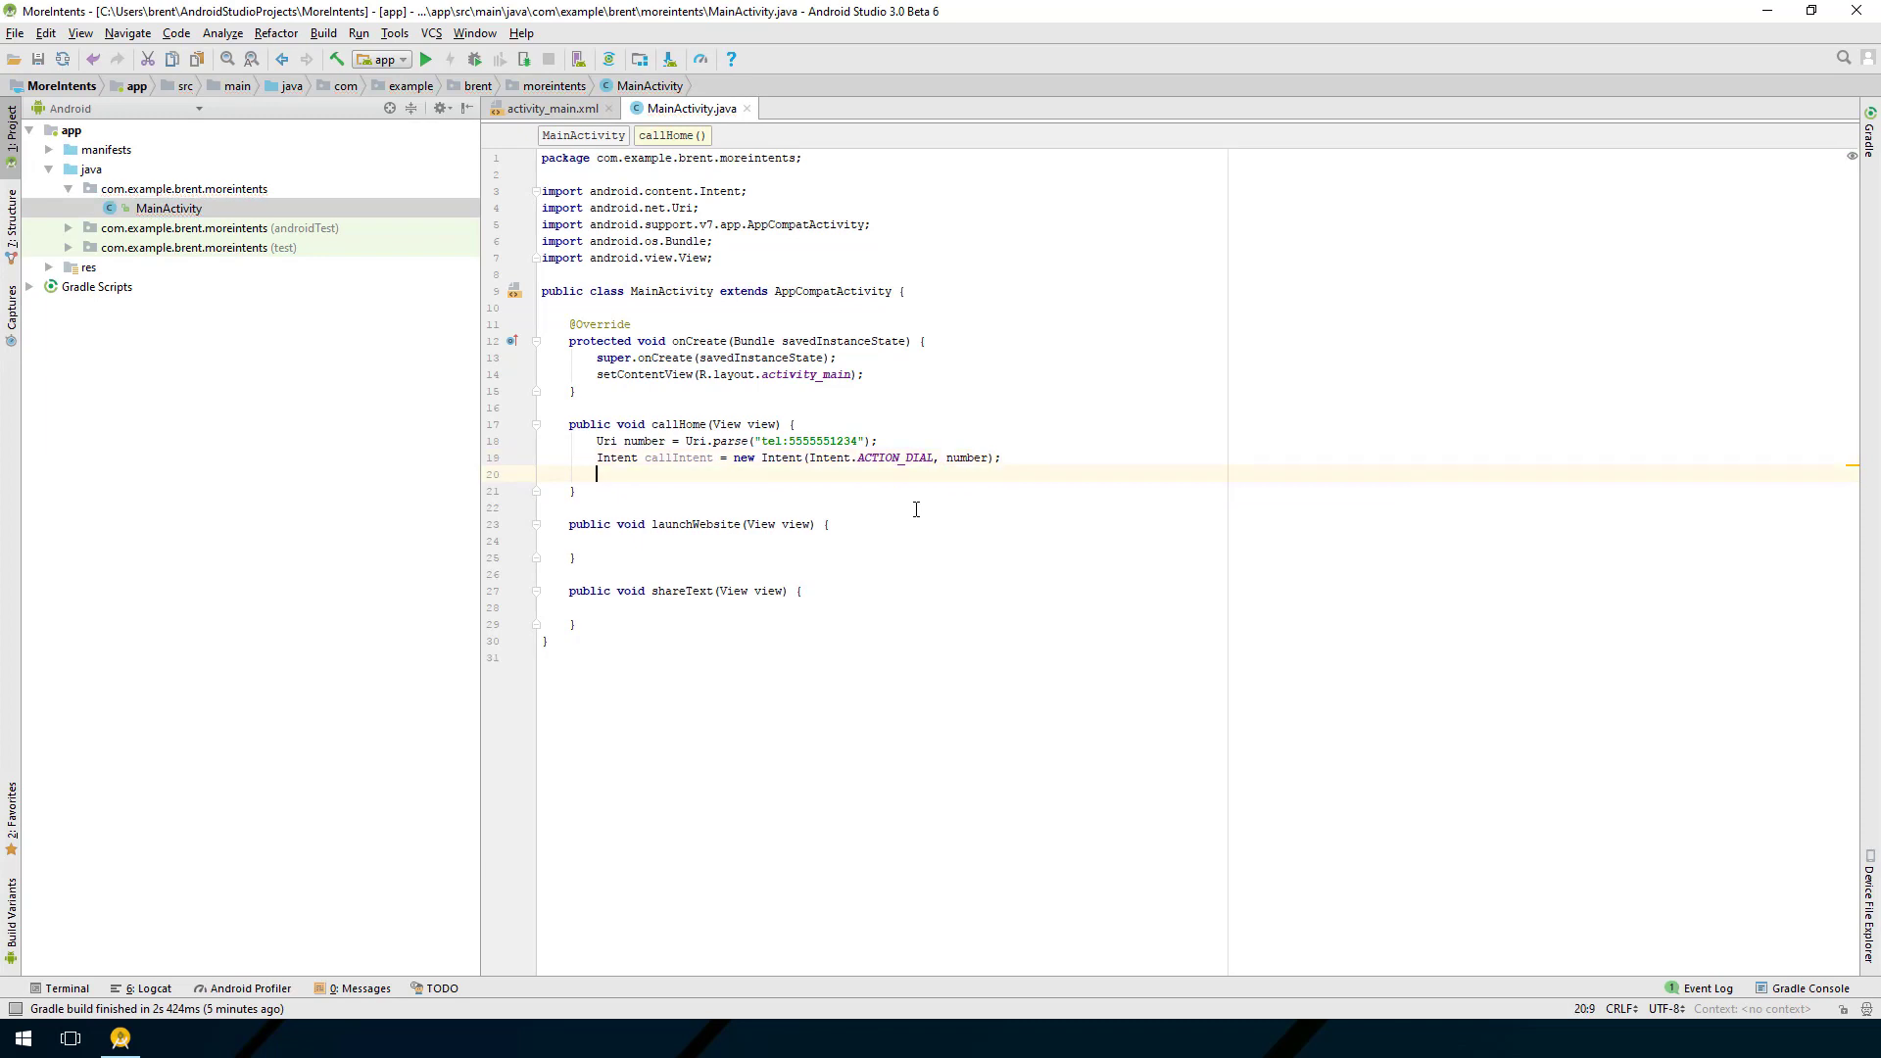
Step: Add startActivity(callIntent) to callHome and run the app
text(startA)
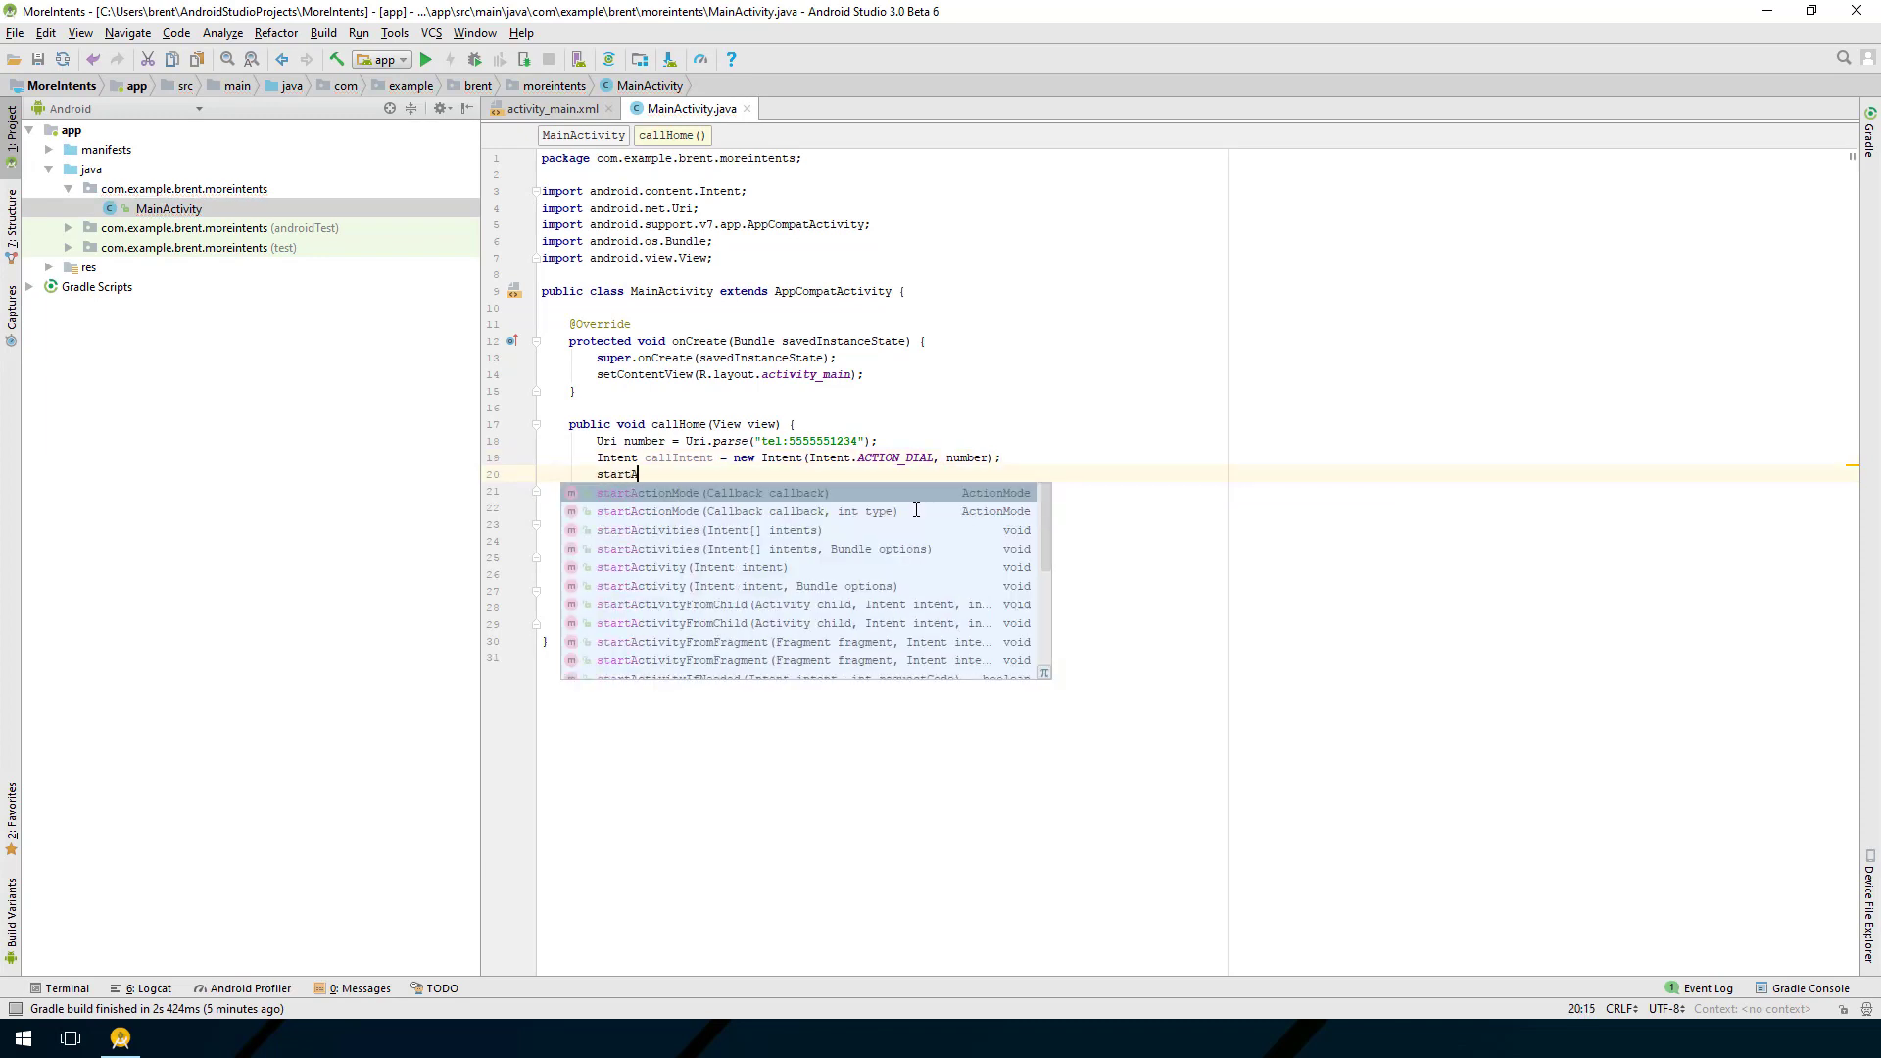
click(647, 567)
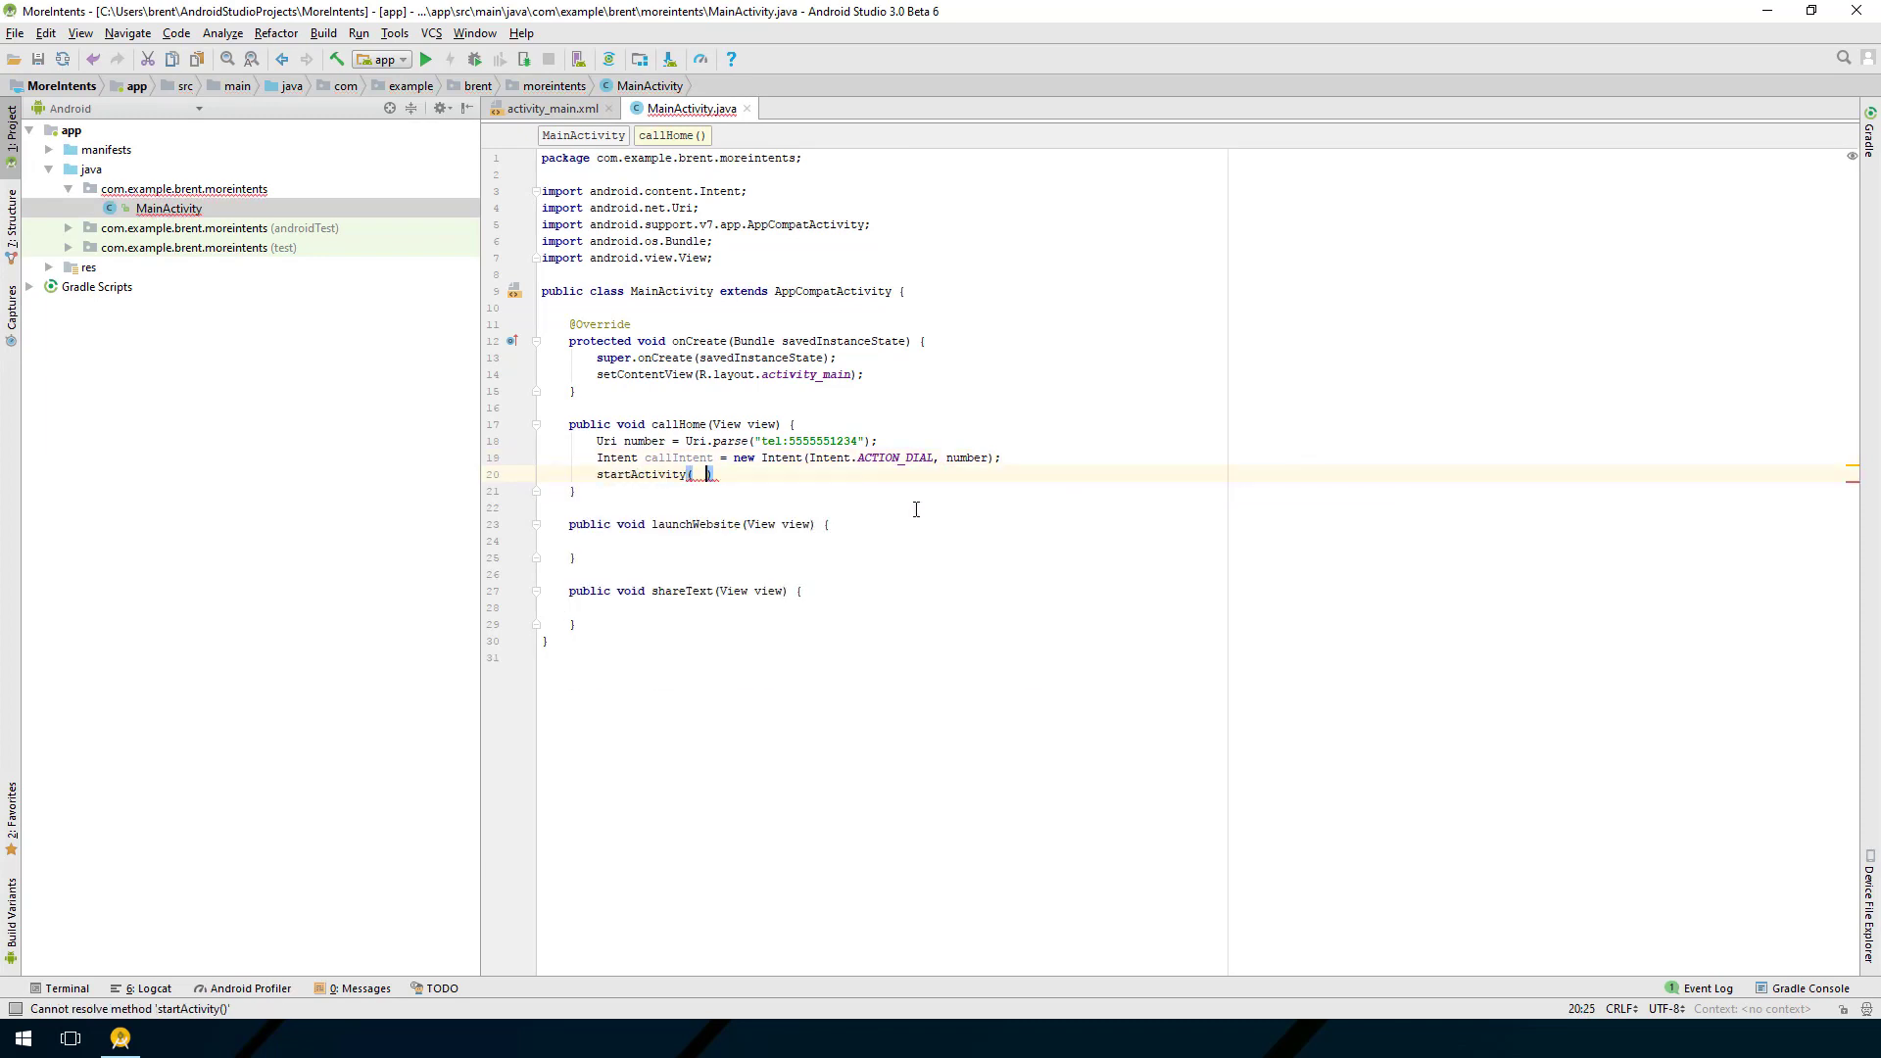
text(call)
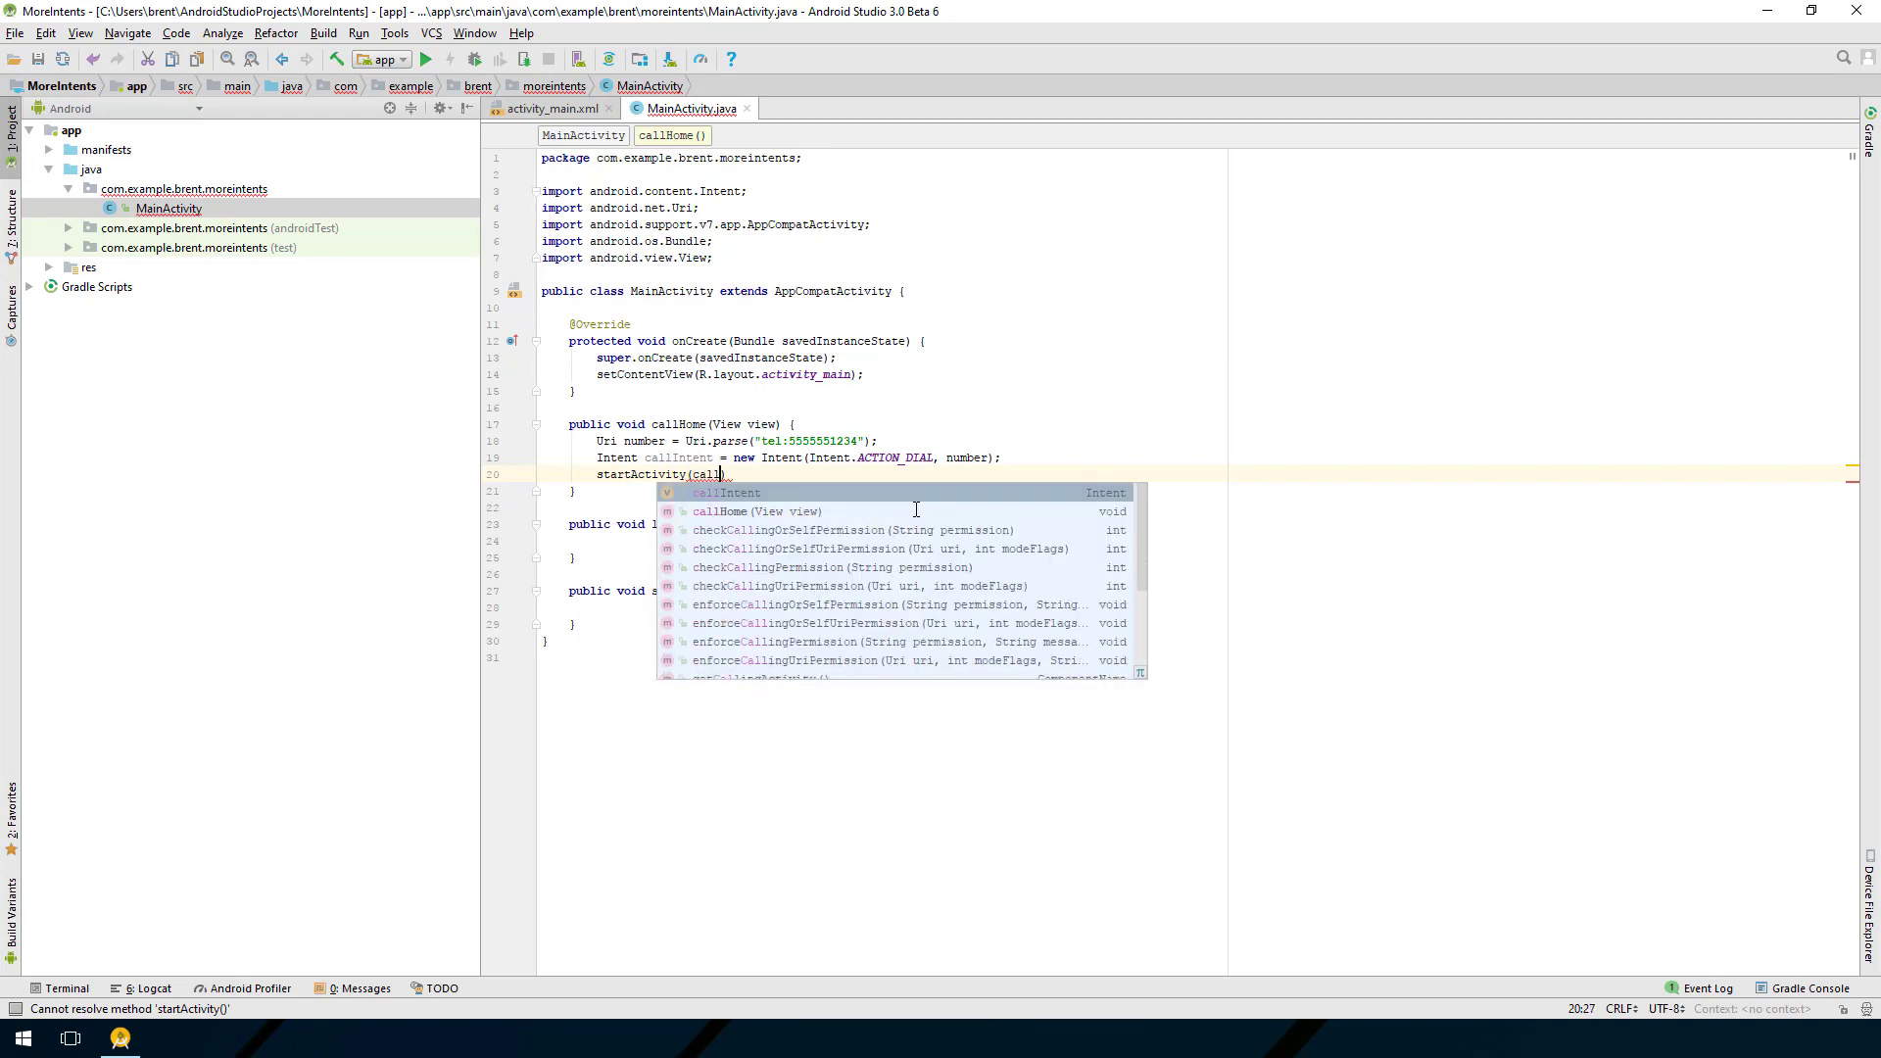
key(Escape)
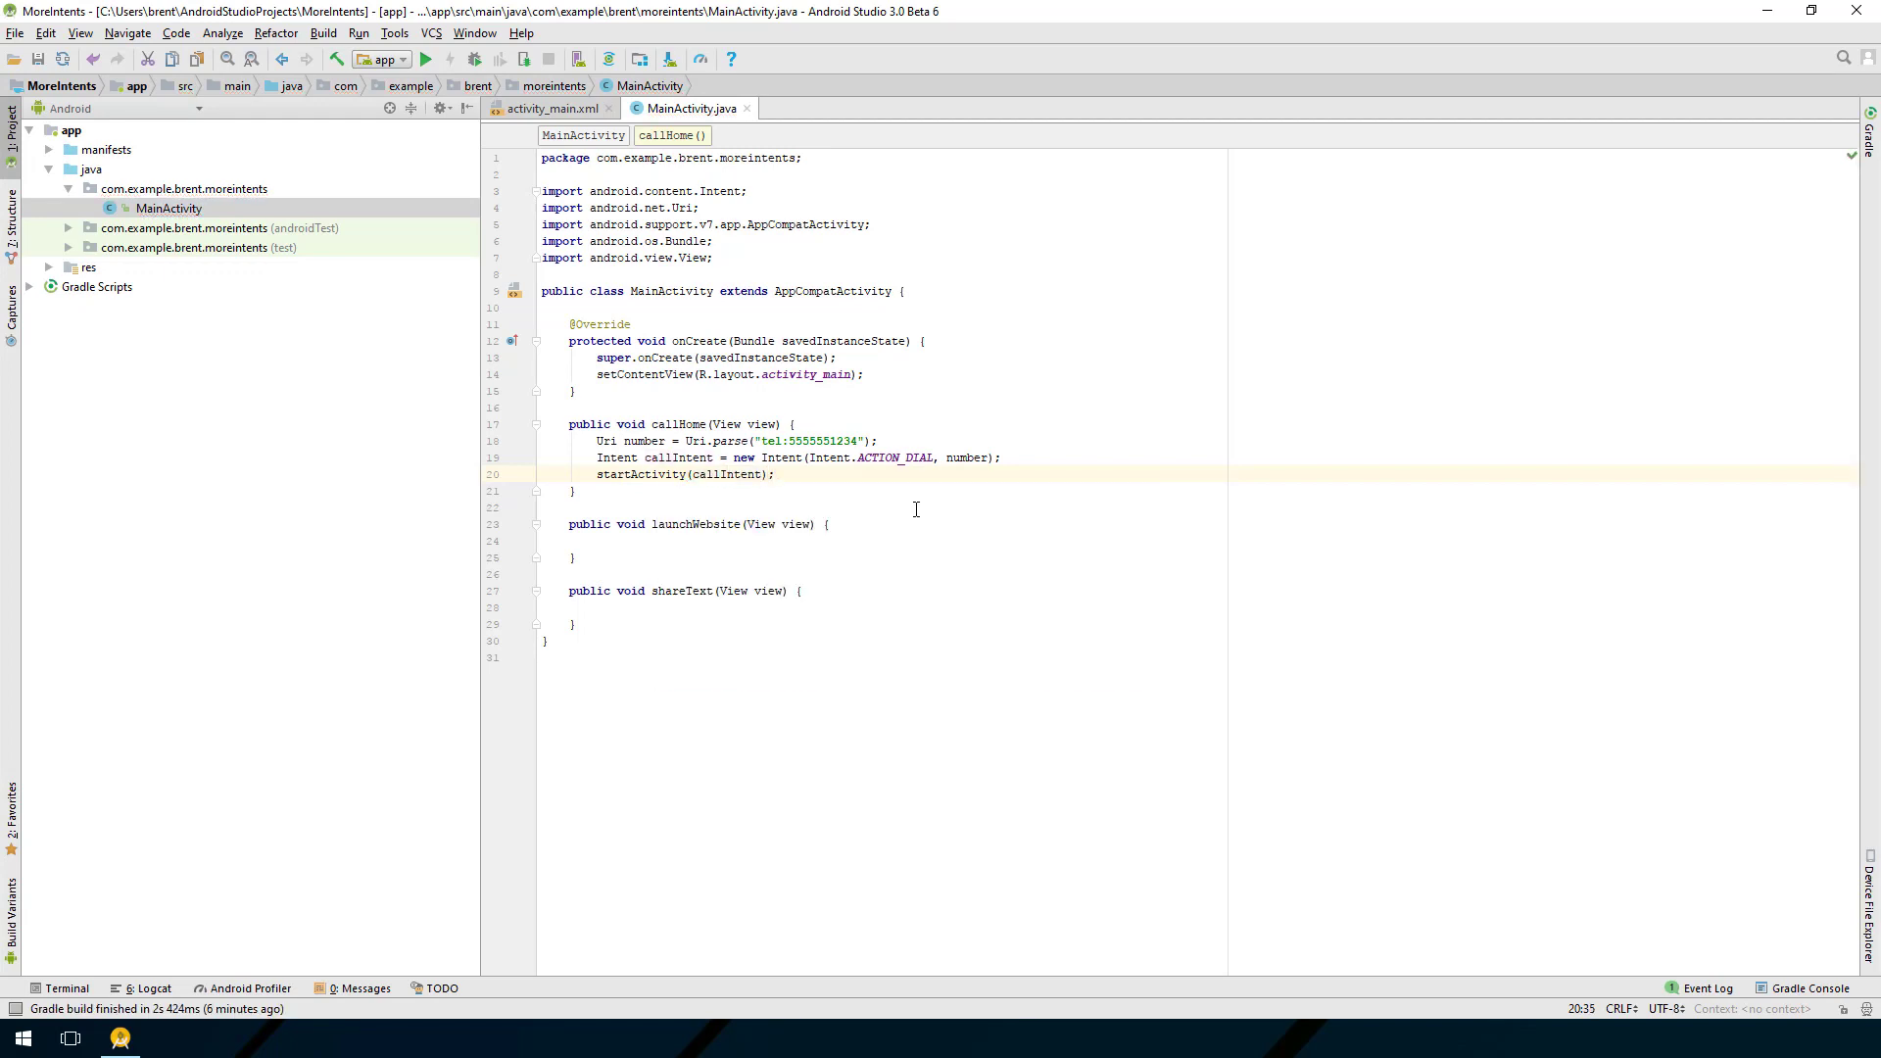
click(426, 59)
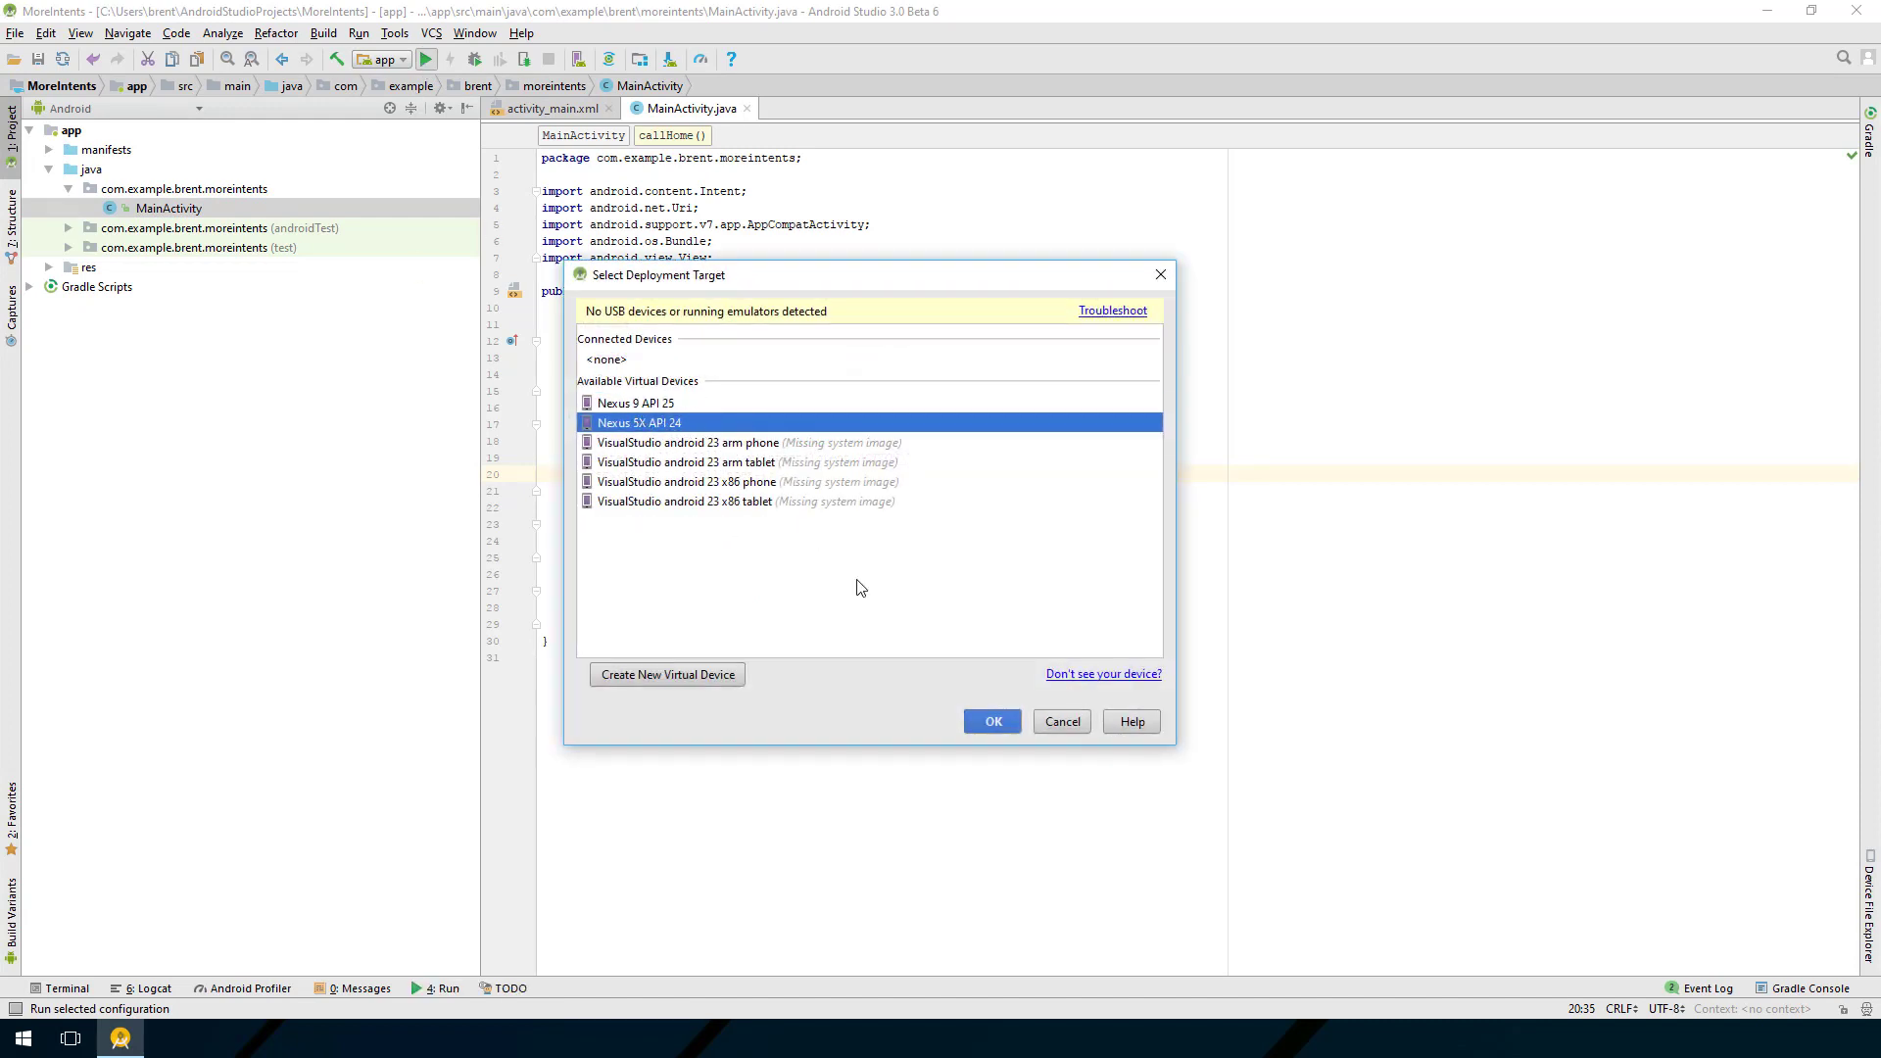
Step: Choose the Nexus 5X API 24 virtual device as the deployment target
click(993, 721)
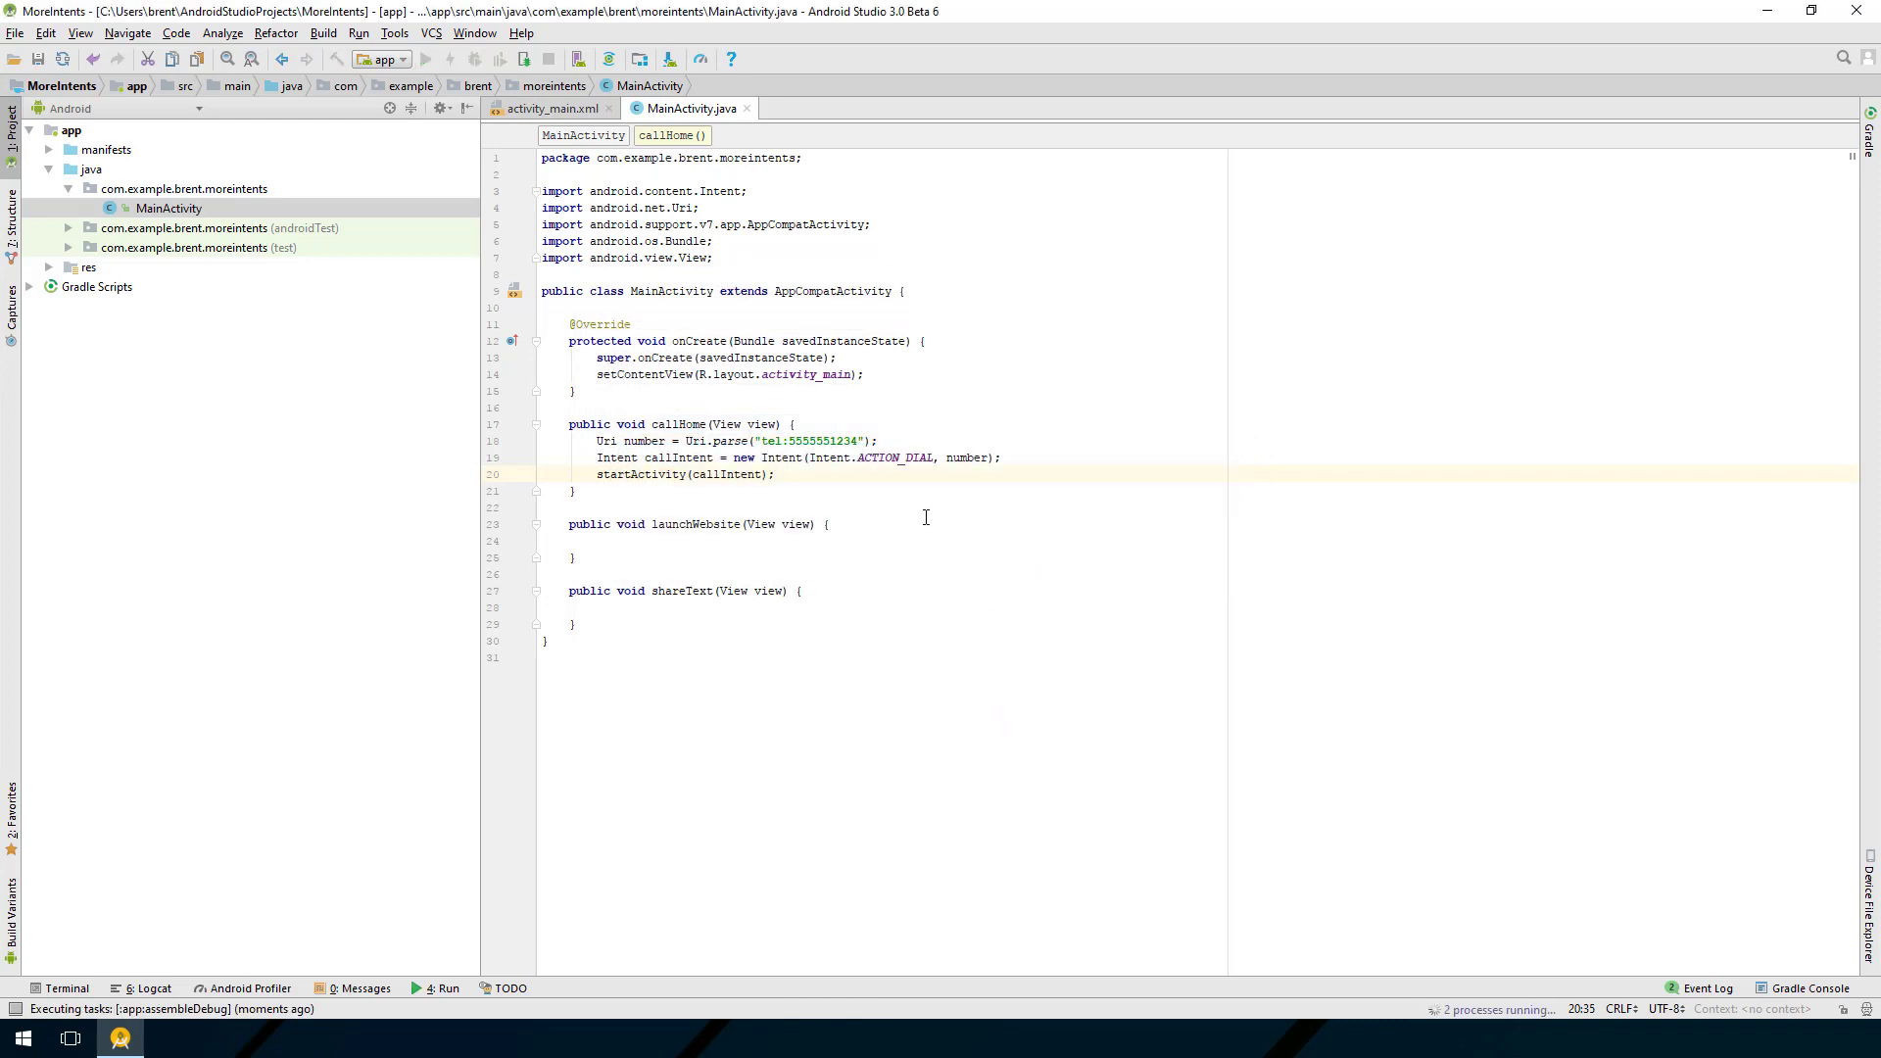
mouse_move(918, 518)
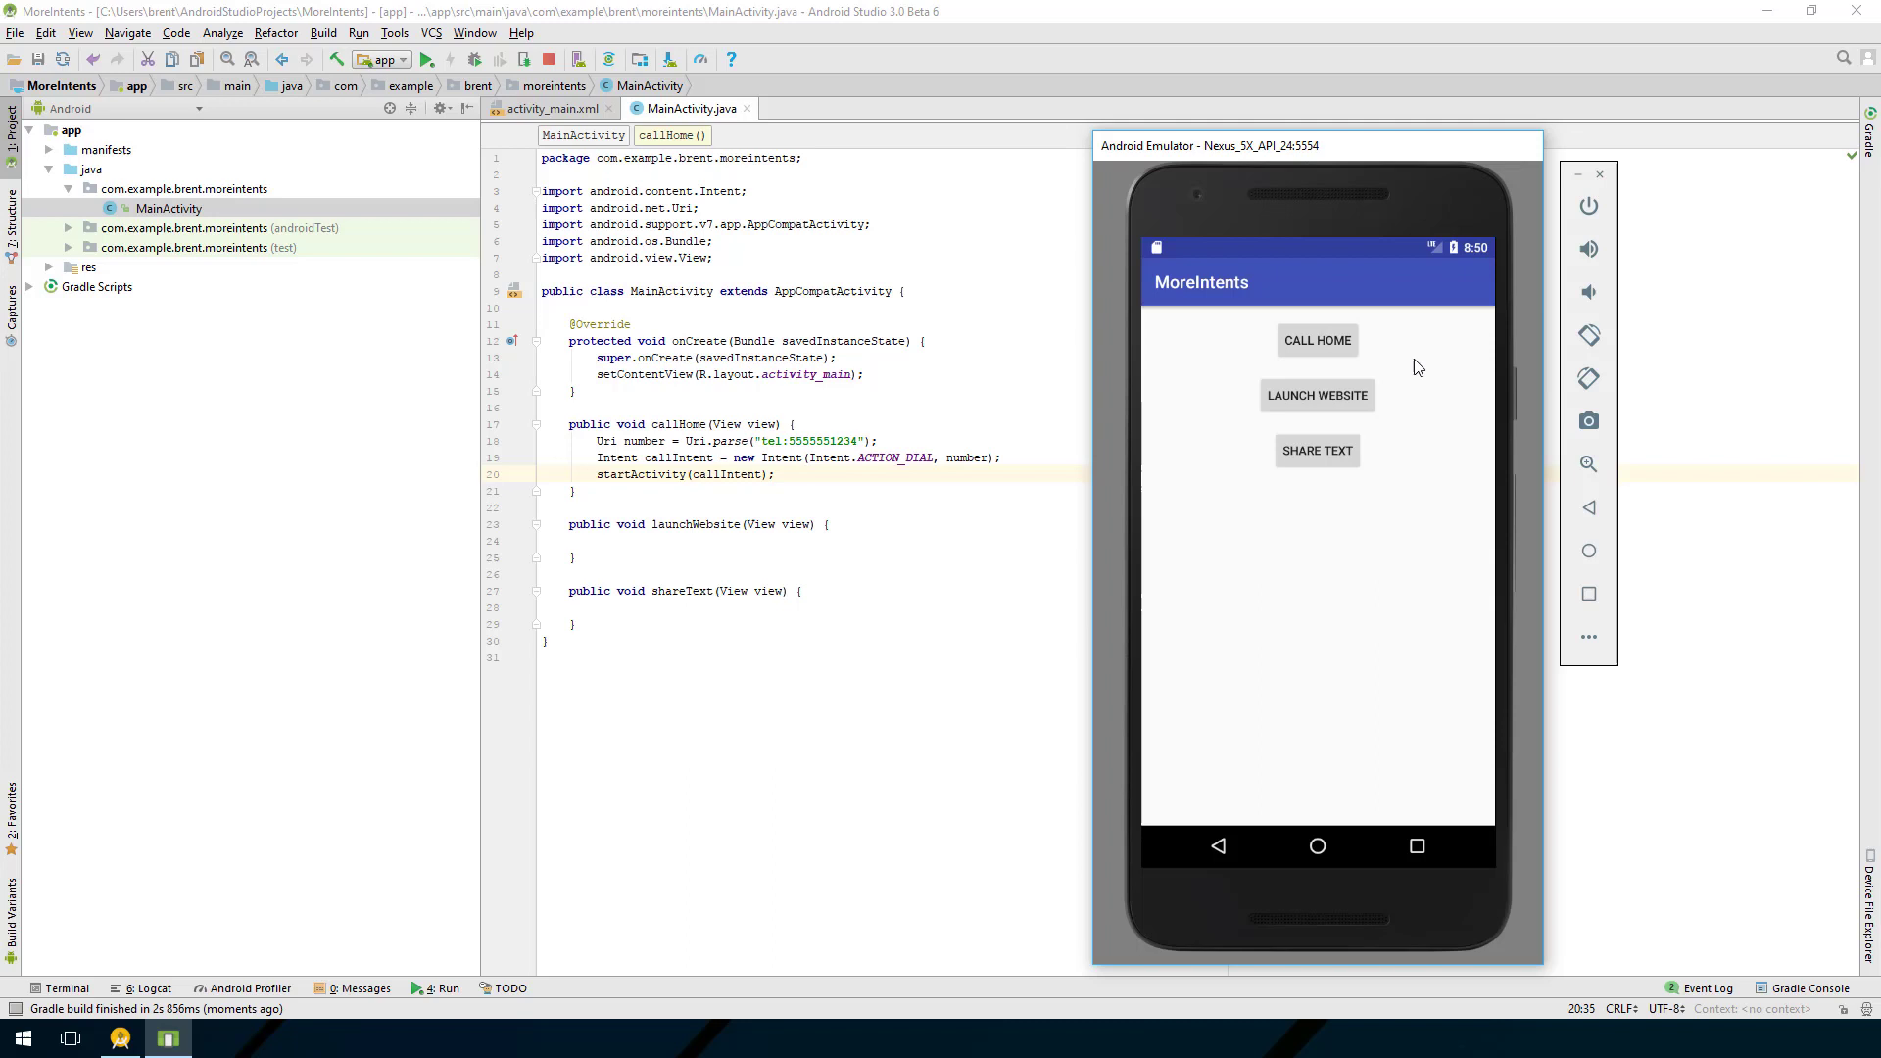
click(1317, 340)
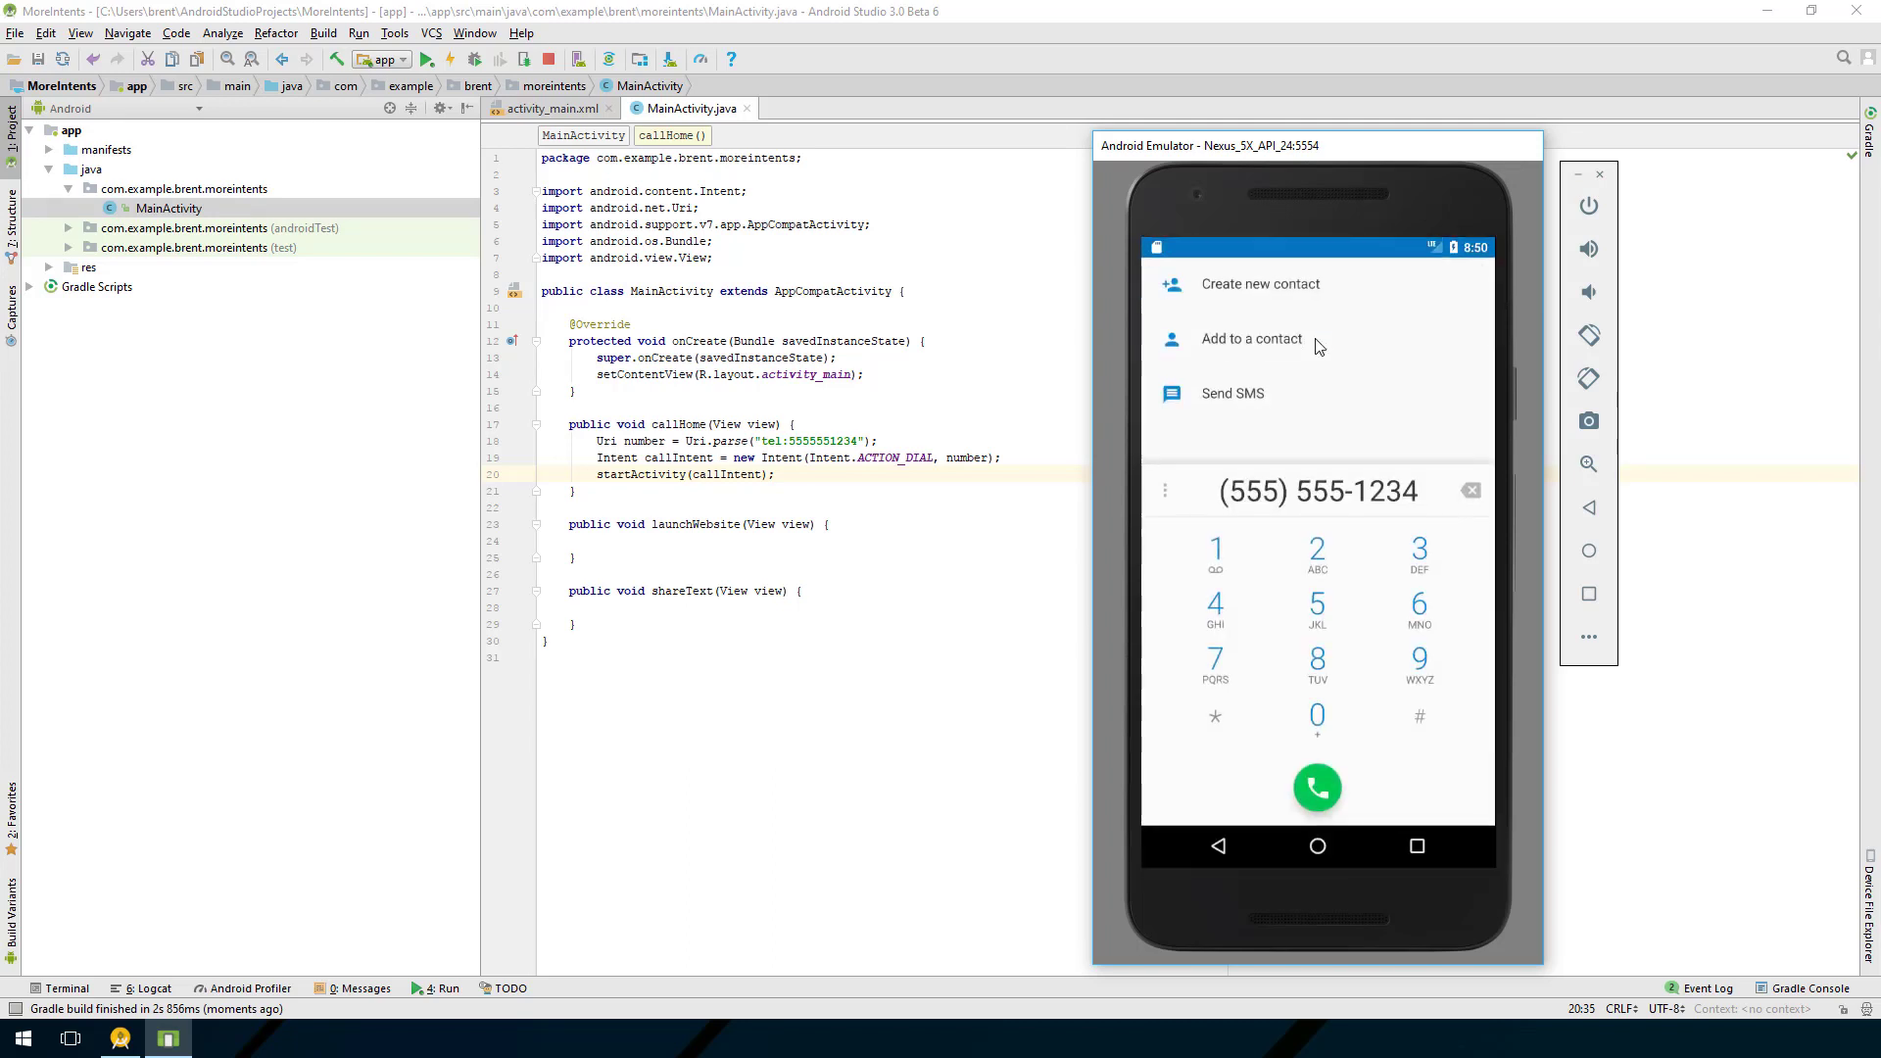
mouse_move(1272, 277)
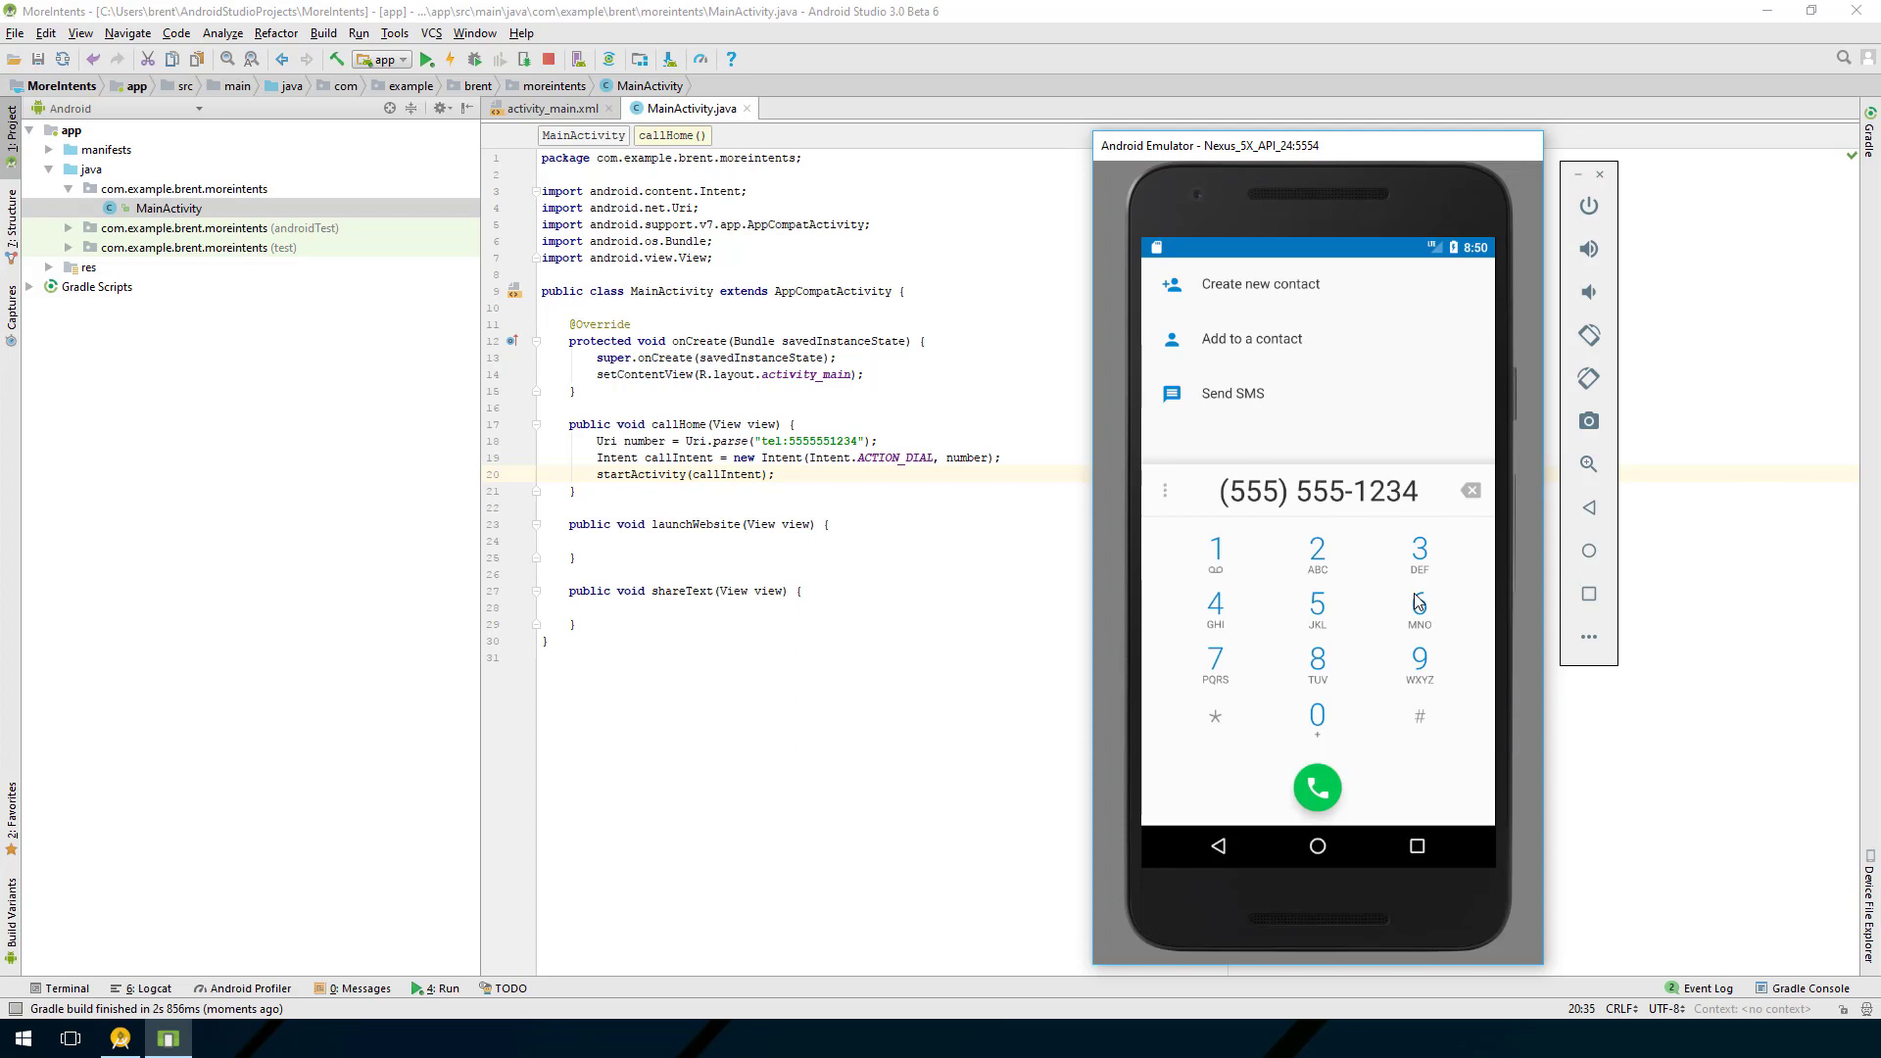
mouse_move(807, 517)
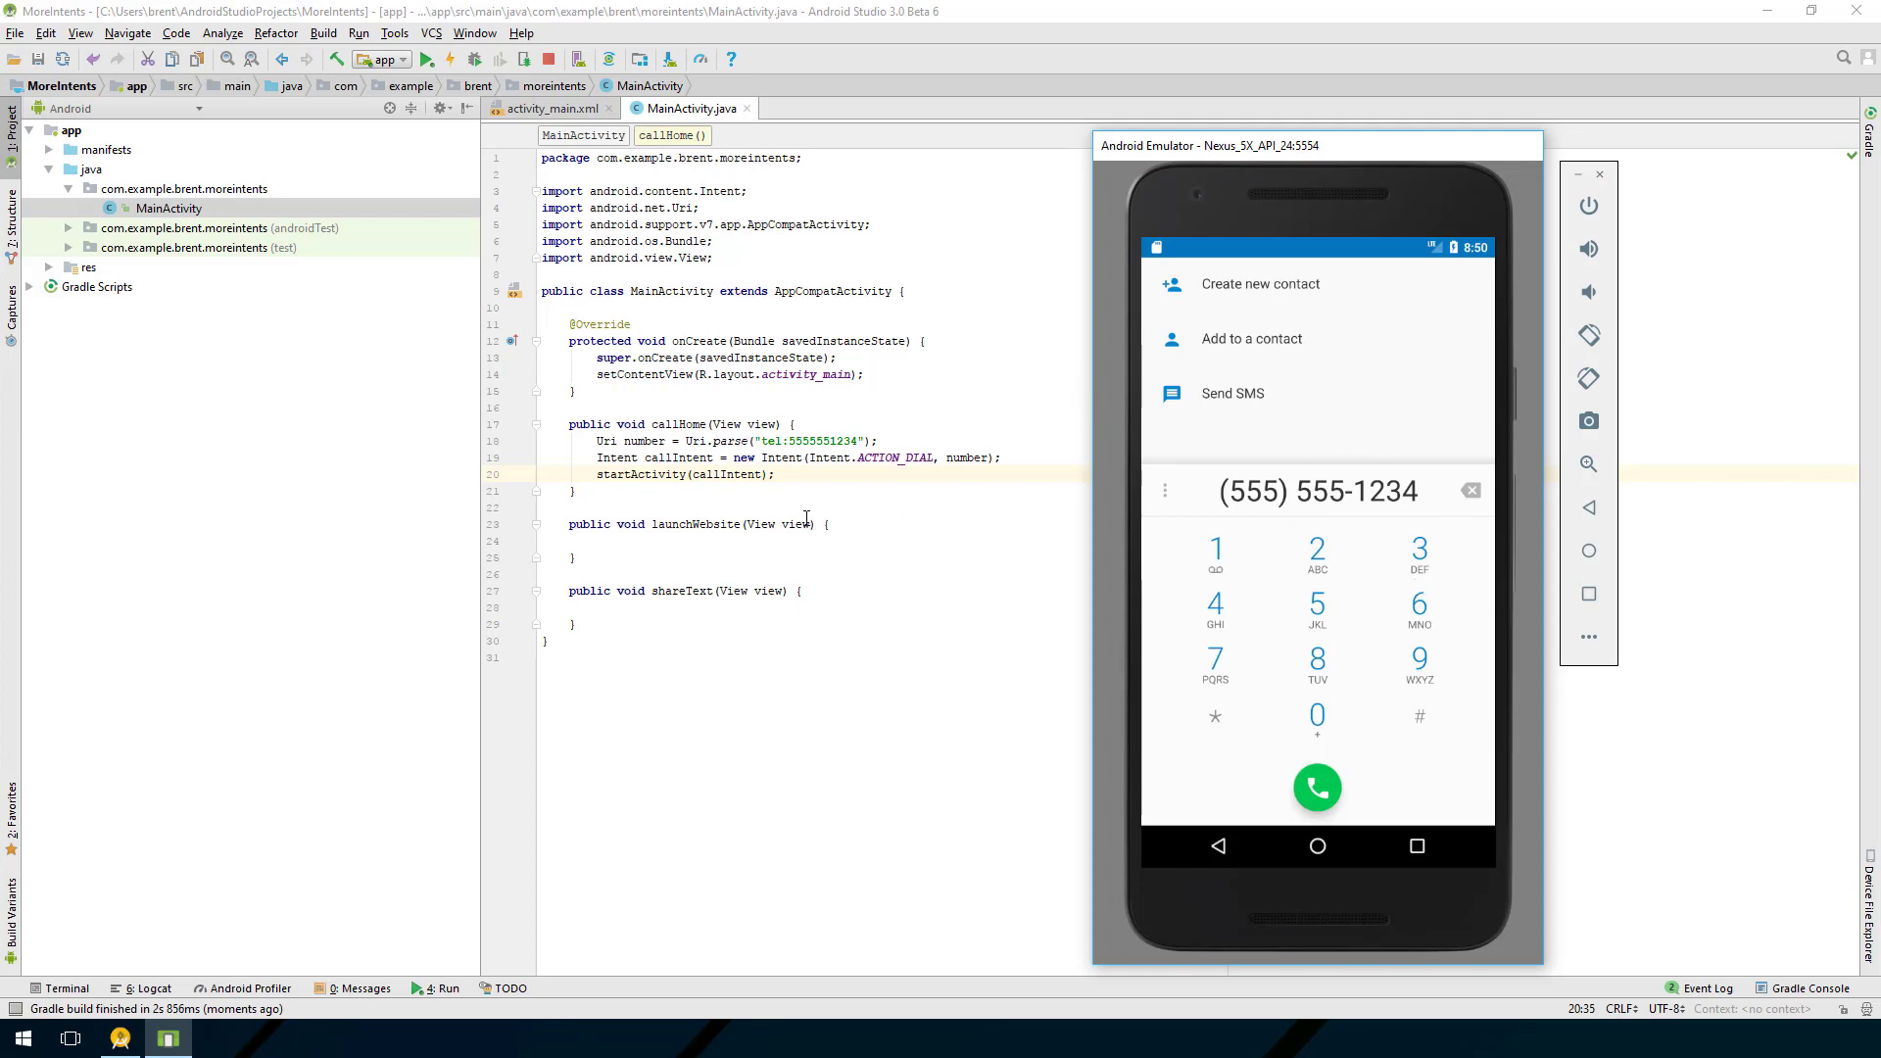
mouse_move(866, 478)
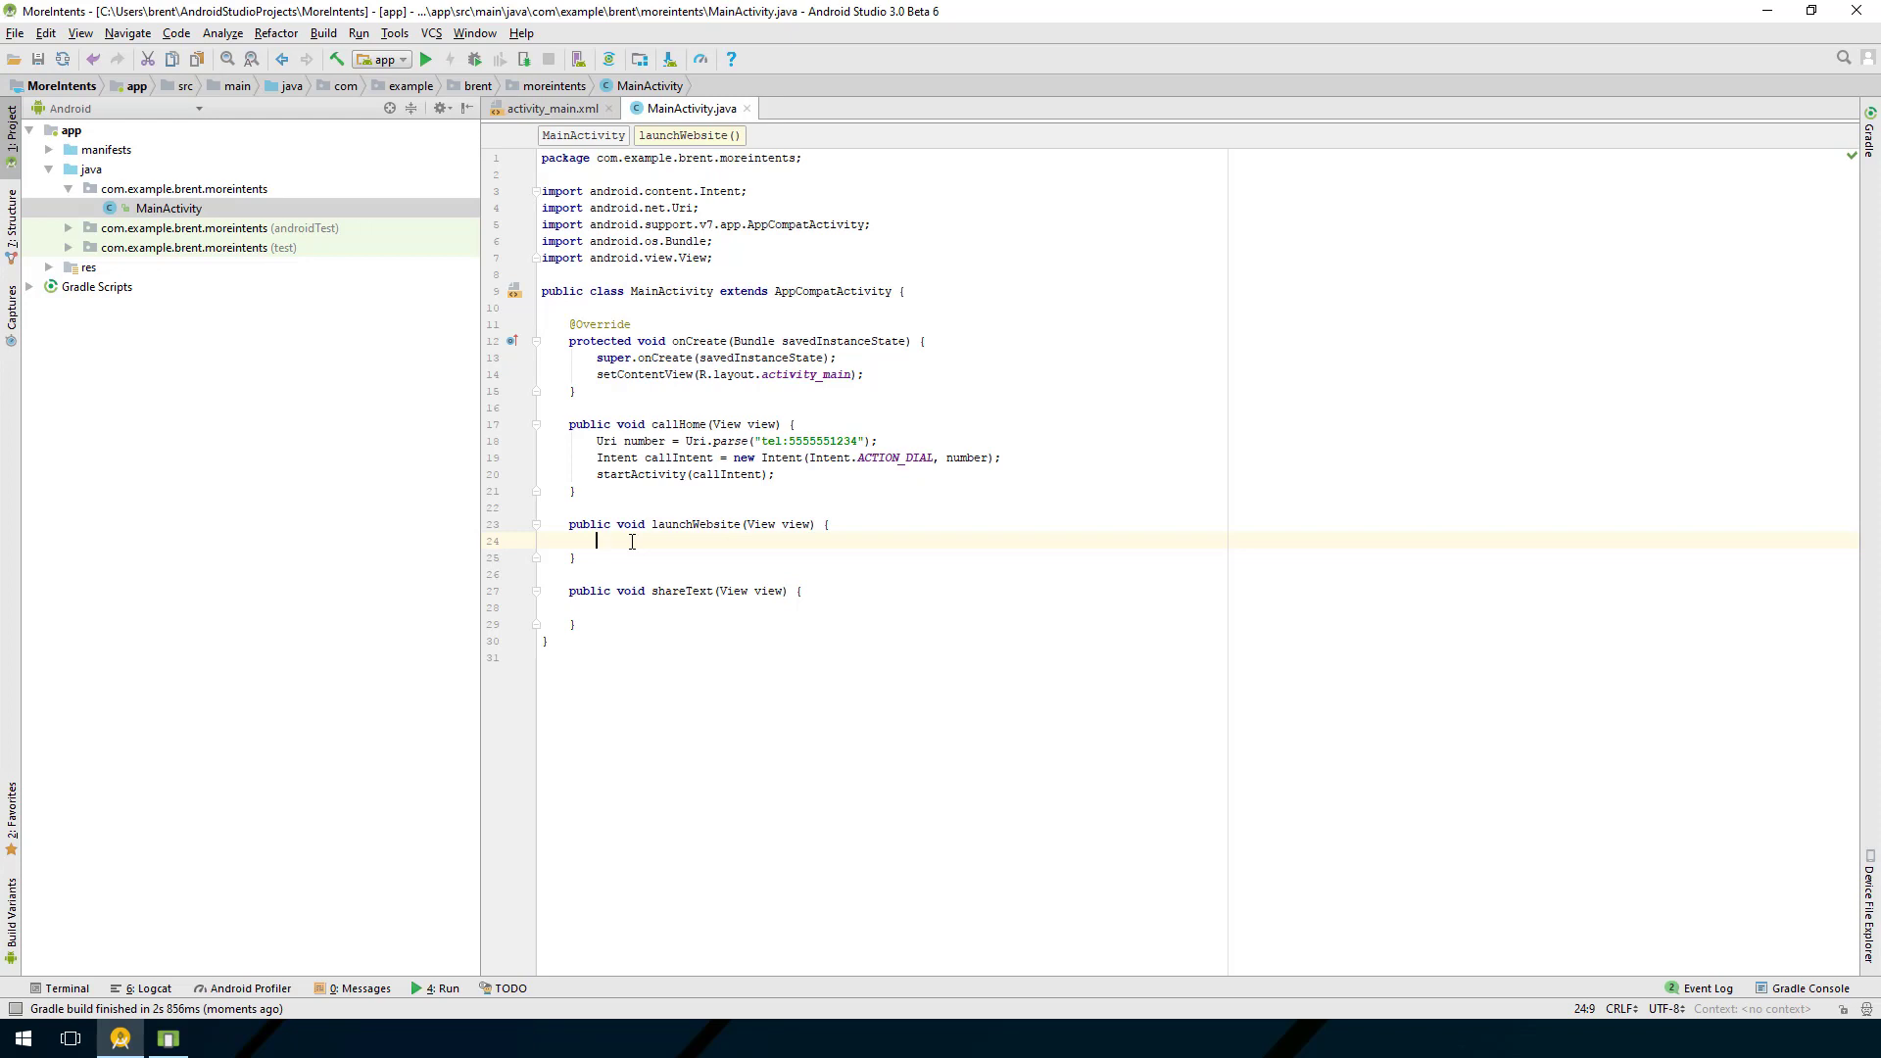
text(Uri)
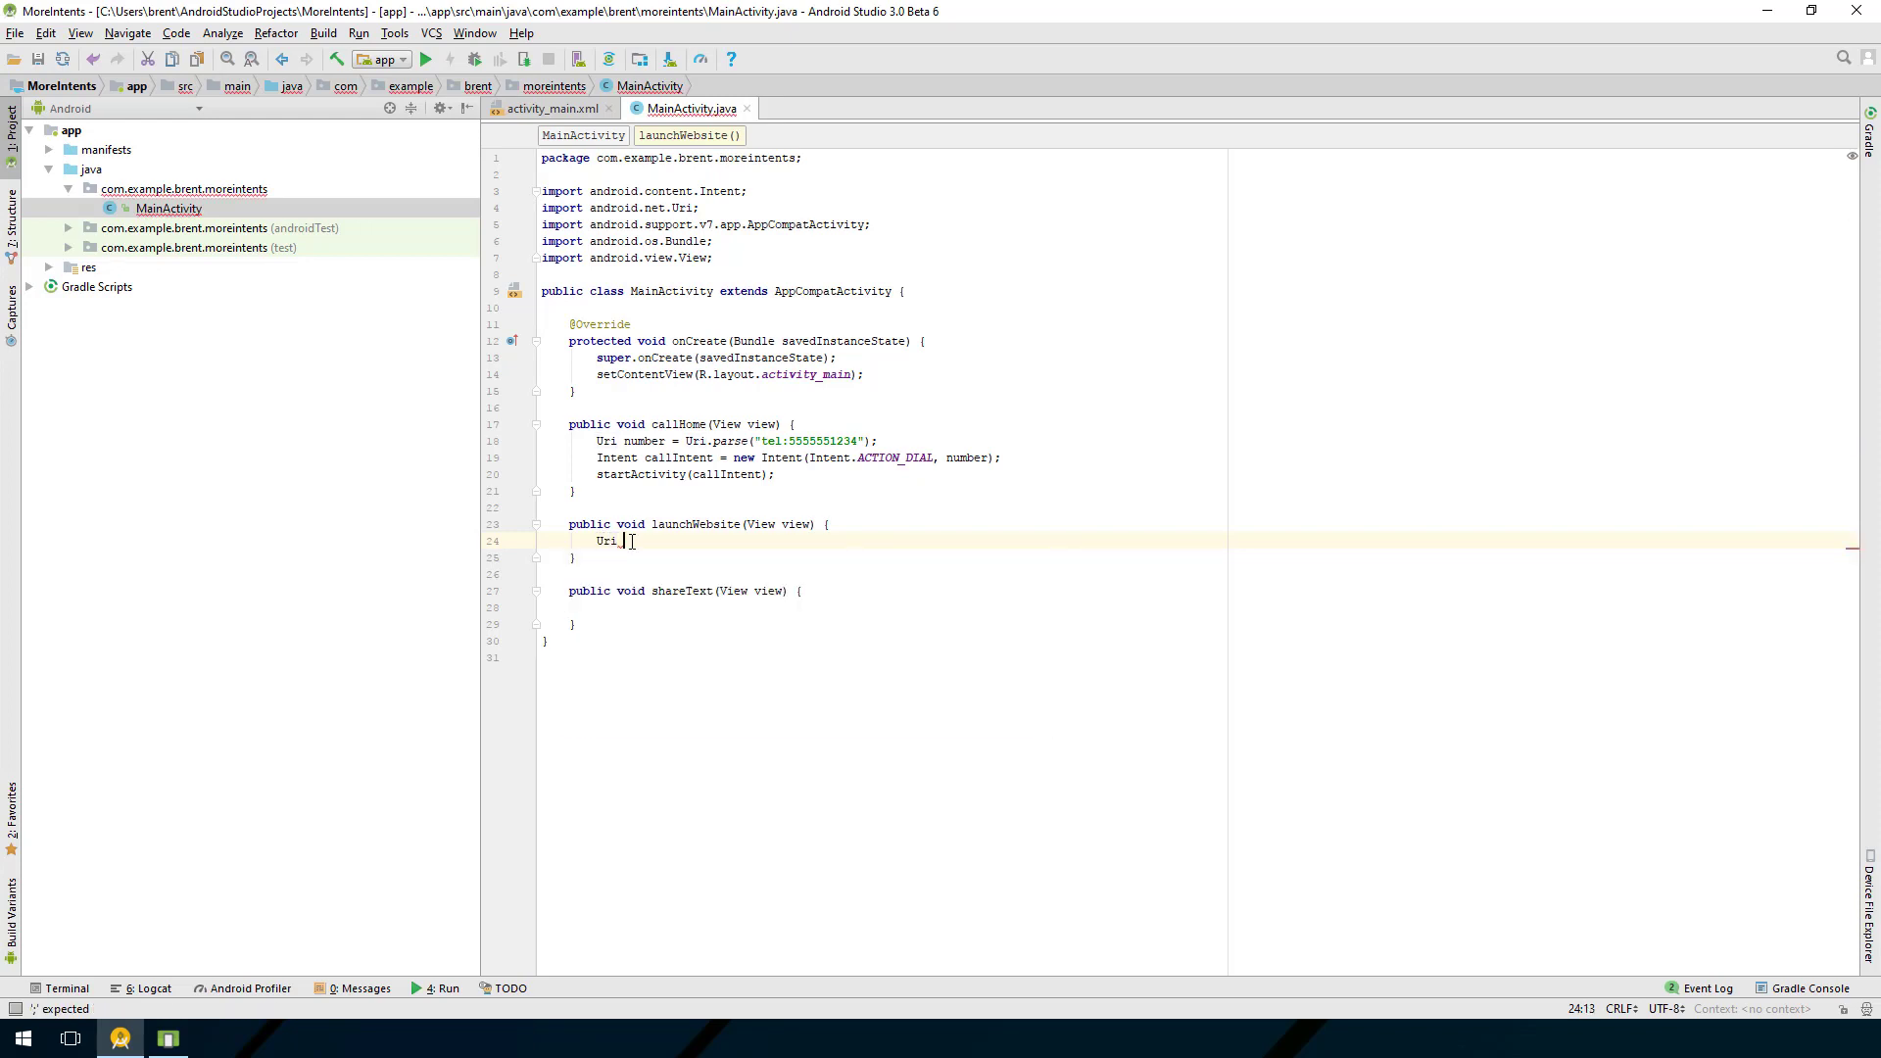
text(webpage =)
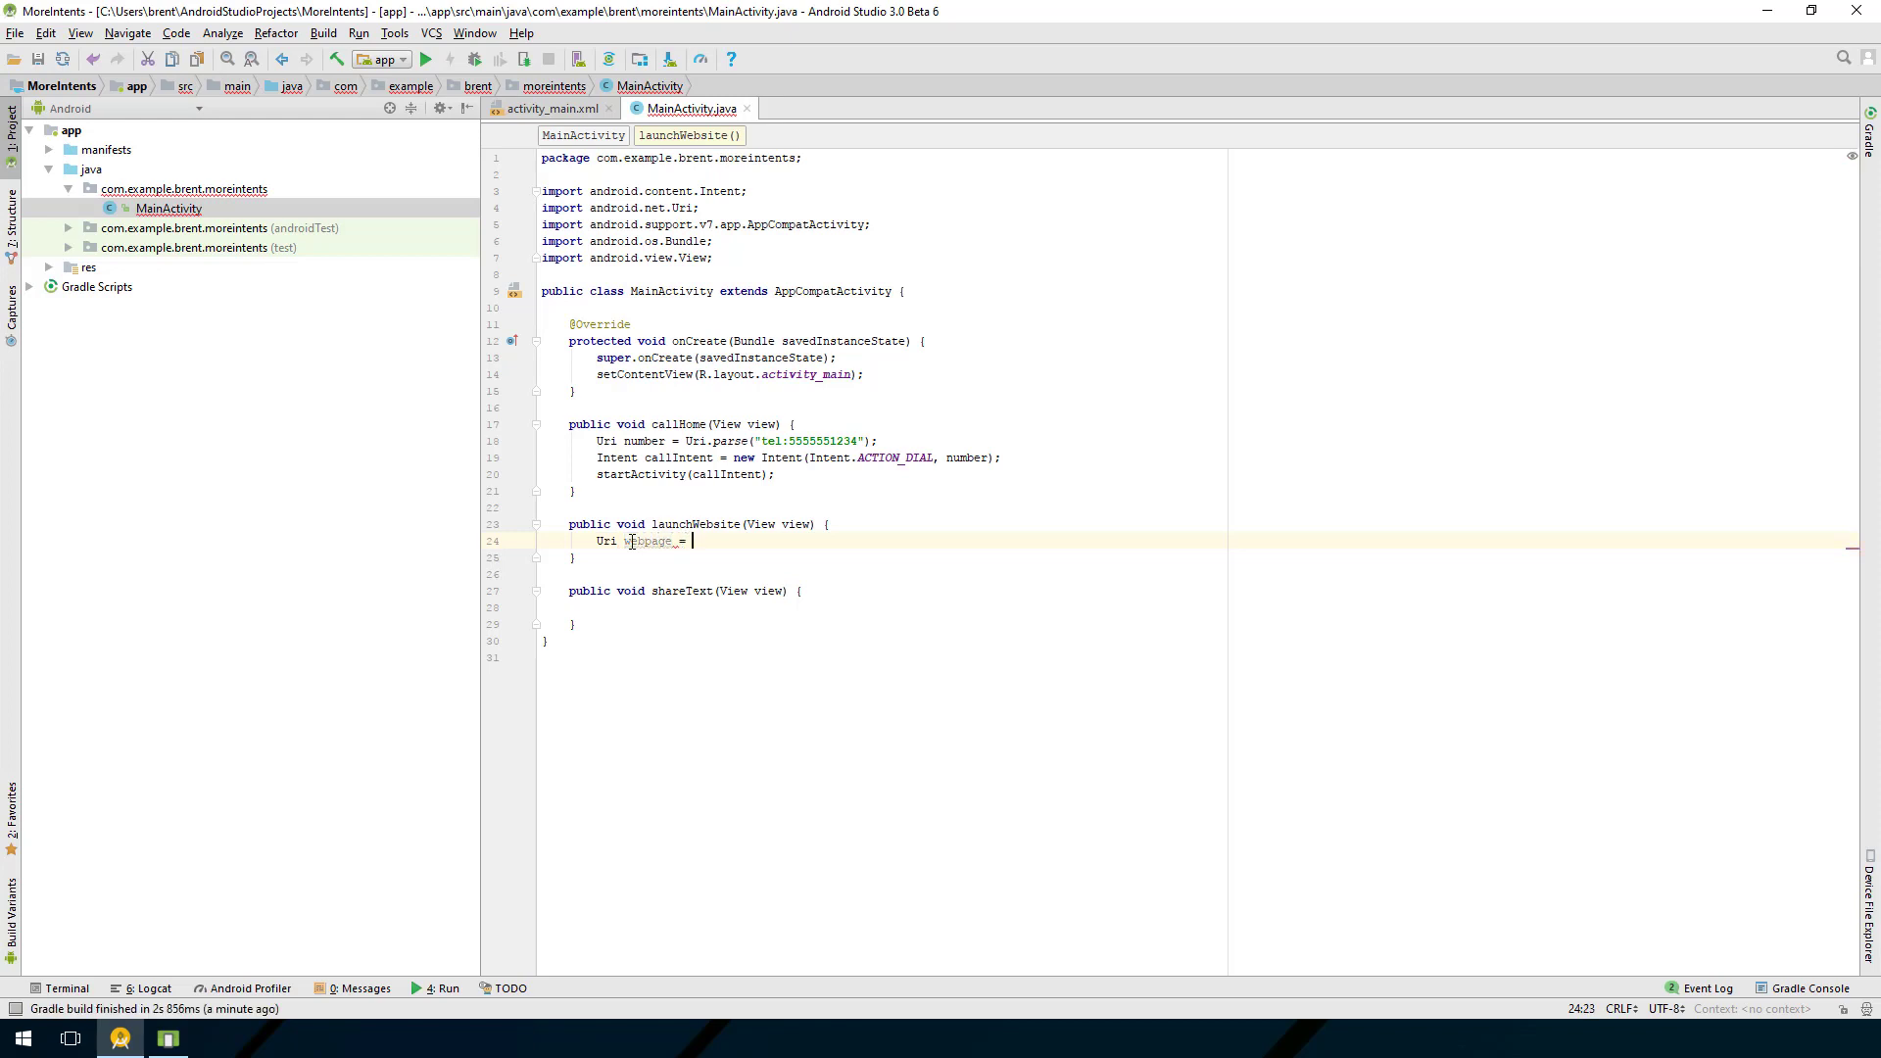
text(Uri.parse()
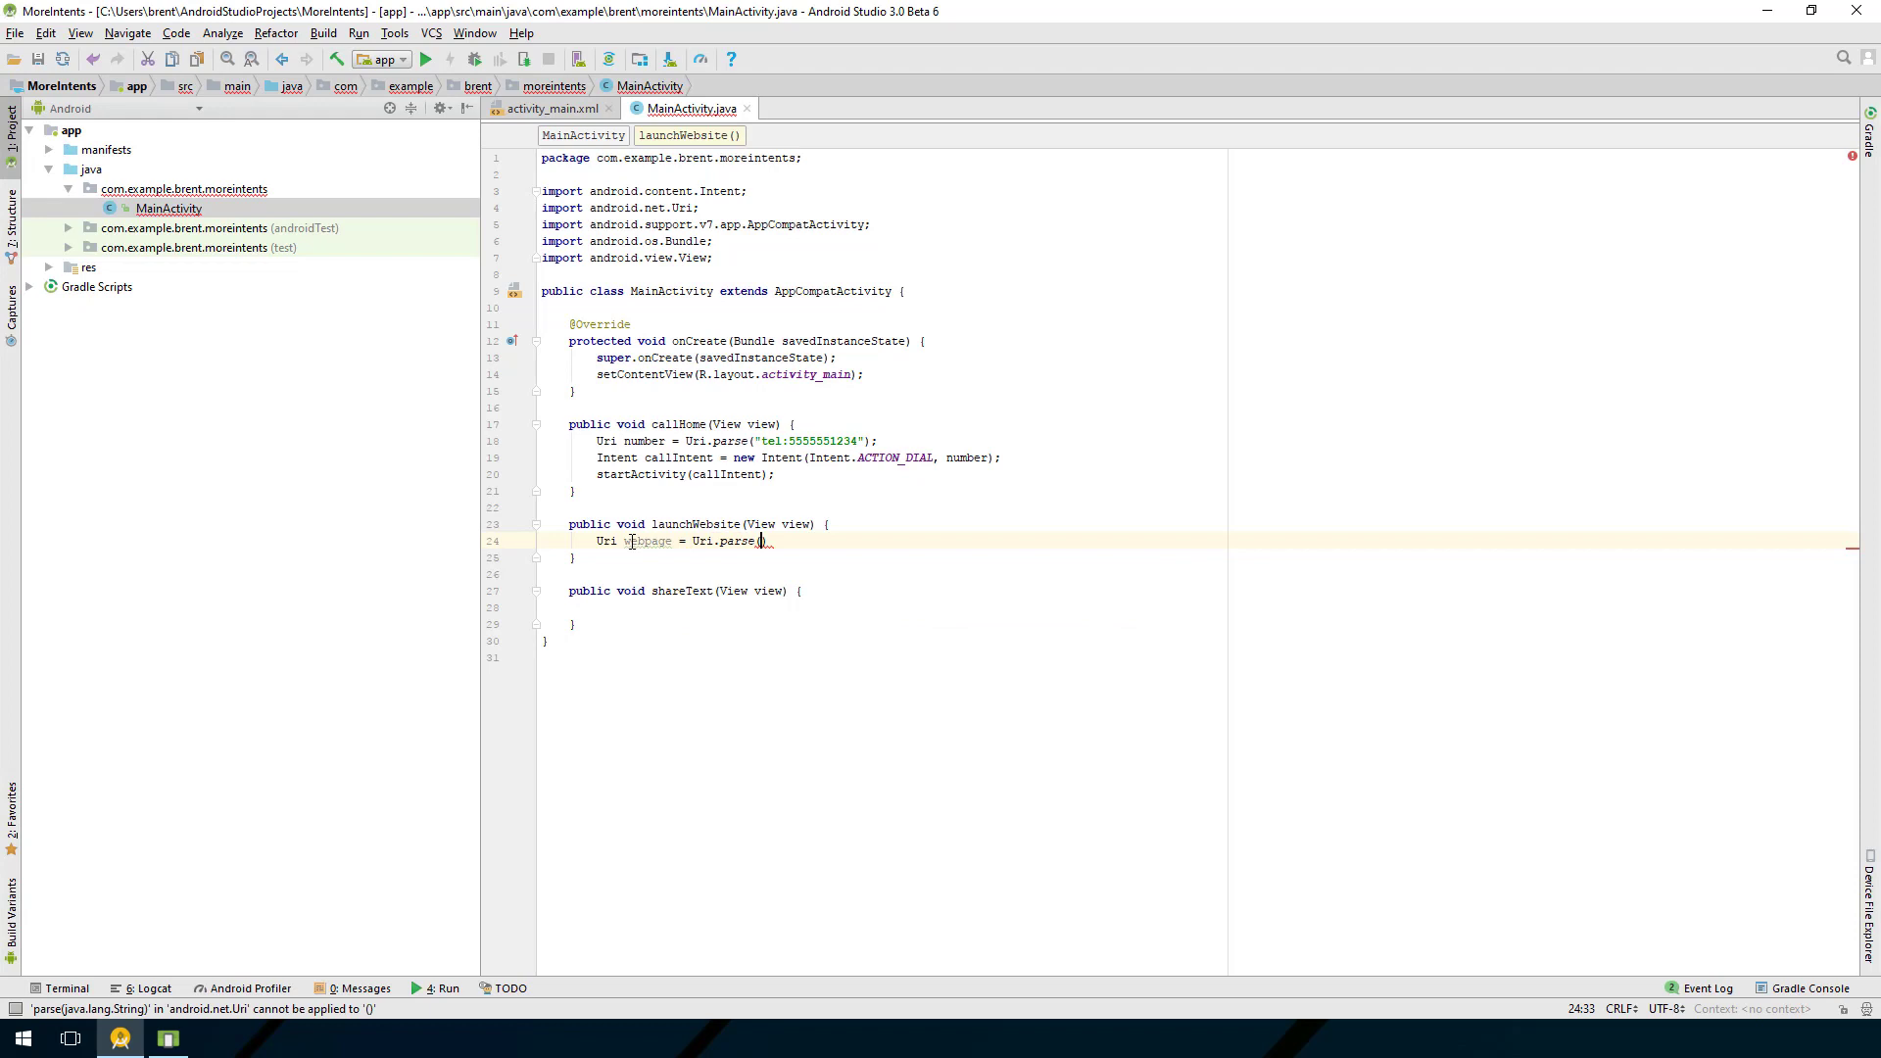
text("")
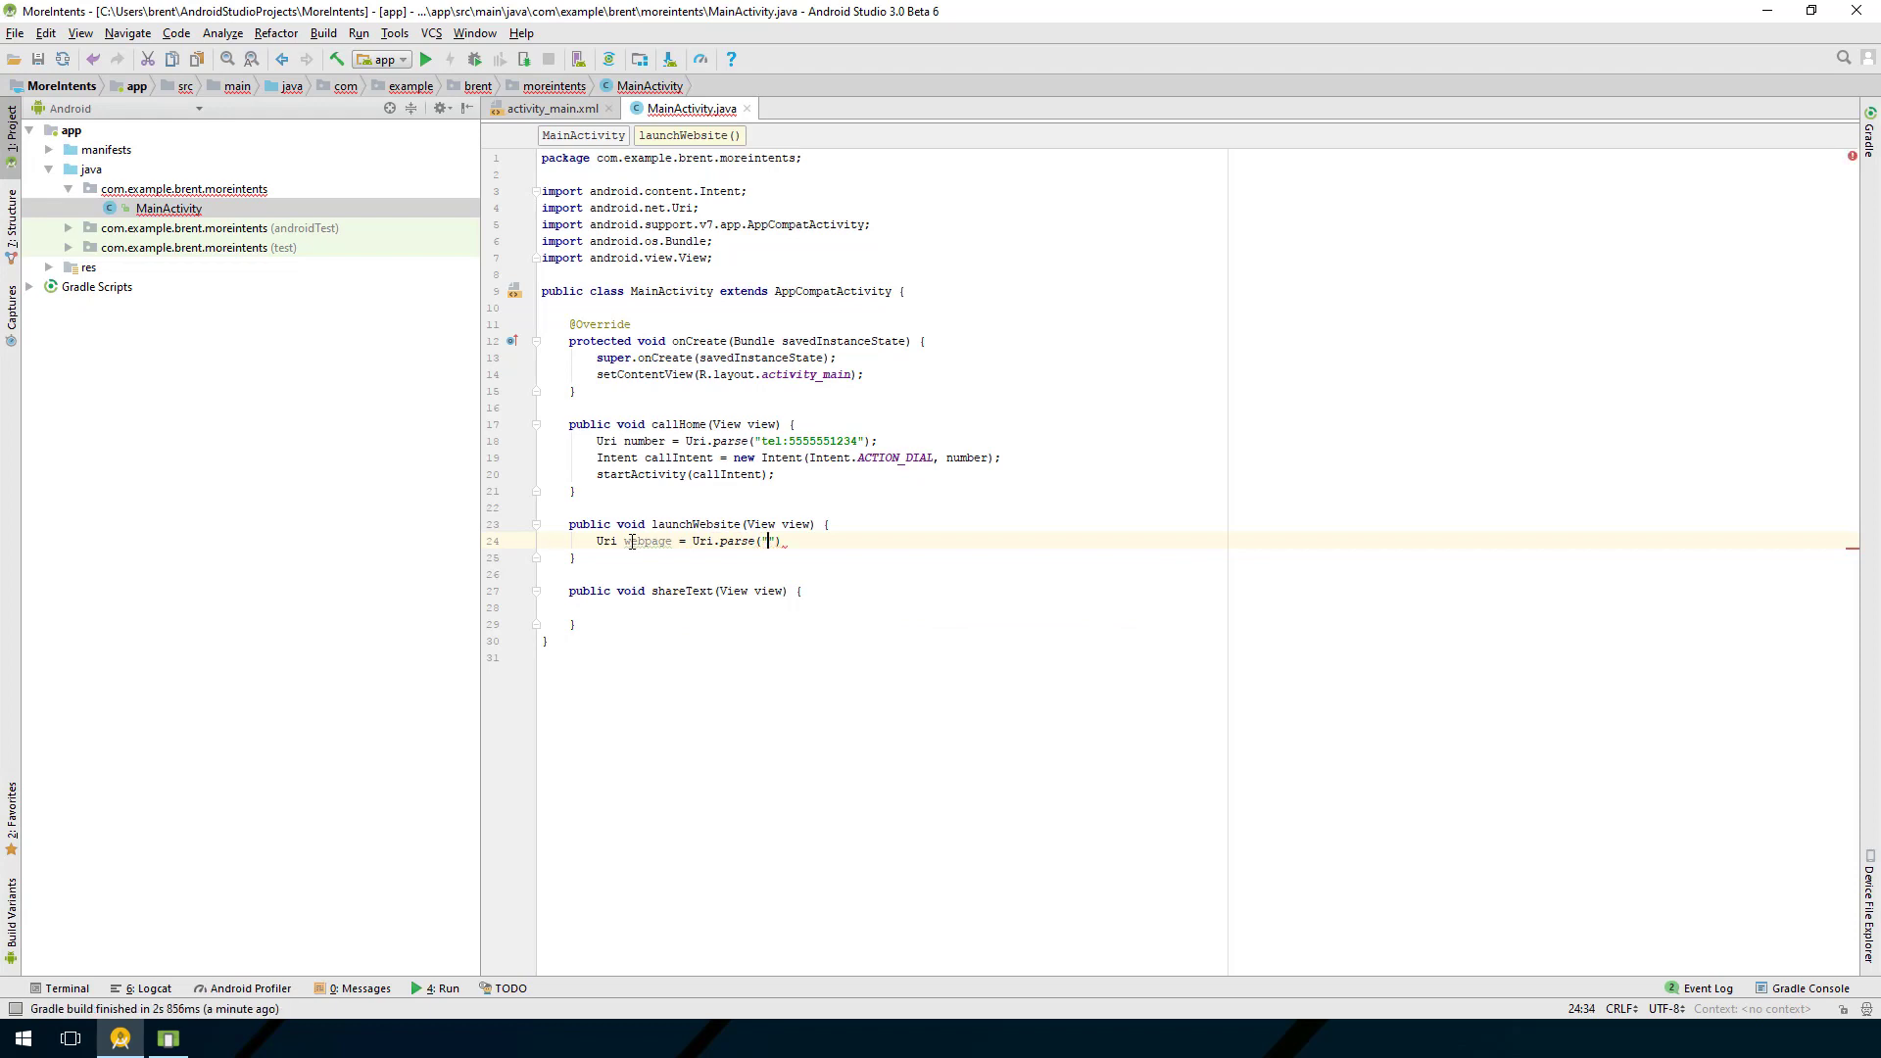
text(http://)
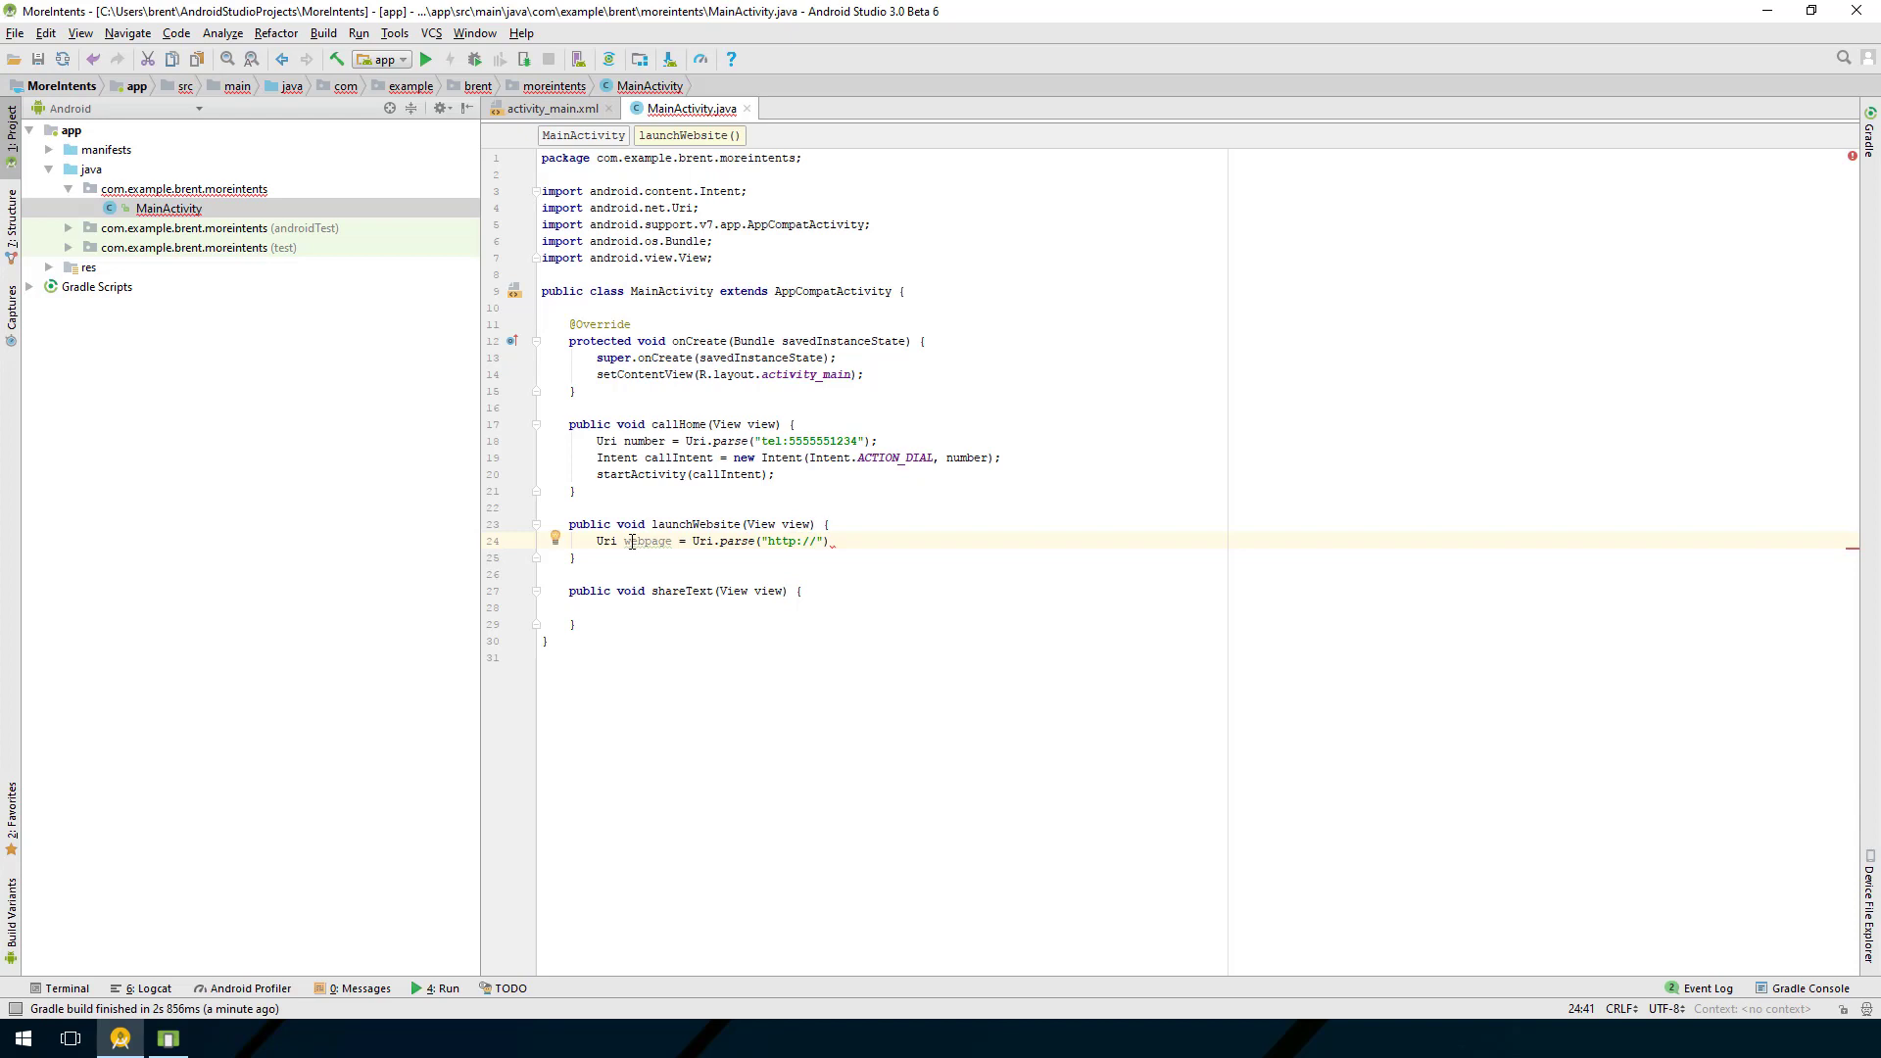
text(tutorials)
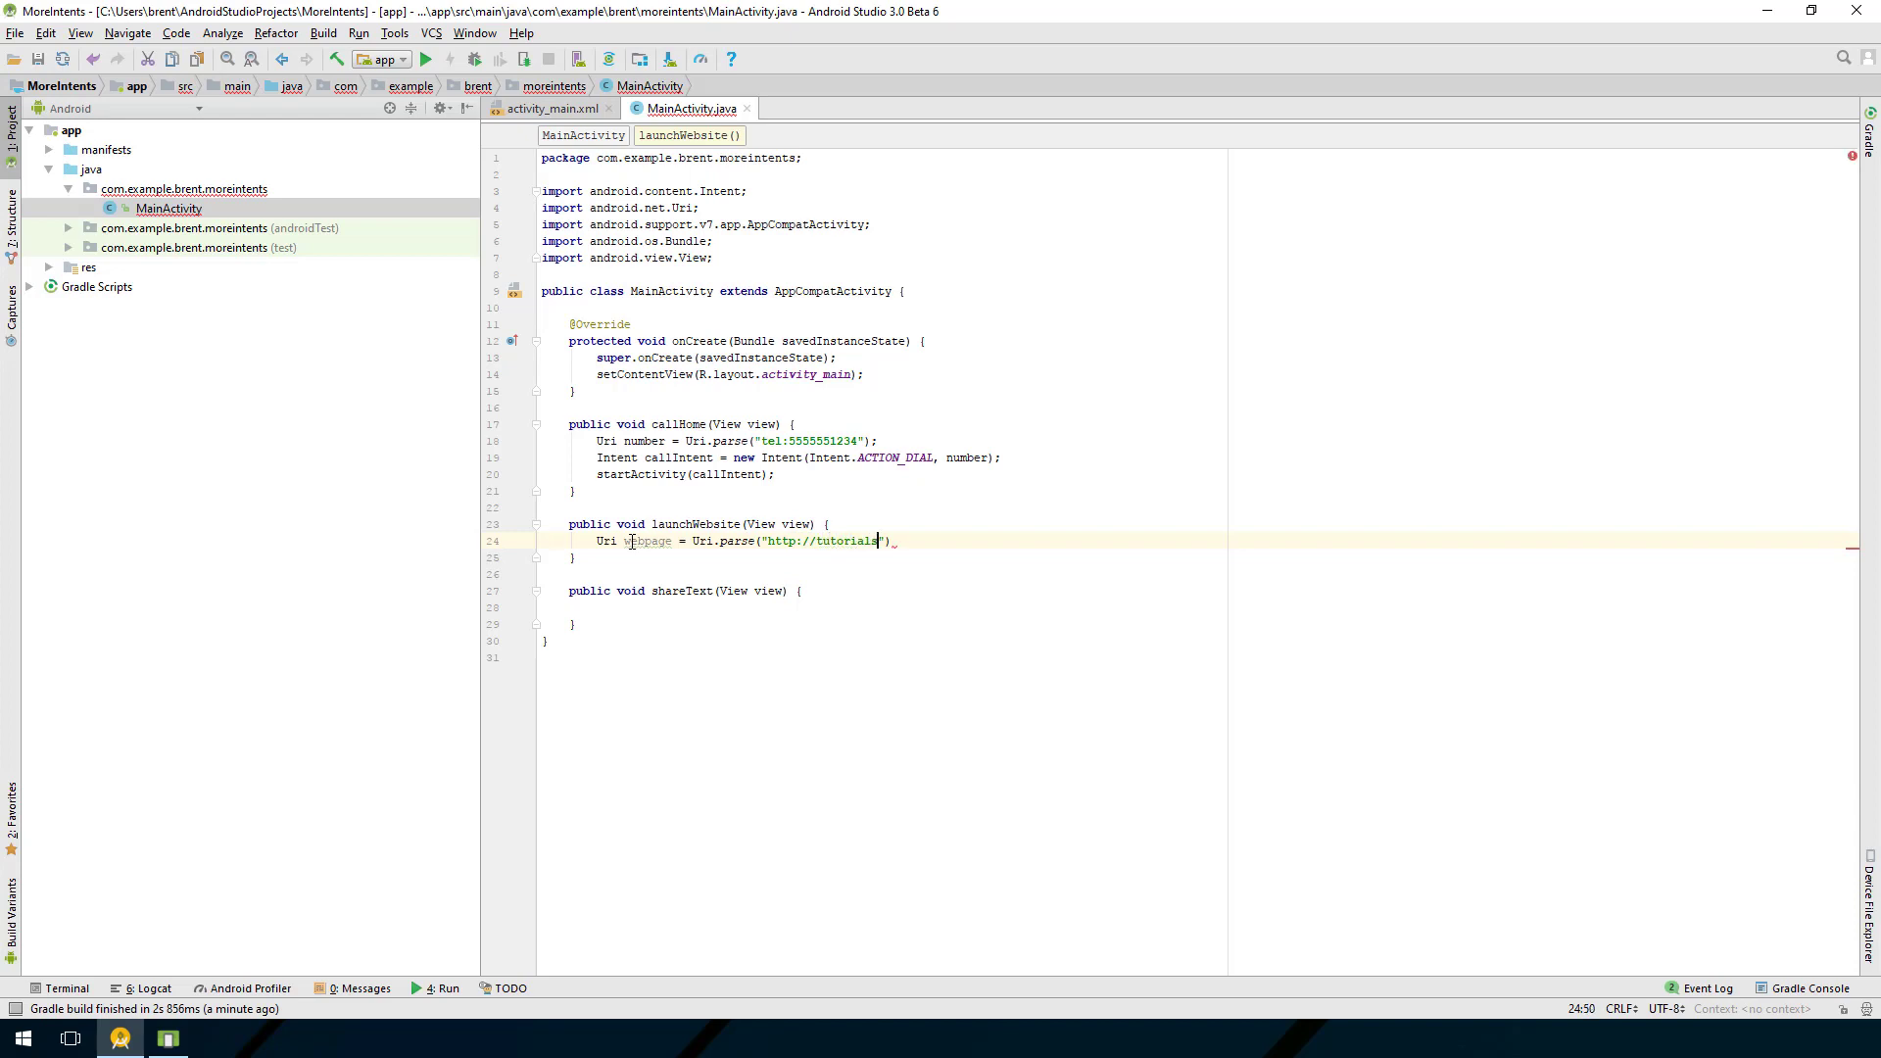
text(byibrent.com)
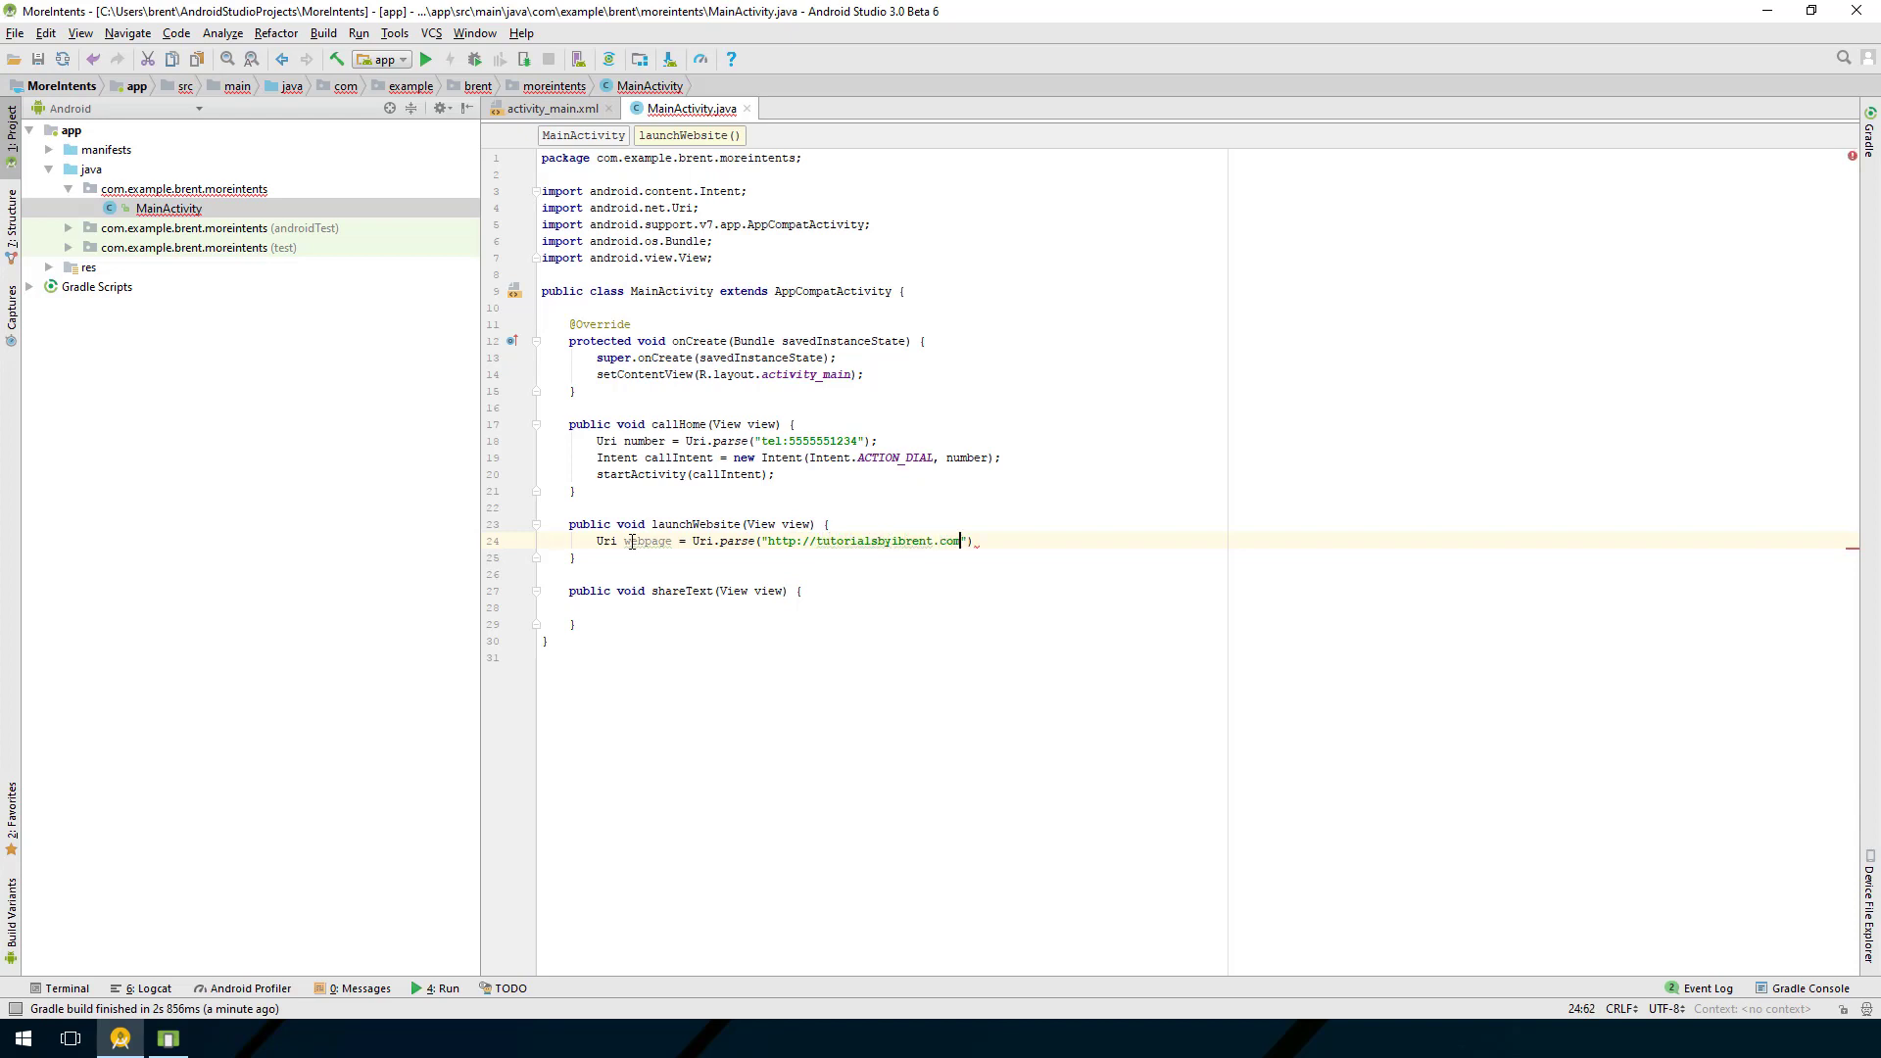
text();)
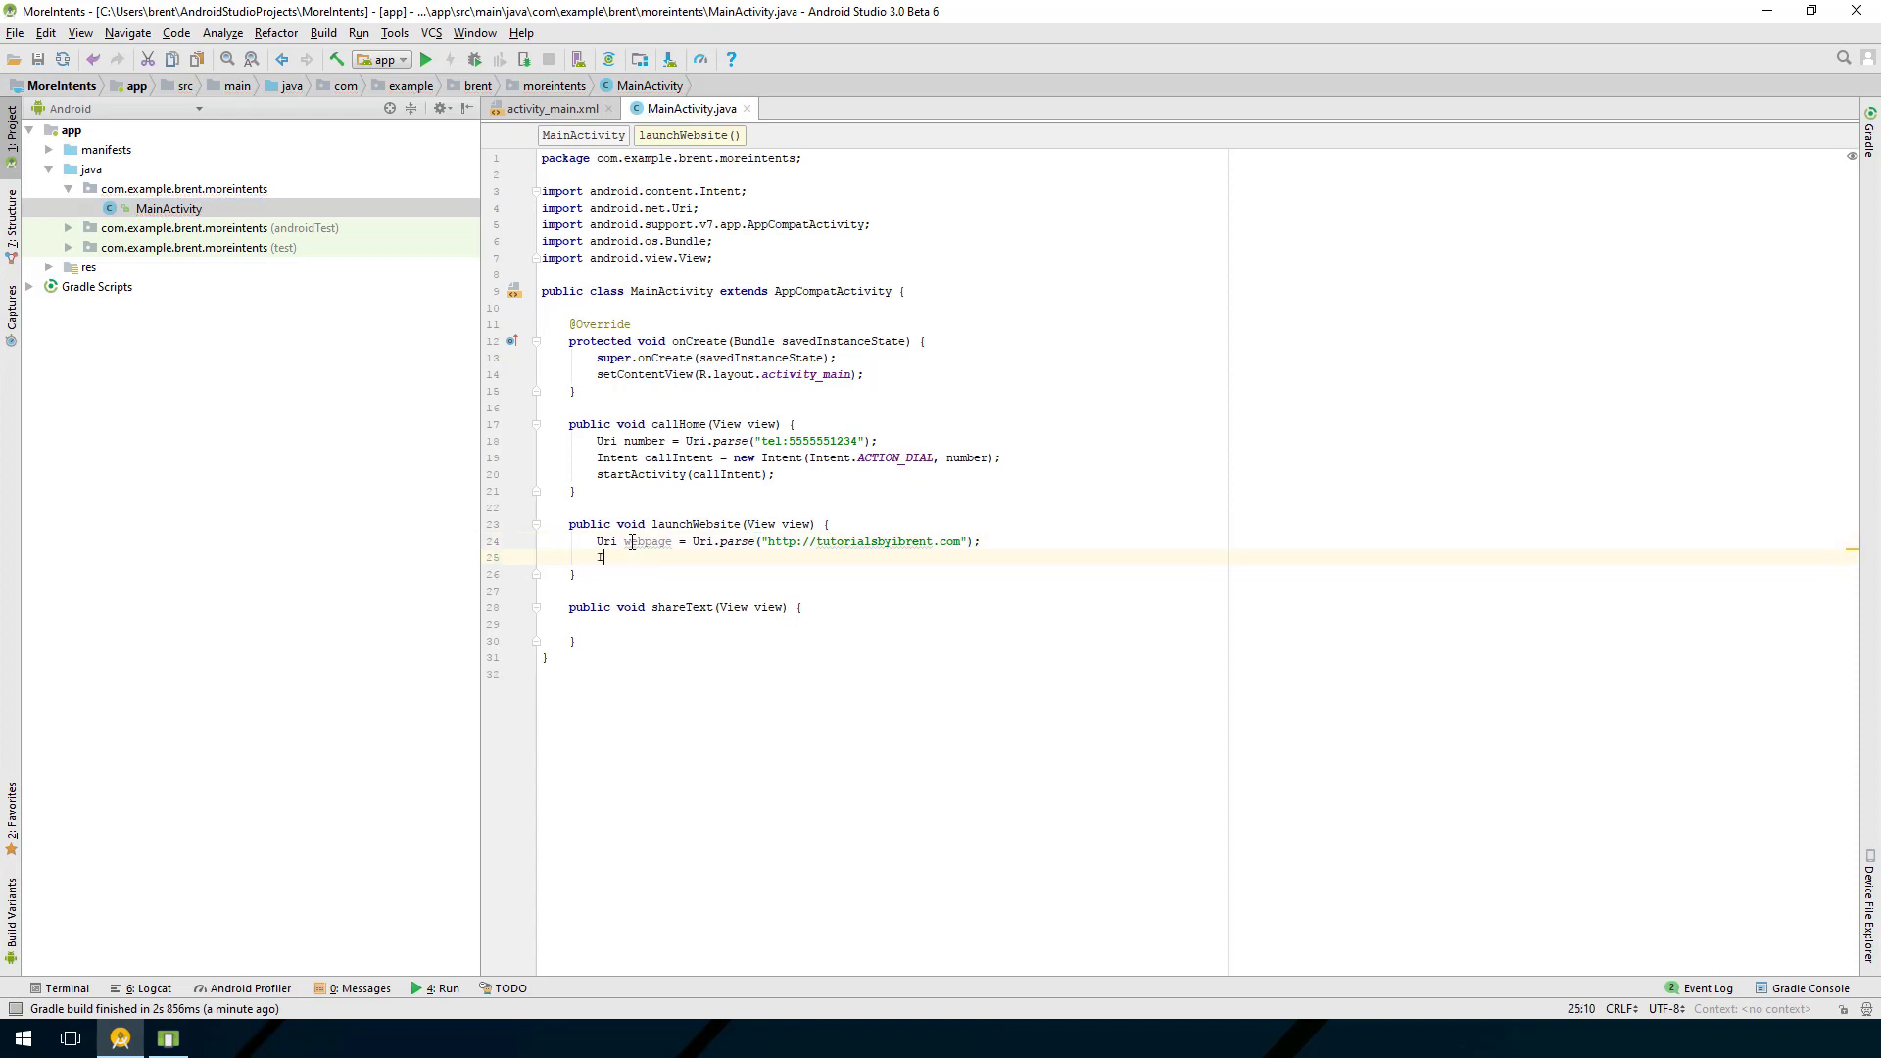
Step: Build webIntent as an ACTION_VIEW Intent for webpage and call startActivity(webIntent)
text(Intent)
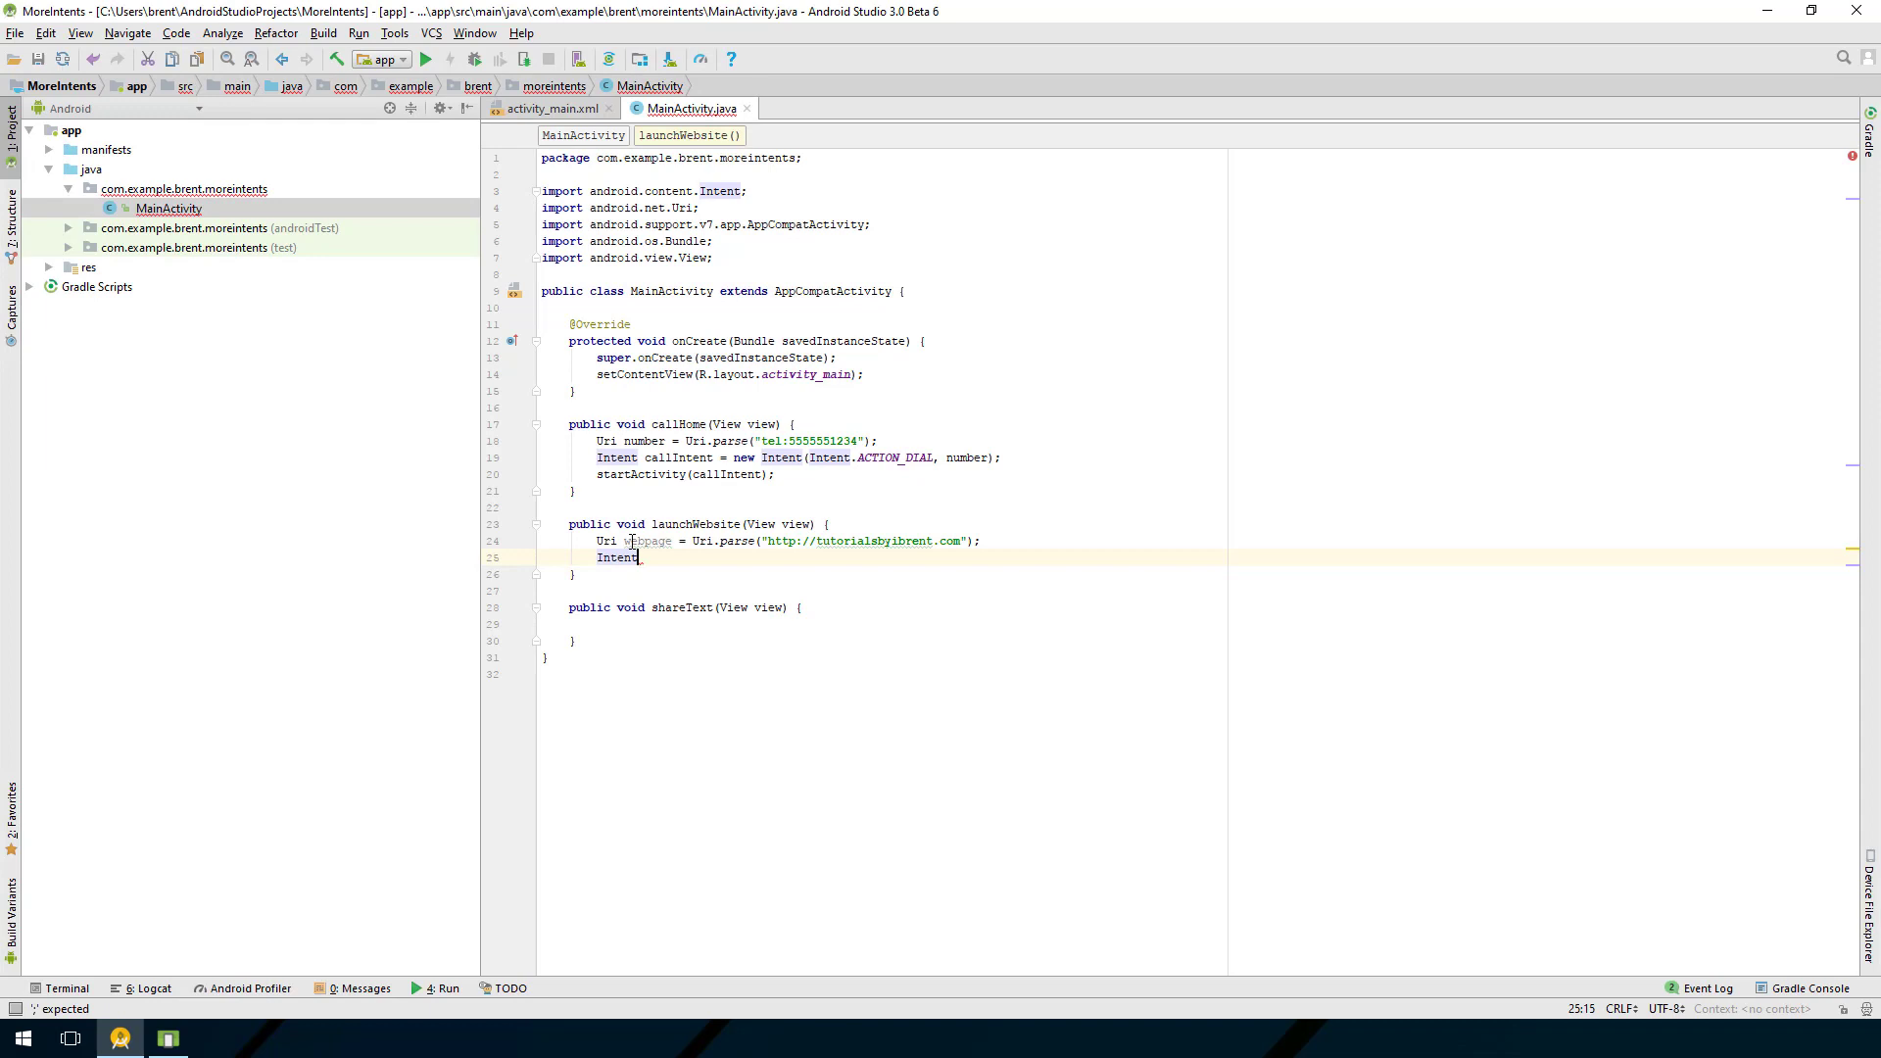
text(i)
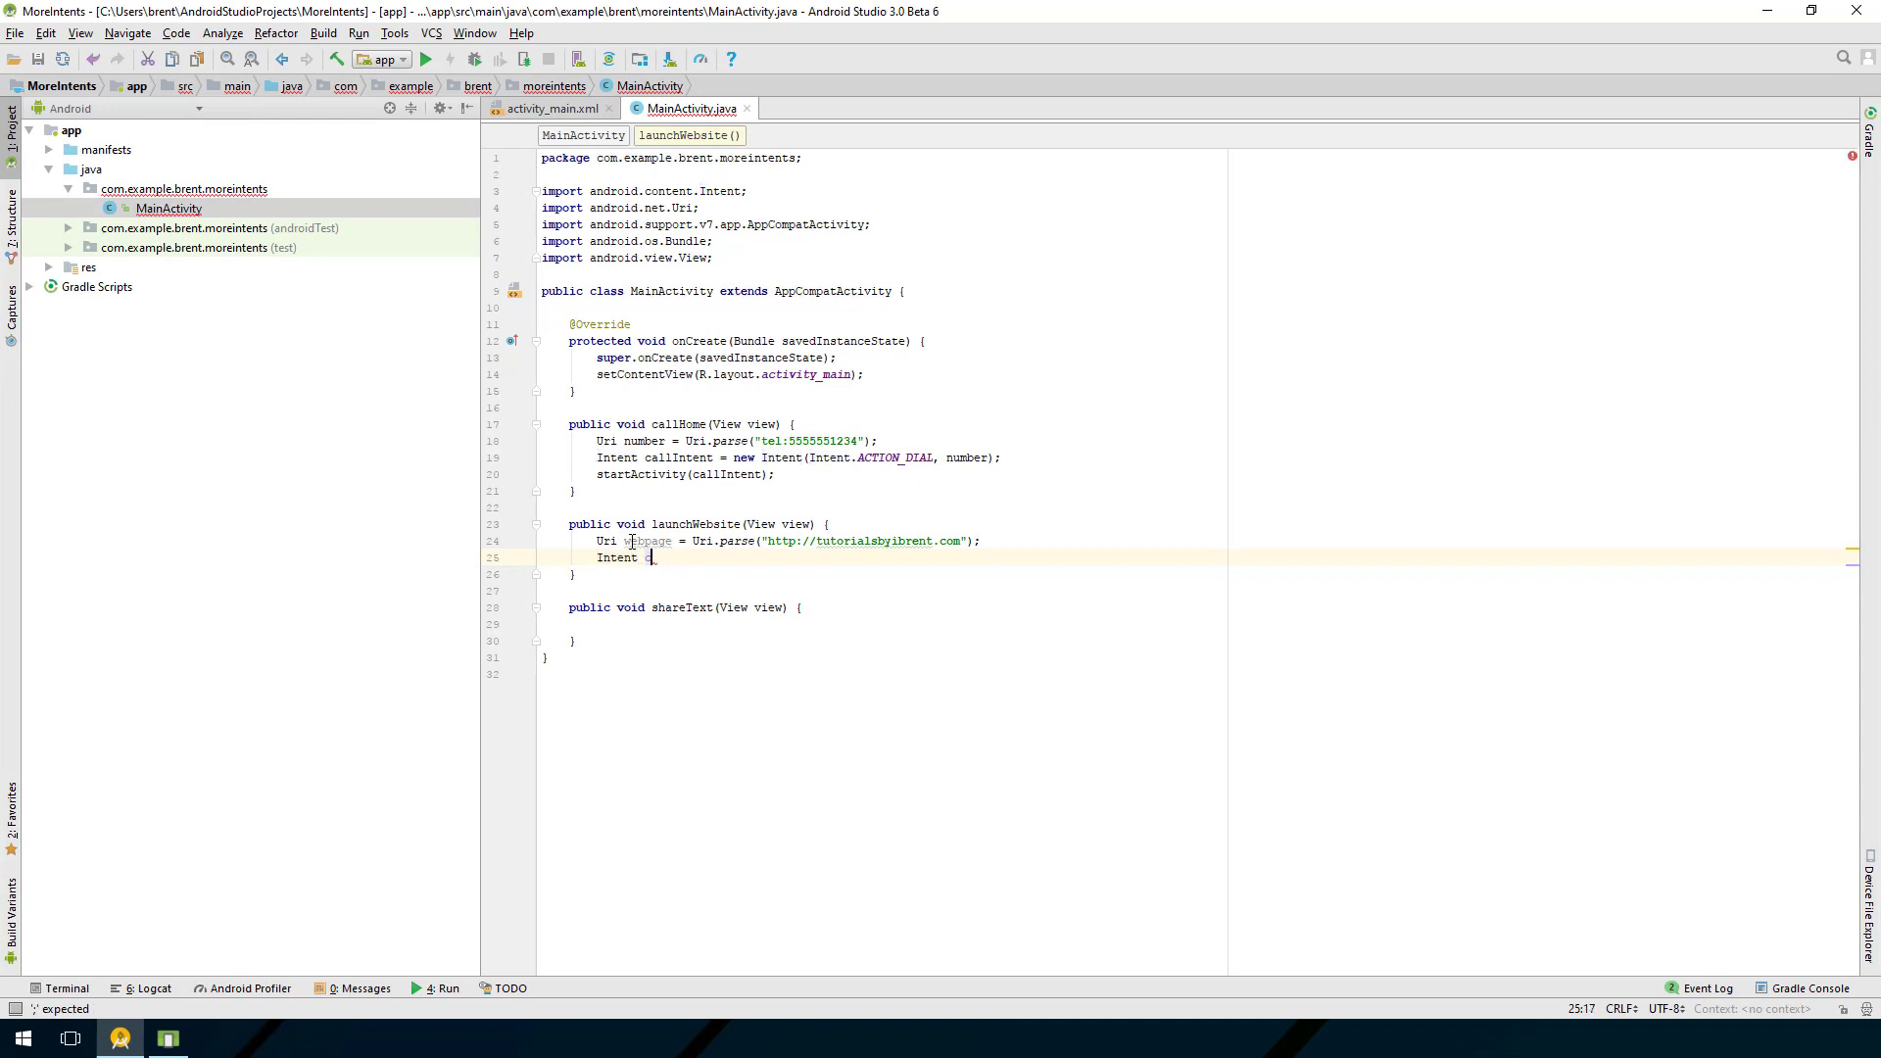
key(BackSpace)
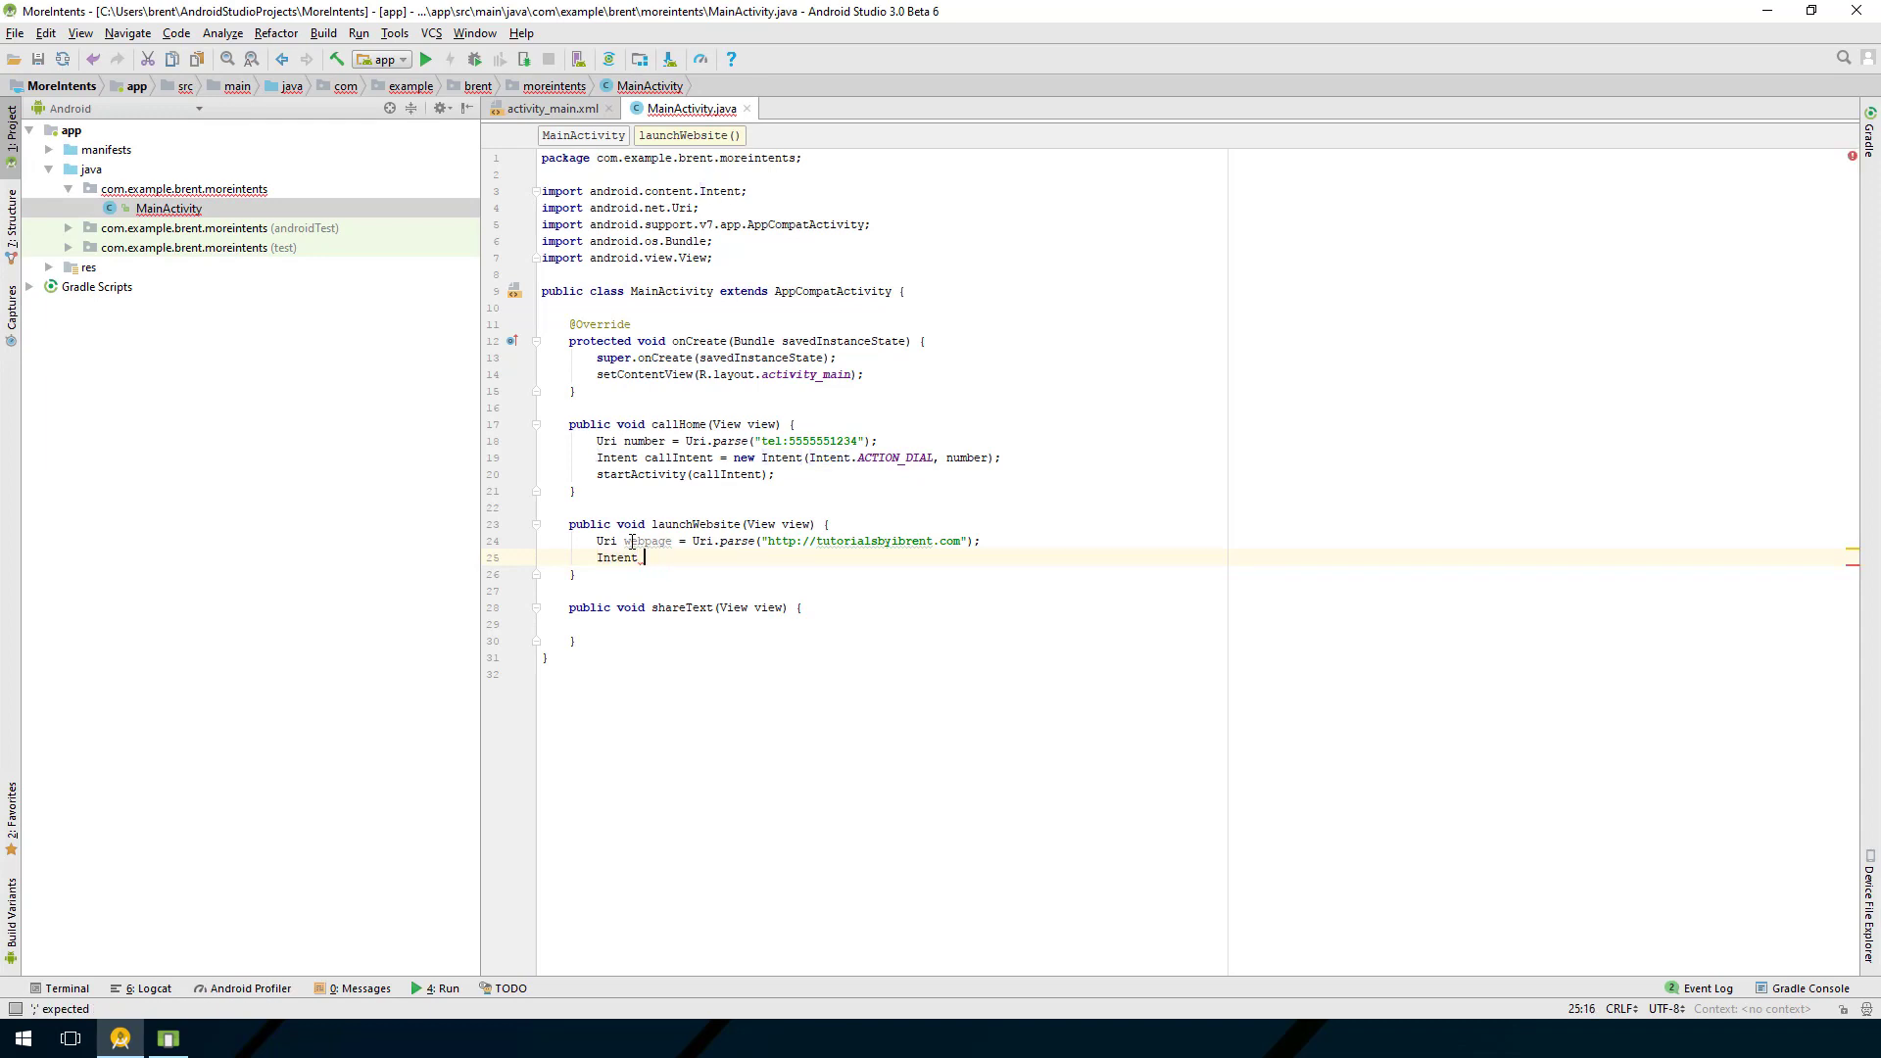
text(webIntent = new Intent(I)
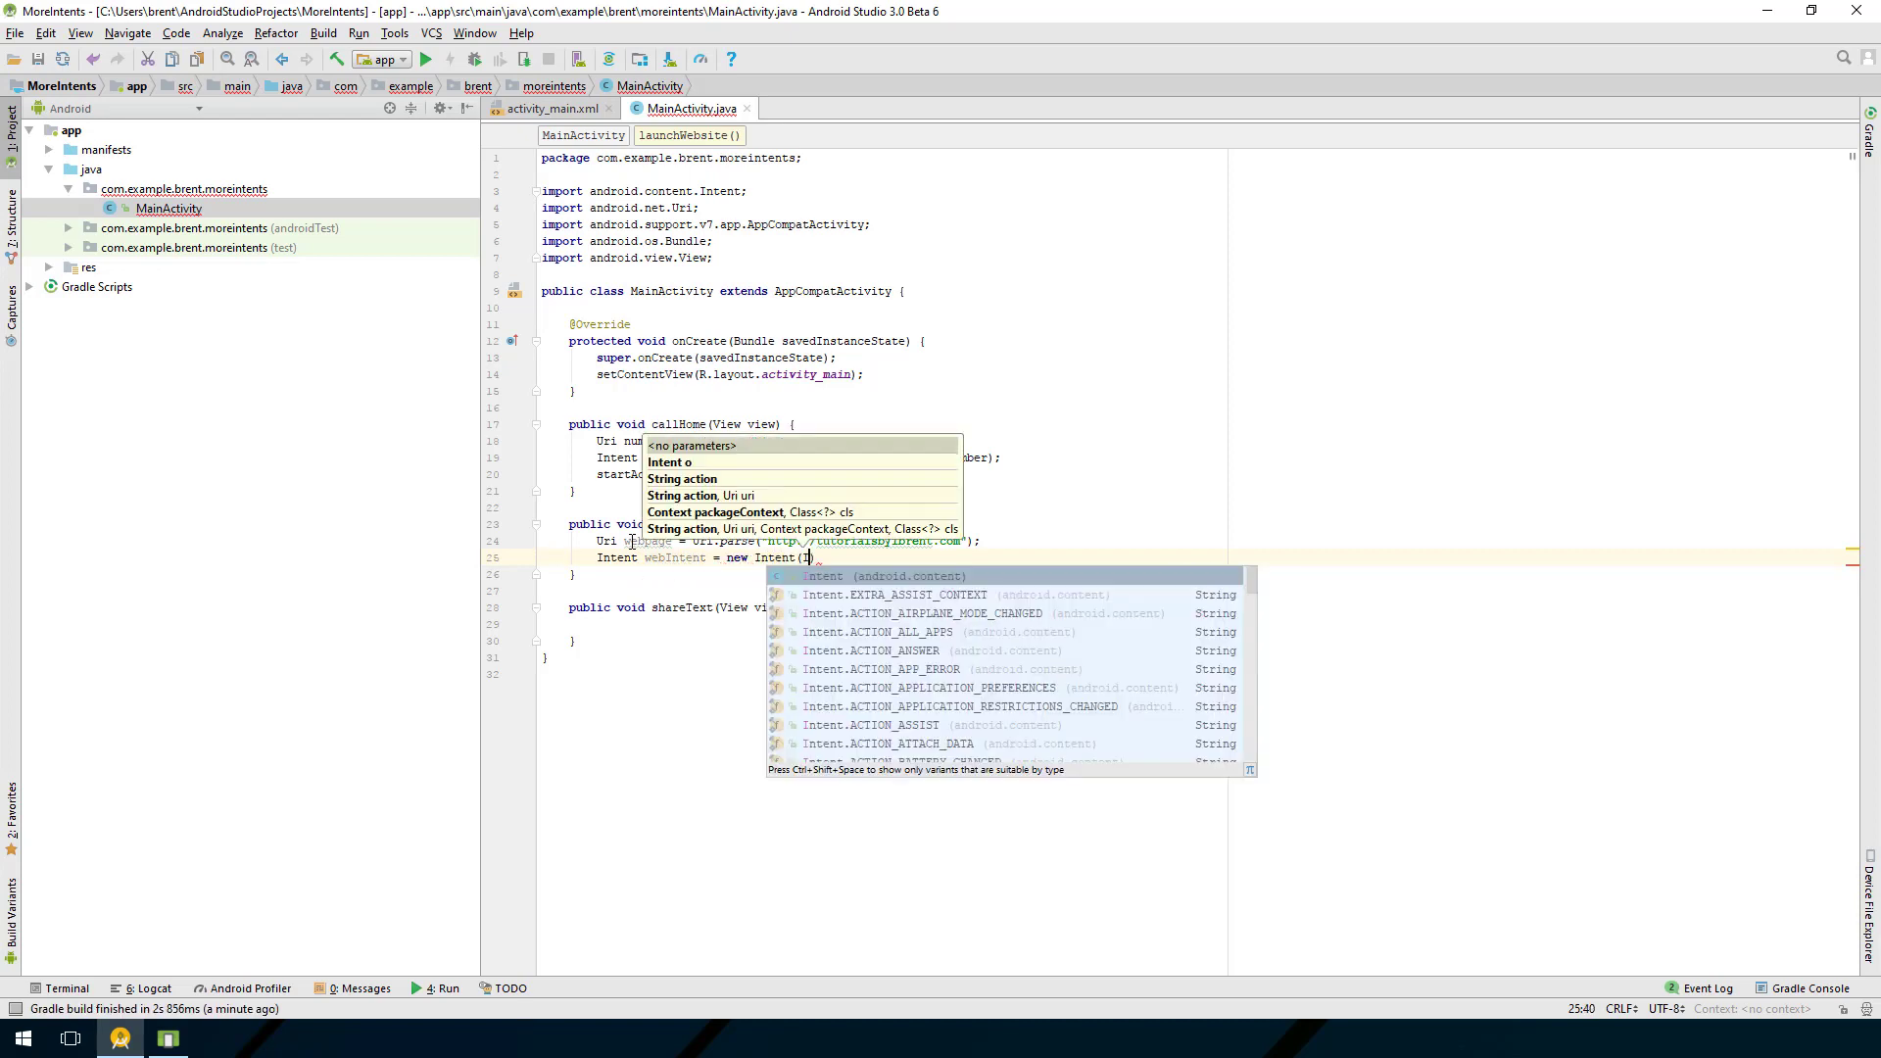
text(ntent.ACTION_VIEW,)
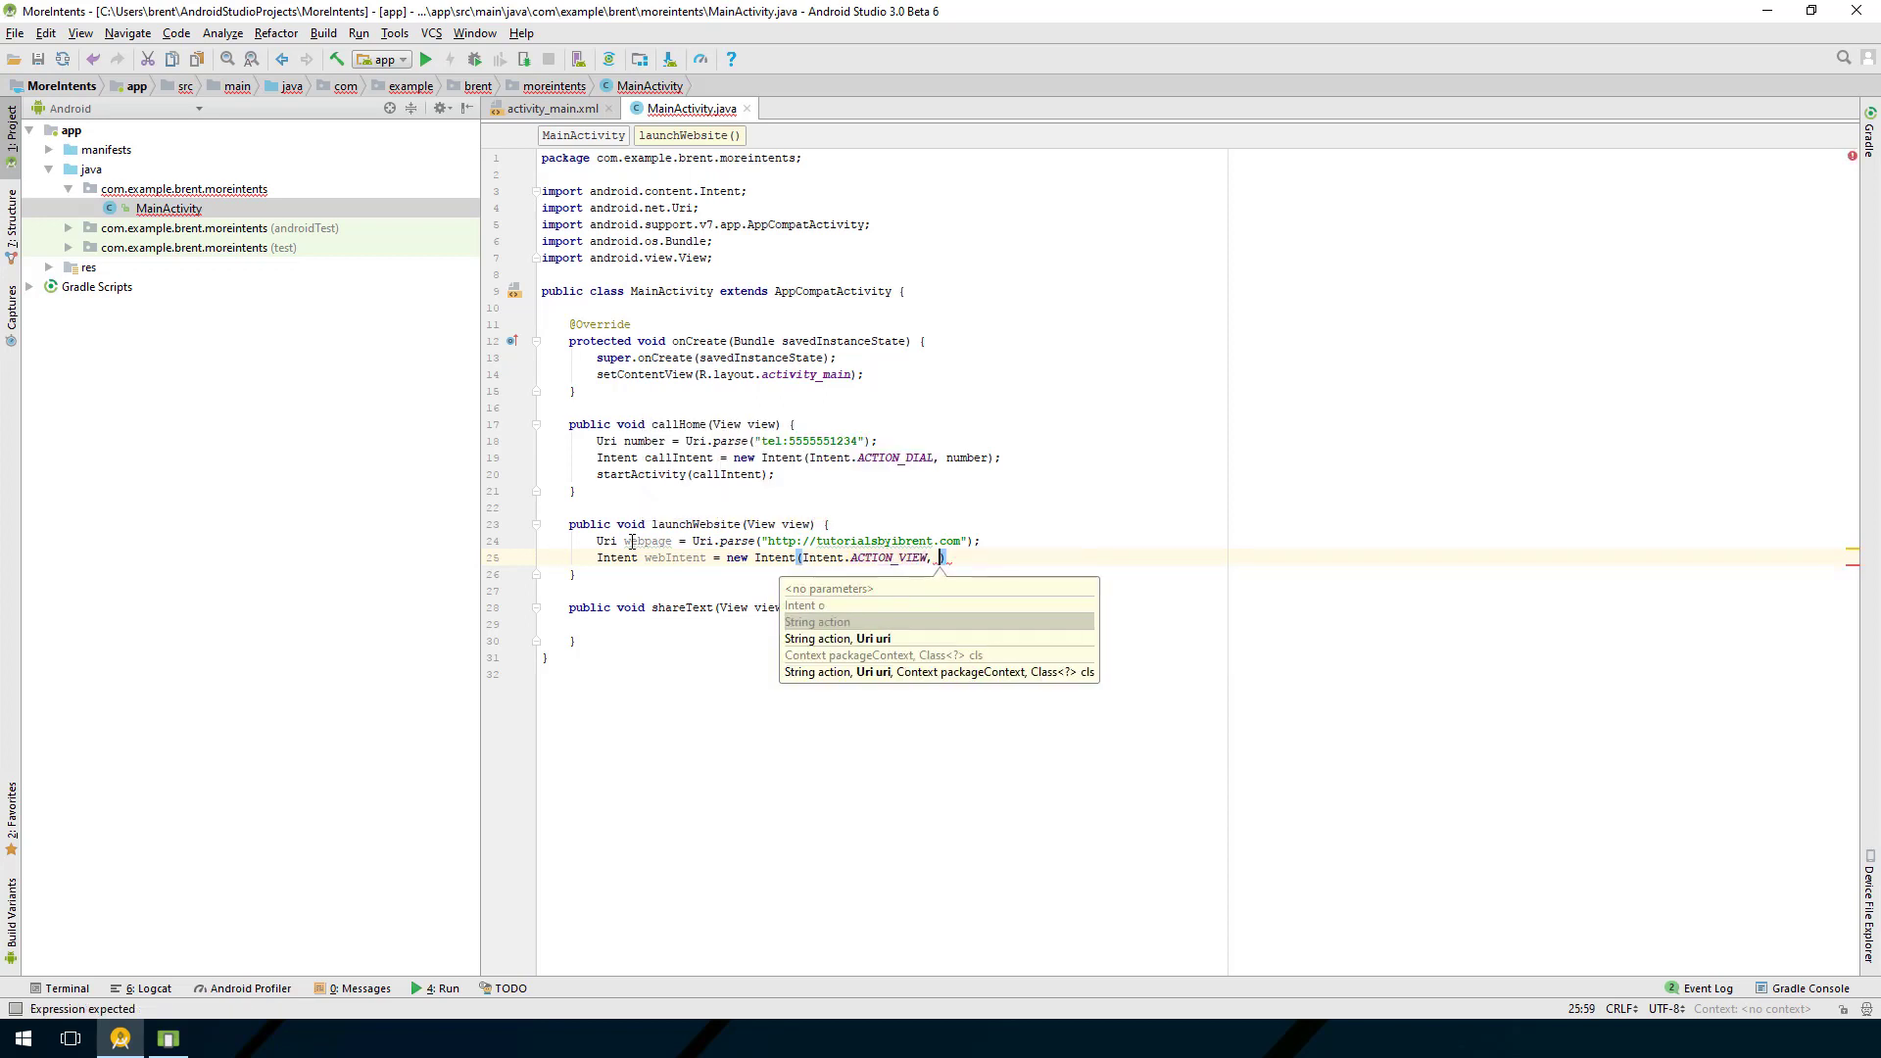
text(webpage)
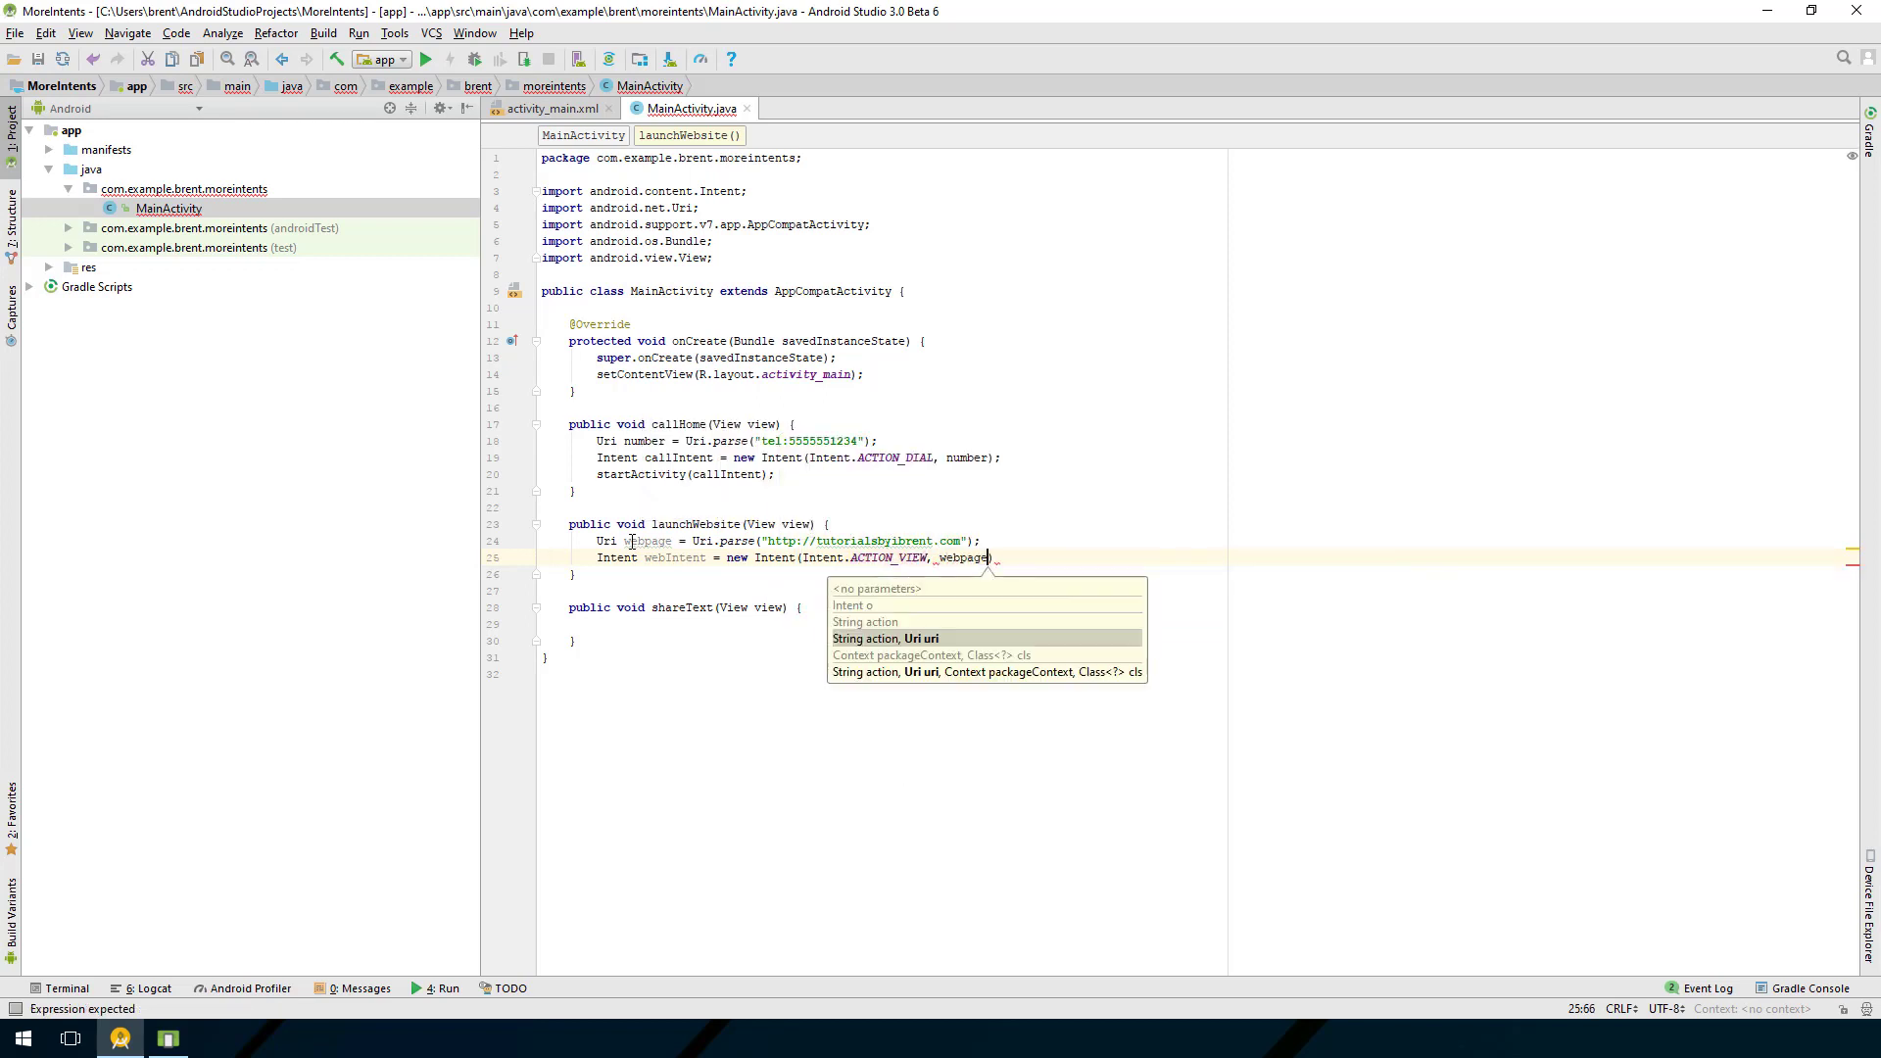
text(startActivity();)
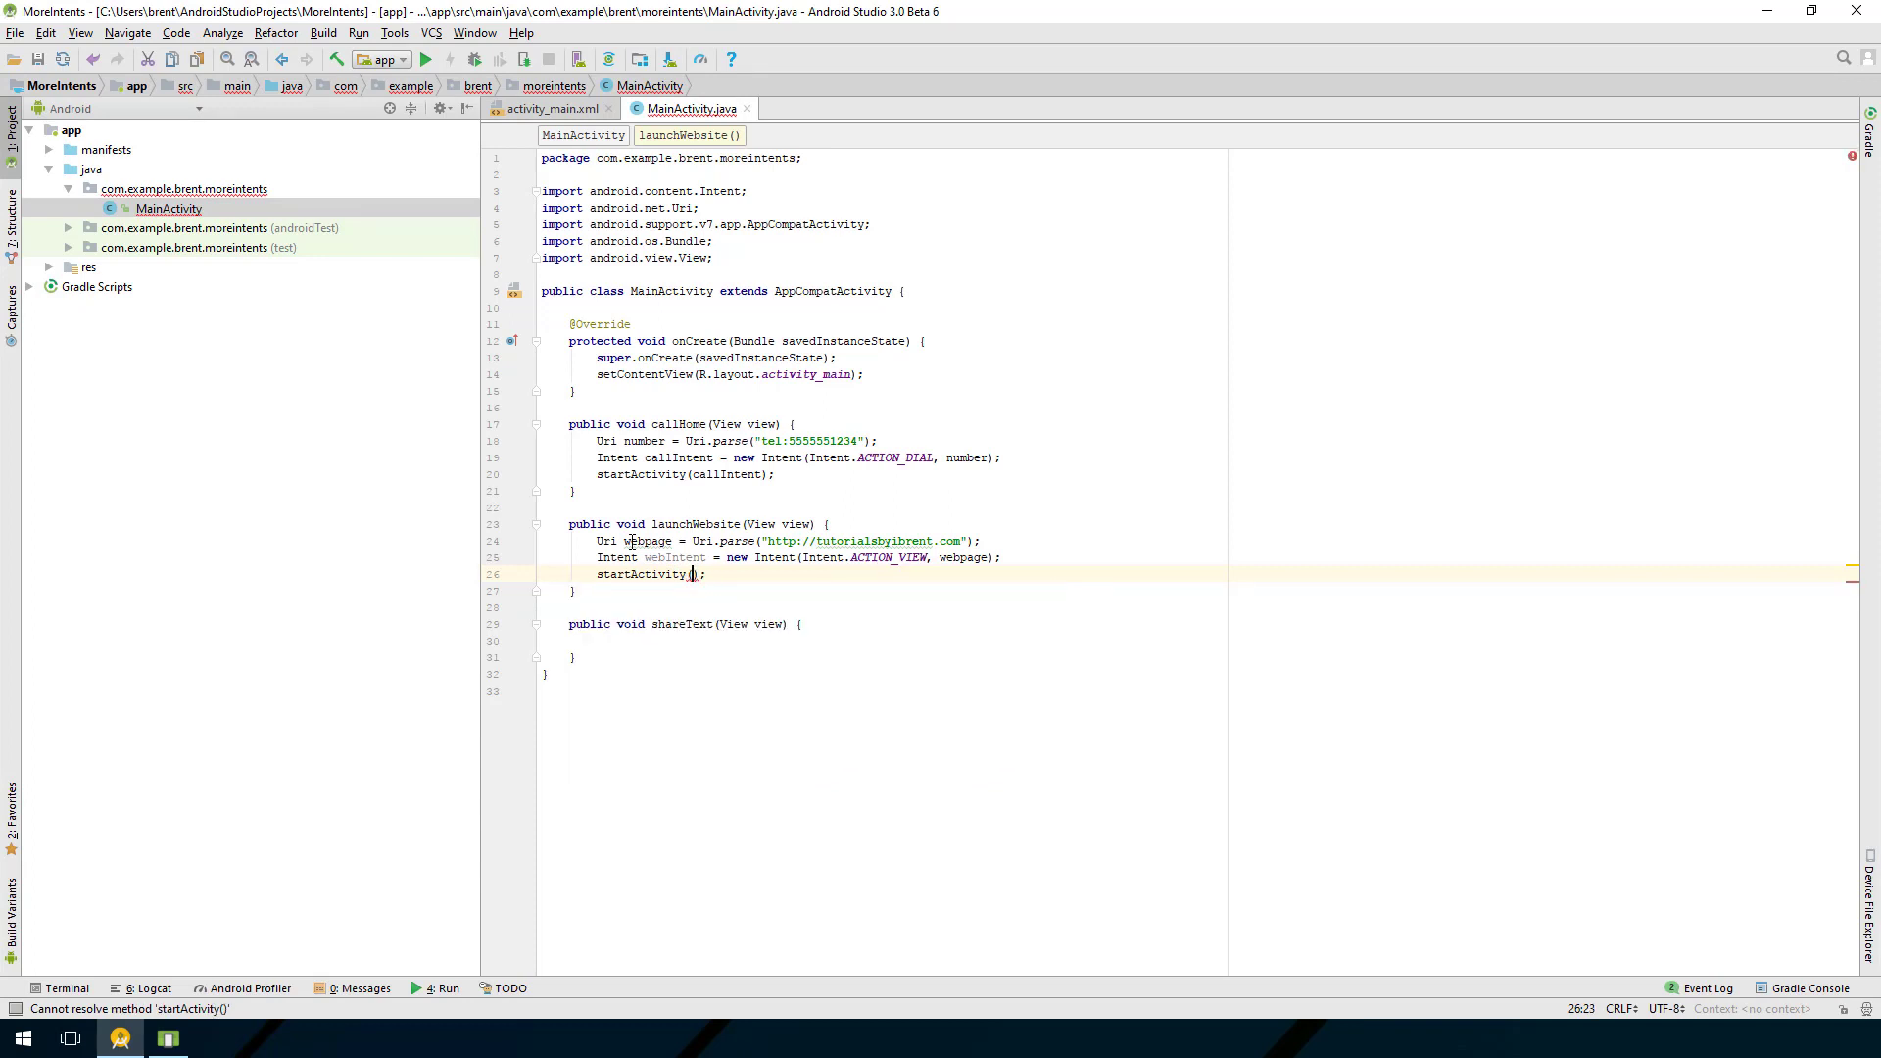
text(webIntent)
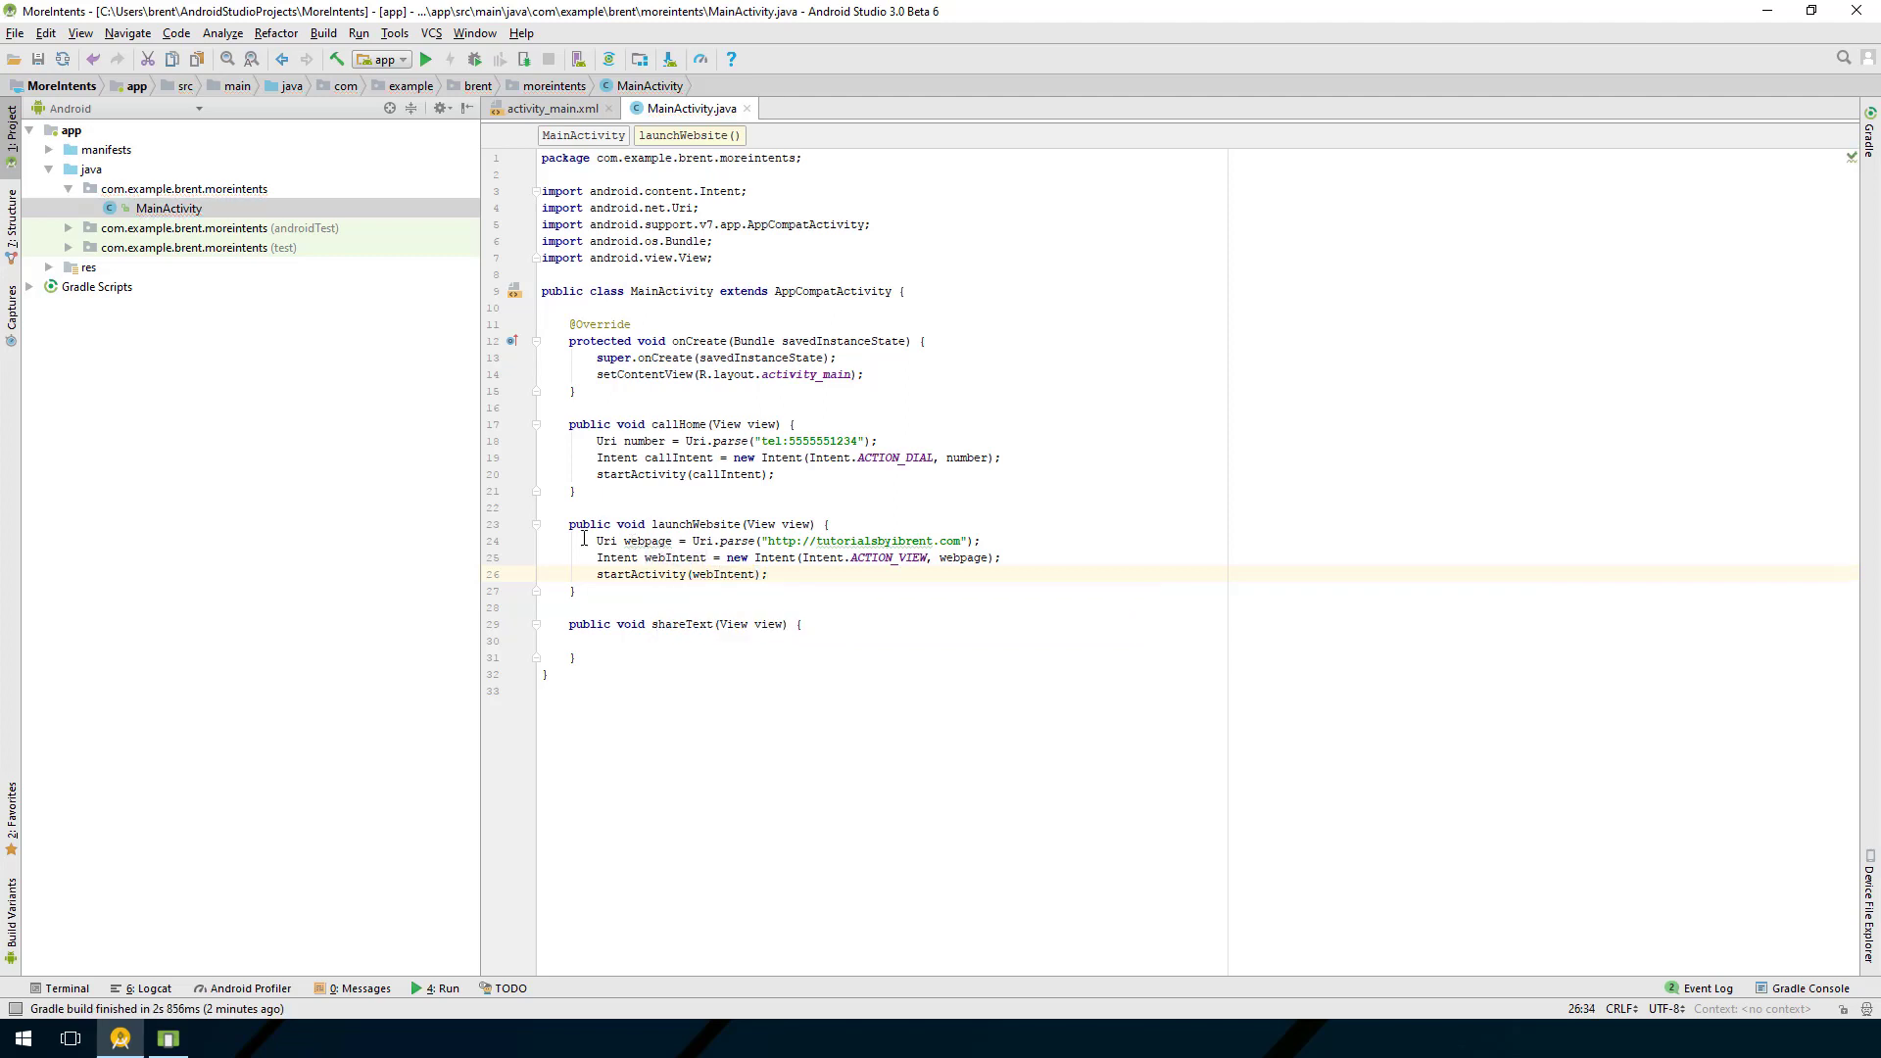
Step: Run the app on the Nexus 5X emulator
click(426, 60)
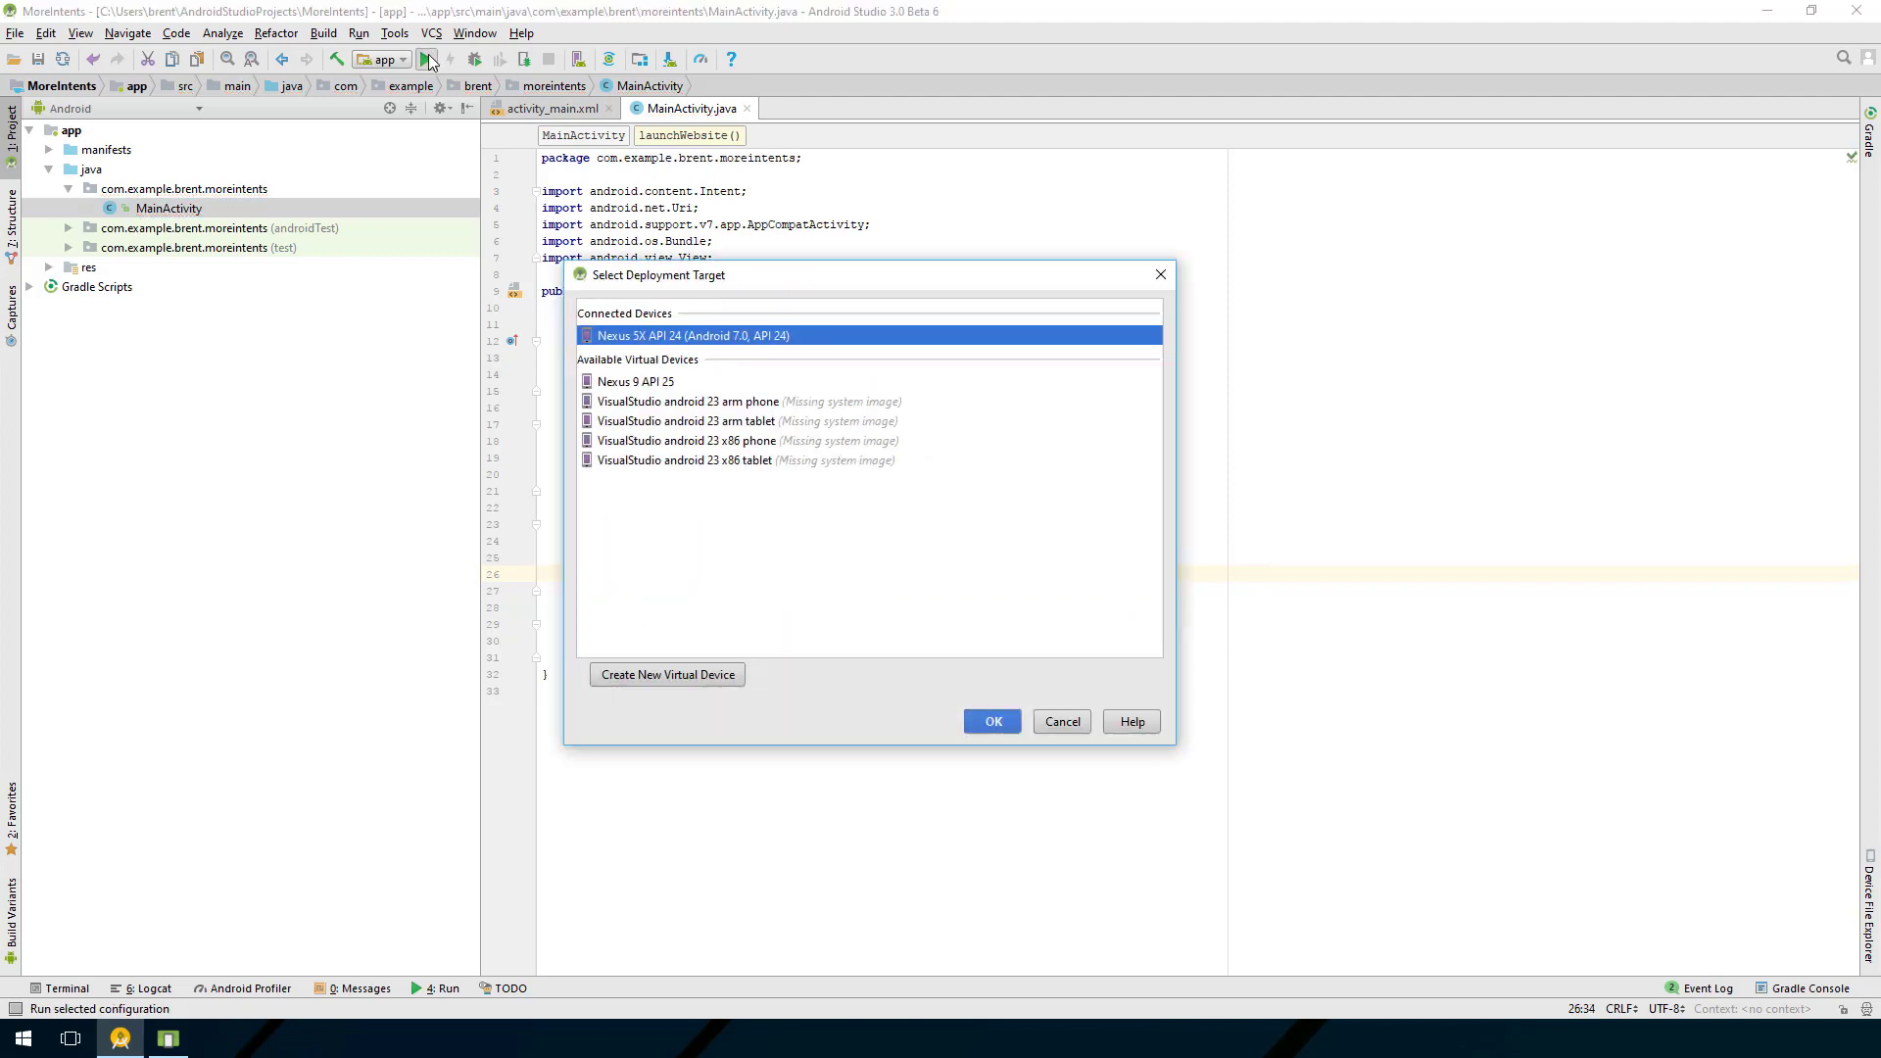
click(993, 721)
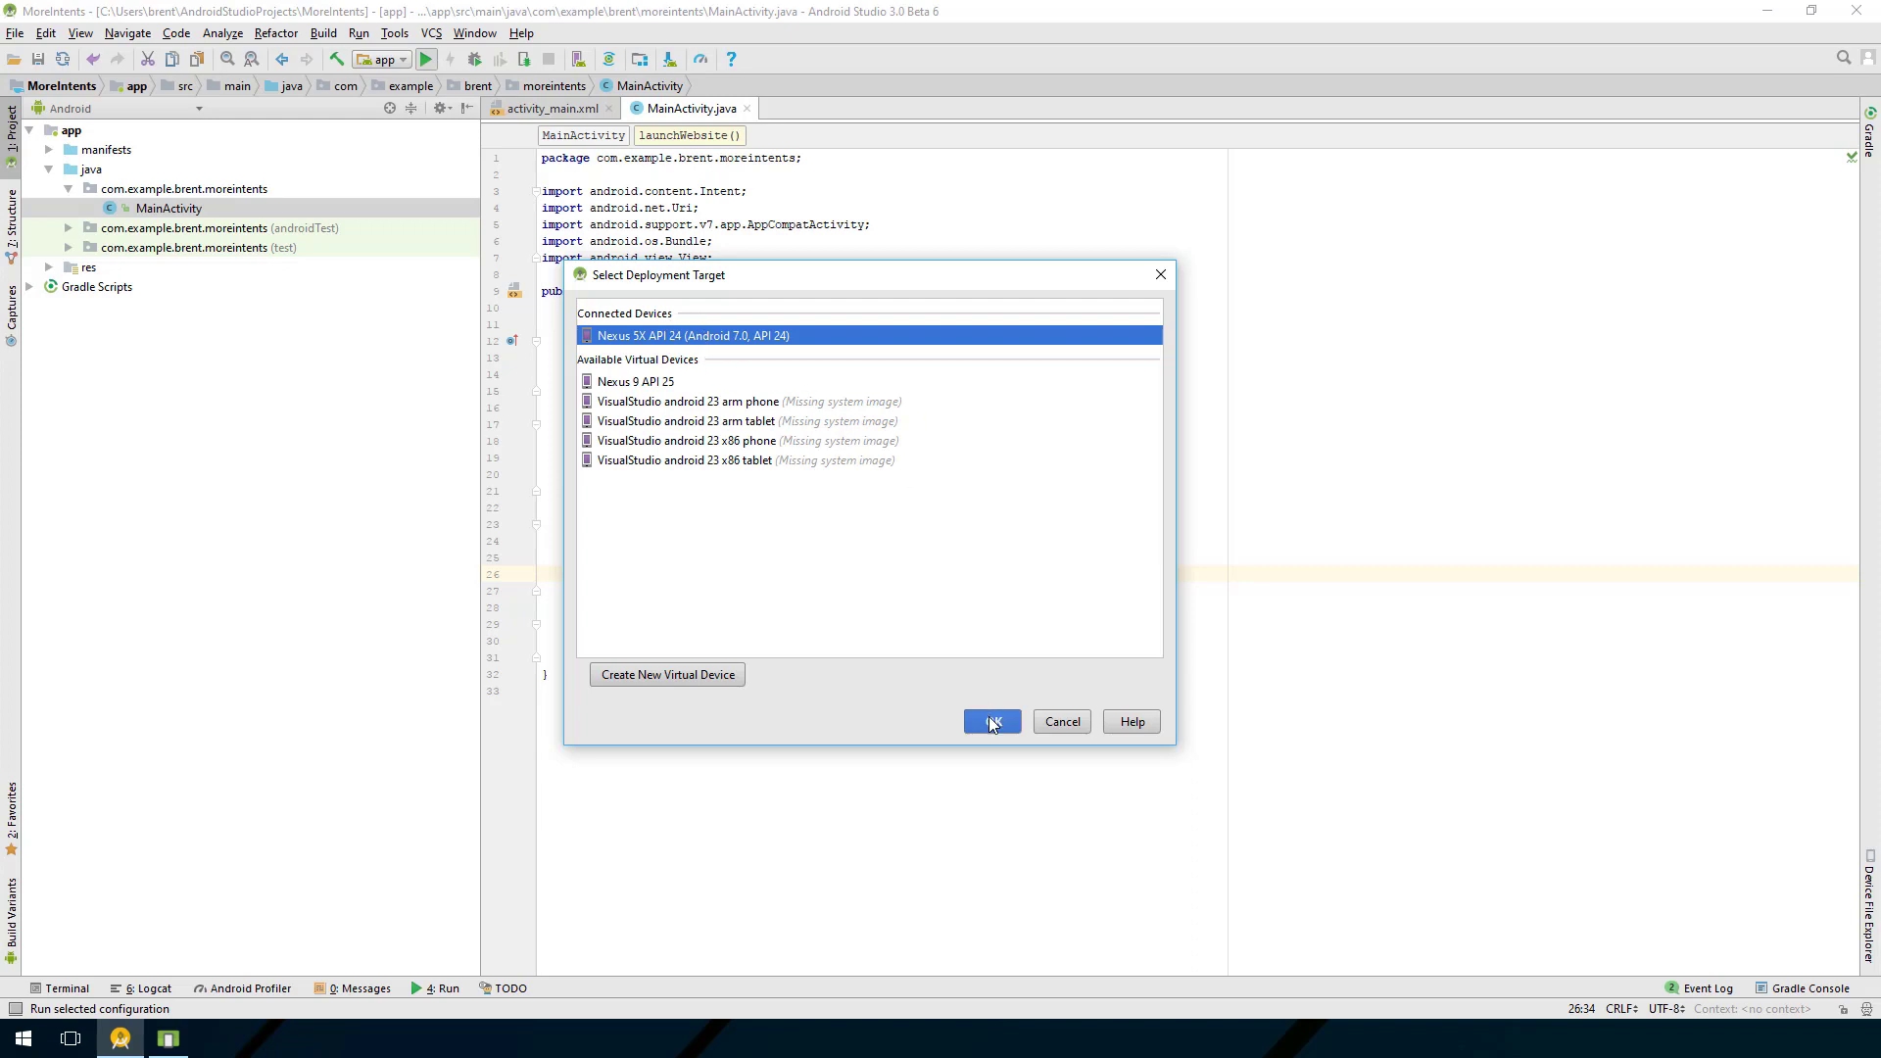
click(993, 721)
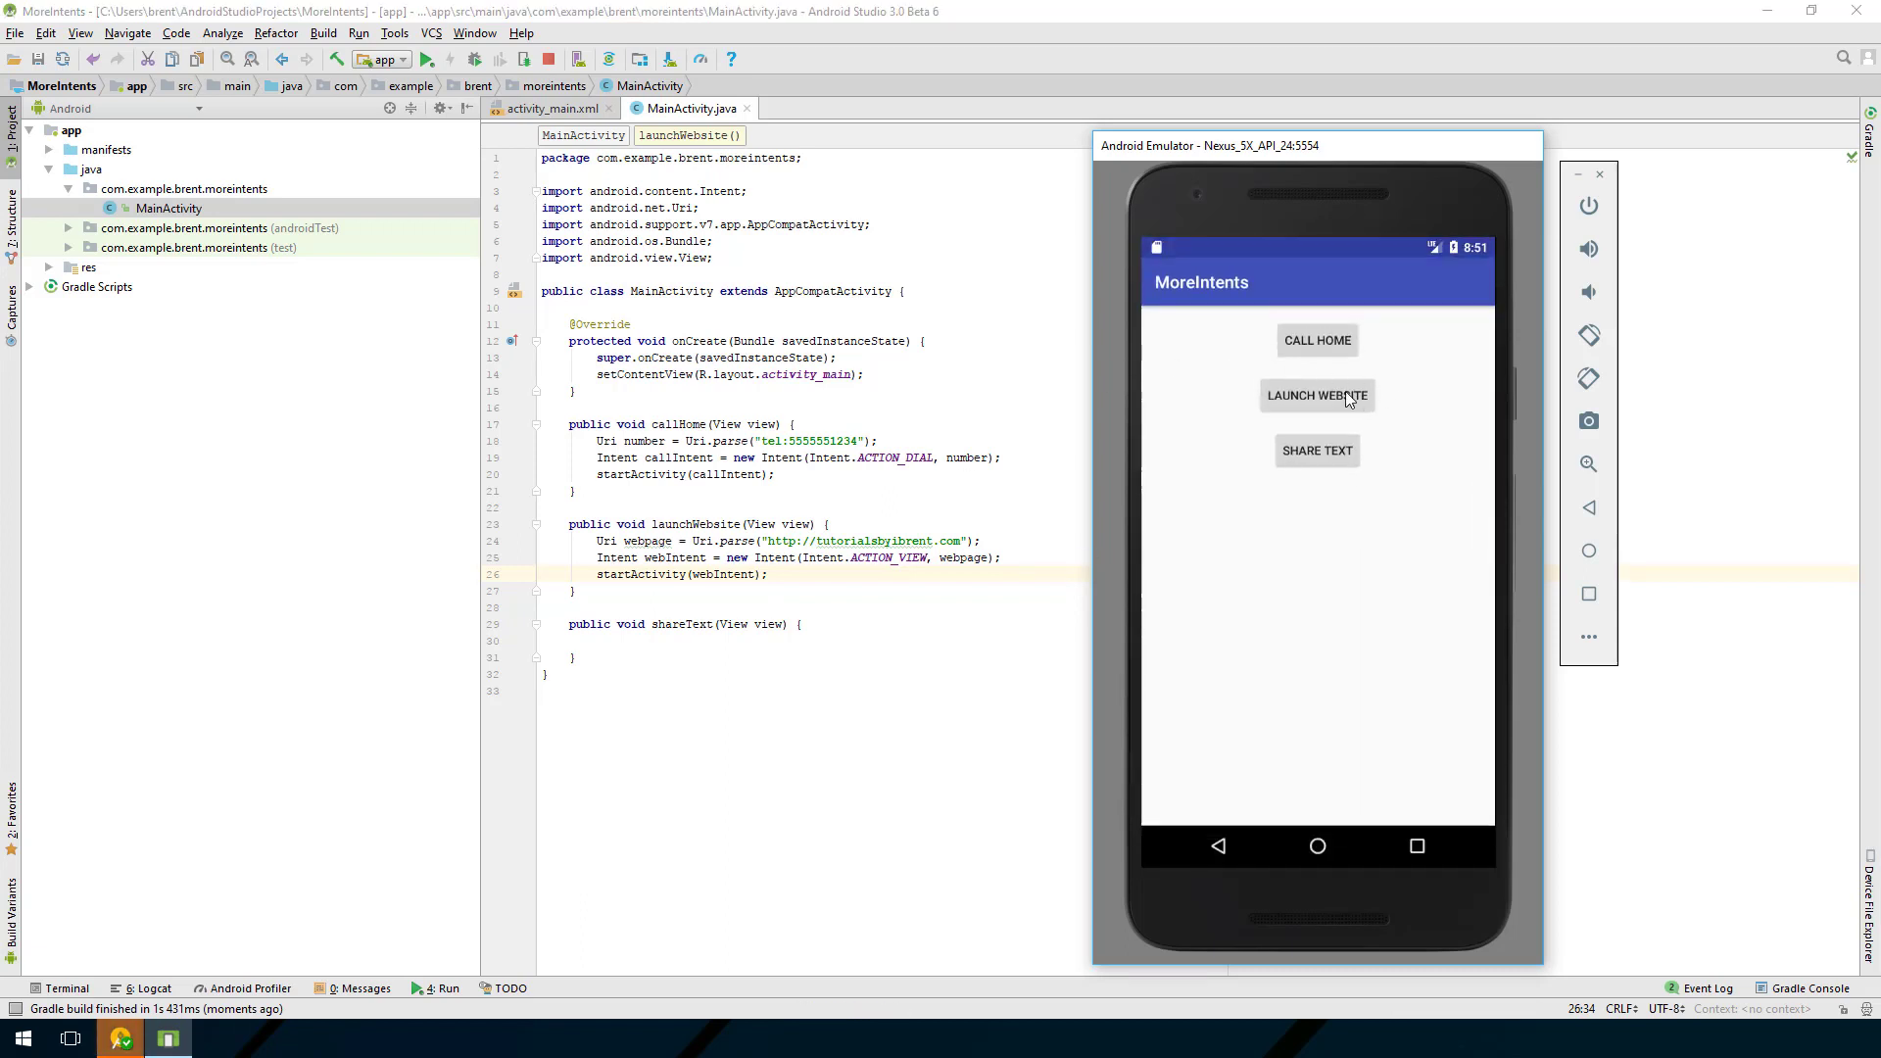
Step: Tap Launch Website, open tutorialsbyibrent.com in Chrome just once, and return to MainActivity.java
click(1317, 396)
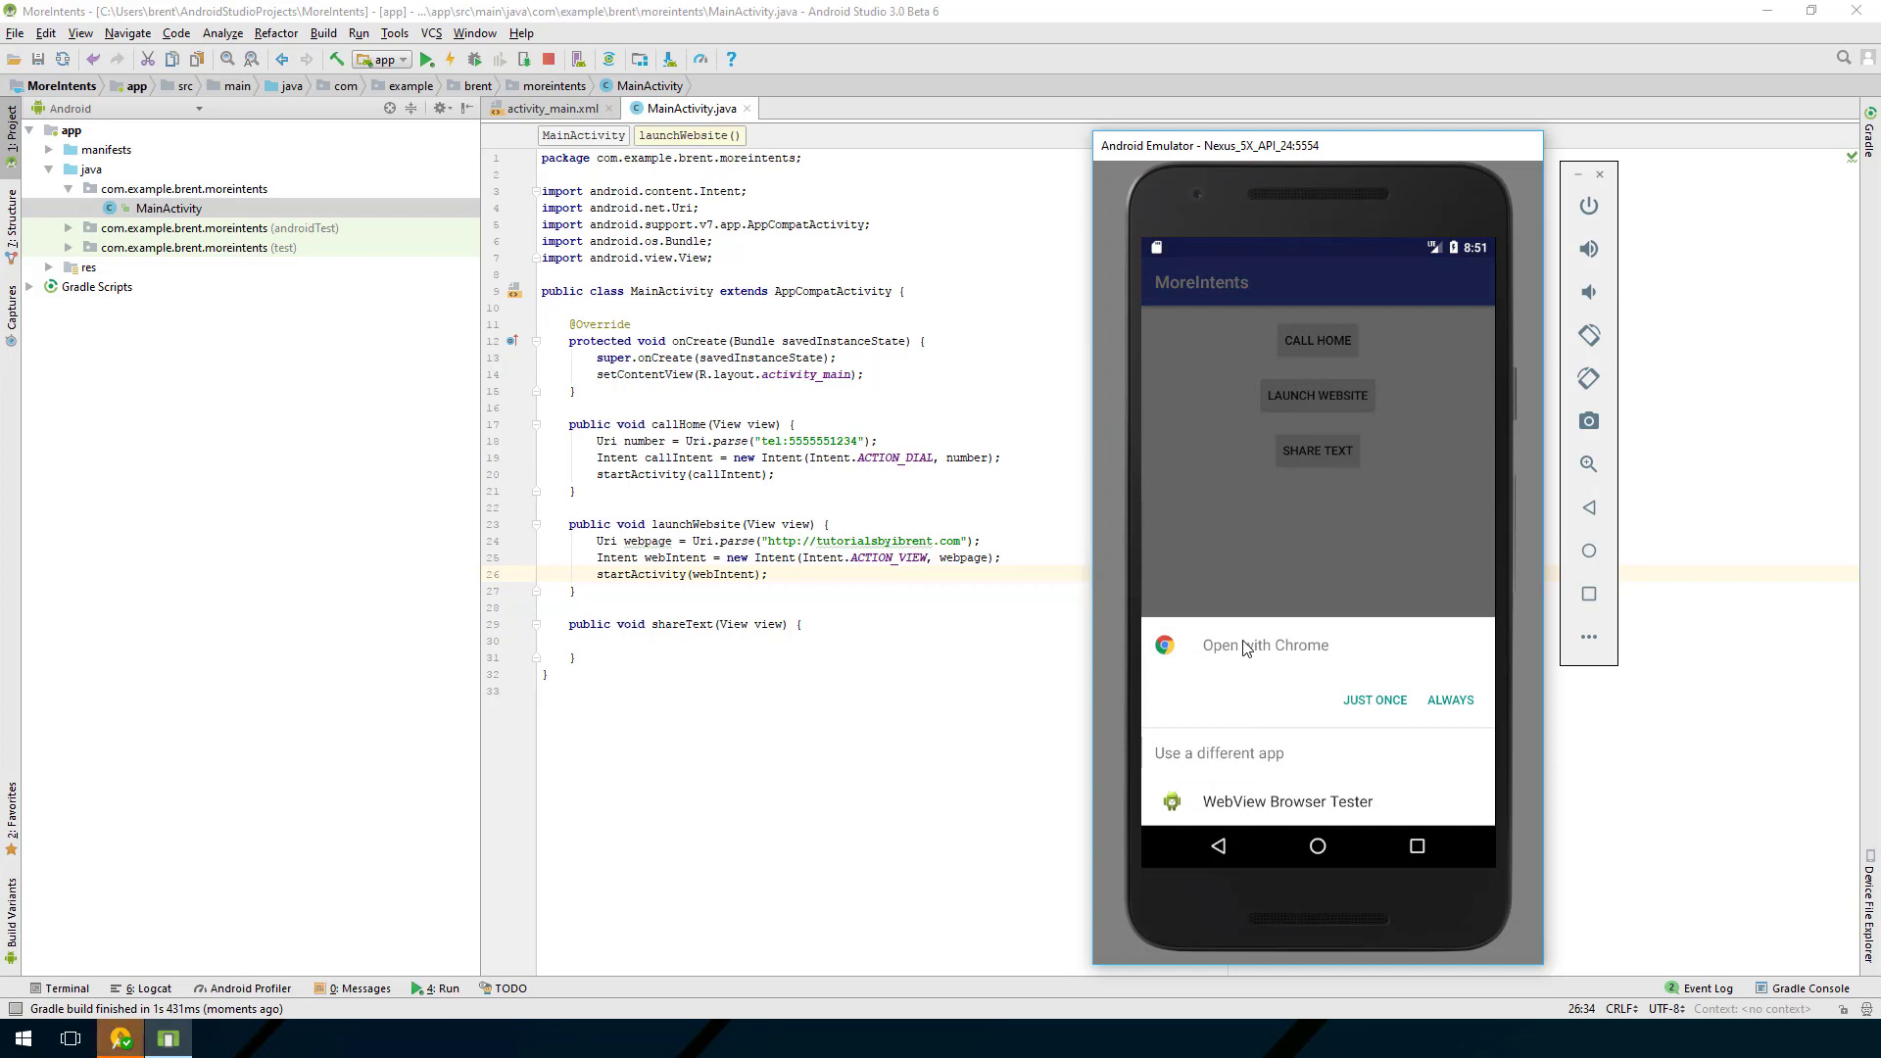
mouse_move(1334, 673)
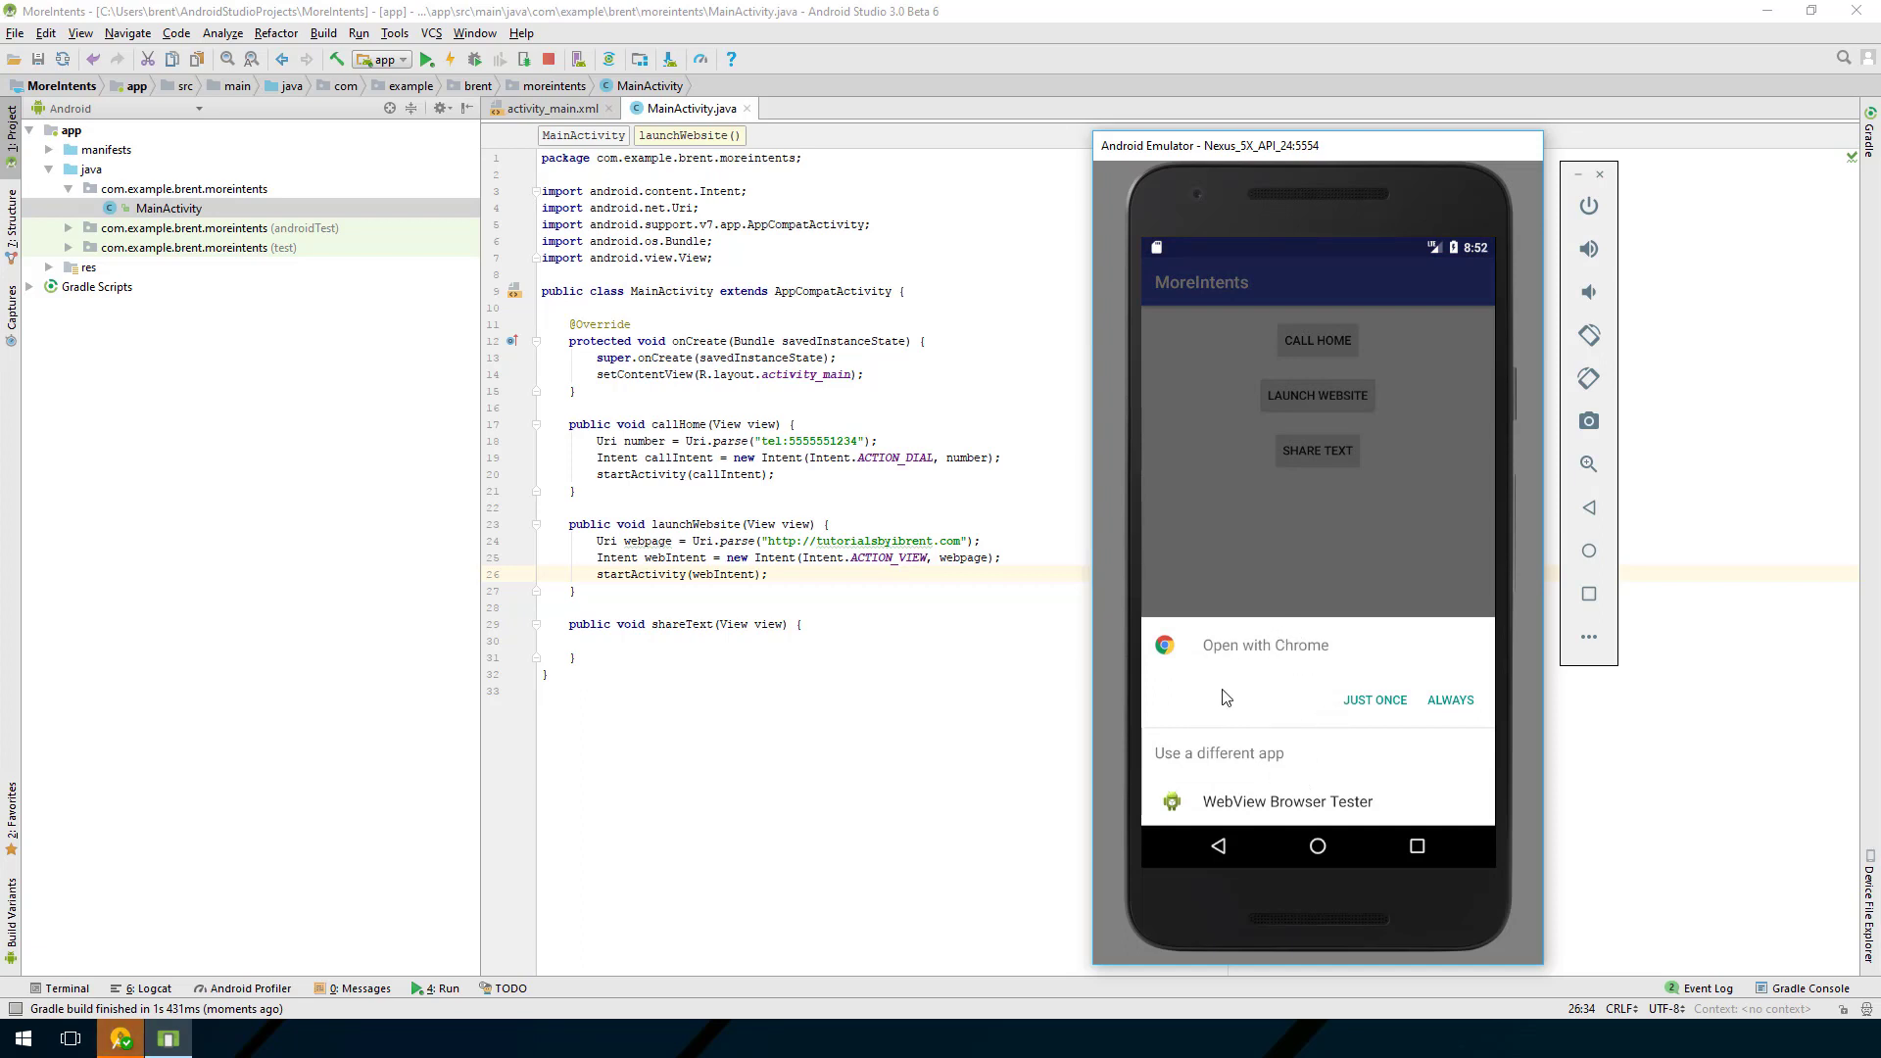
mouse_move(1283, 605)
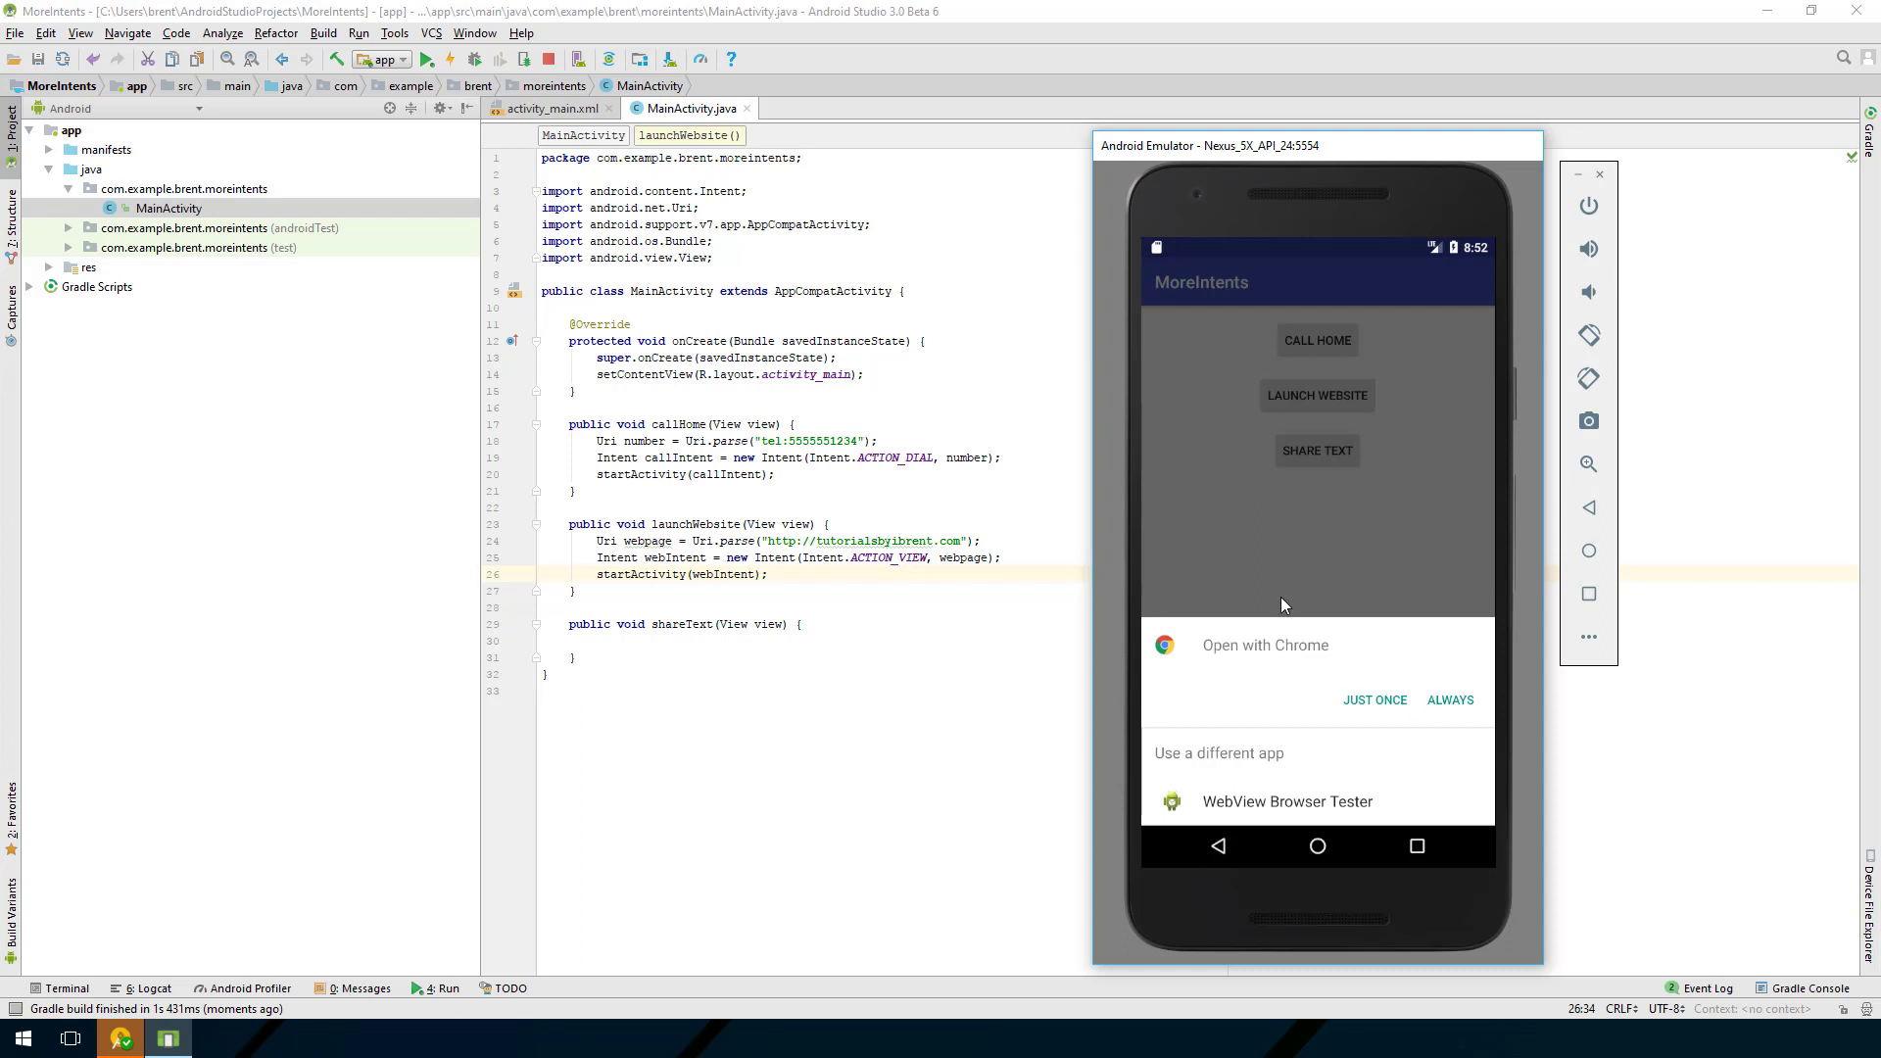
mouse_move(1229, 528)
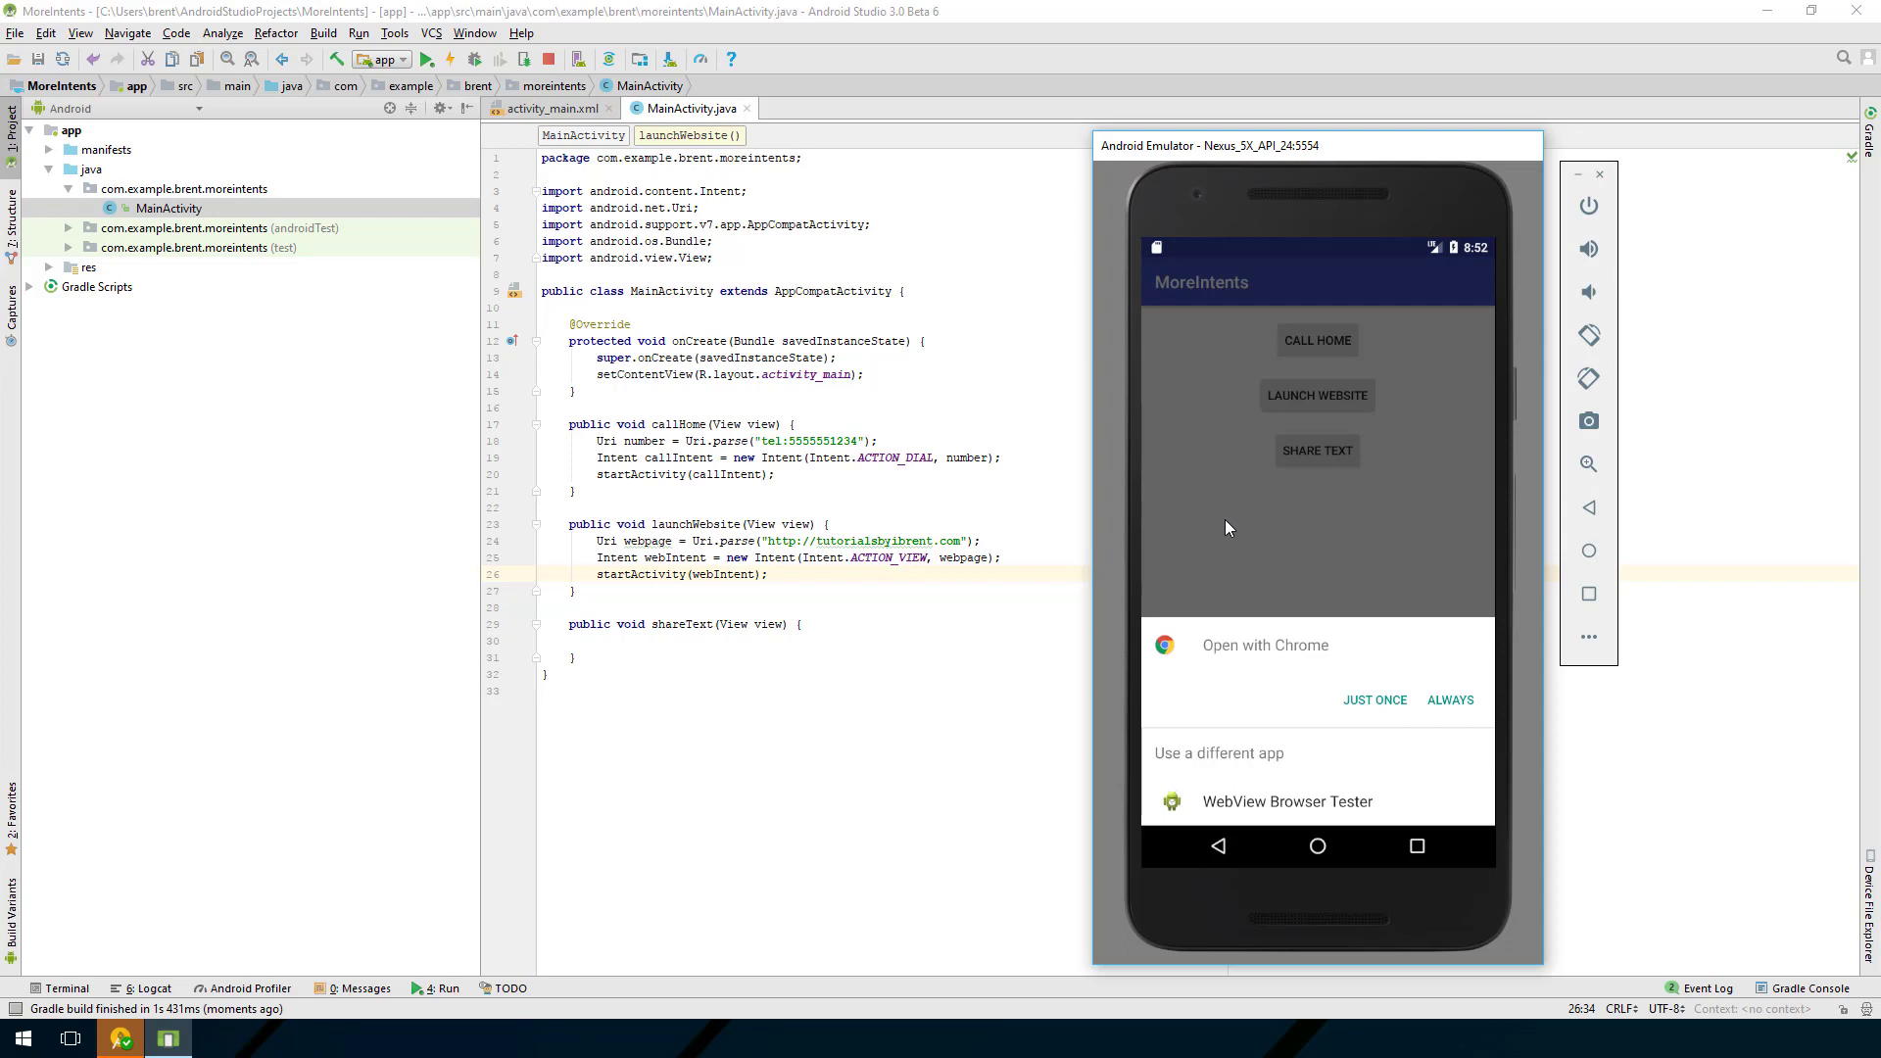
mouse_move(1274, 513)
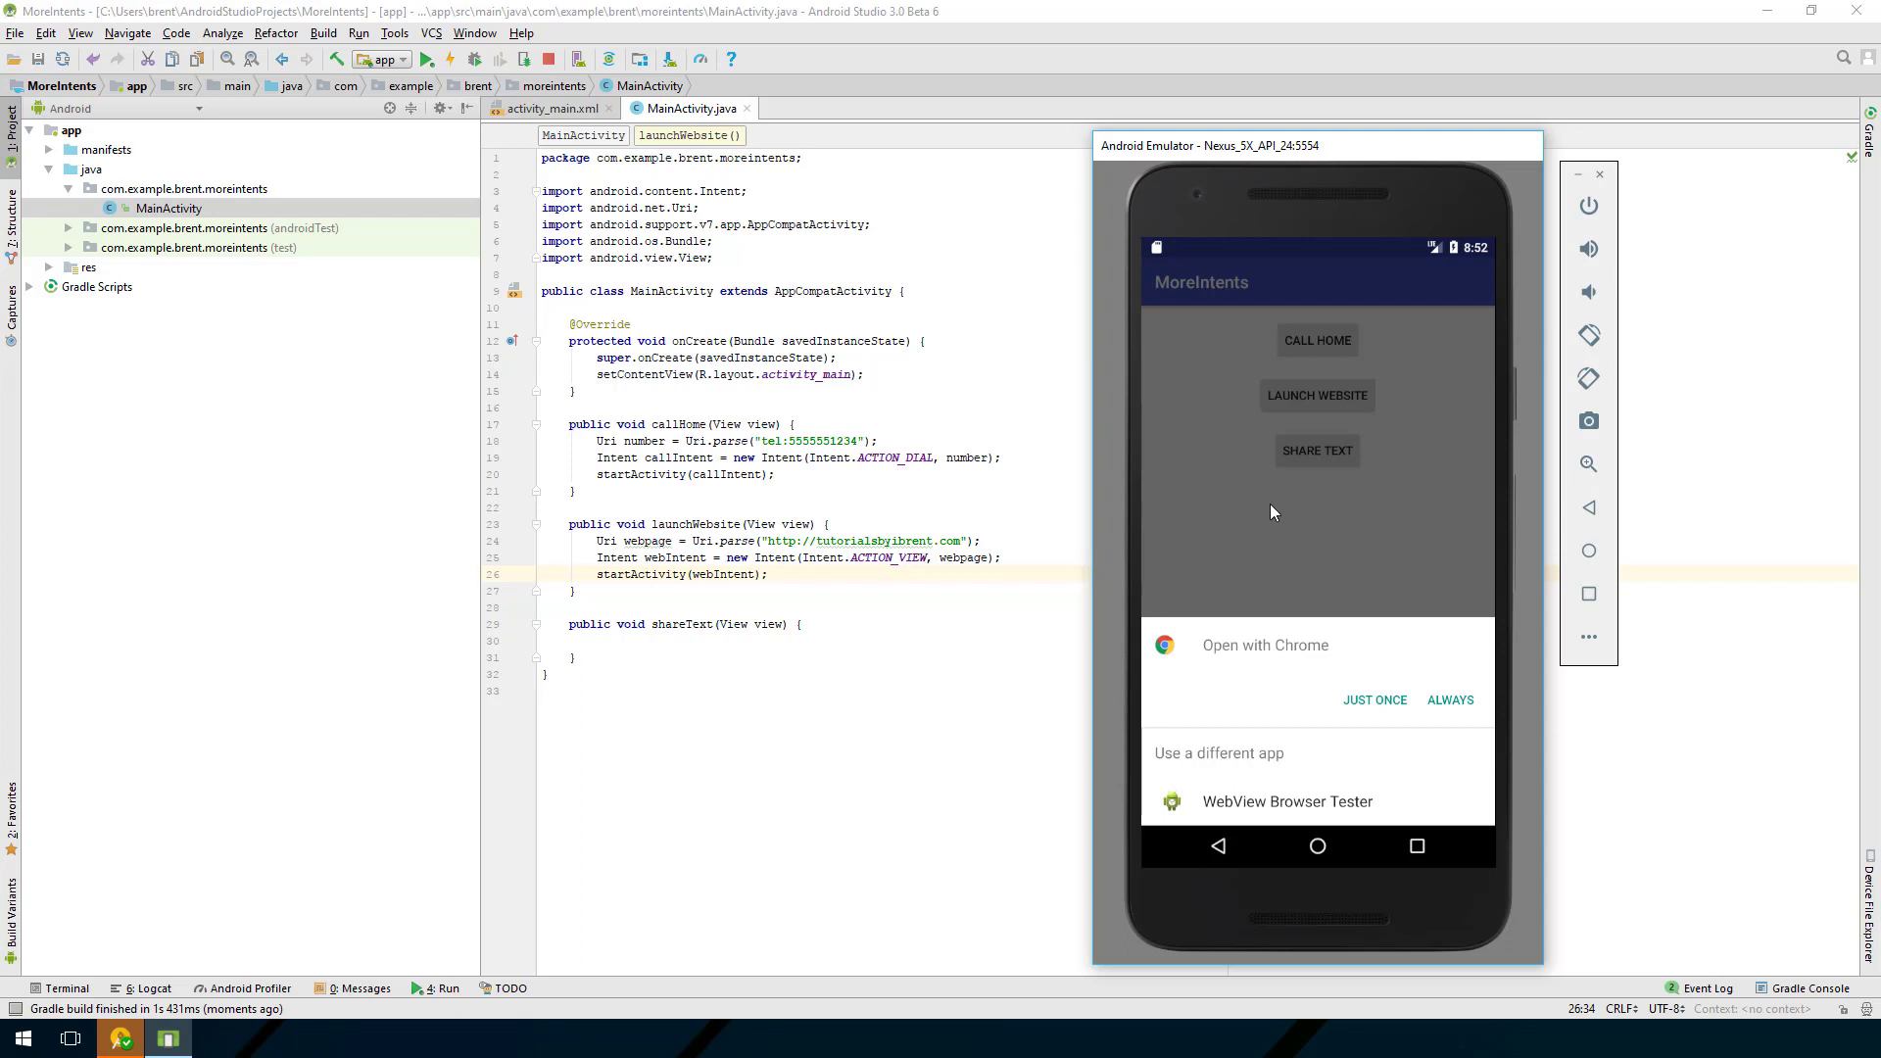
mouse_move(1247, 500)
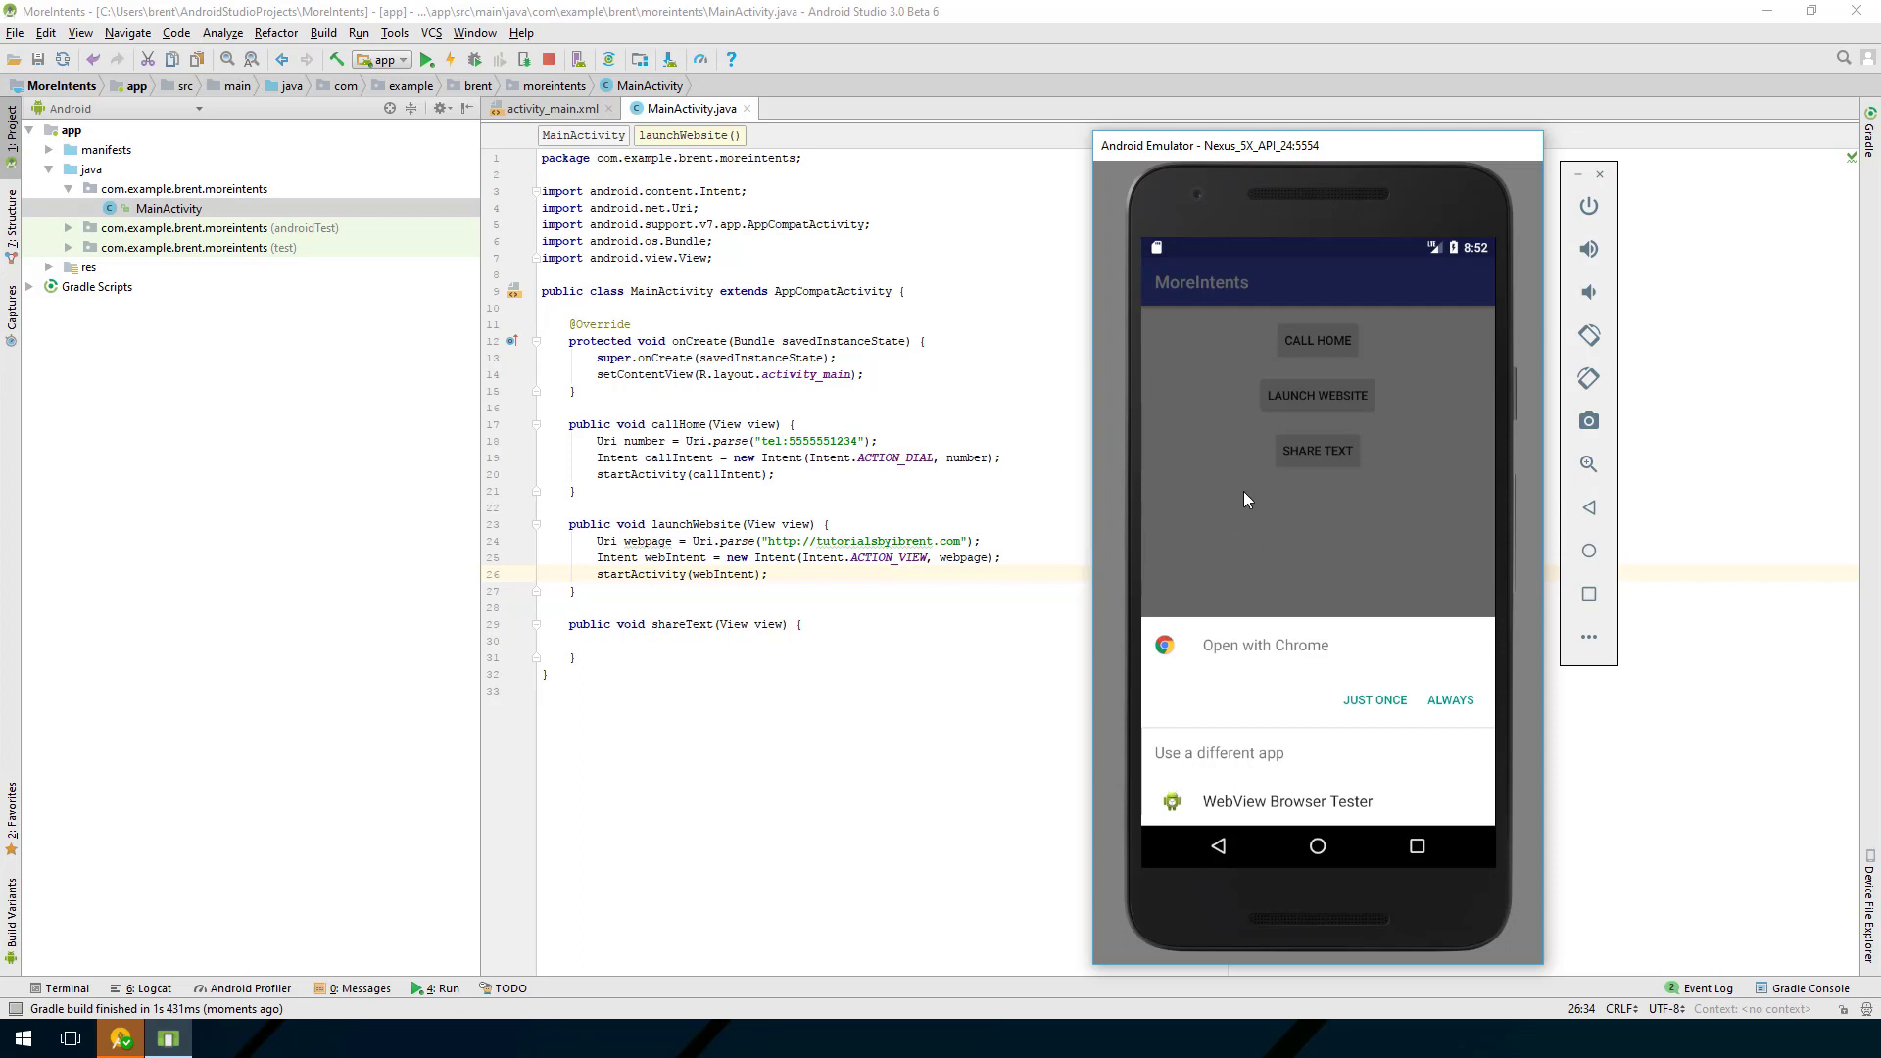
mouse_move(1375, 716)
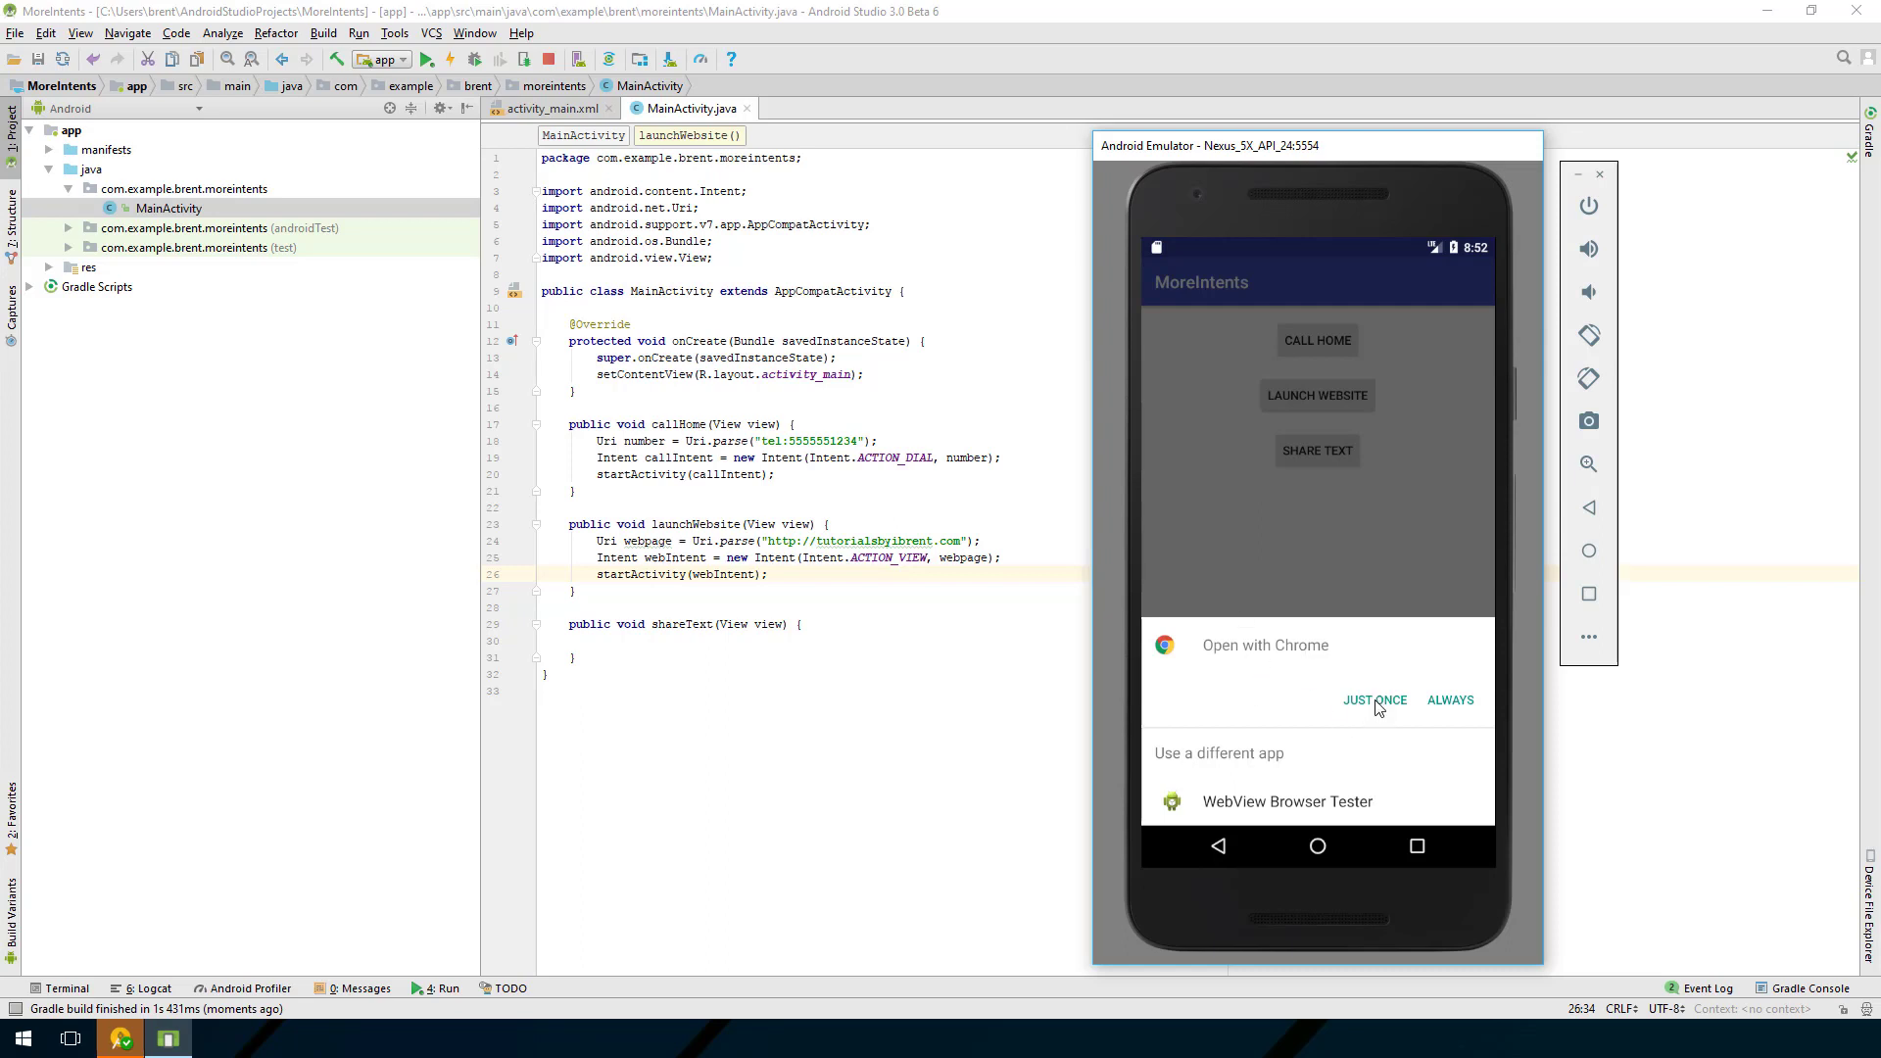
click(1375, 699)
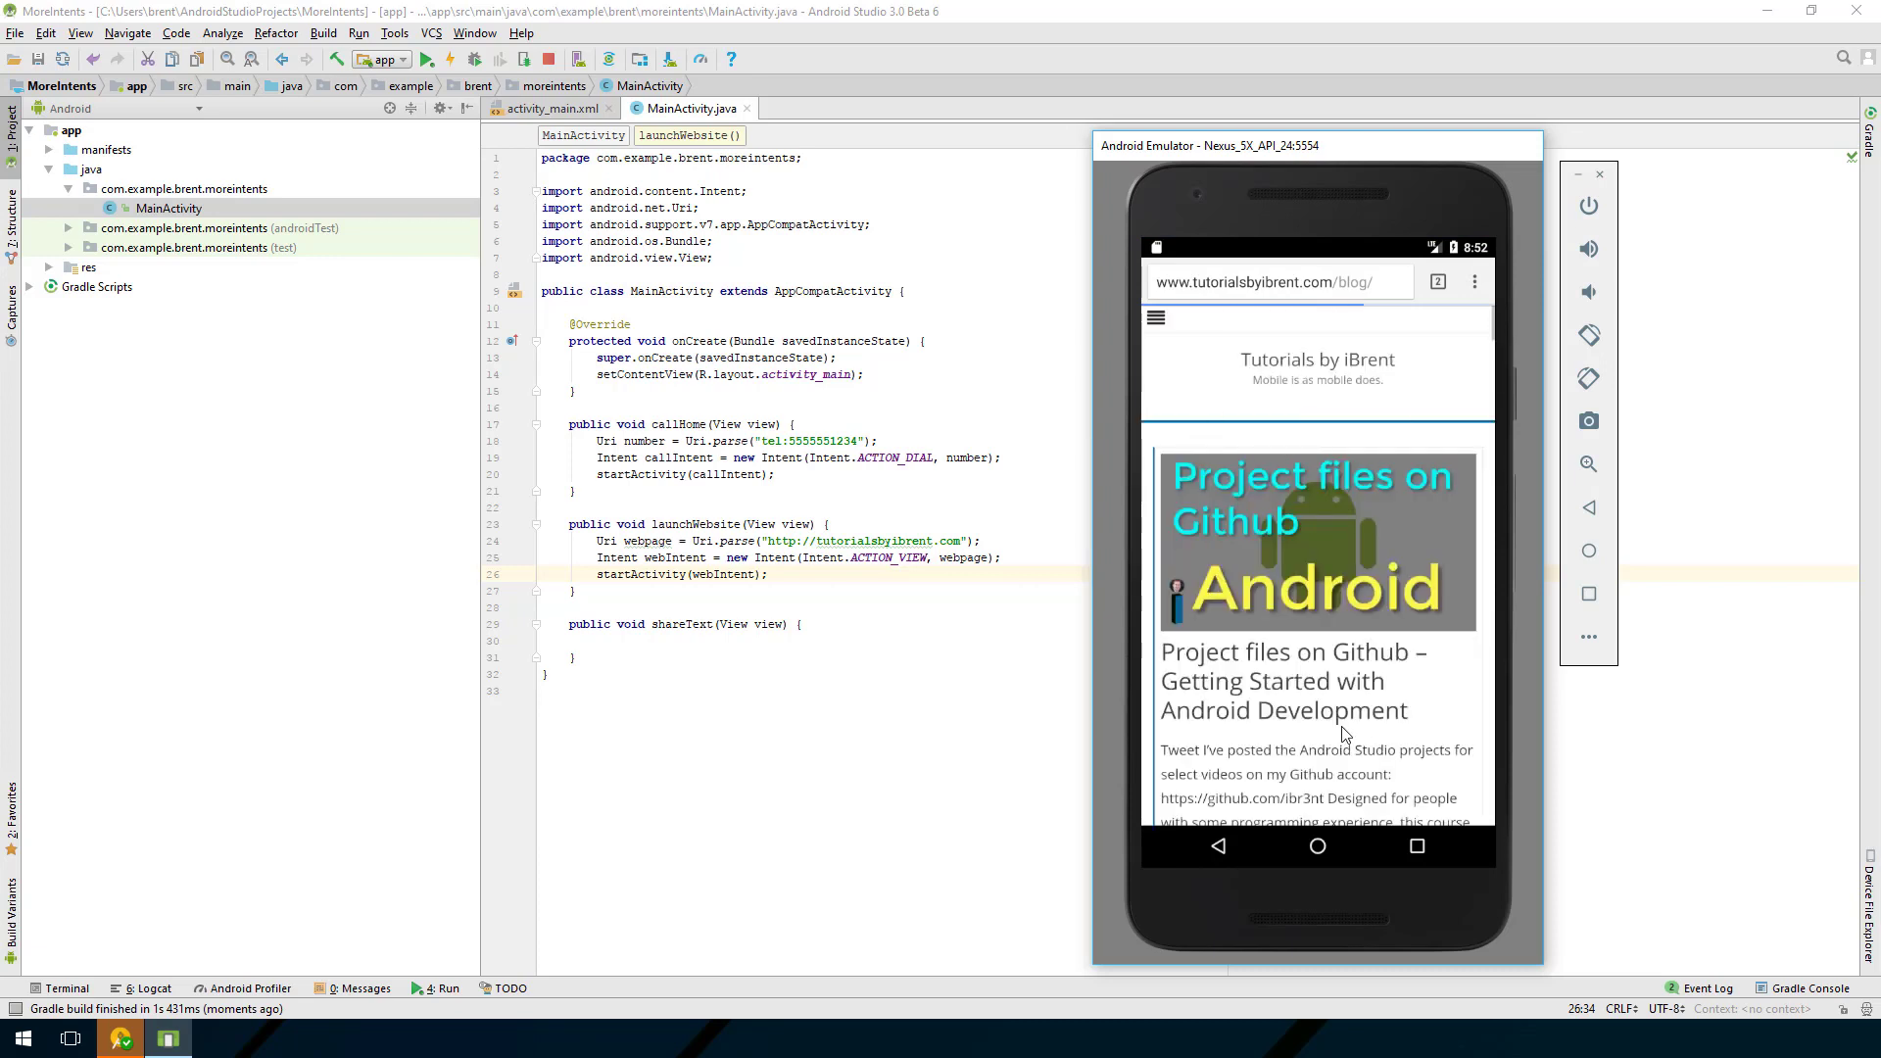
mouse_move(1398, 693)
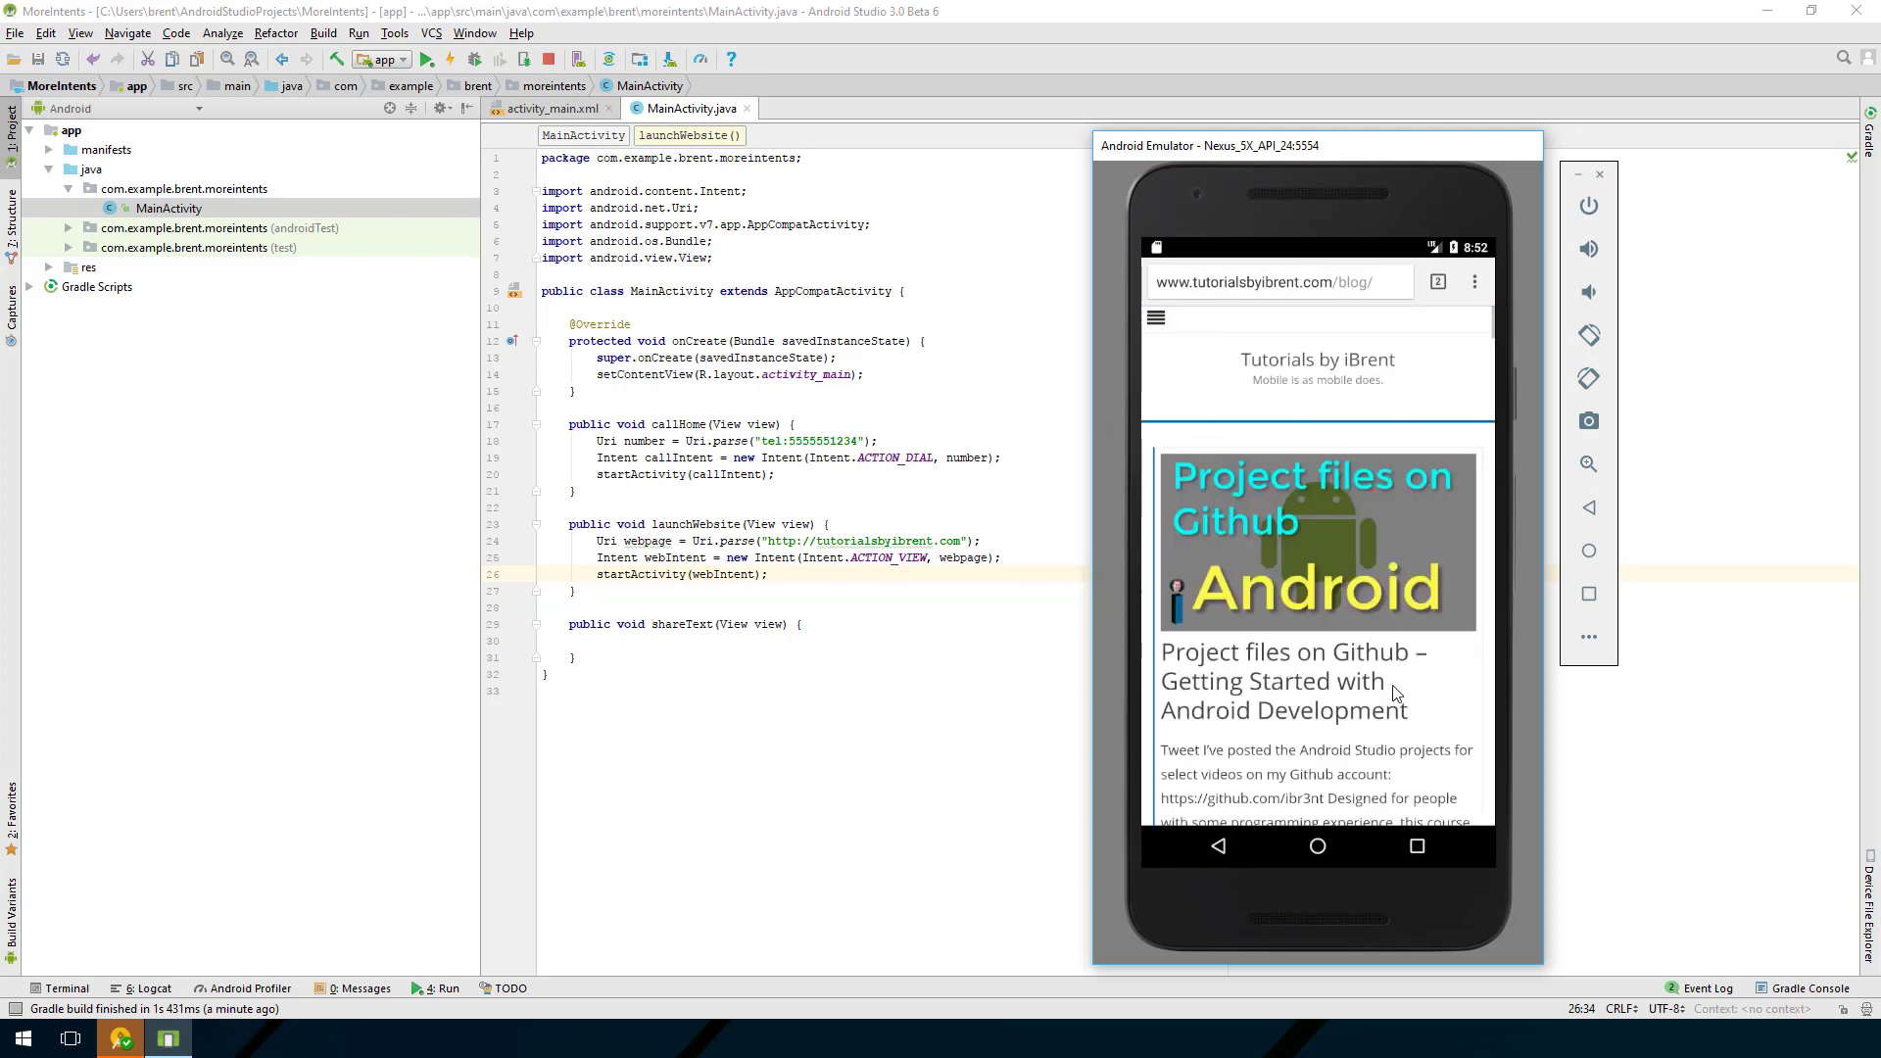
scroll(down, 3)
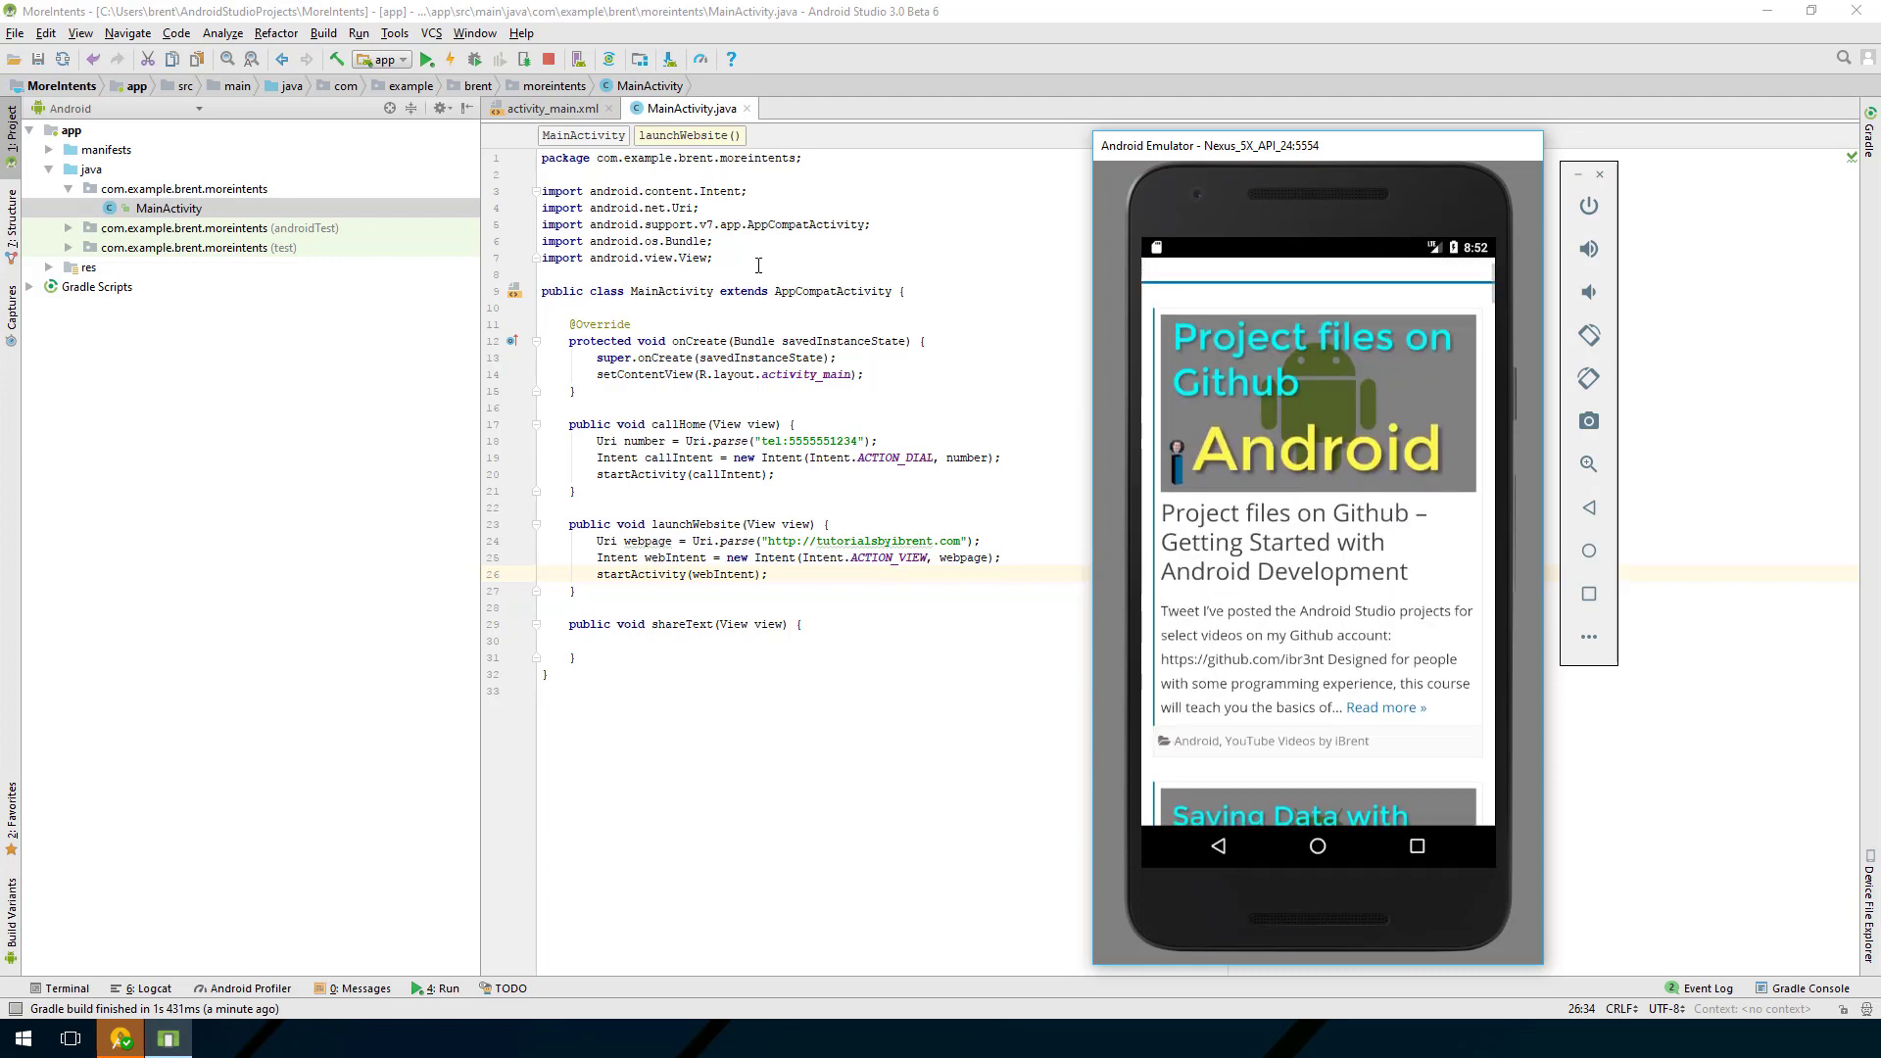
click(1600, 174)
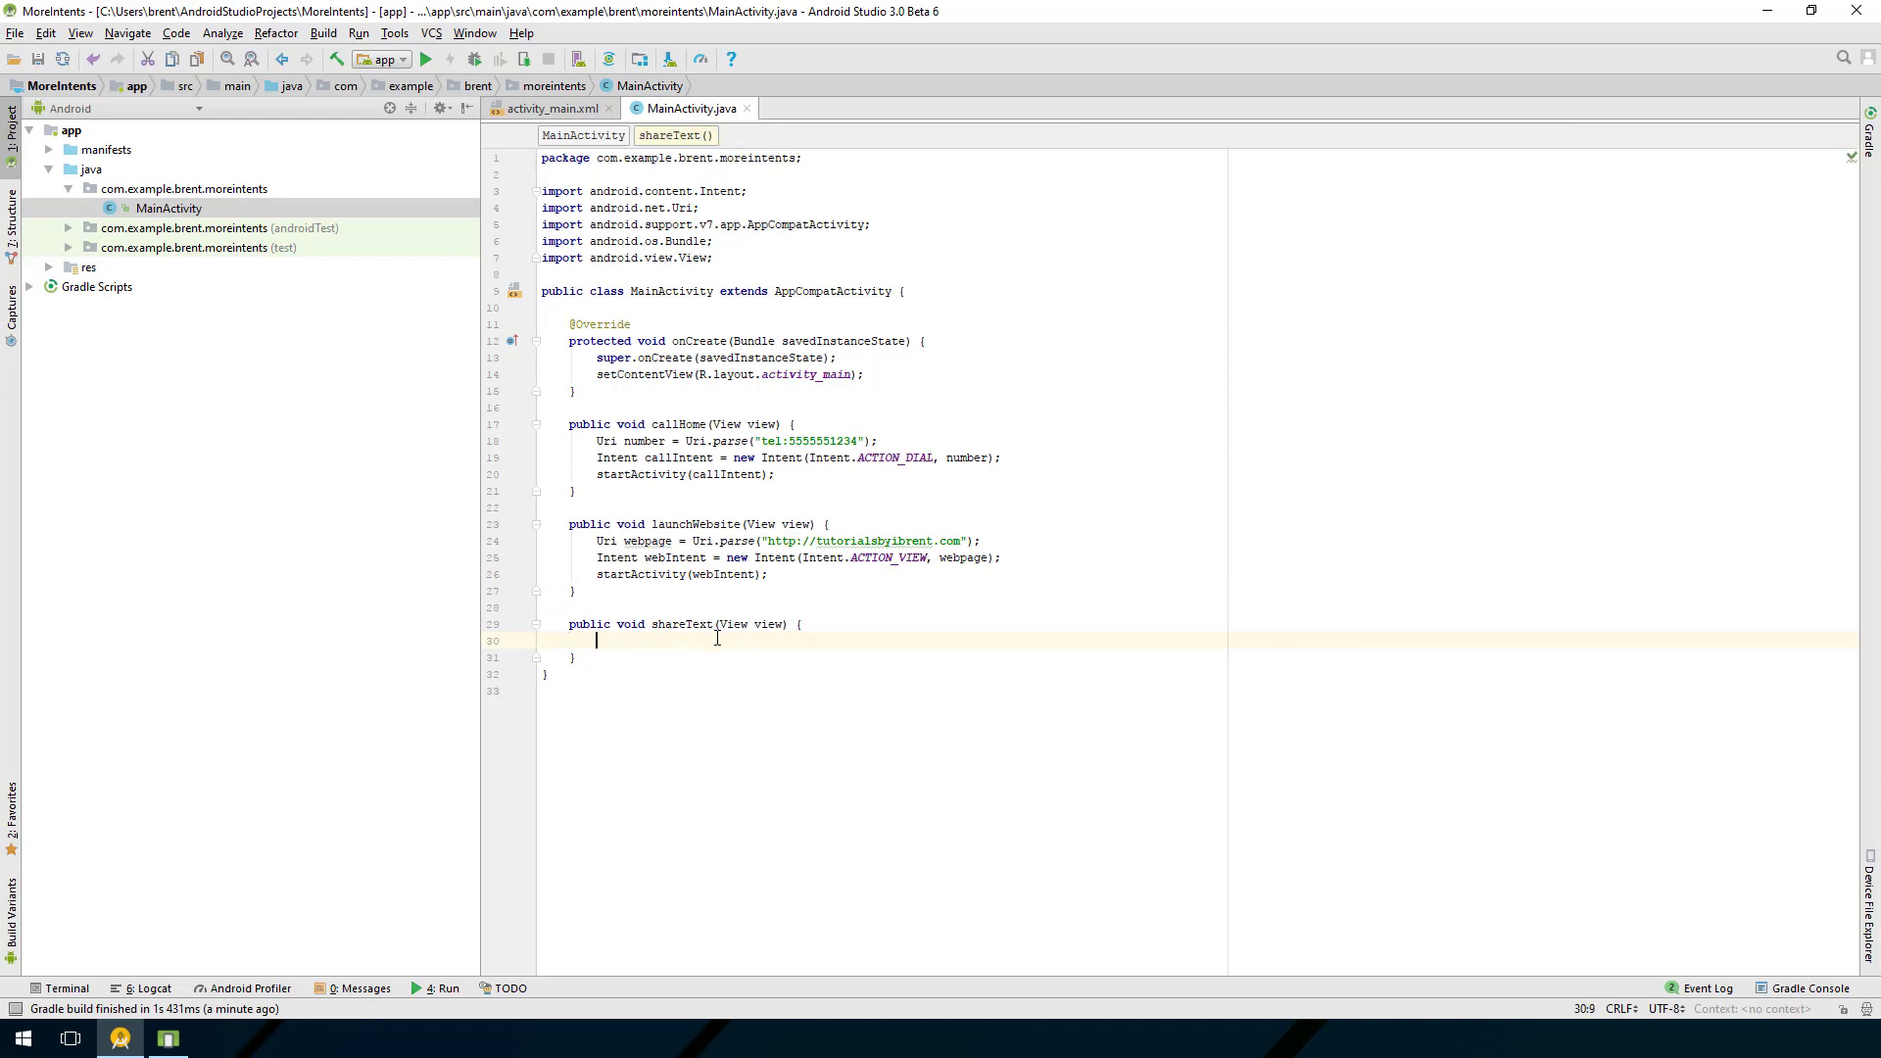
click(774, 474)
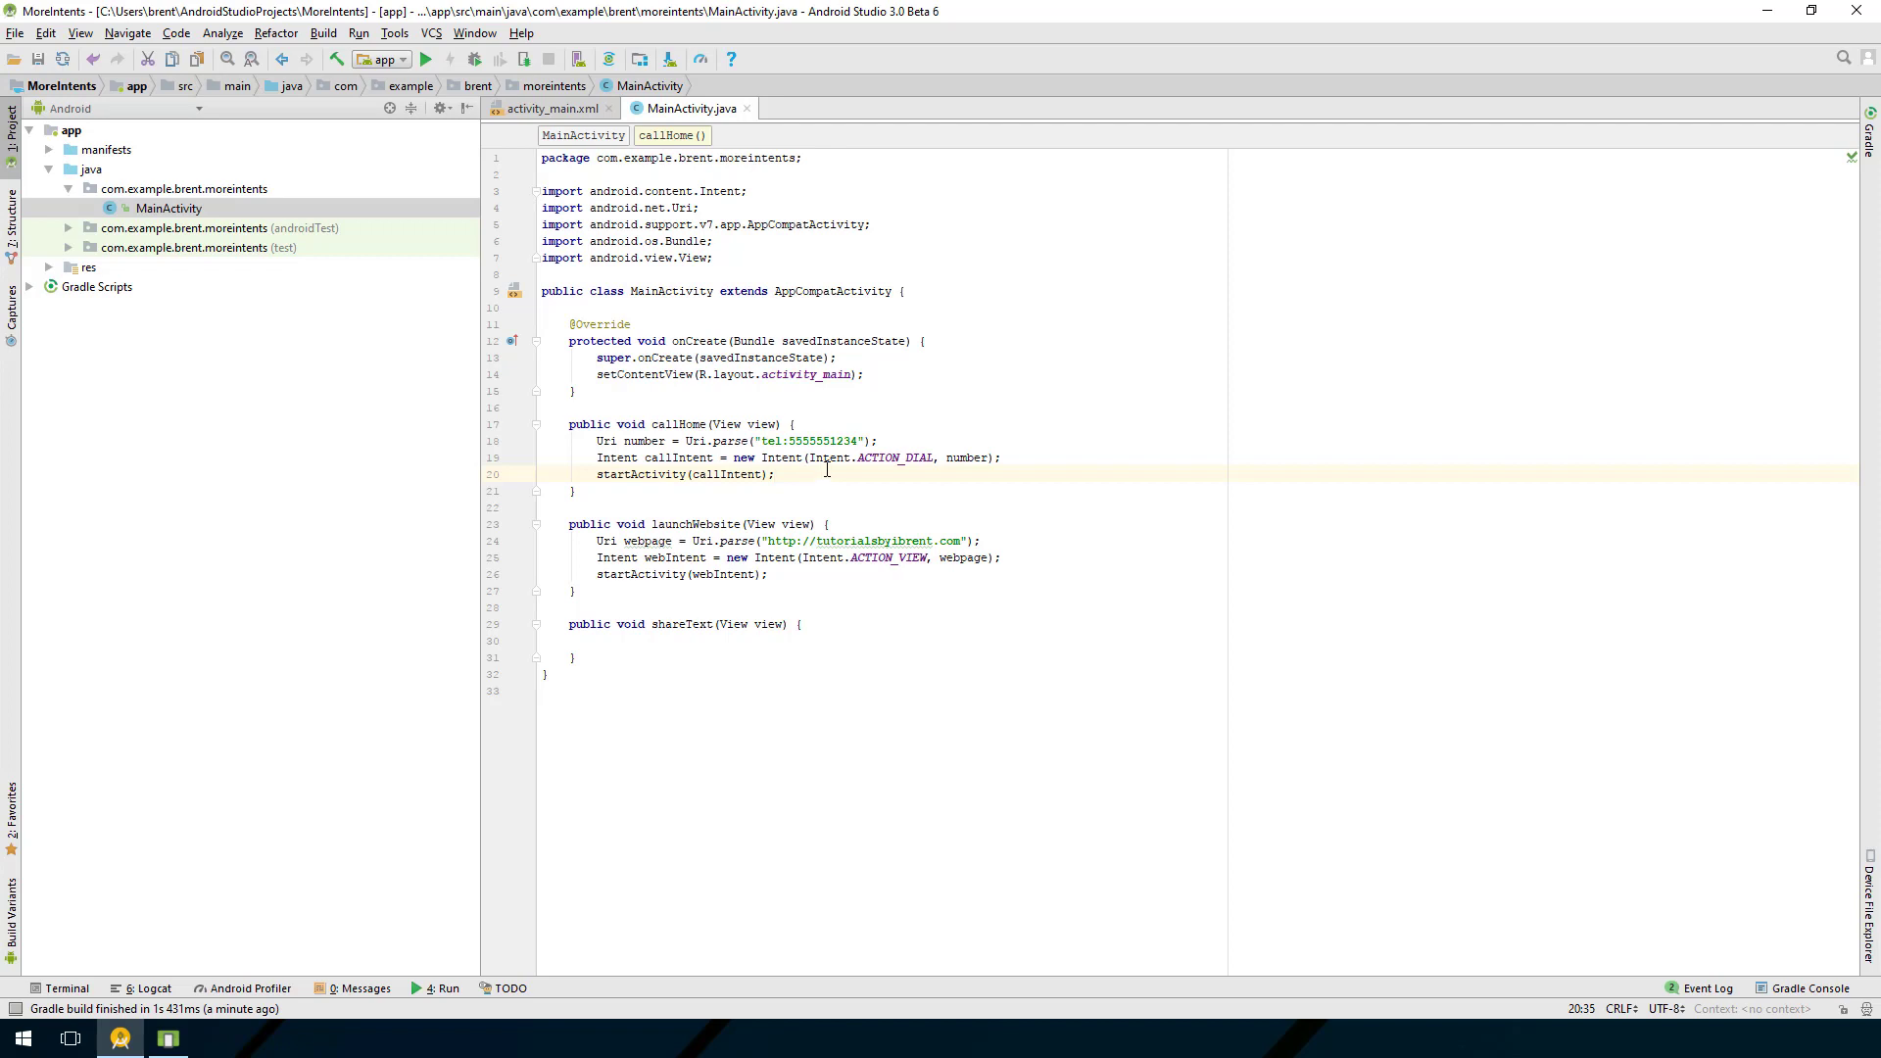
Step: Wrap startActivity(callIntent) in if (callIntent.resolveActivity(getPackageManager()) != null)
click(1041, 458)
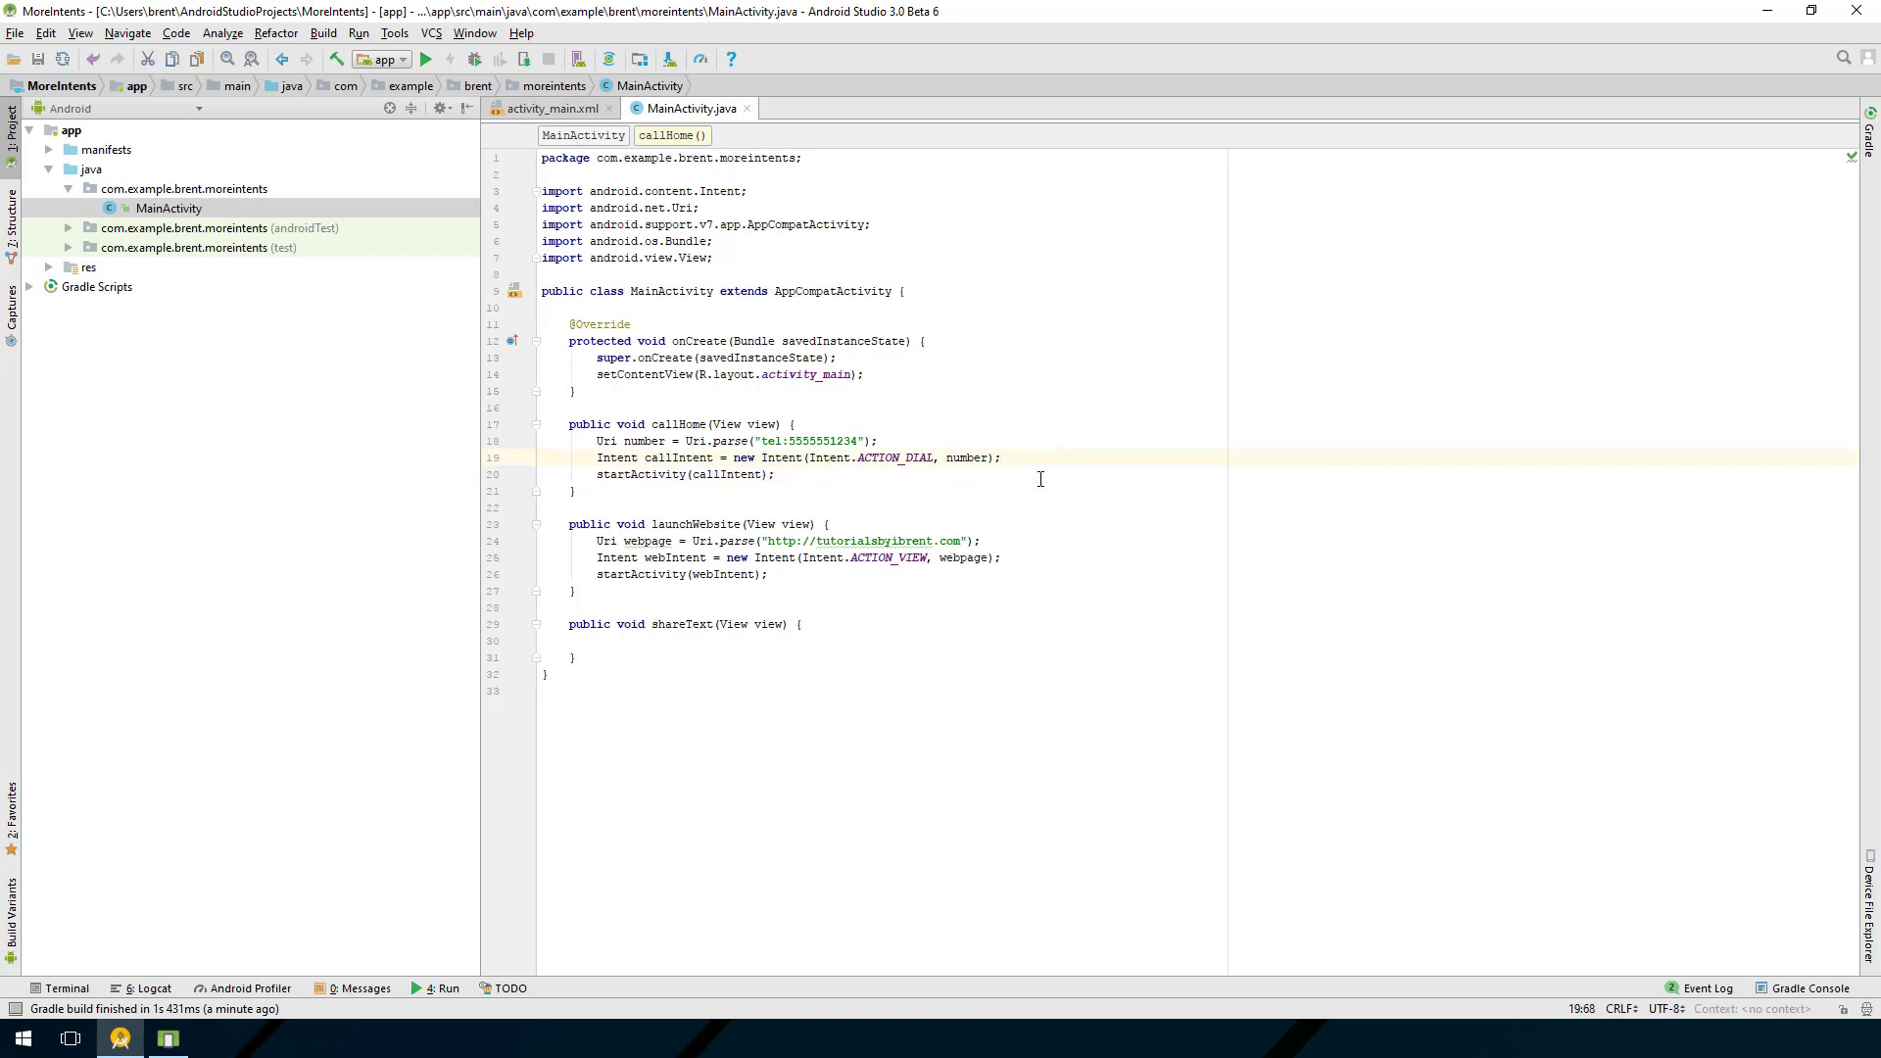
key(Enter)
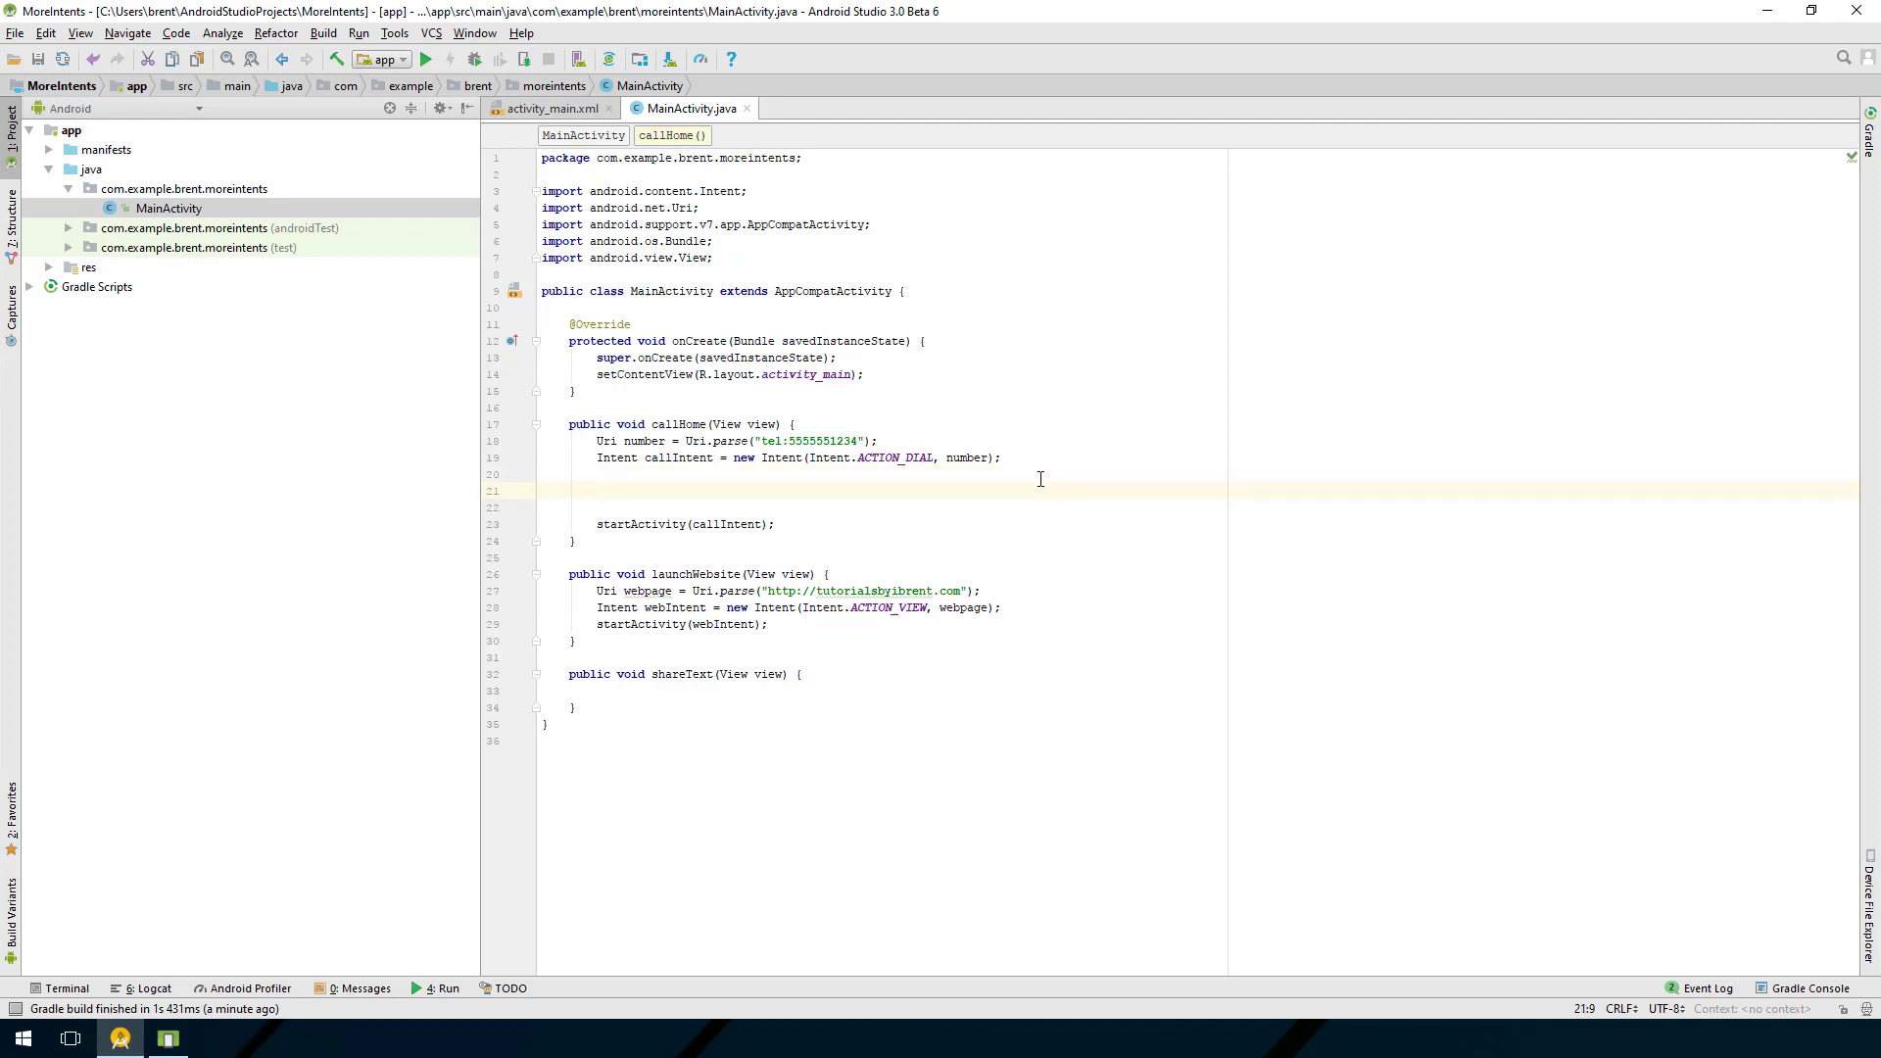
text(i)
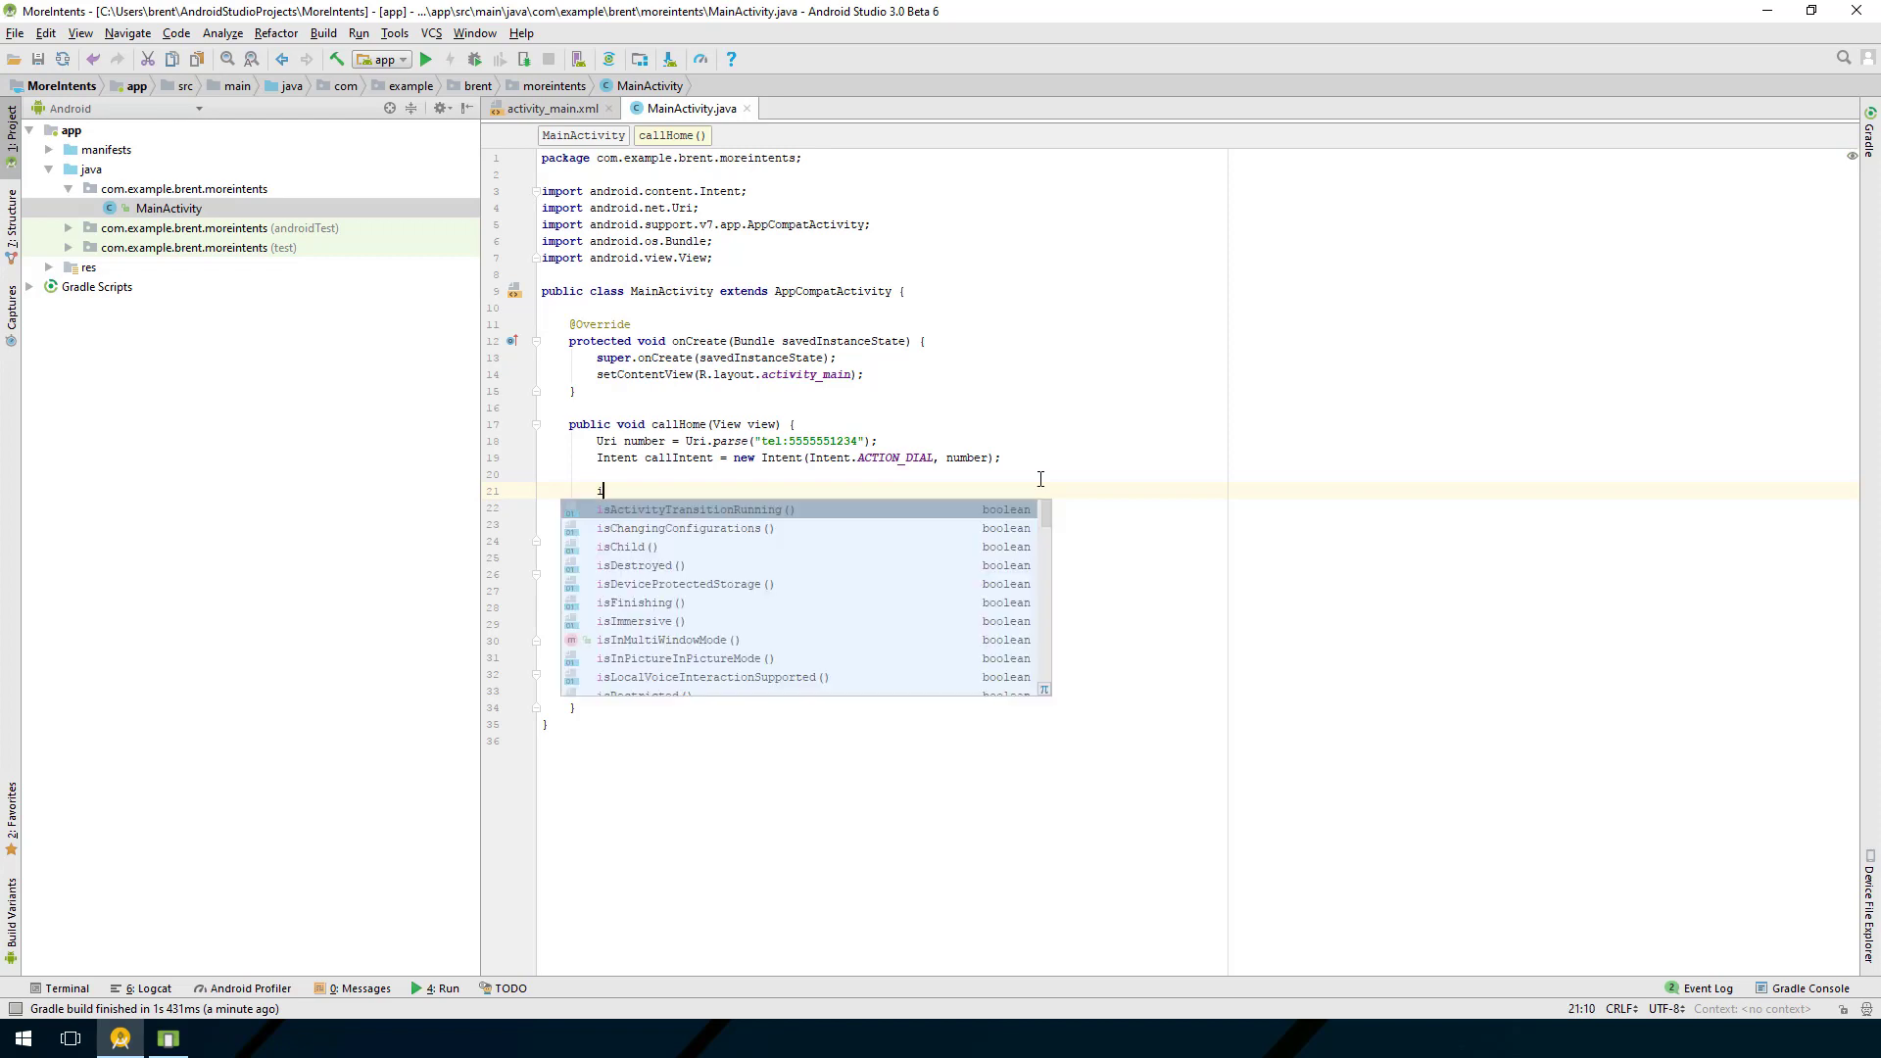
text(if(c)
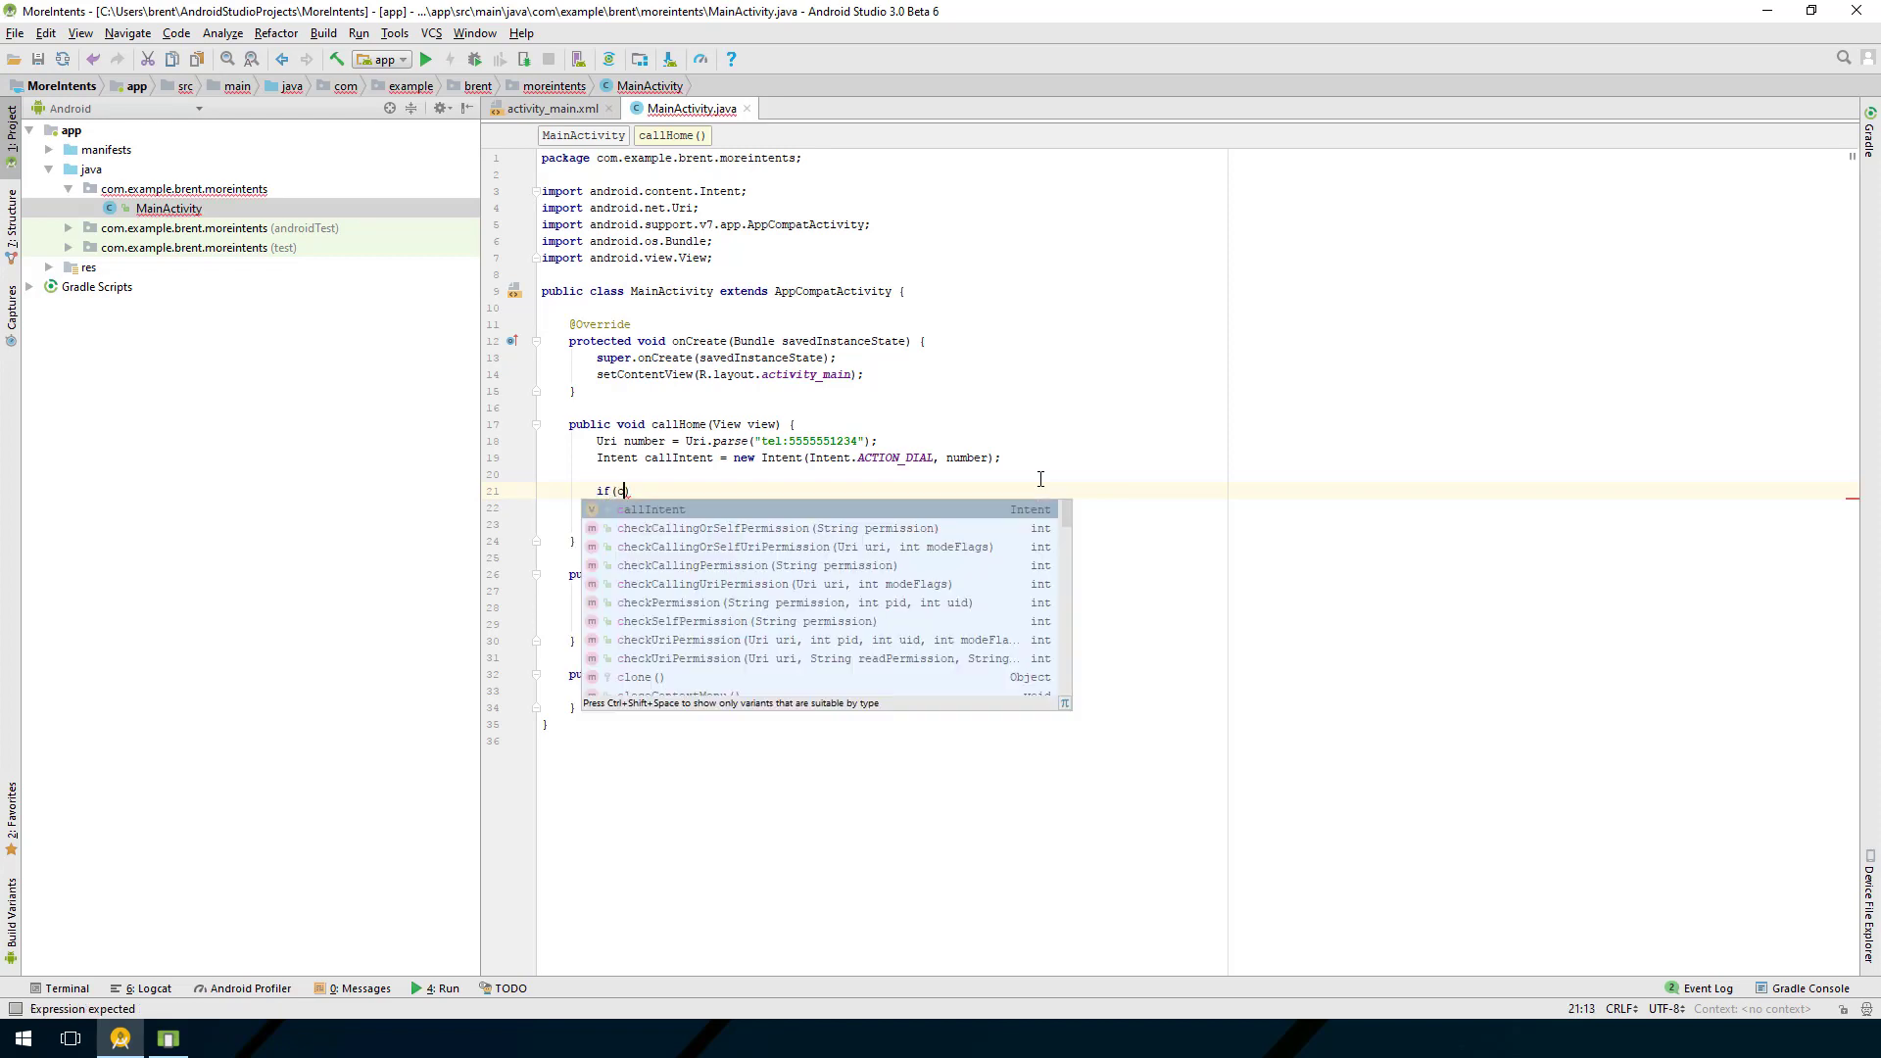
text(callIntent.)
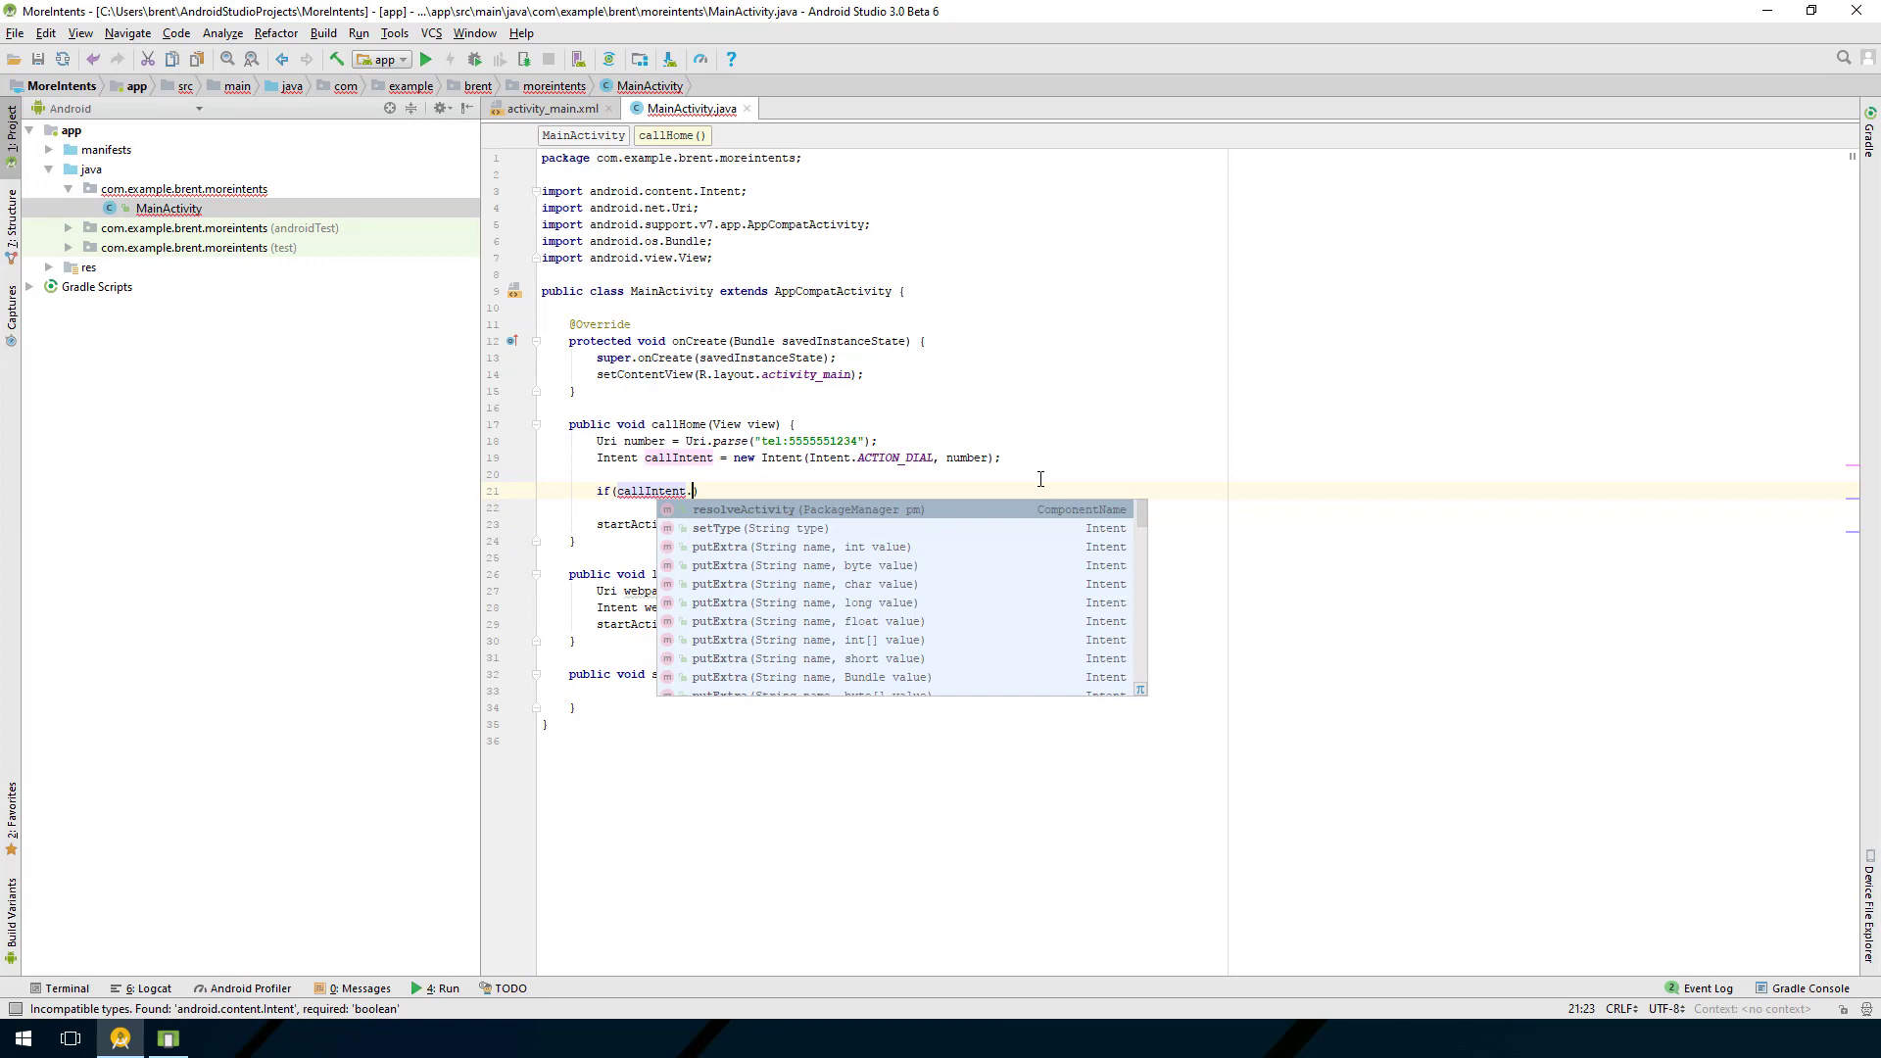
text(resolveActivity()
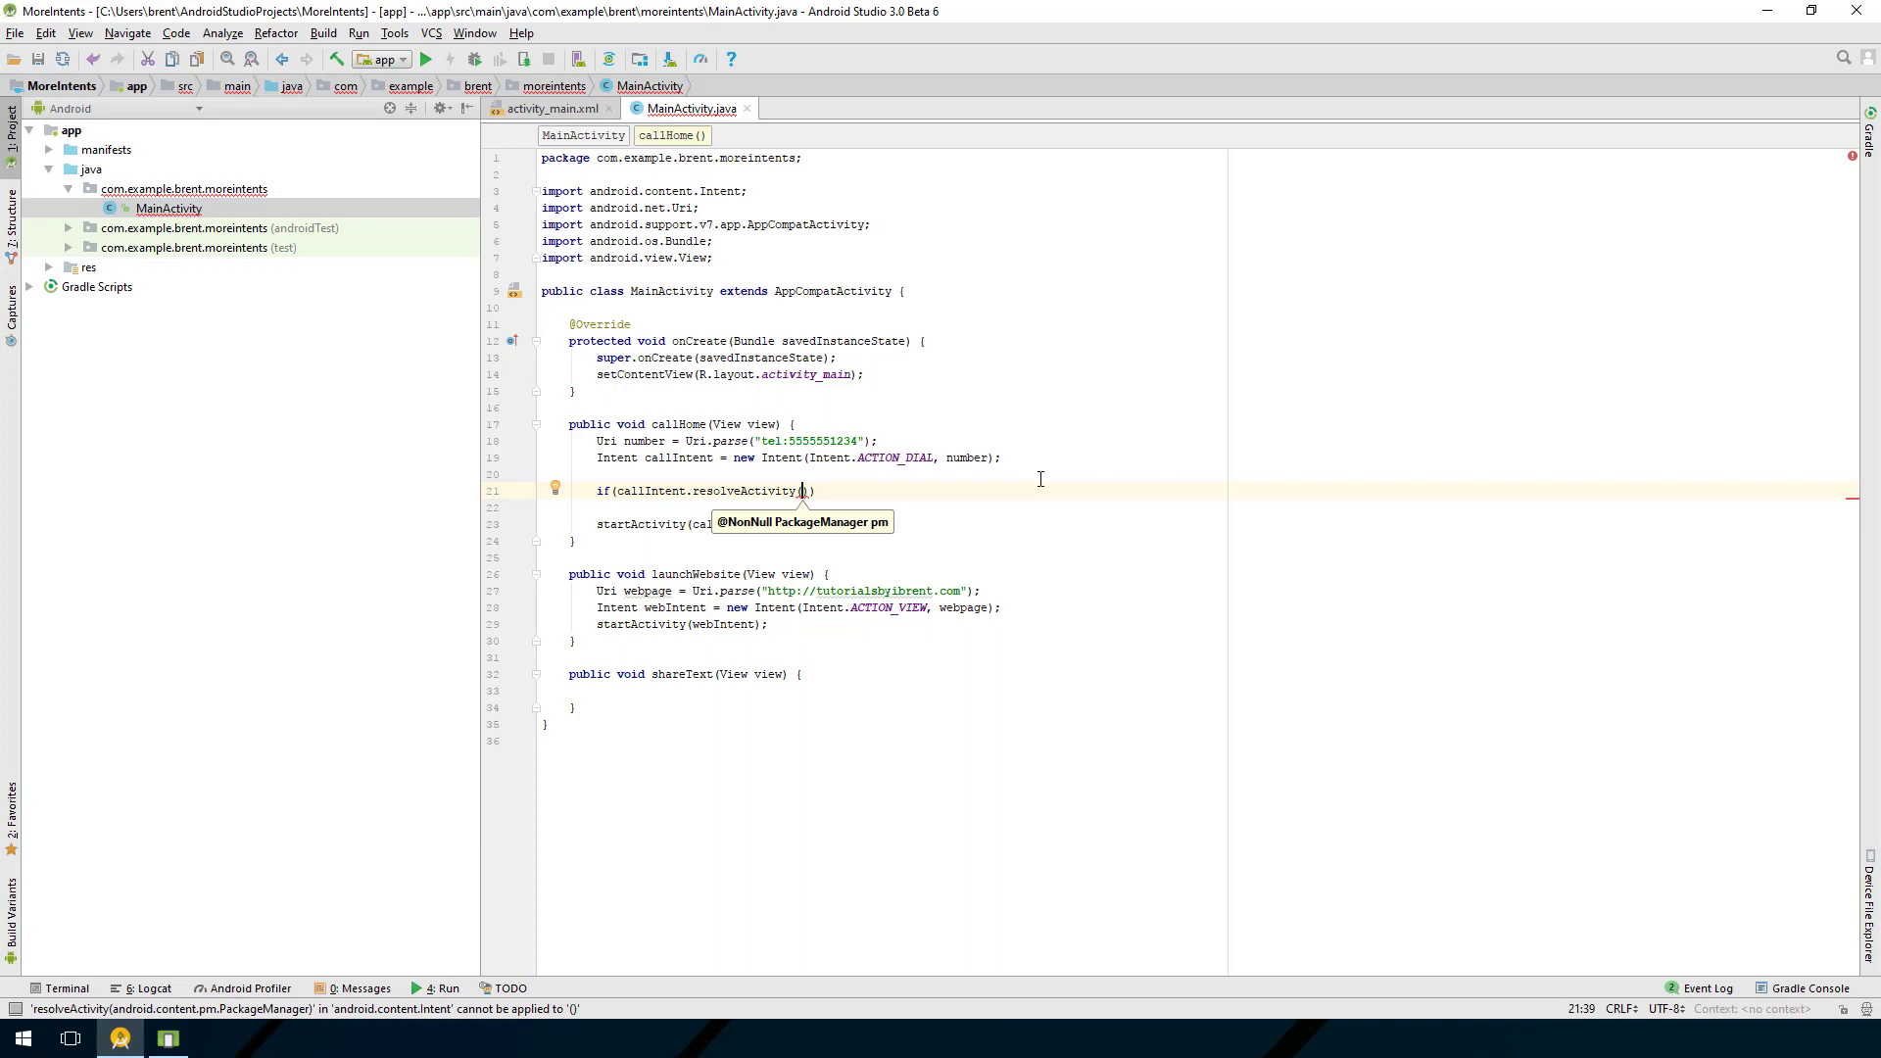
text(getPackageManager())
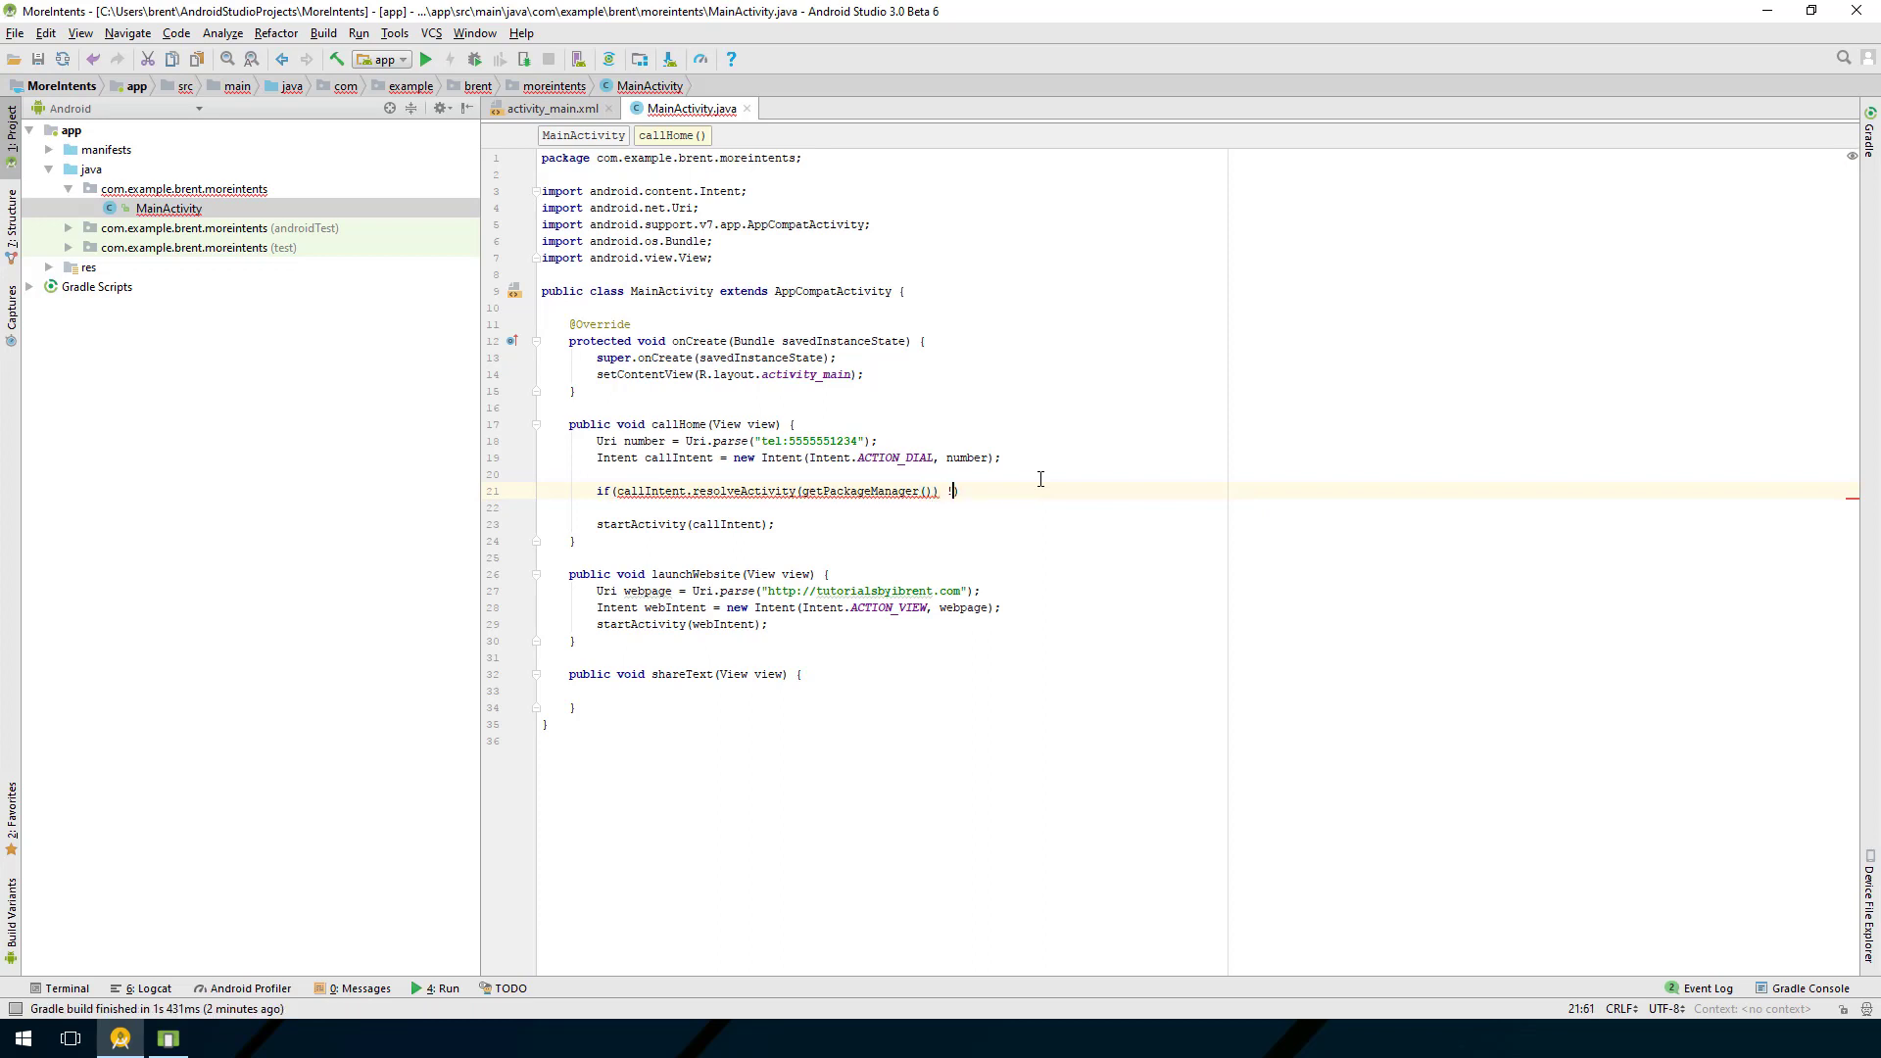
text(!= null))
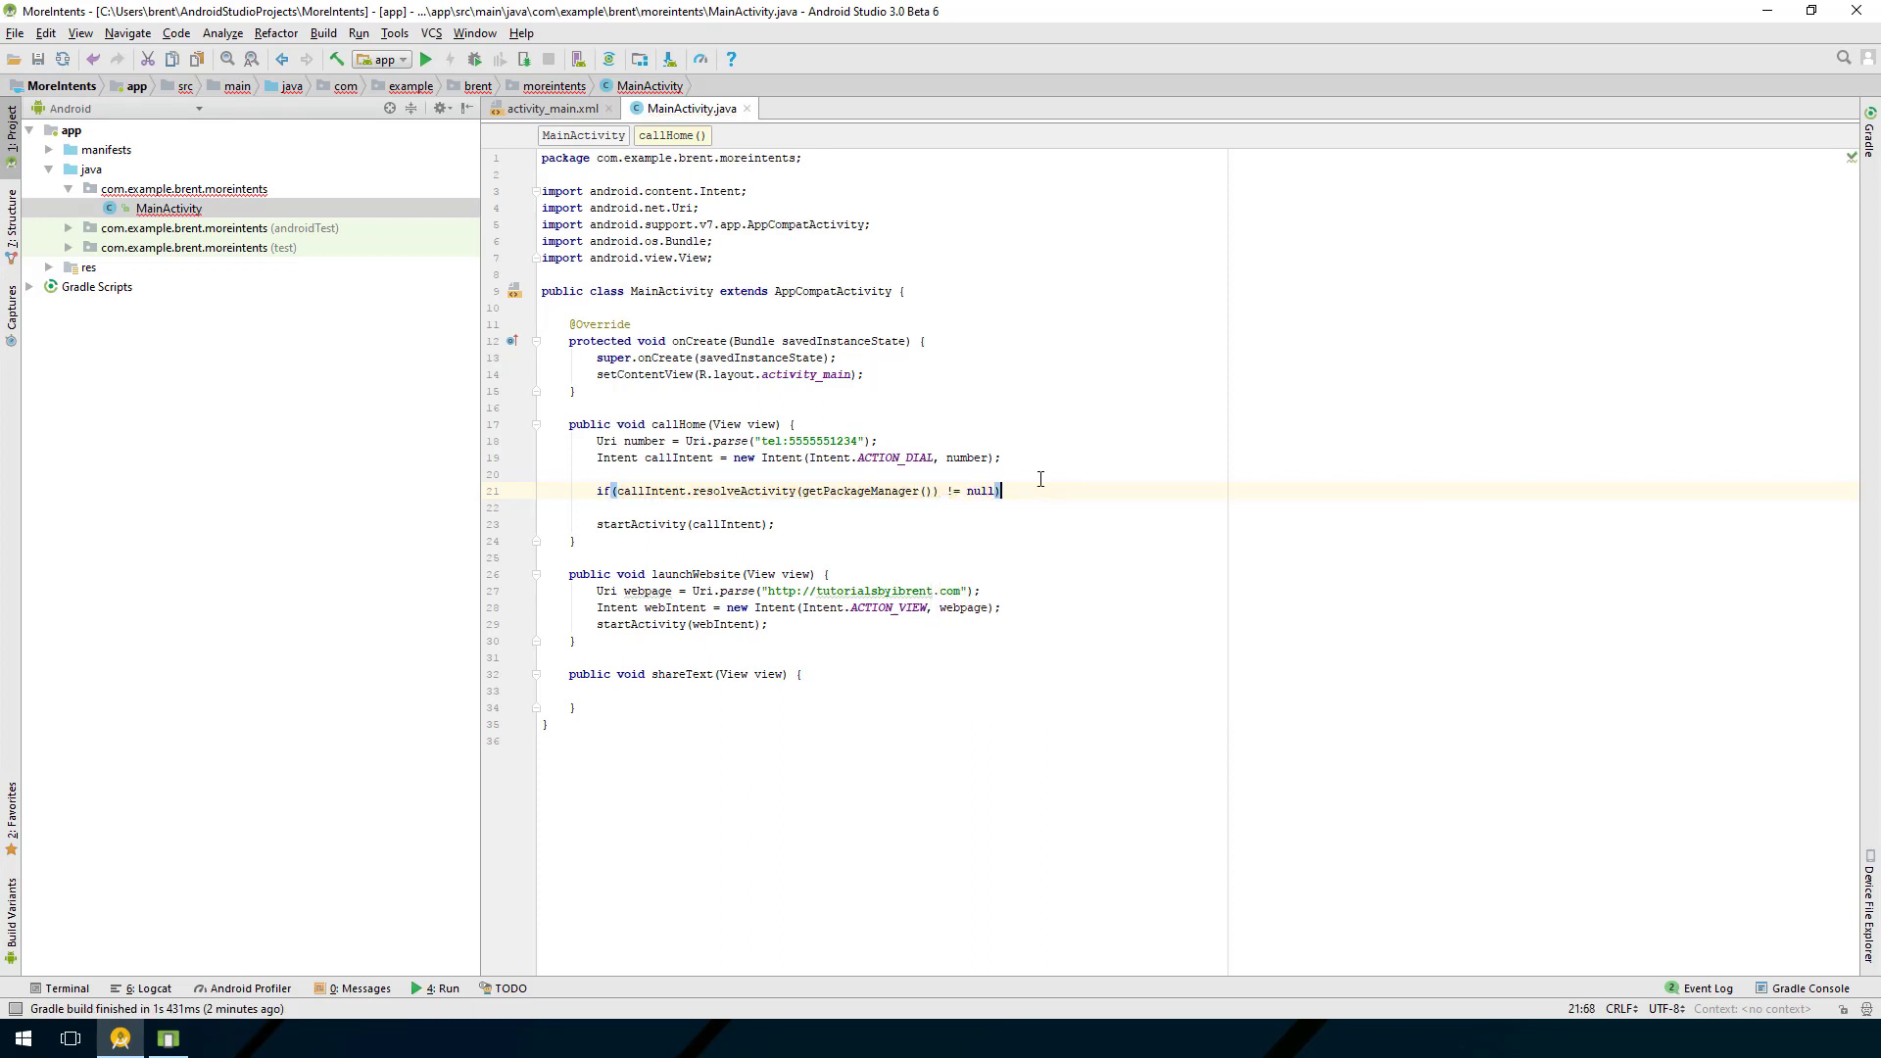
text({)
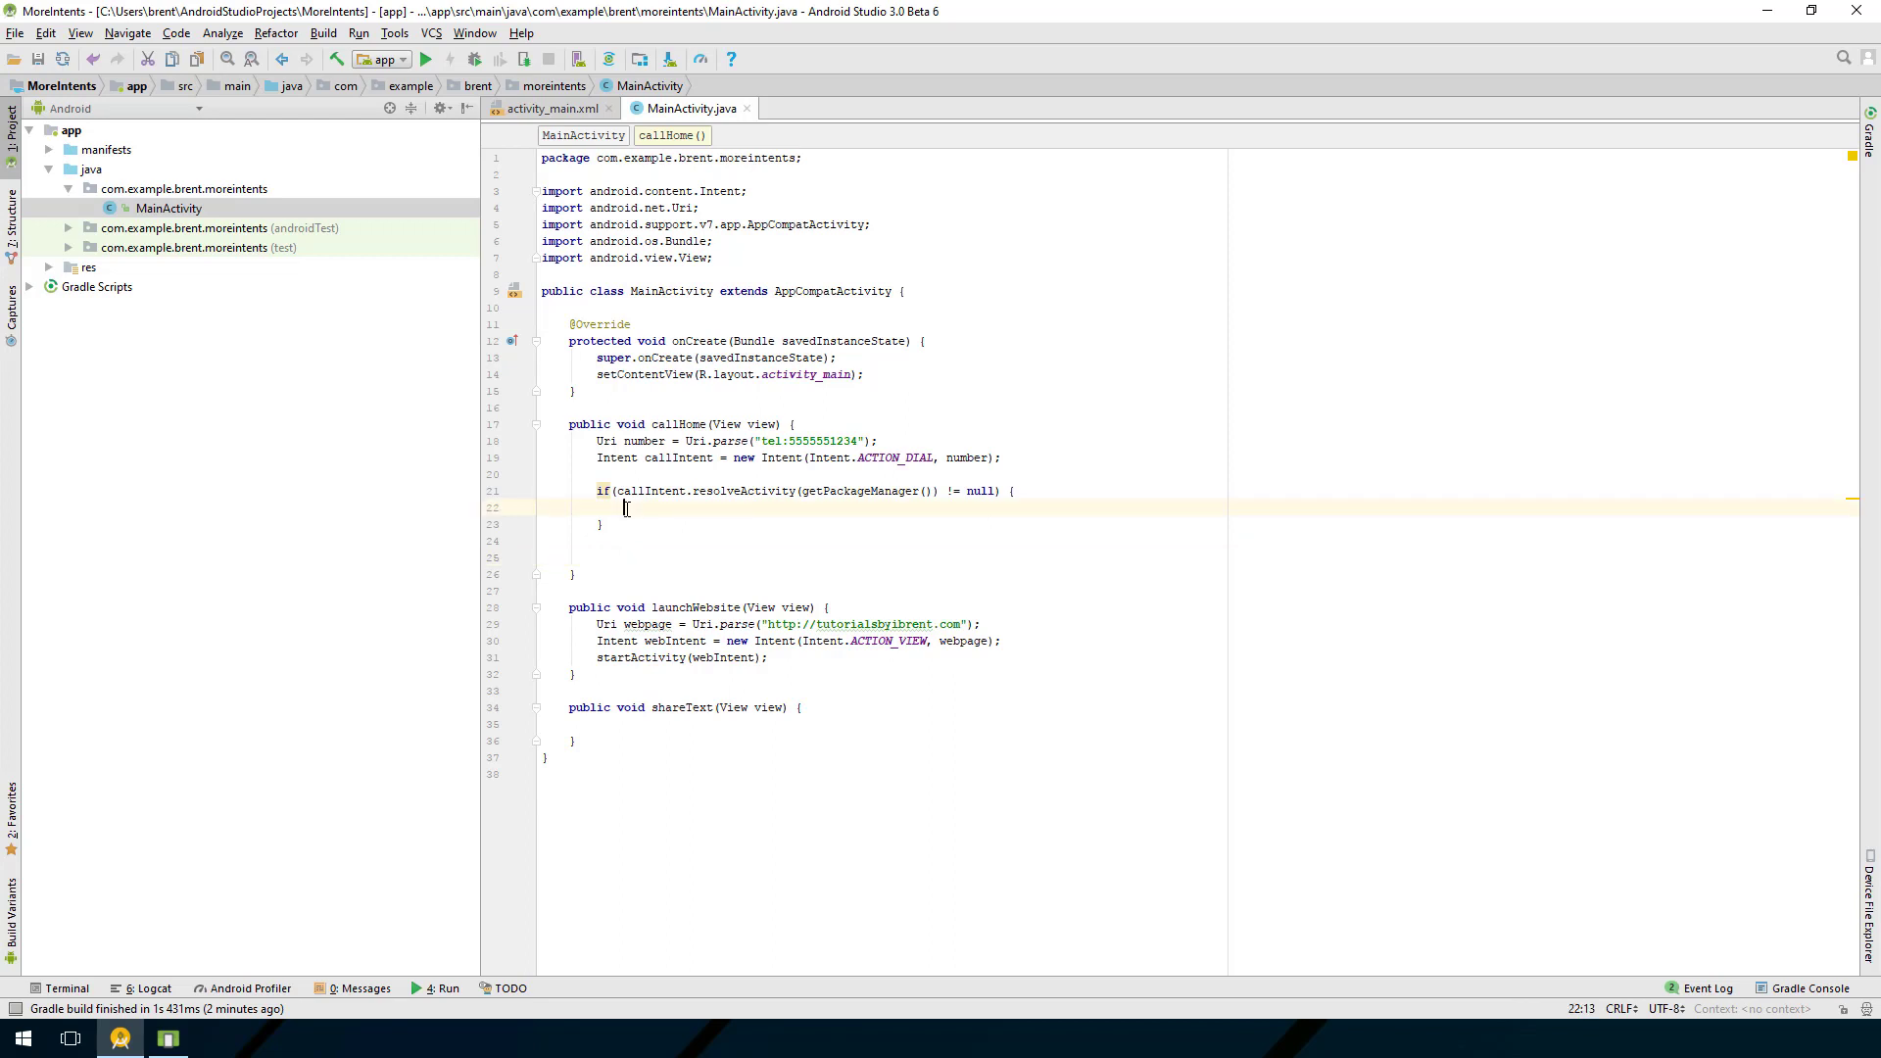
text(startActivity(callIntent);)
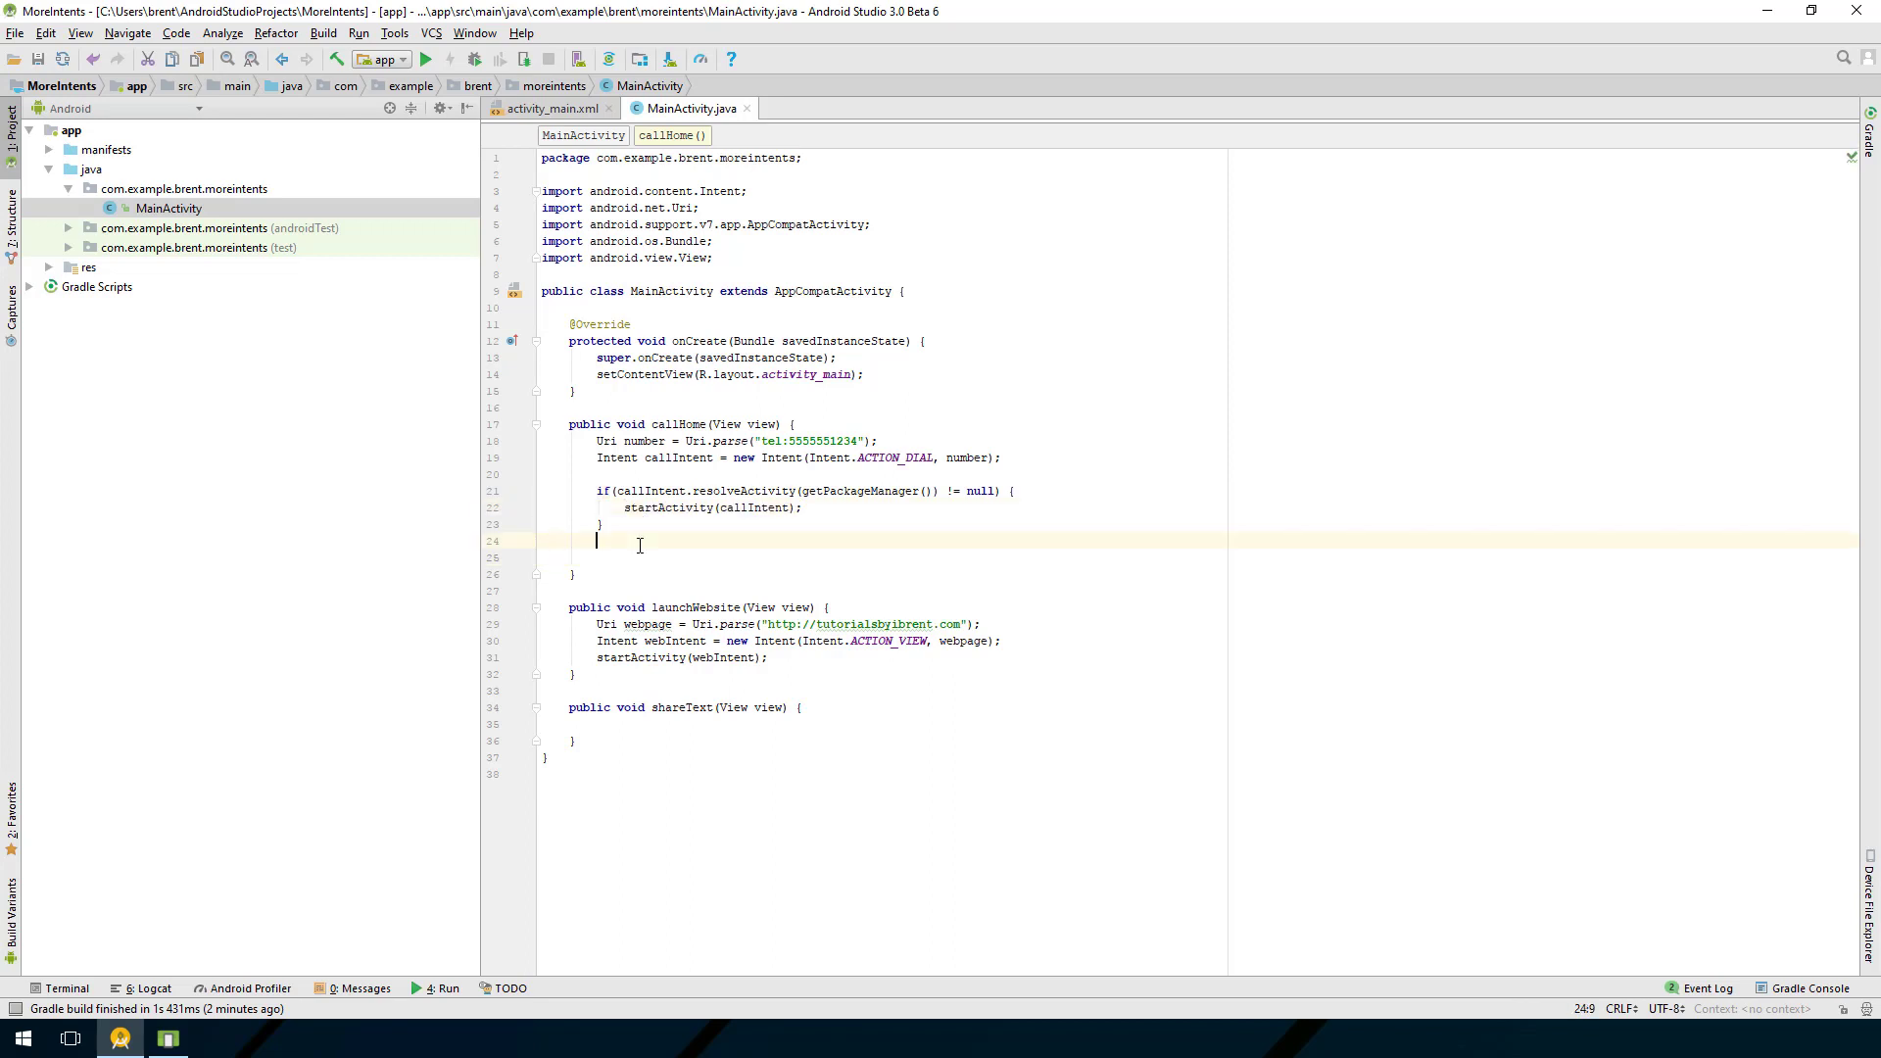
key(BackSpace)
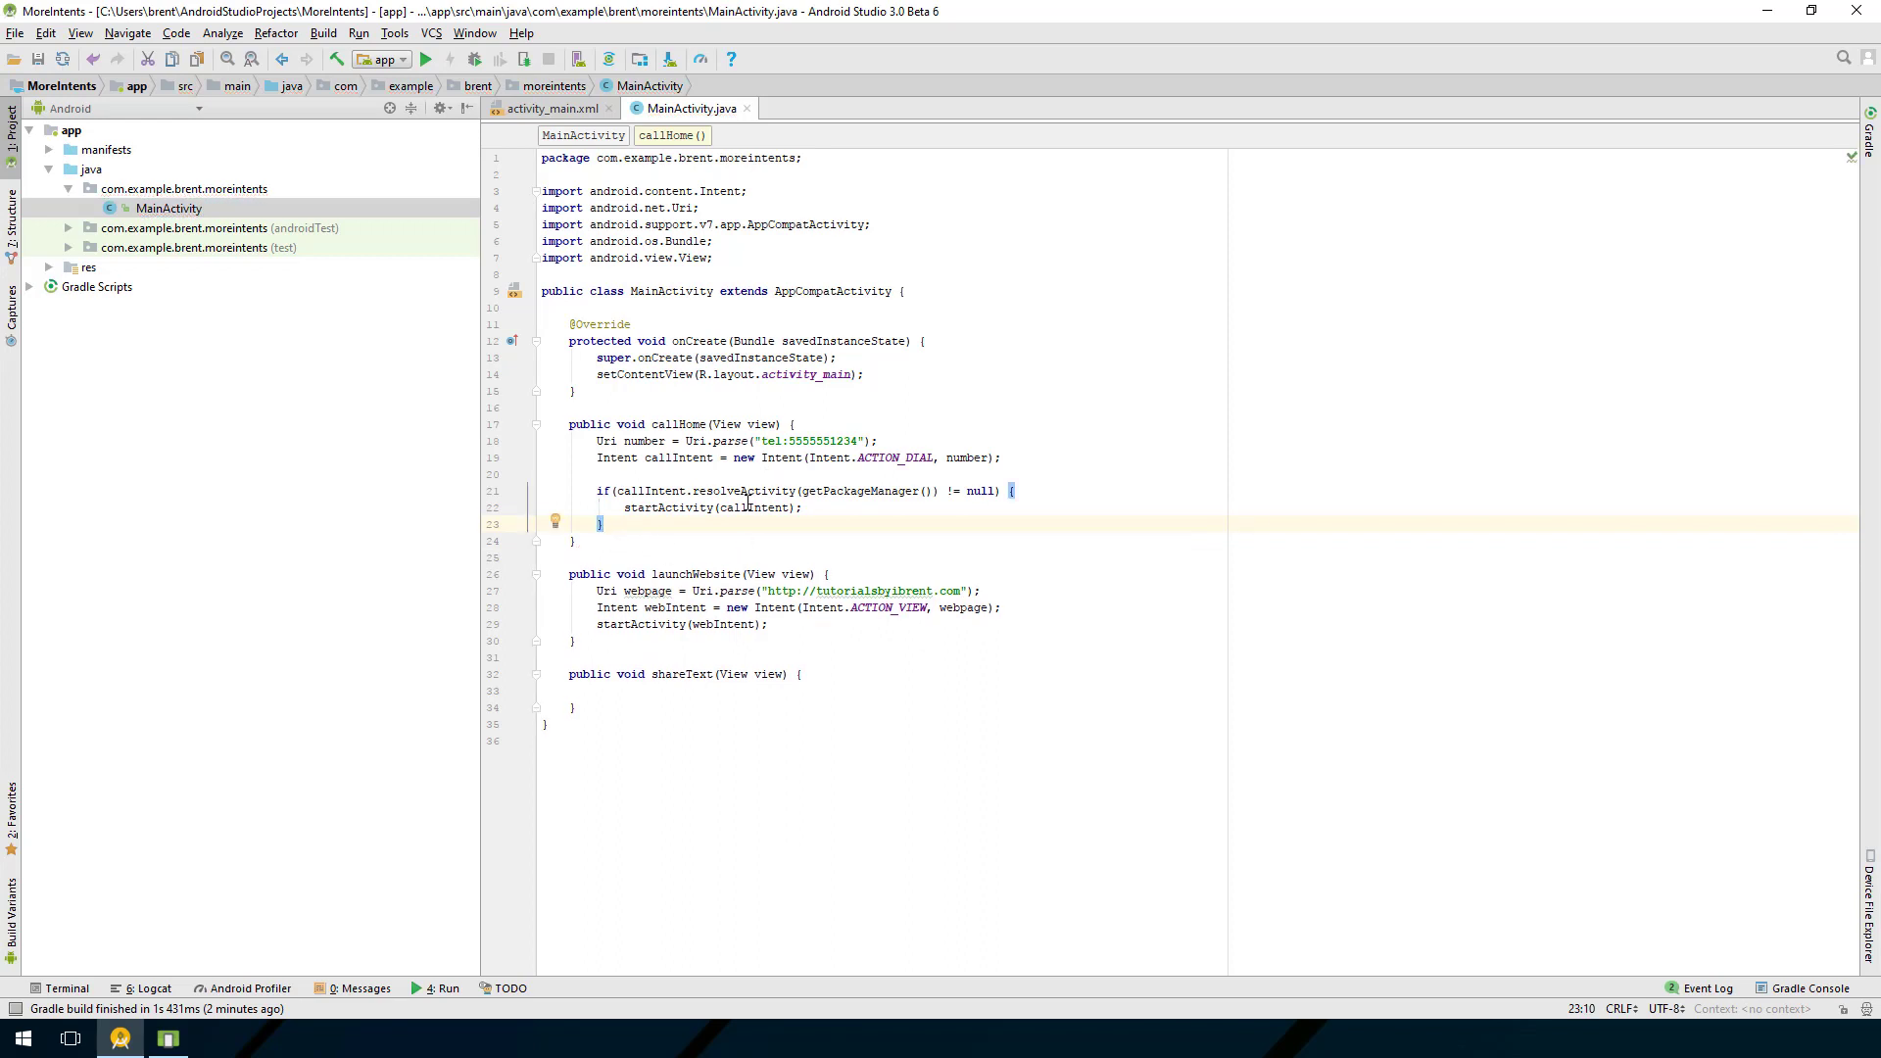
mouse_move(679, 458)
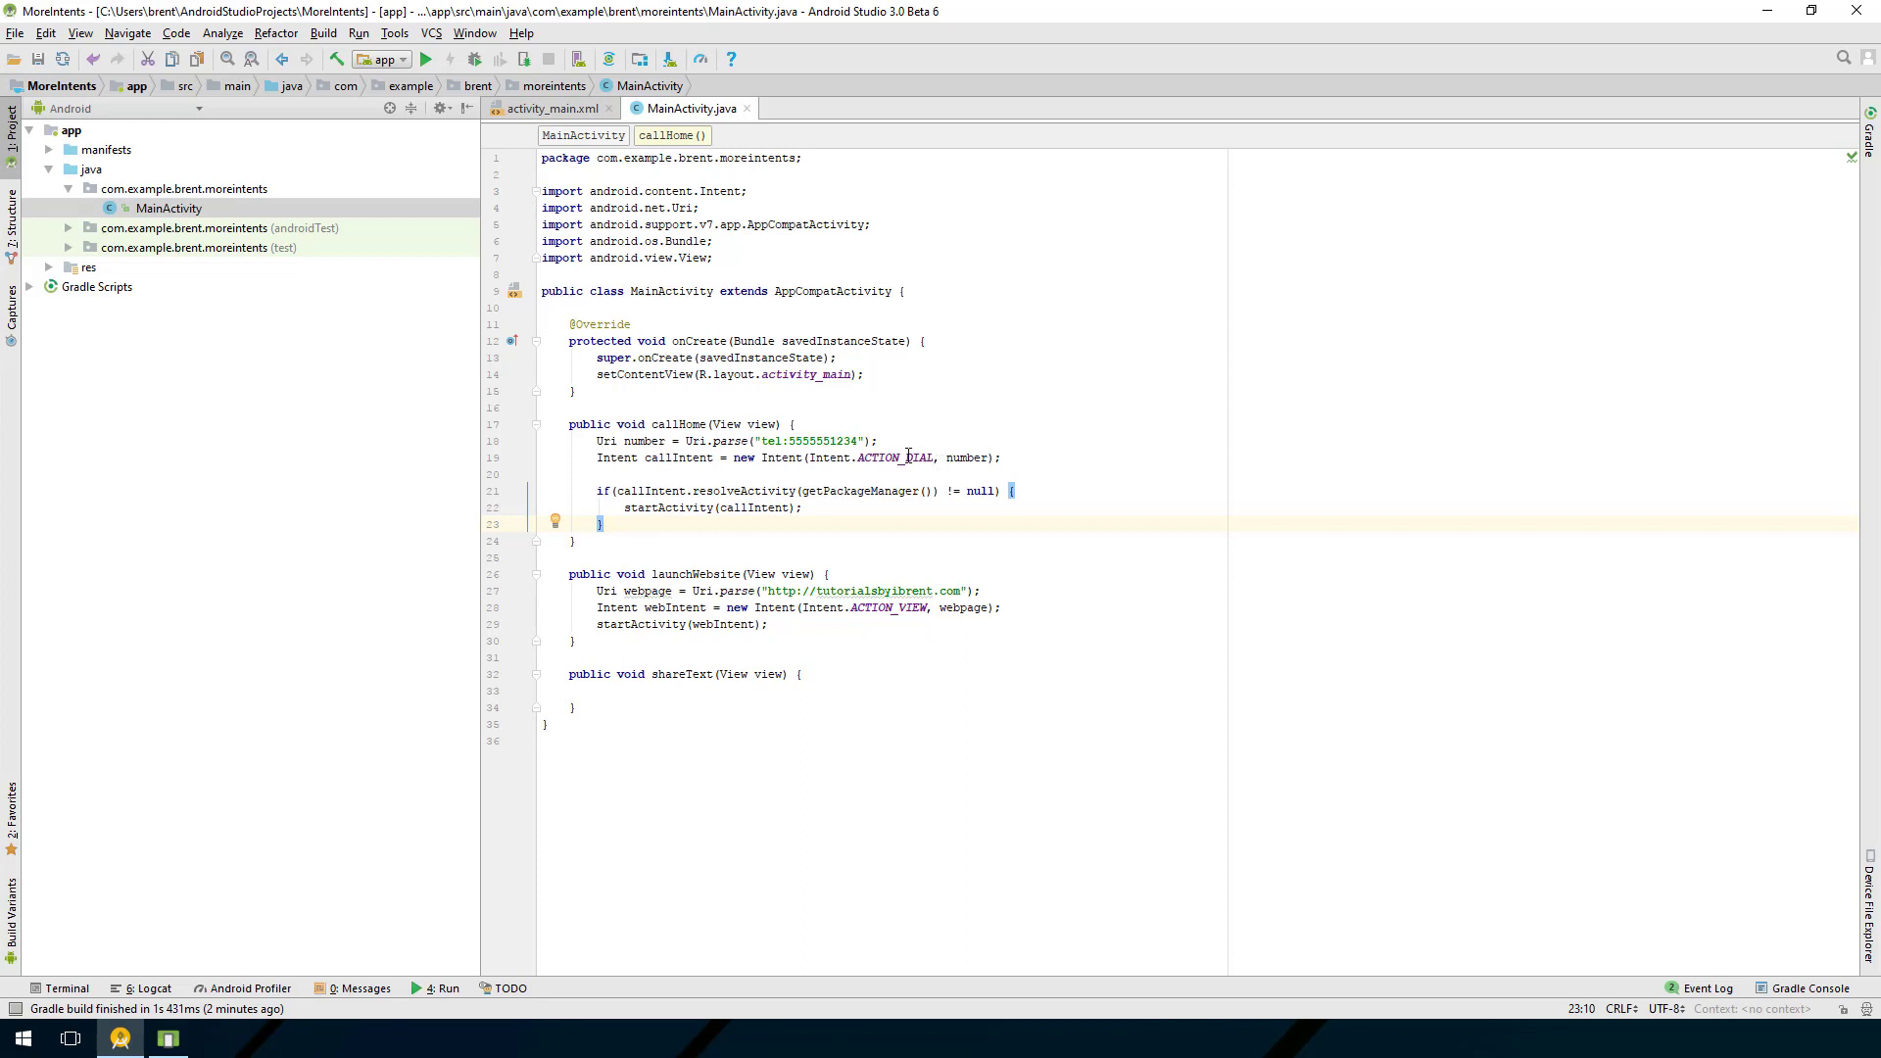
mouse_move(744, 491)
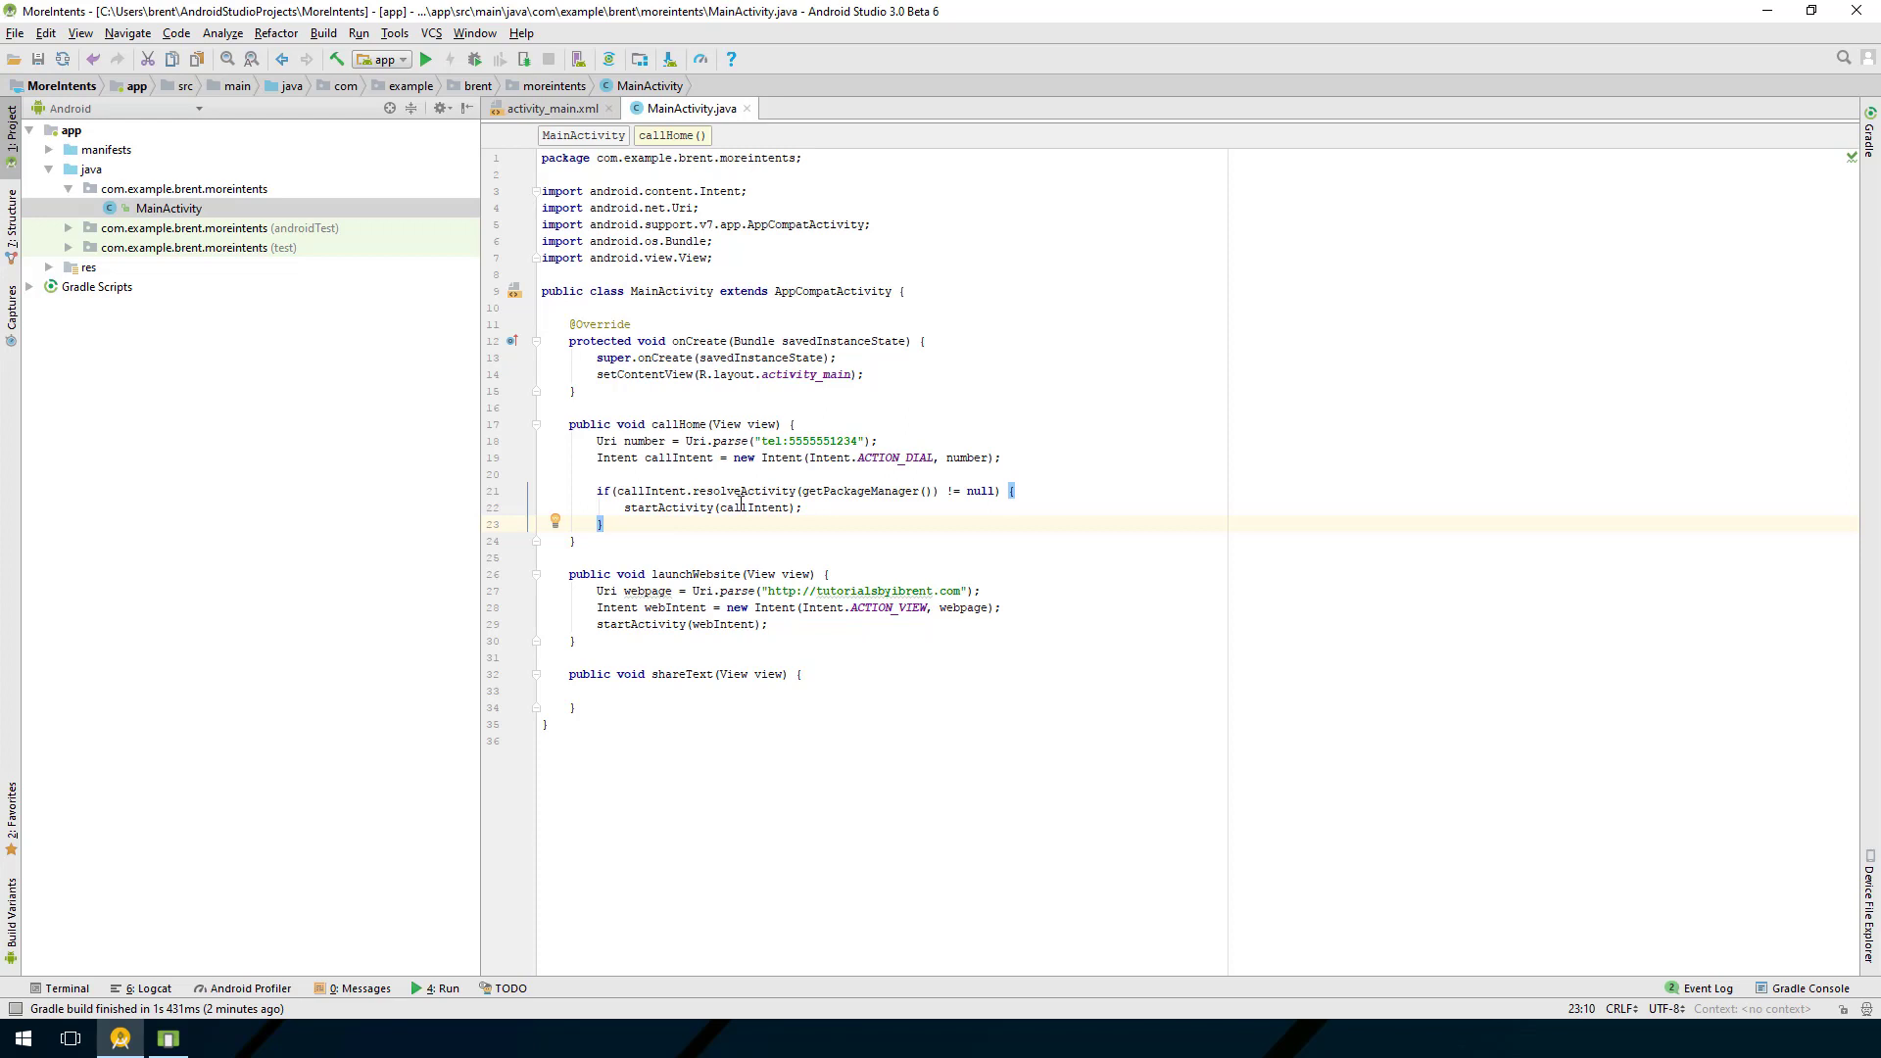
mouse_move(897, 508)
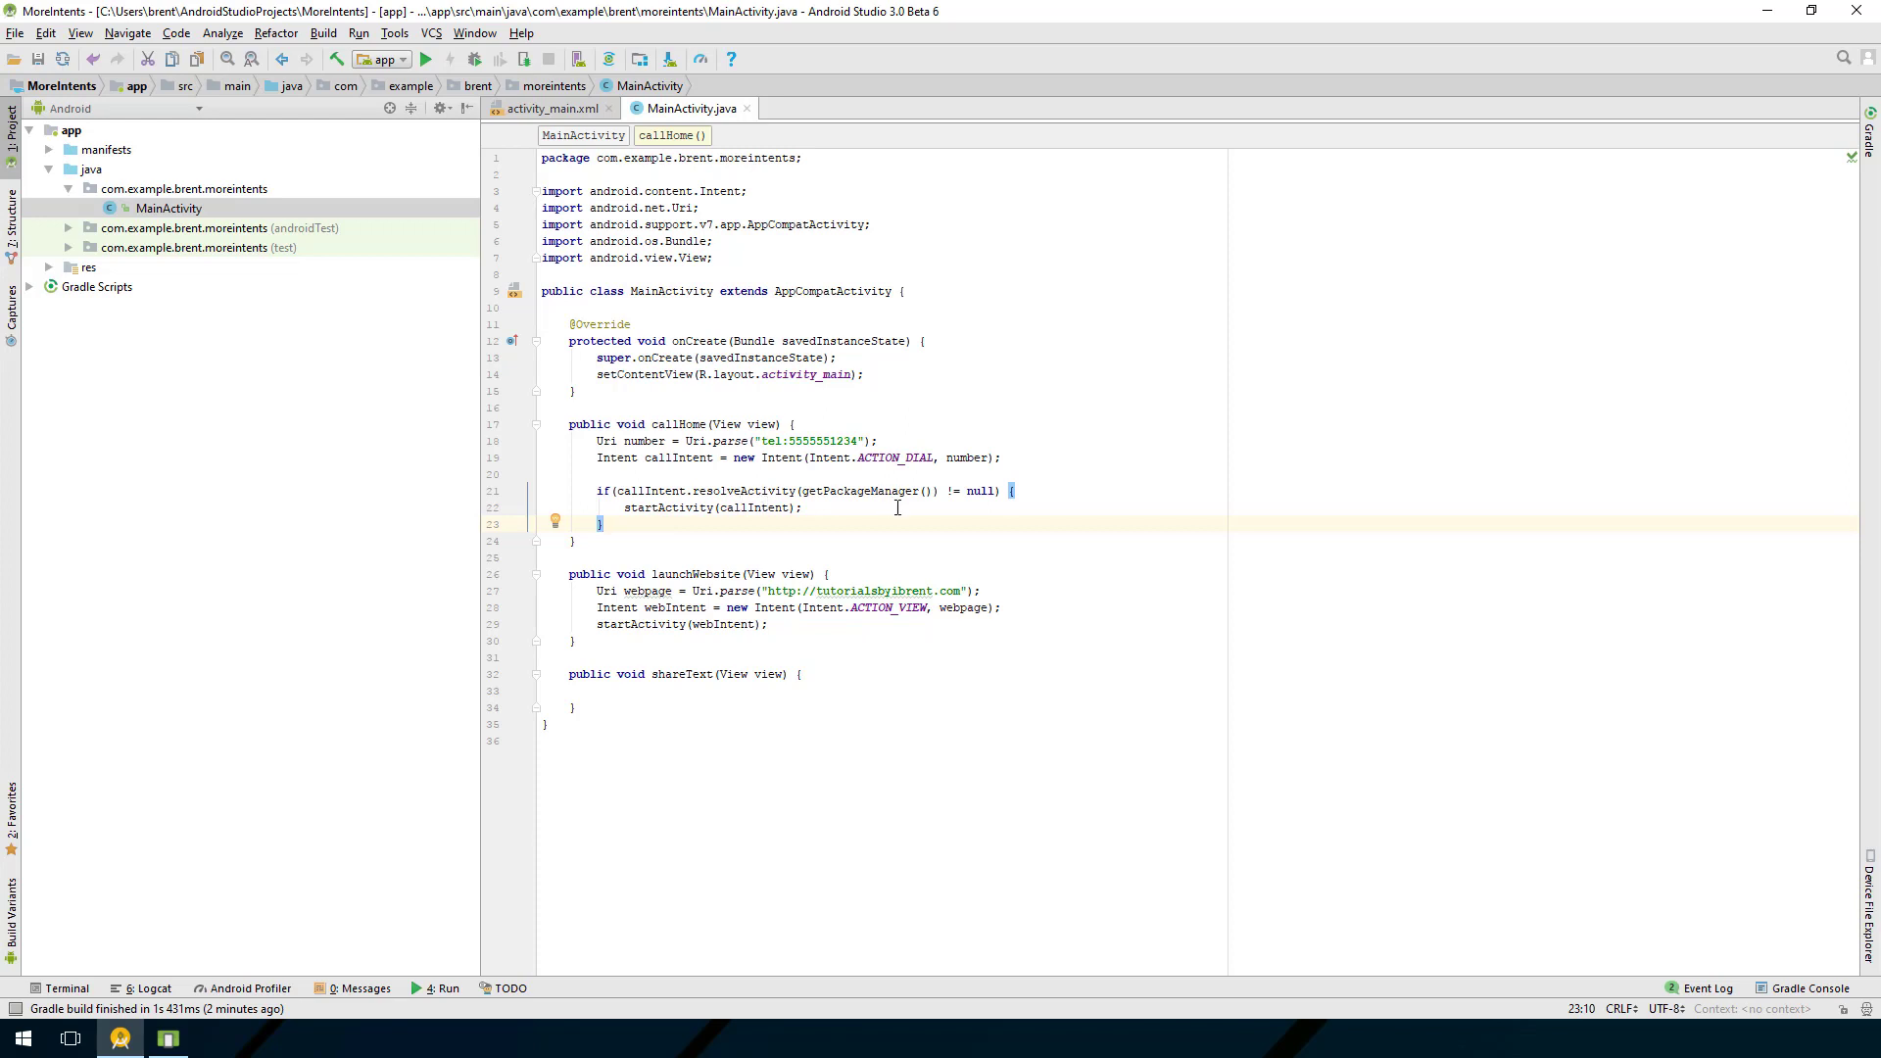
mouse_move(682, 490)
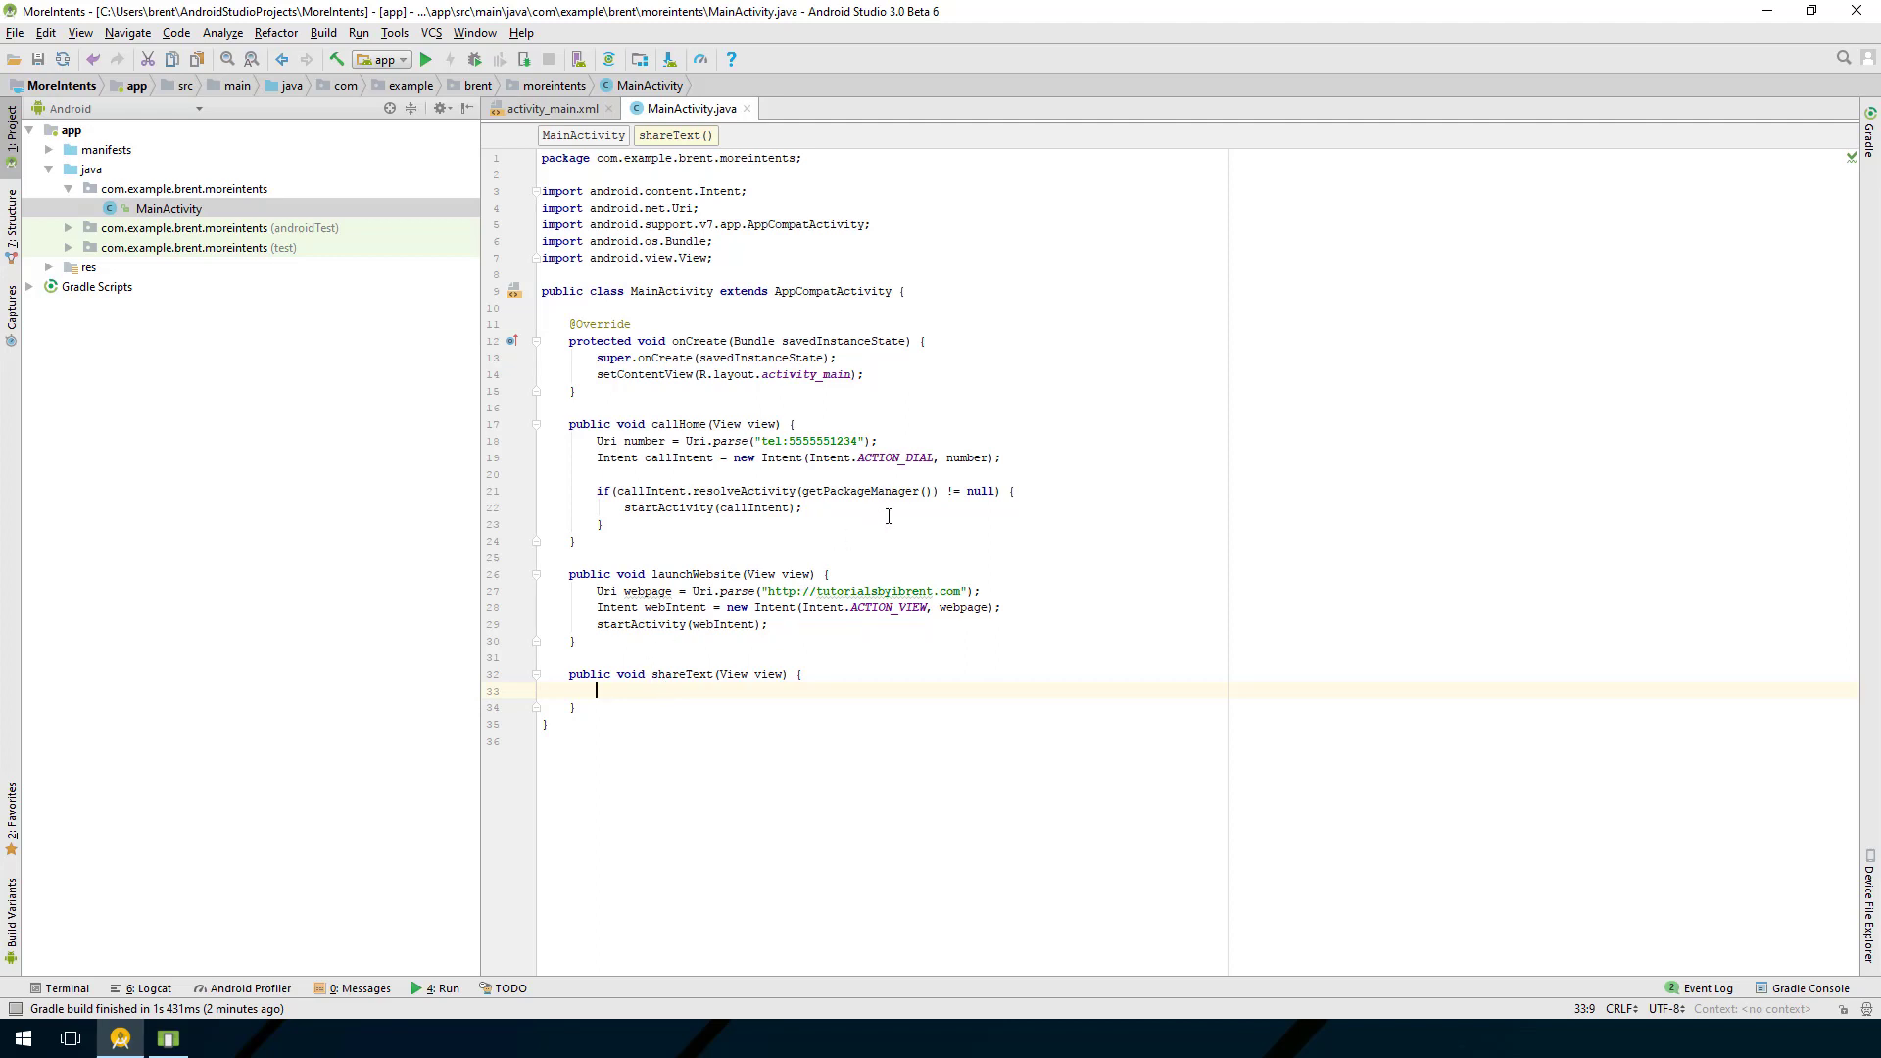
mouse_move(859, 535)
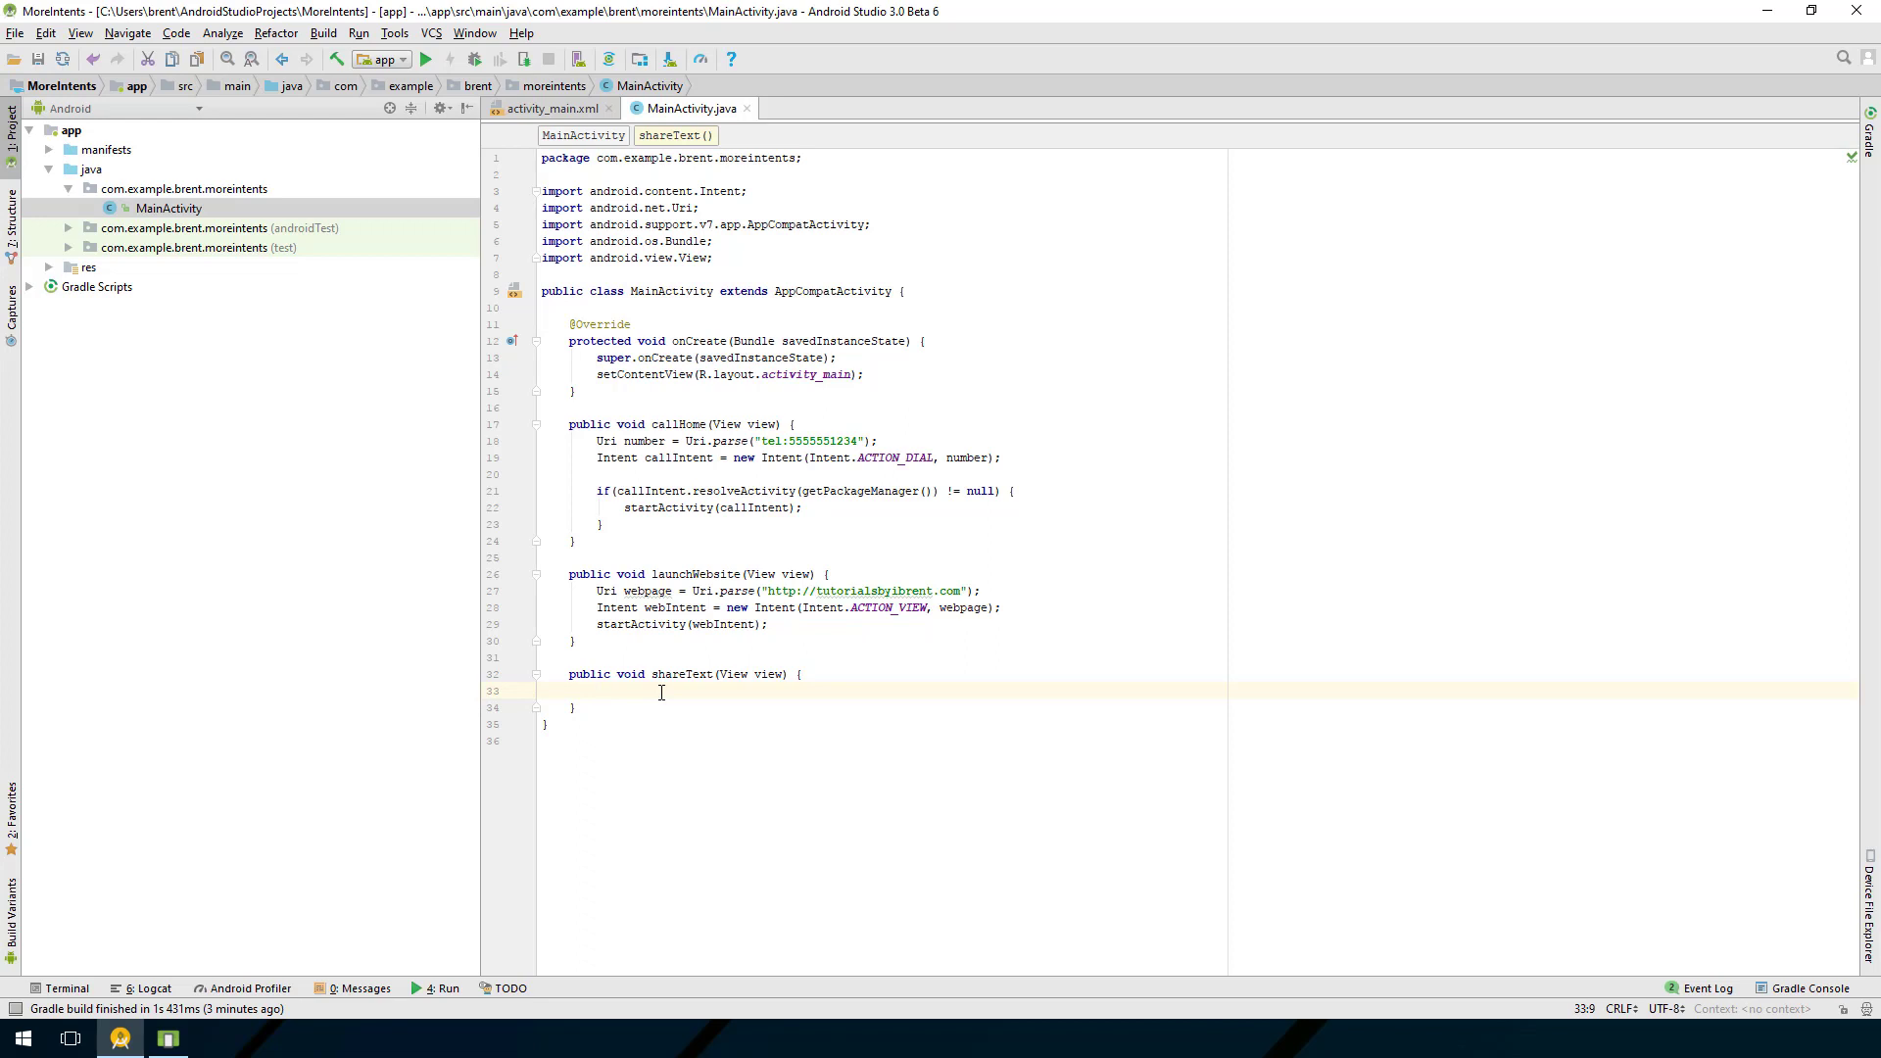
Step: Declare String message = "Hey, check out these cool videos" in shareText
text(String message =)
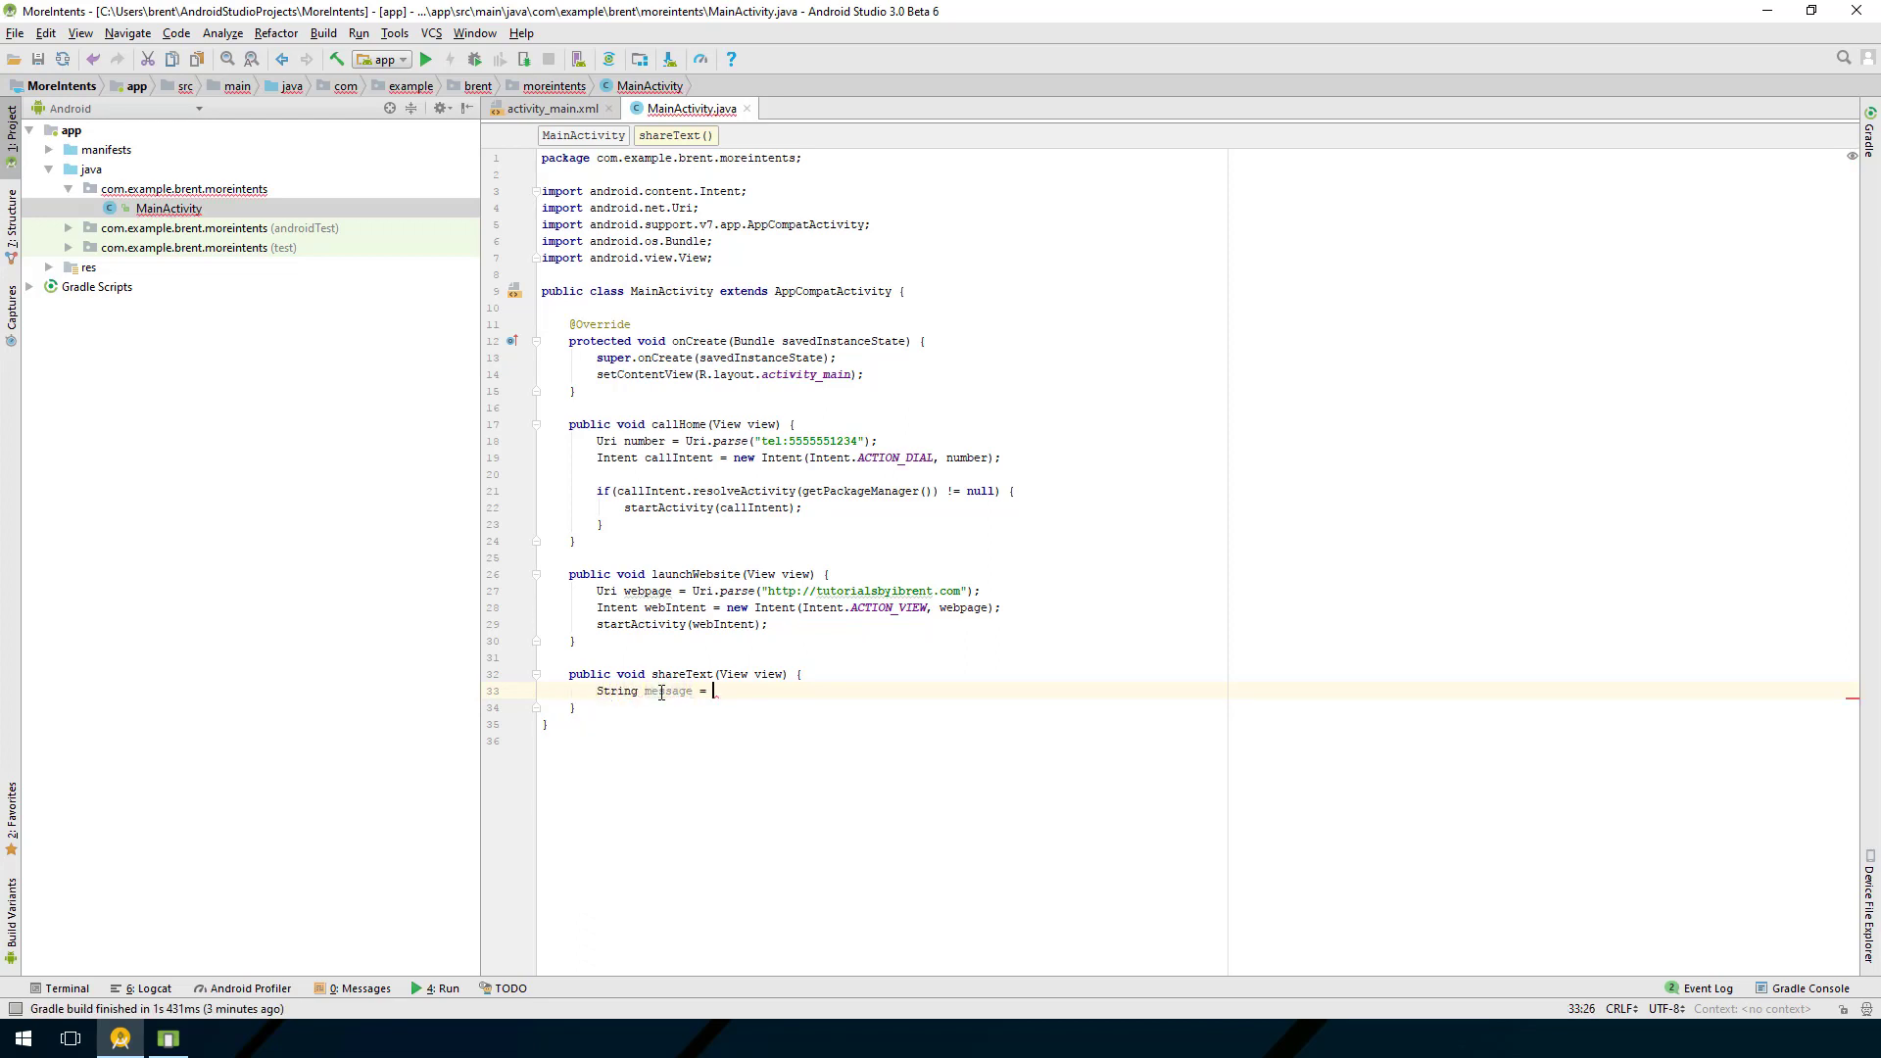
text("Hey ")
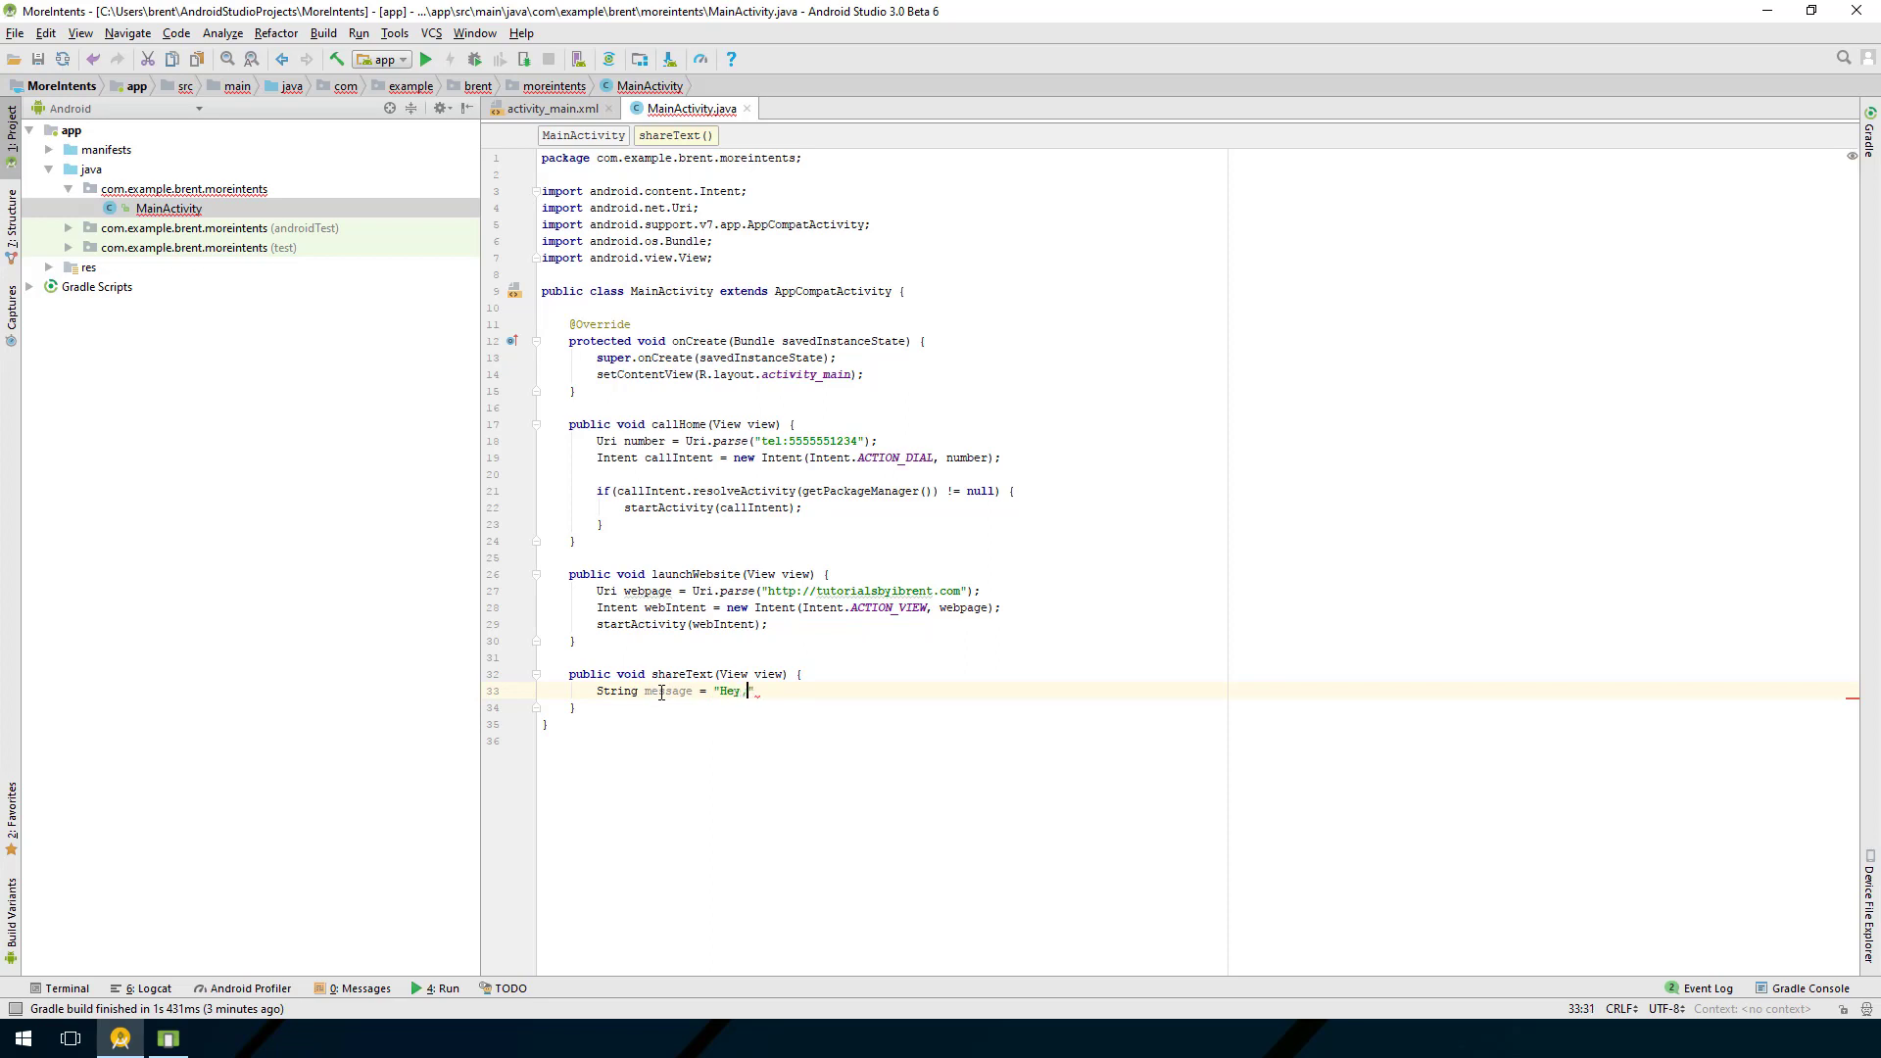
text(check out t)
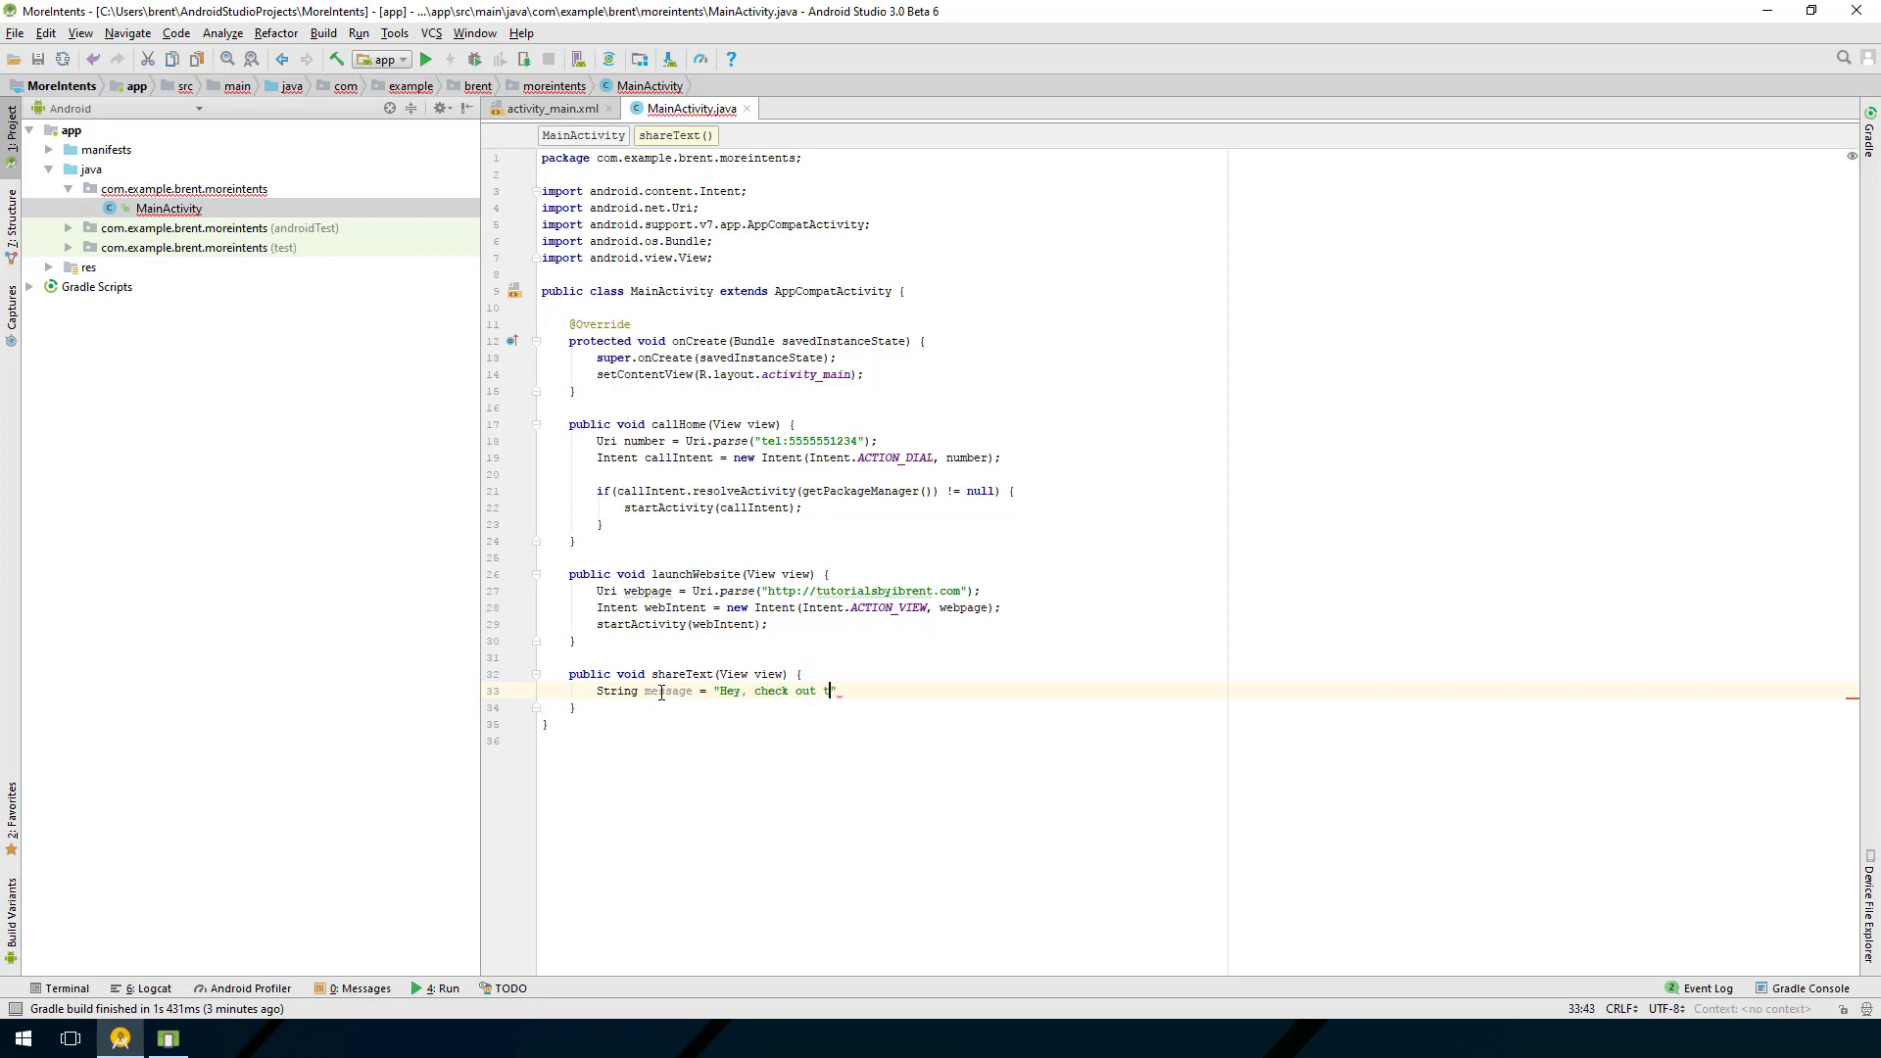
text(hese cool vid)
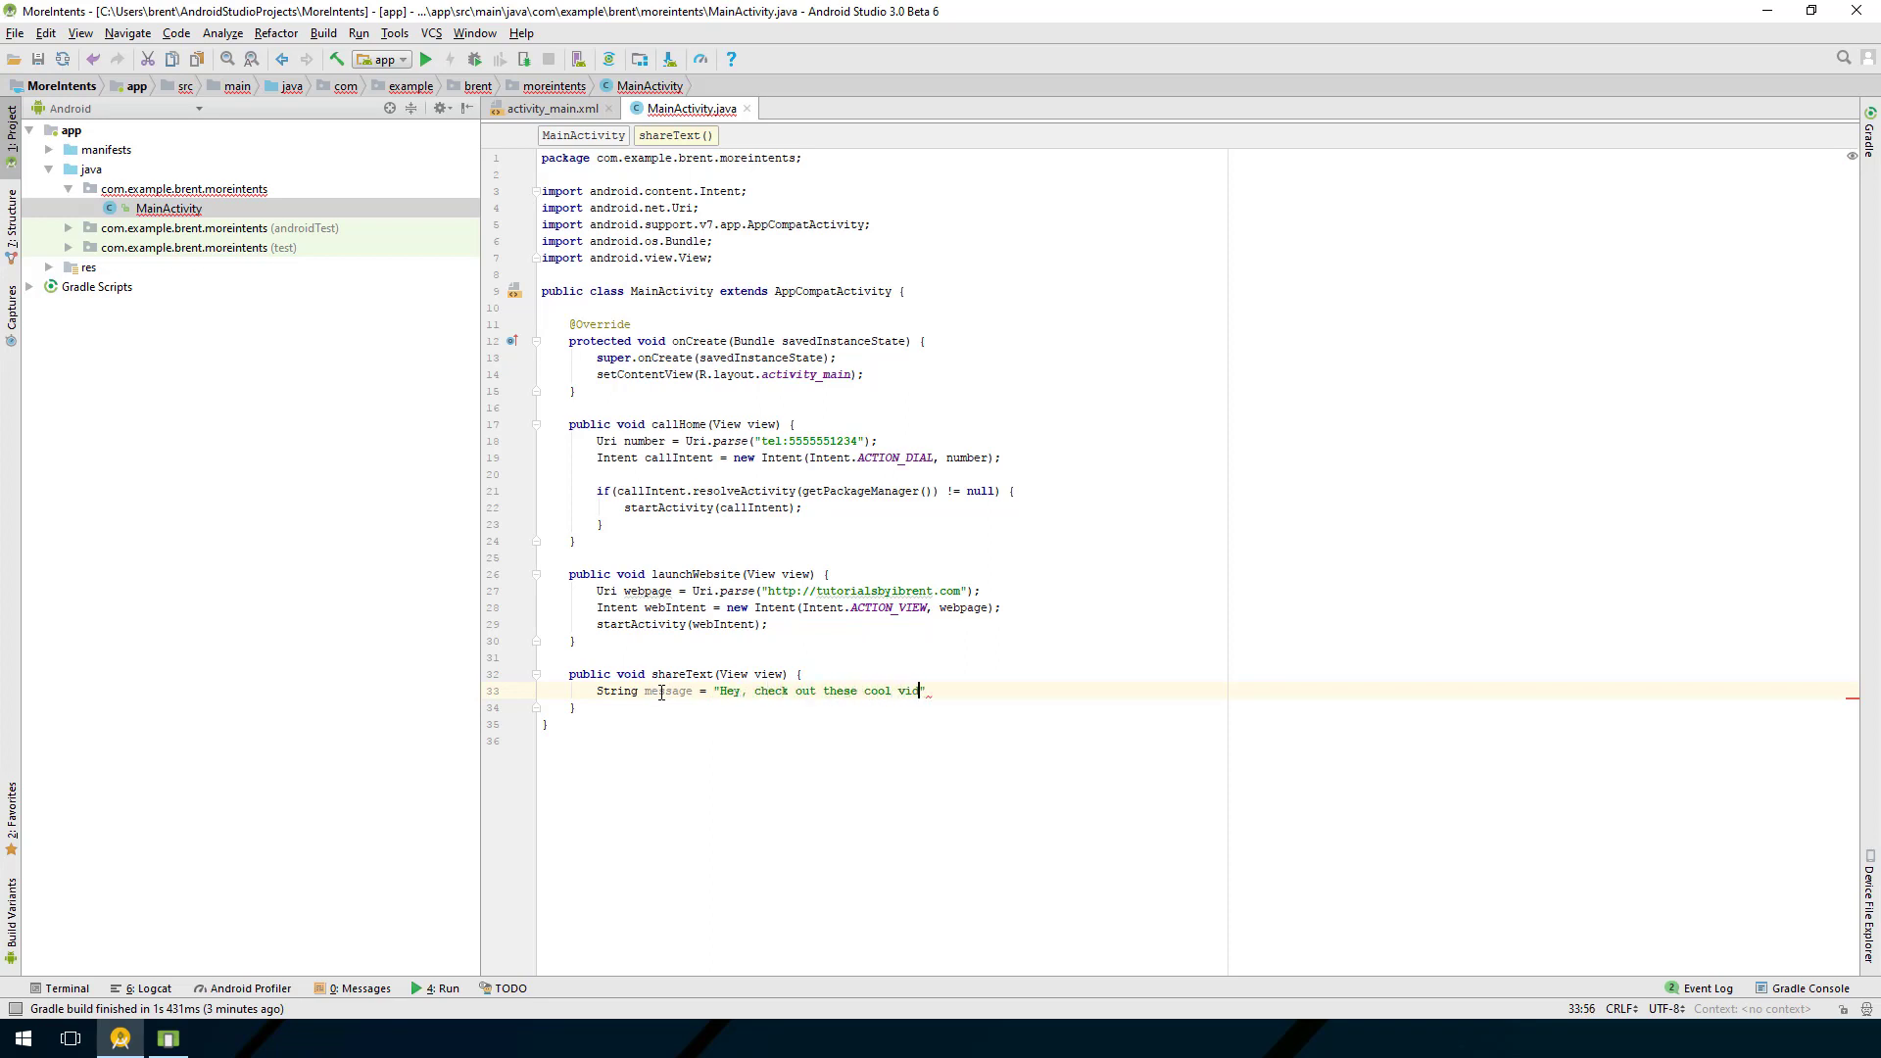
text(eos";)
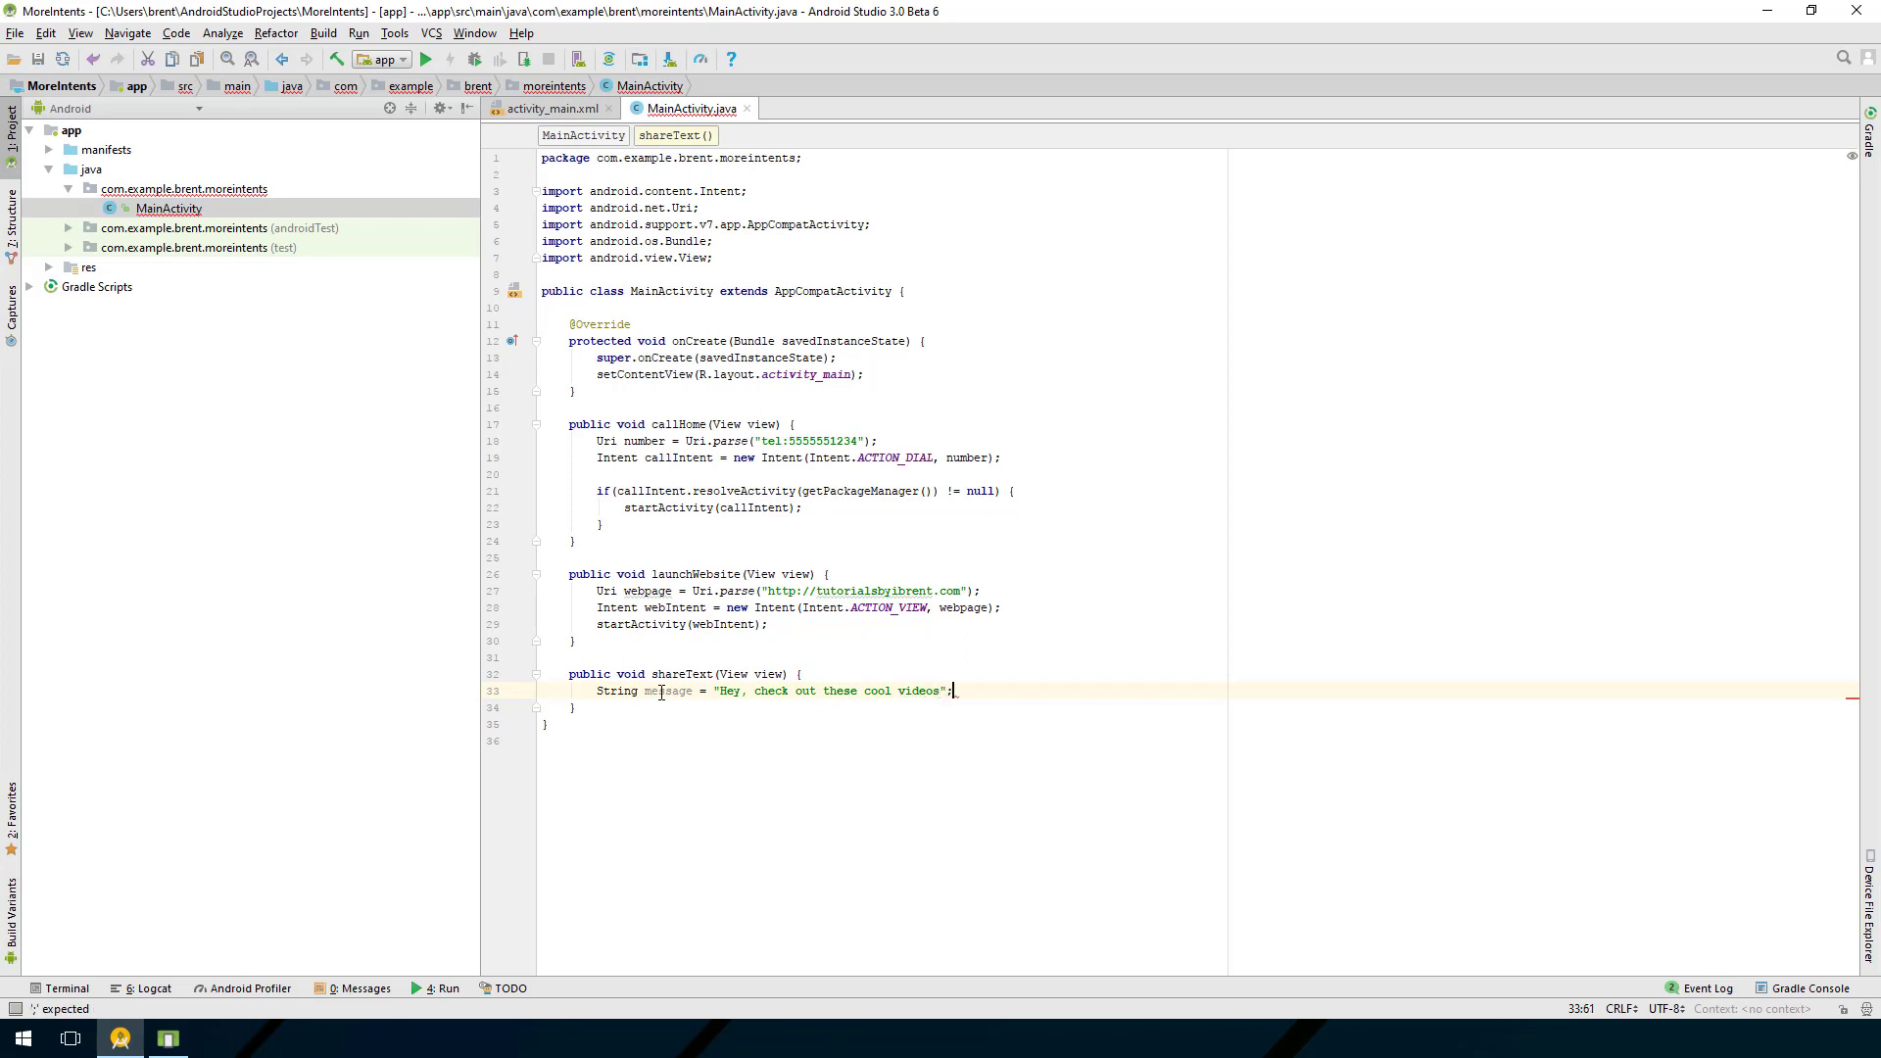
key(Enter)
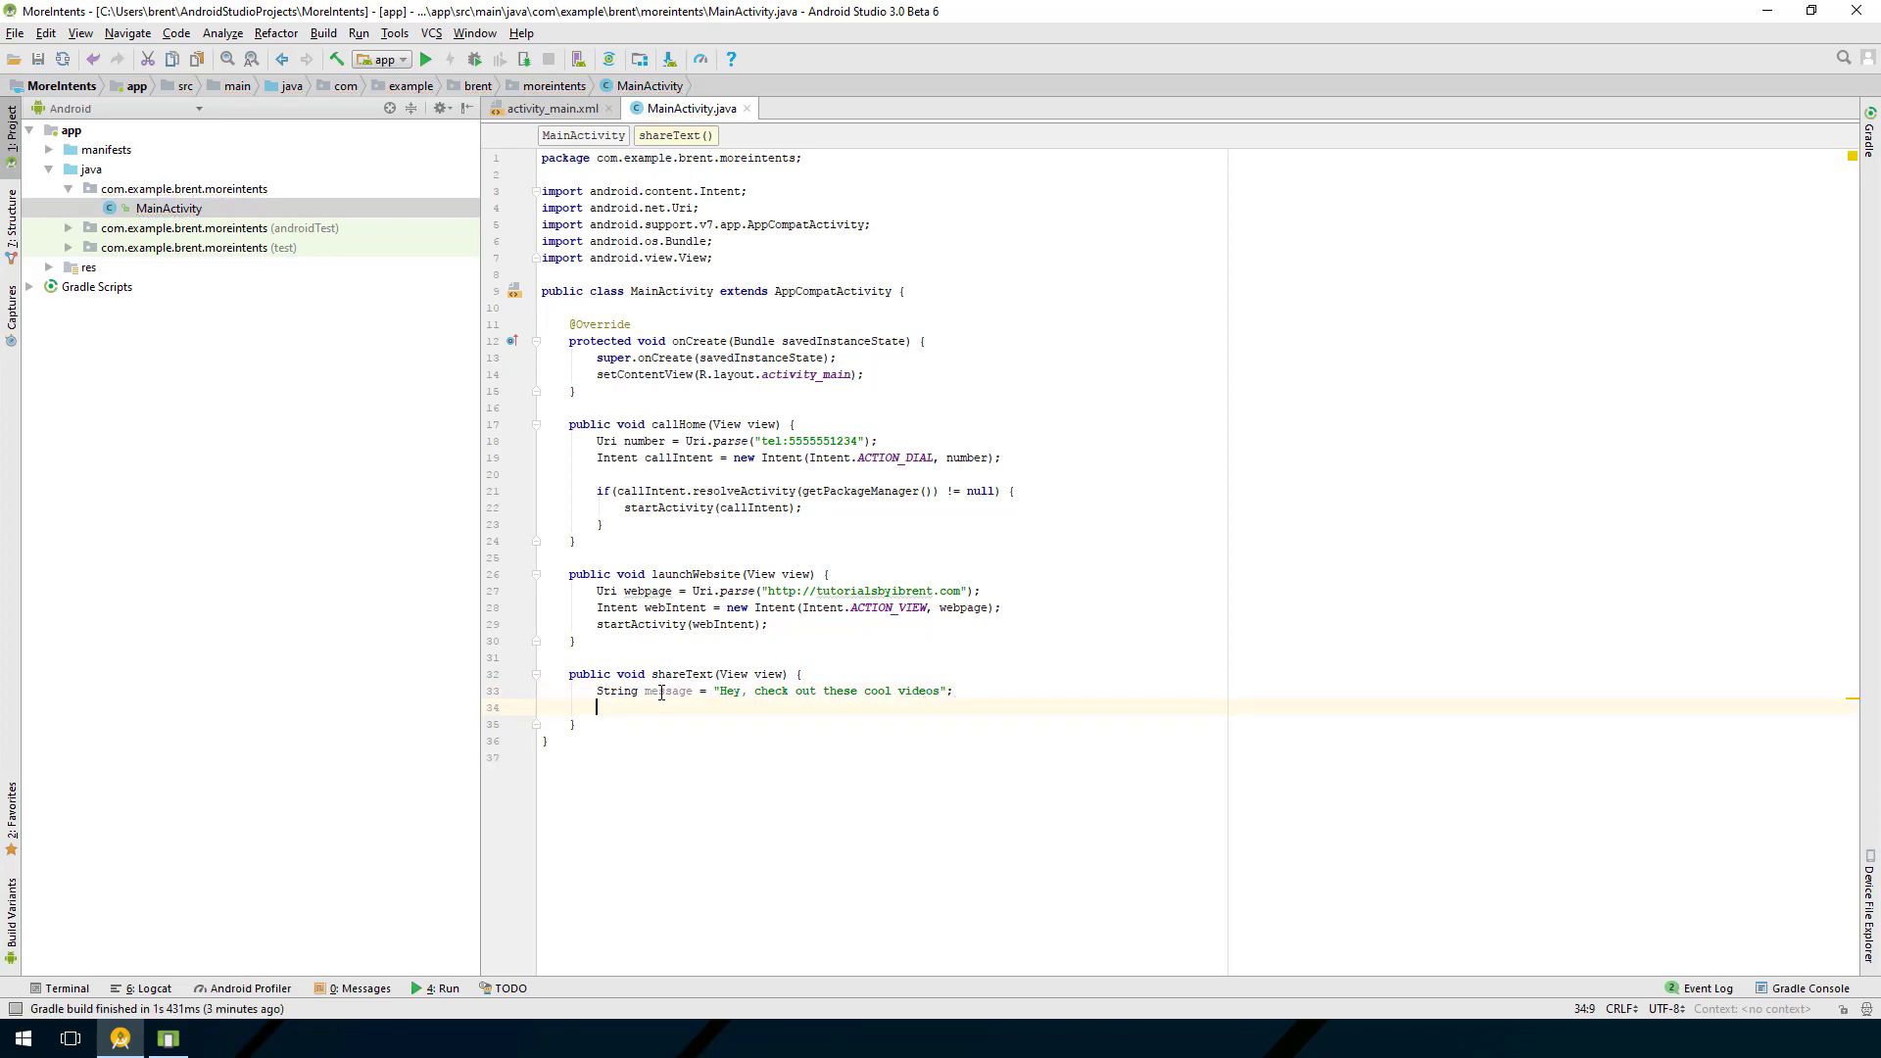
Step: Create Intent sendIntent = new Intent(Intent.ACTION_SEND) on the next line
text(Intent s)
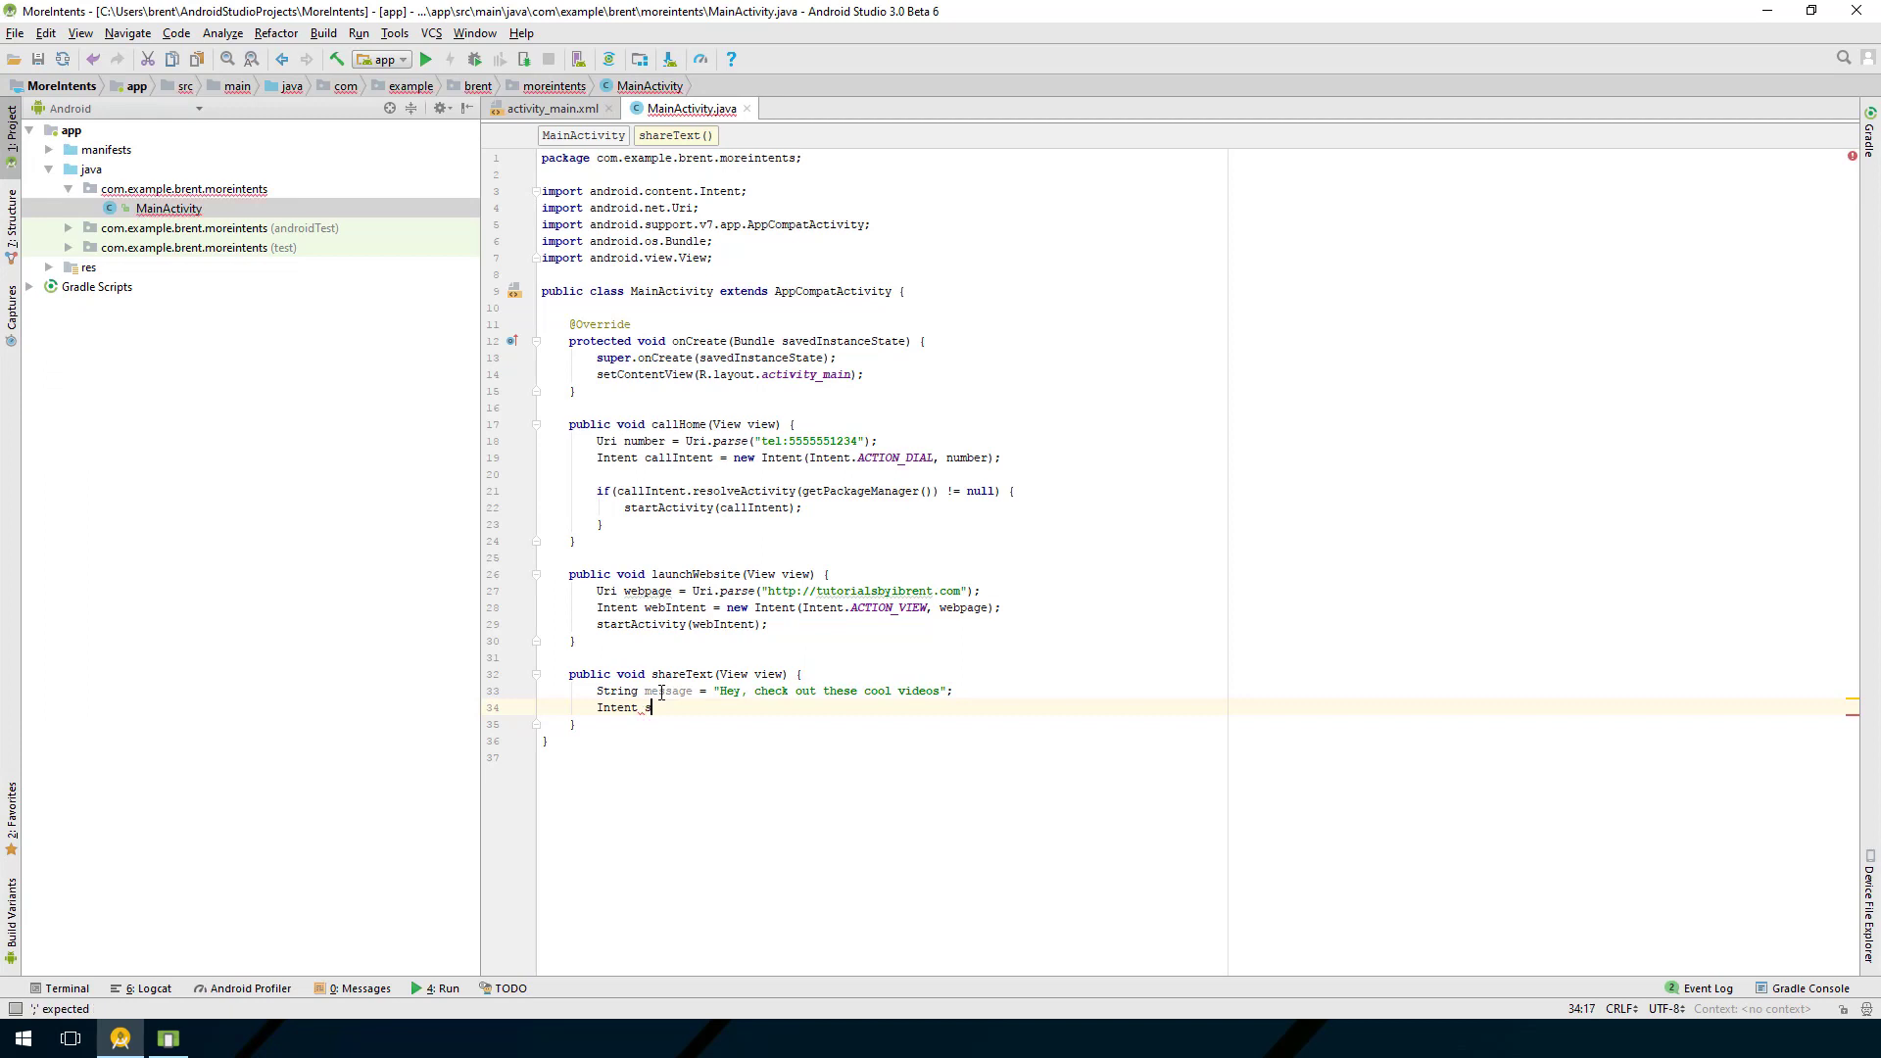
text(sent;)
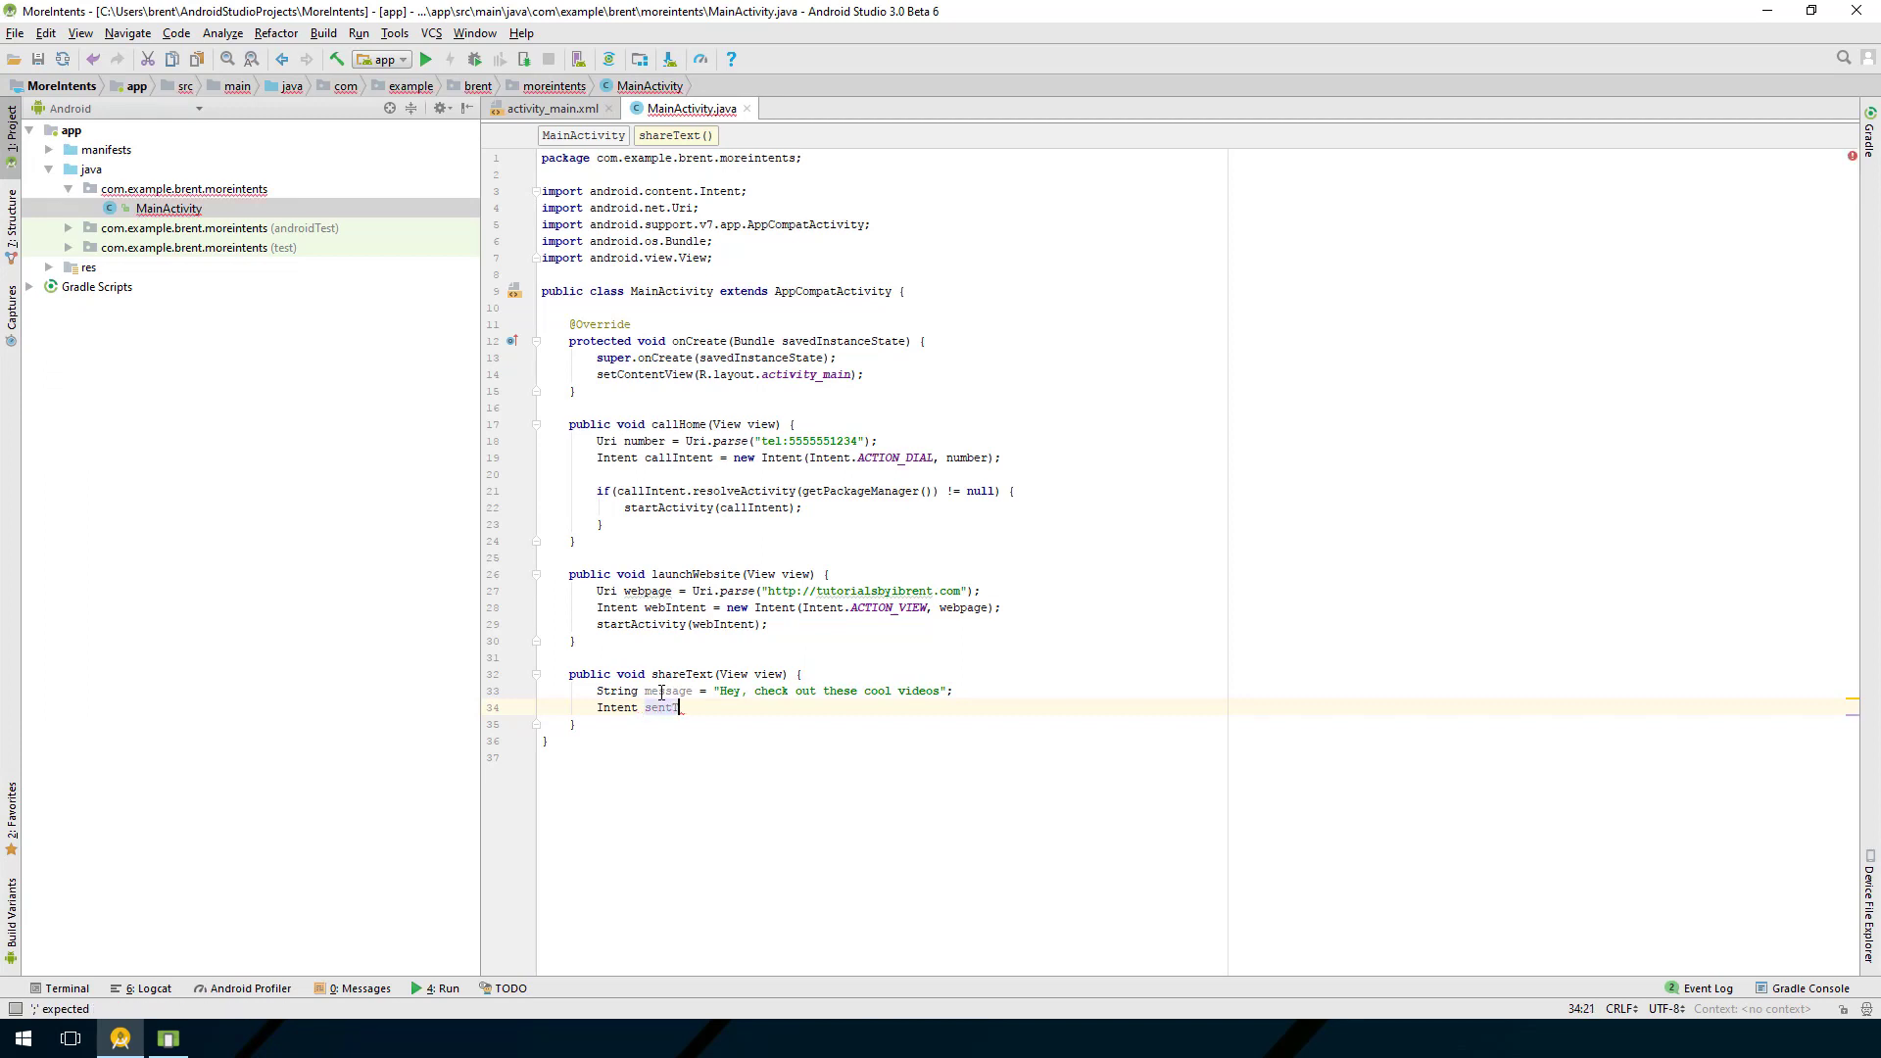
text(endIntent = new Intent()
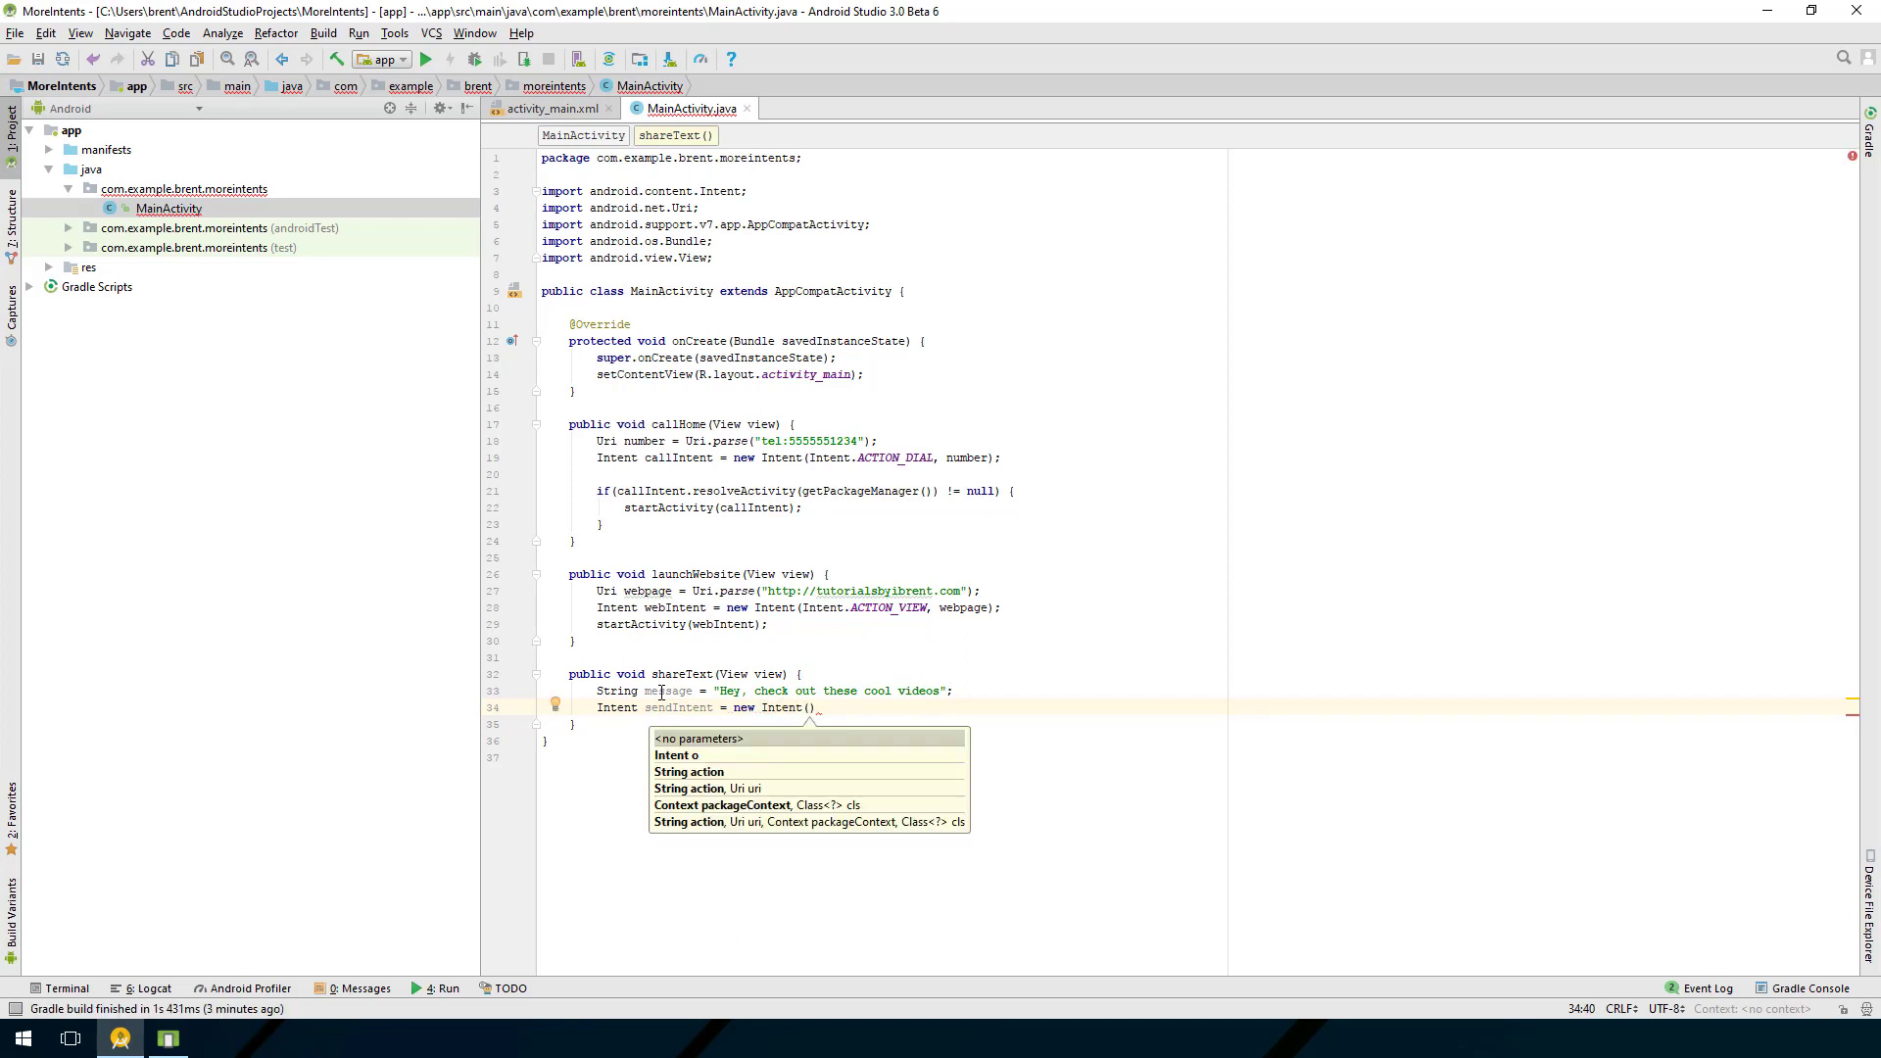
text(Inte)
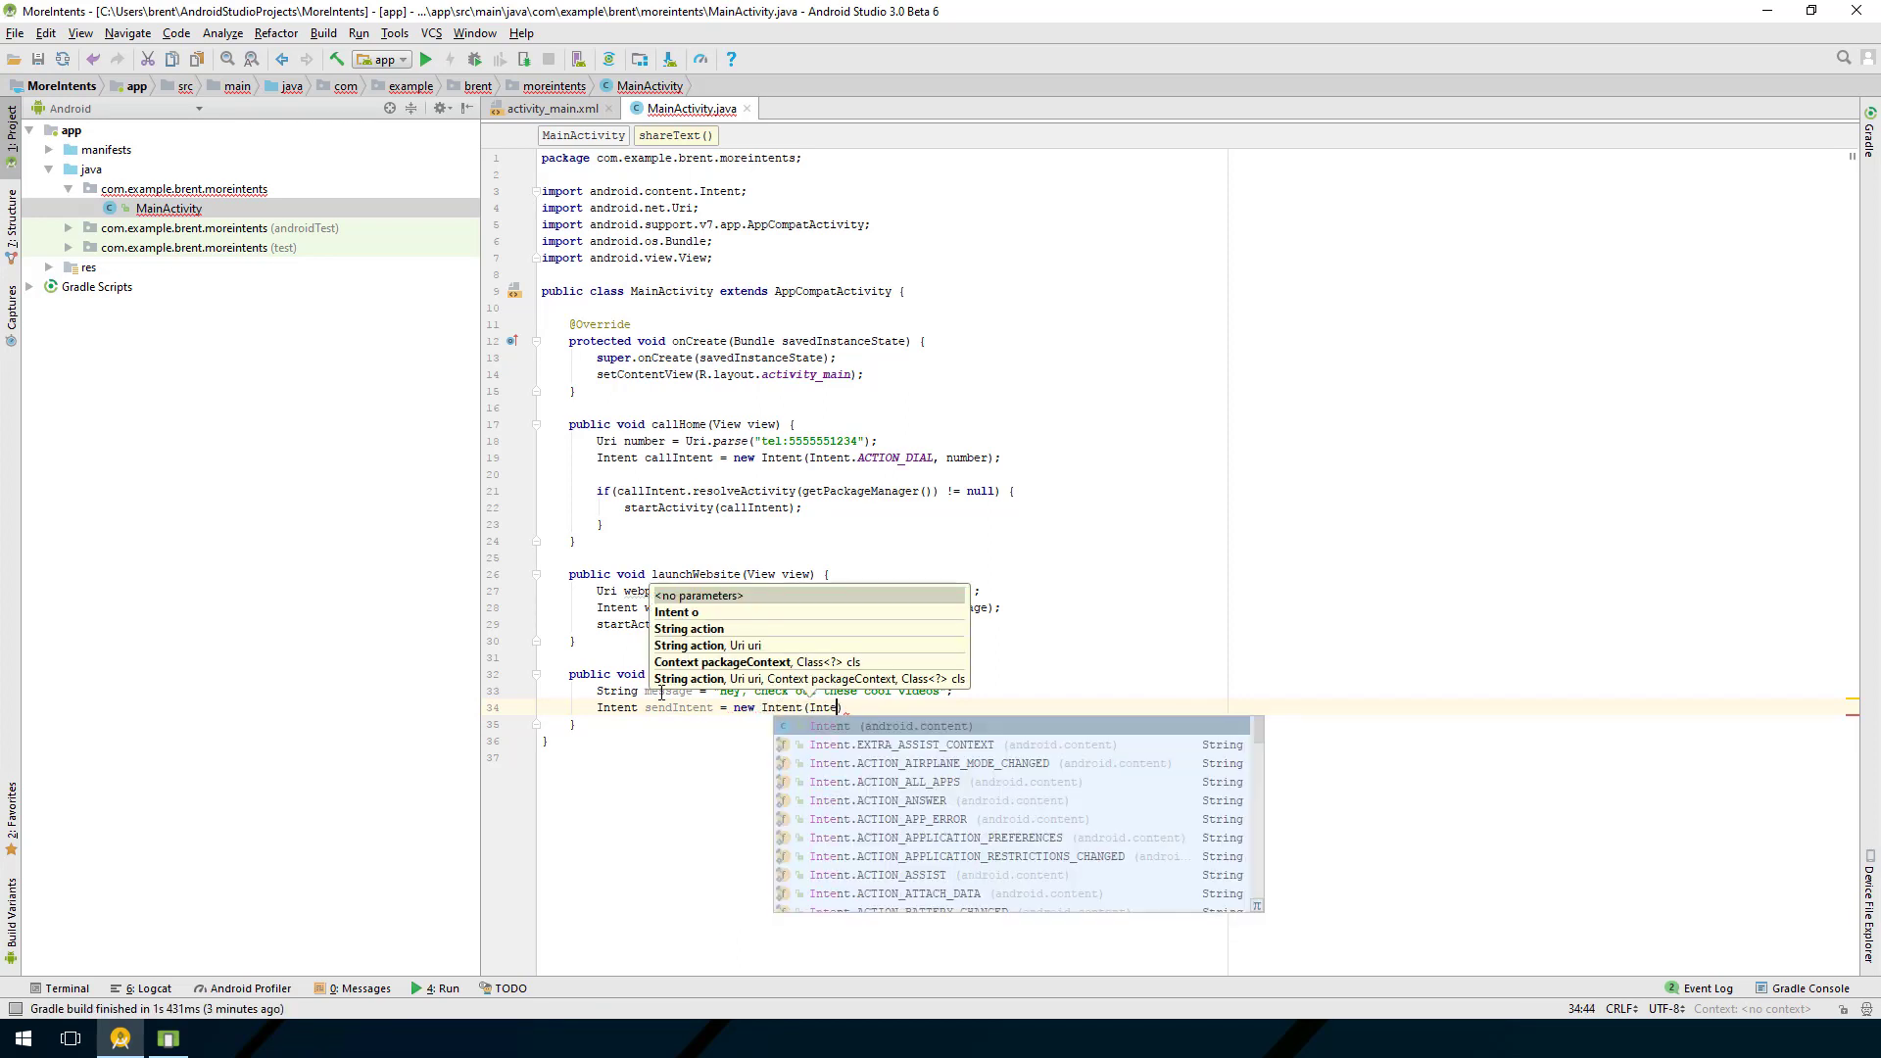
text(.ACTION_SEND)
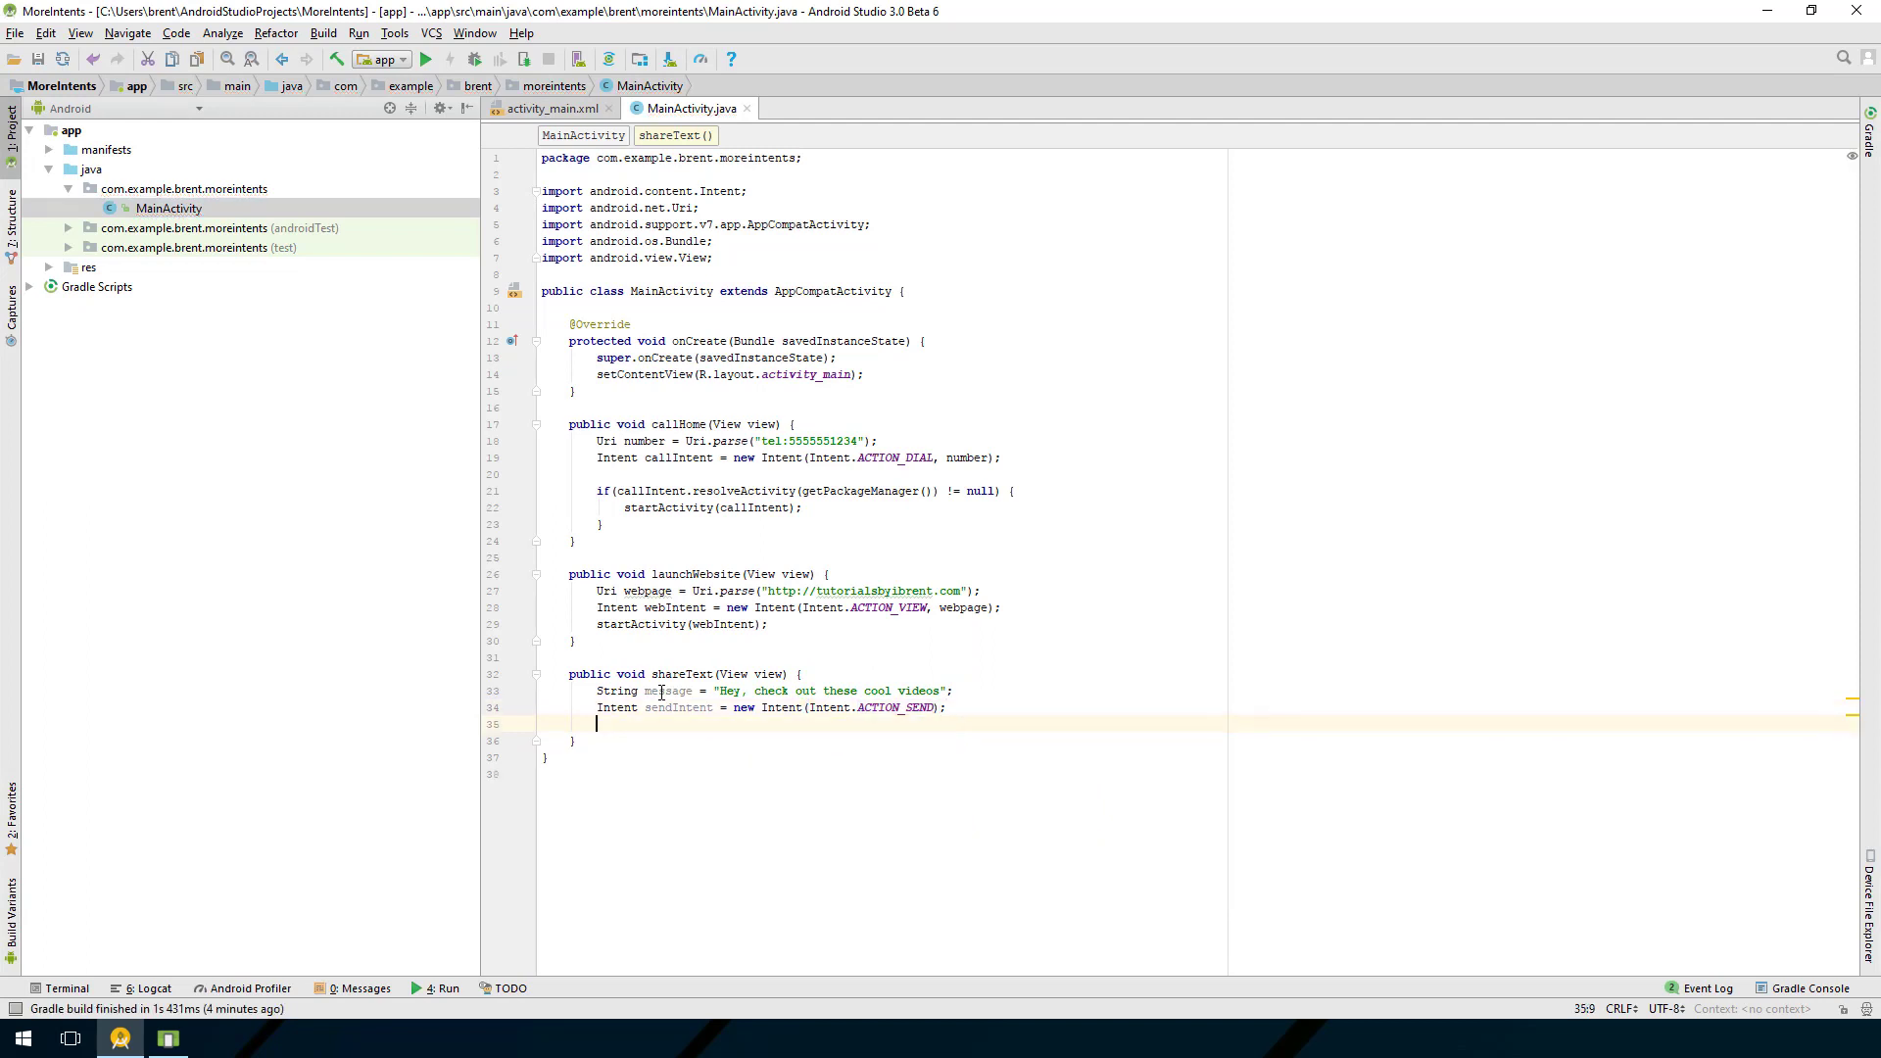
mouse_move(679, 708)
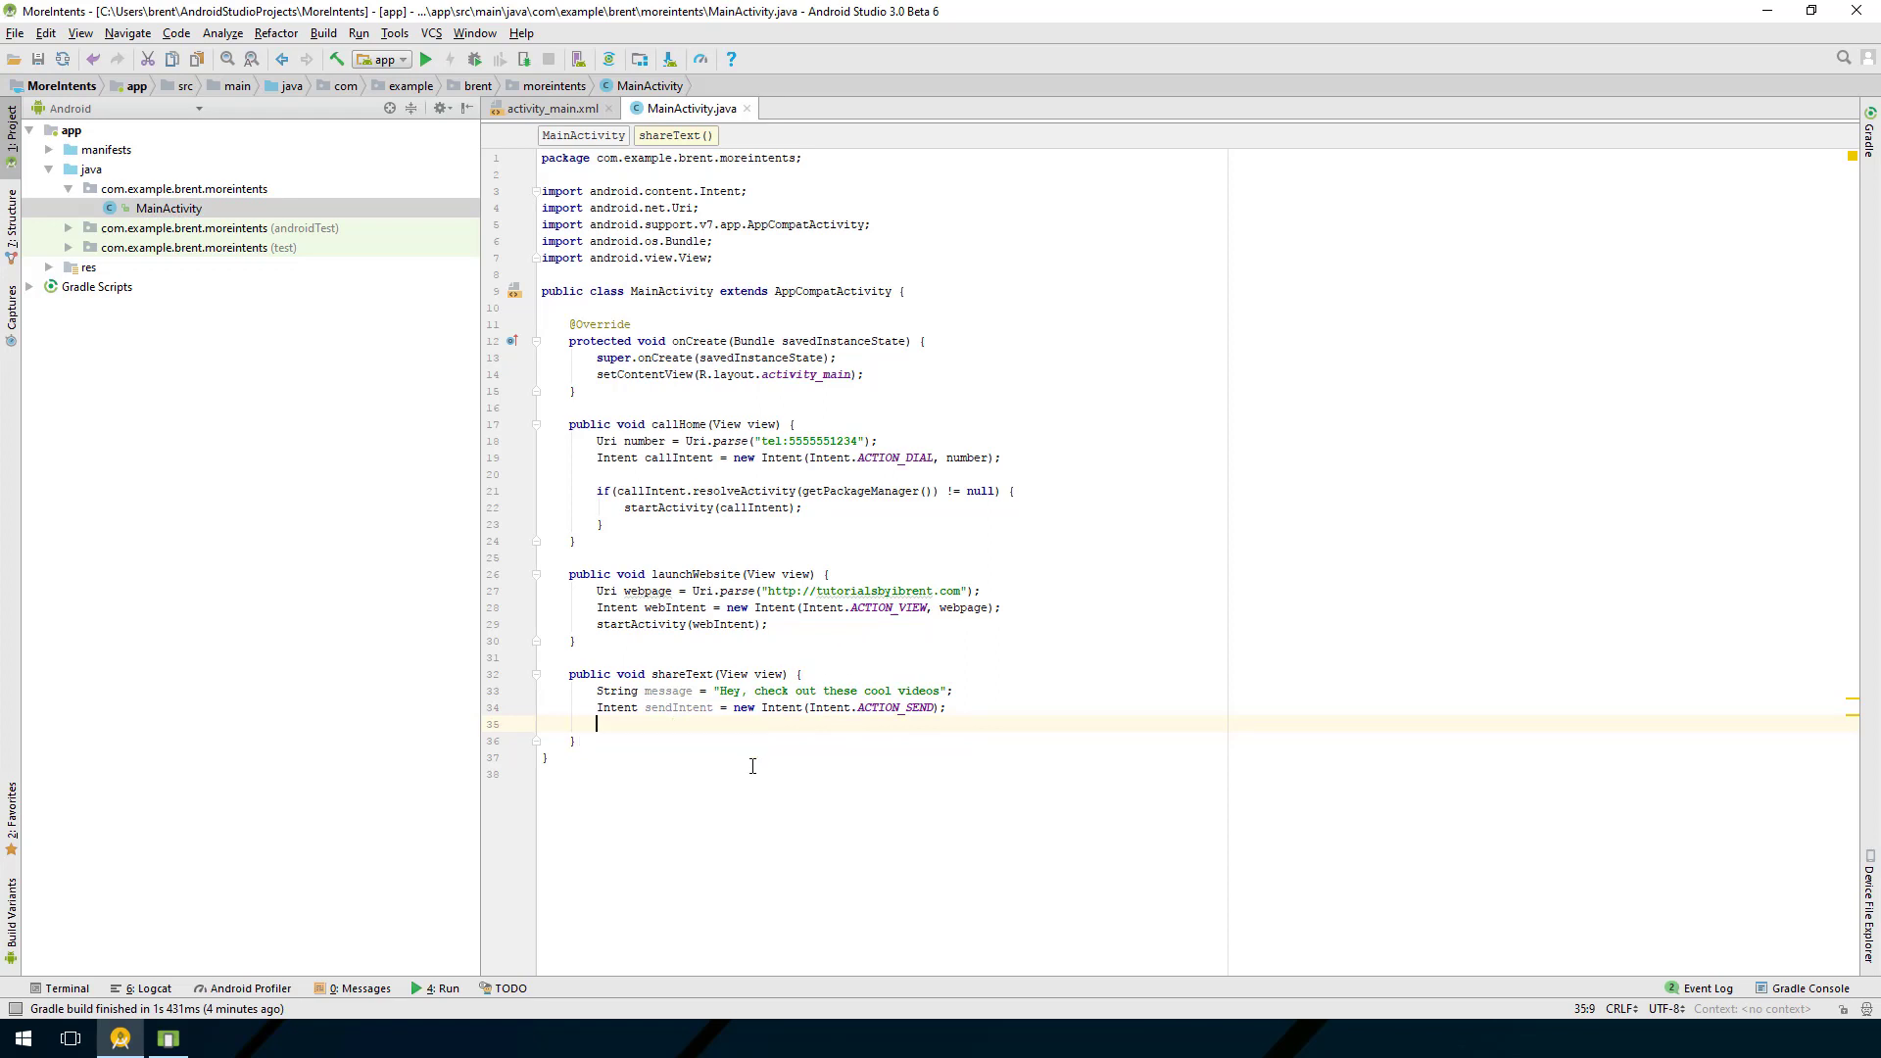
mouse_move(647, 735)
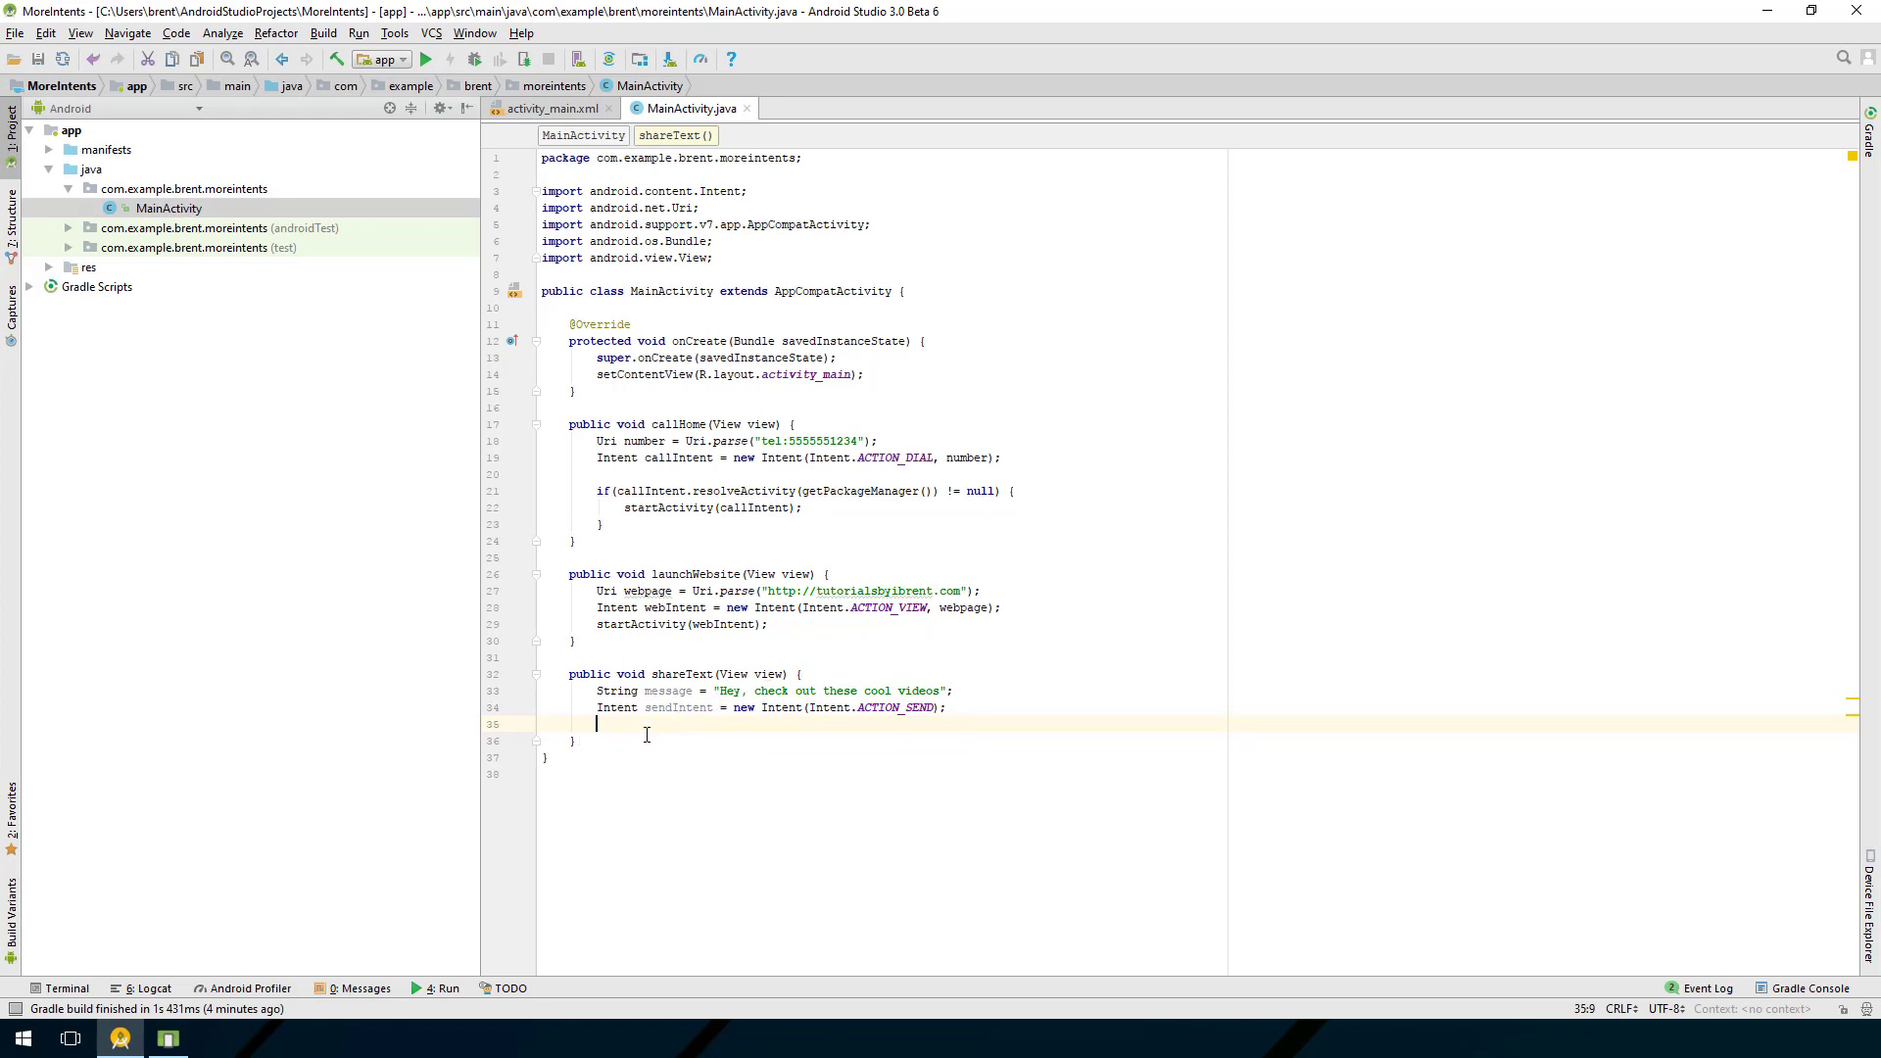
Step: Add sendIntent.putExtra(Intent.EXTRA_TEXT, message) and start a new line
text(sent)
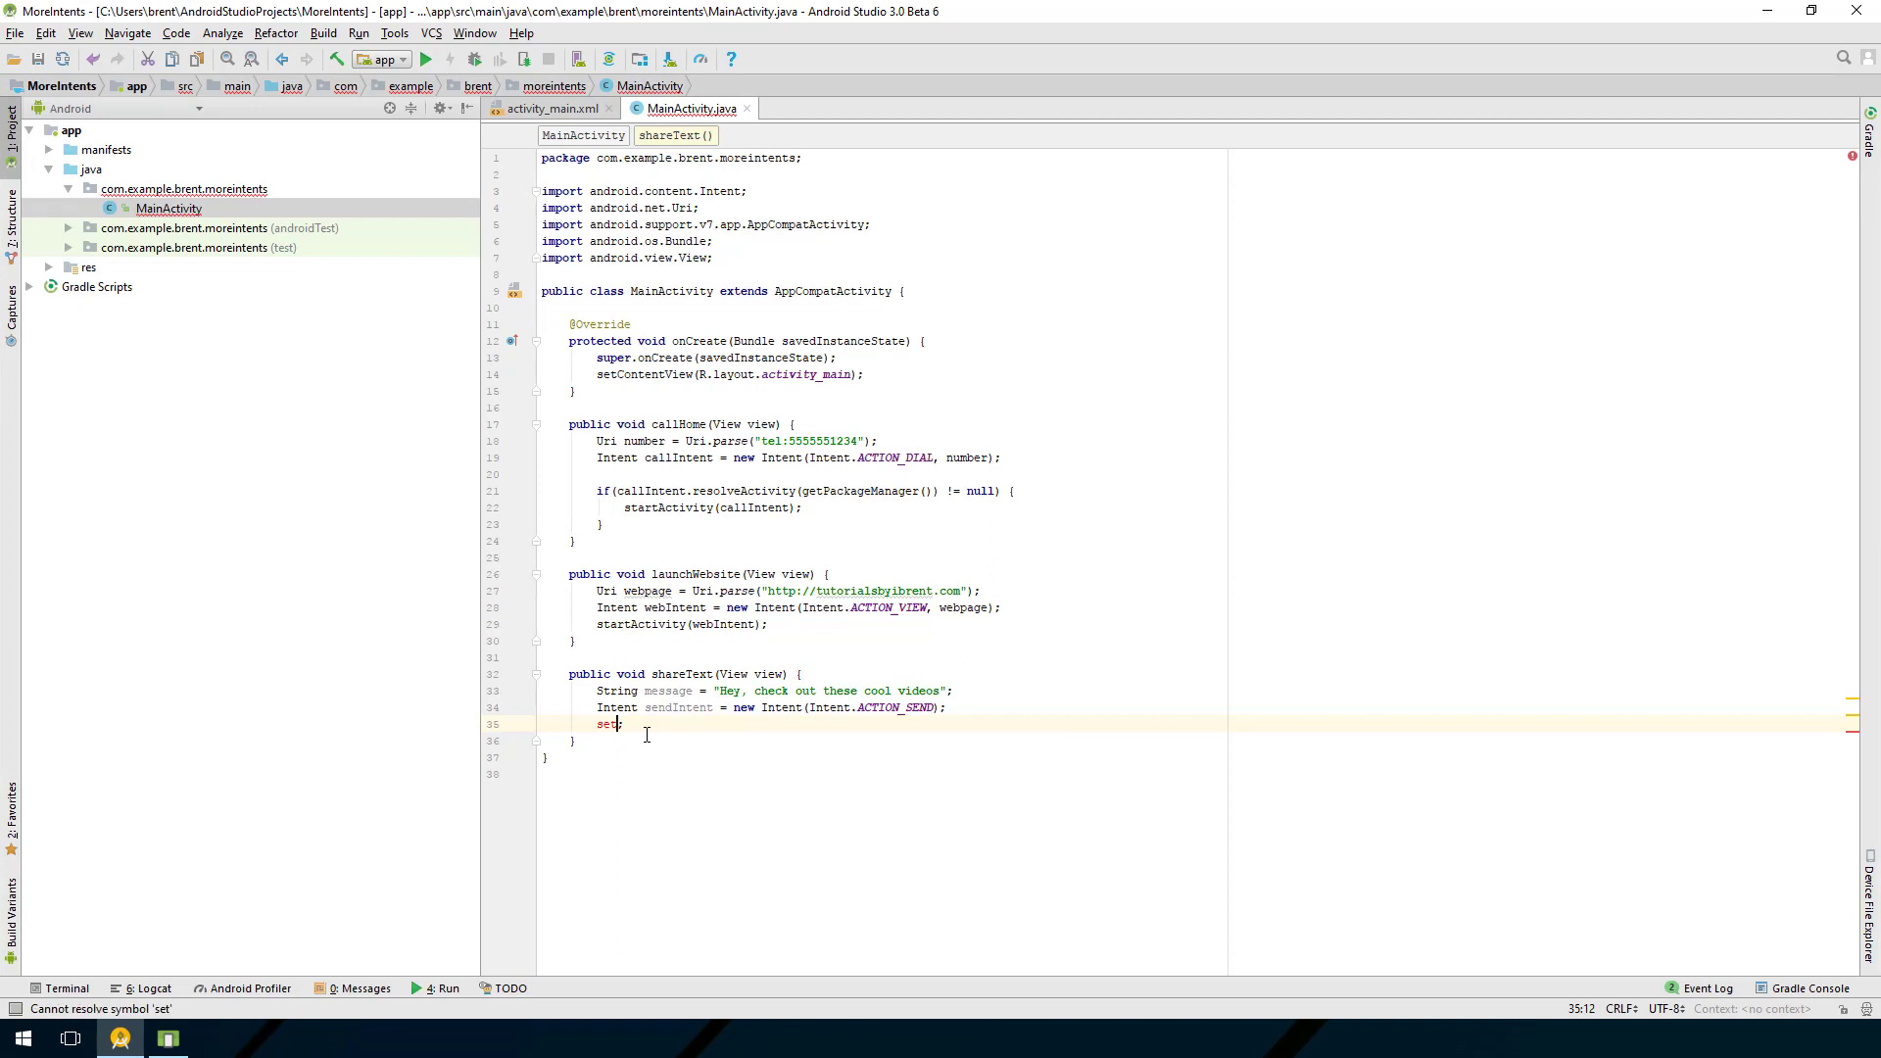
text(sendIntent.putExtra()
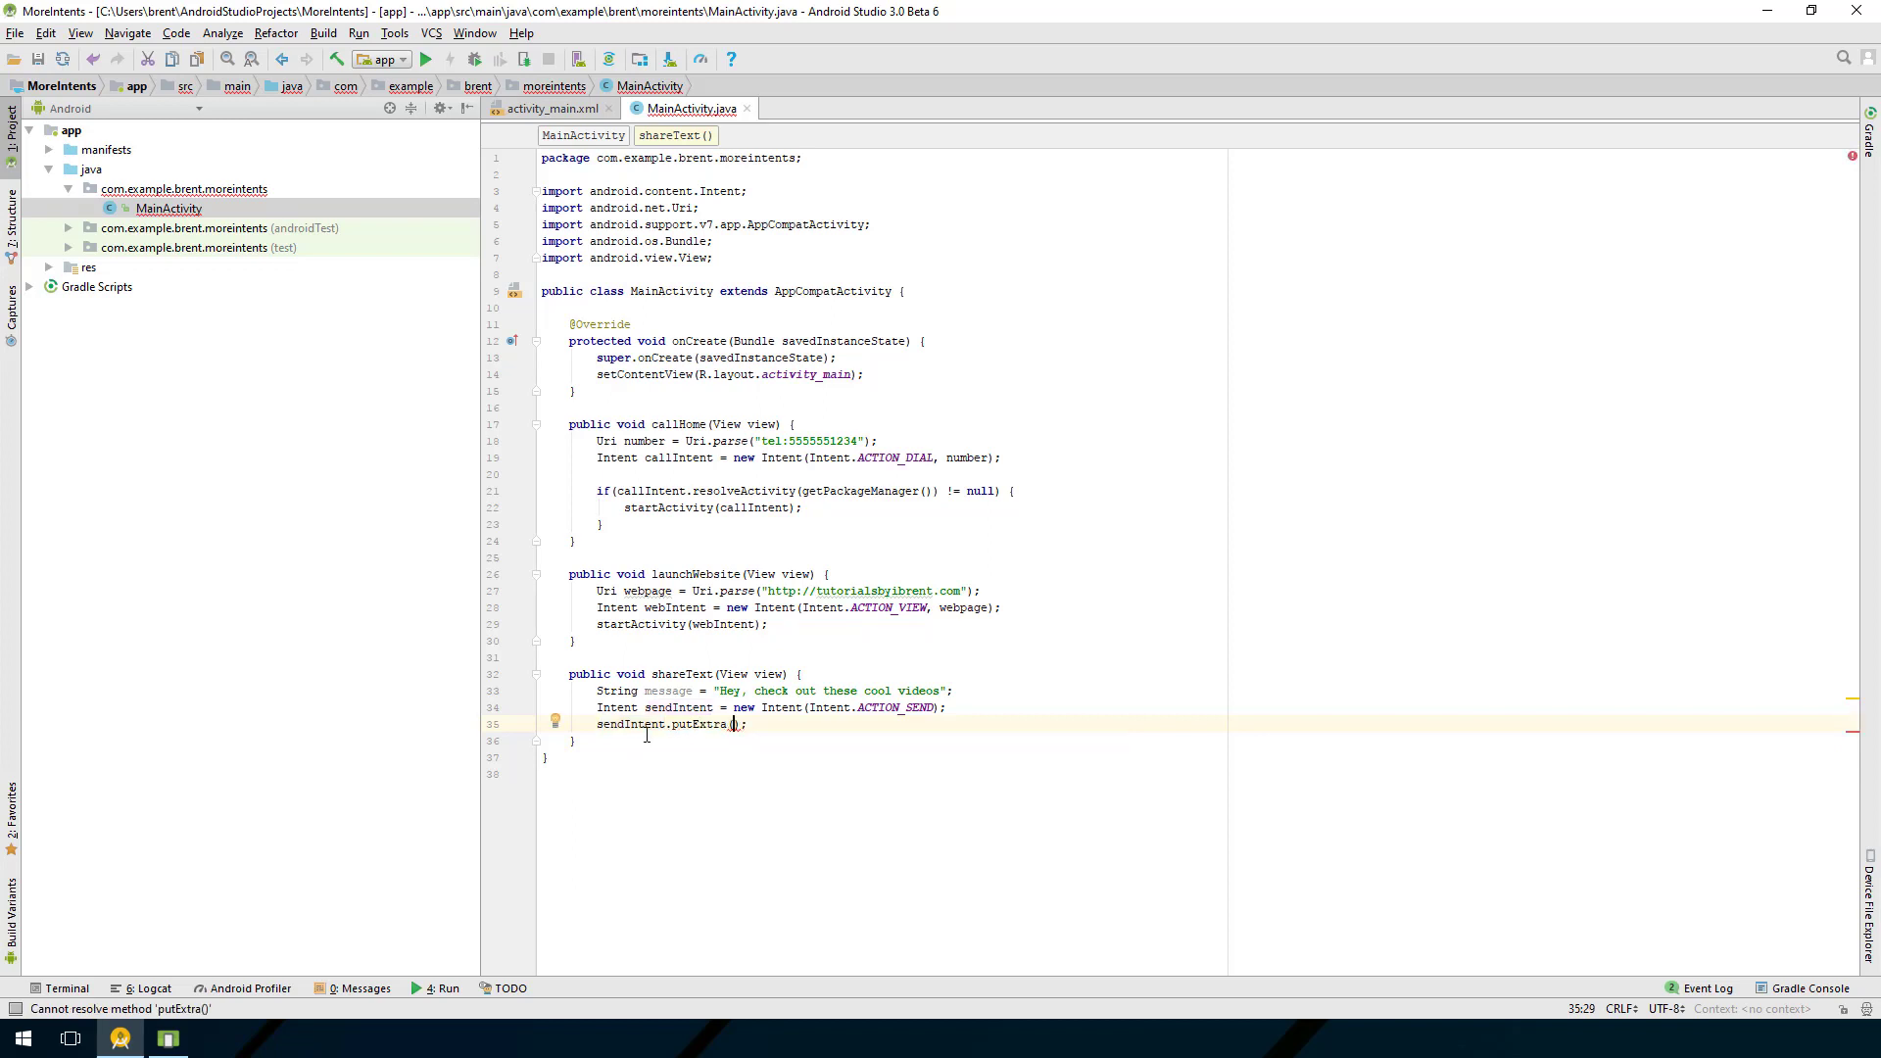
text(Int)
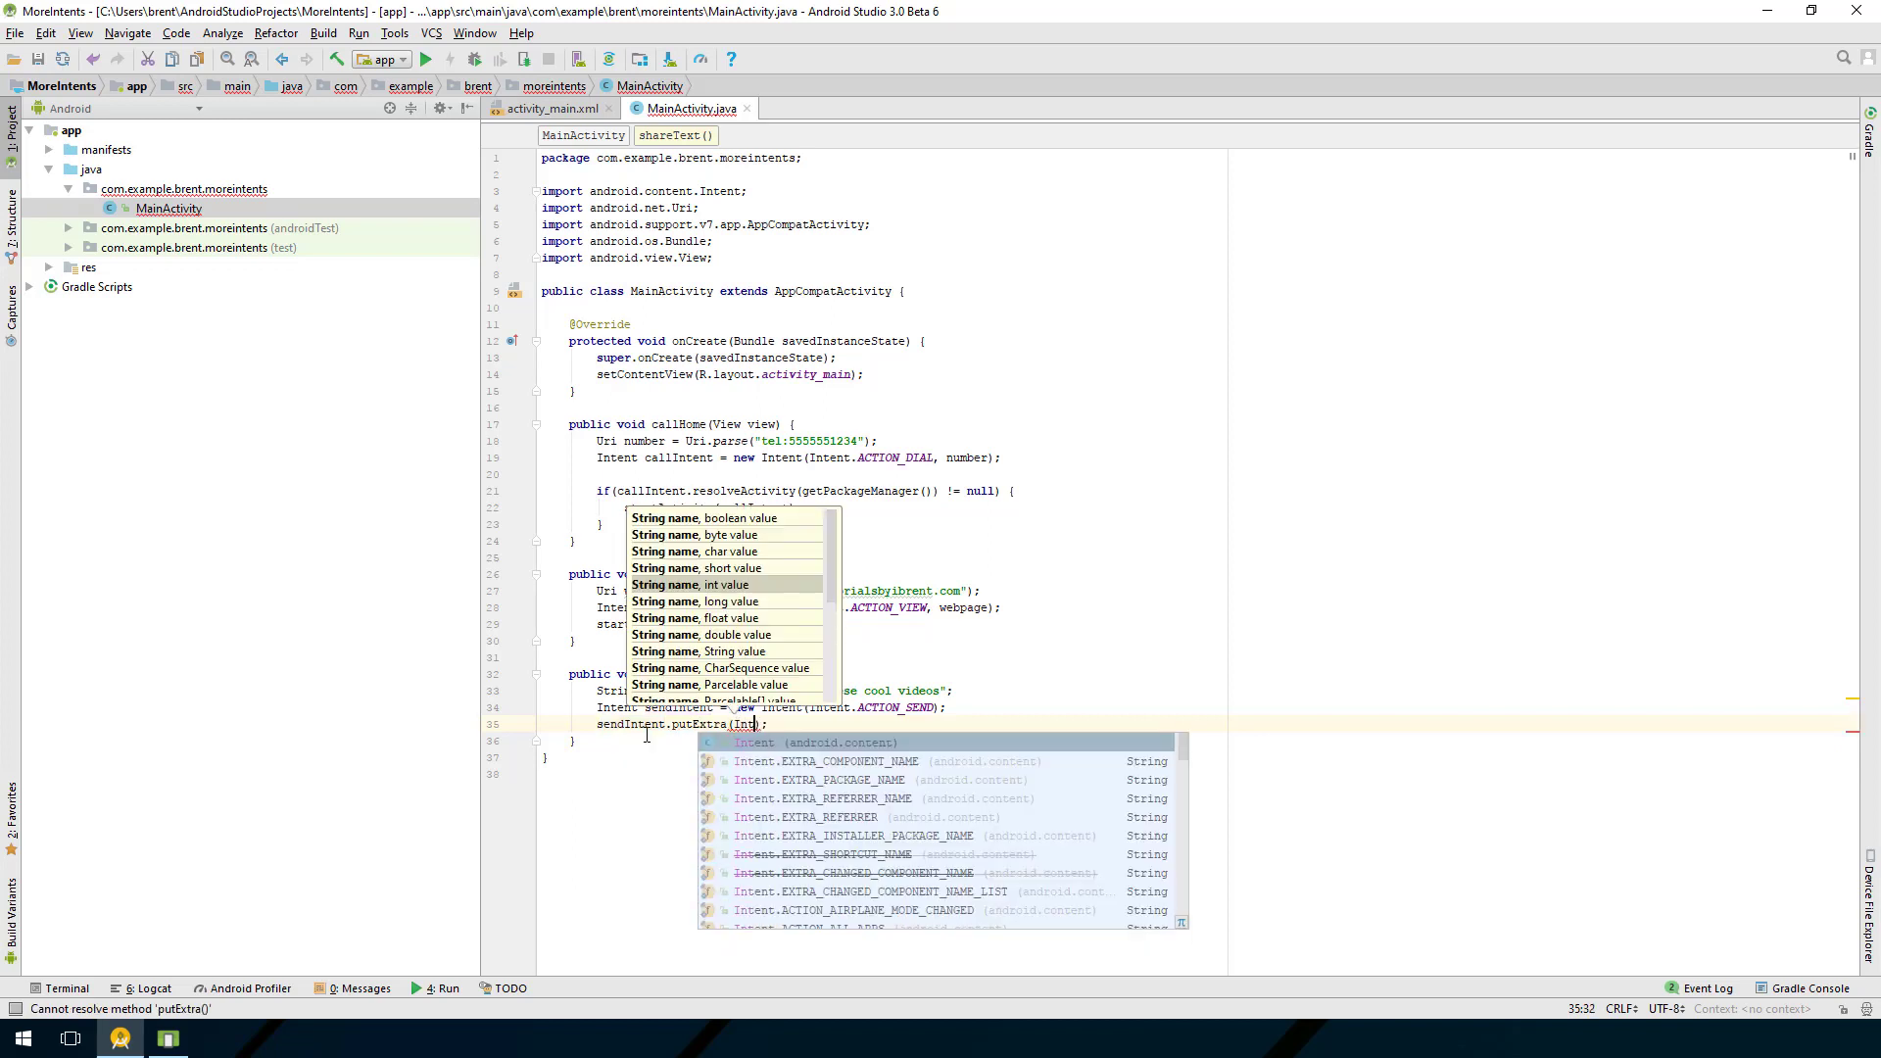
text(Intent.Ext)
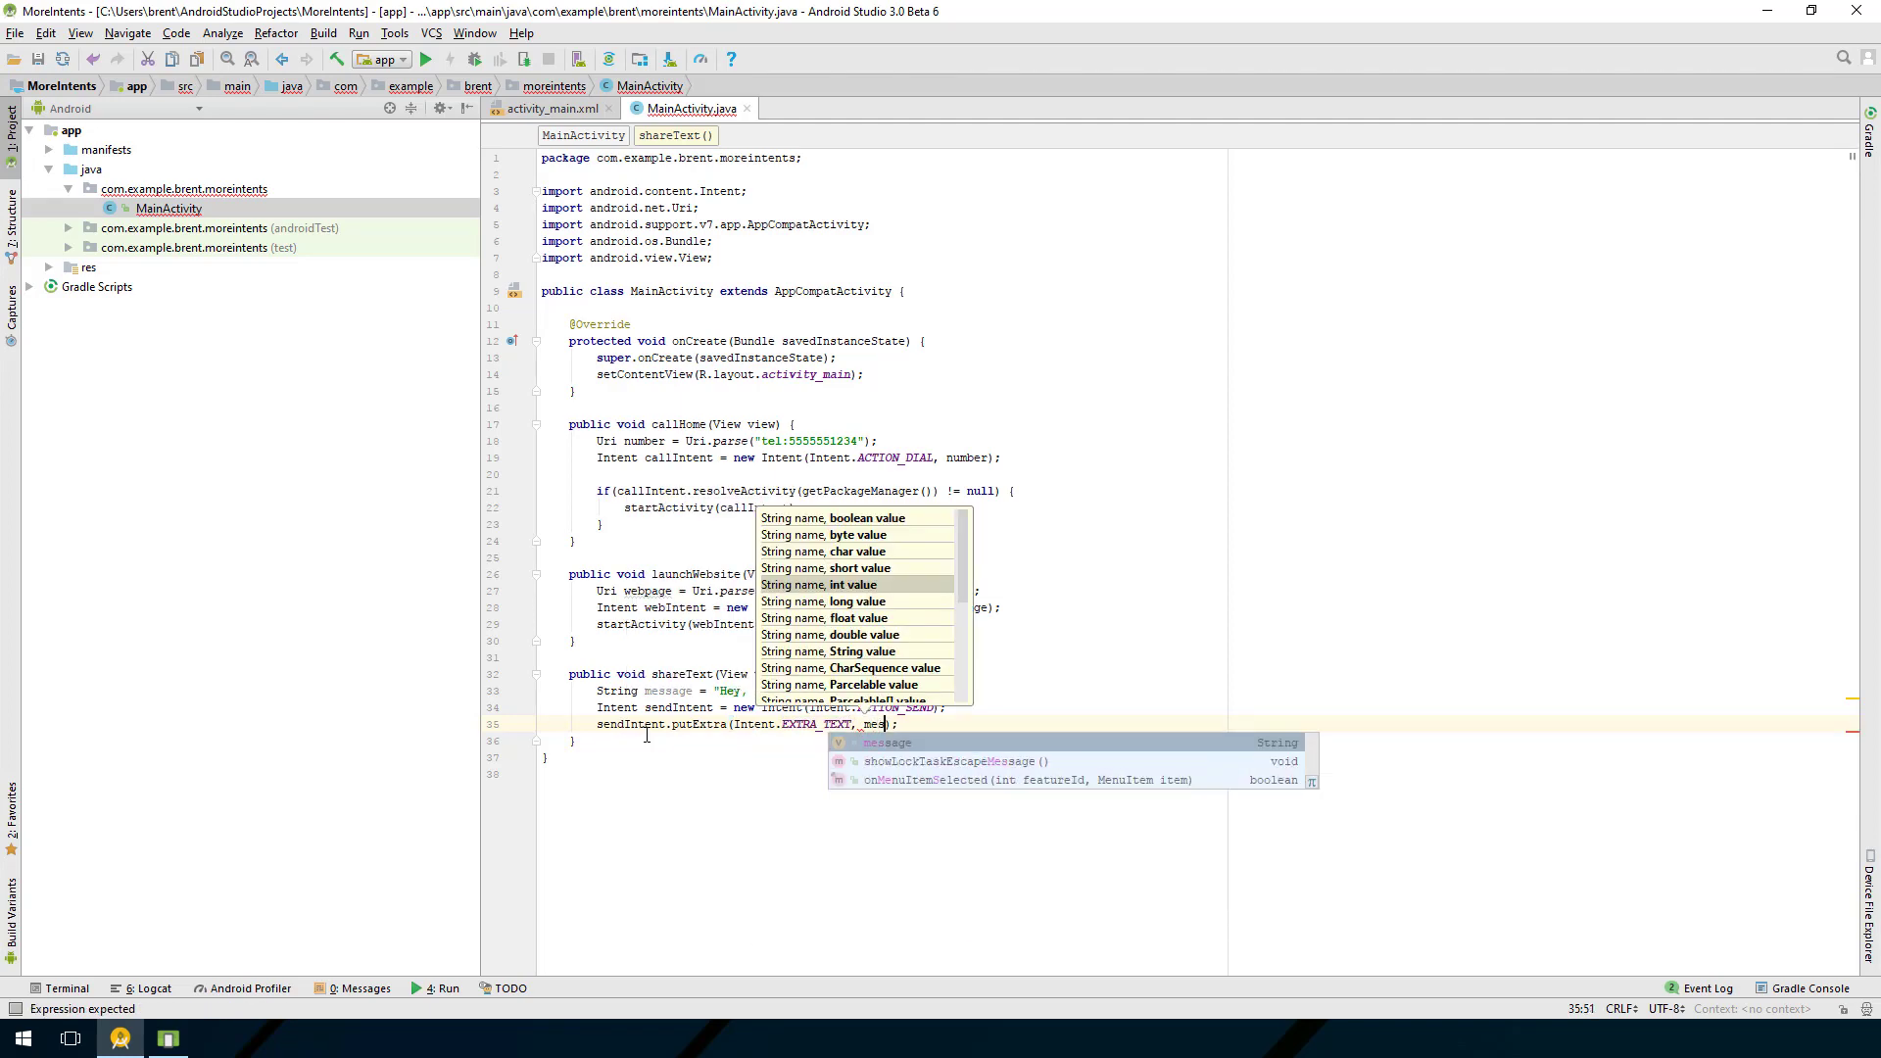
key(Escape)
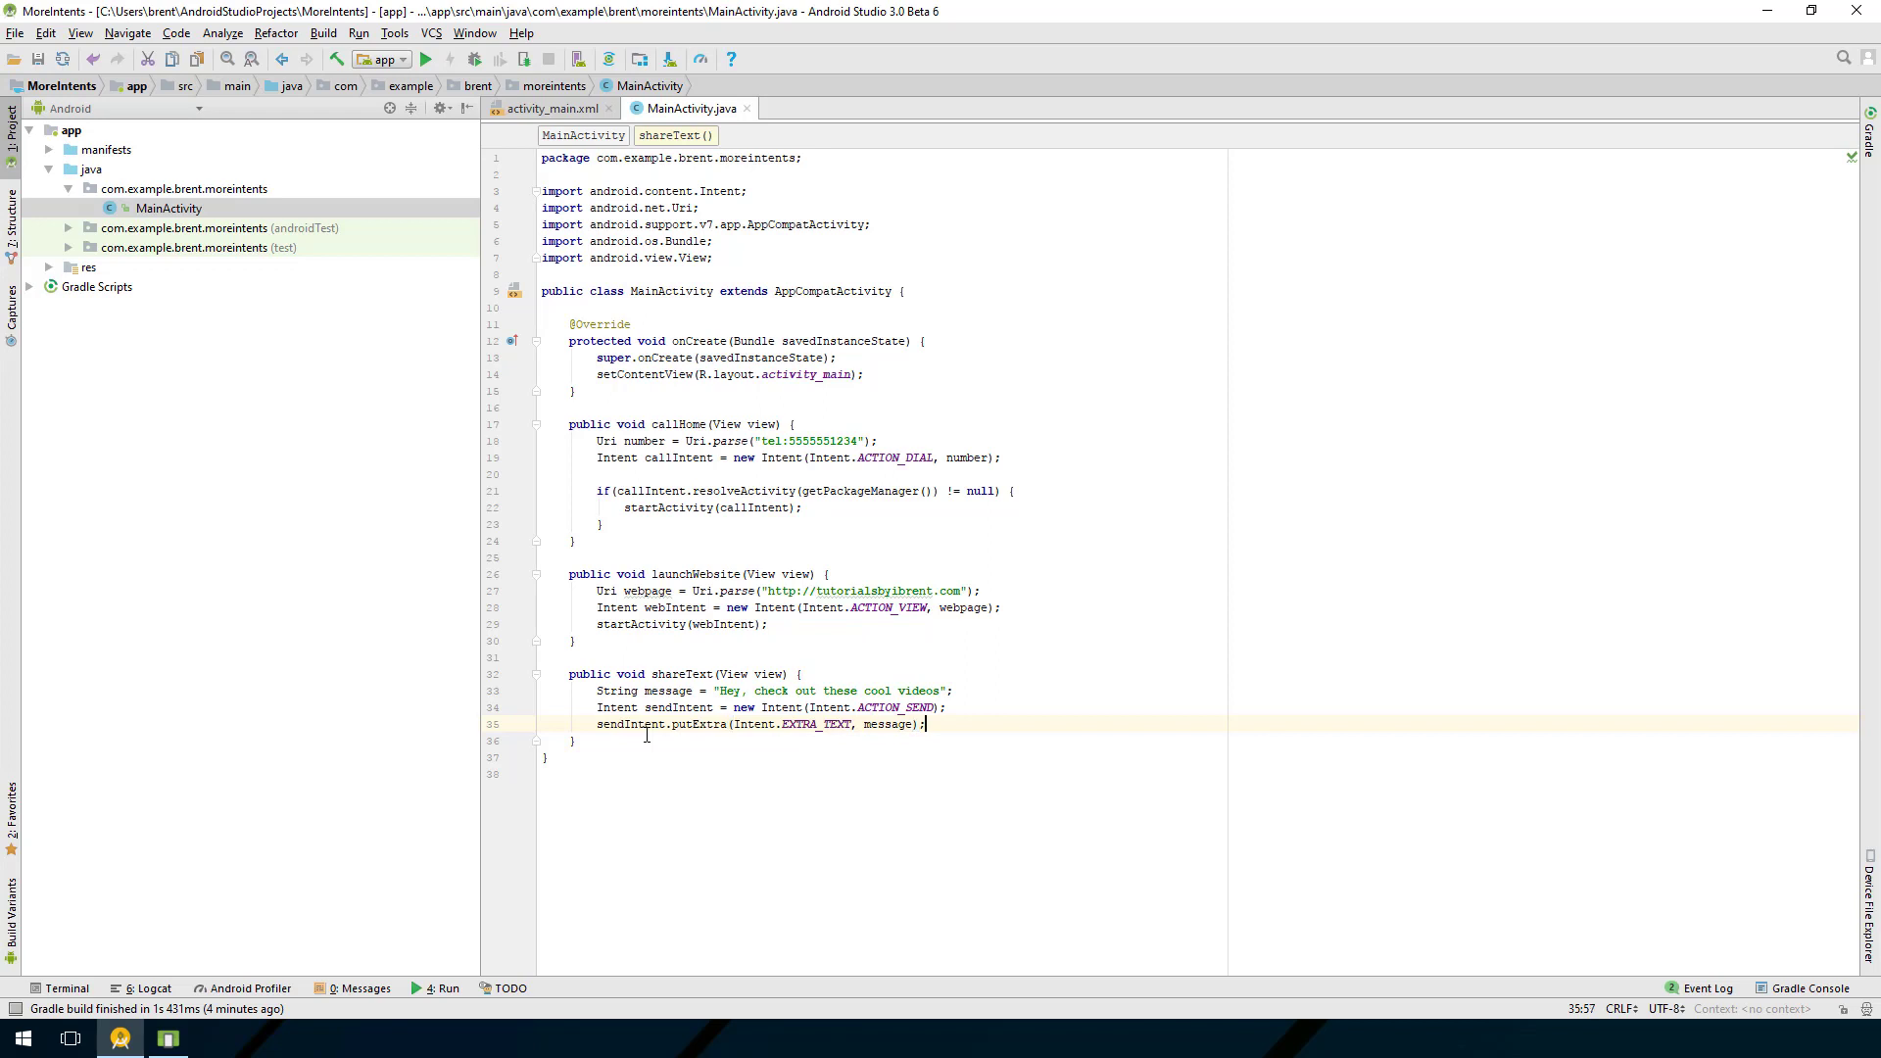
key(Enter)
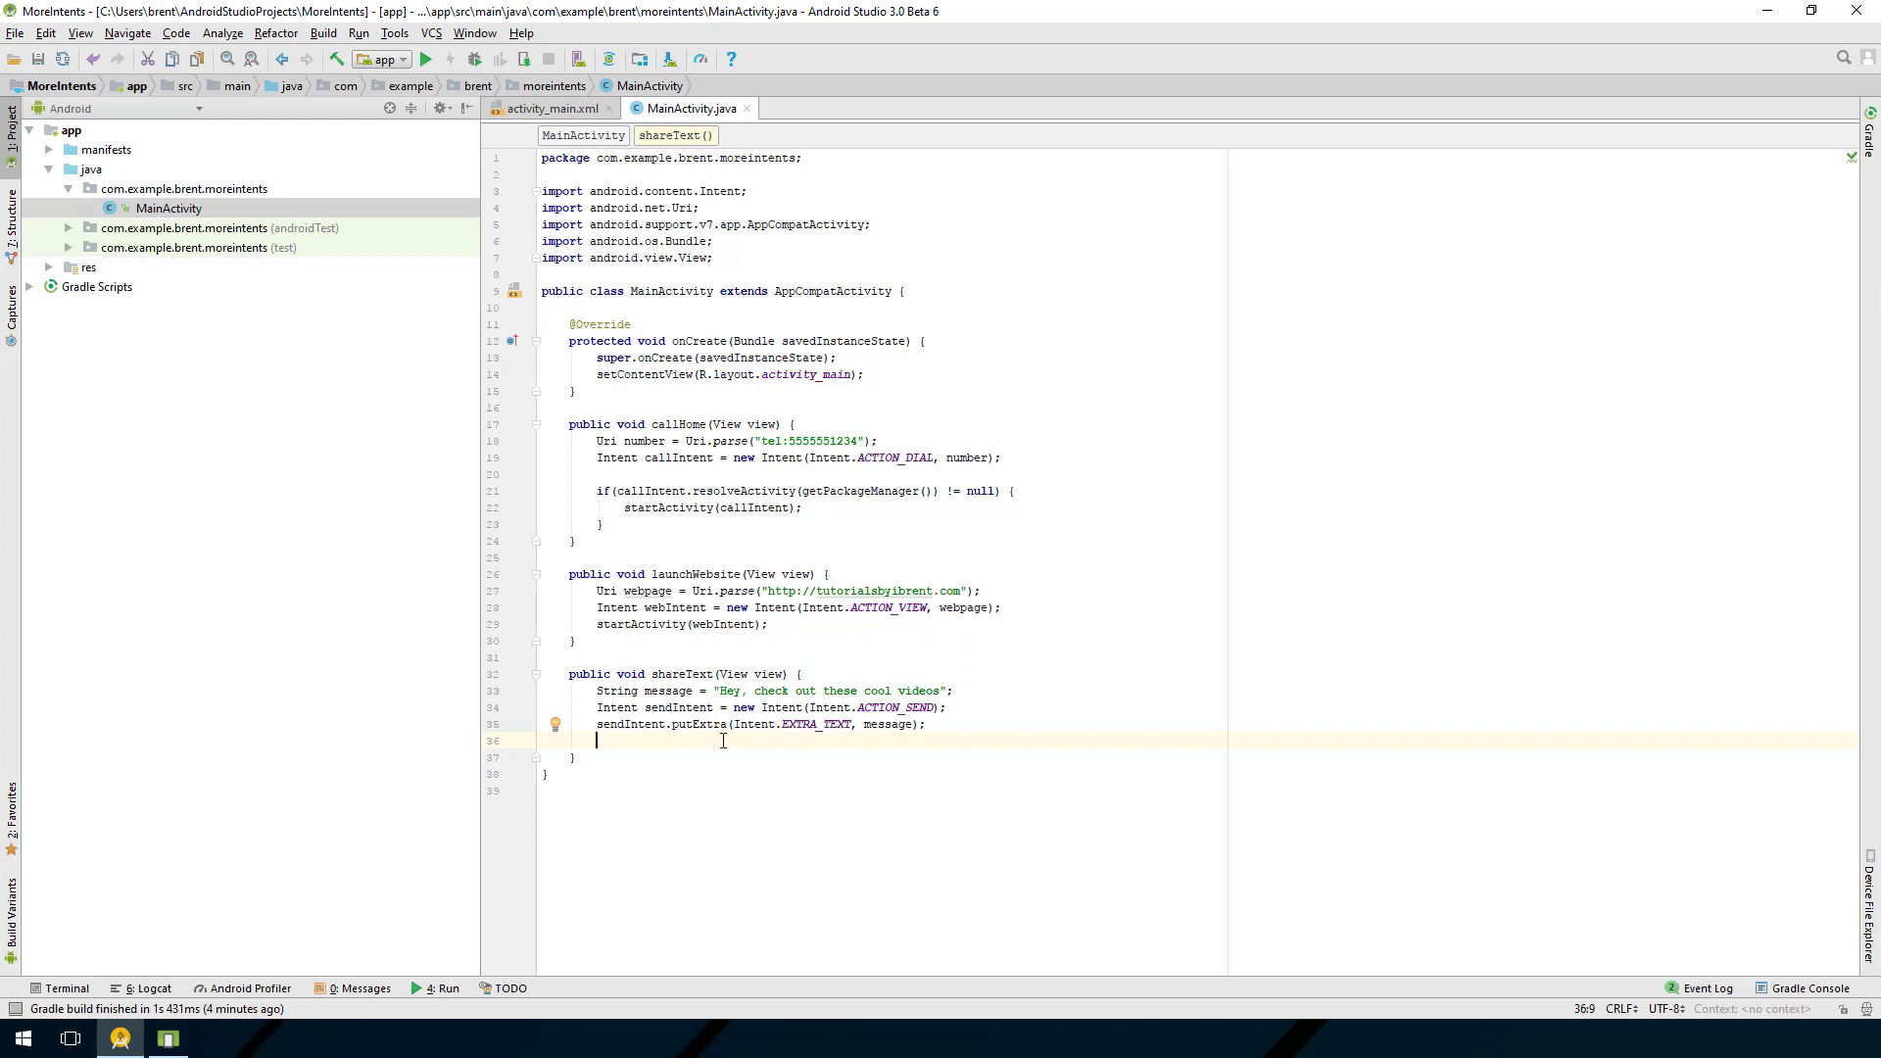
Step: Add sendIntent.setType("text/plain") below the putExtra line
text(sendIntent)
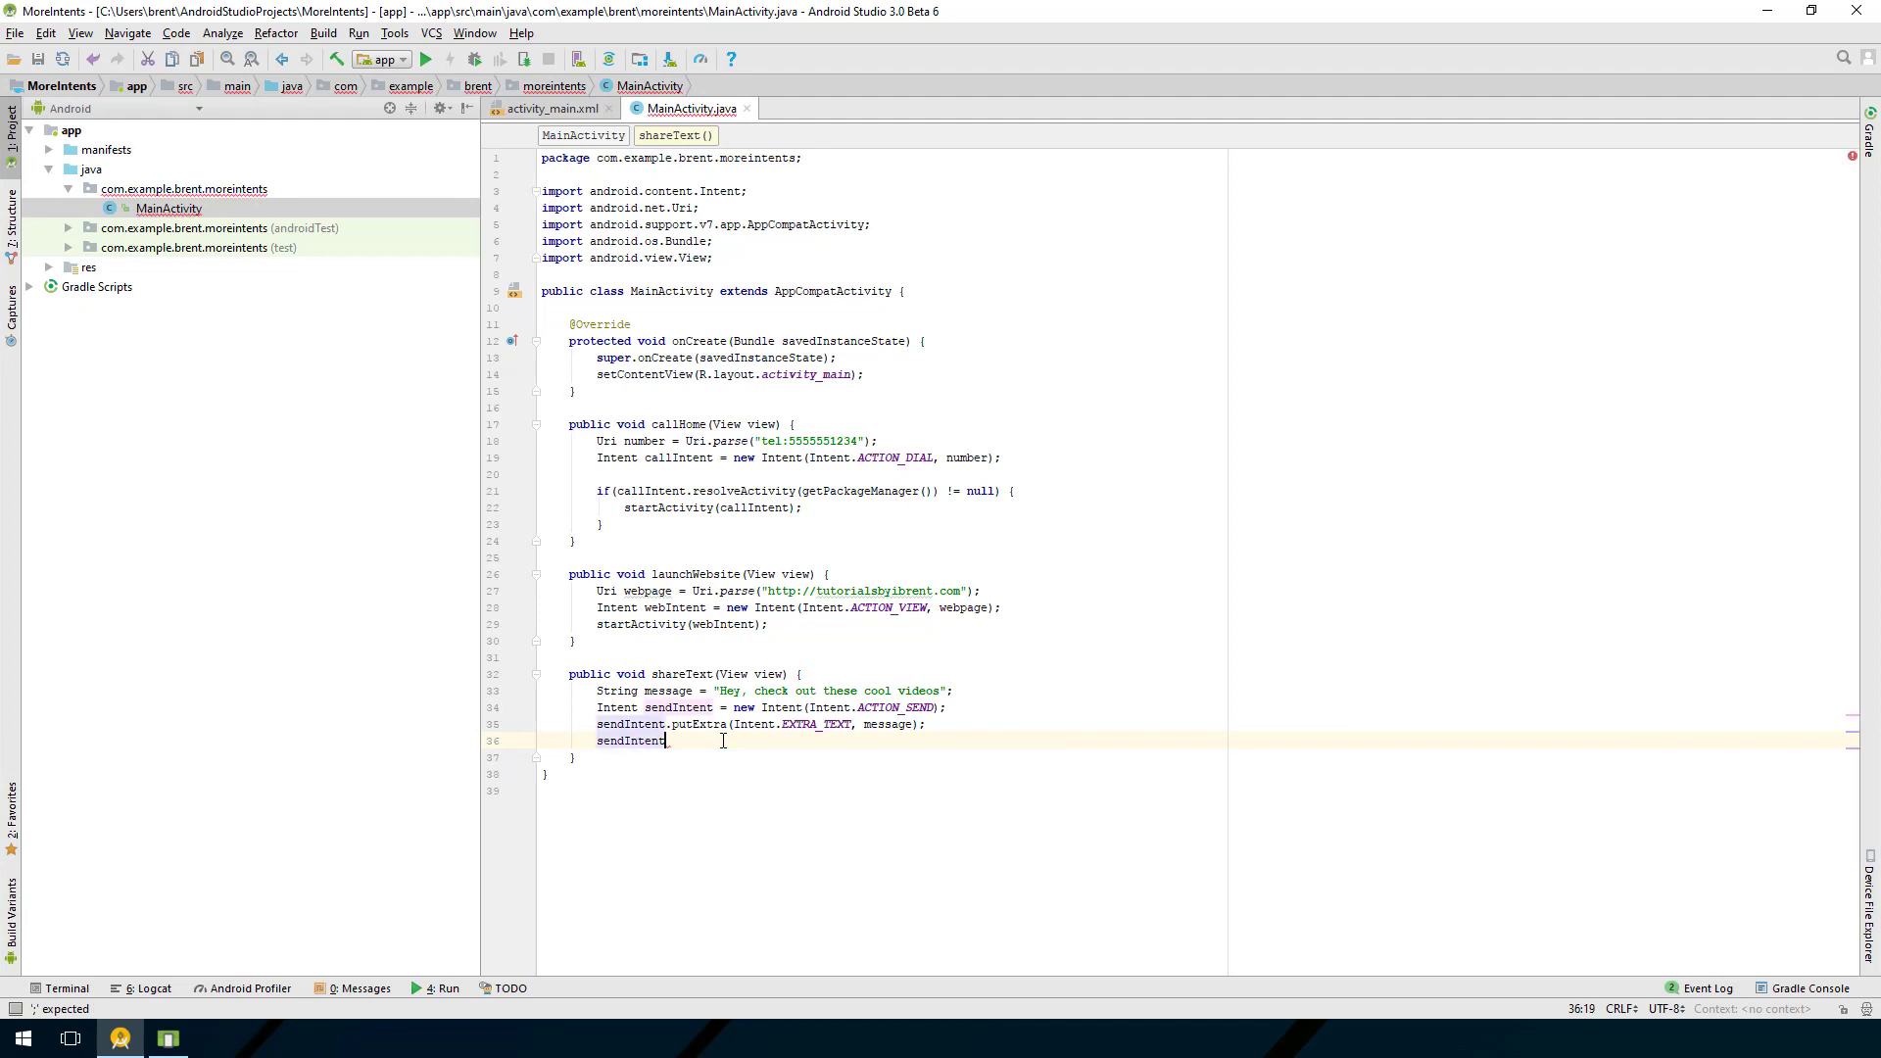
text(.setType())
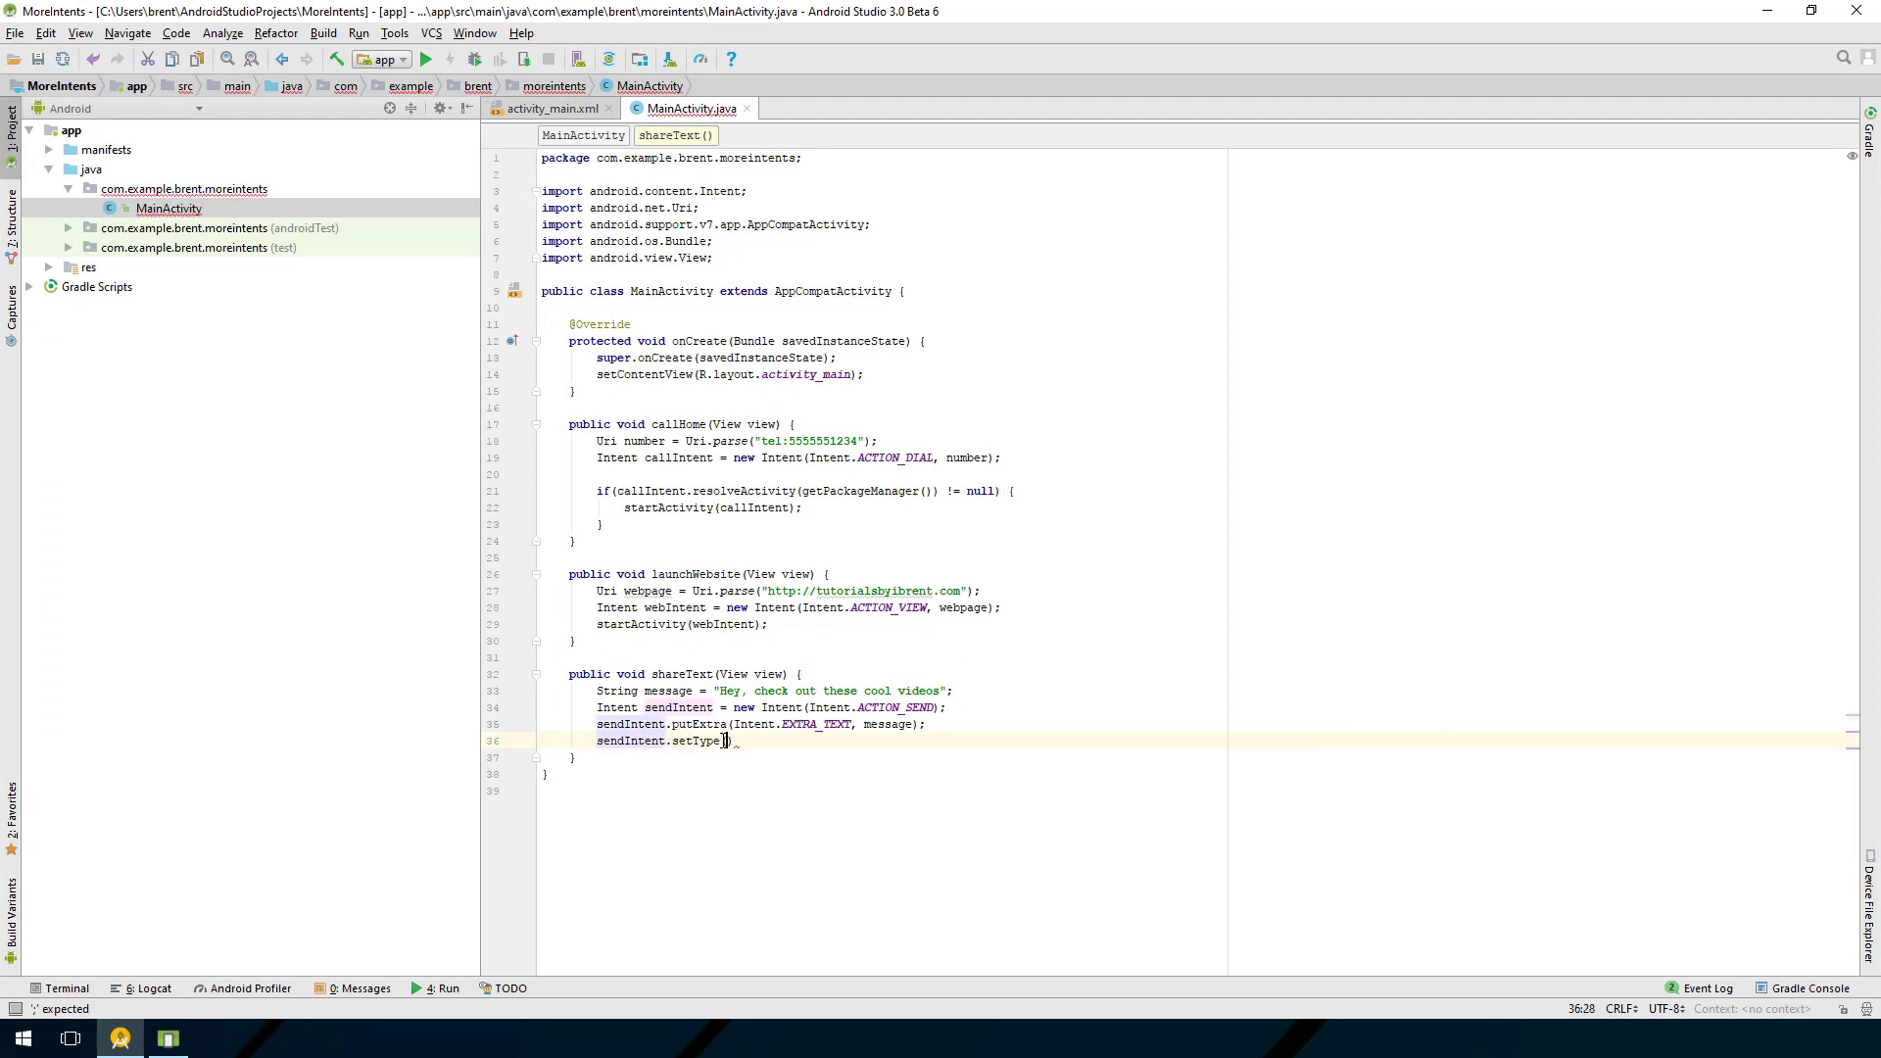
text(())
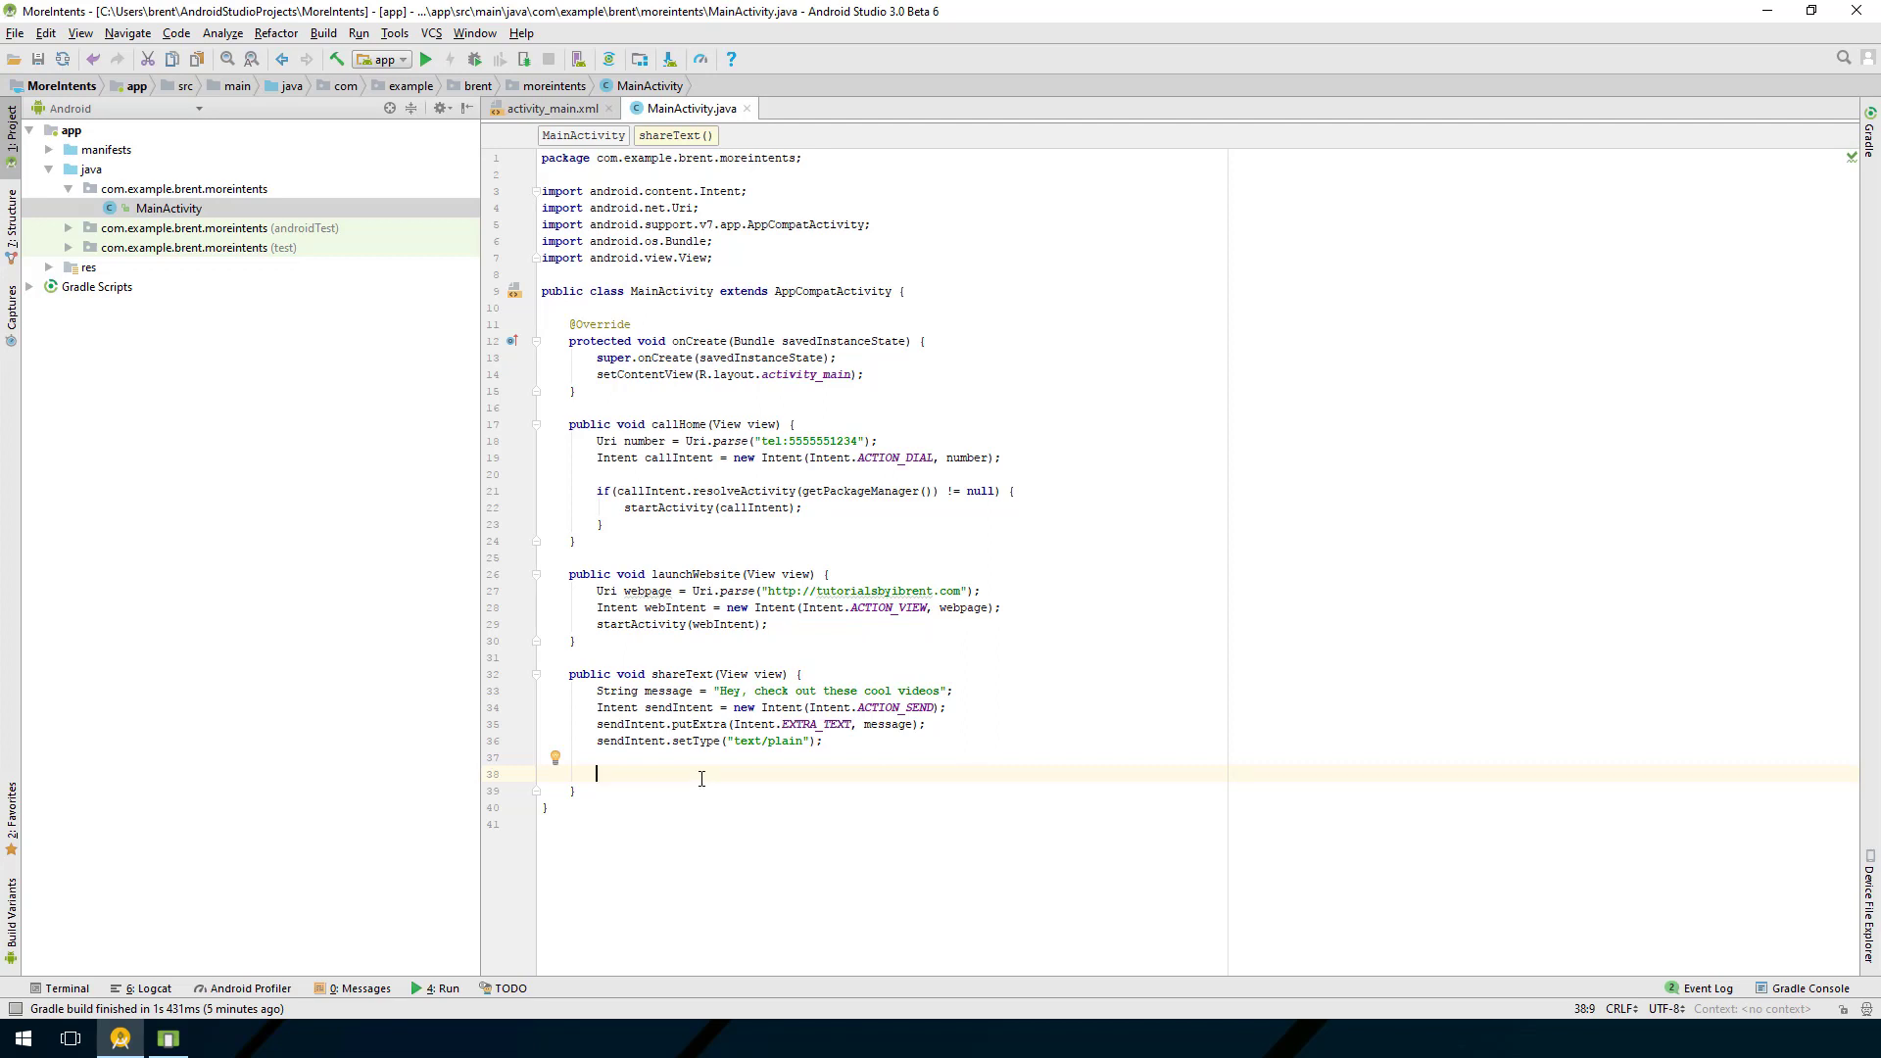
Step: Create Intent chooser = Intent.createChooser(sendIntent, "Share with friends:")
text(Intent chooser =)
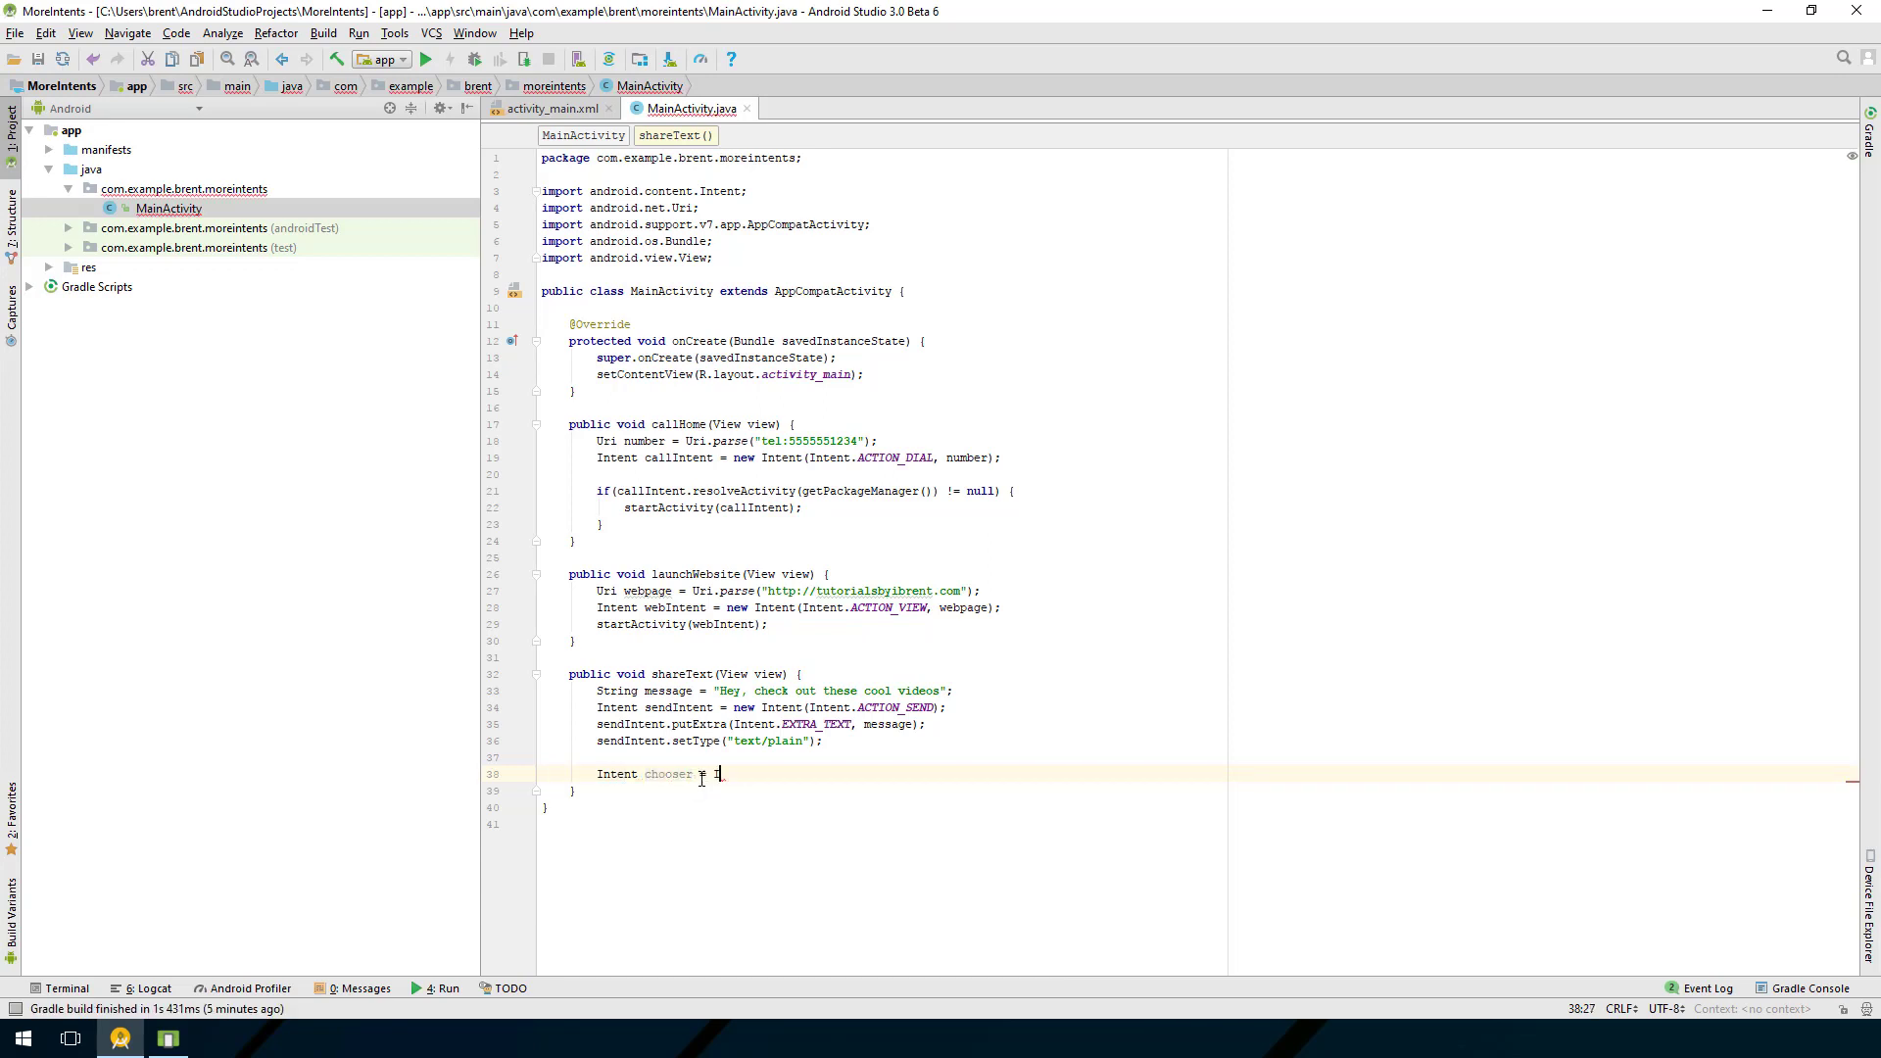
text(Intent.)
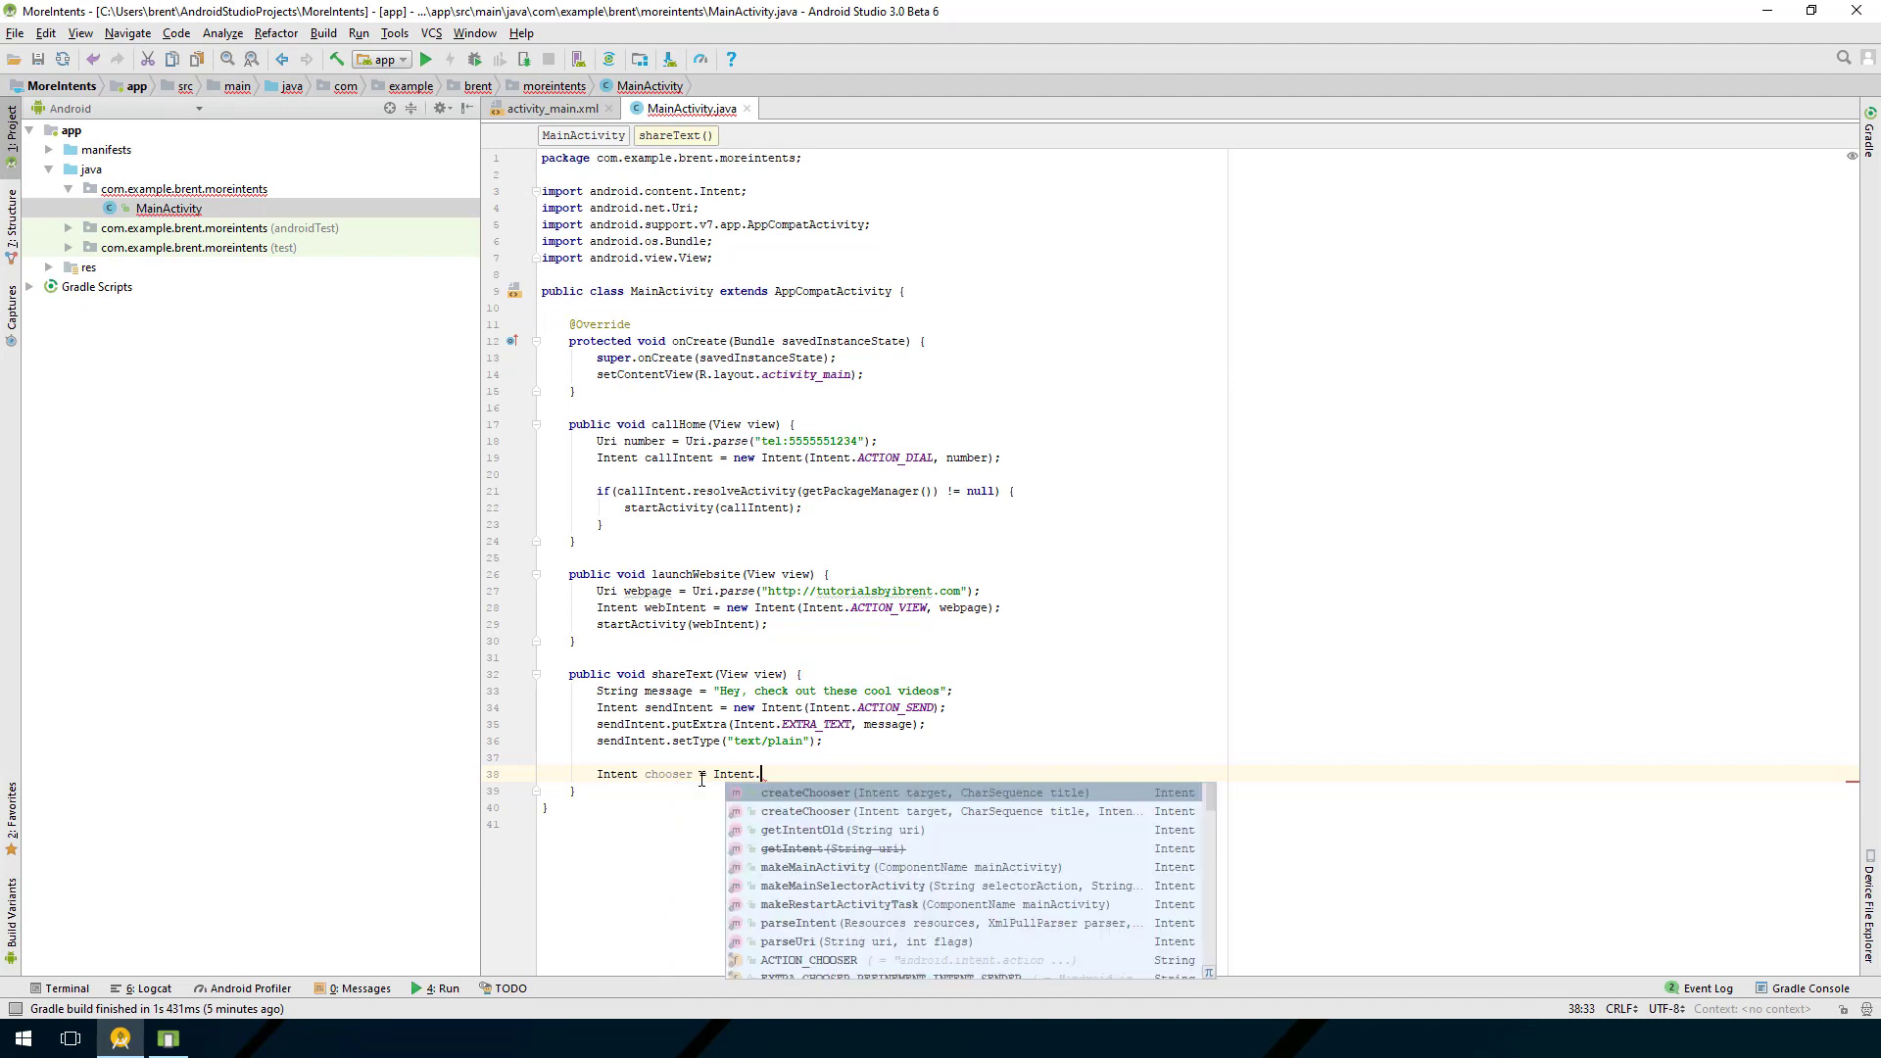
click(806, 792)
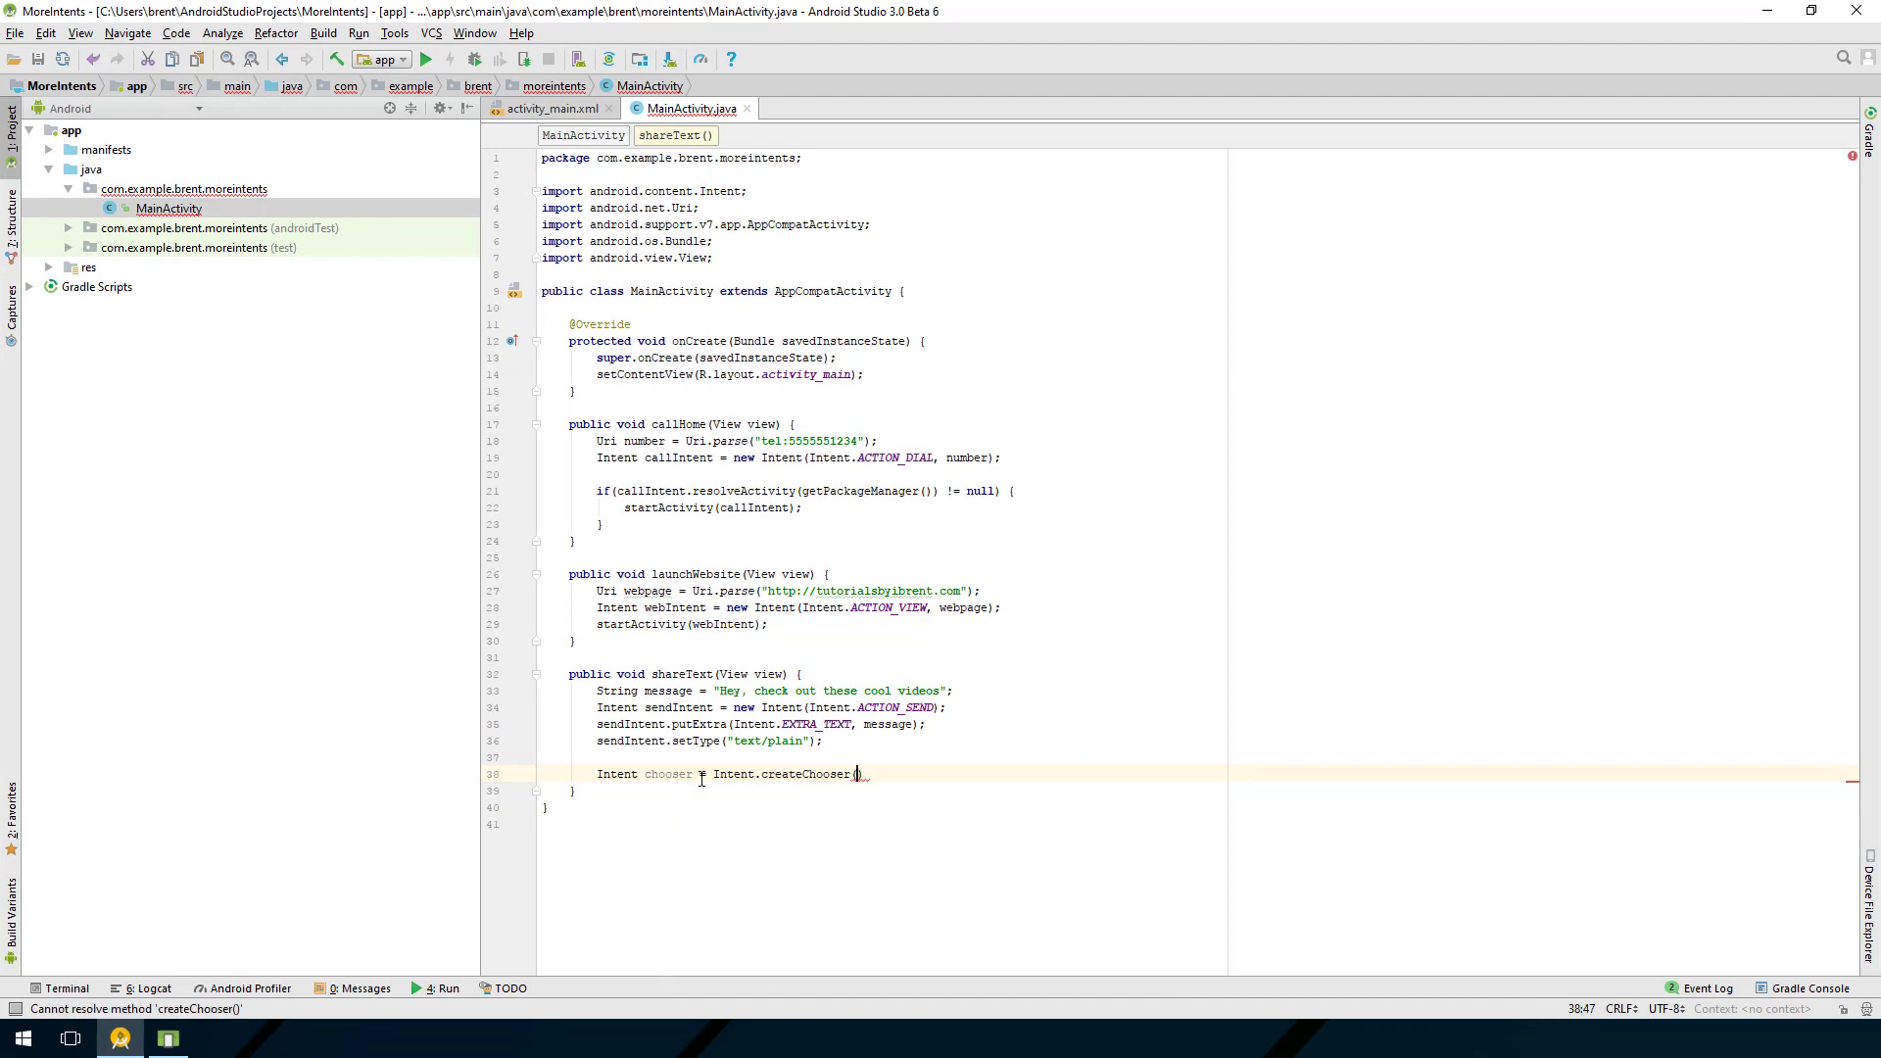
text(()
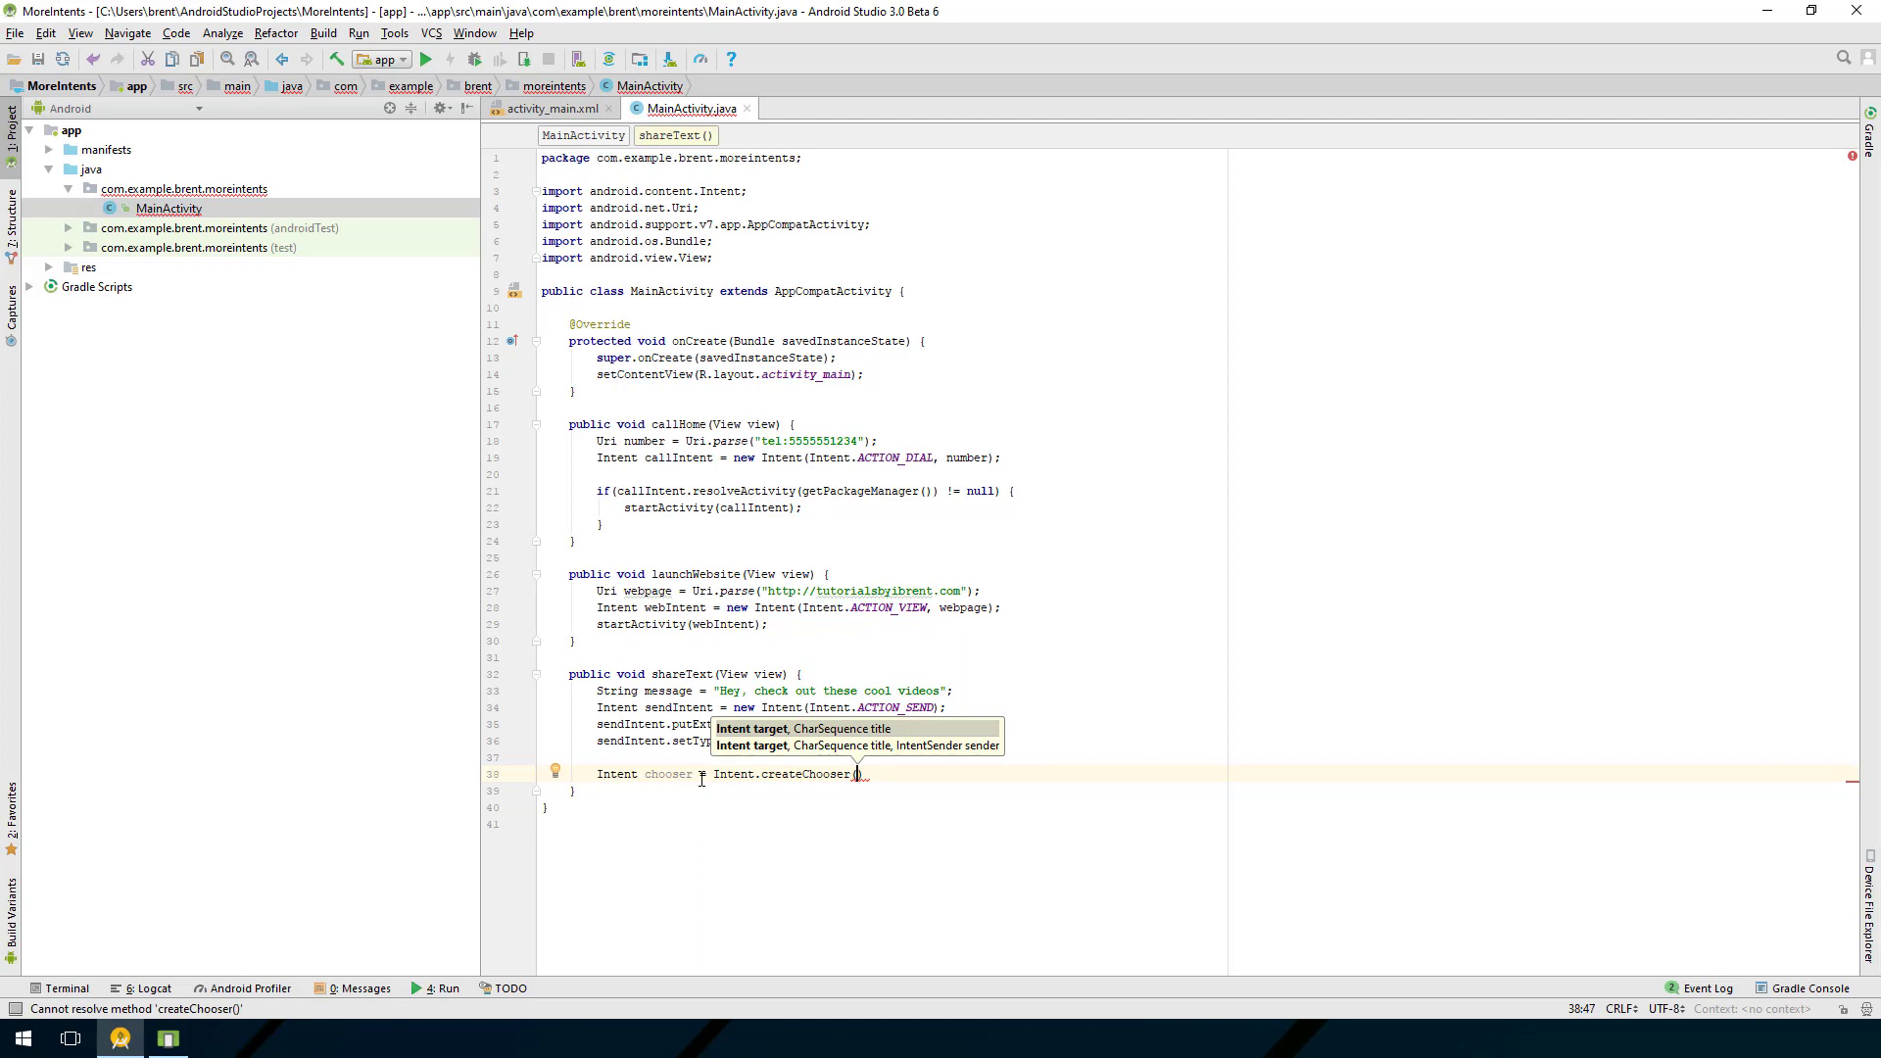
text(sendIntent, "Share wit)
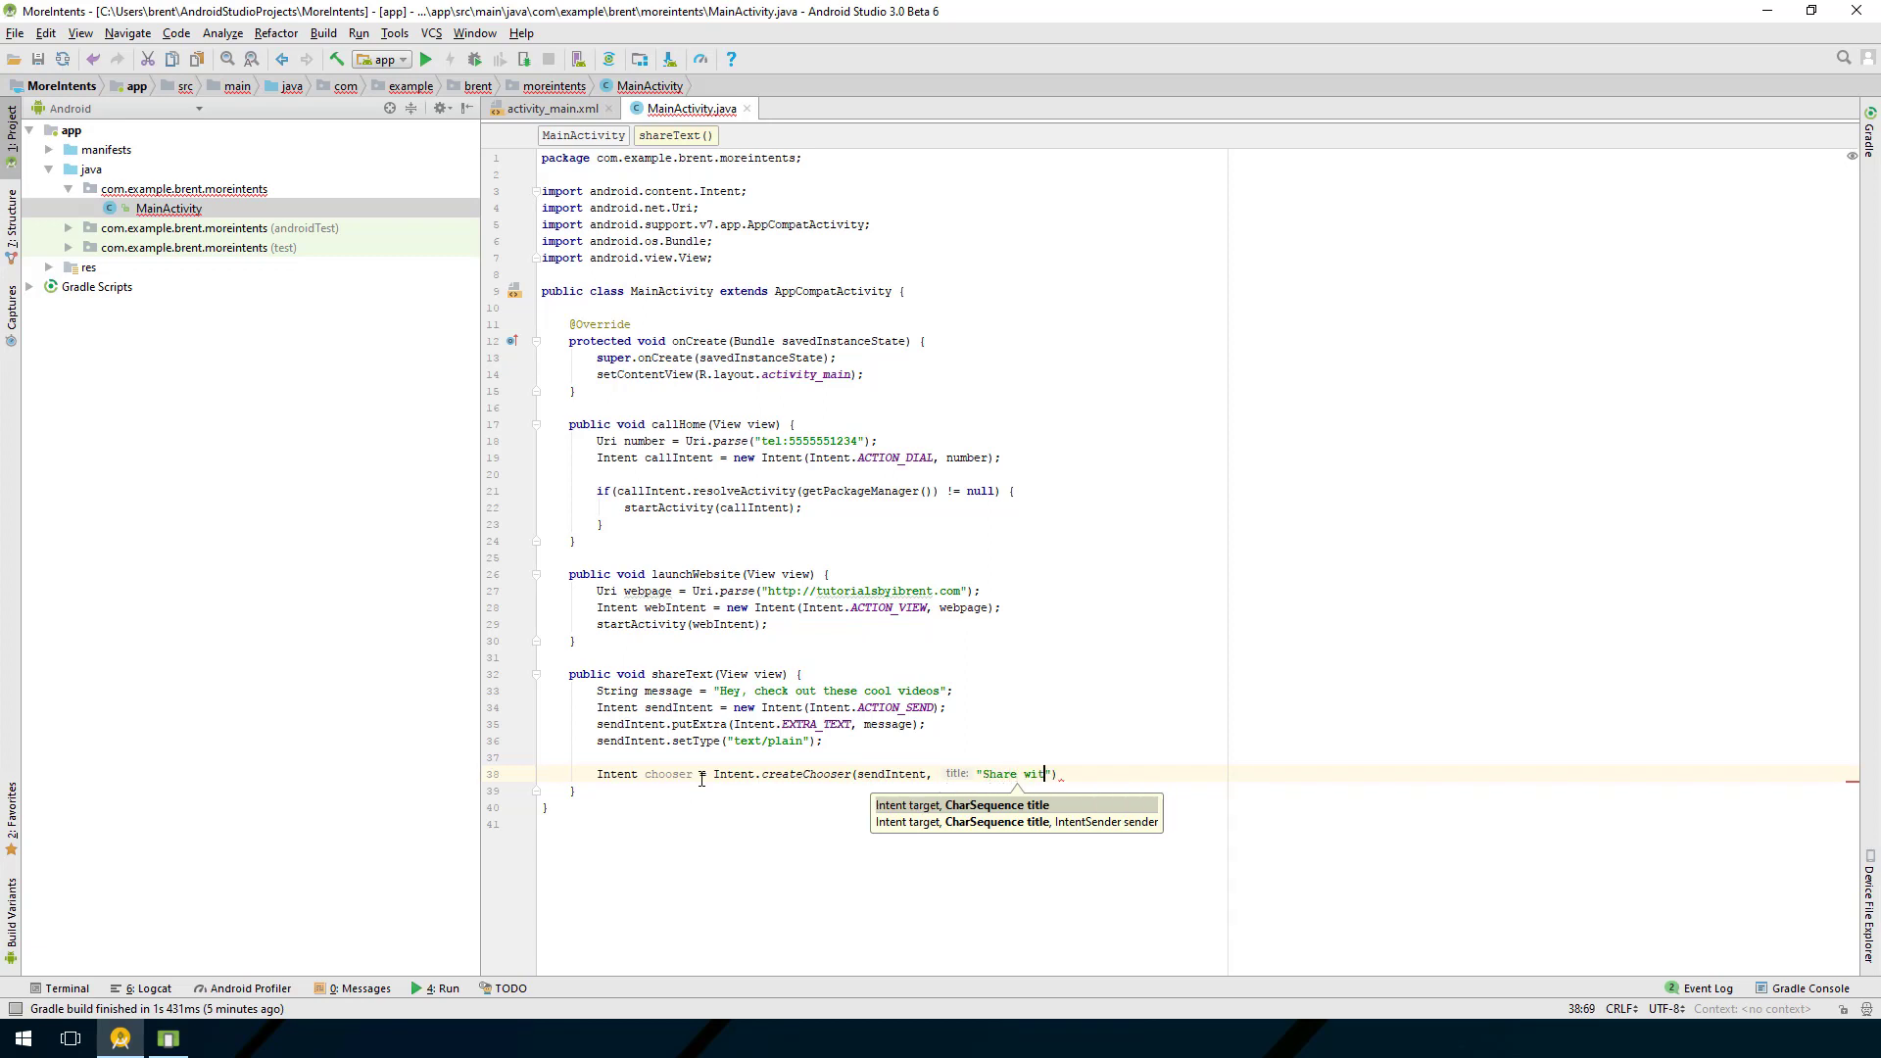
text(friends:)
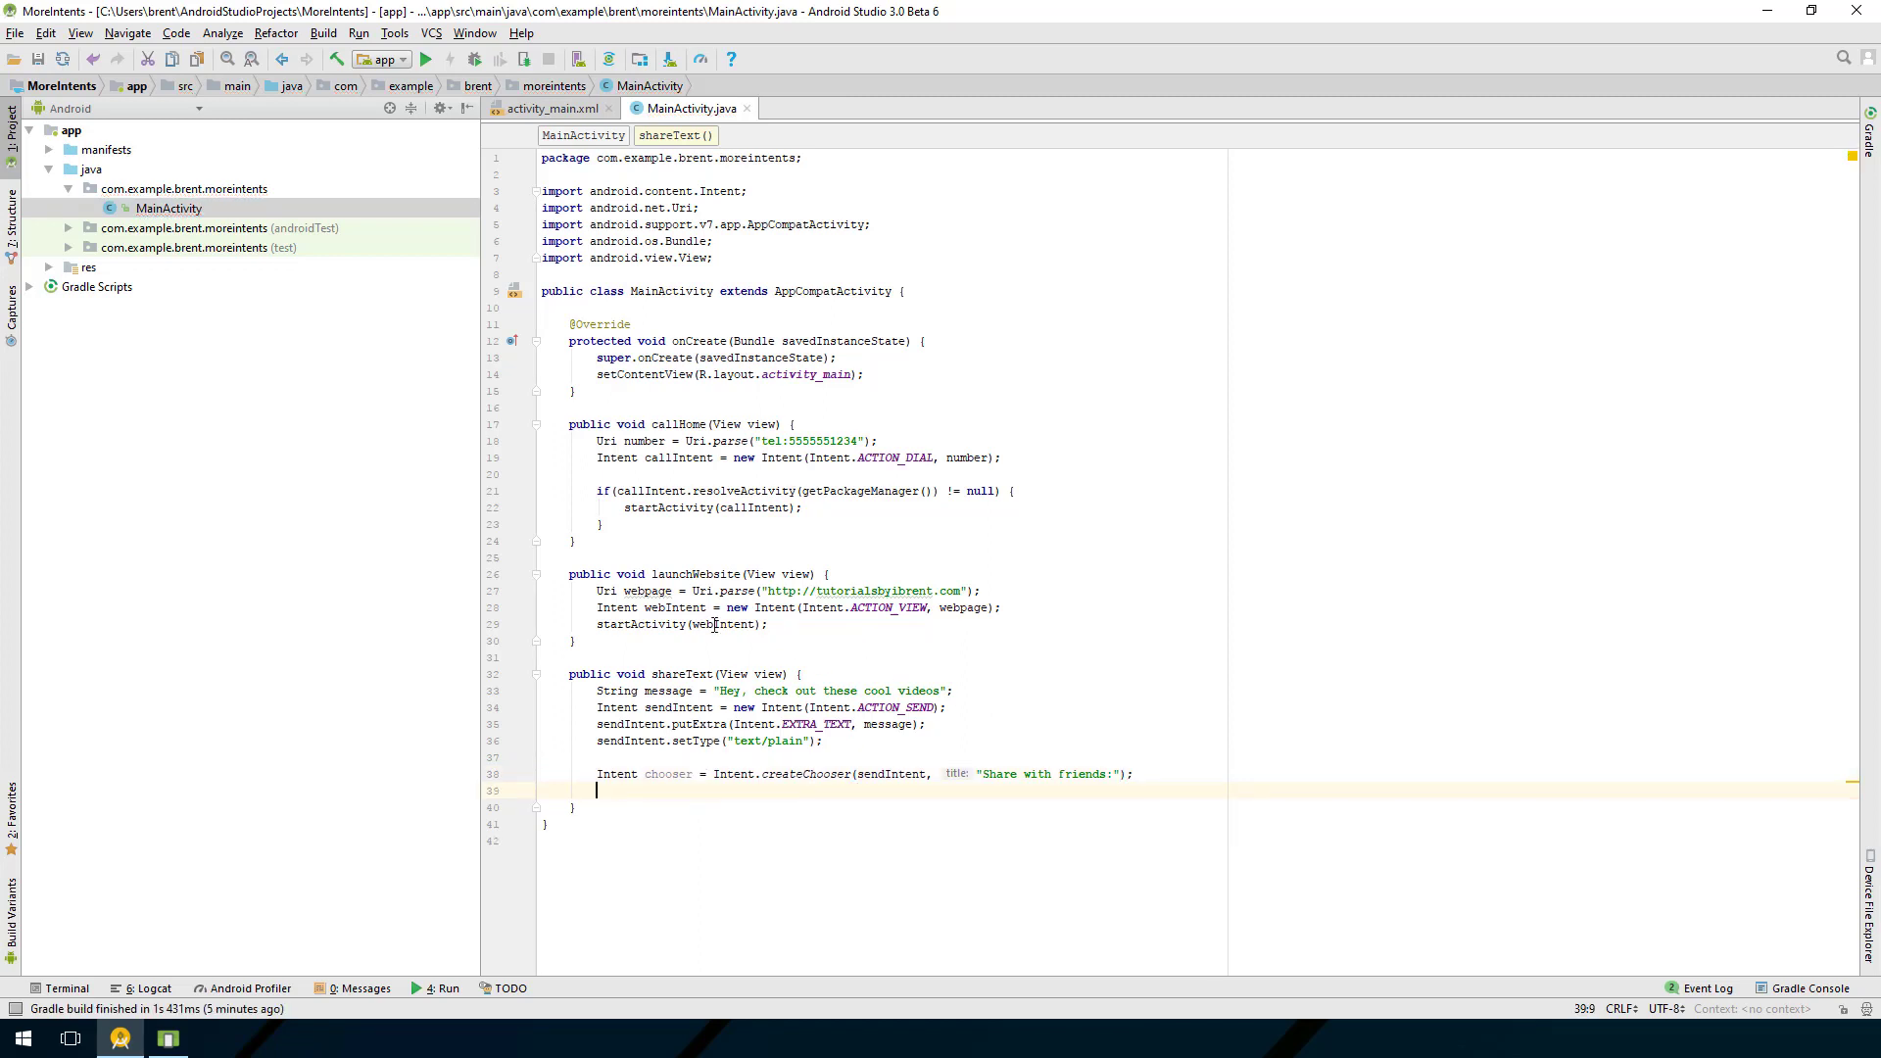
mouse_move(753, 491)
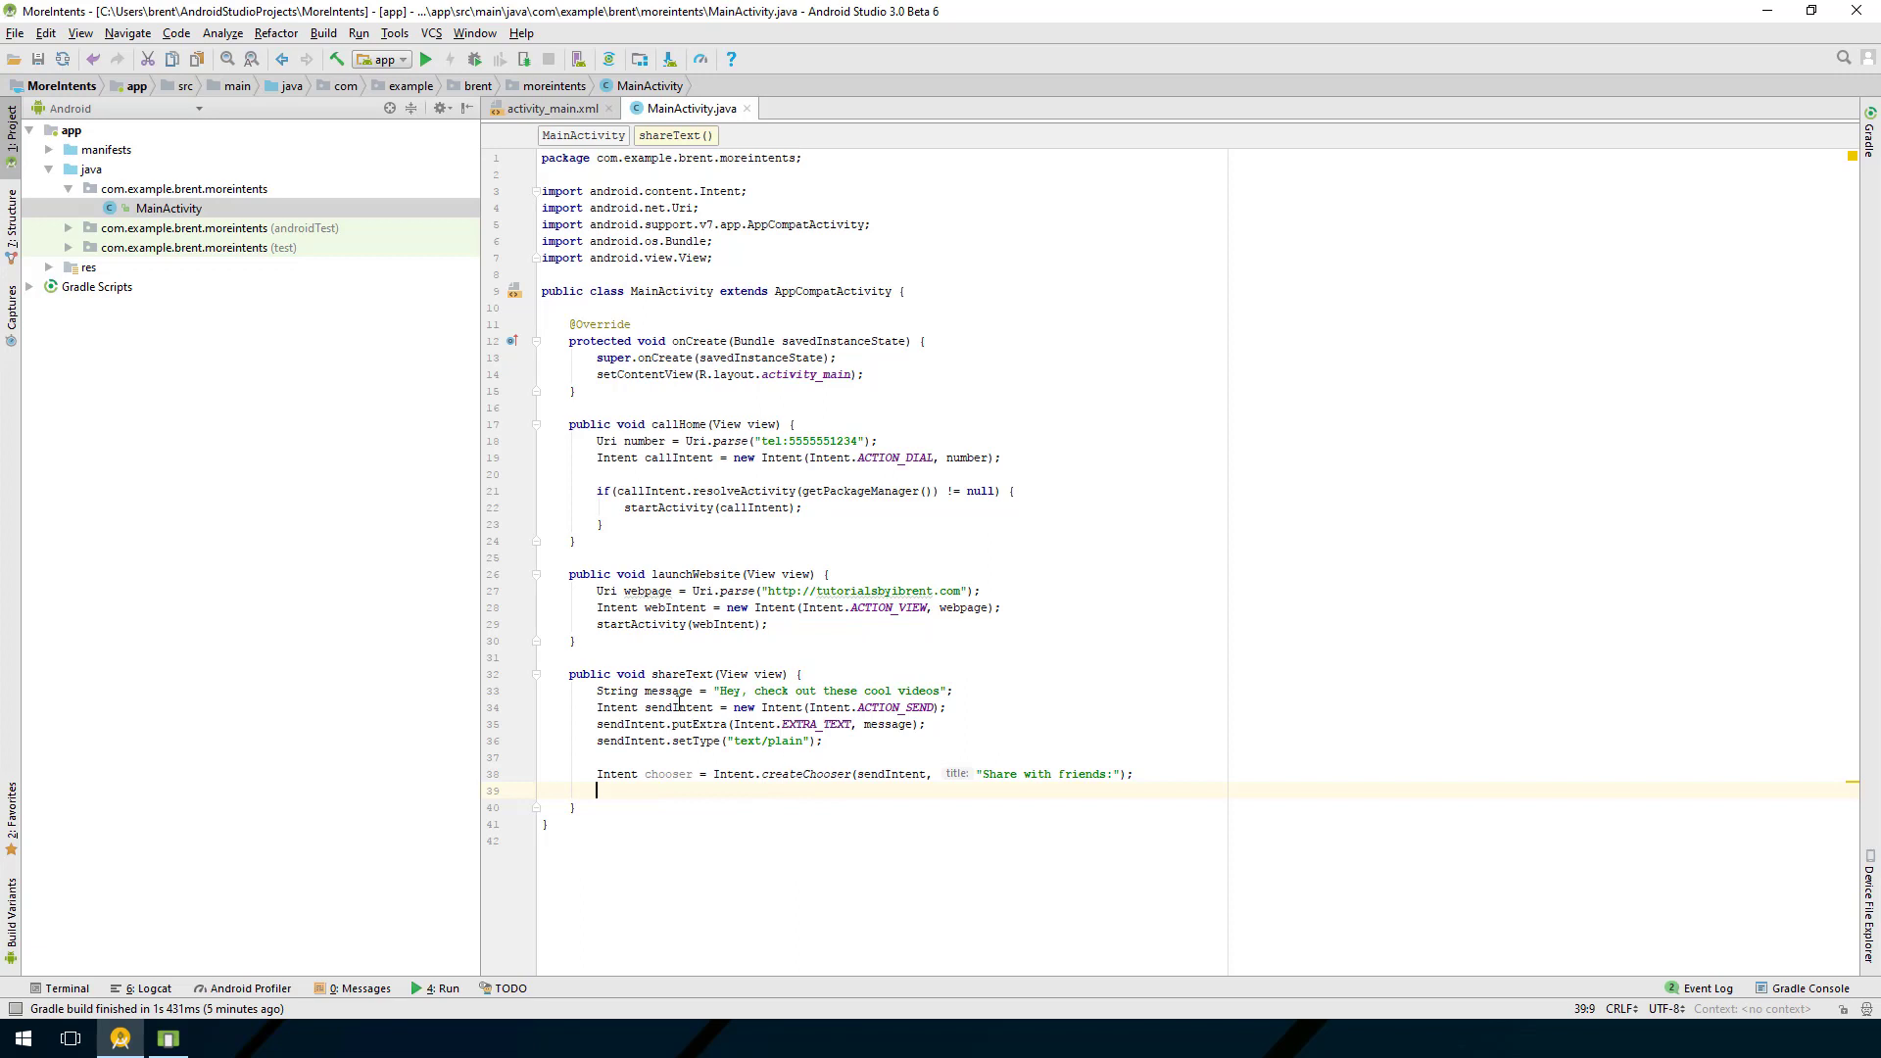
mouse_move(715, 785)
text(if()
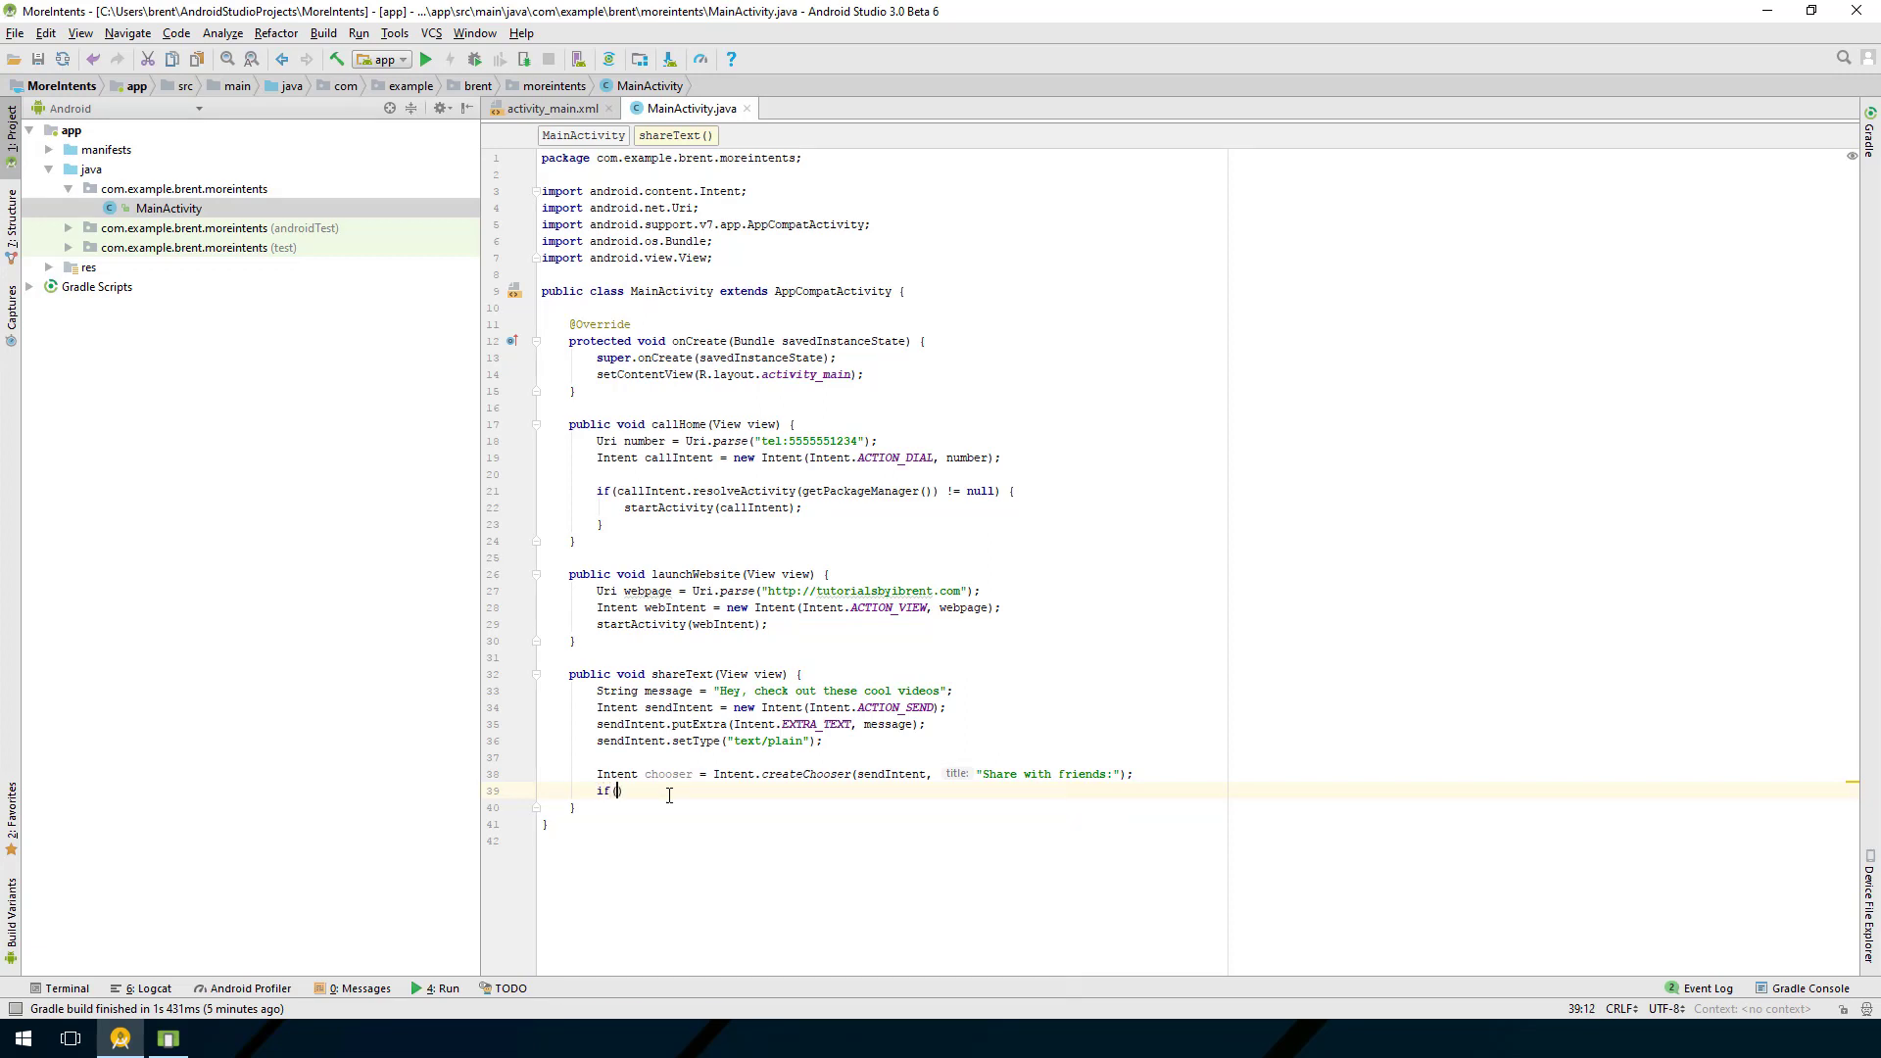
Step: Call startActivity(chooser) only if sendIntent.resolveActivity(getPackageManager()) != null, then run the app
text(sendIntent)
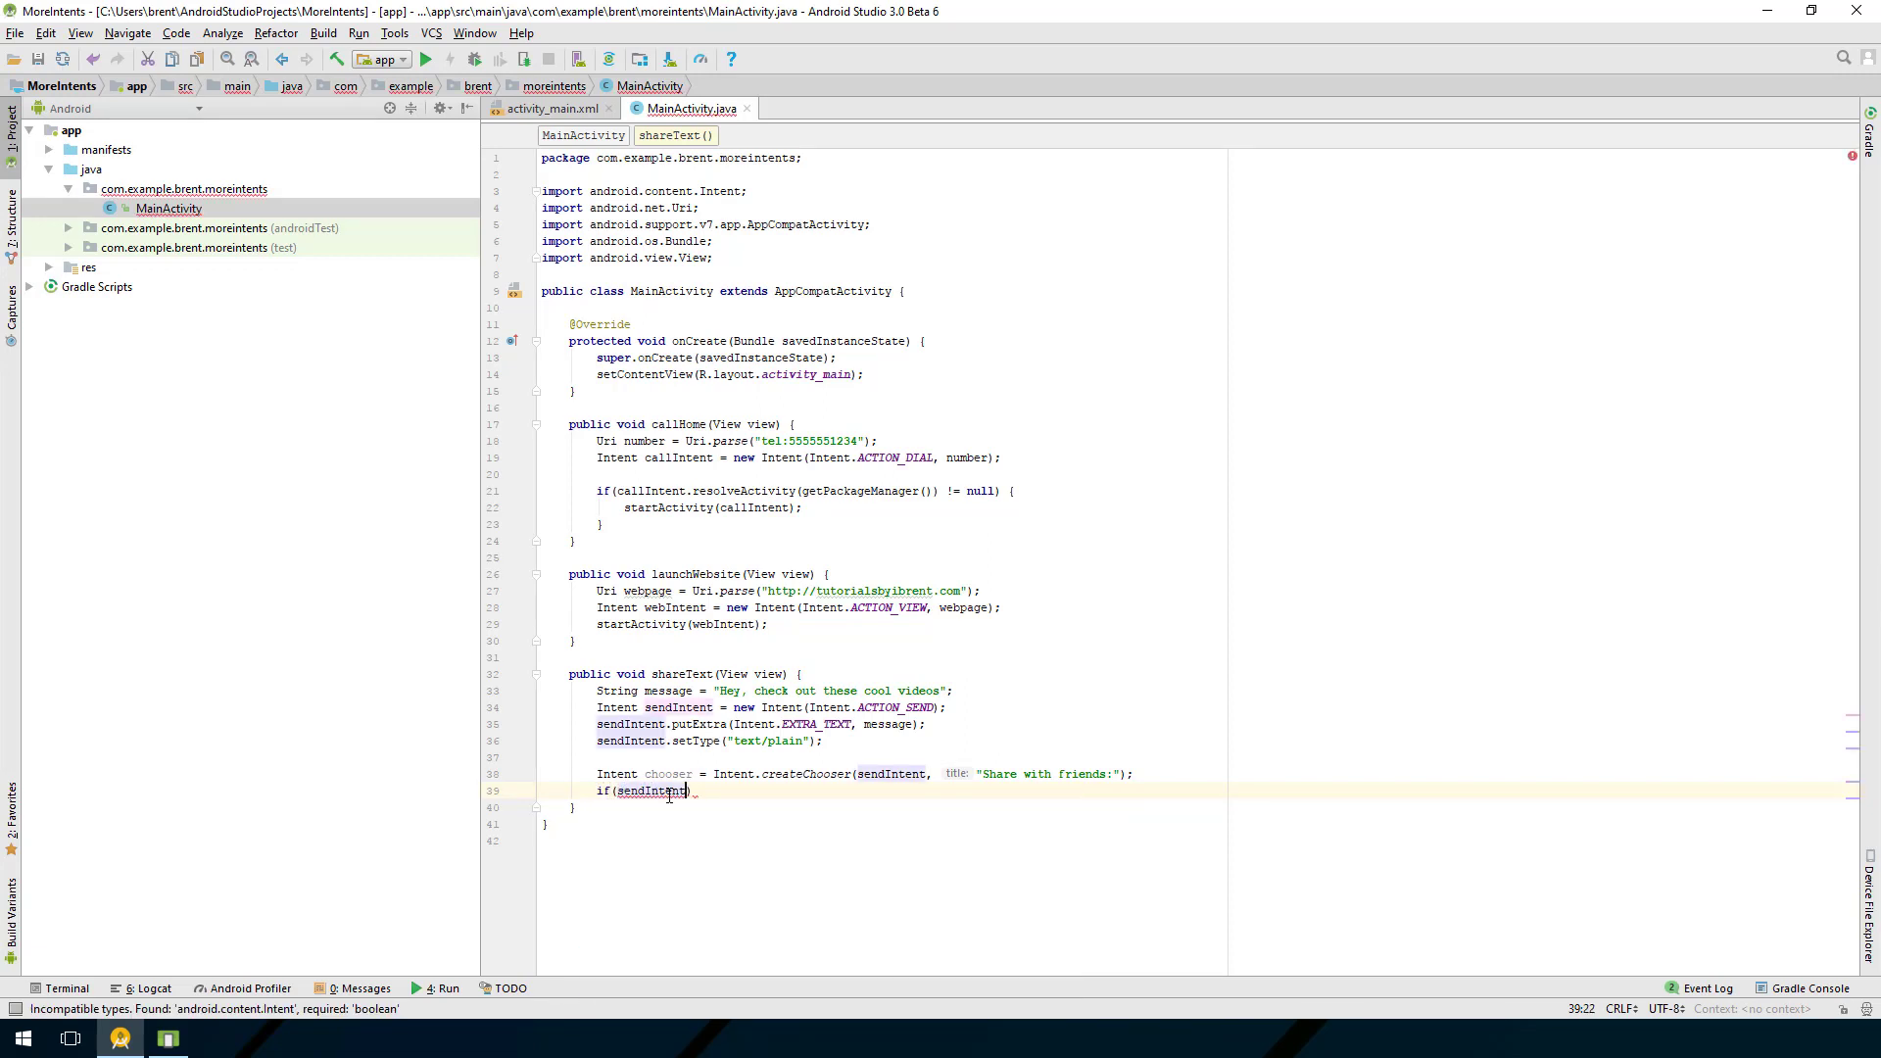
text(.resolveActivity())
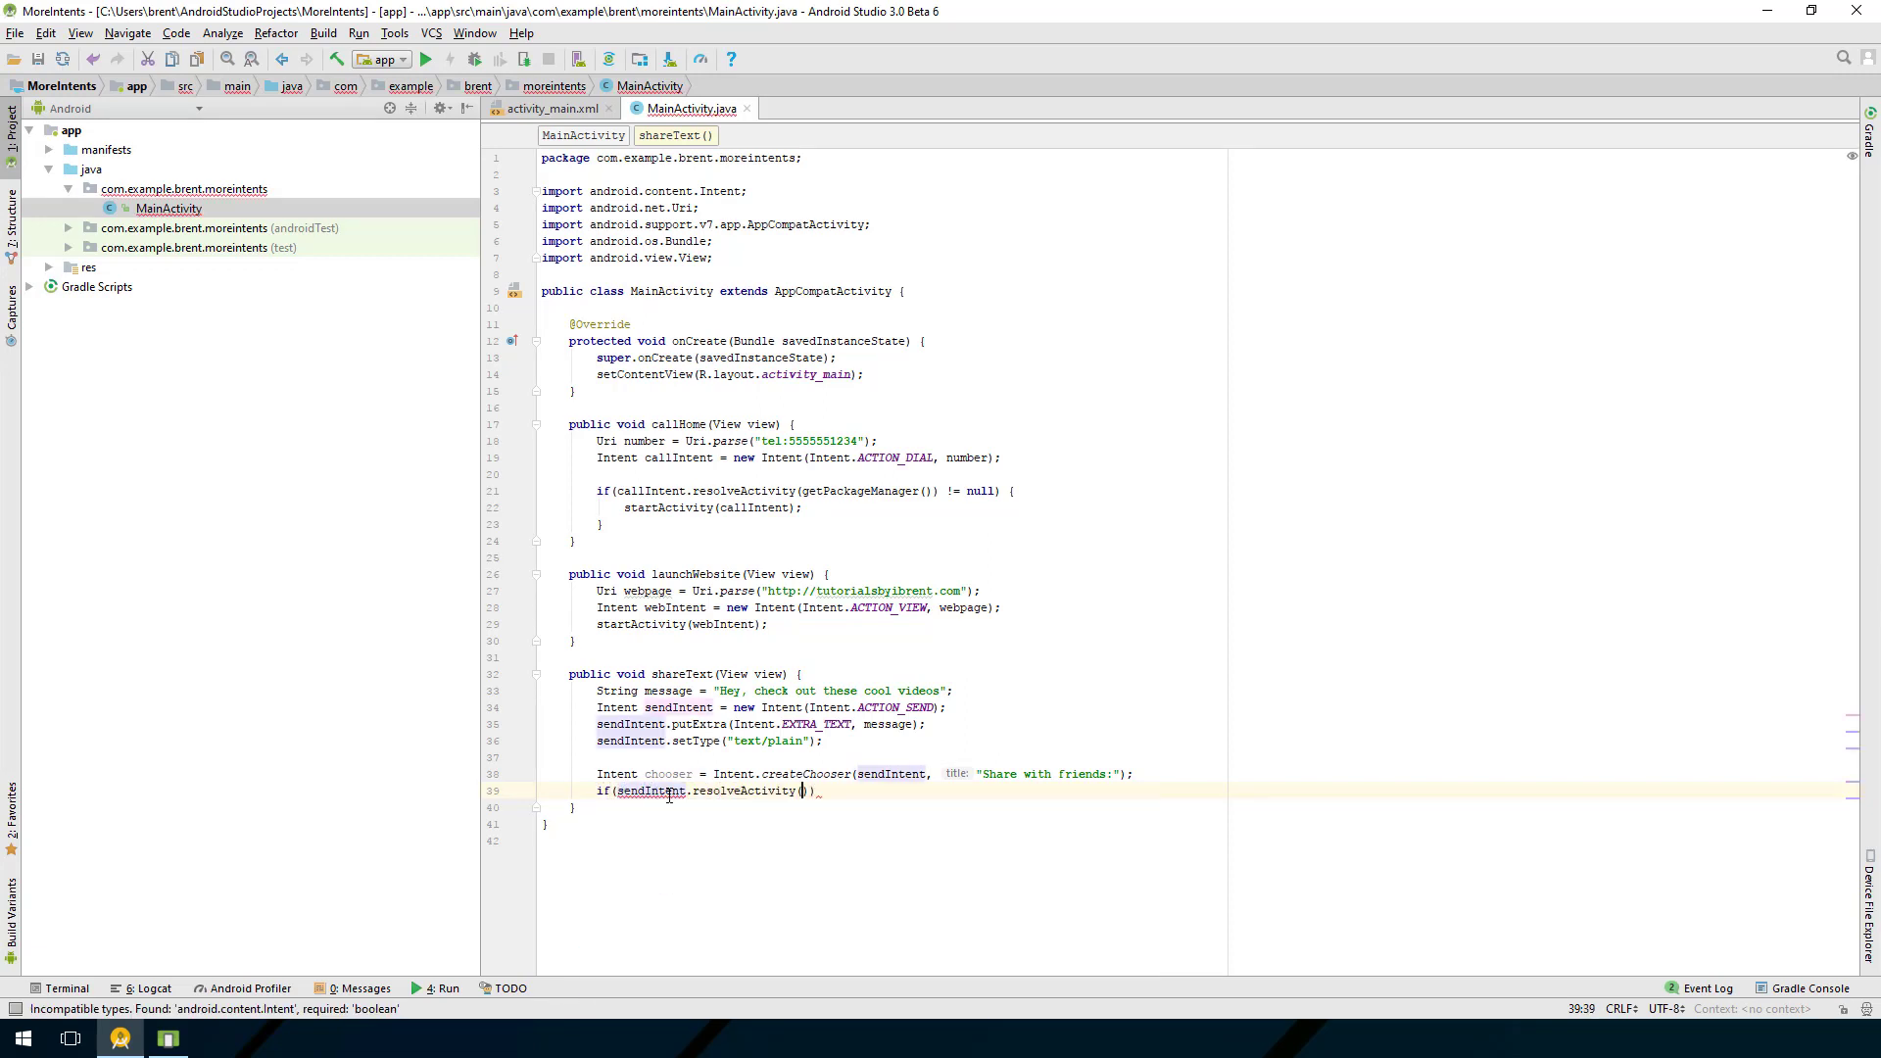
text(ge)
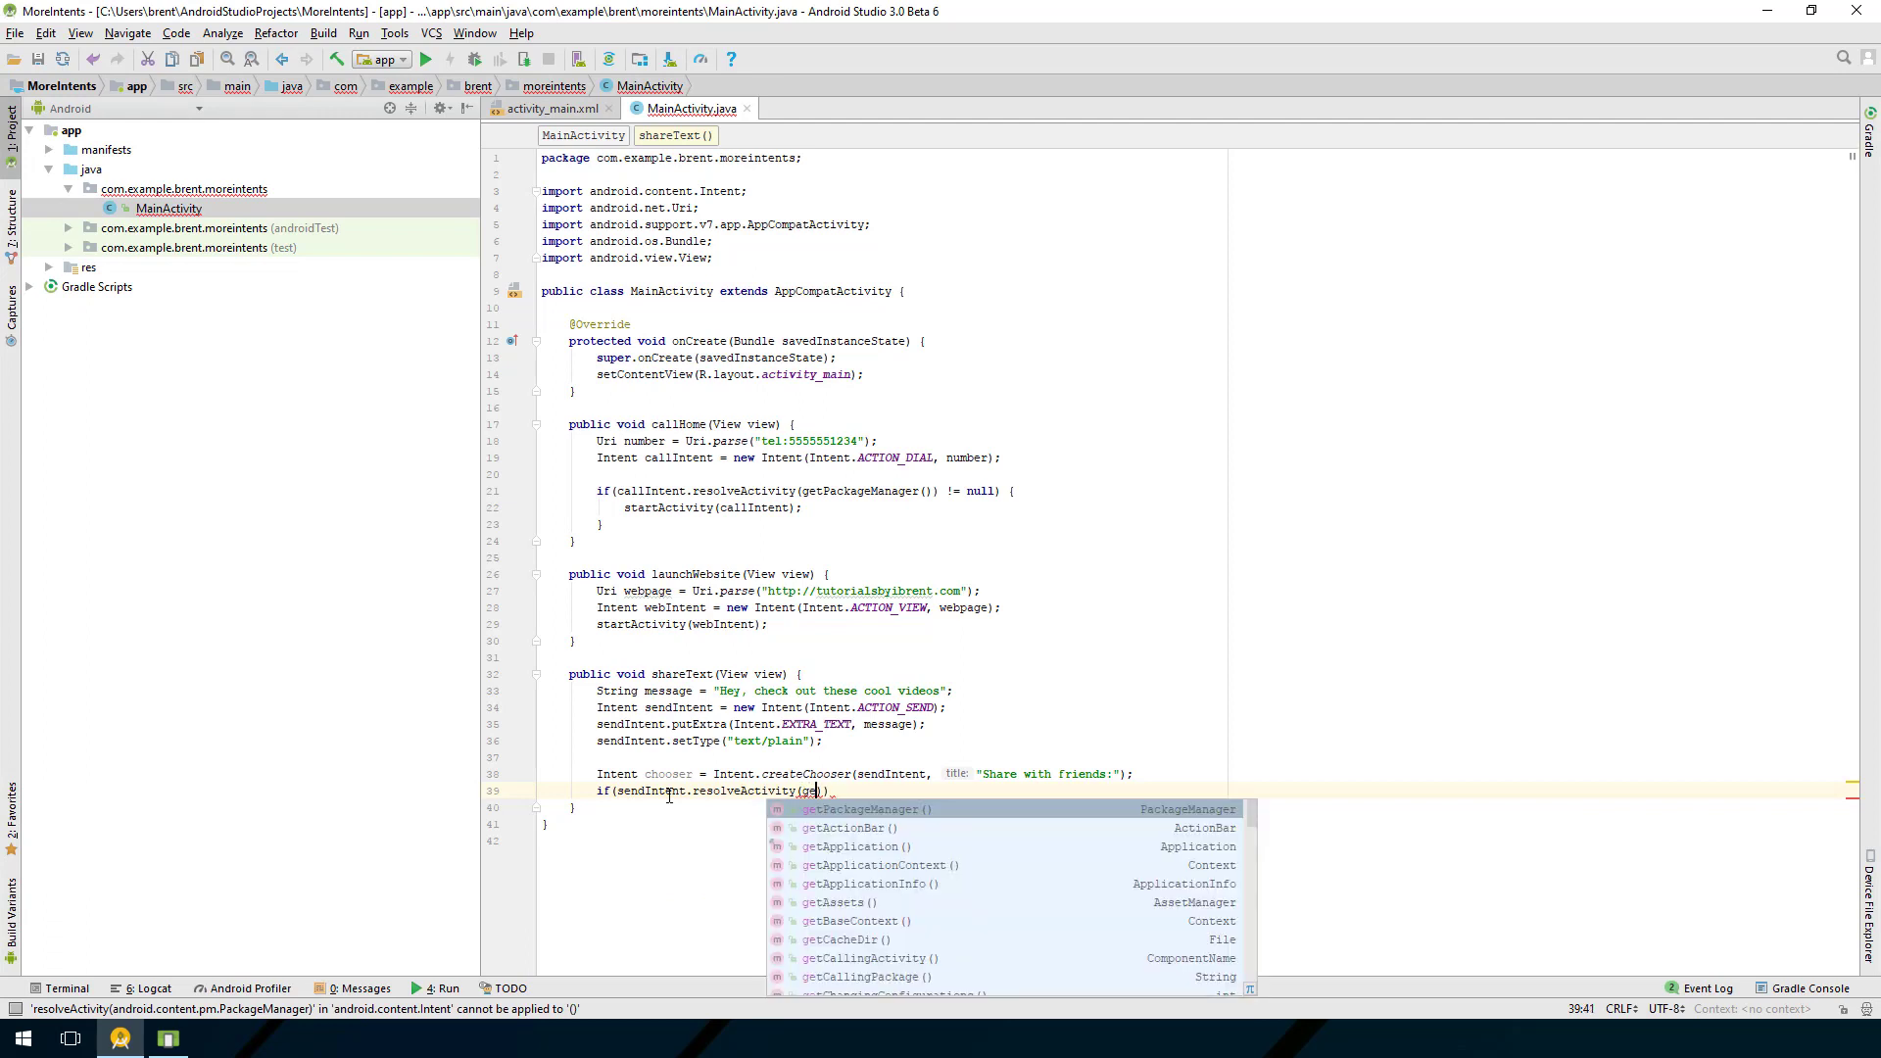
click(861, 810)
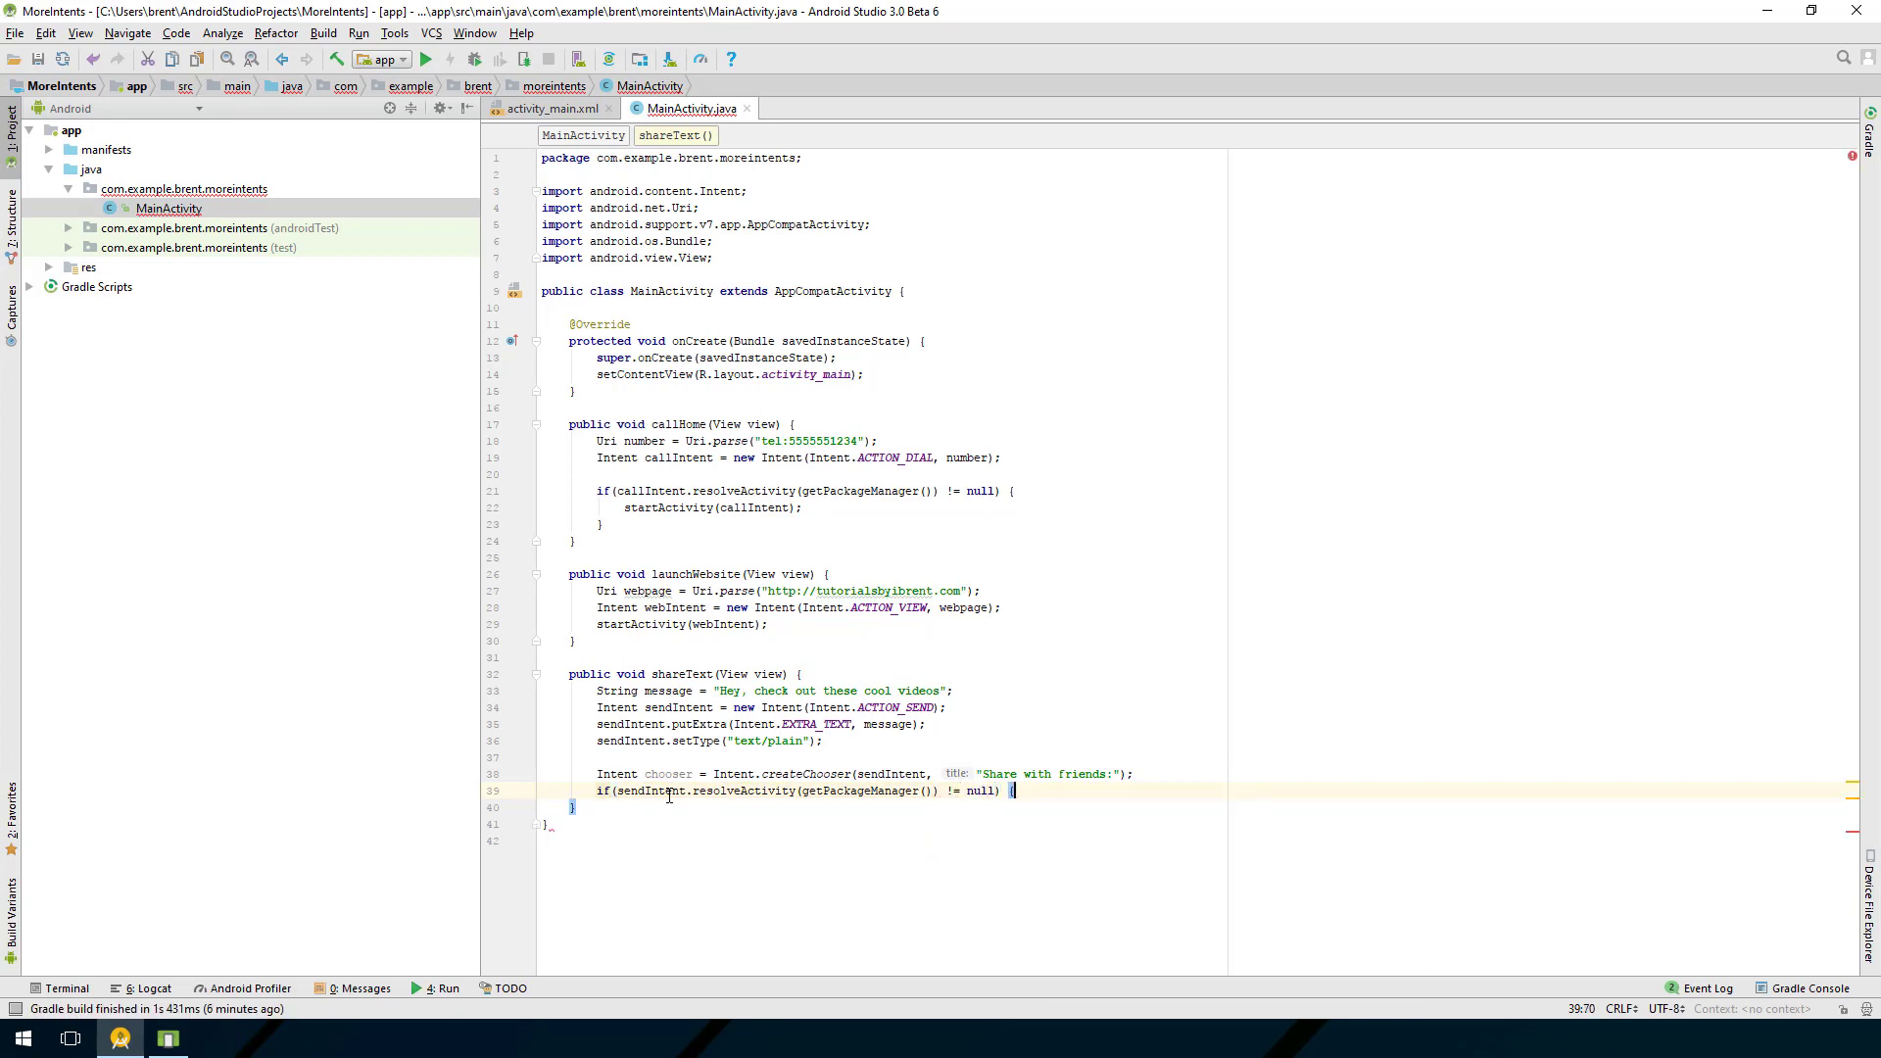
text(start)
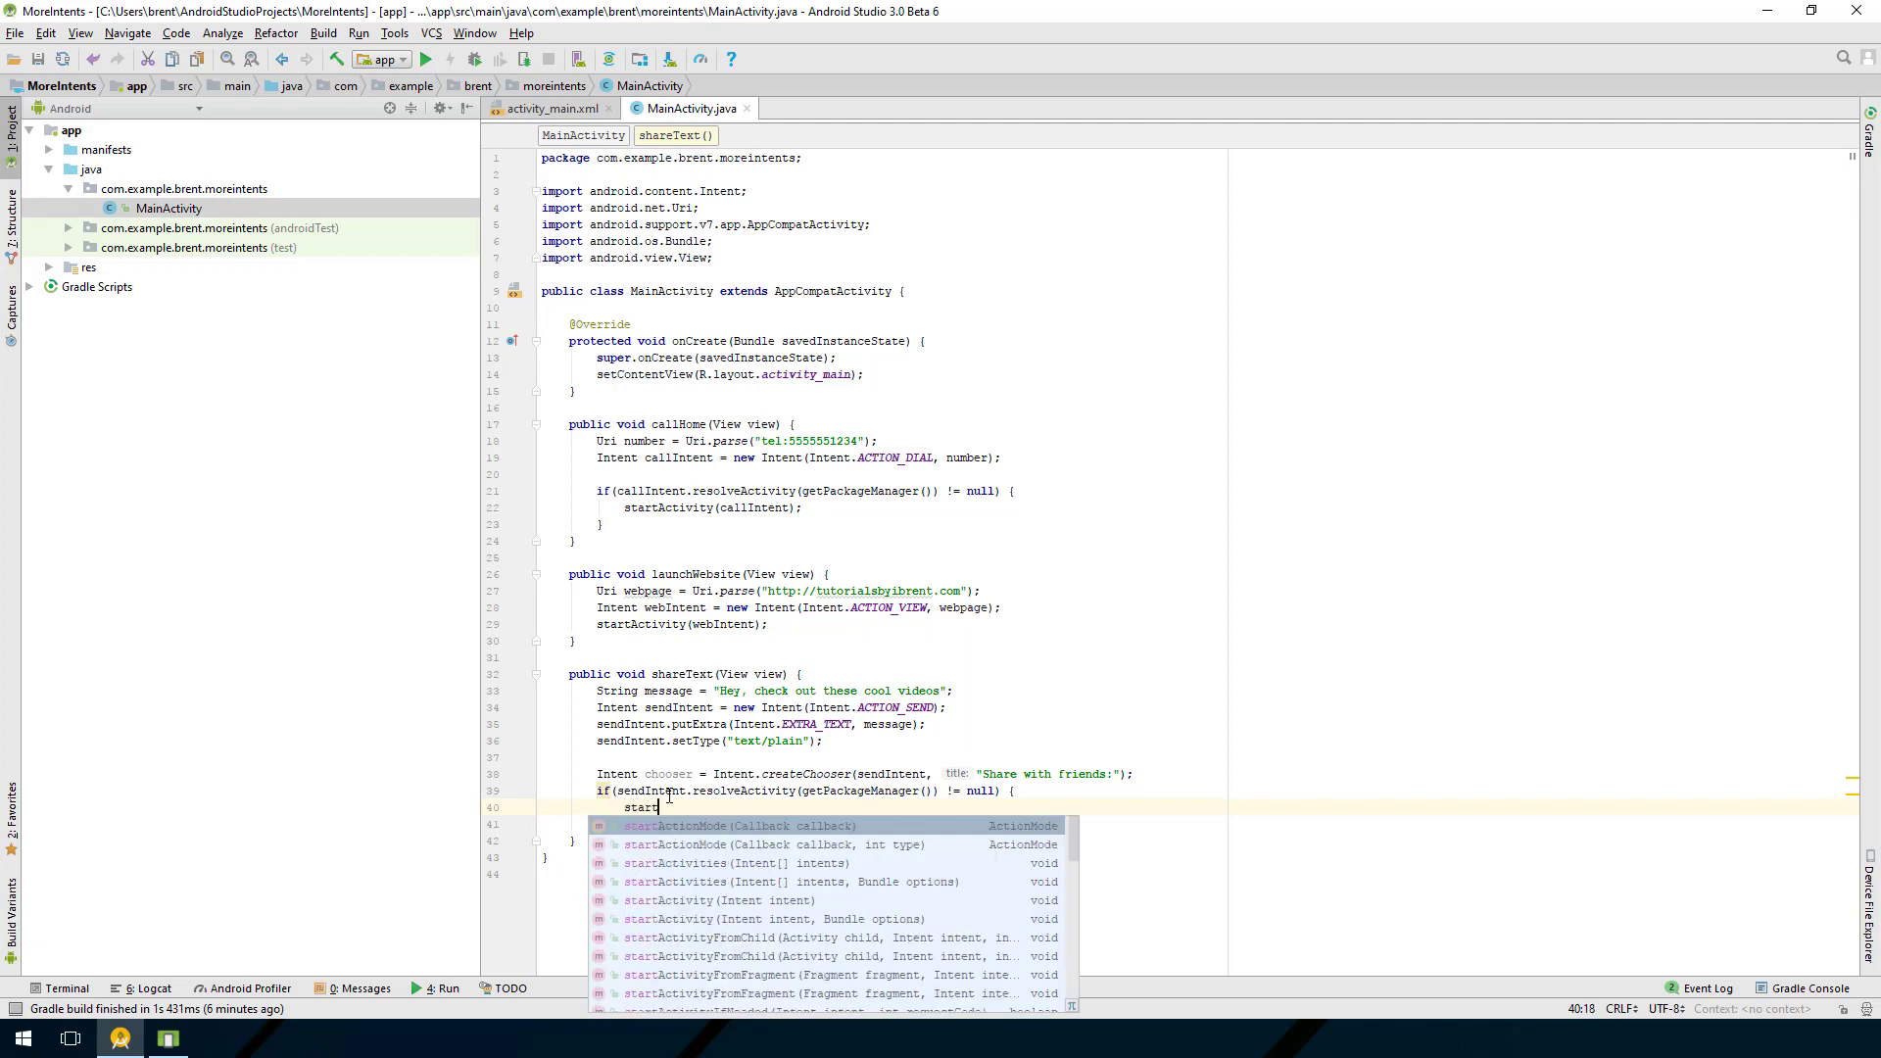
text(Activi)
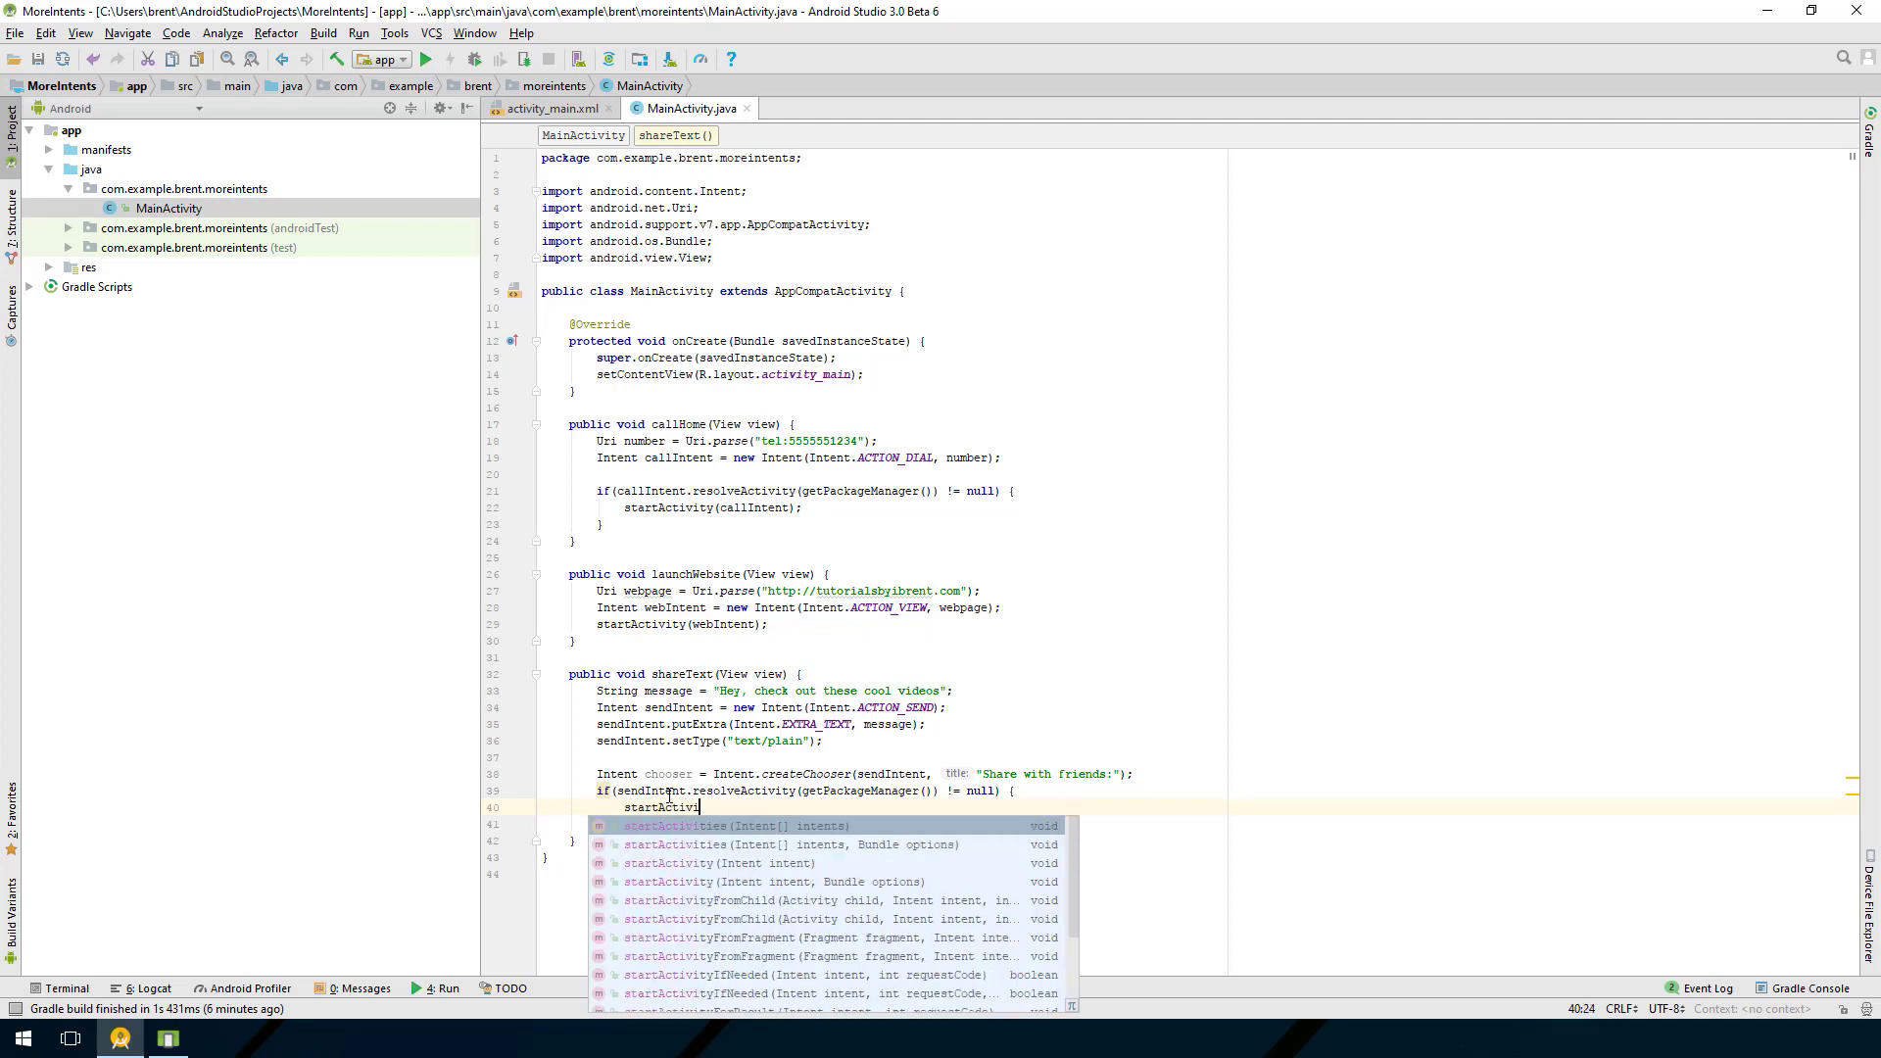
text(y(chooser);)
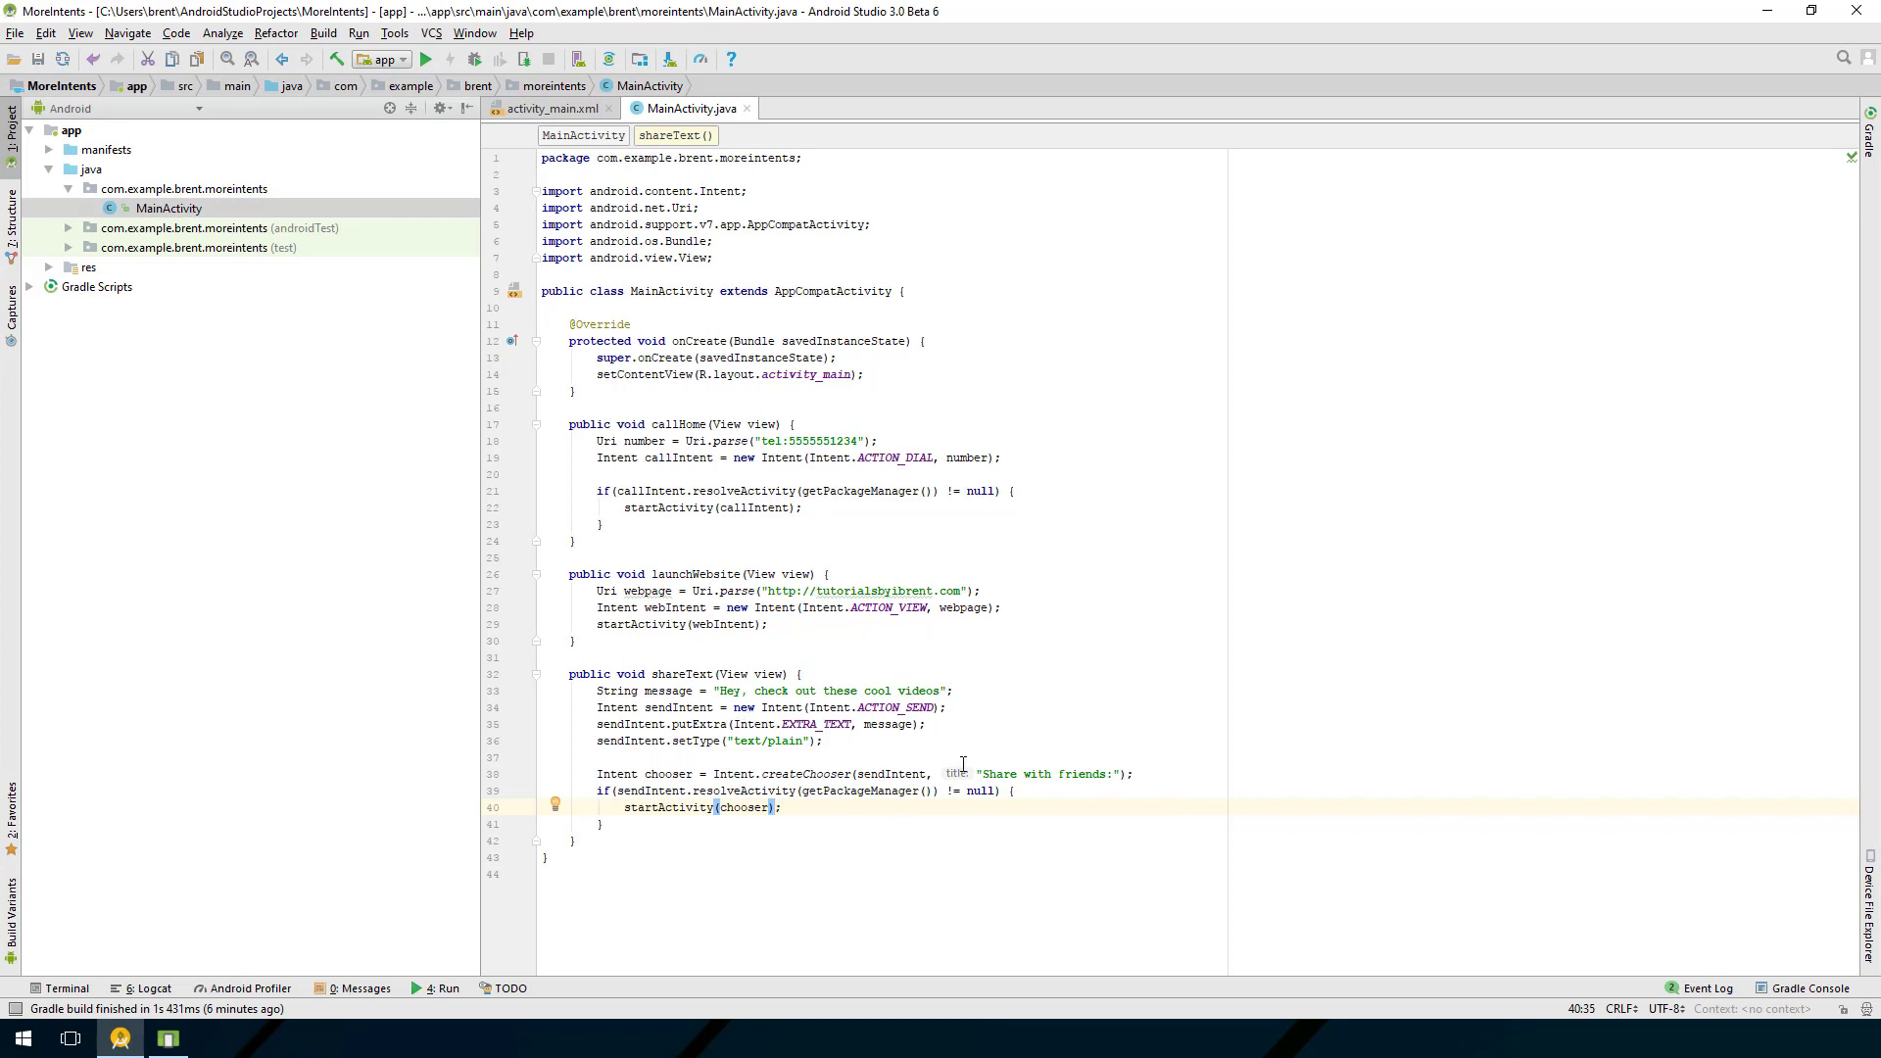
mouse_move(1081, 773)
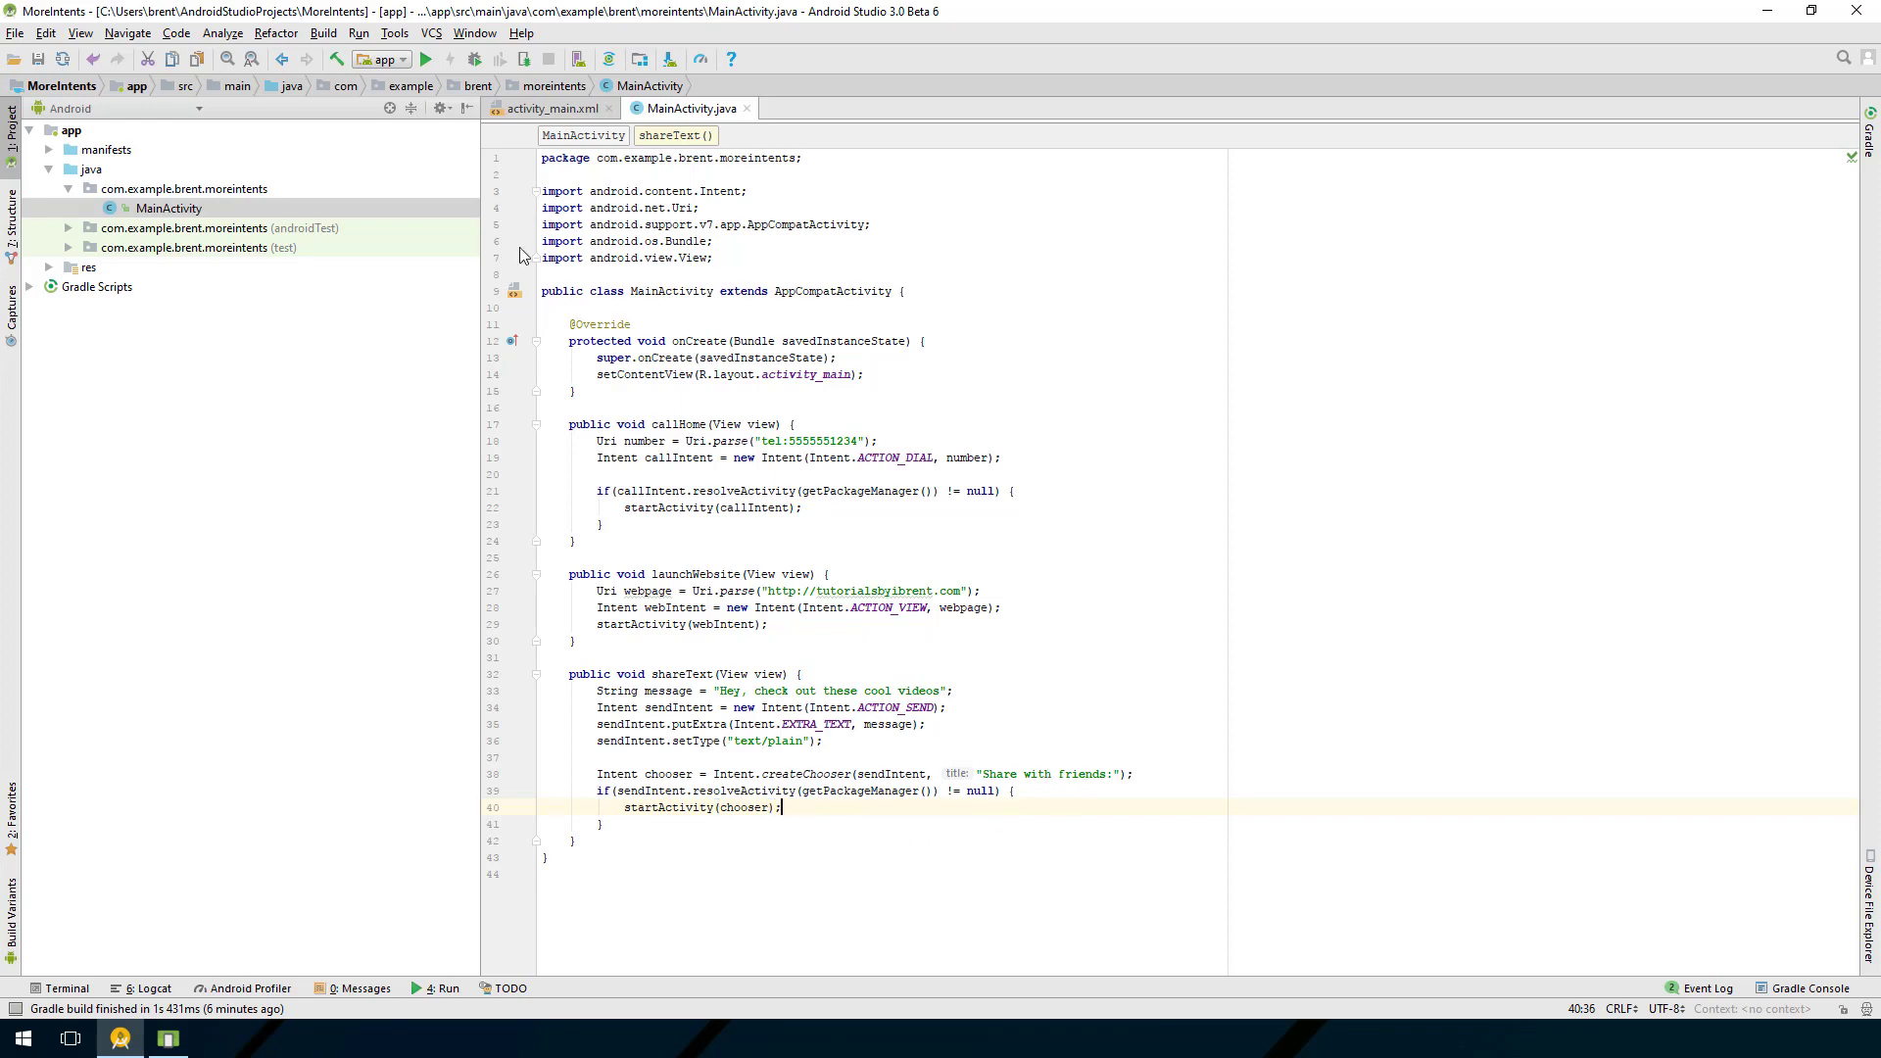
click(423, 60)
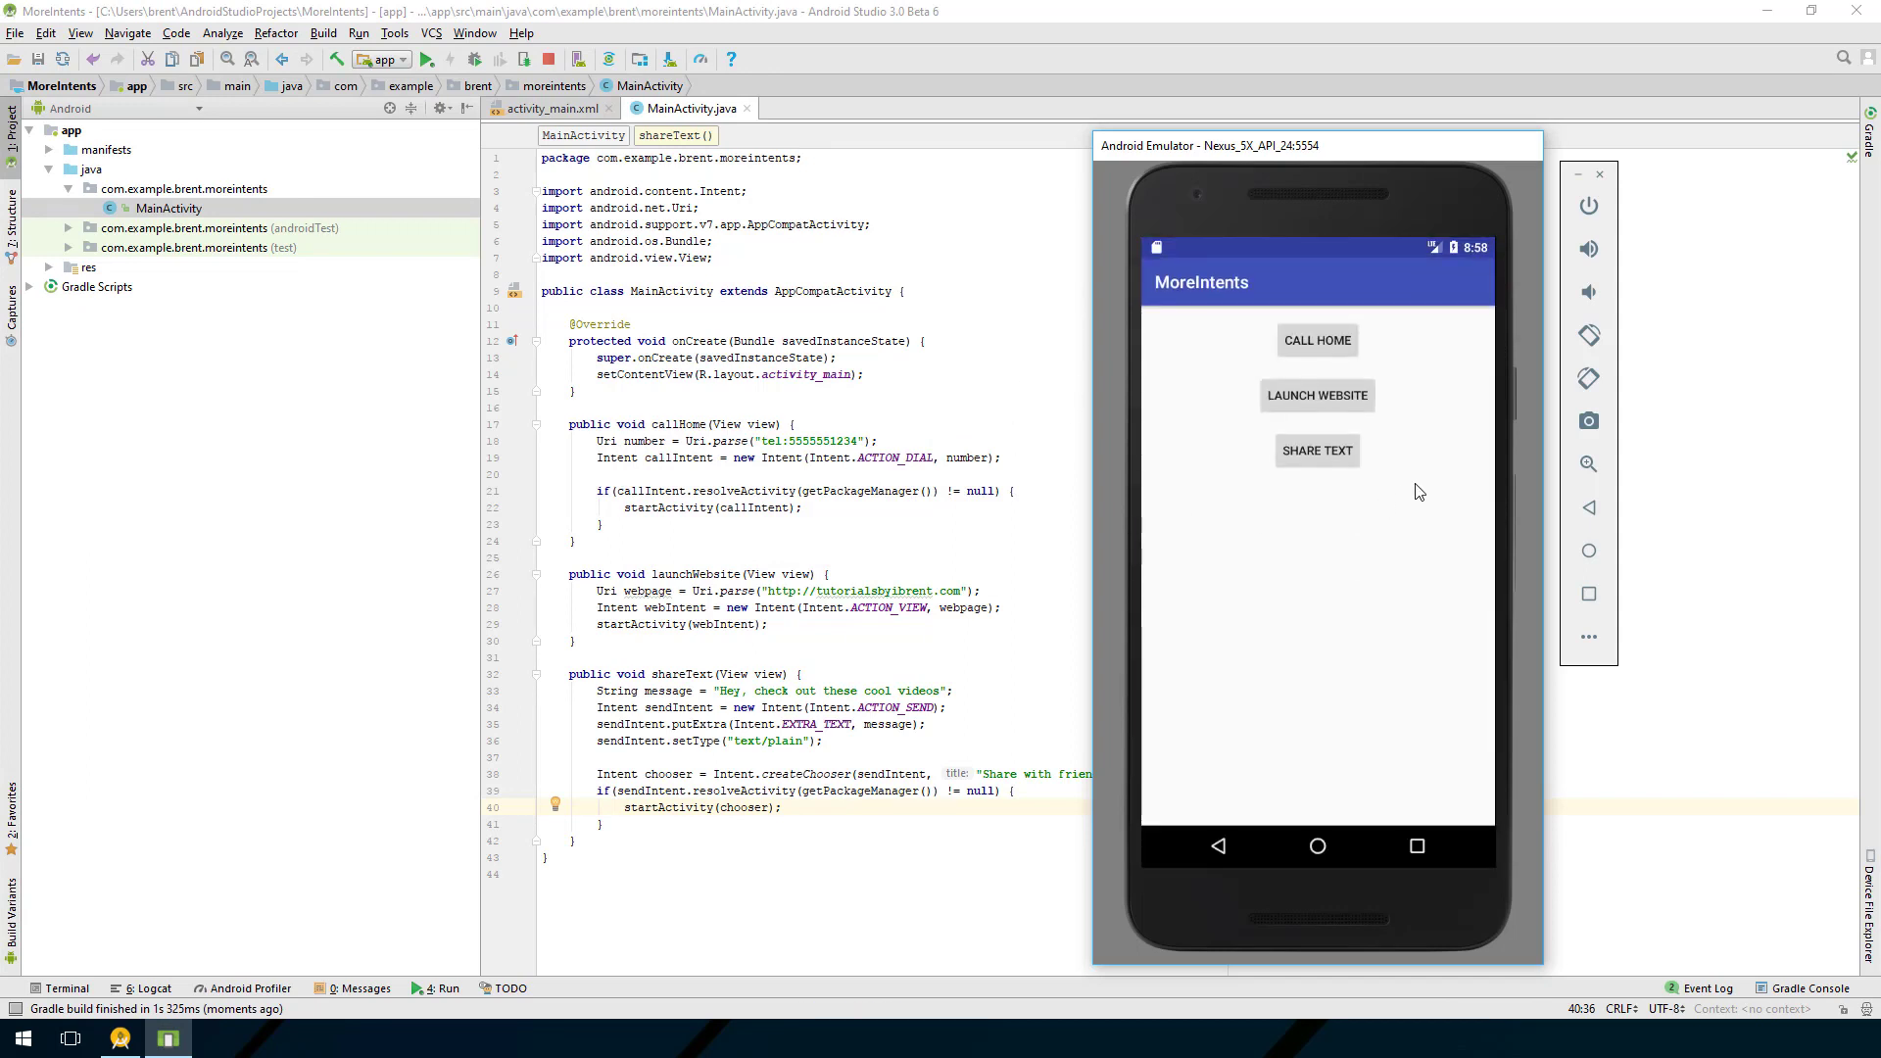
Step: Tap Share Text in the emulator to show the 'Share with friends:' chooser
click(1317, 451)
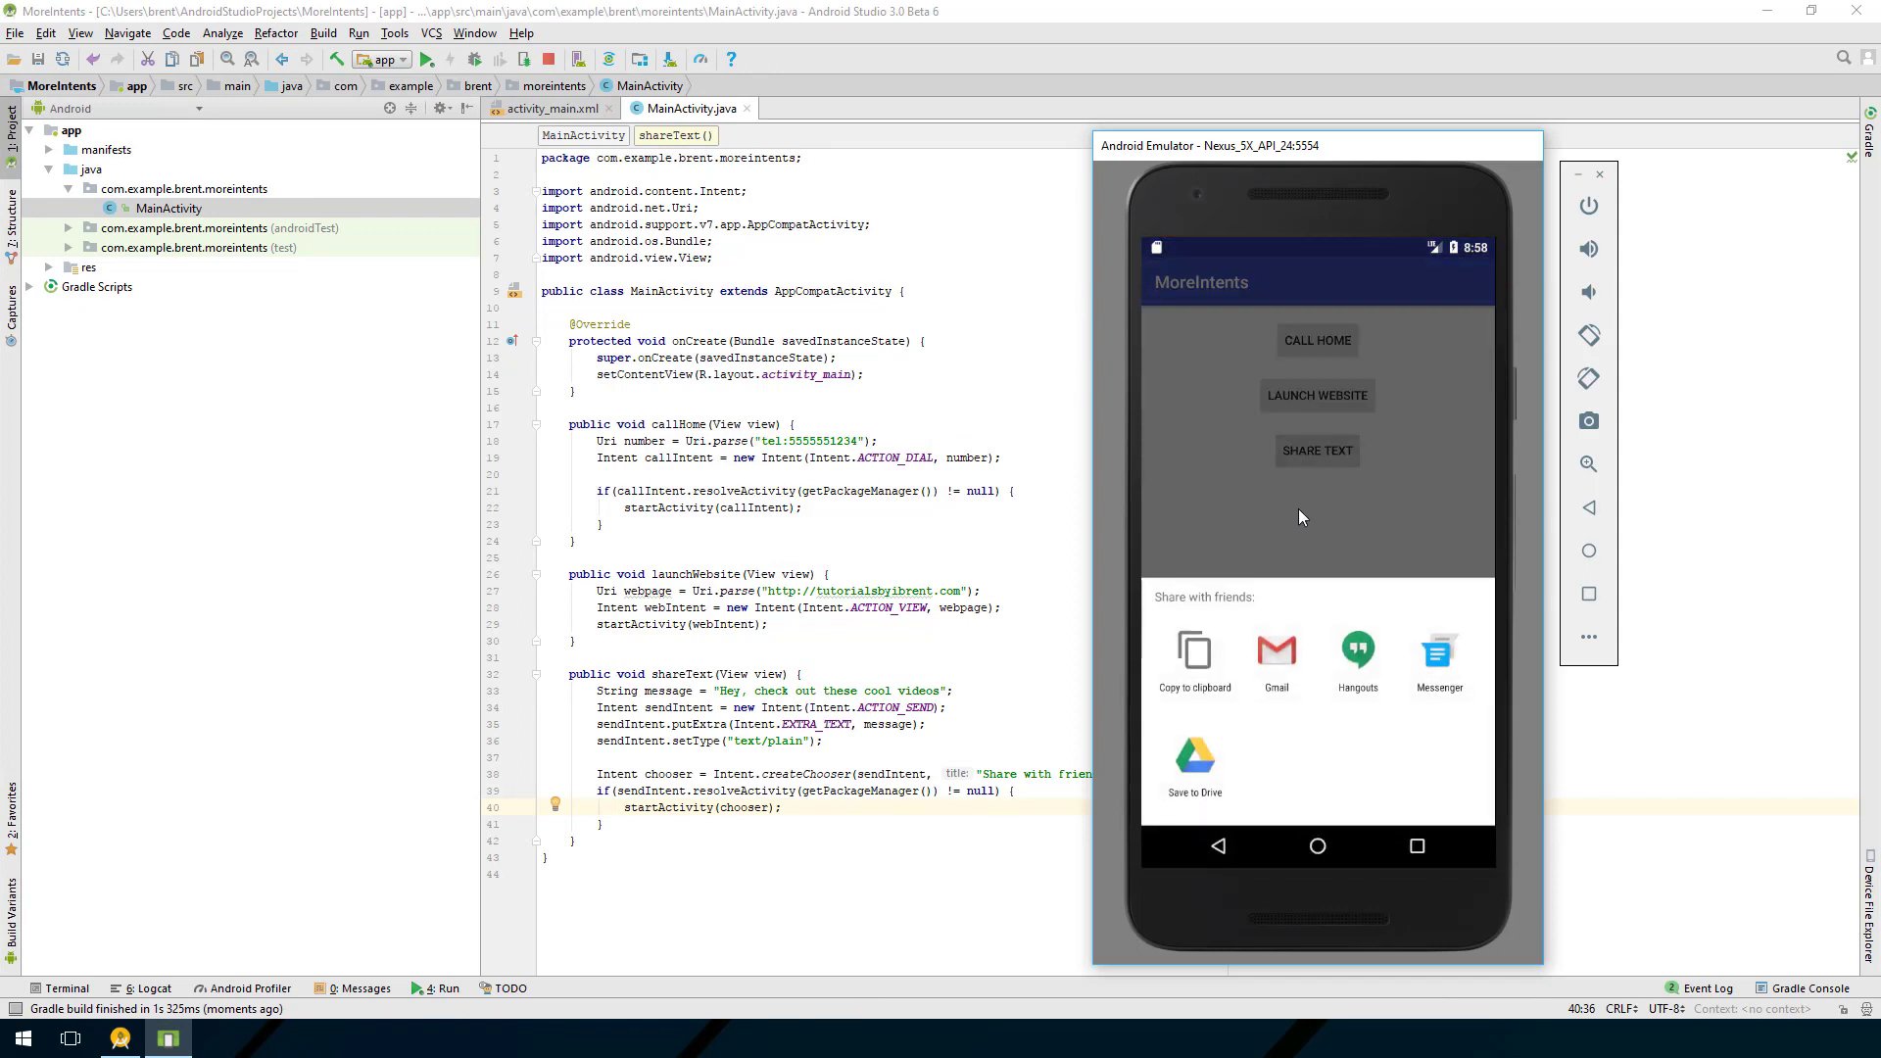
mouse_move(1516, 685)
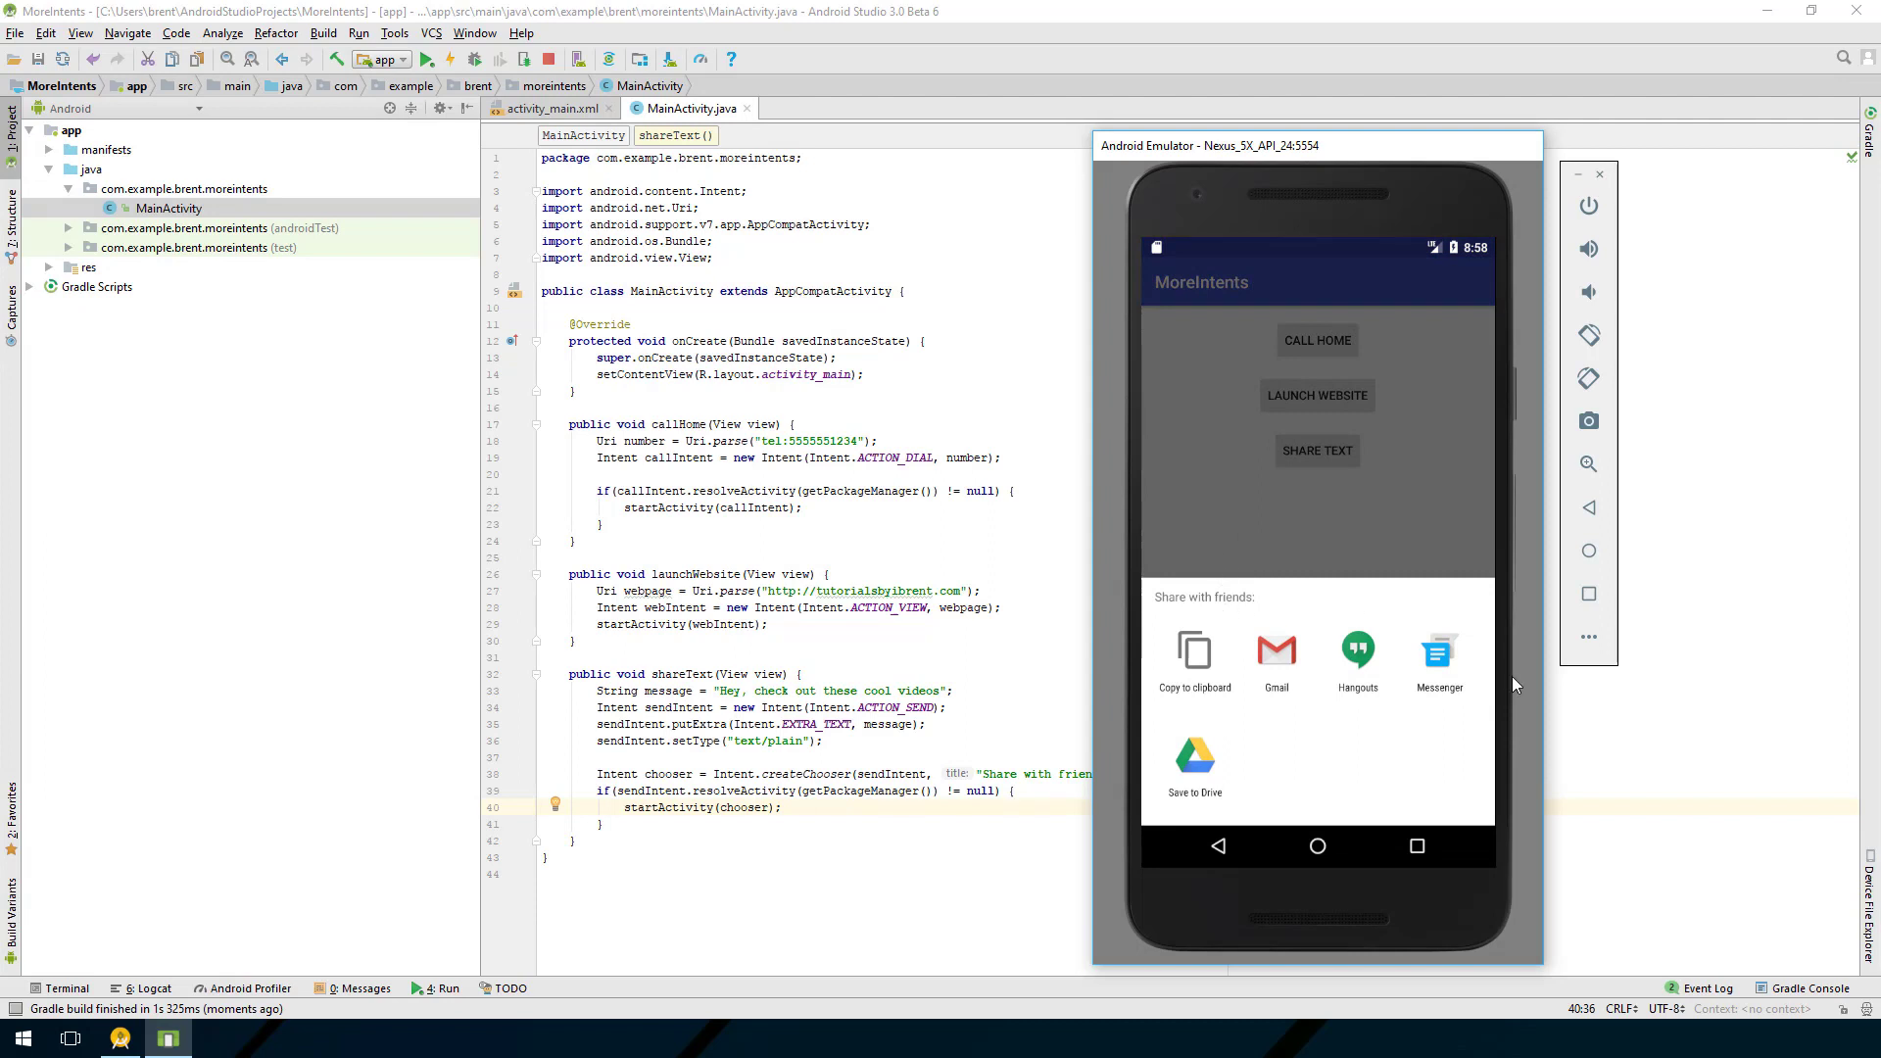
mouse_move(1167, 613)
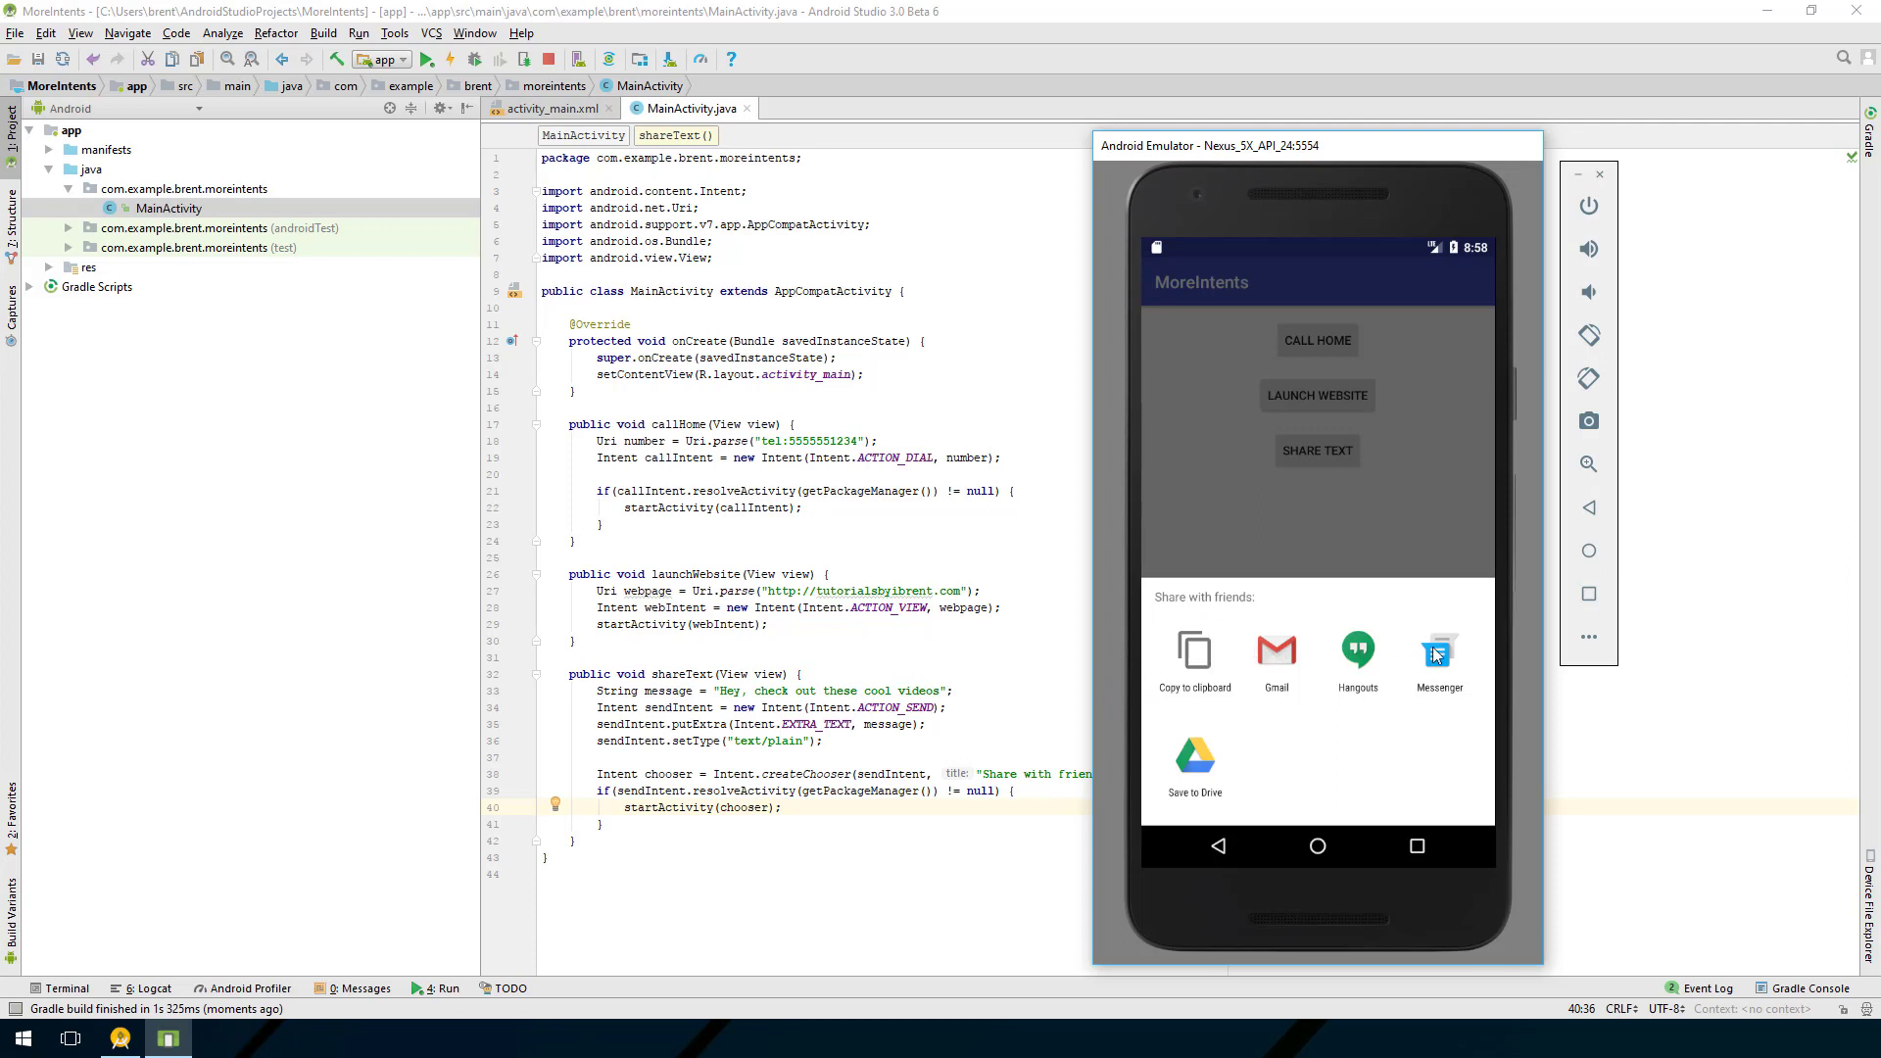
mouse_move(1310, 714)
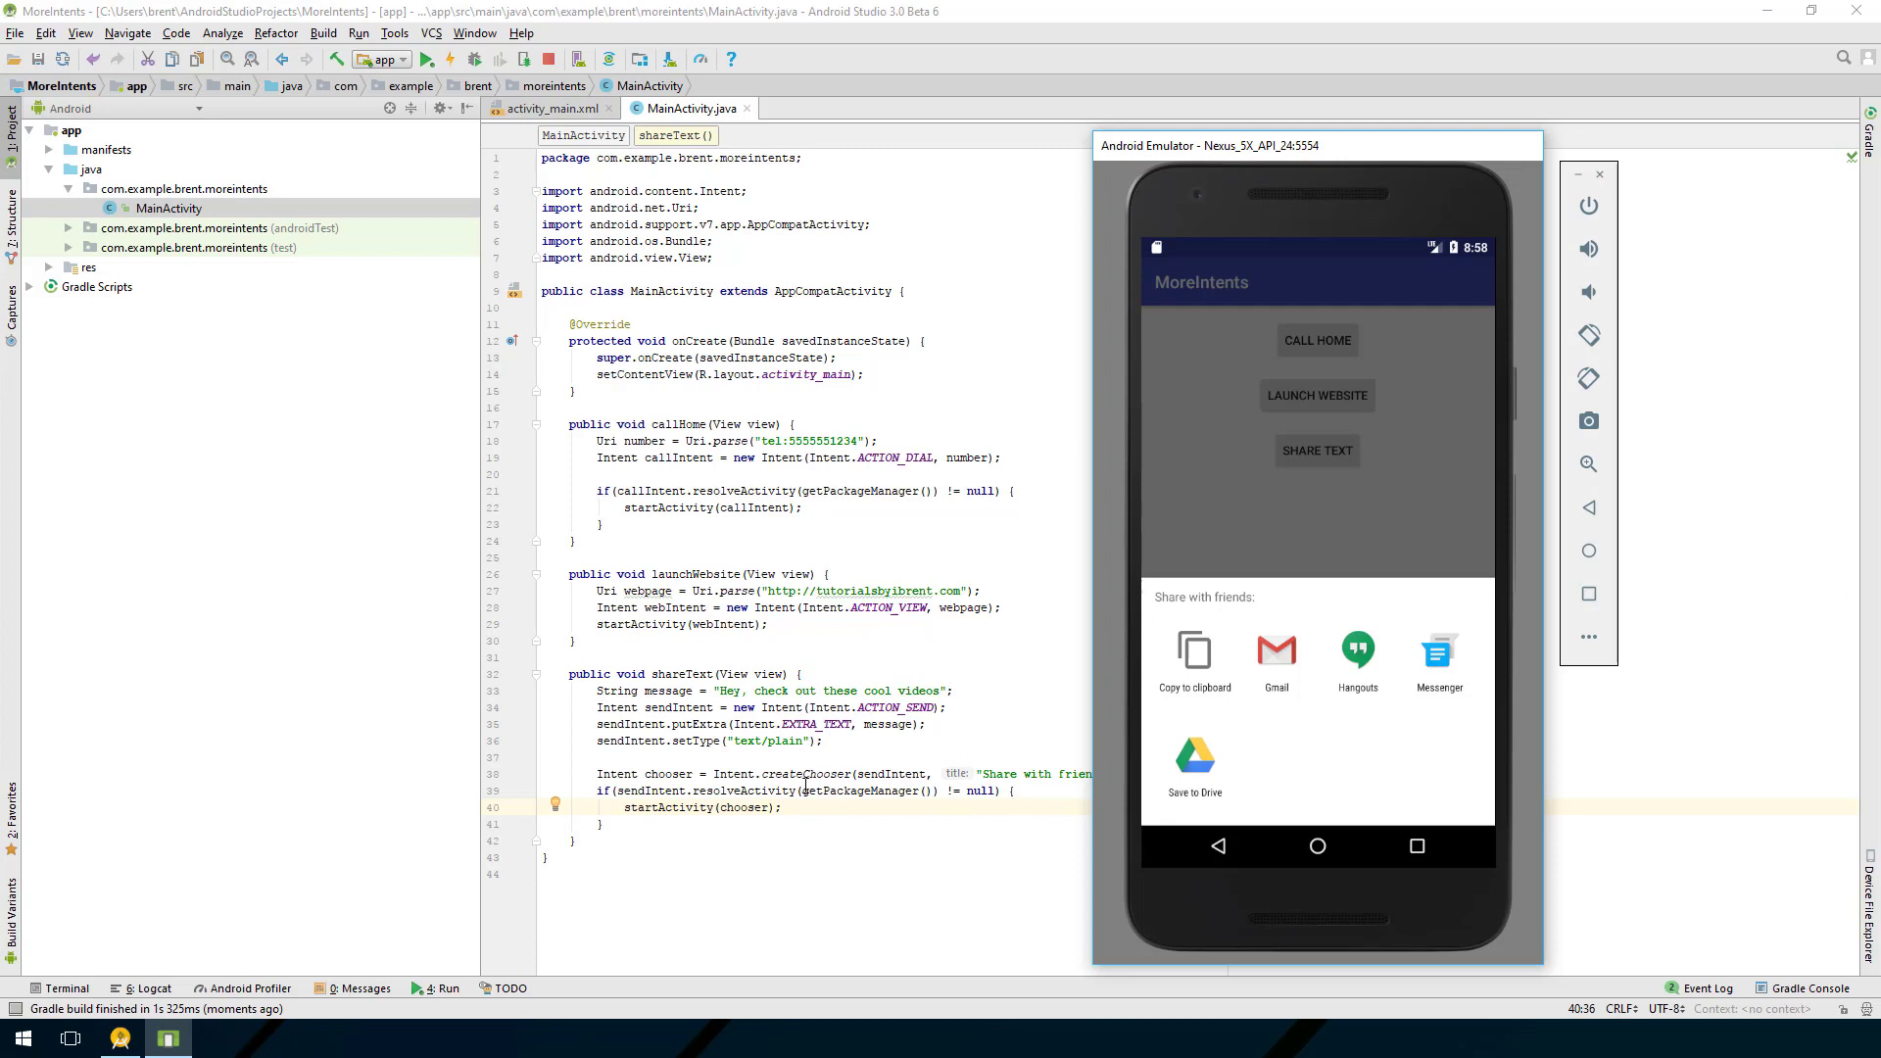
mouse_move(1124, 715)
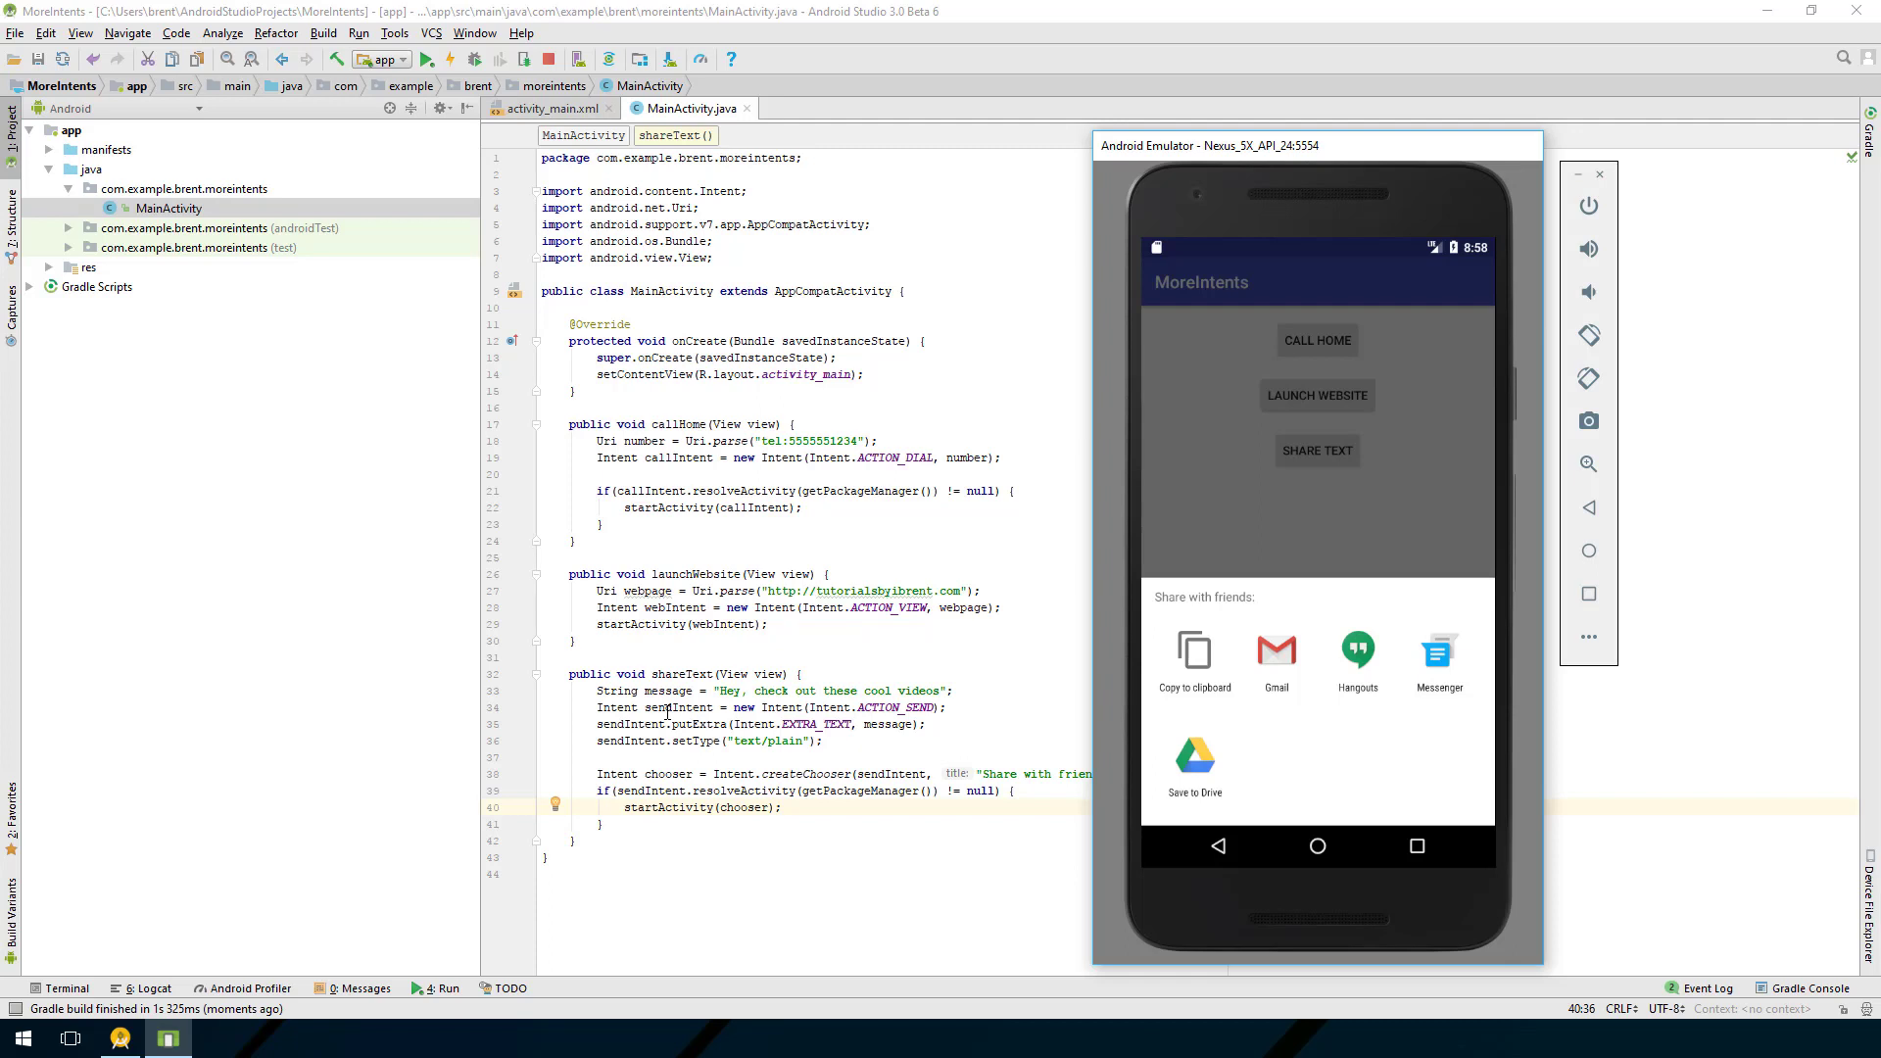
mouse_move(1179, 706)
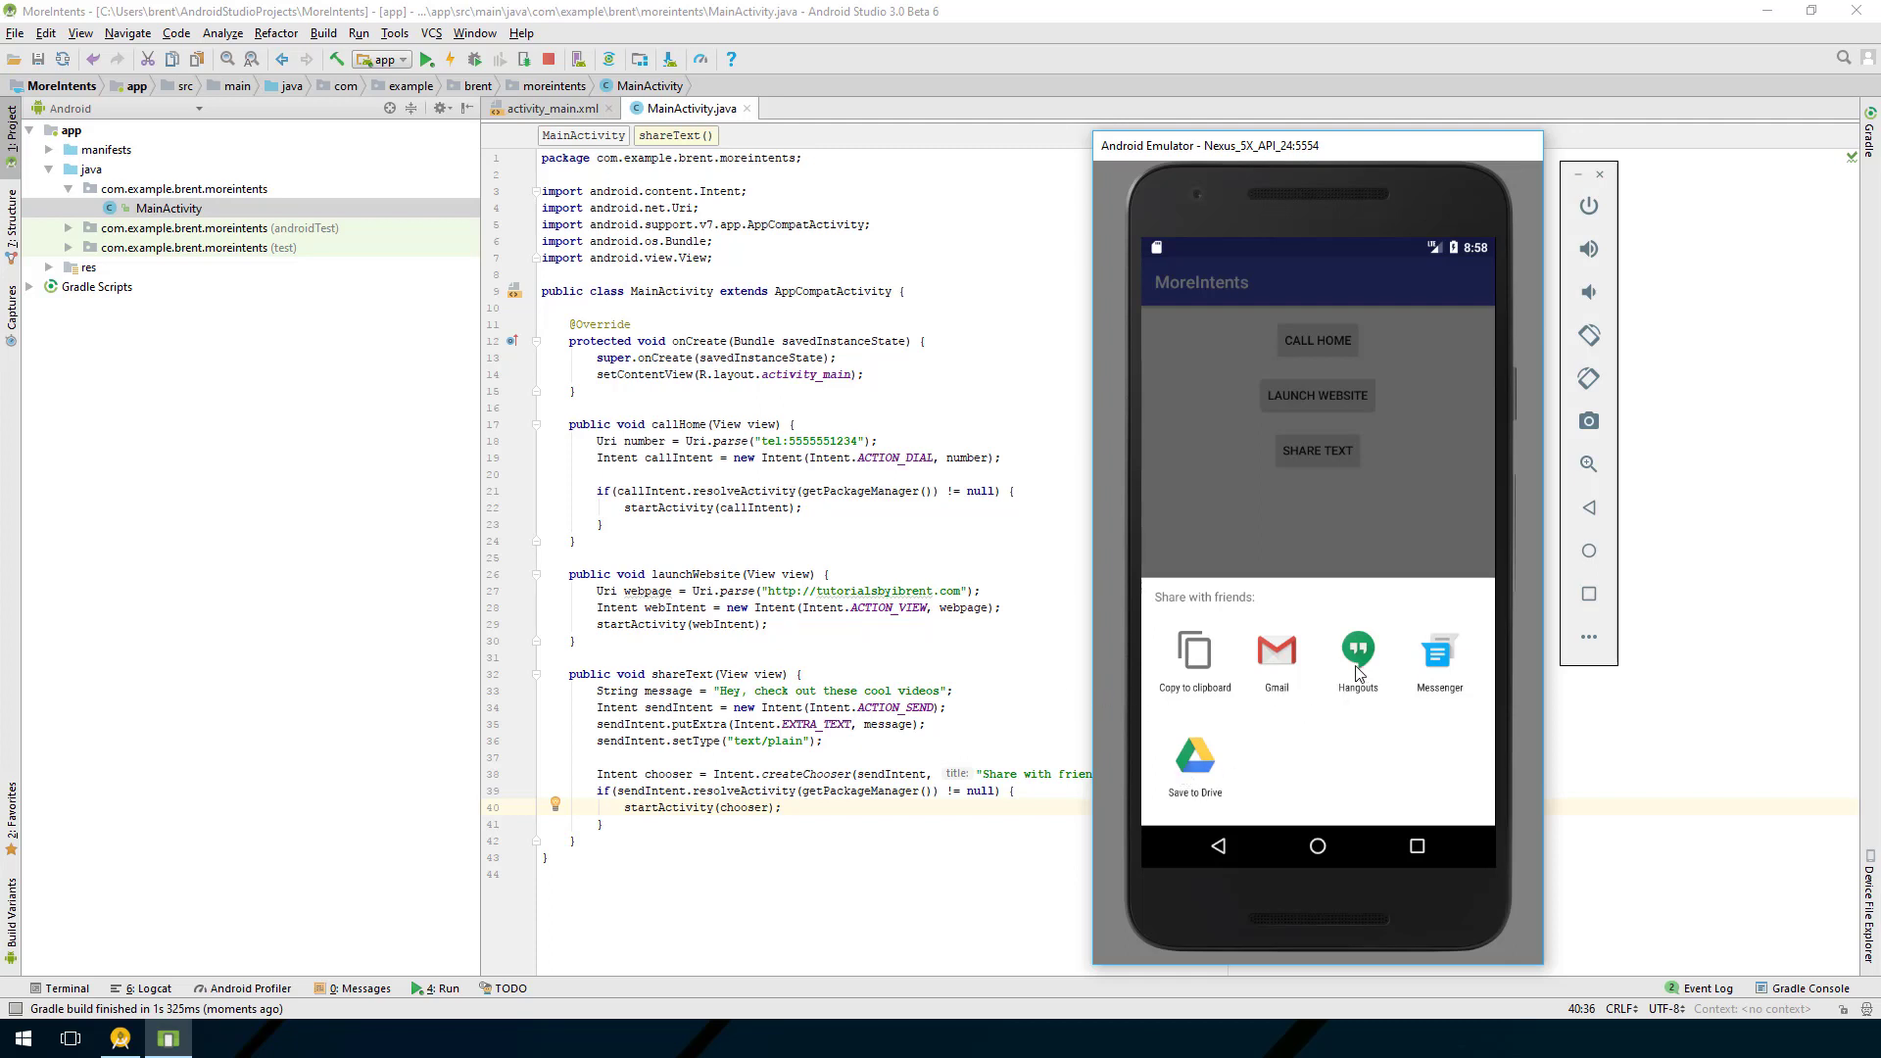
mouse_move(1281, 651)
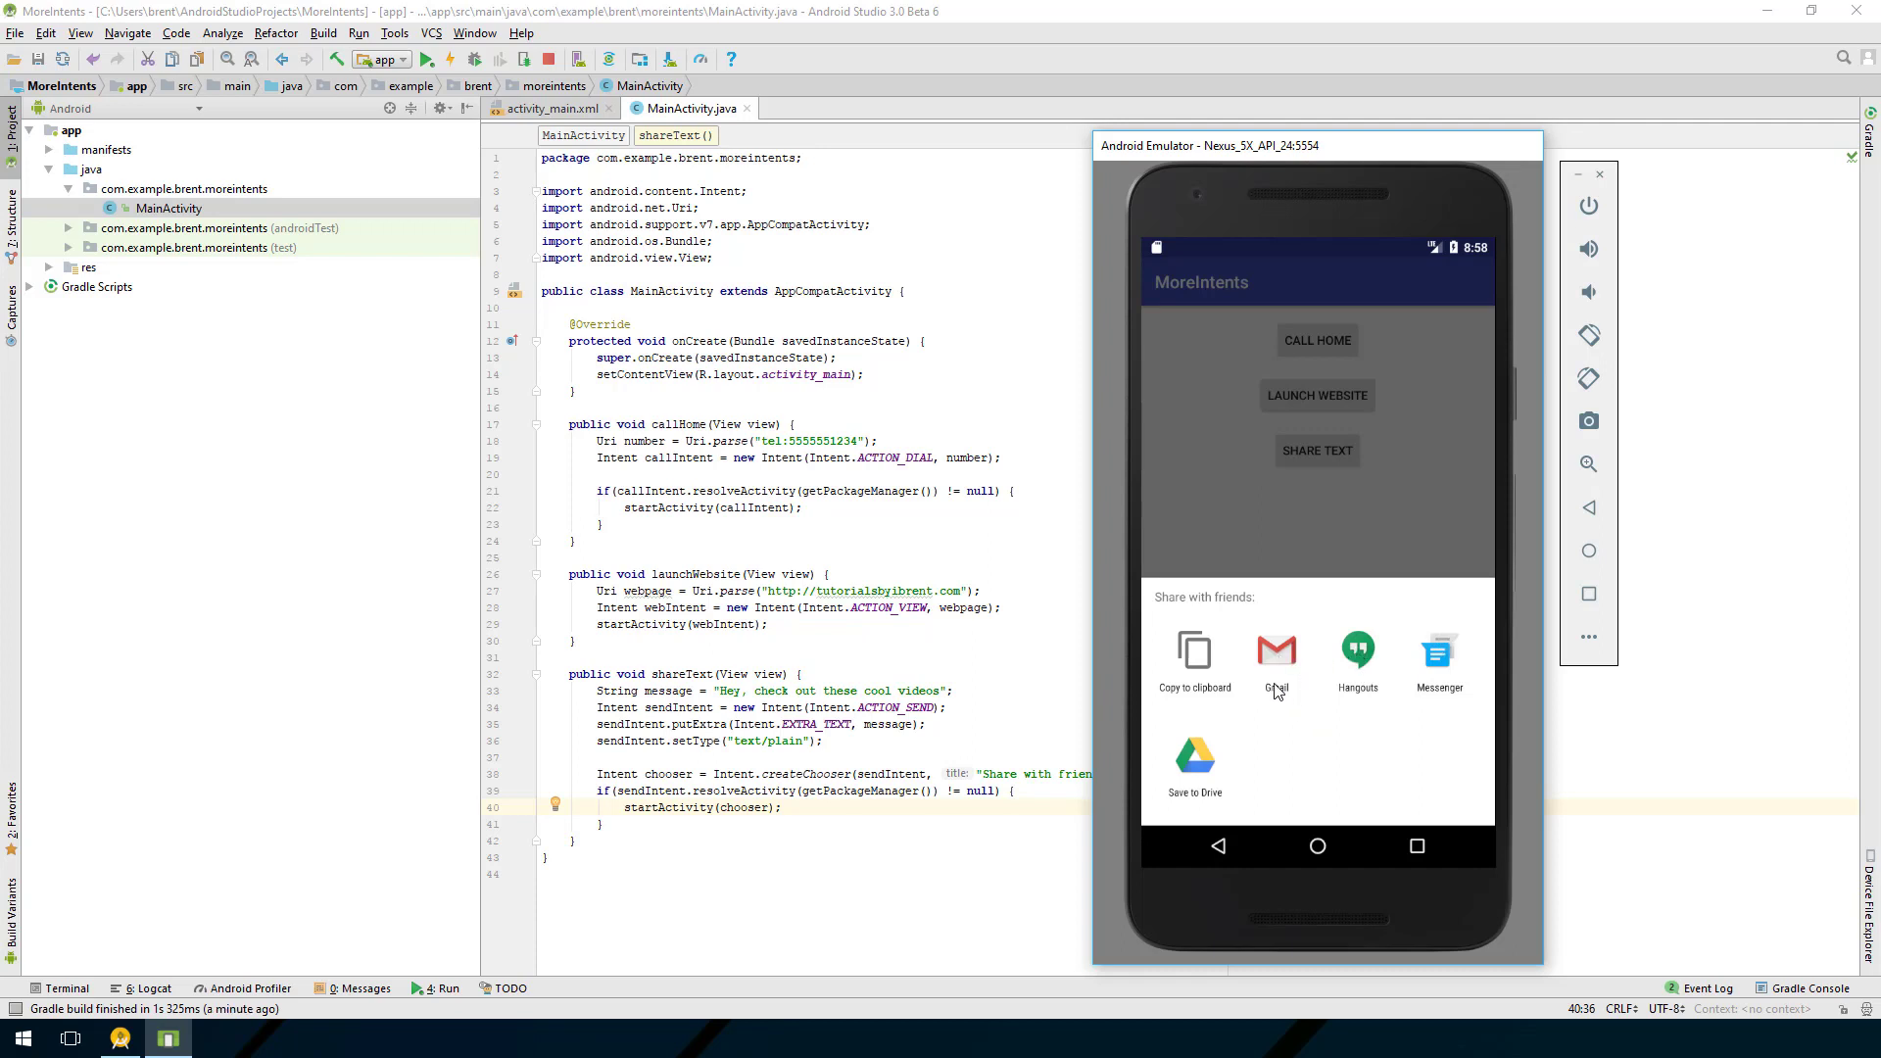
mouse_move(1308, 736)
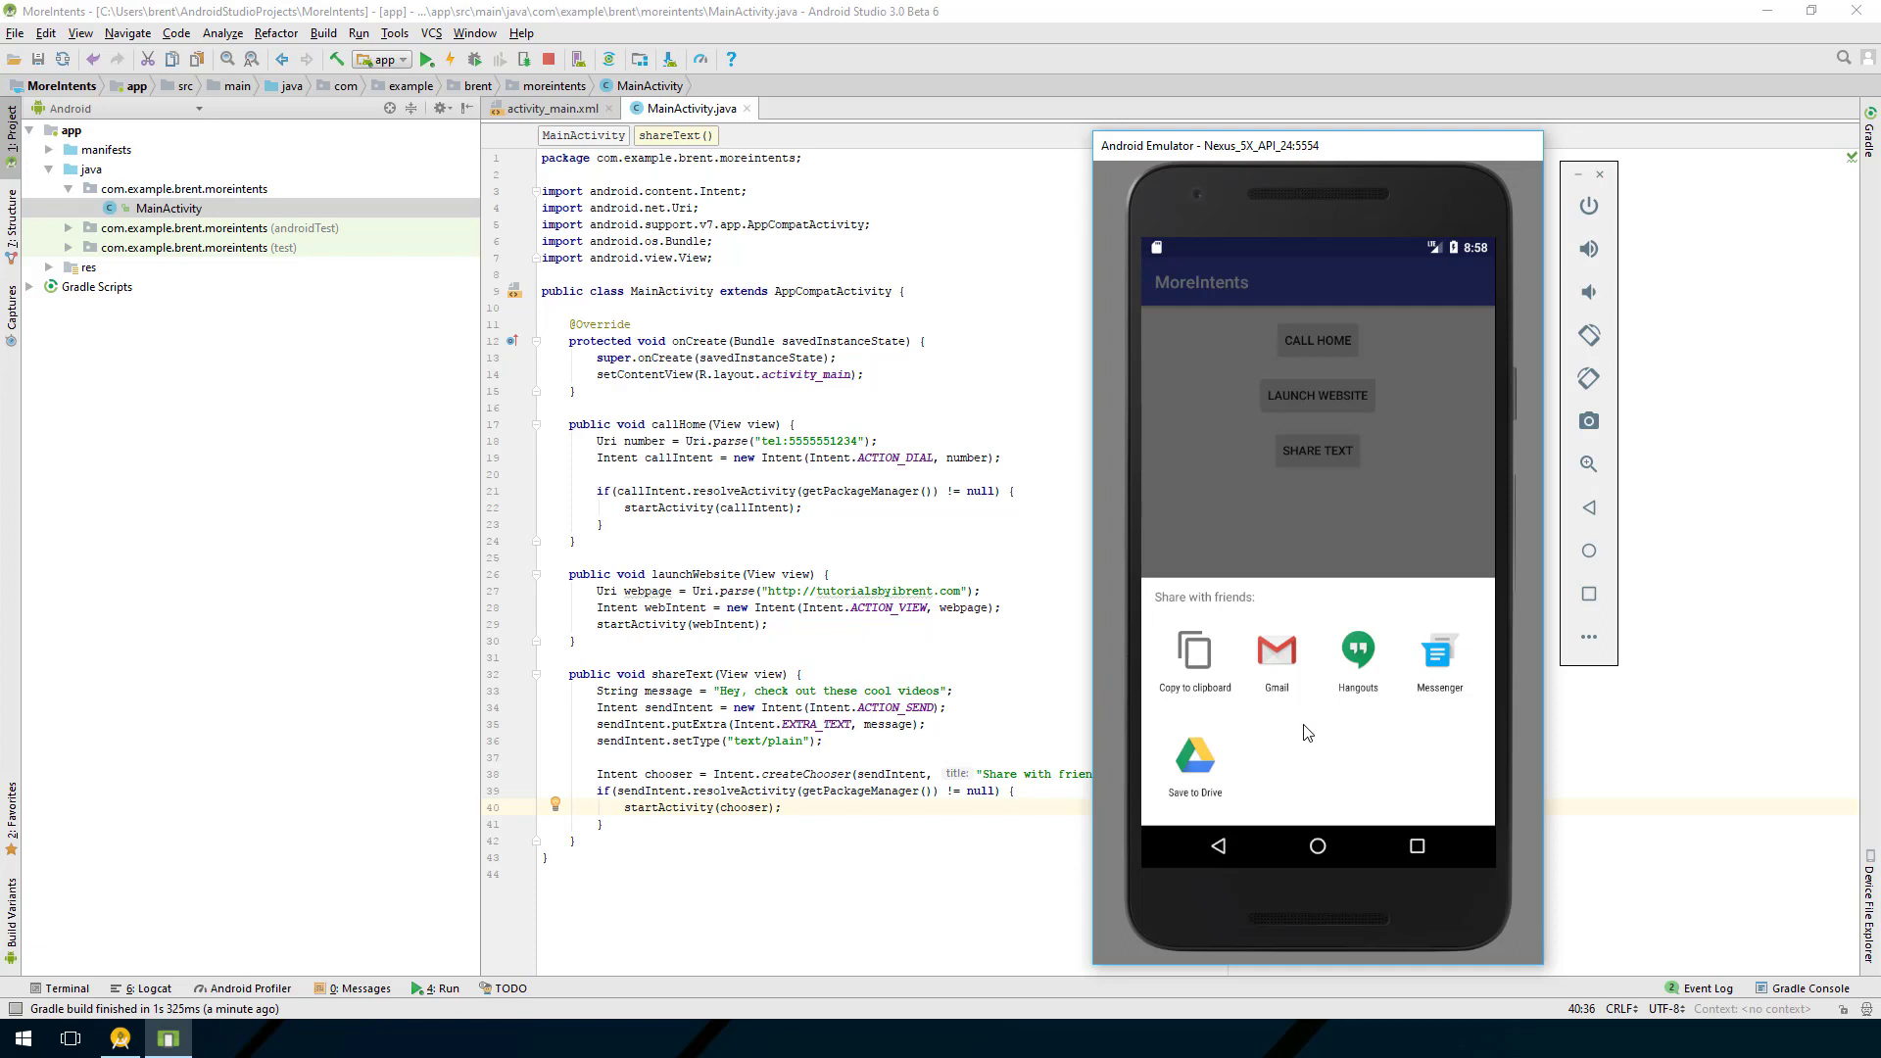
mouse_move(1245, 714)
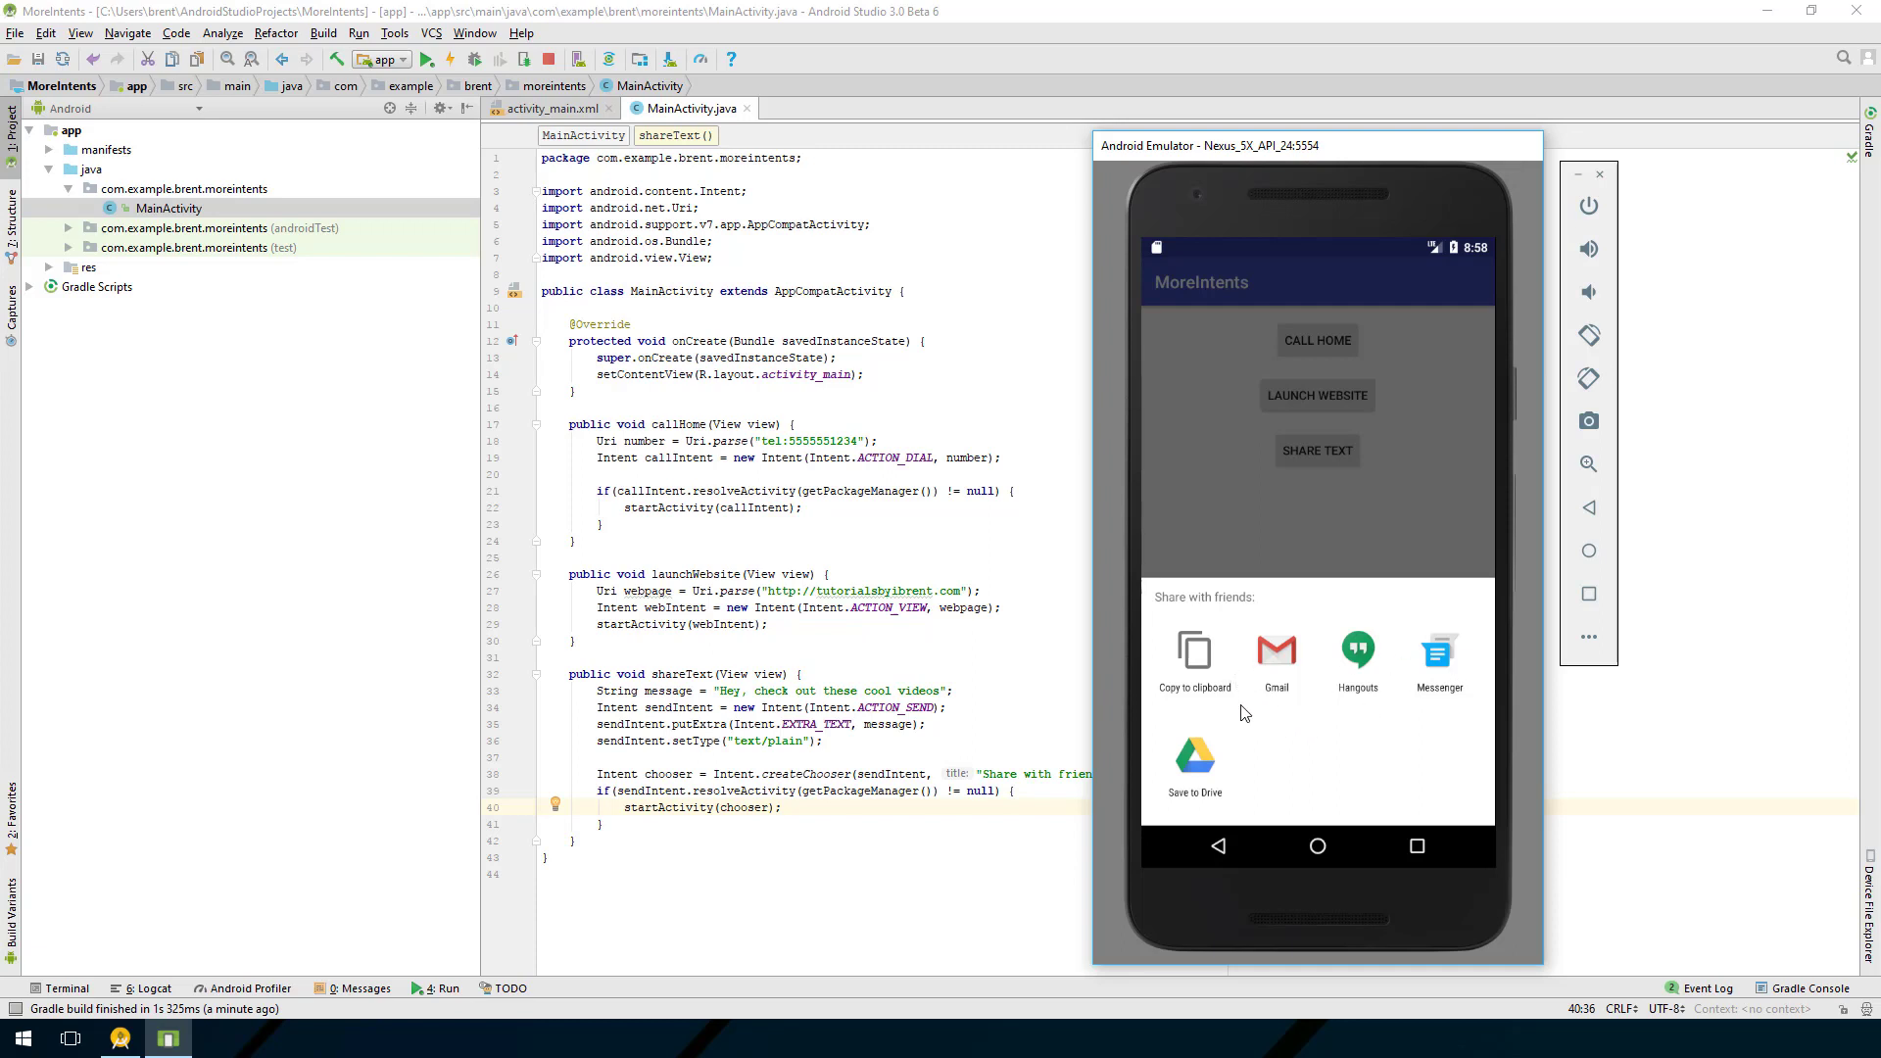
mouse_move(1283, 635)
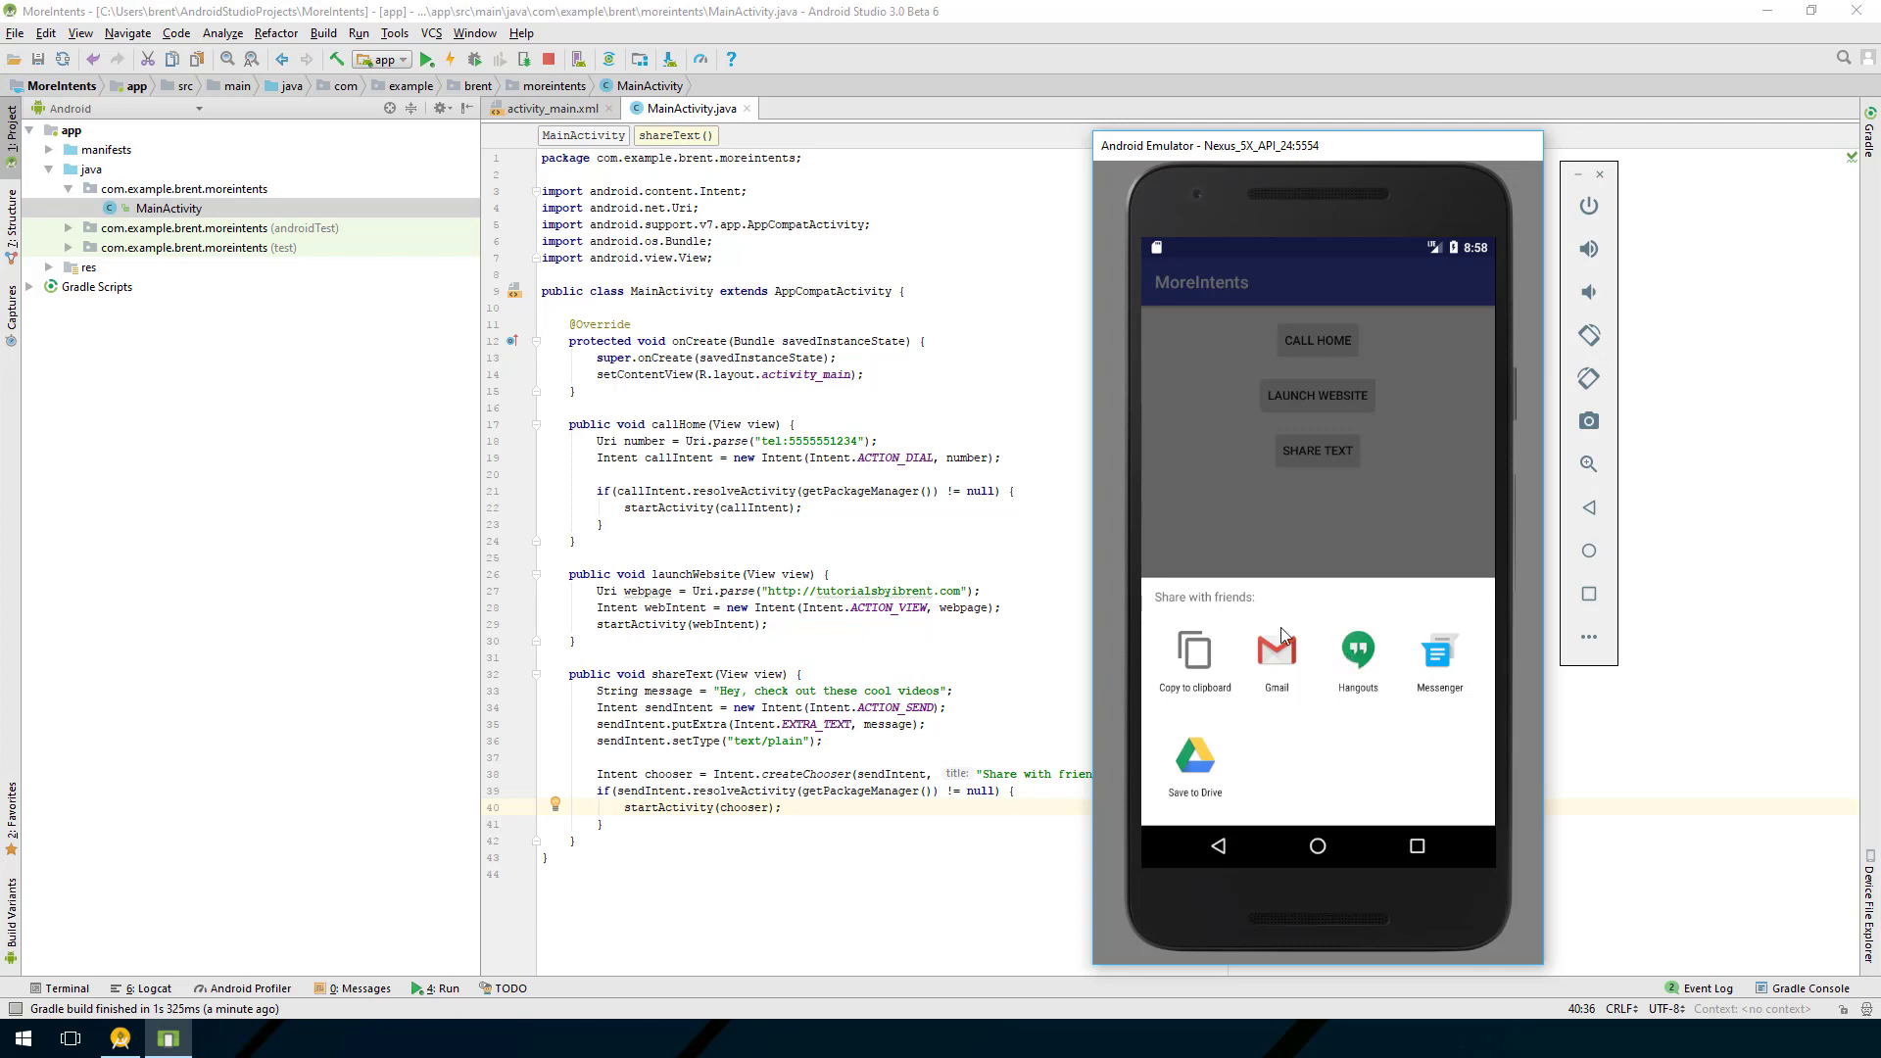